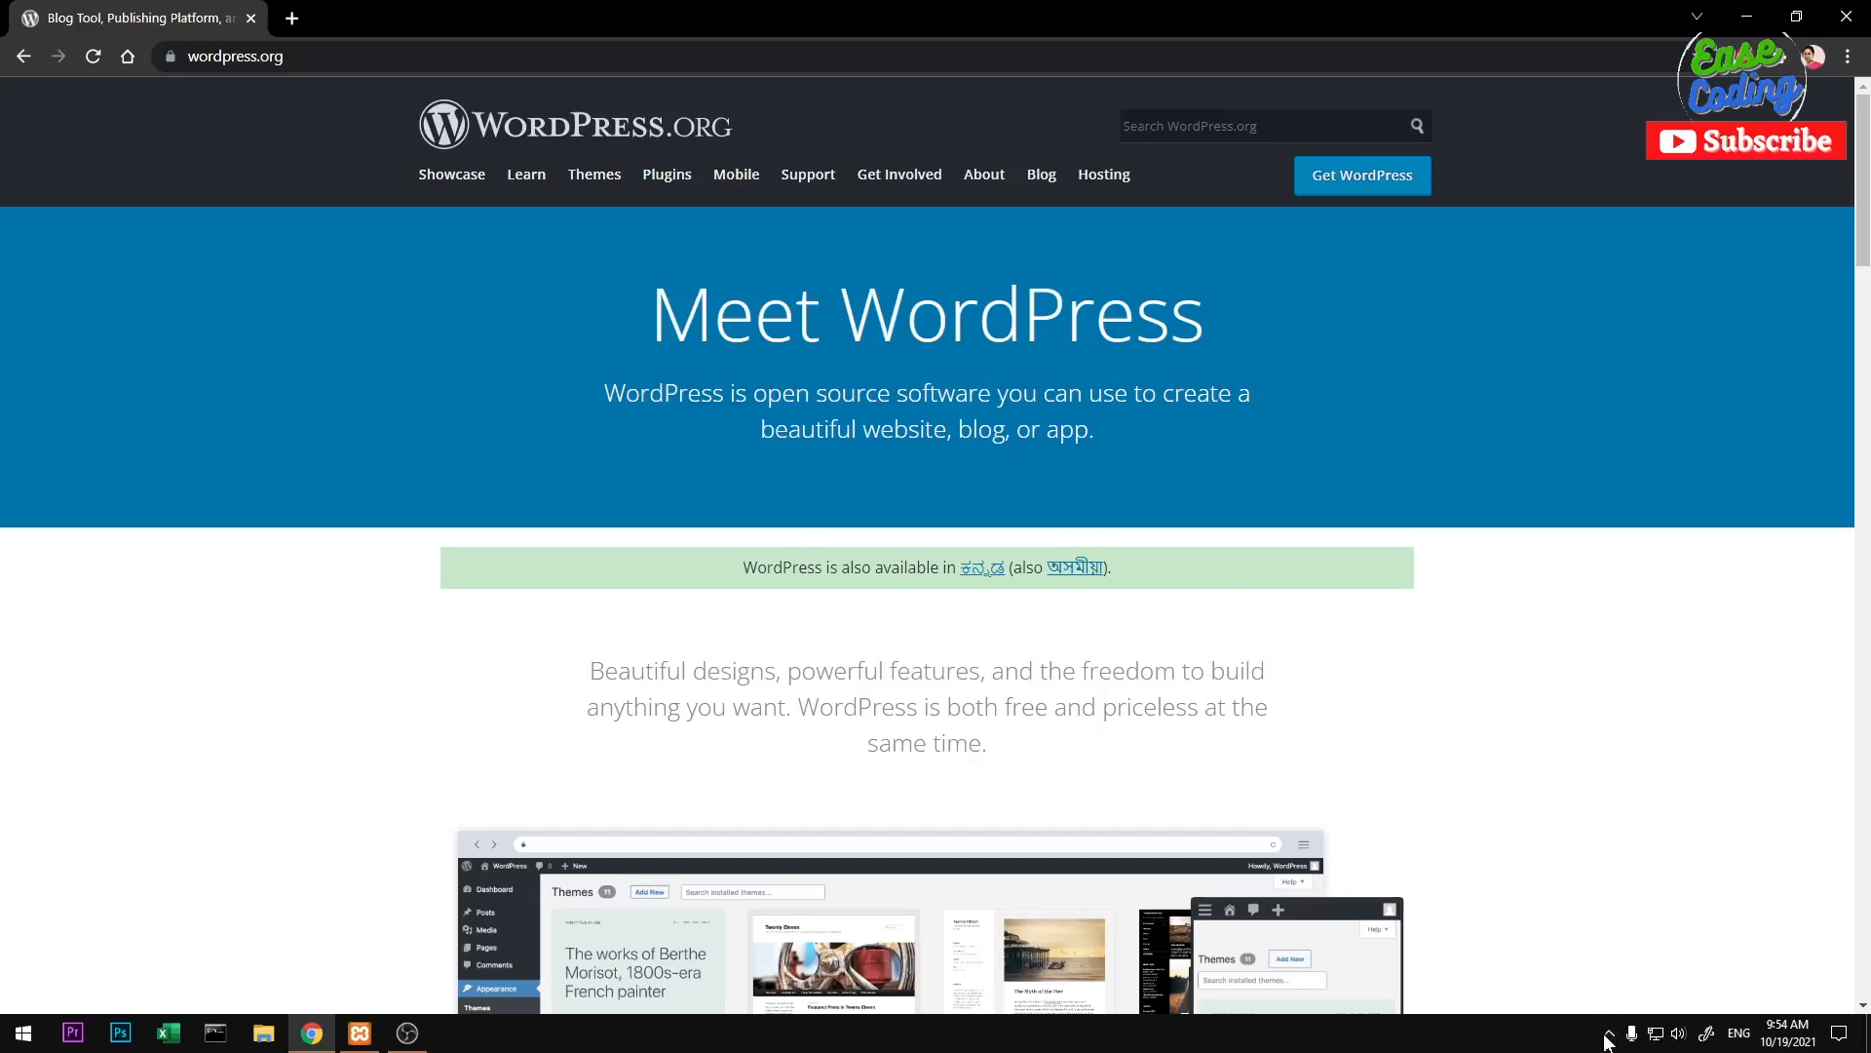
pyautogui.moveTo(1589, 777)
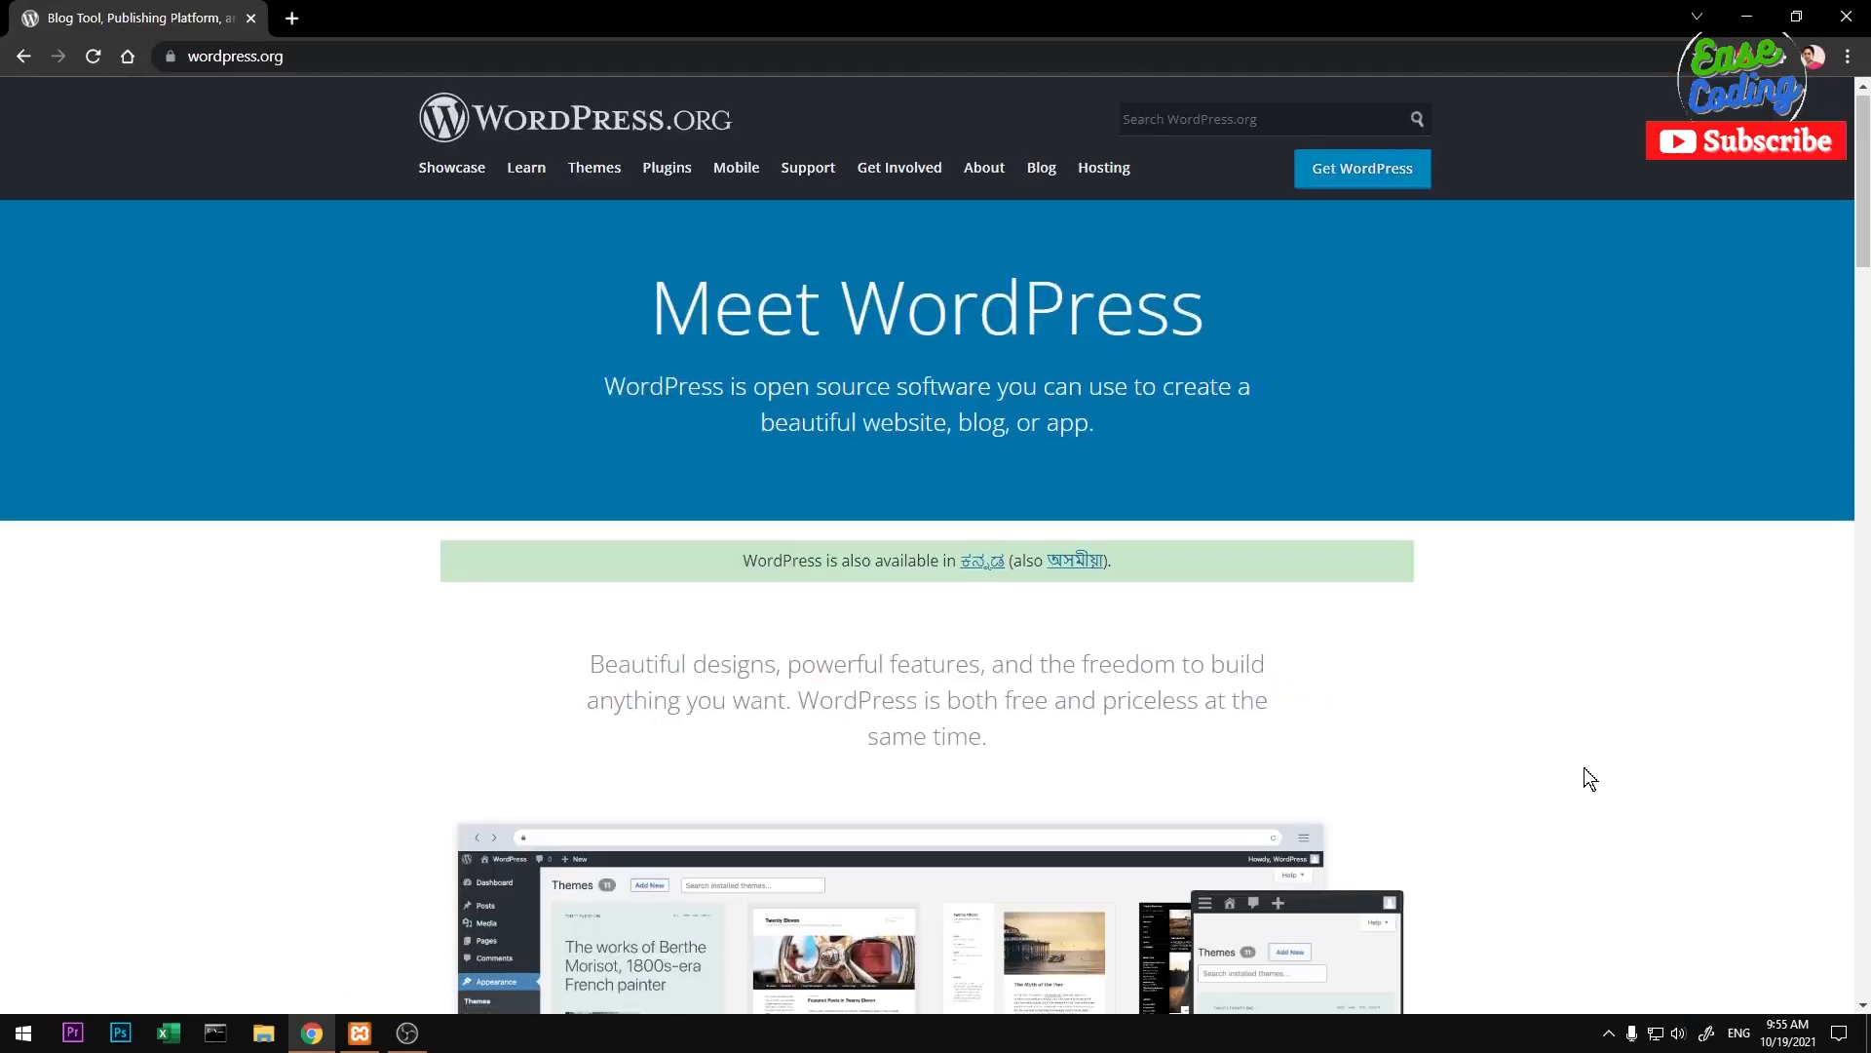
# Open Get WordPress and scroll past the 5.8.1 download to the server requirements
pyautogui.click(1362, 174)
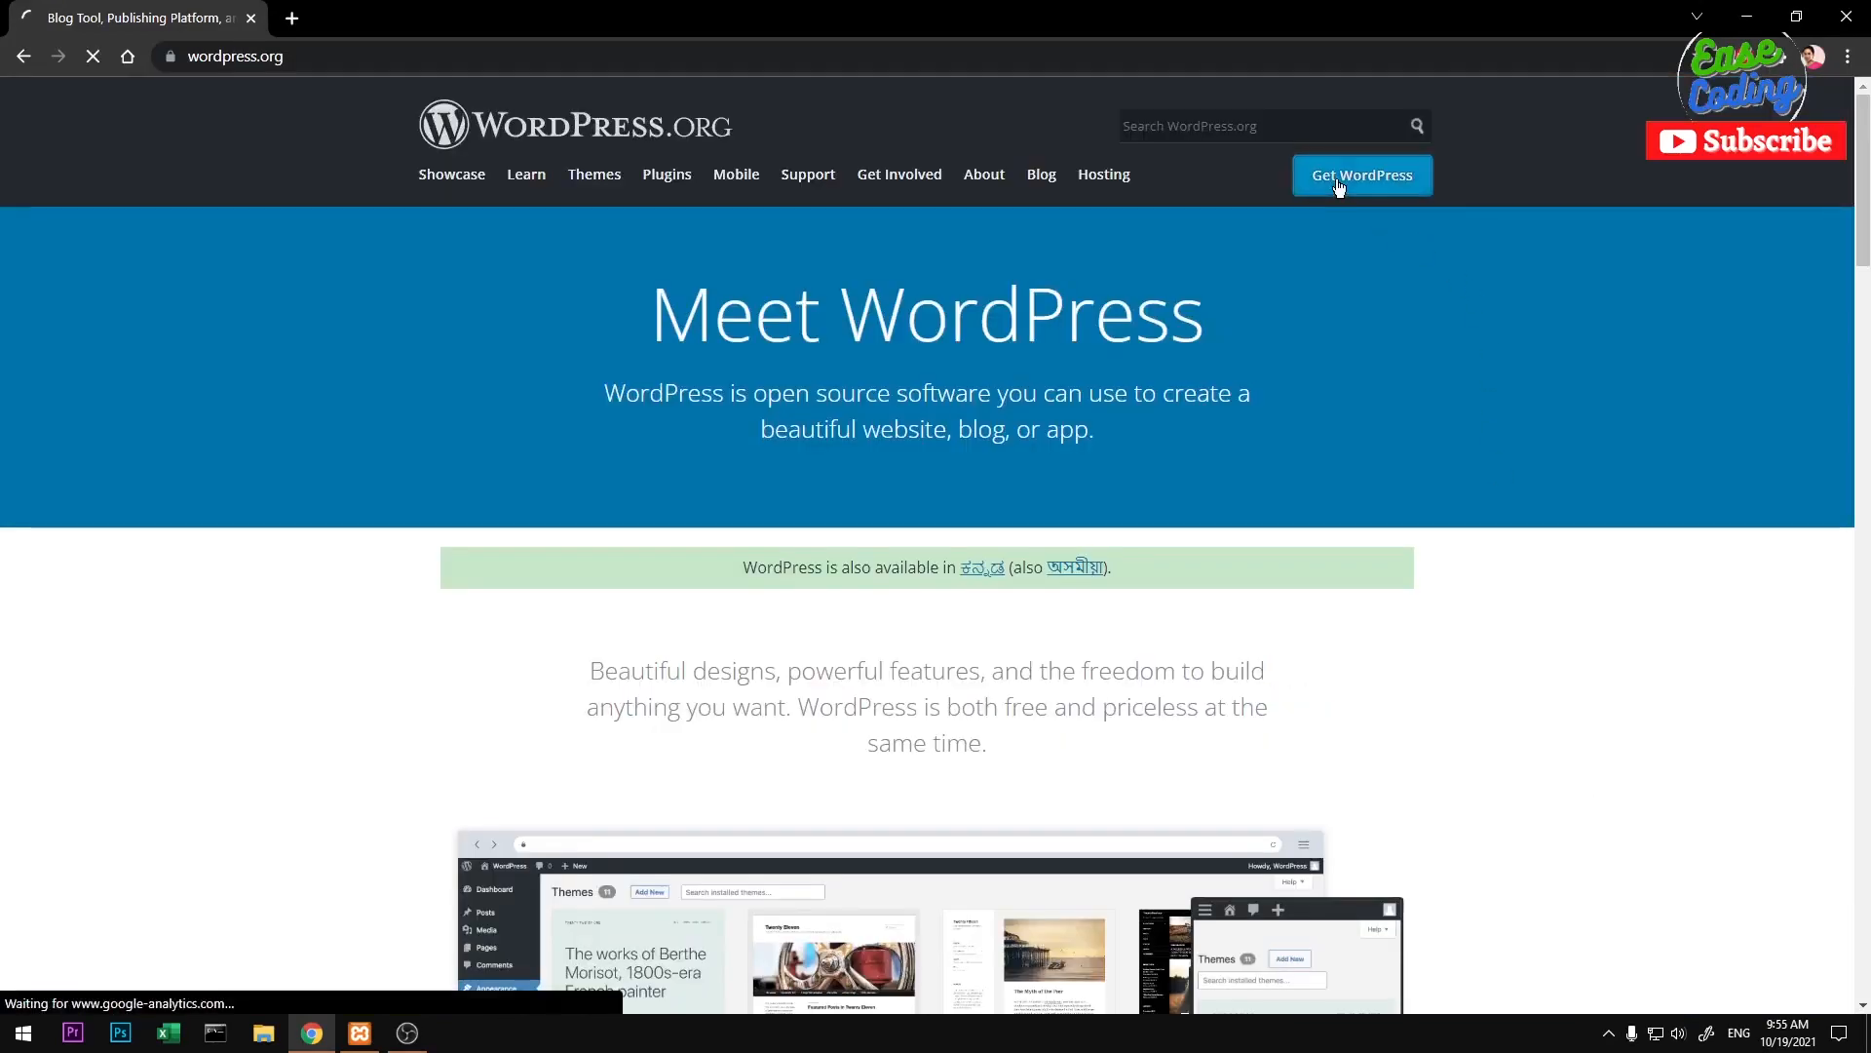
pyautogui.click(1361, 174)
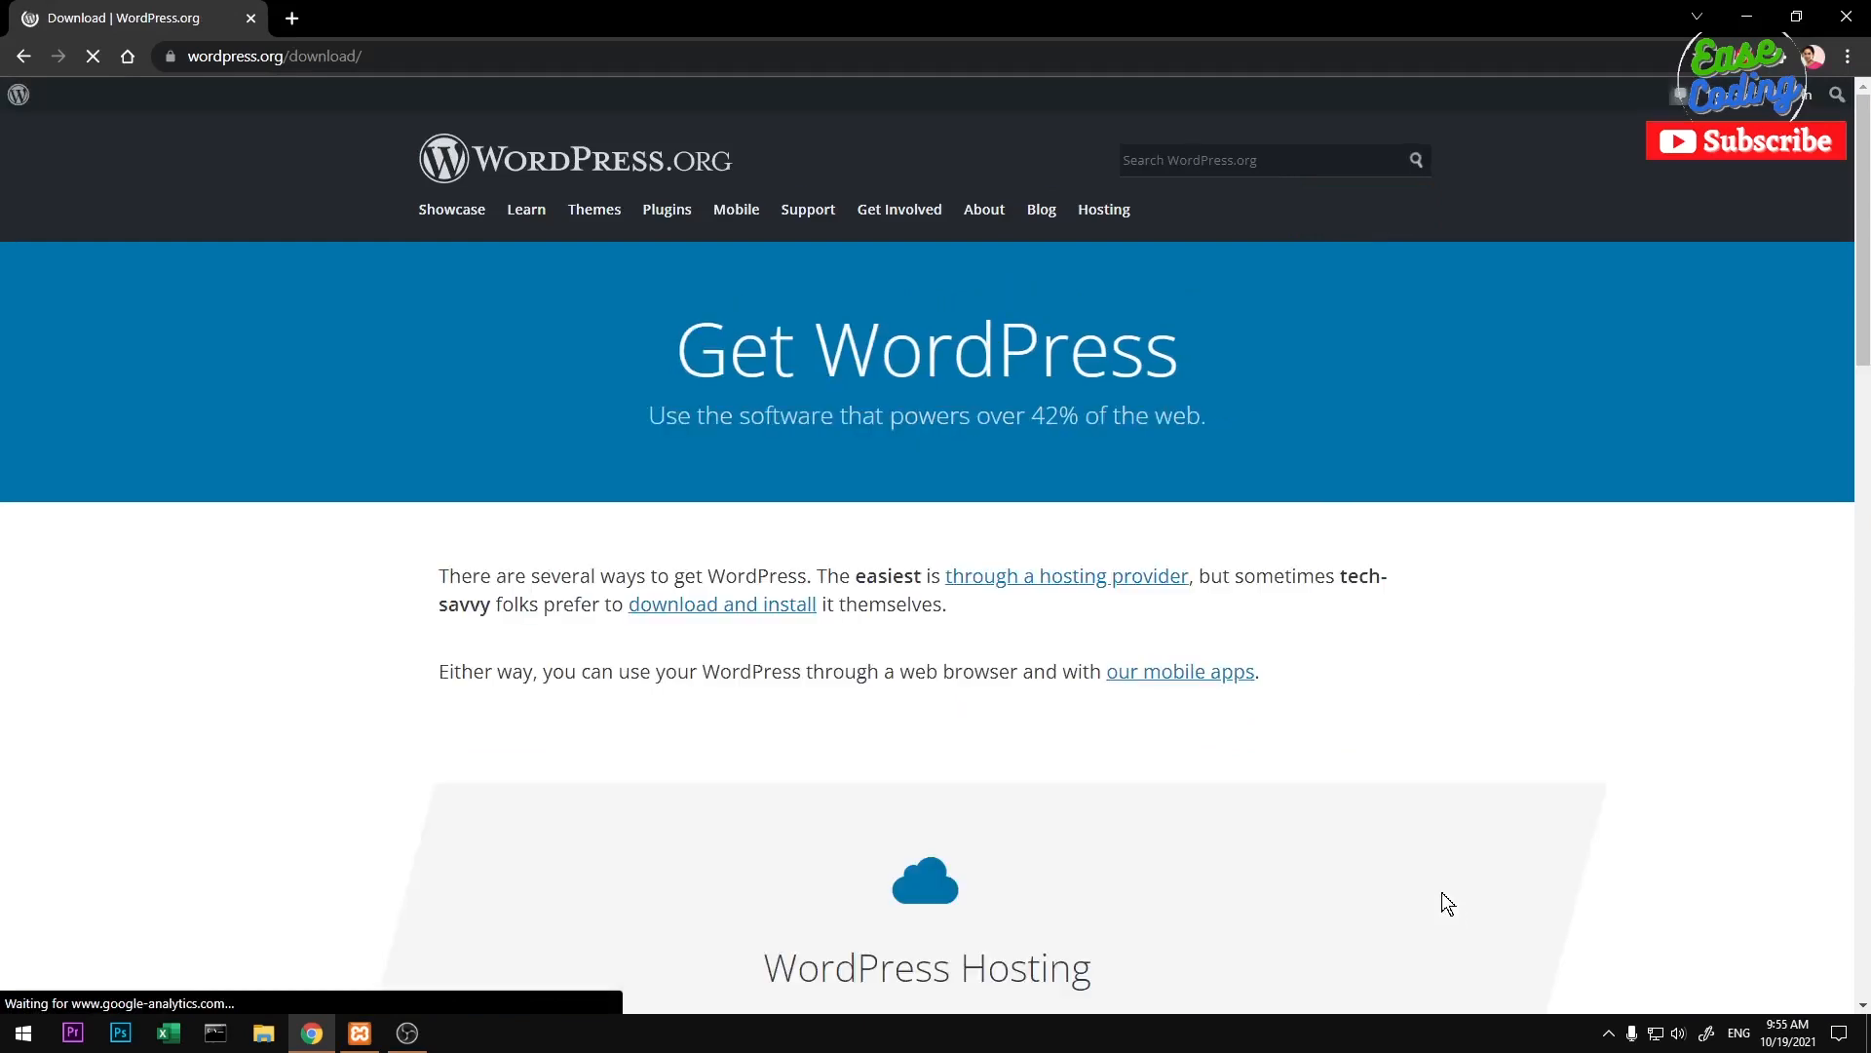
pyautogui.scroll(-3)
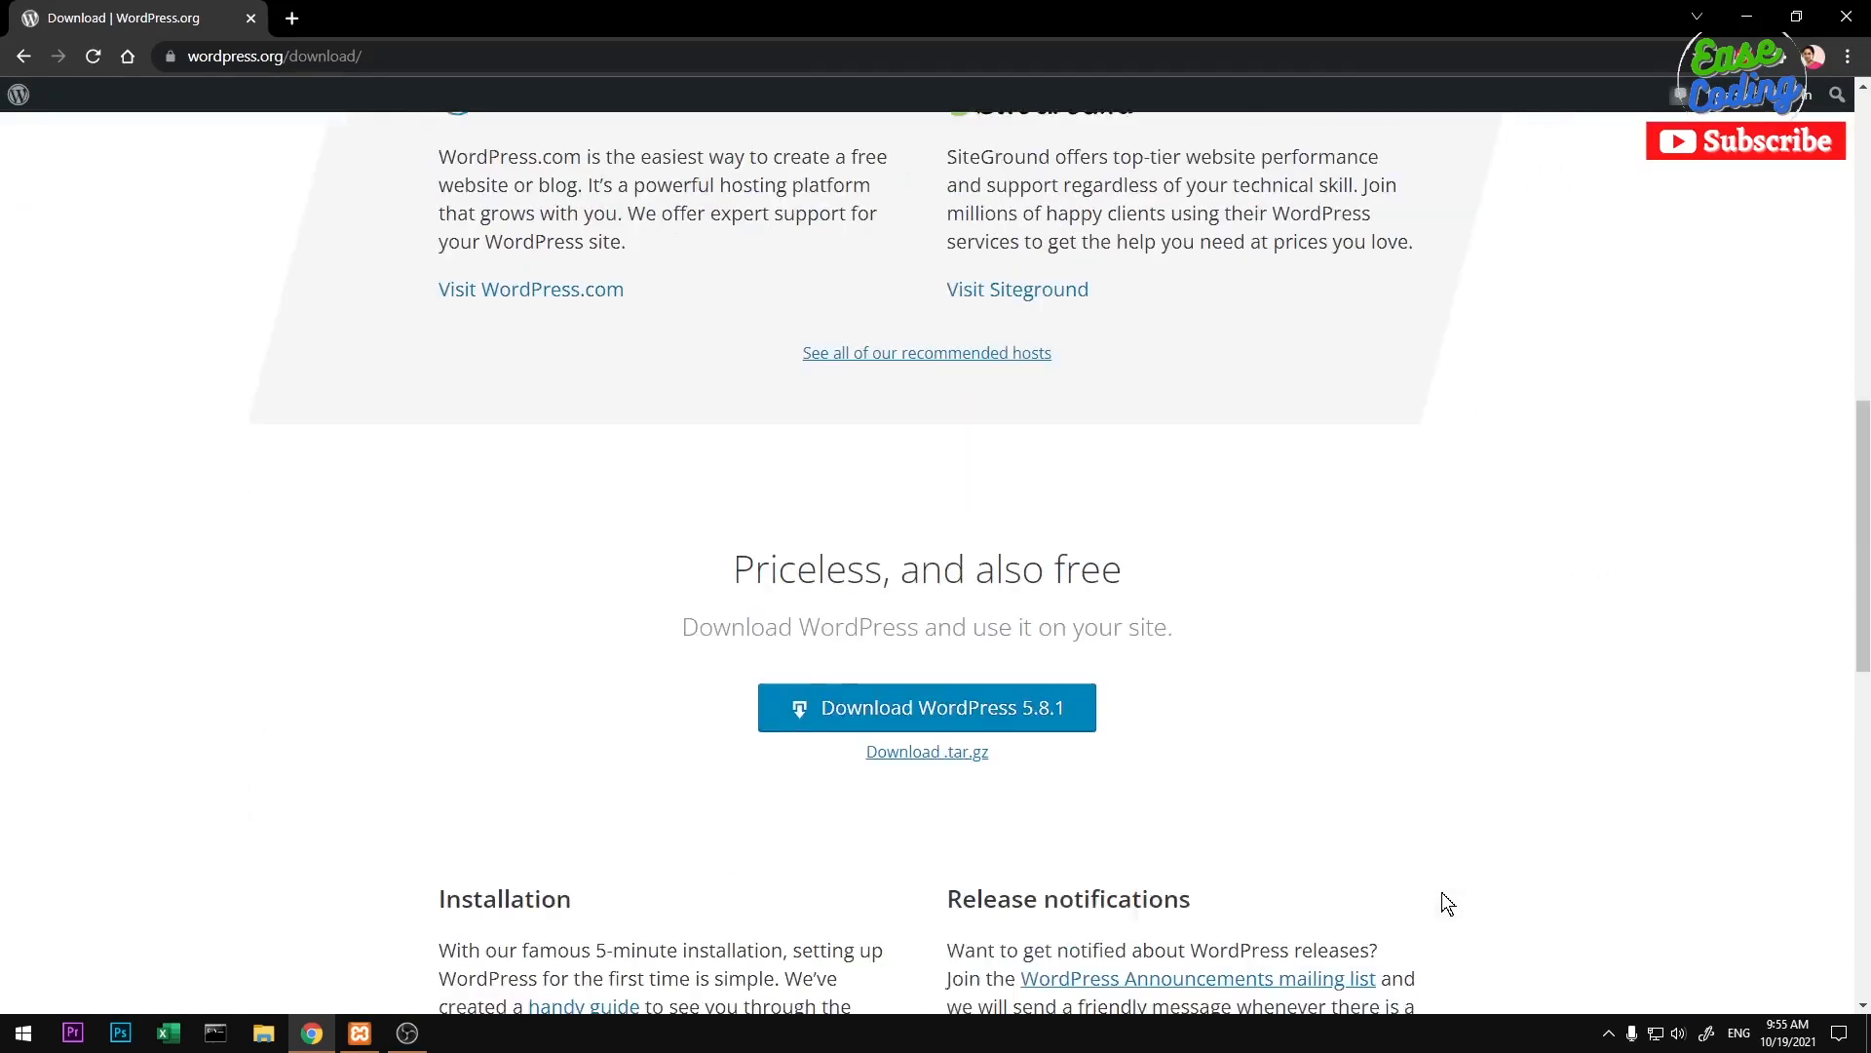
pyautogui.scroll(-3)
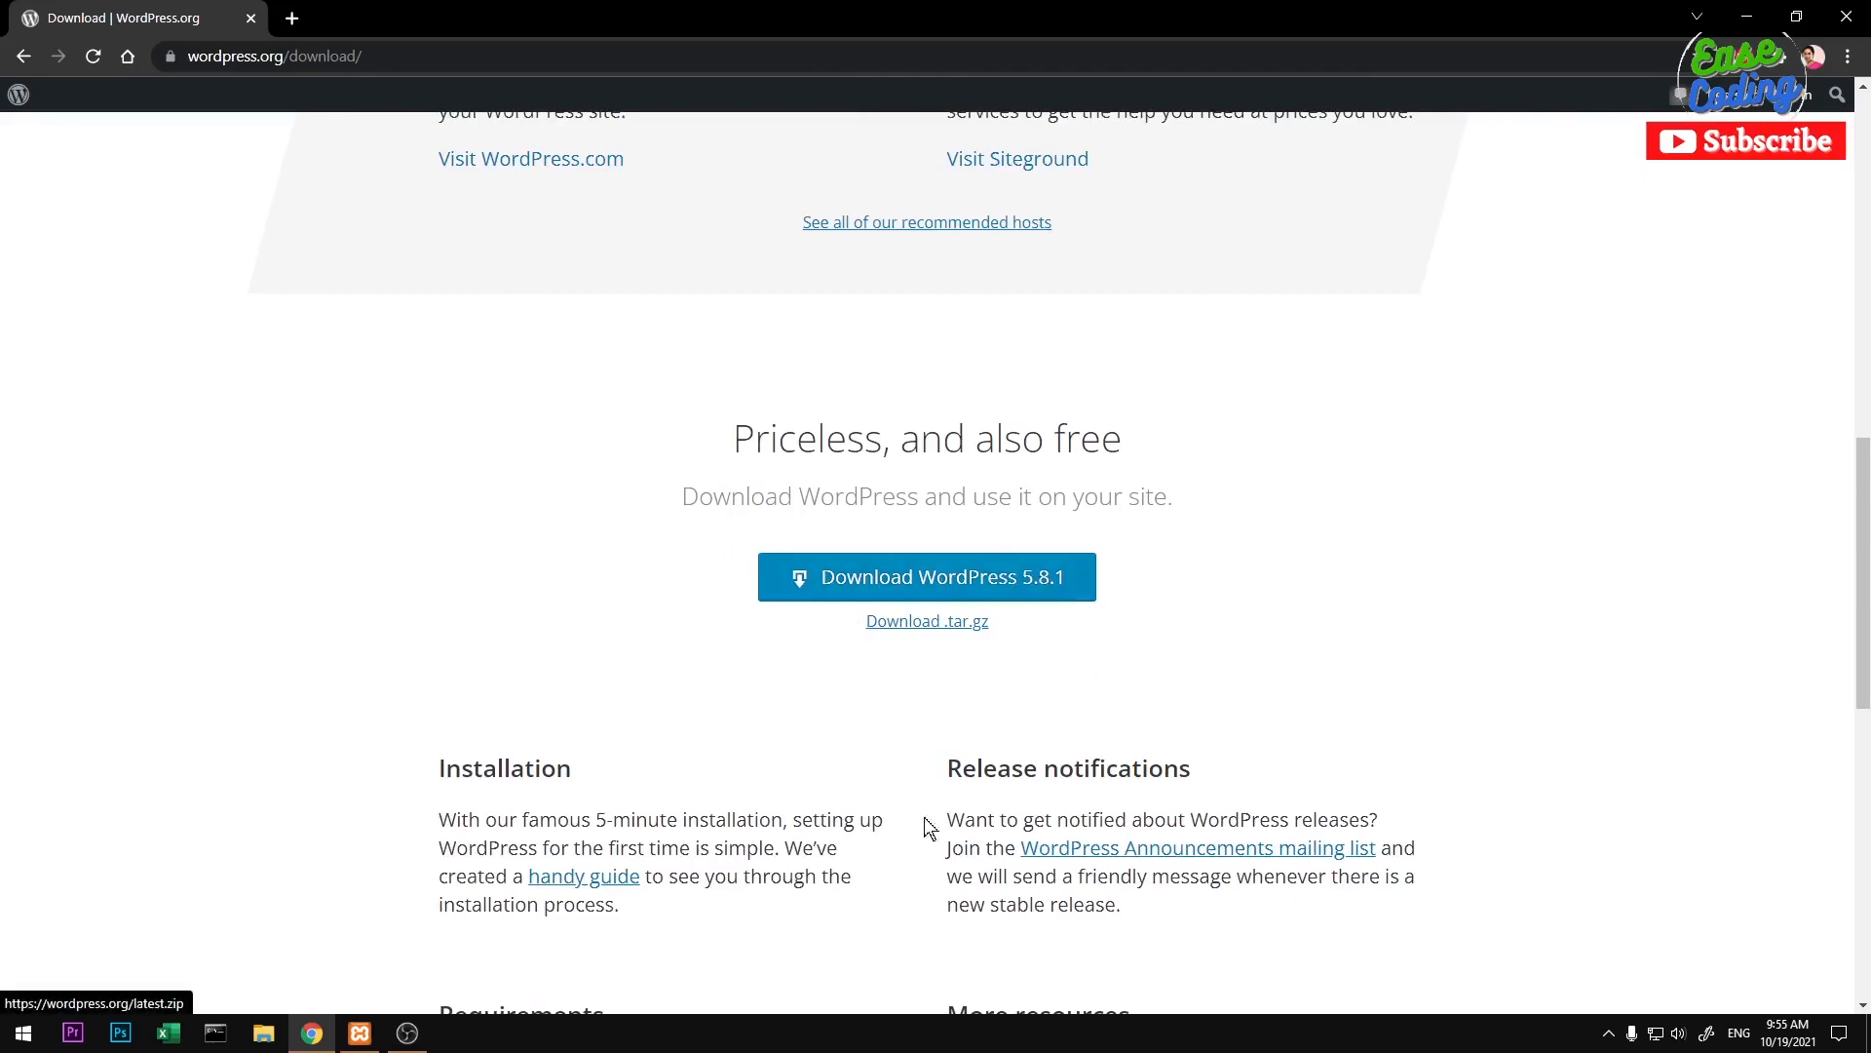
pyautogui.moveTo(894, 940)
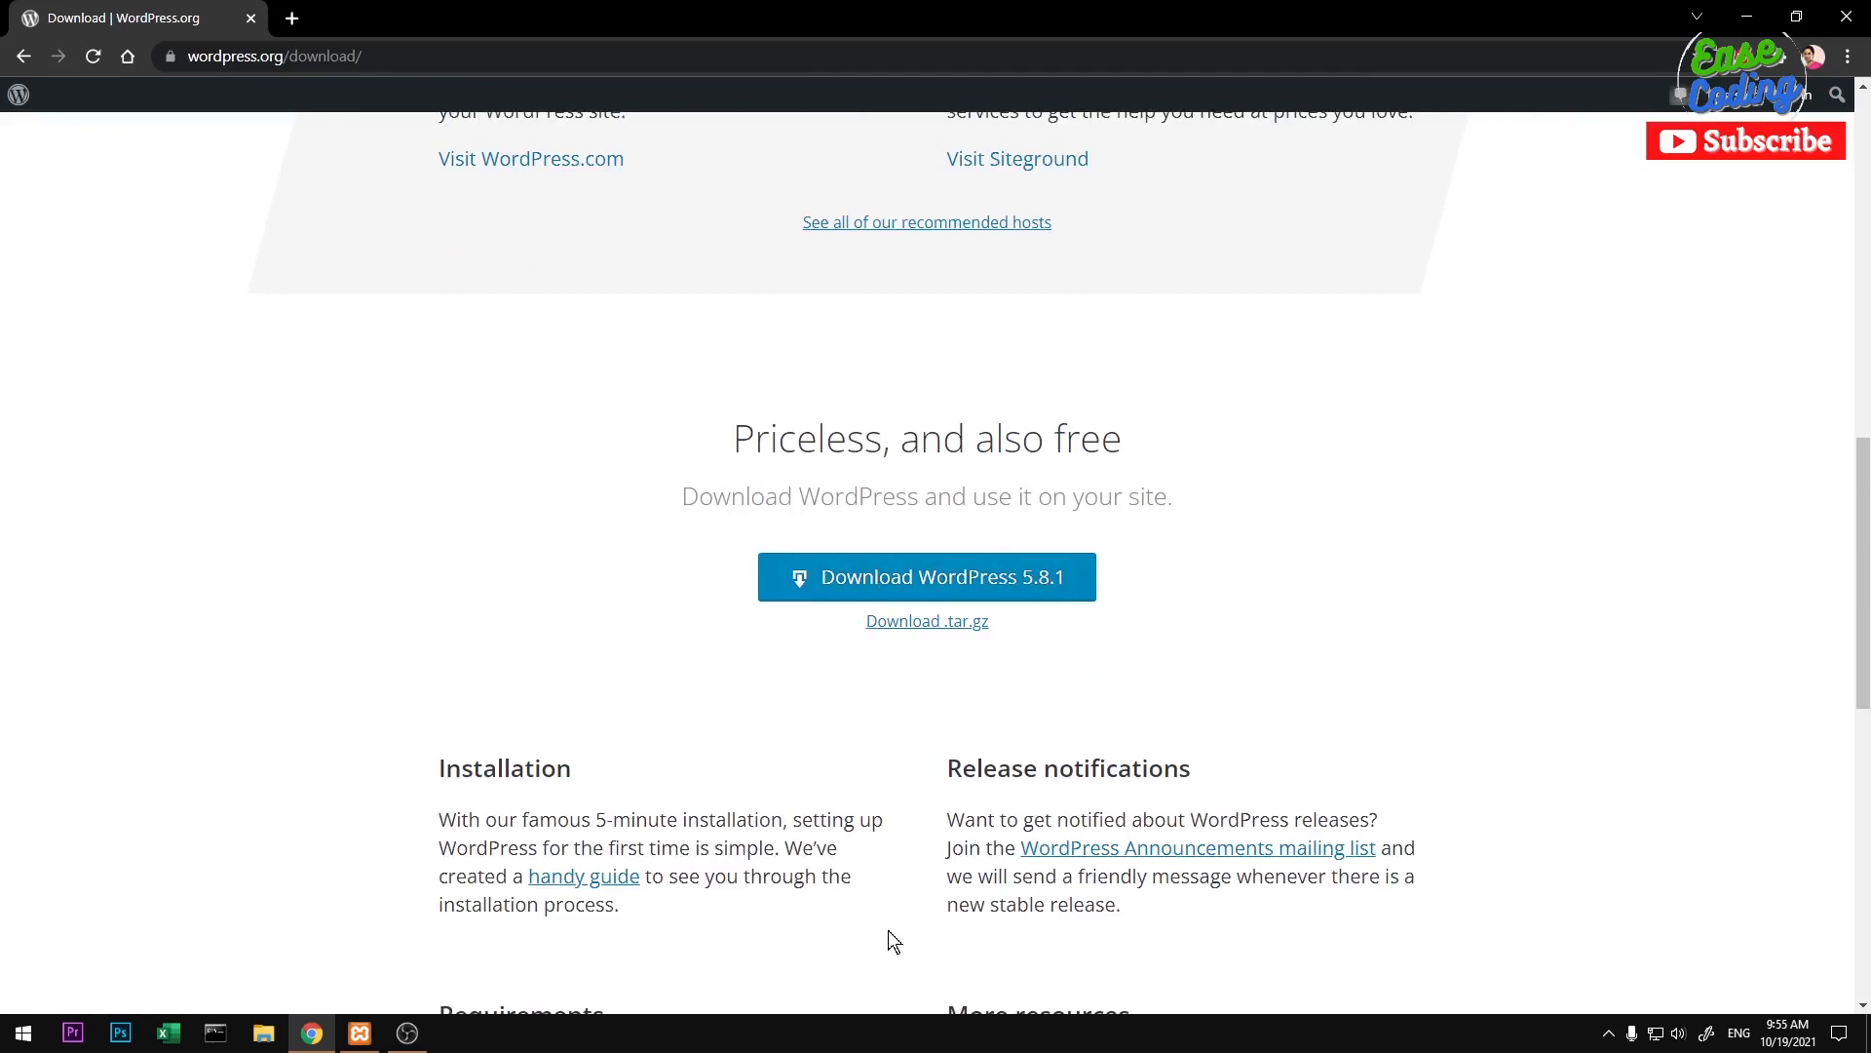
pyautogui.scroll(-3)
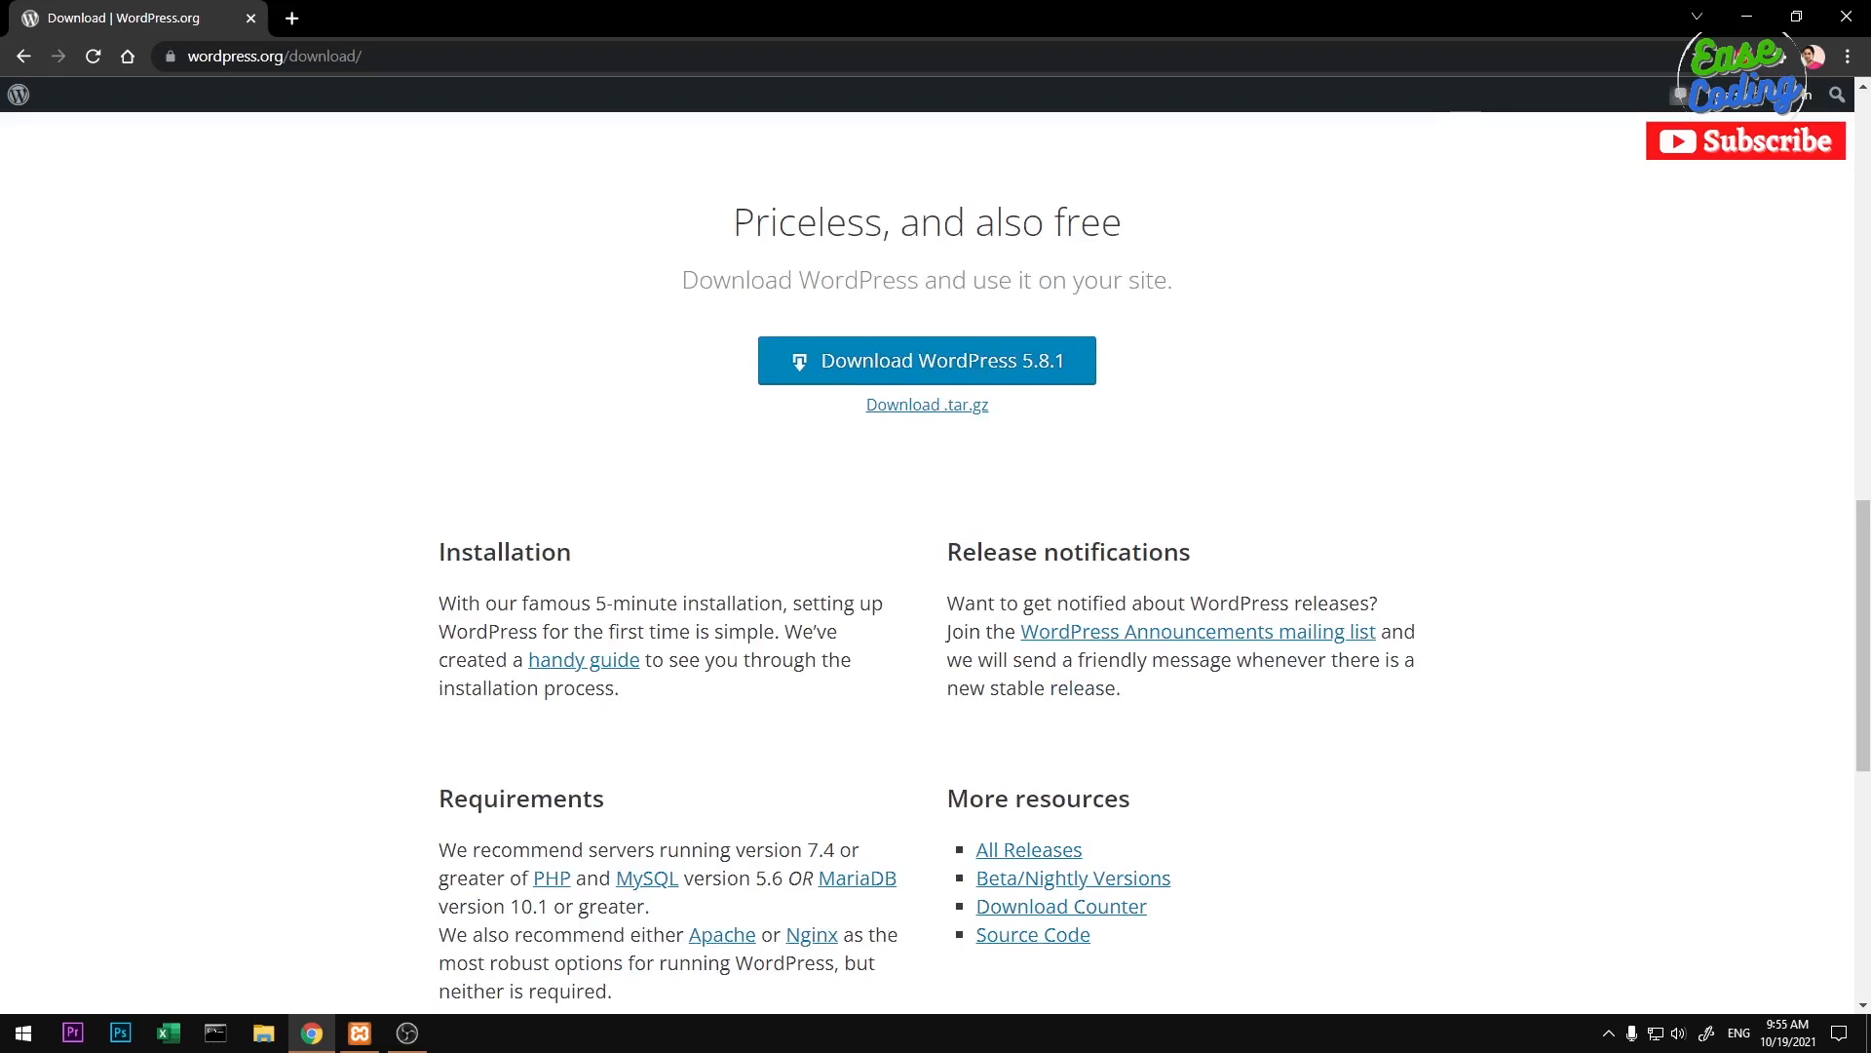
pyautogui.scroll(-3)
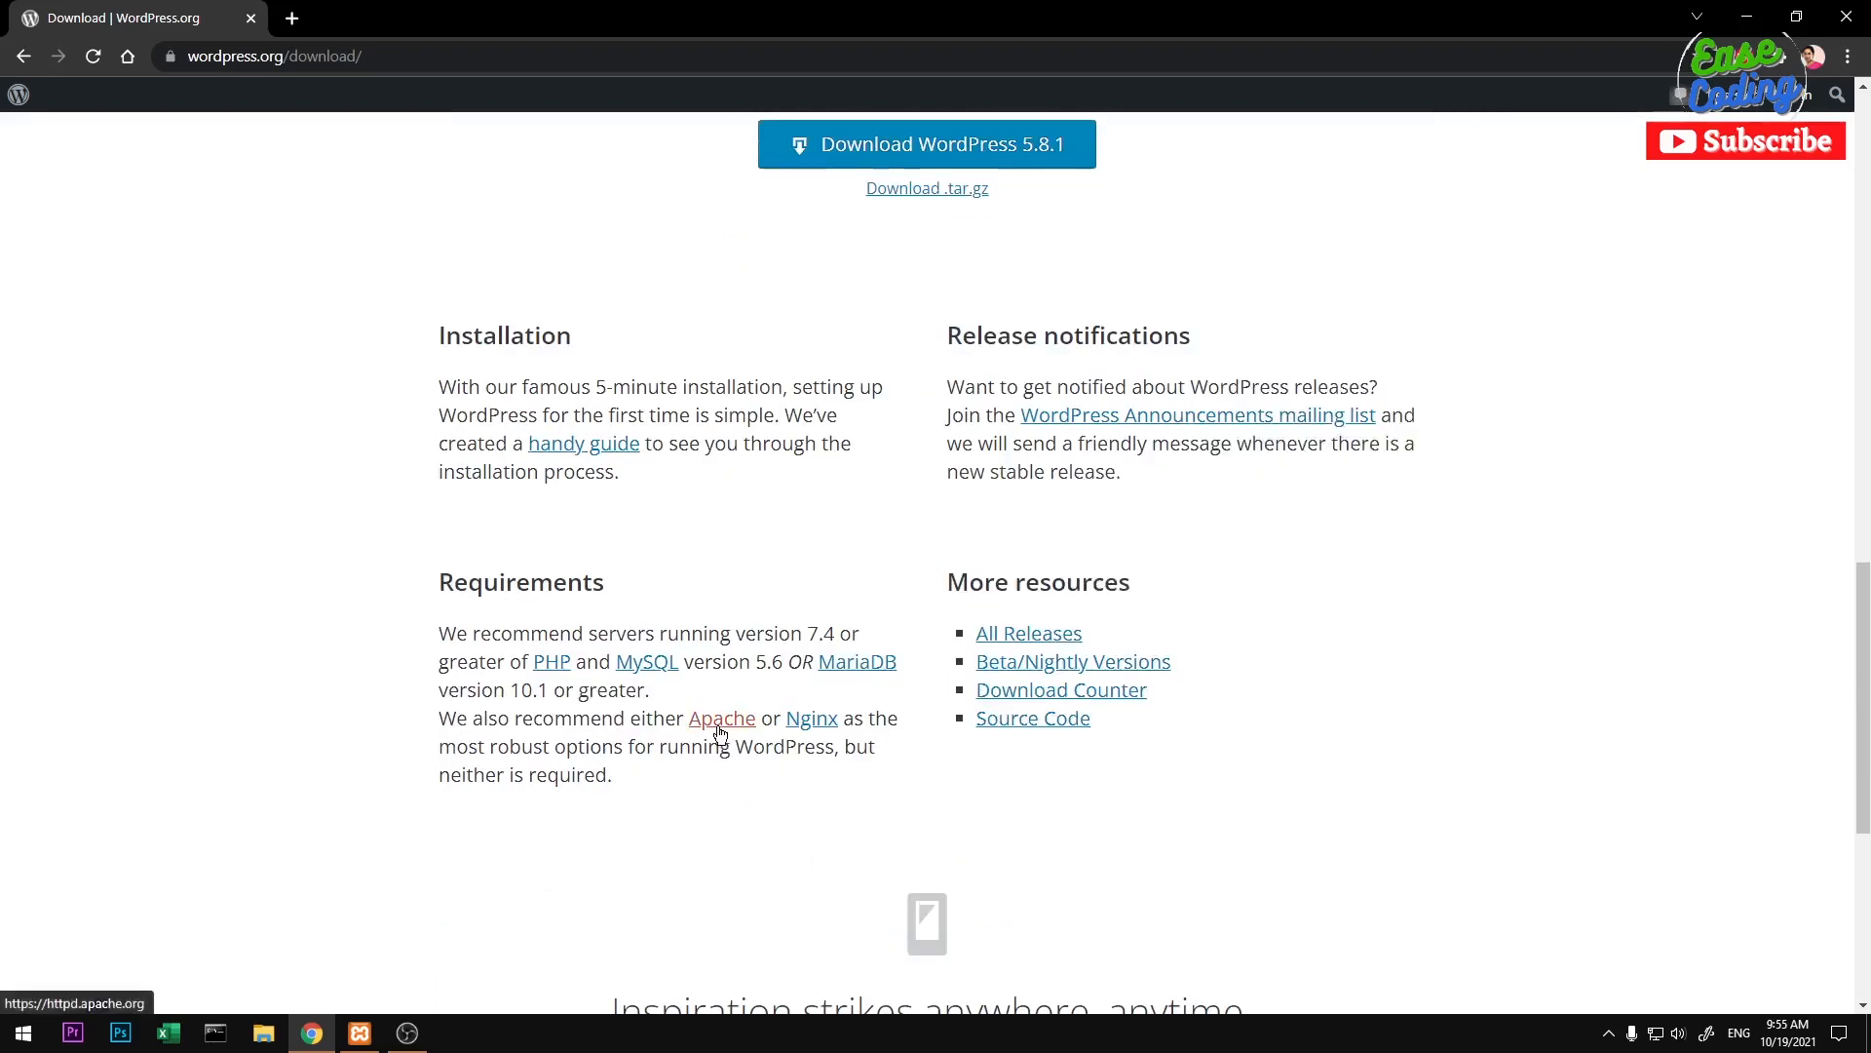
pyautogui.moveTo(810, 717)
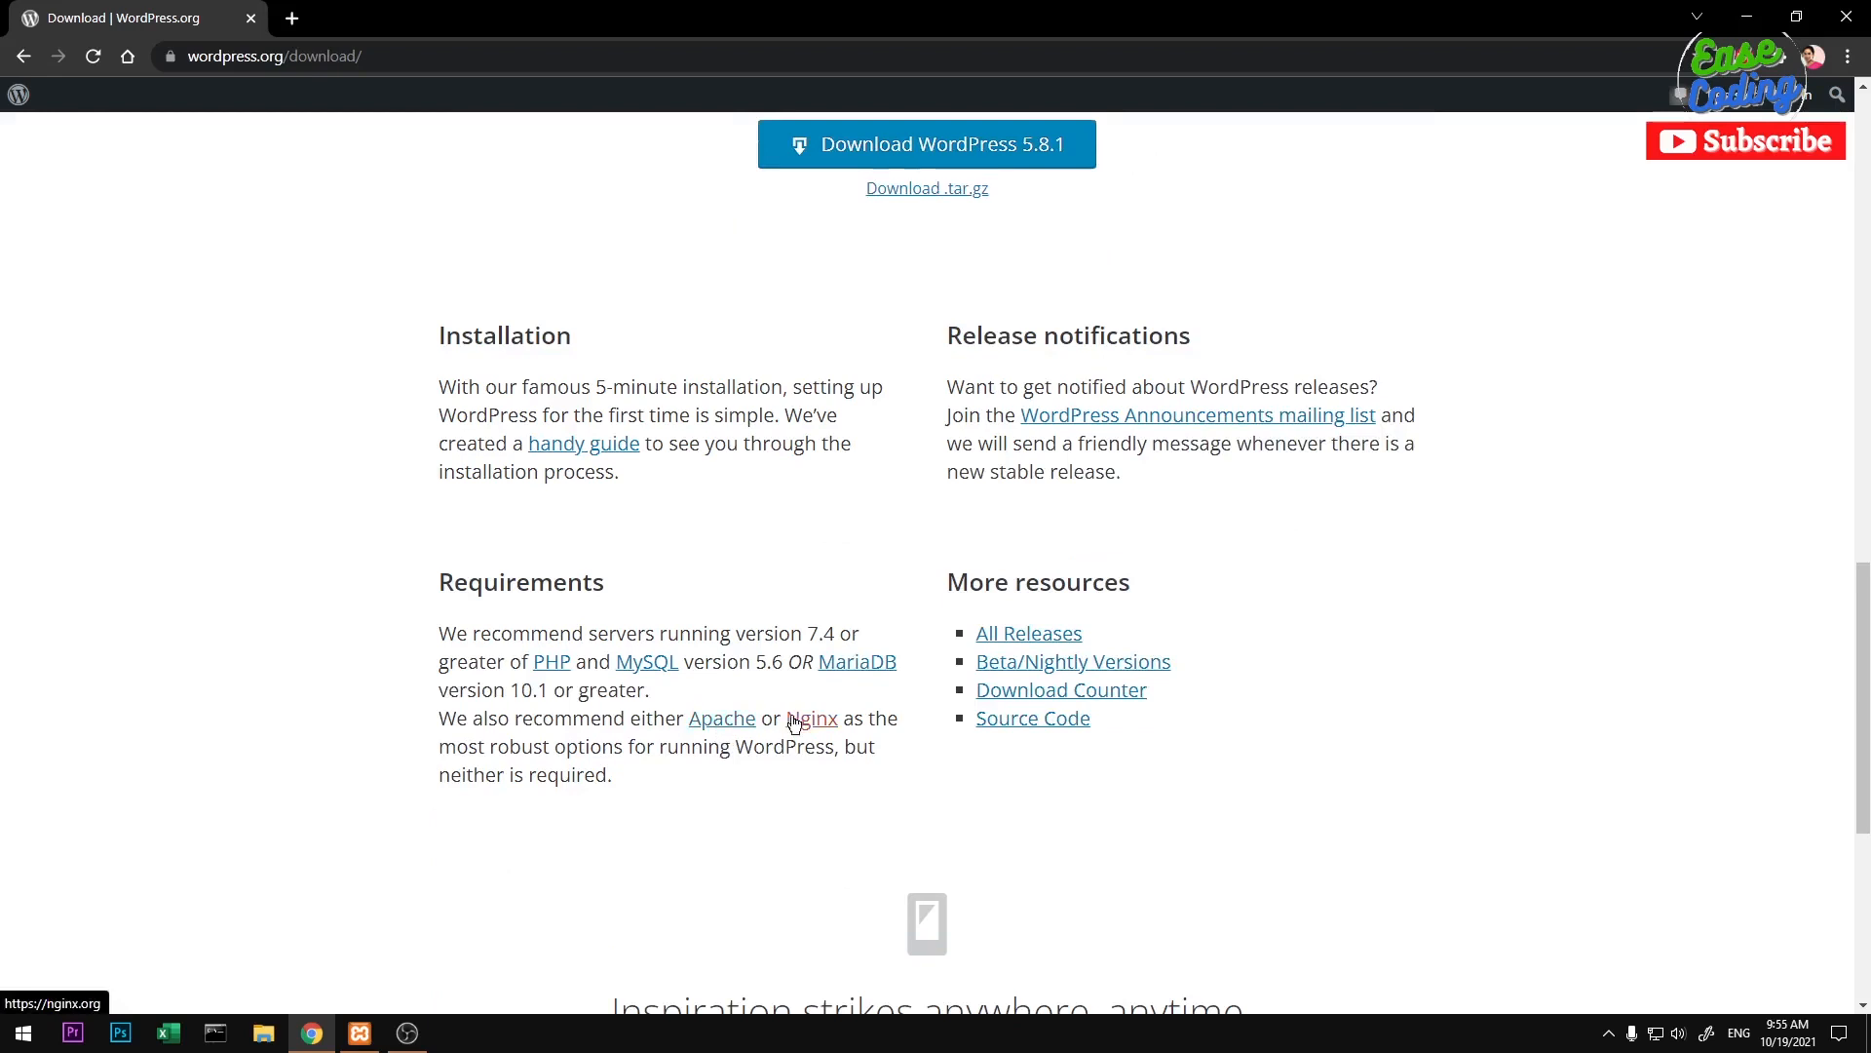
pyautogui.moveTo(552, 661)
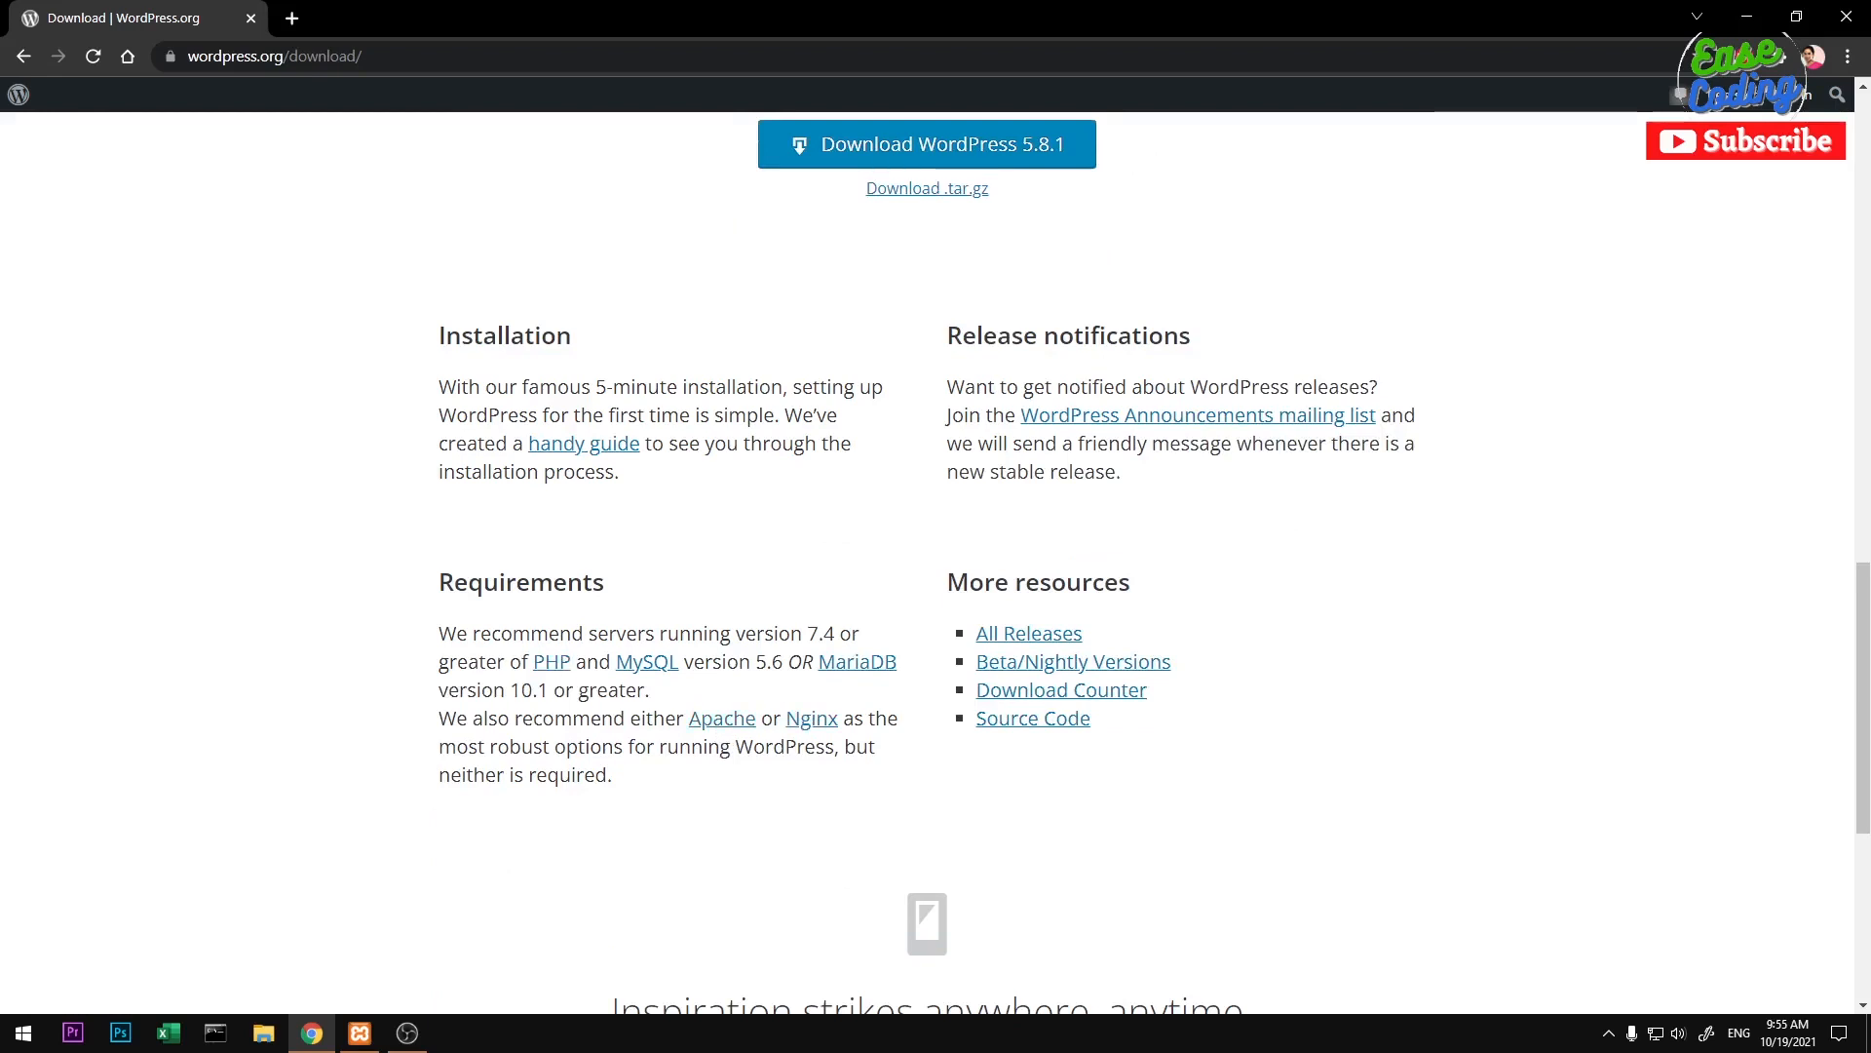
pyautogui.moveTo(856, 661)
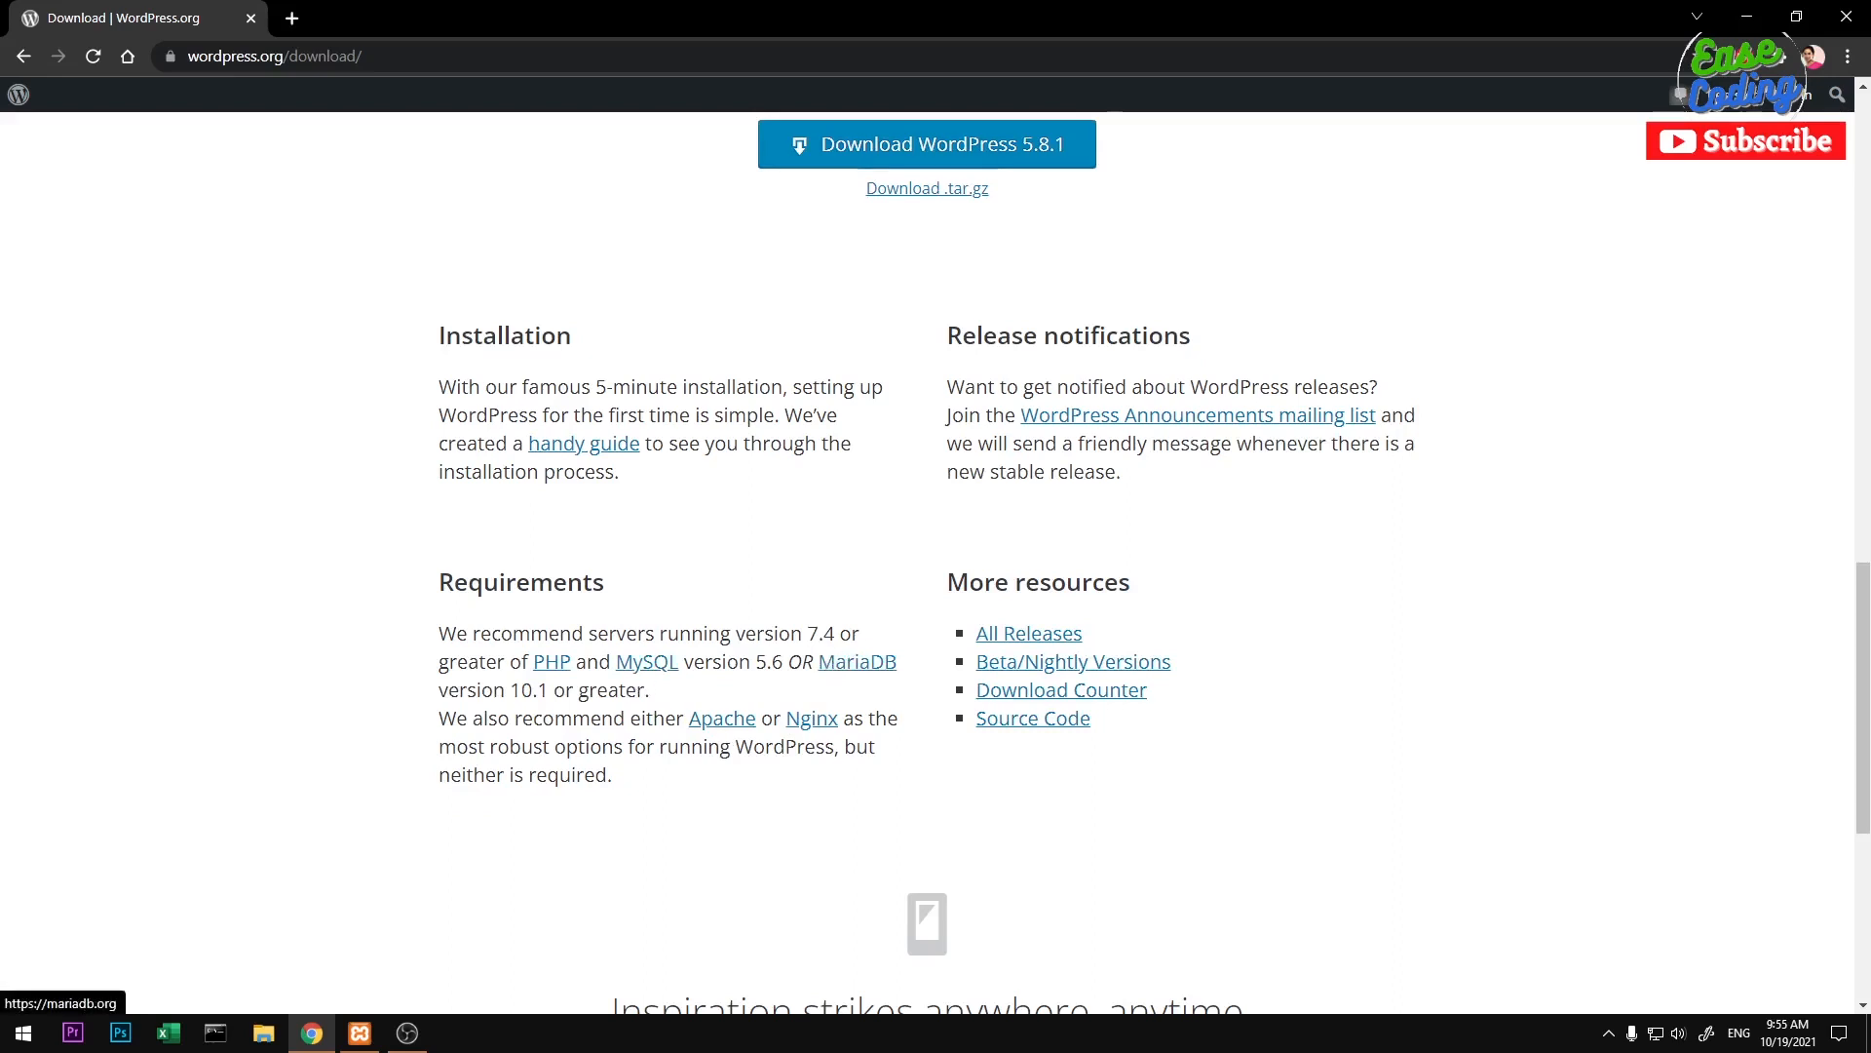
pyautogui.moveTo(895, 947)
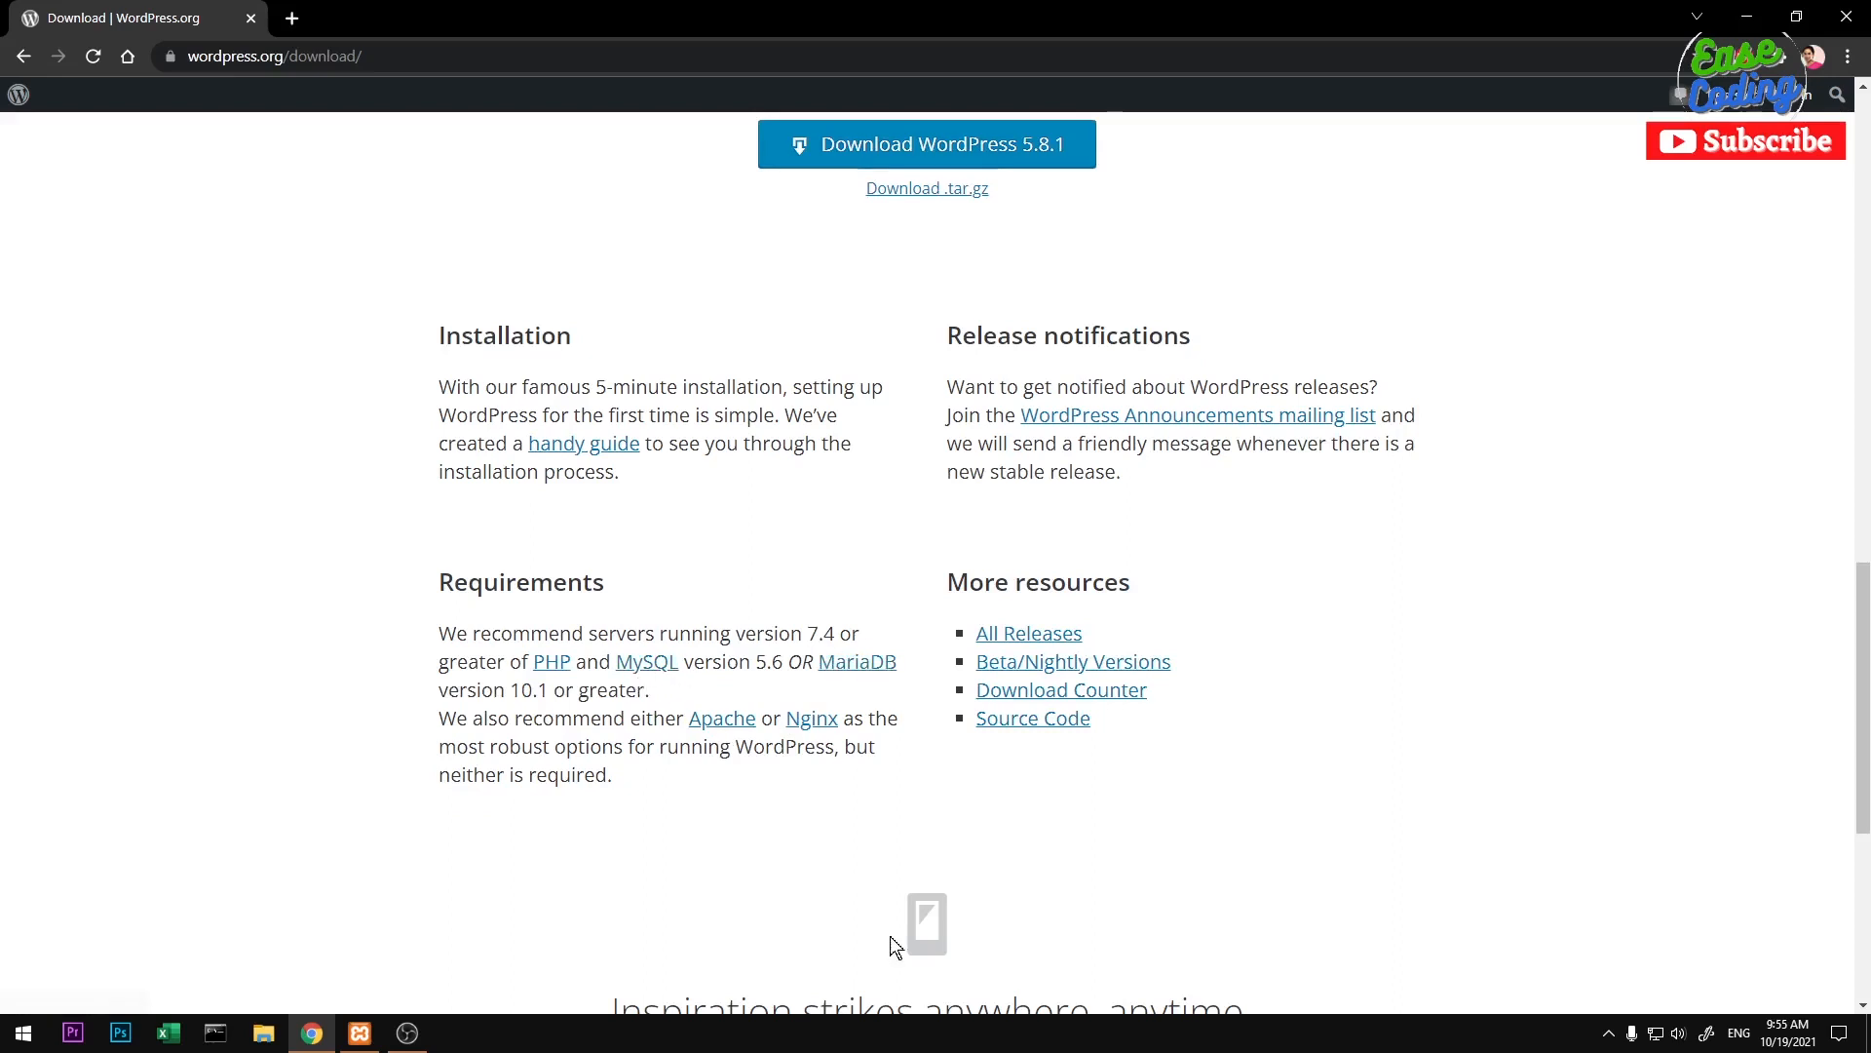
pyautogui.moveTo(901, 895)
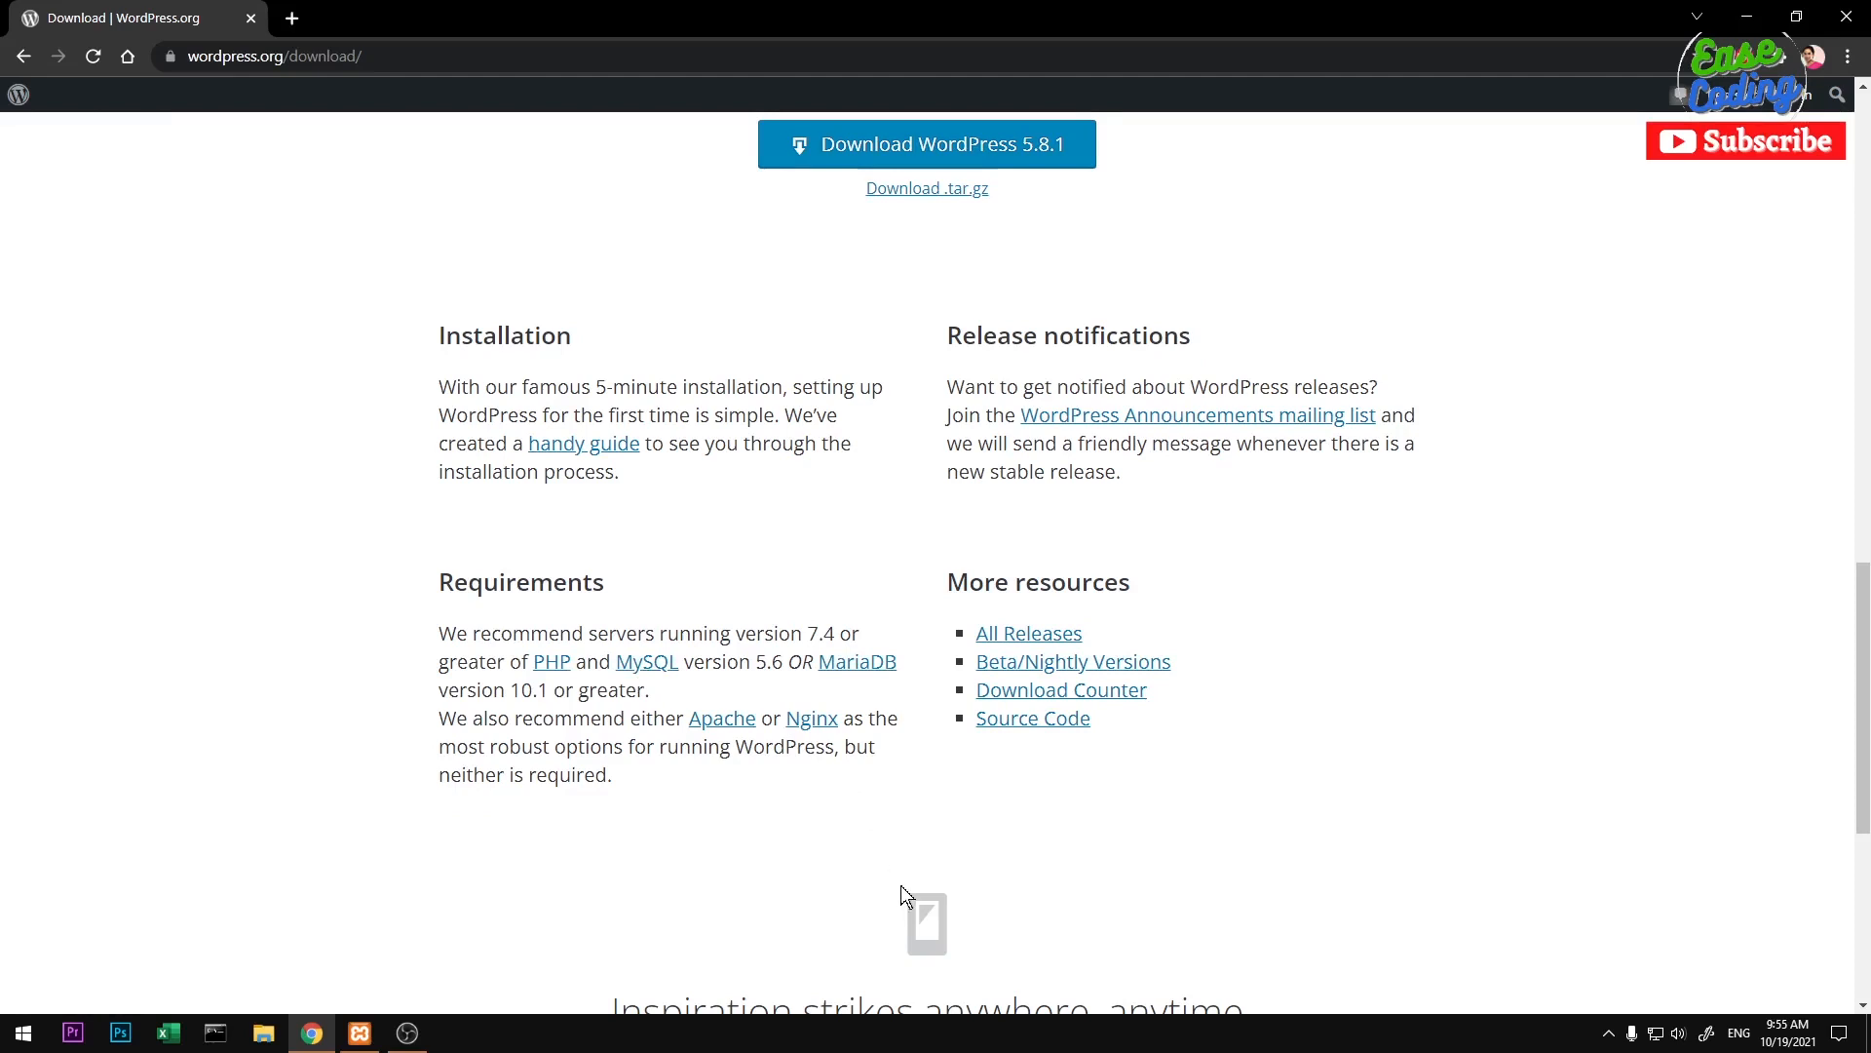
# Stop Apache and MySQL in XAMPP, start Apache again, and open the localhost dashboard
pyautogui.click(360, 1032)
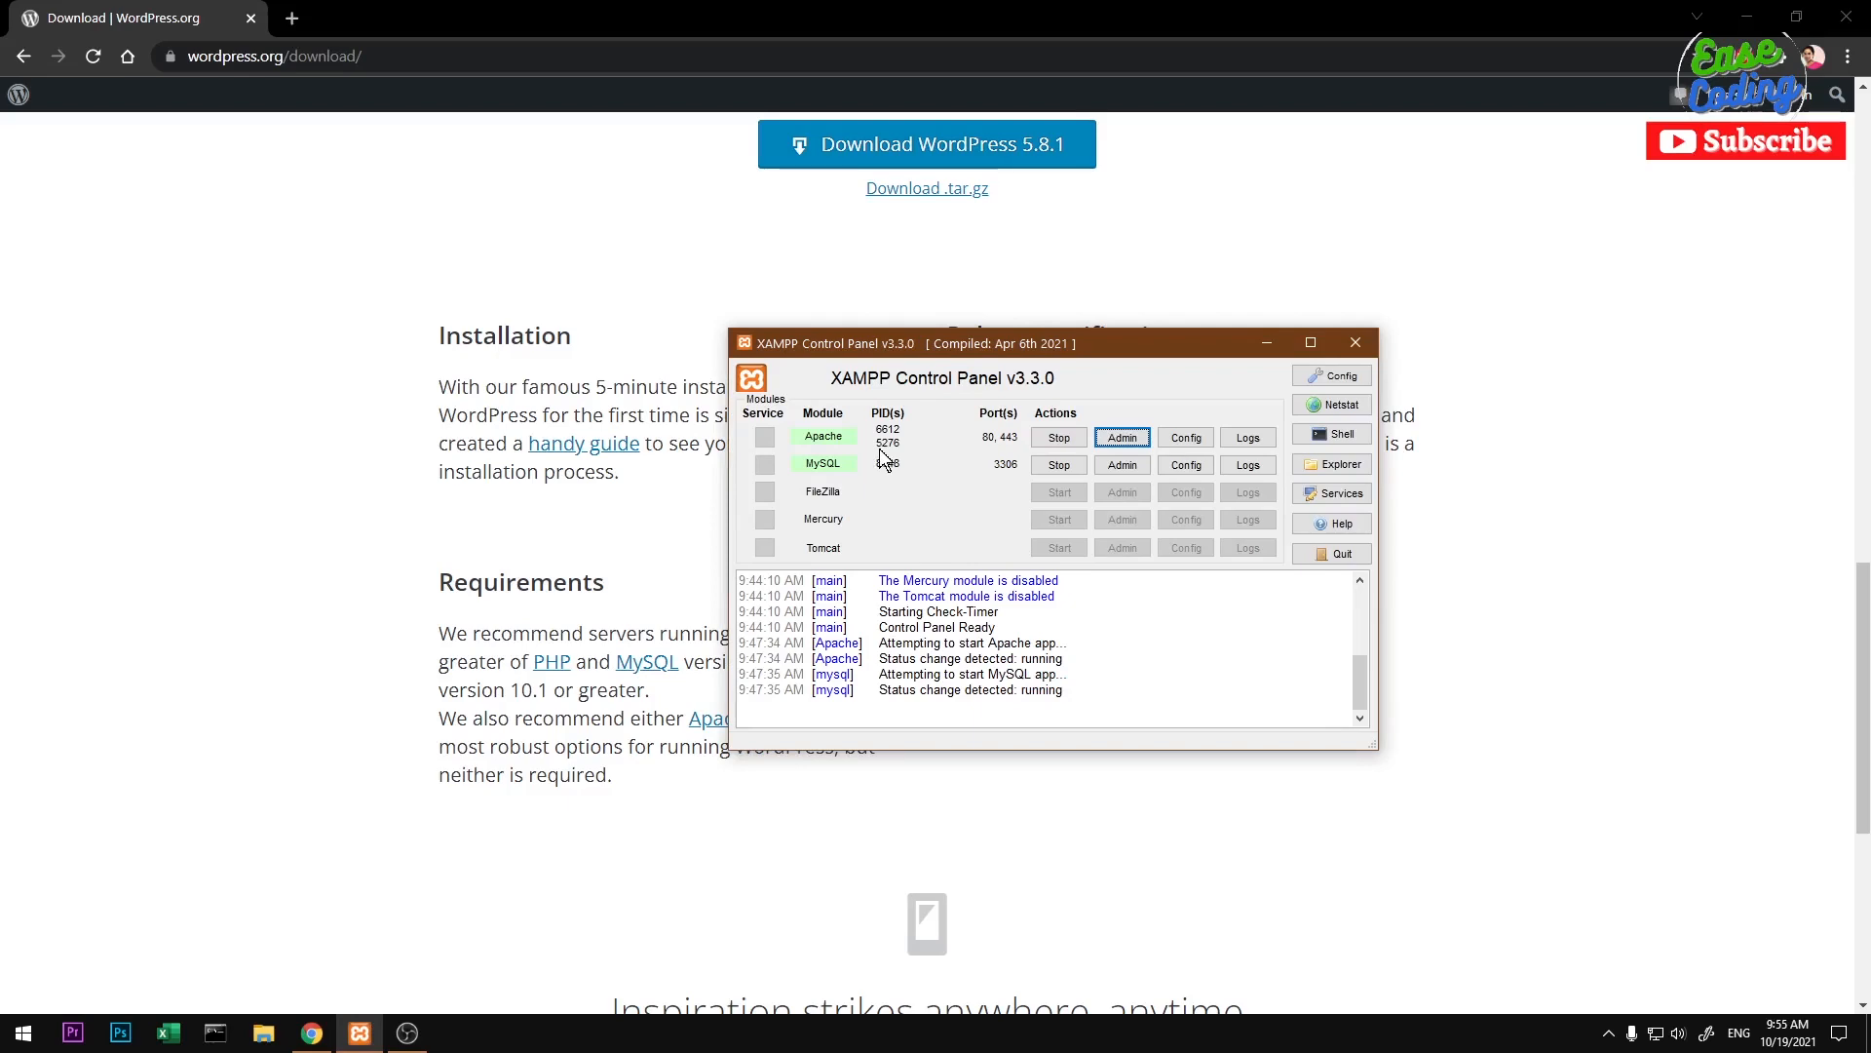
pyautogui.moveTo(902, 464)
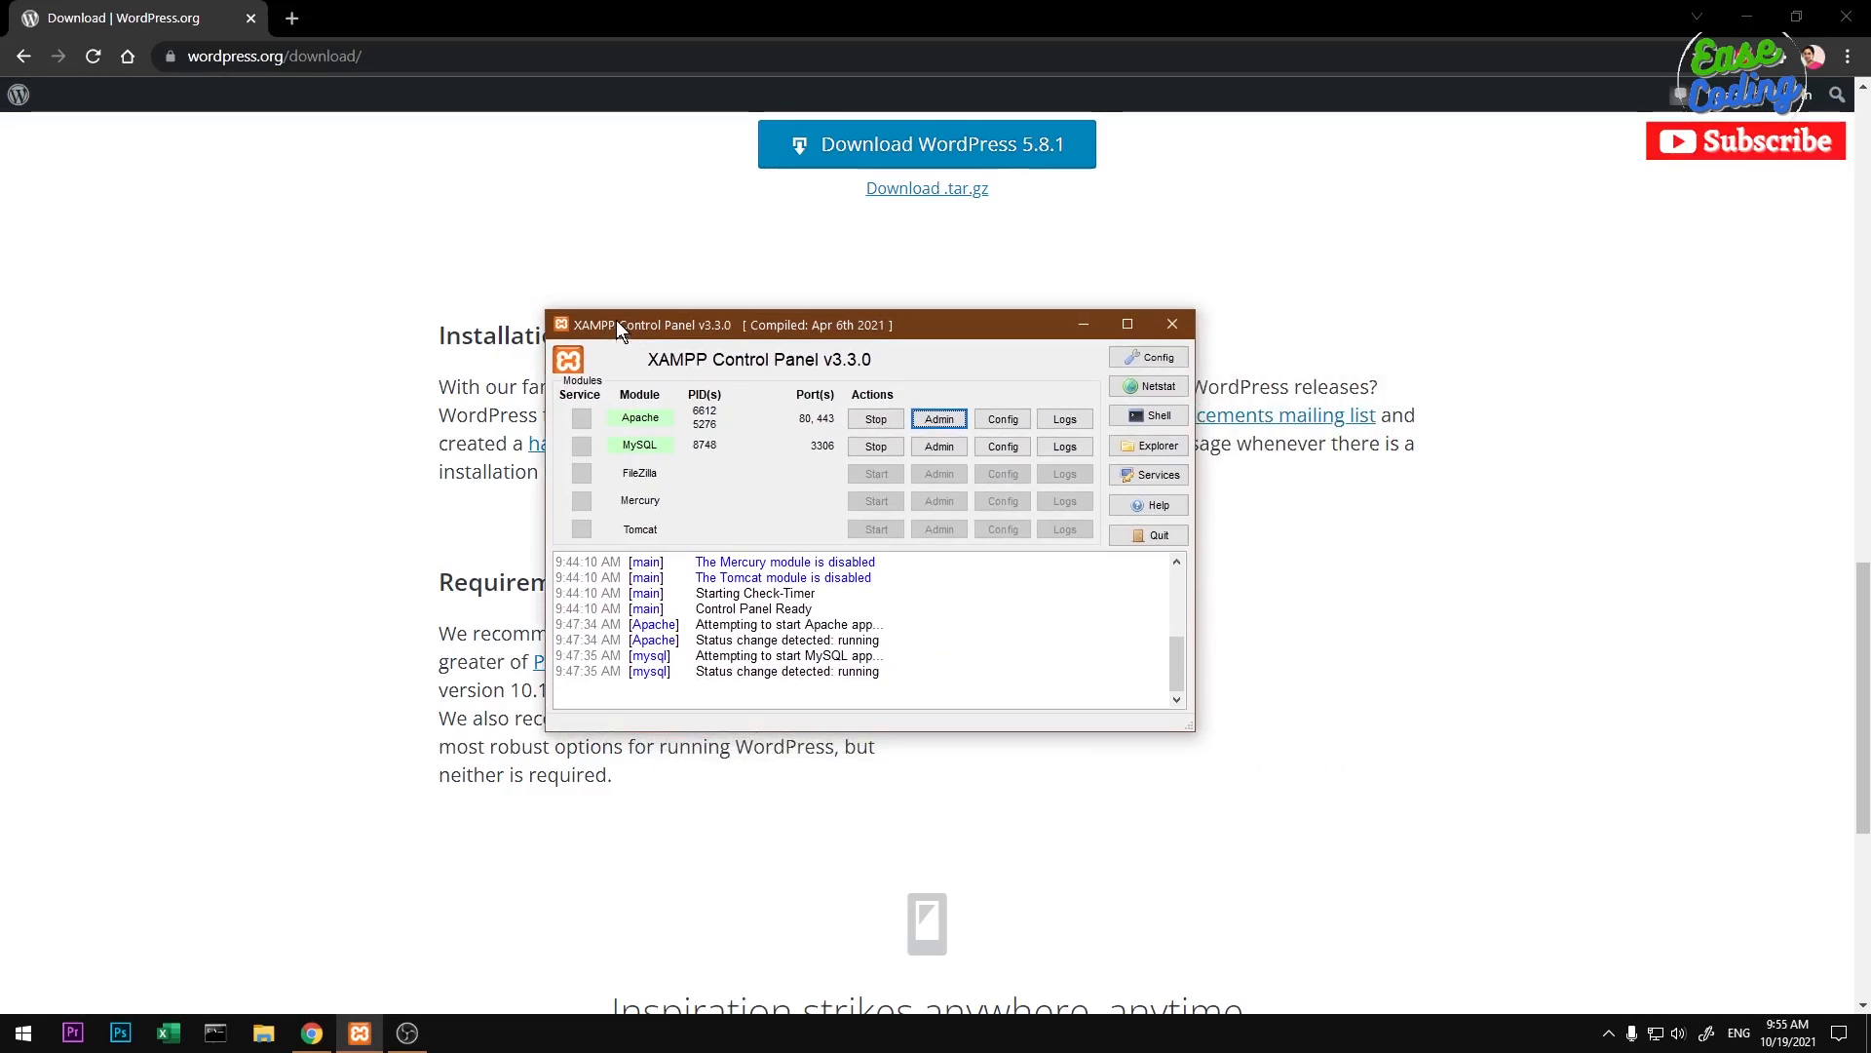
pyautogui.click(875, 420)
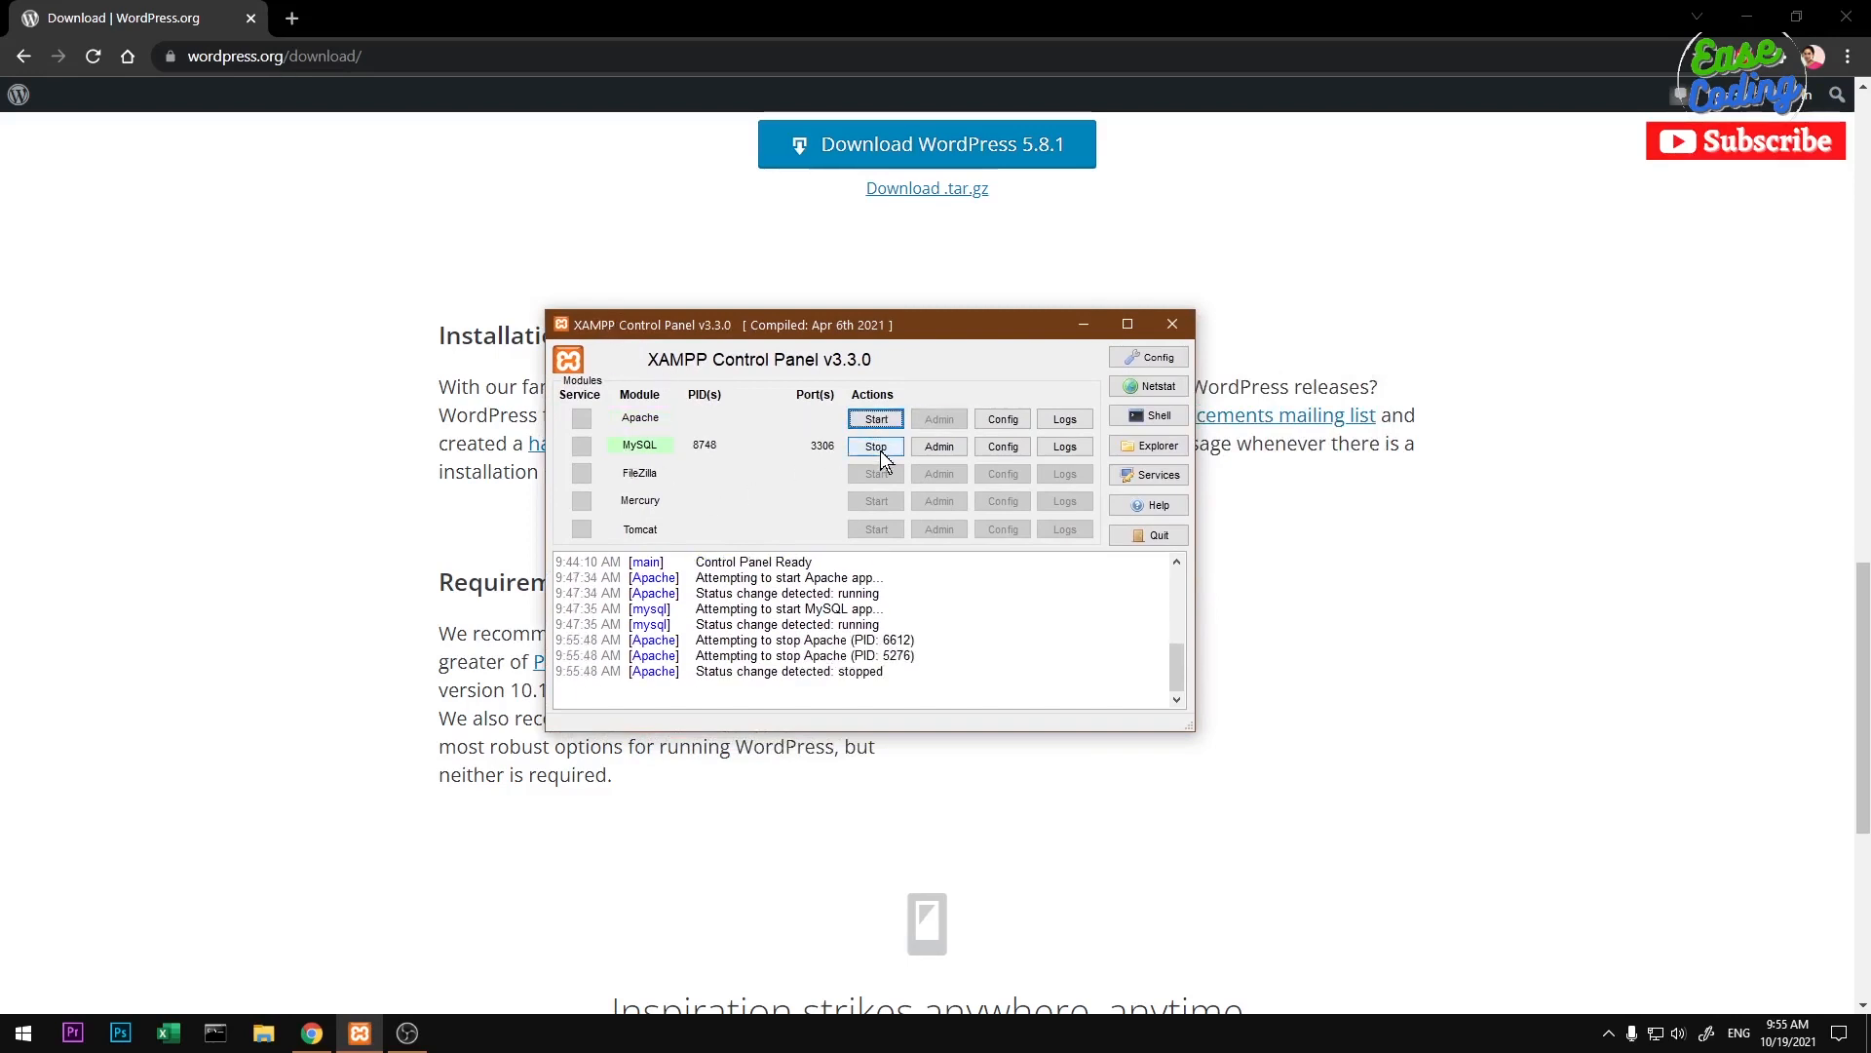
pyautogui.click(876, 446)
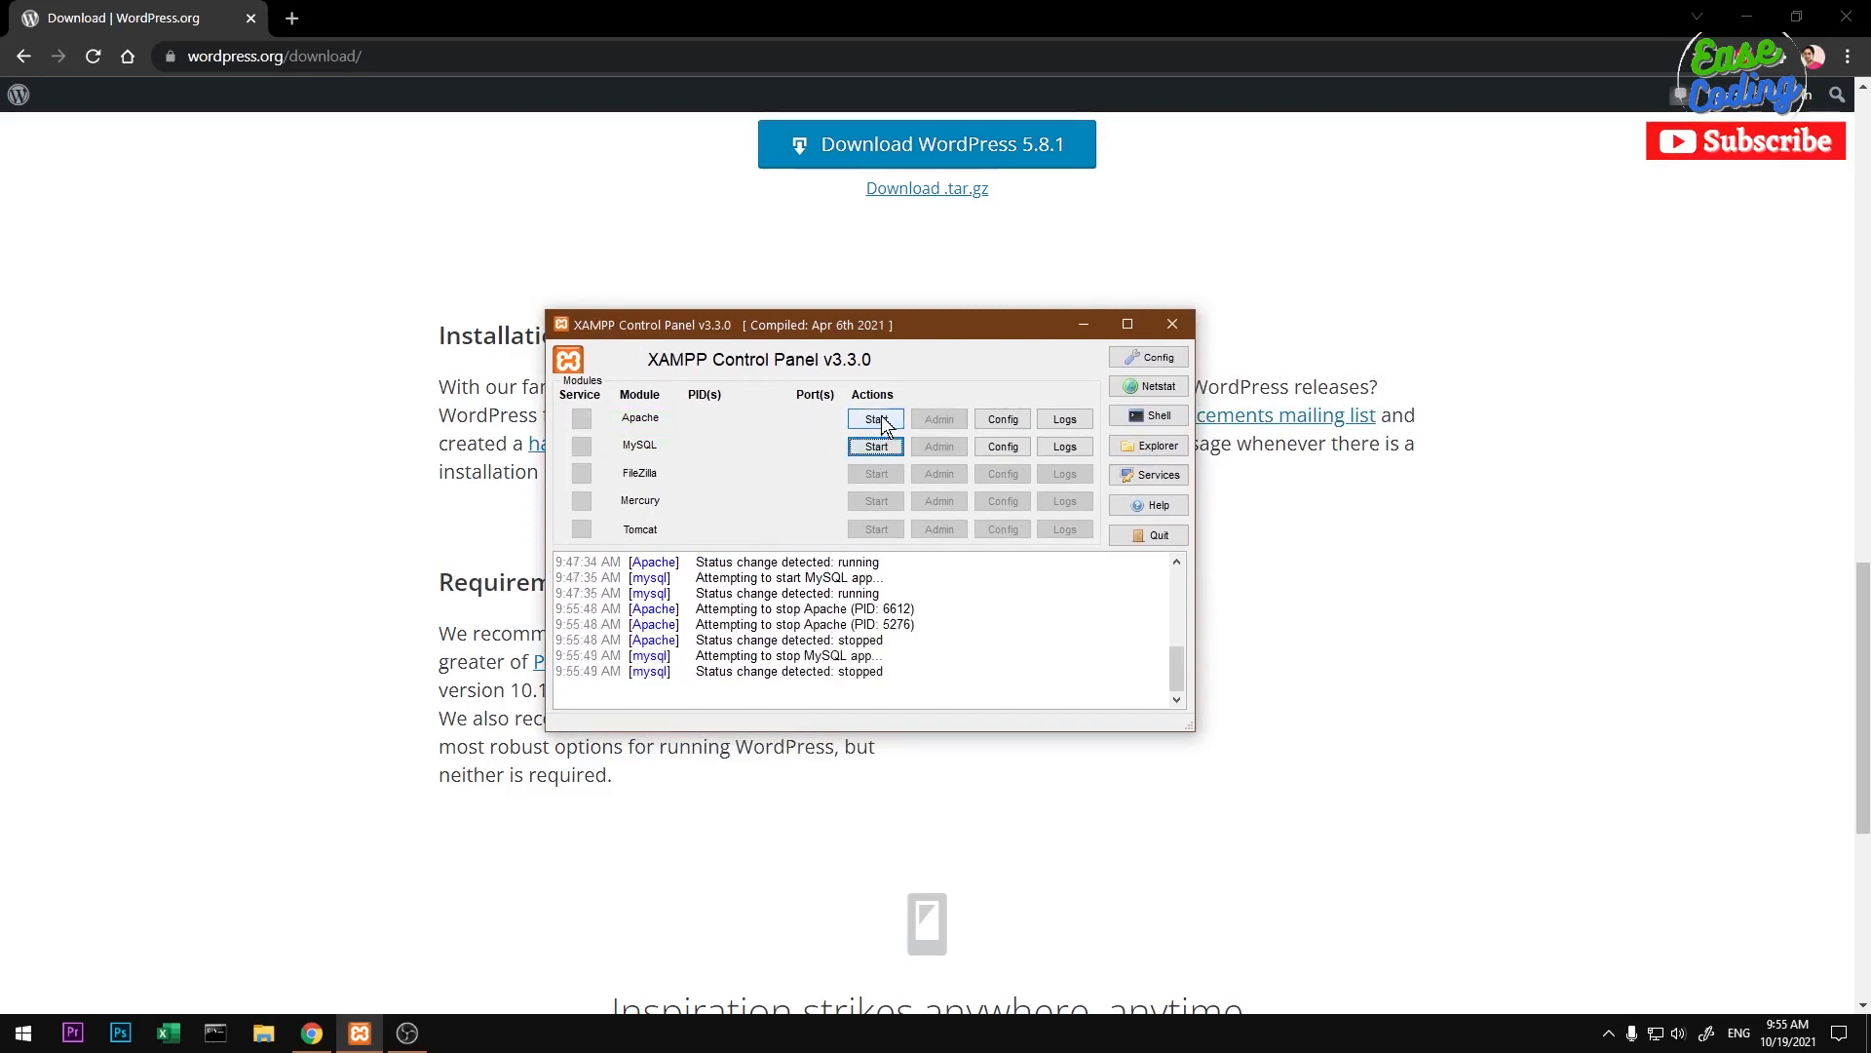
pyautogui.click(875, 418)
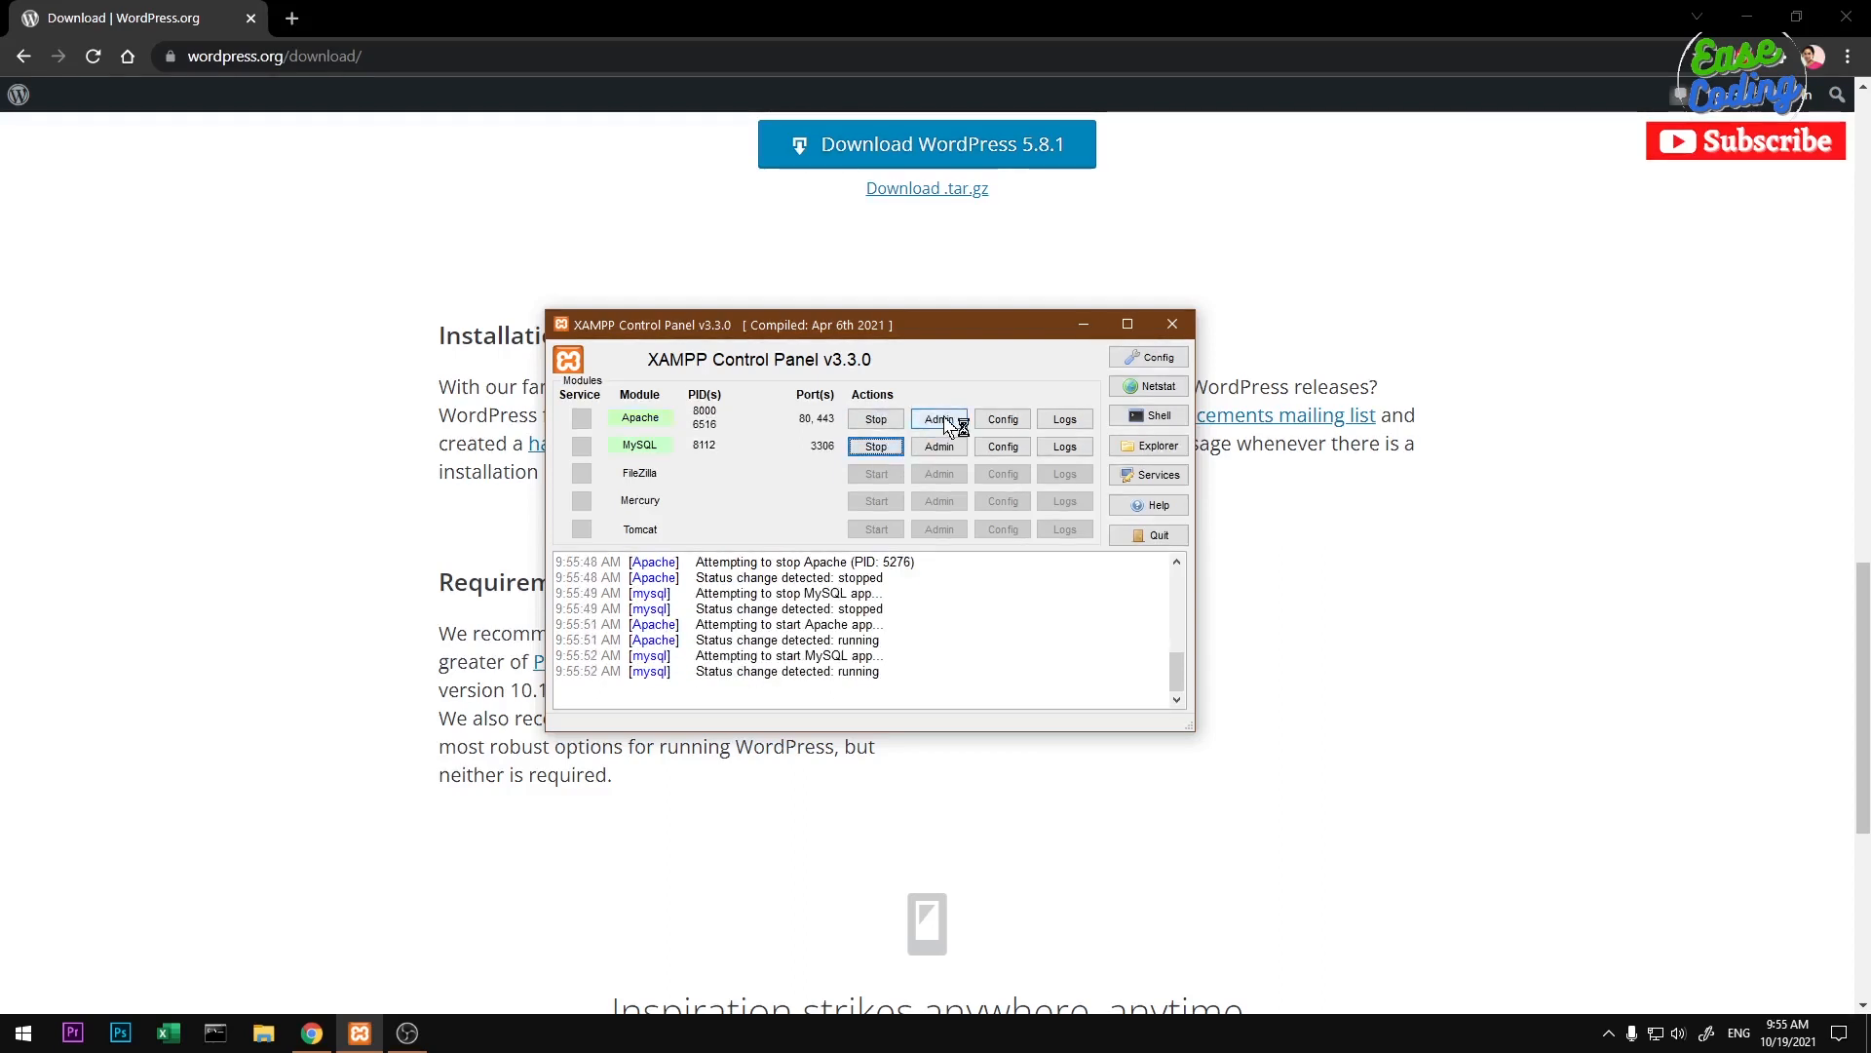
pyautogui.click(940, 419)
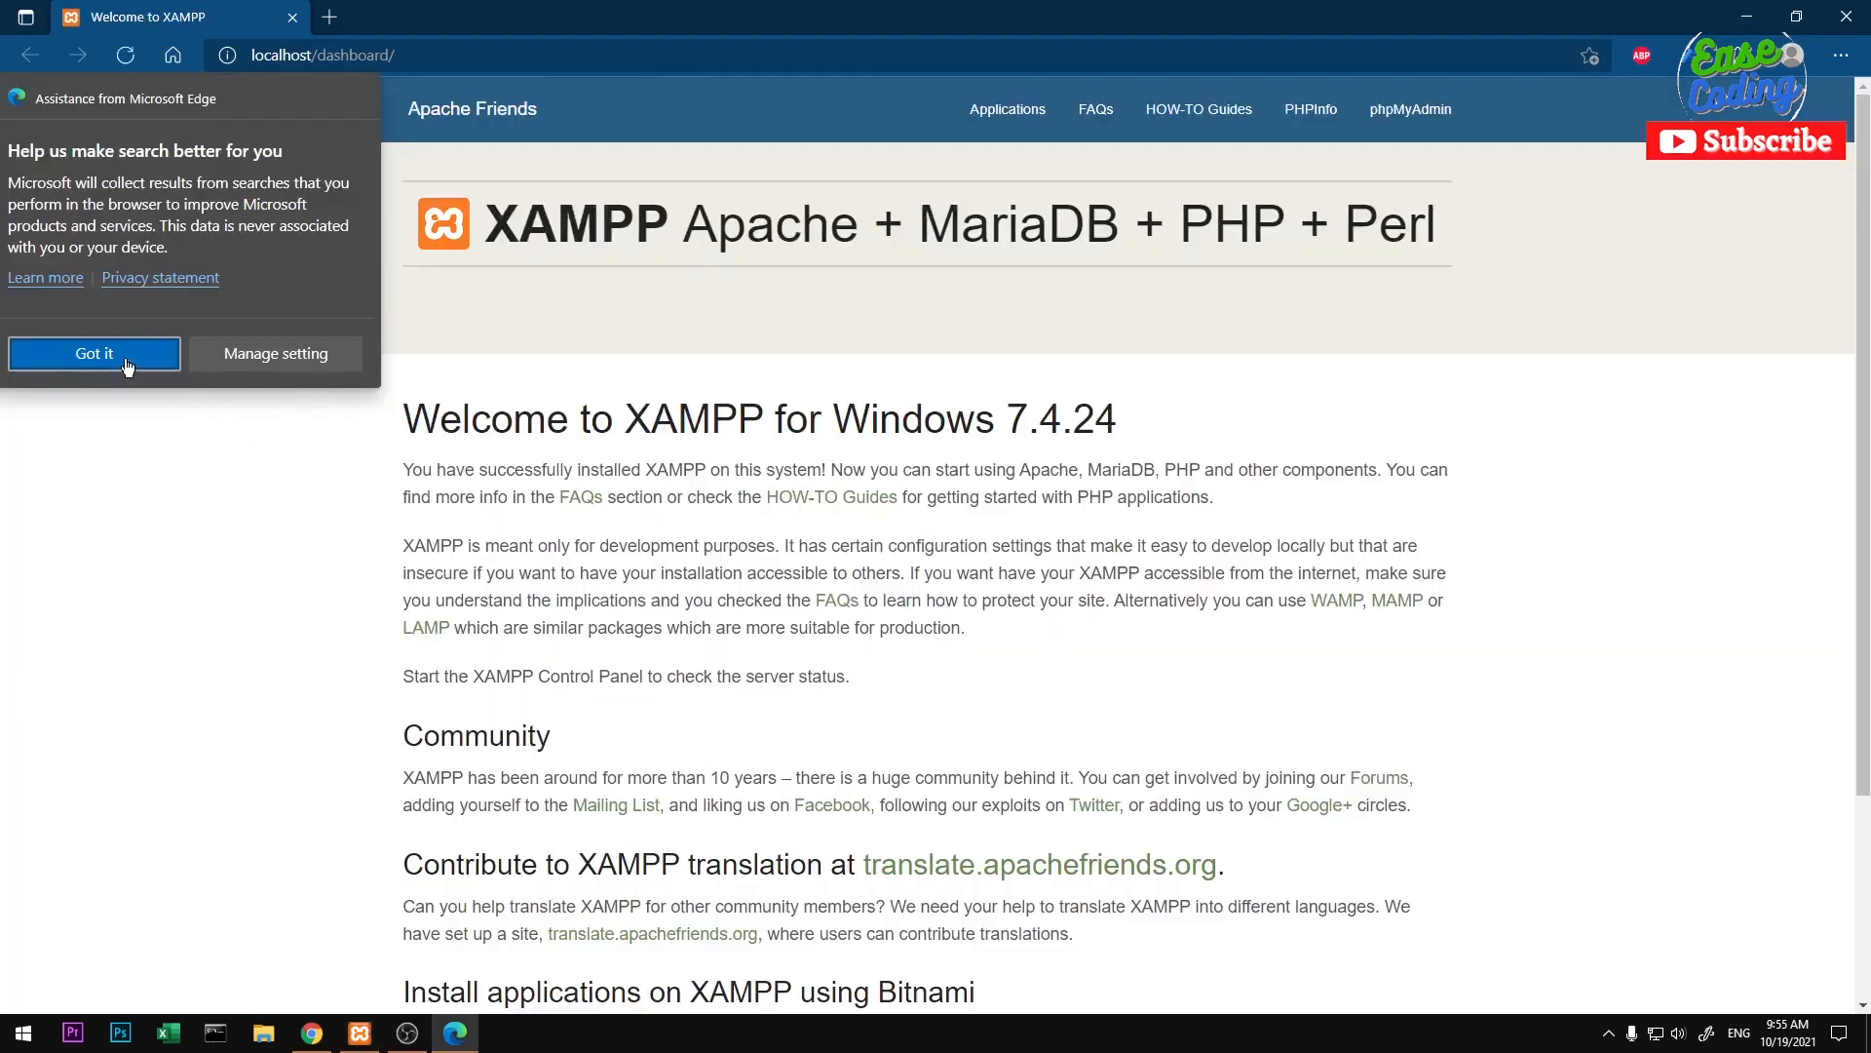
# Dismiss Edge's prompt, return to Welcome to XAMPP, and load phpMyAdmin
pyautogui.click(1309, 109)
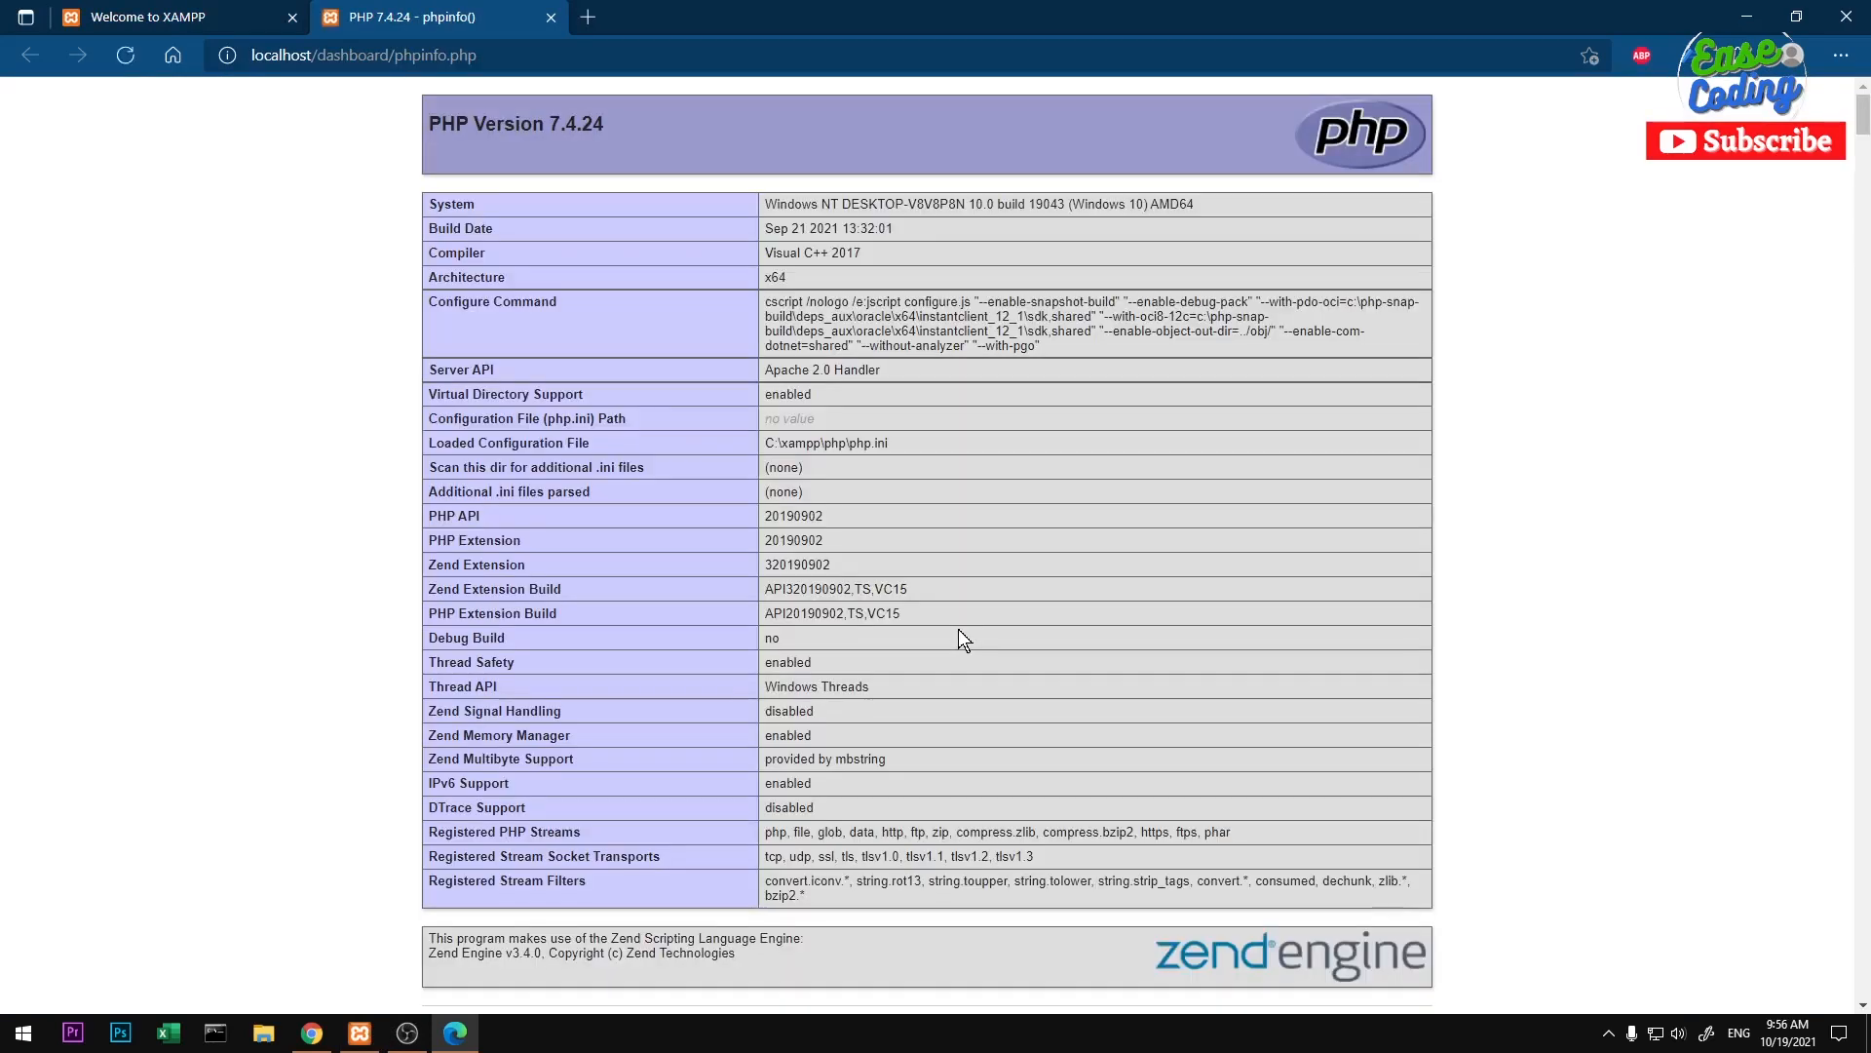
pyautogui.click(166, 16)
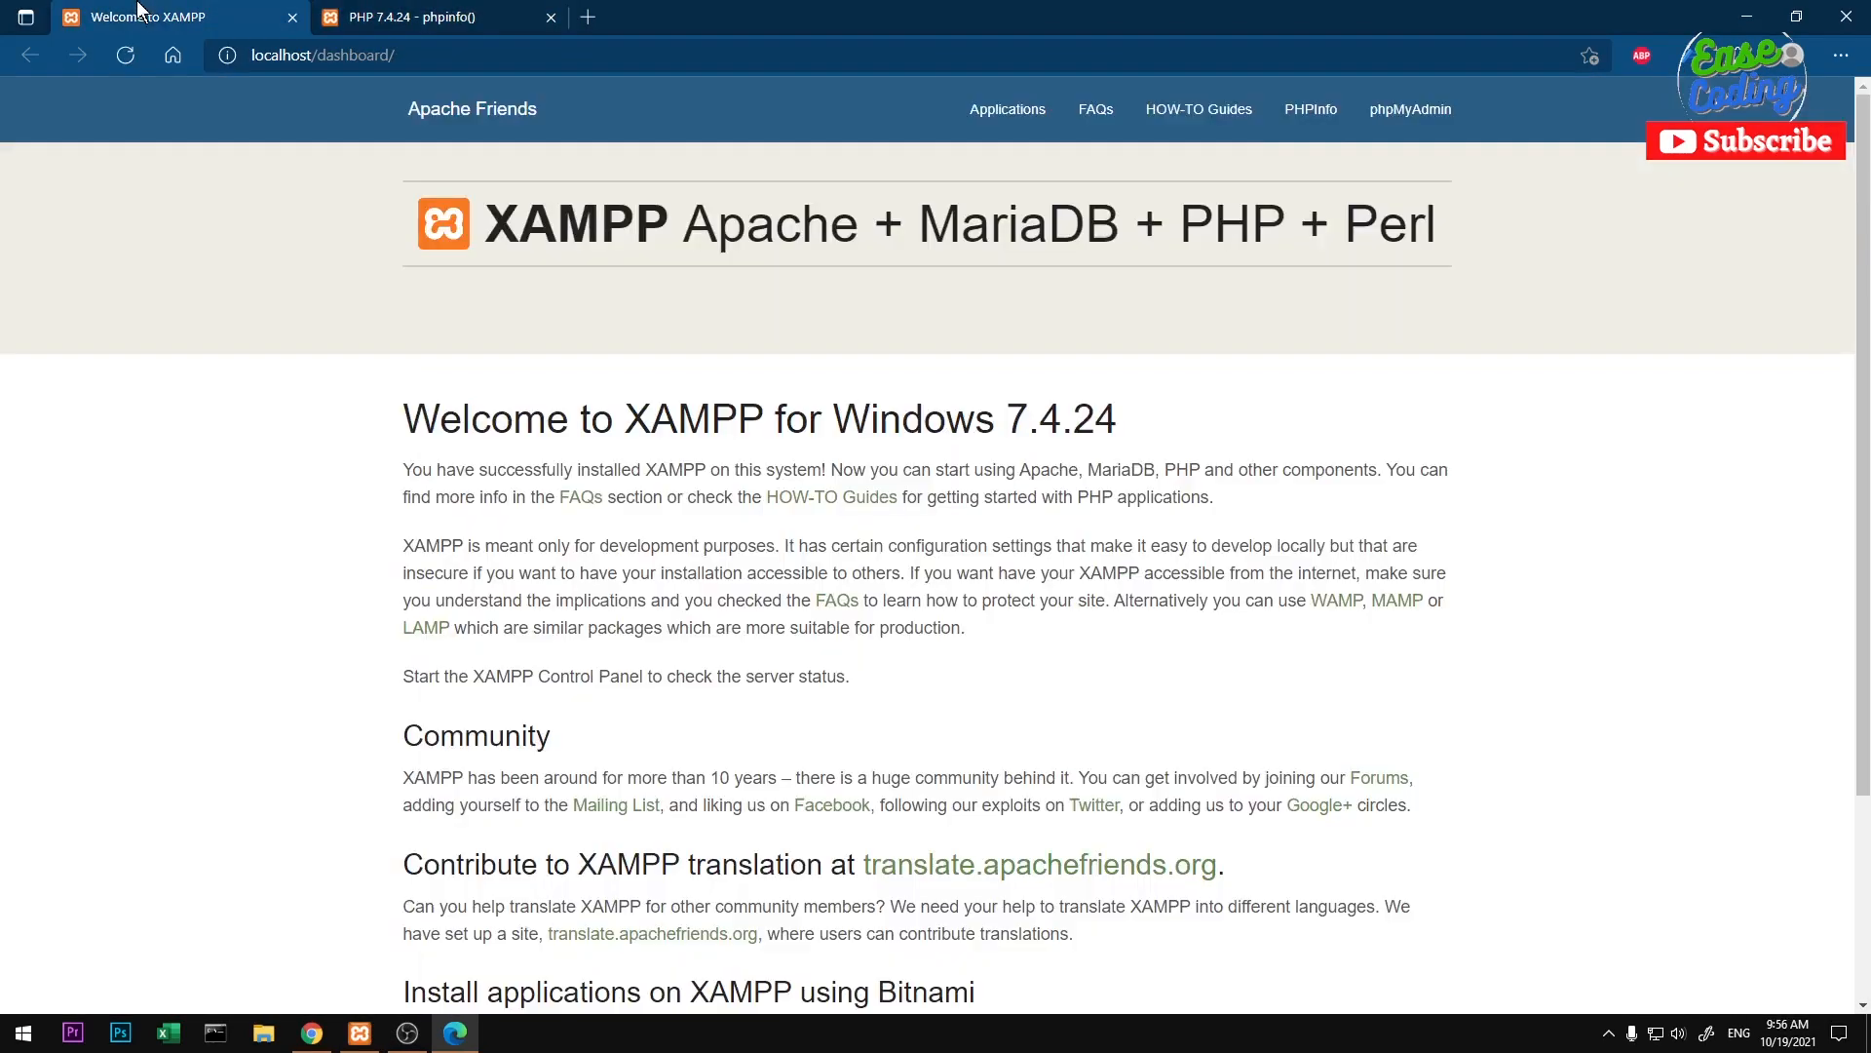
pyautogui.click(1409, 109)
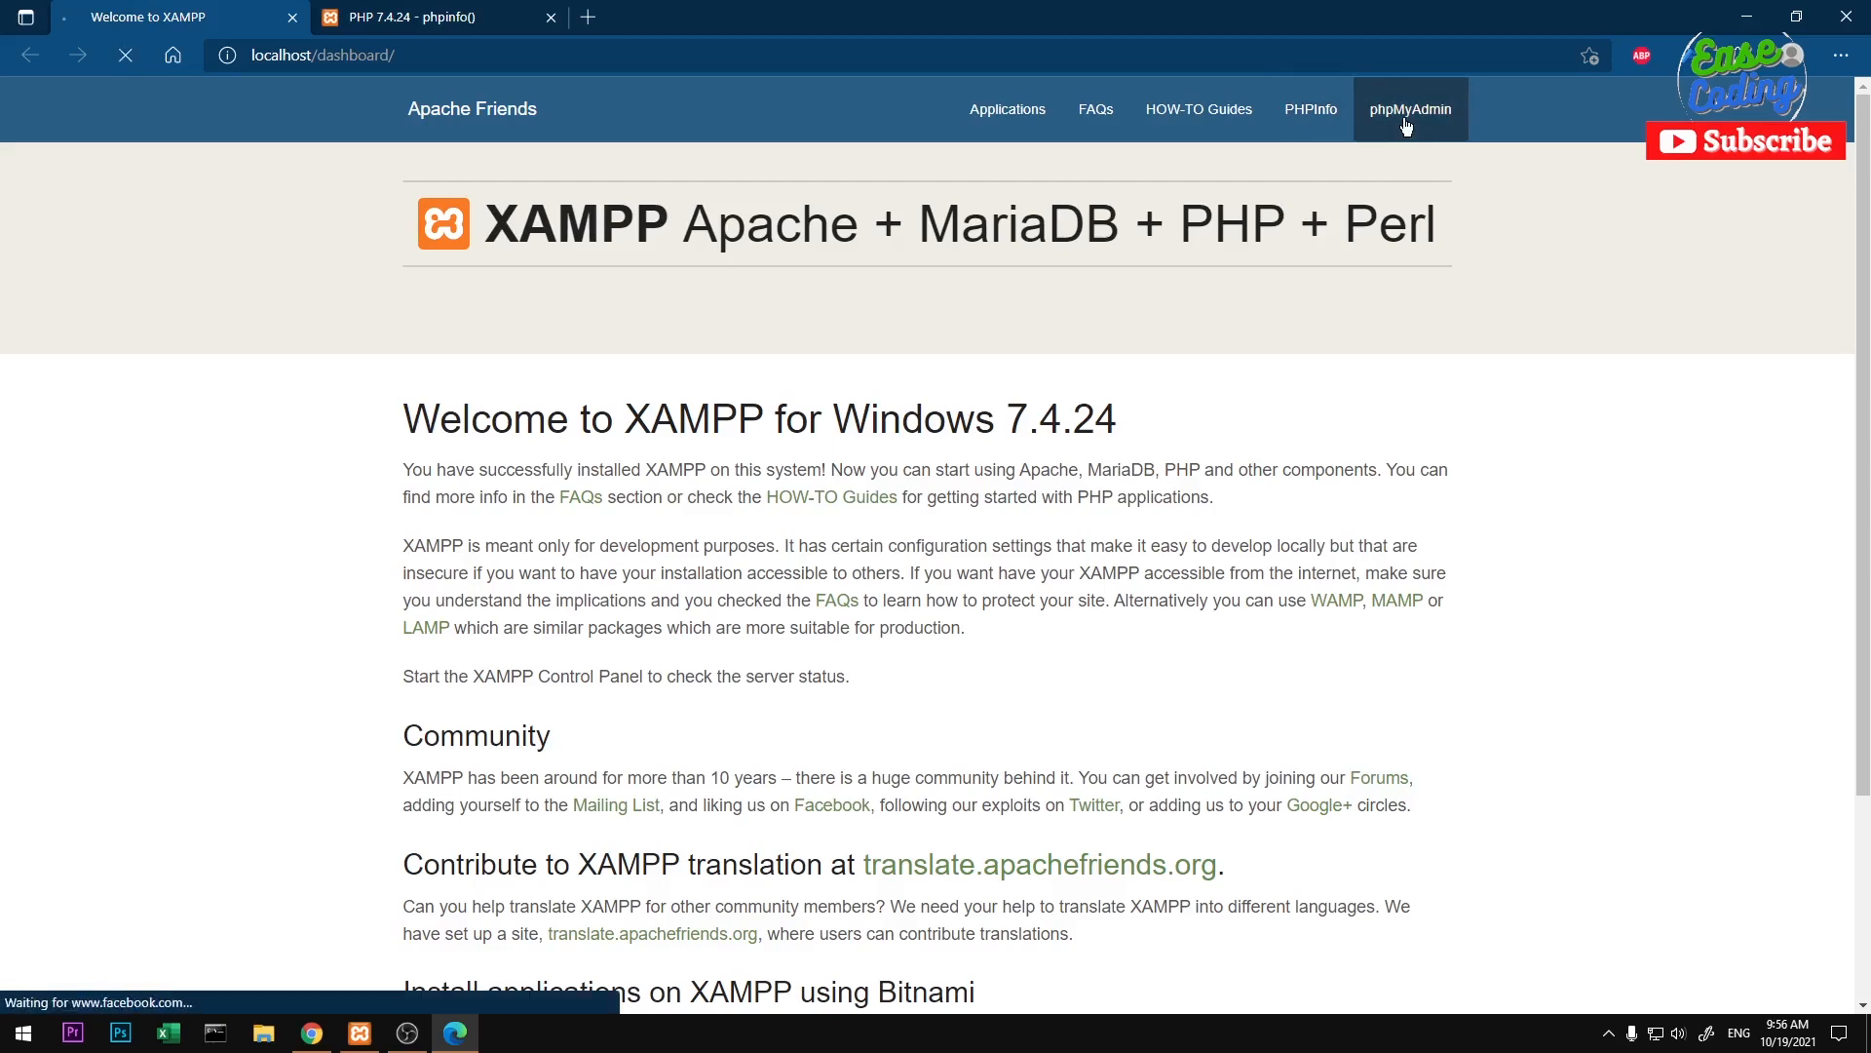
pyautogui.click(1409, 108)
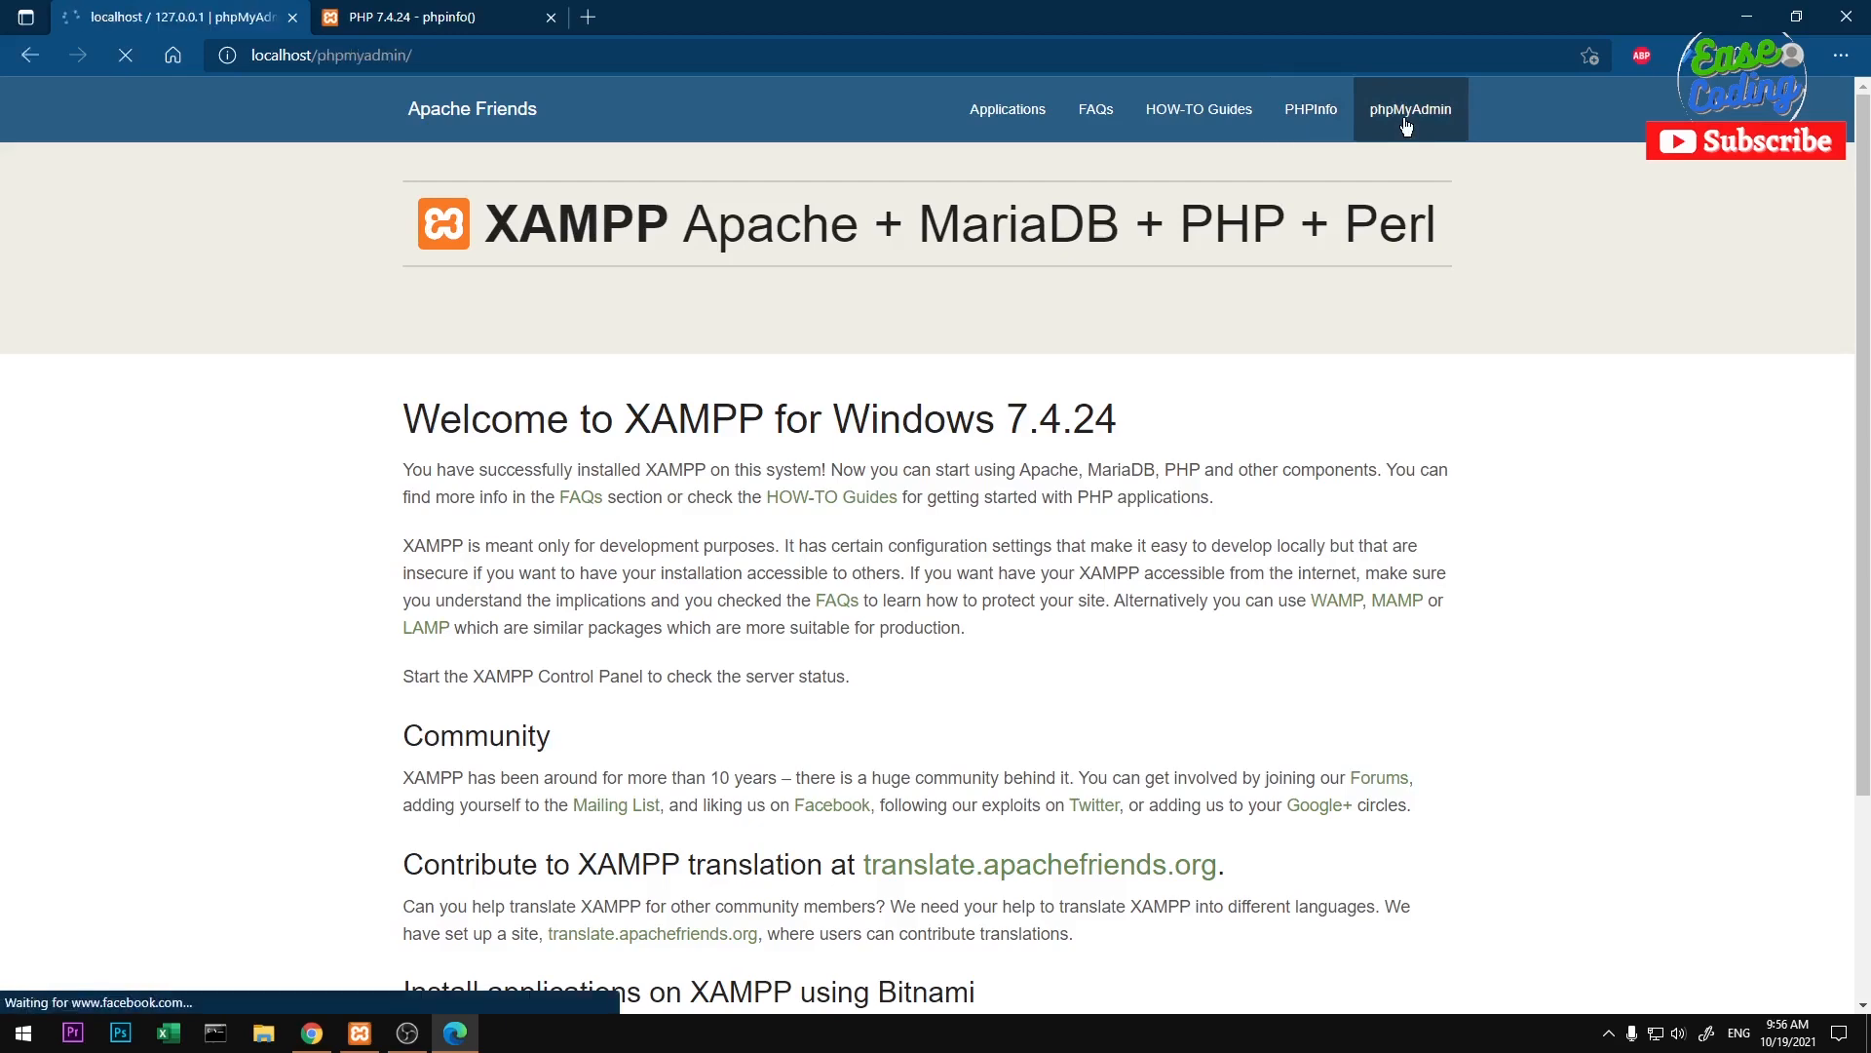
pyautogui.click(1409, 109)
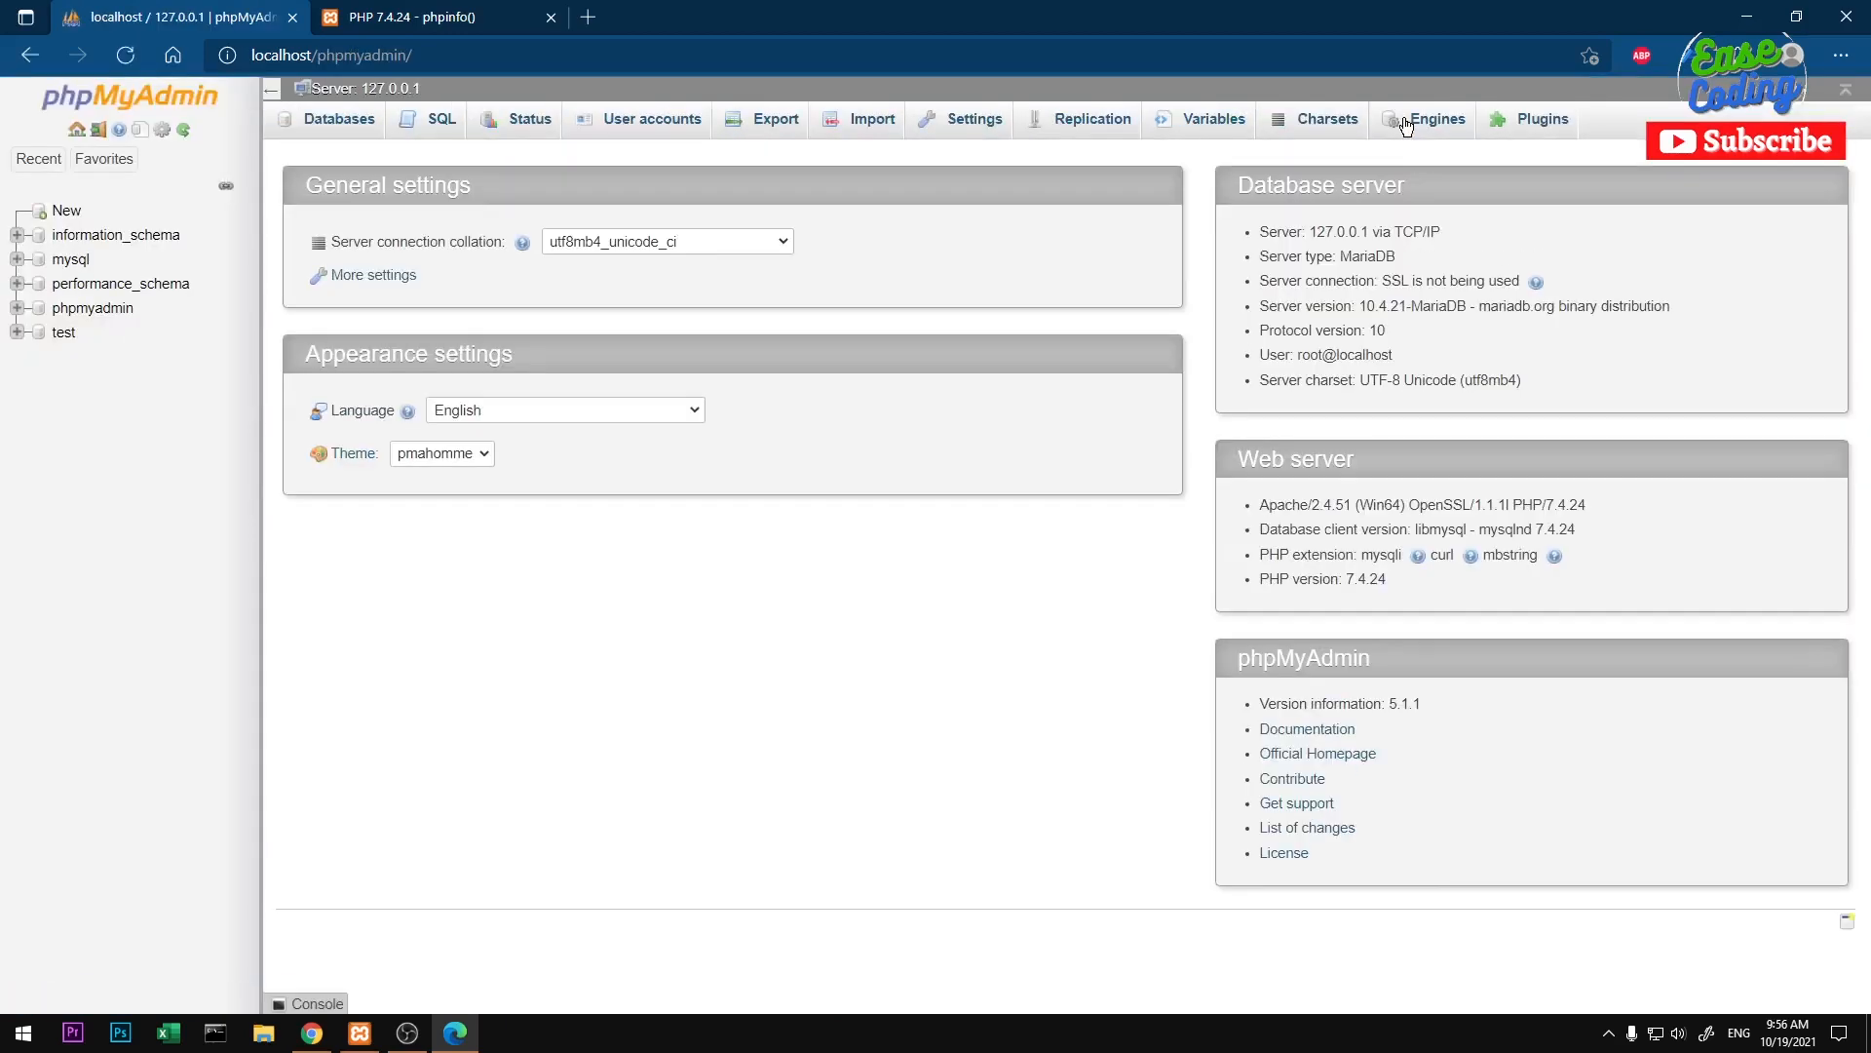
pyautogui.click(360, 1032)
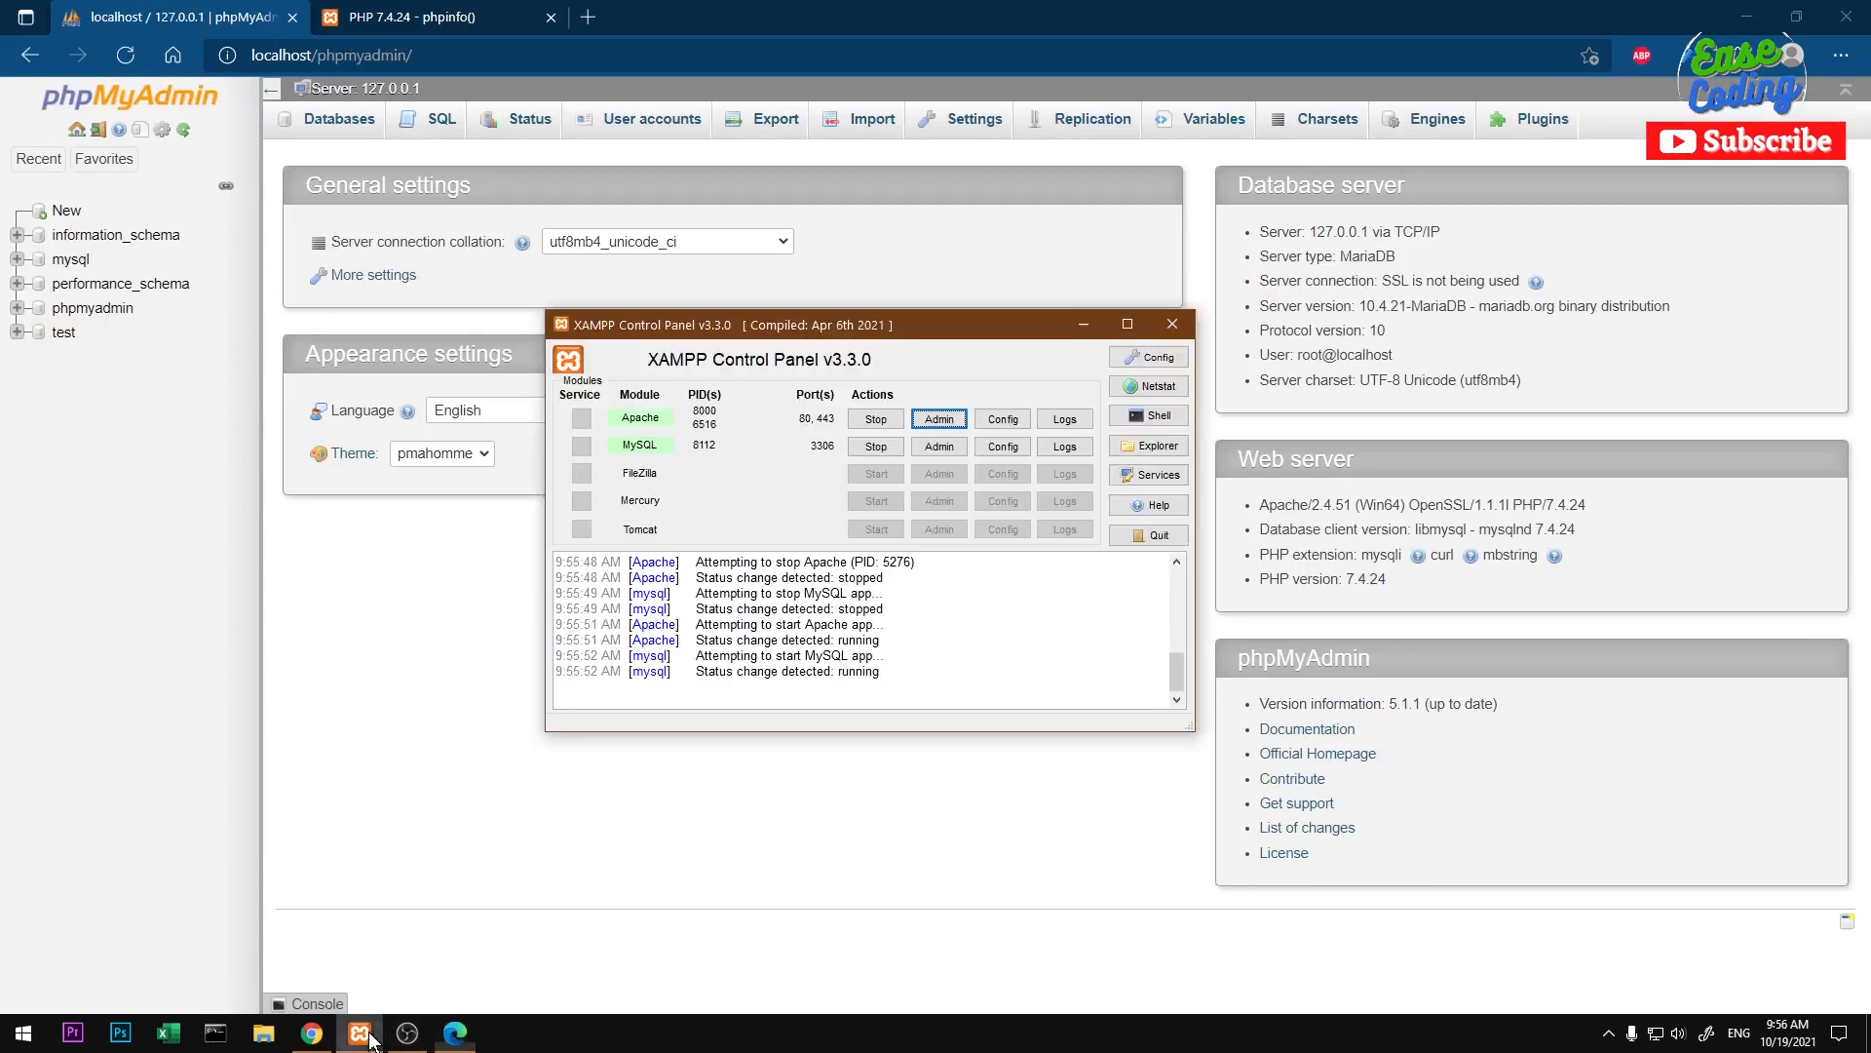
pyautogui.moveTo(785, 759)
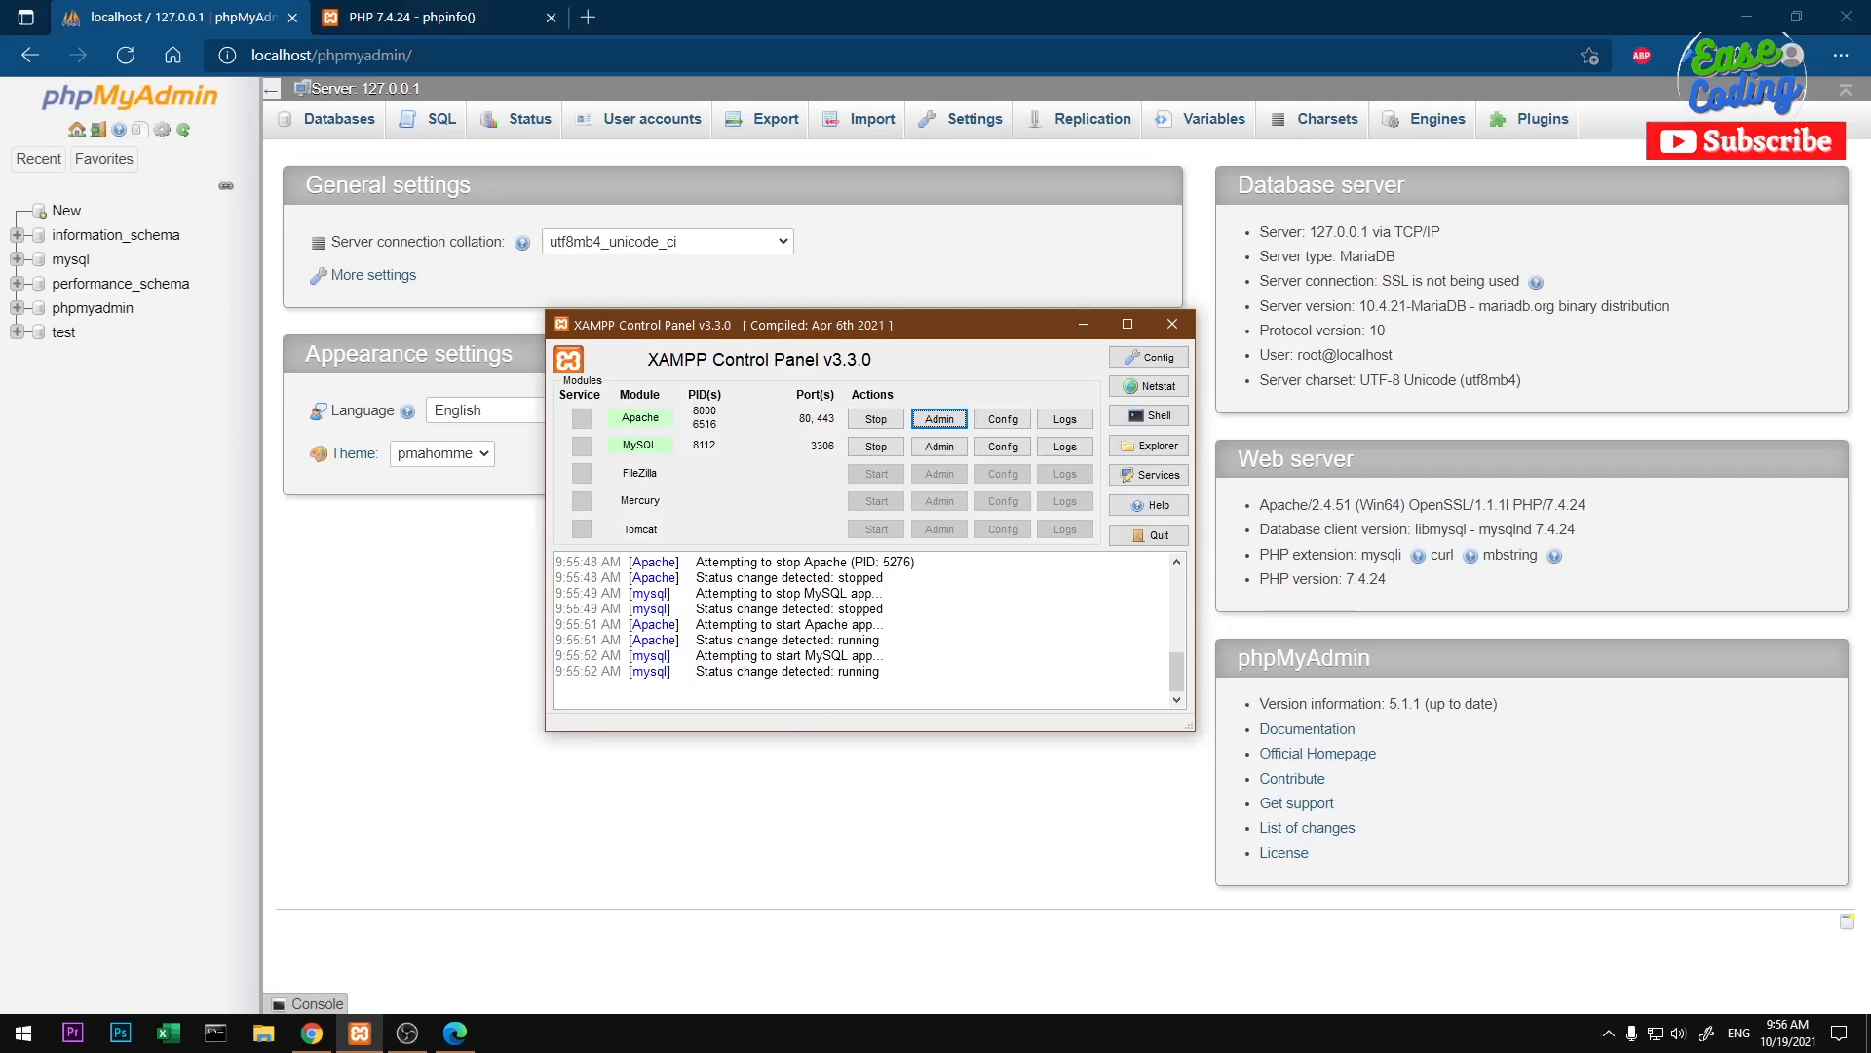
pyautogui.moveTo(692, 523)
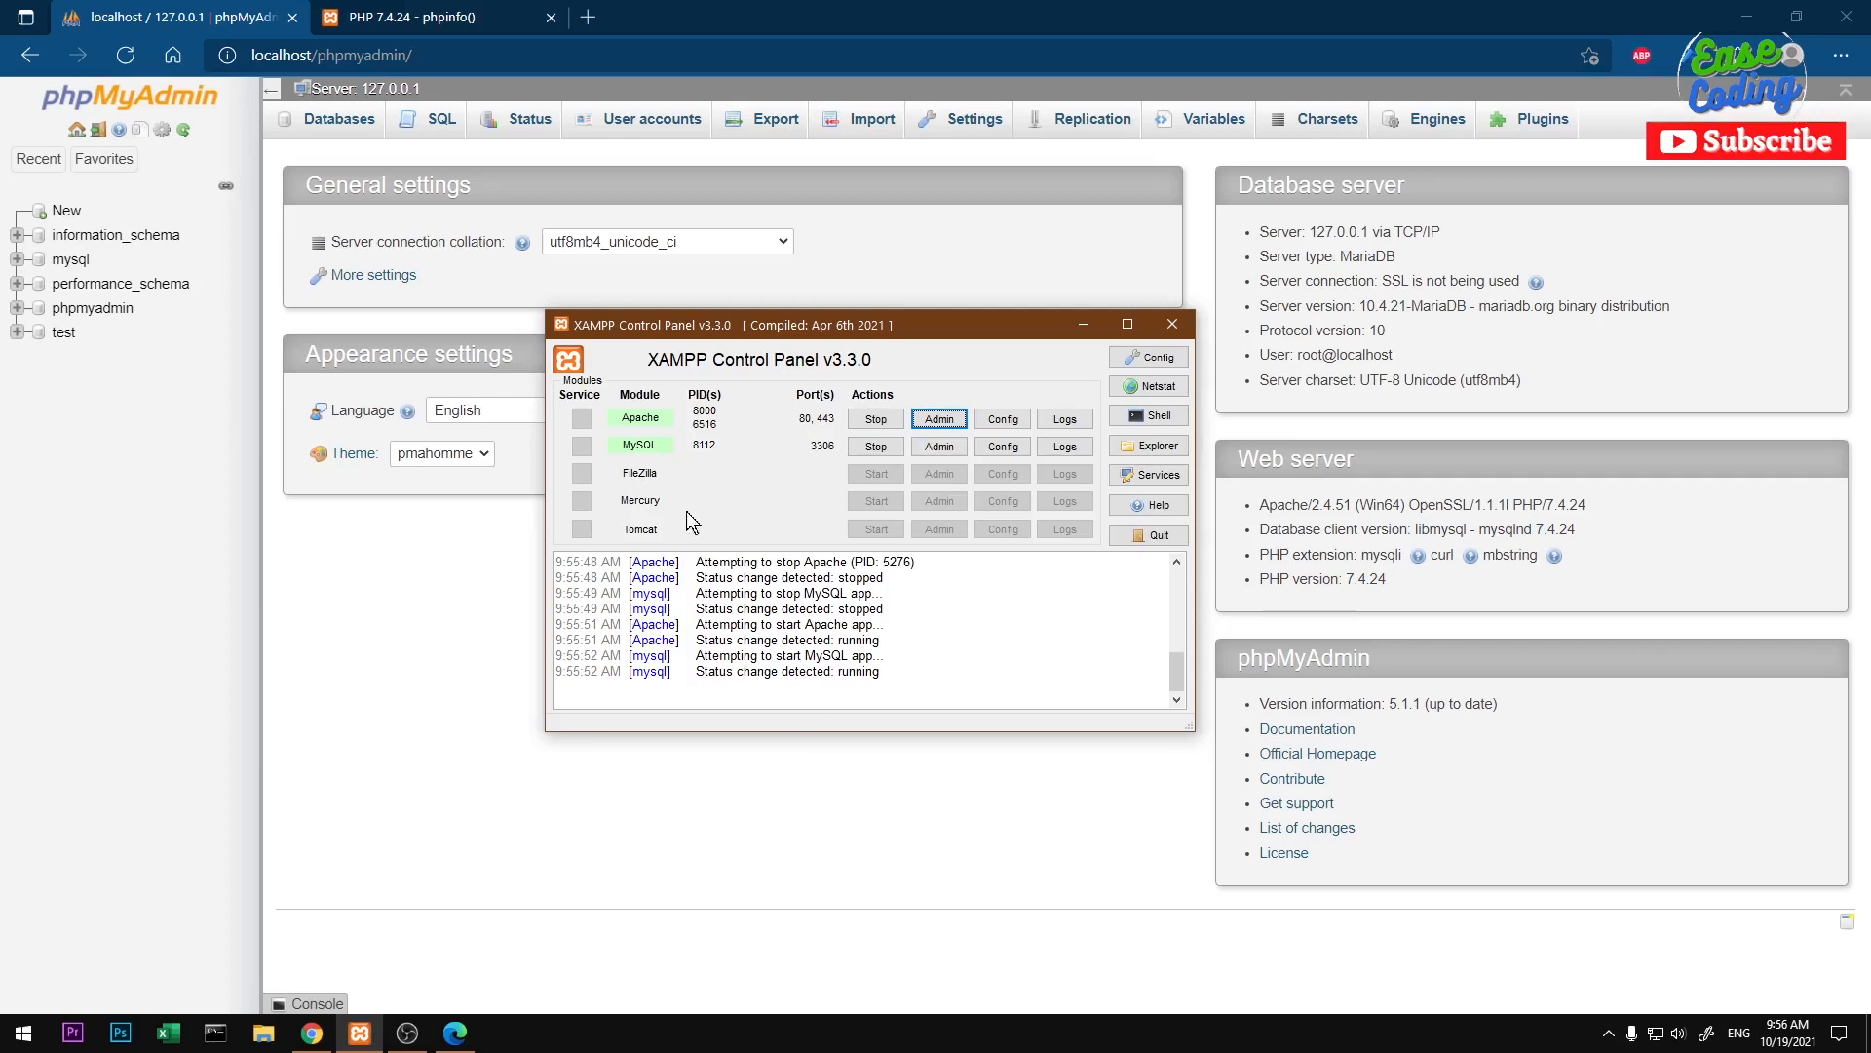
pyautogui.moveTo(684, 376)
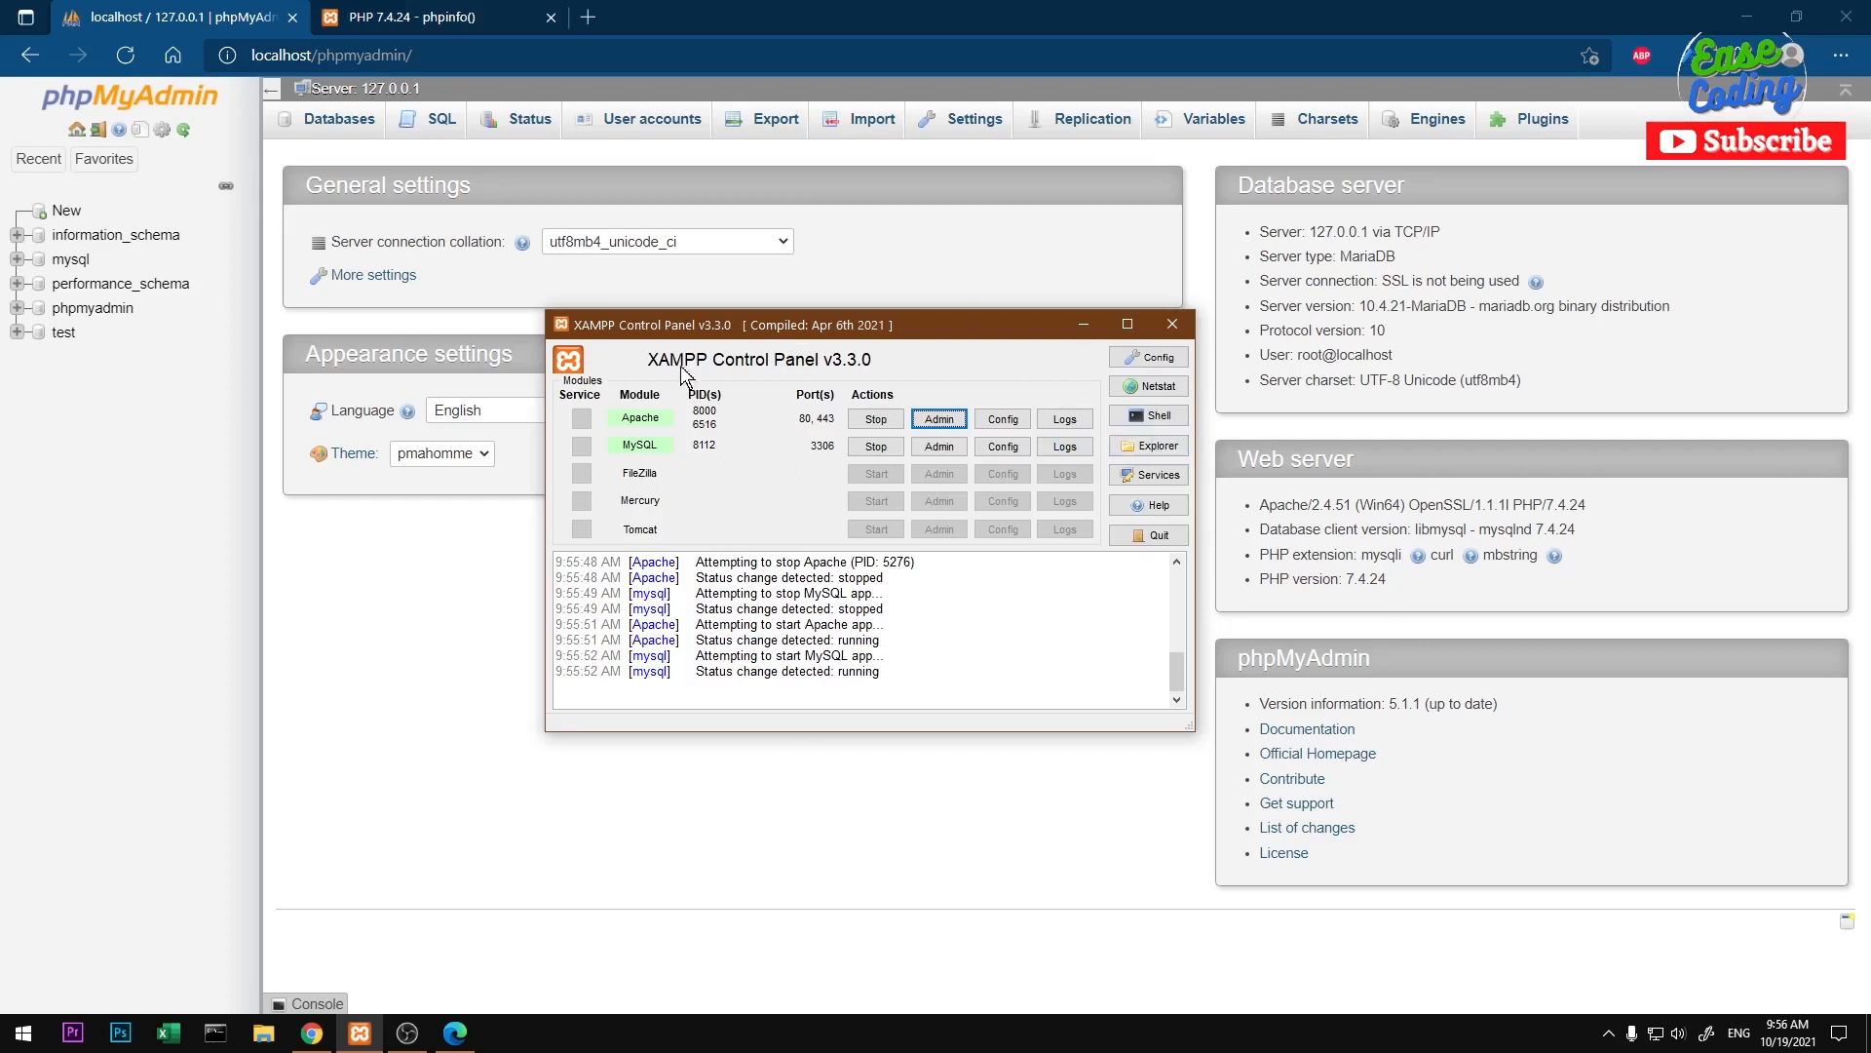
pyautogui.moveTo(1084, 331)
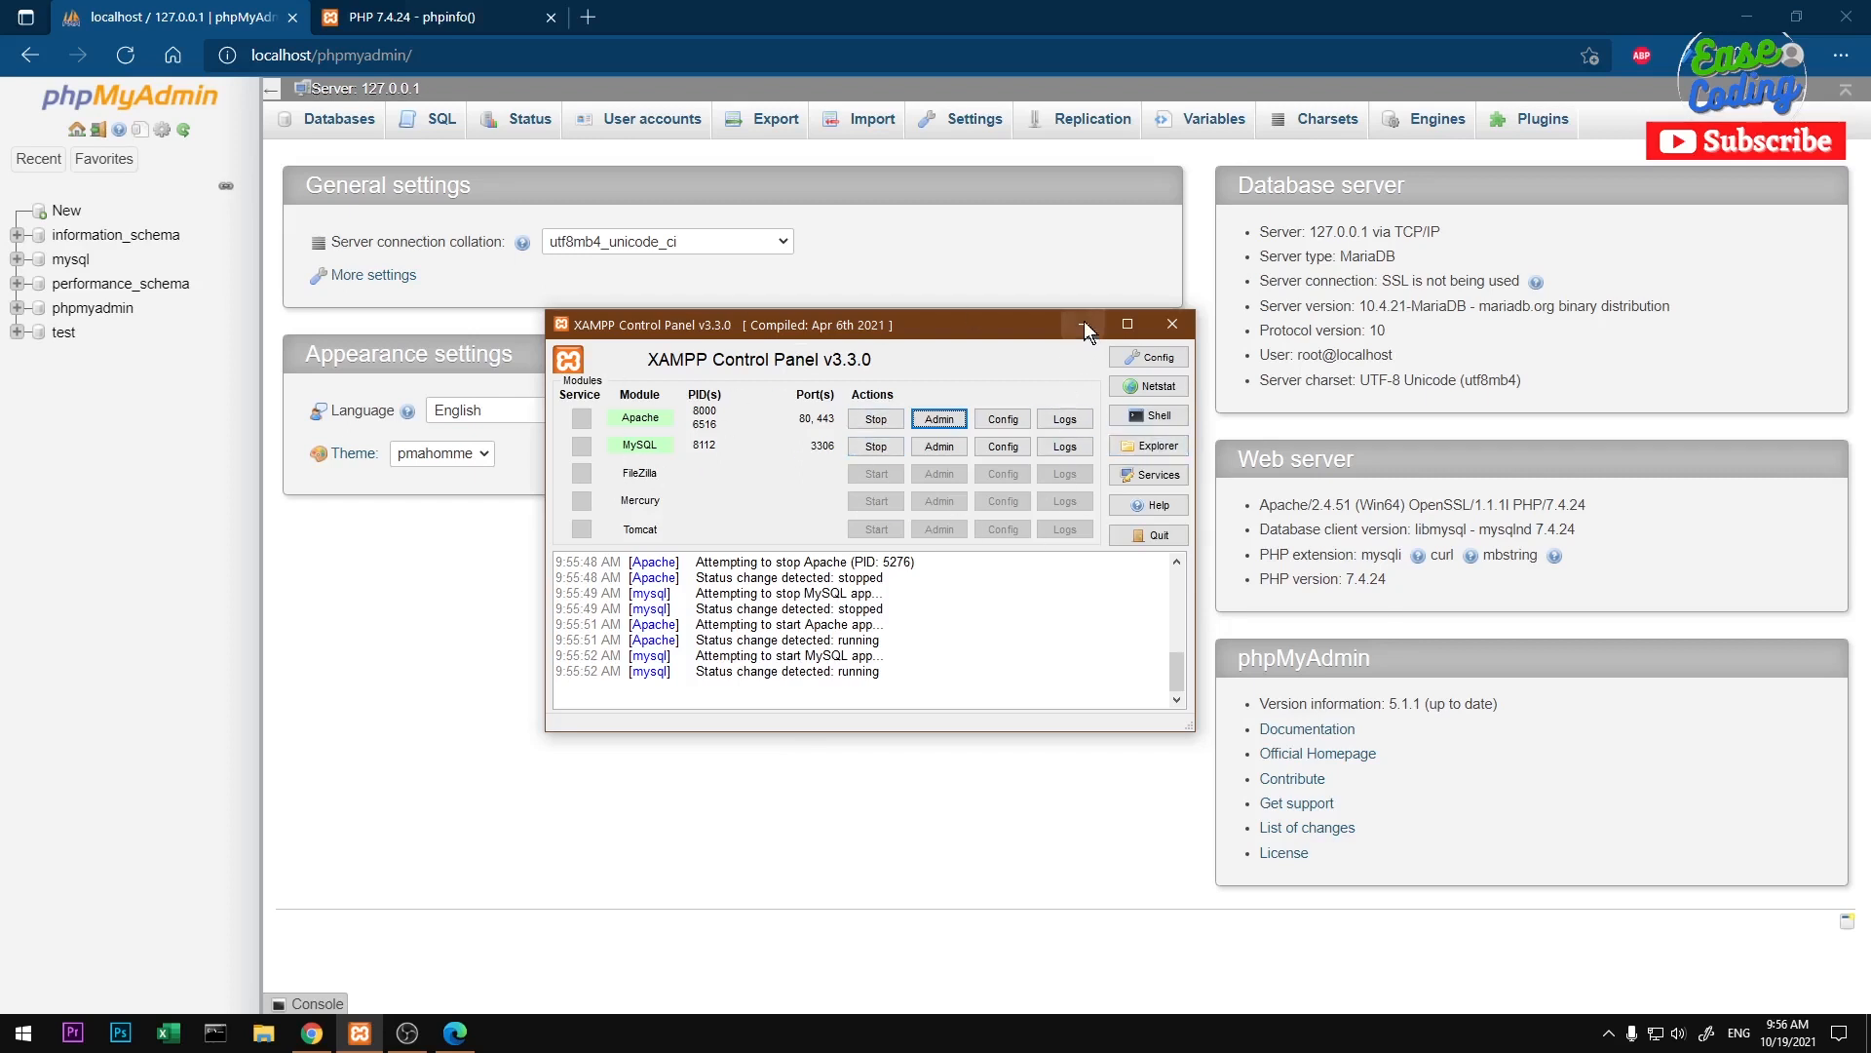
pyautogui.moveTo(1084, 328)
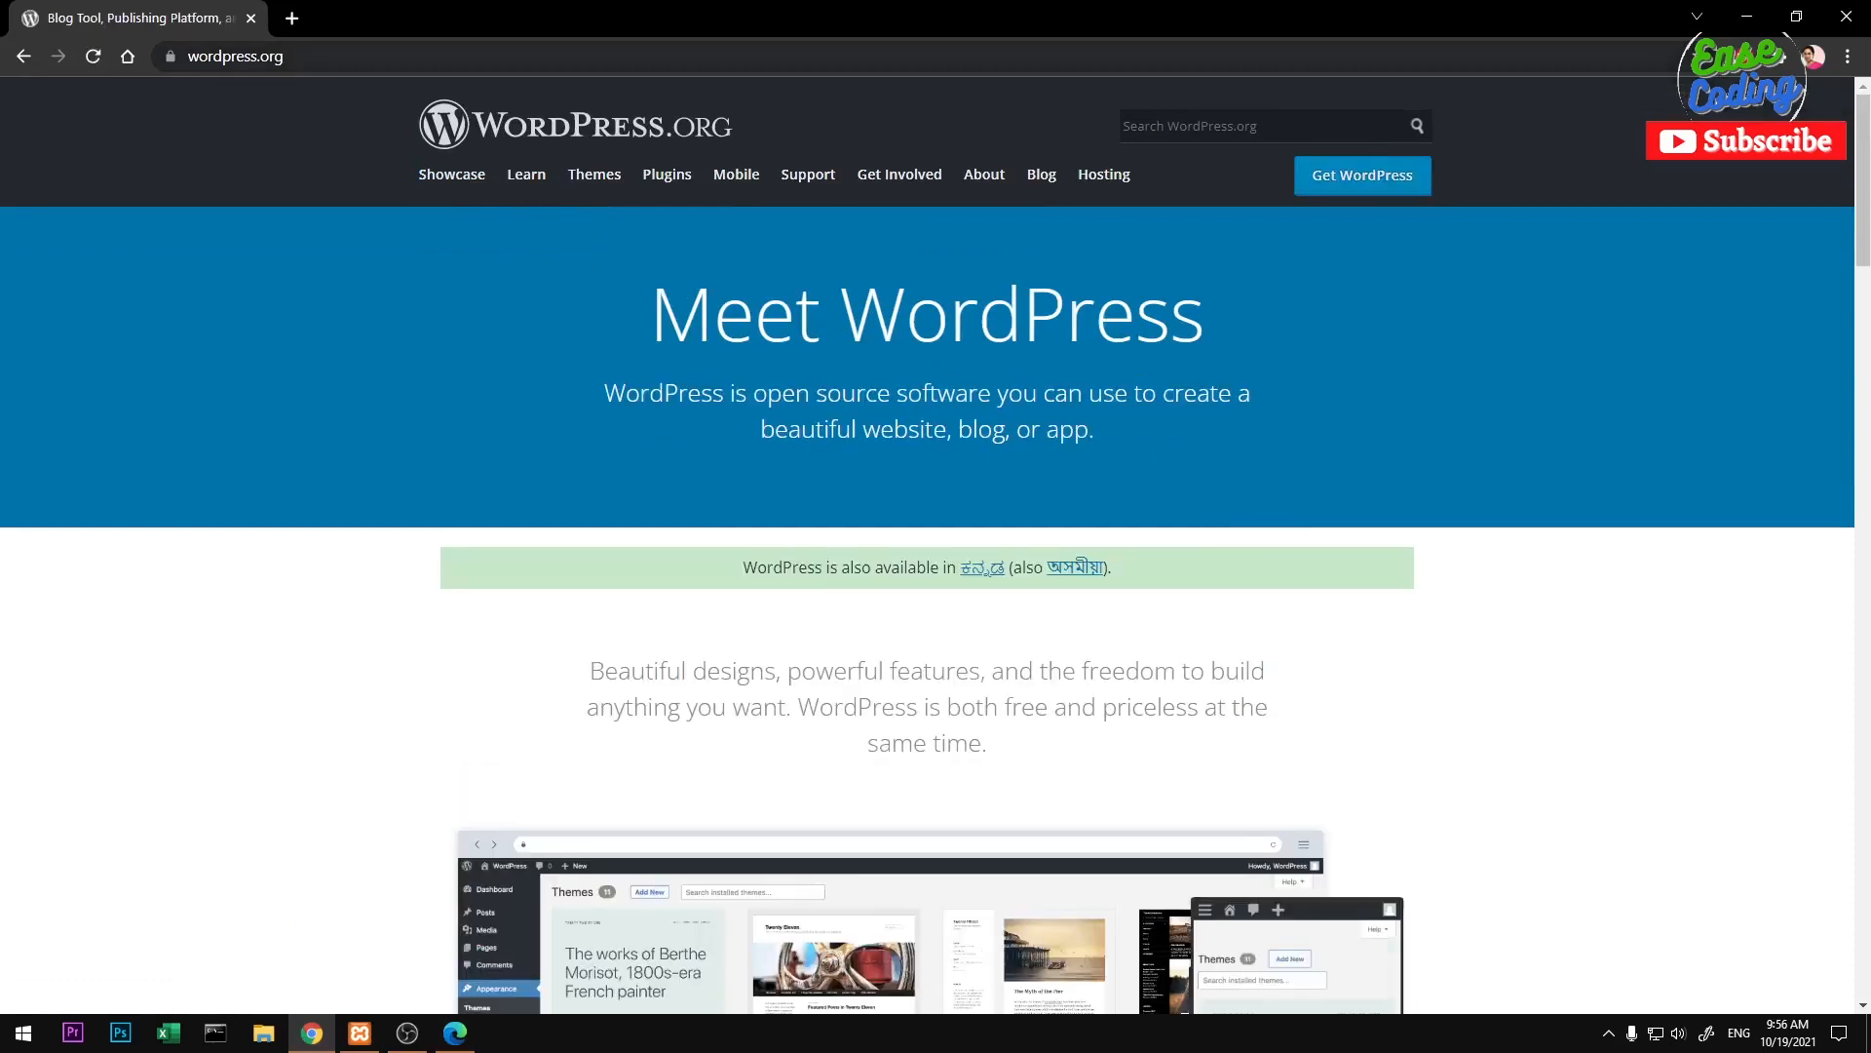
pyautogui.moveTo(1490, 477)
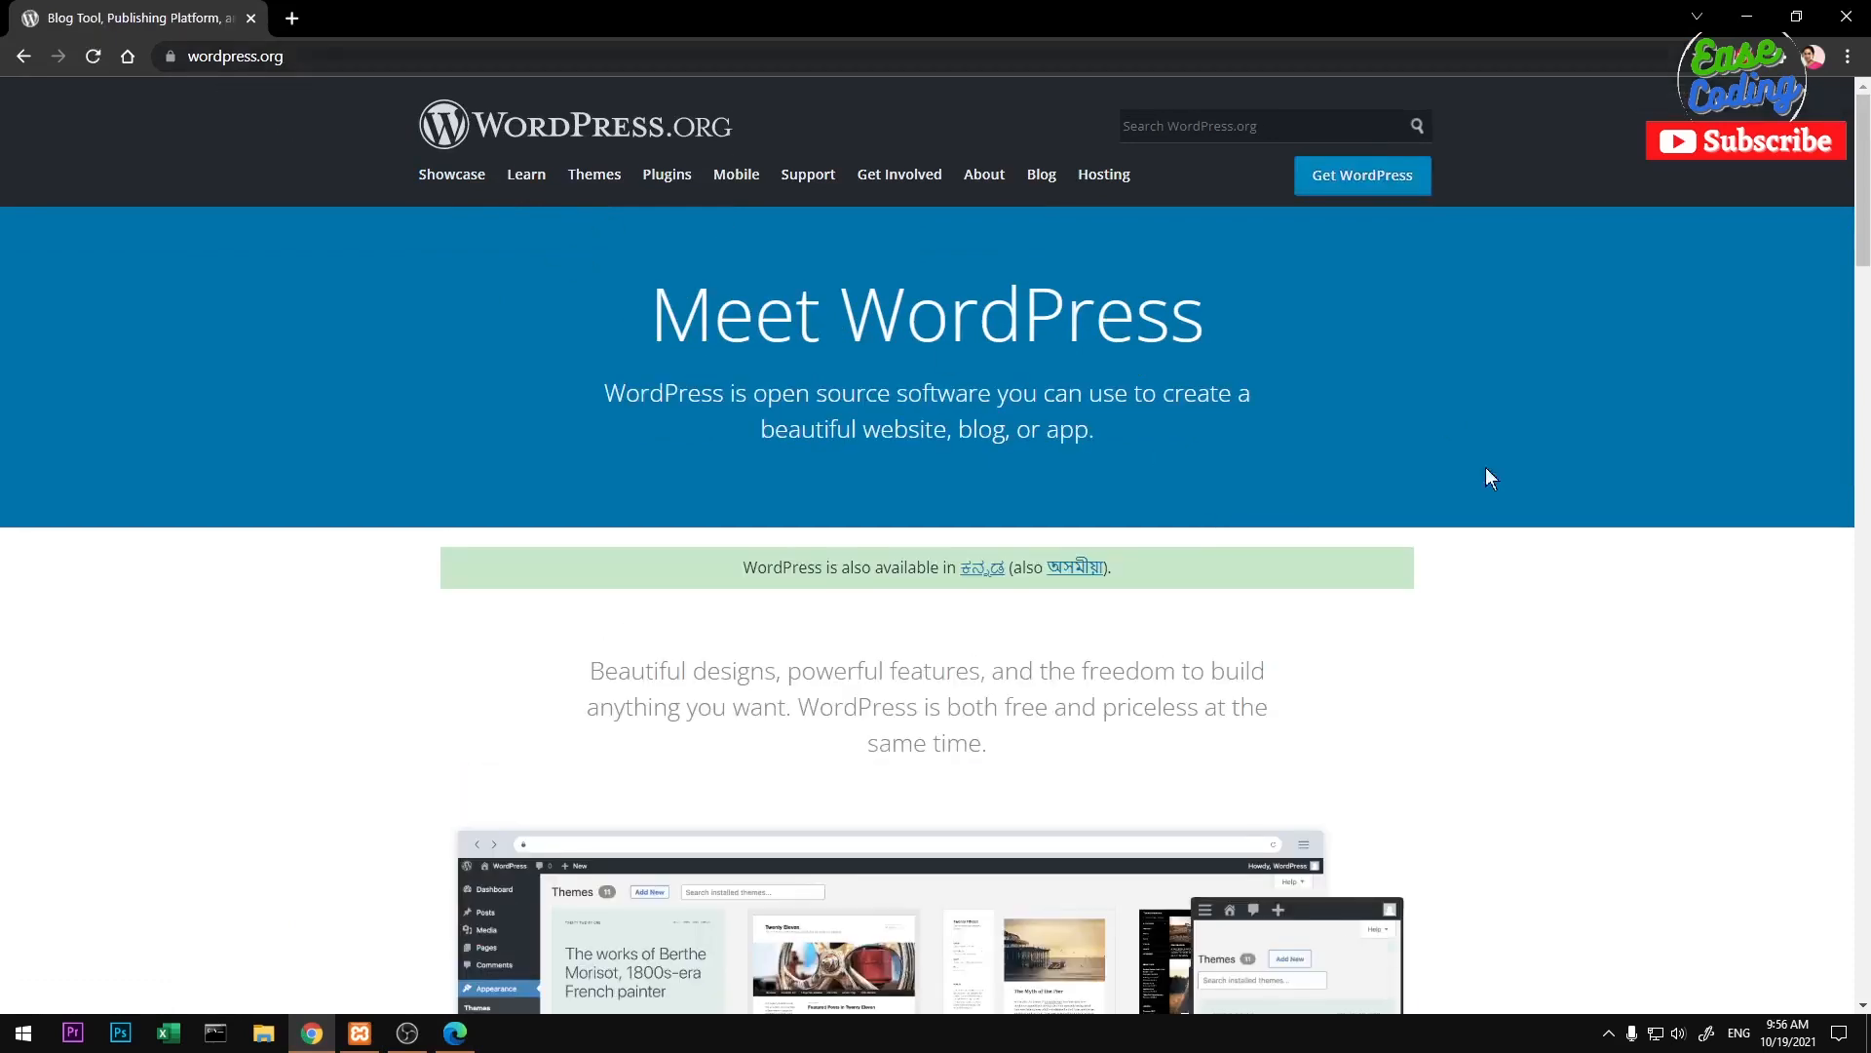
pyautogui.moveTo(1361, 176)
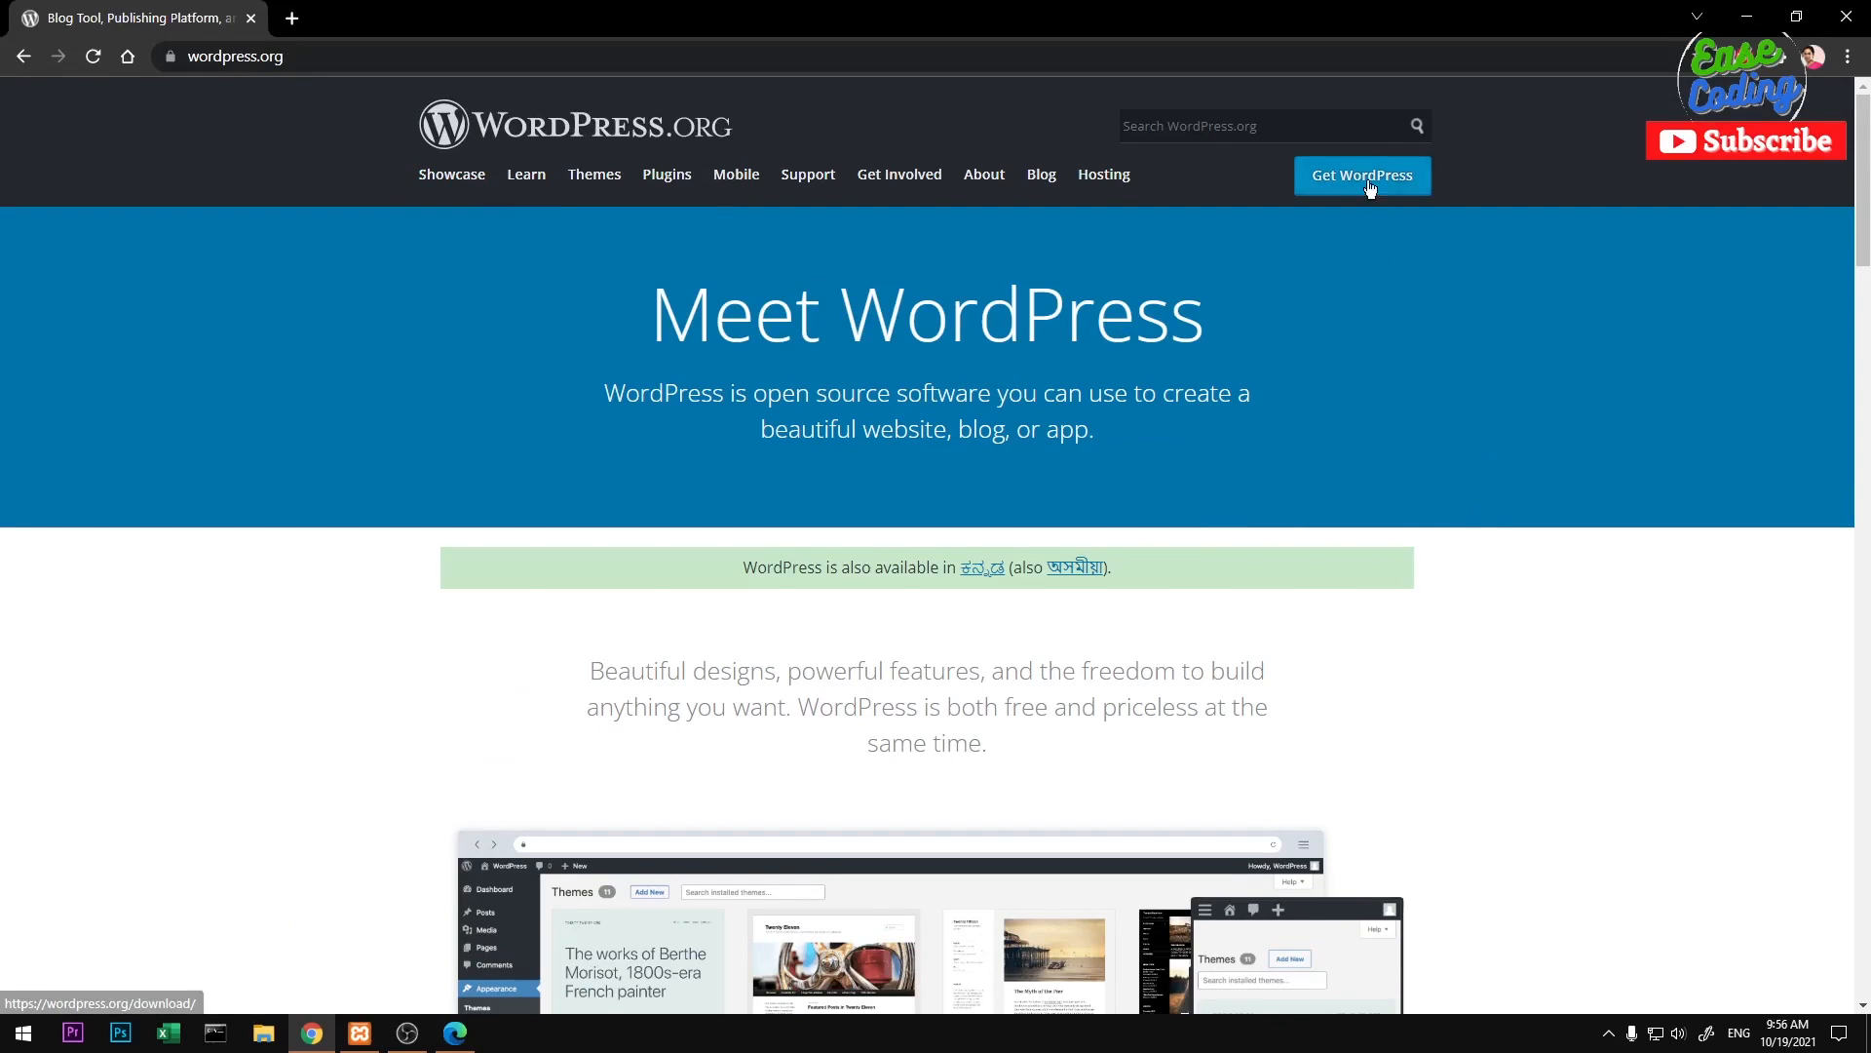
# Download WordPress 5.8.1 from the Get WordPress page and close the Hooray popup
pyautogui.click(1361, 175)
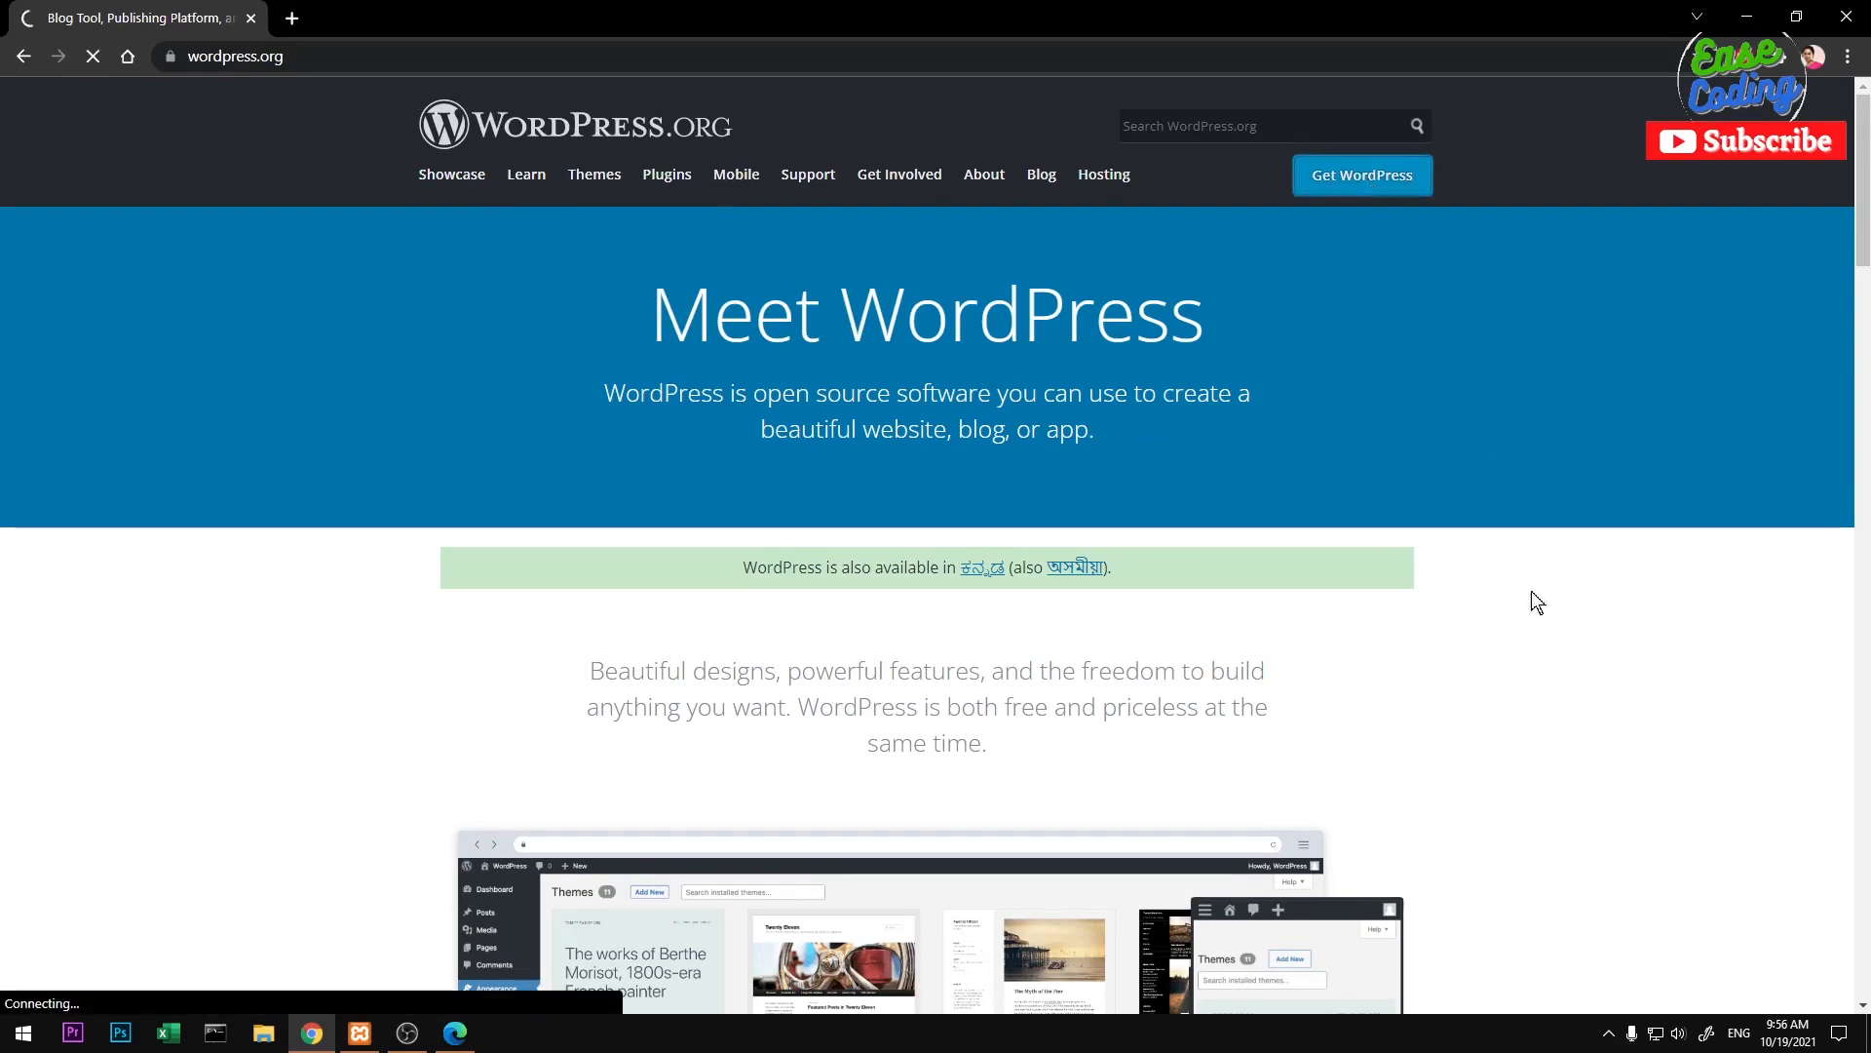
pyautogui.click(1360, 174)
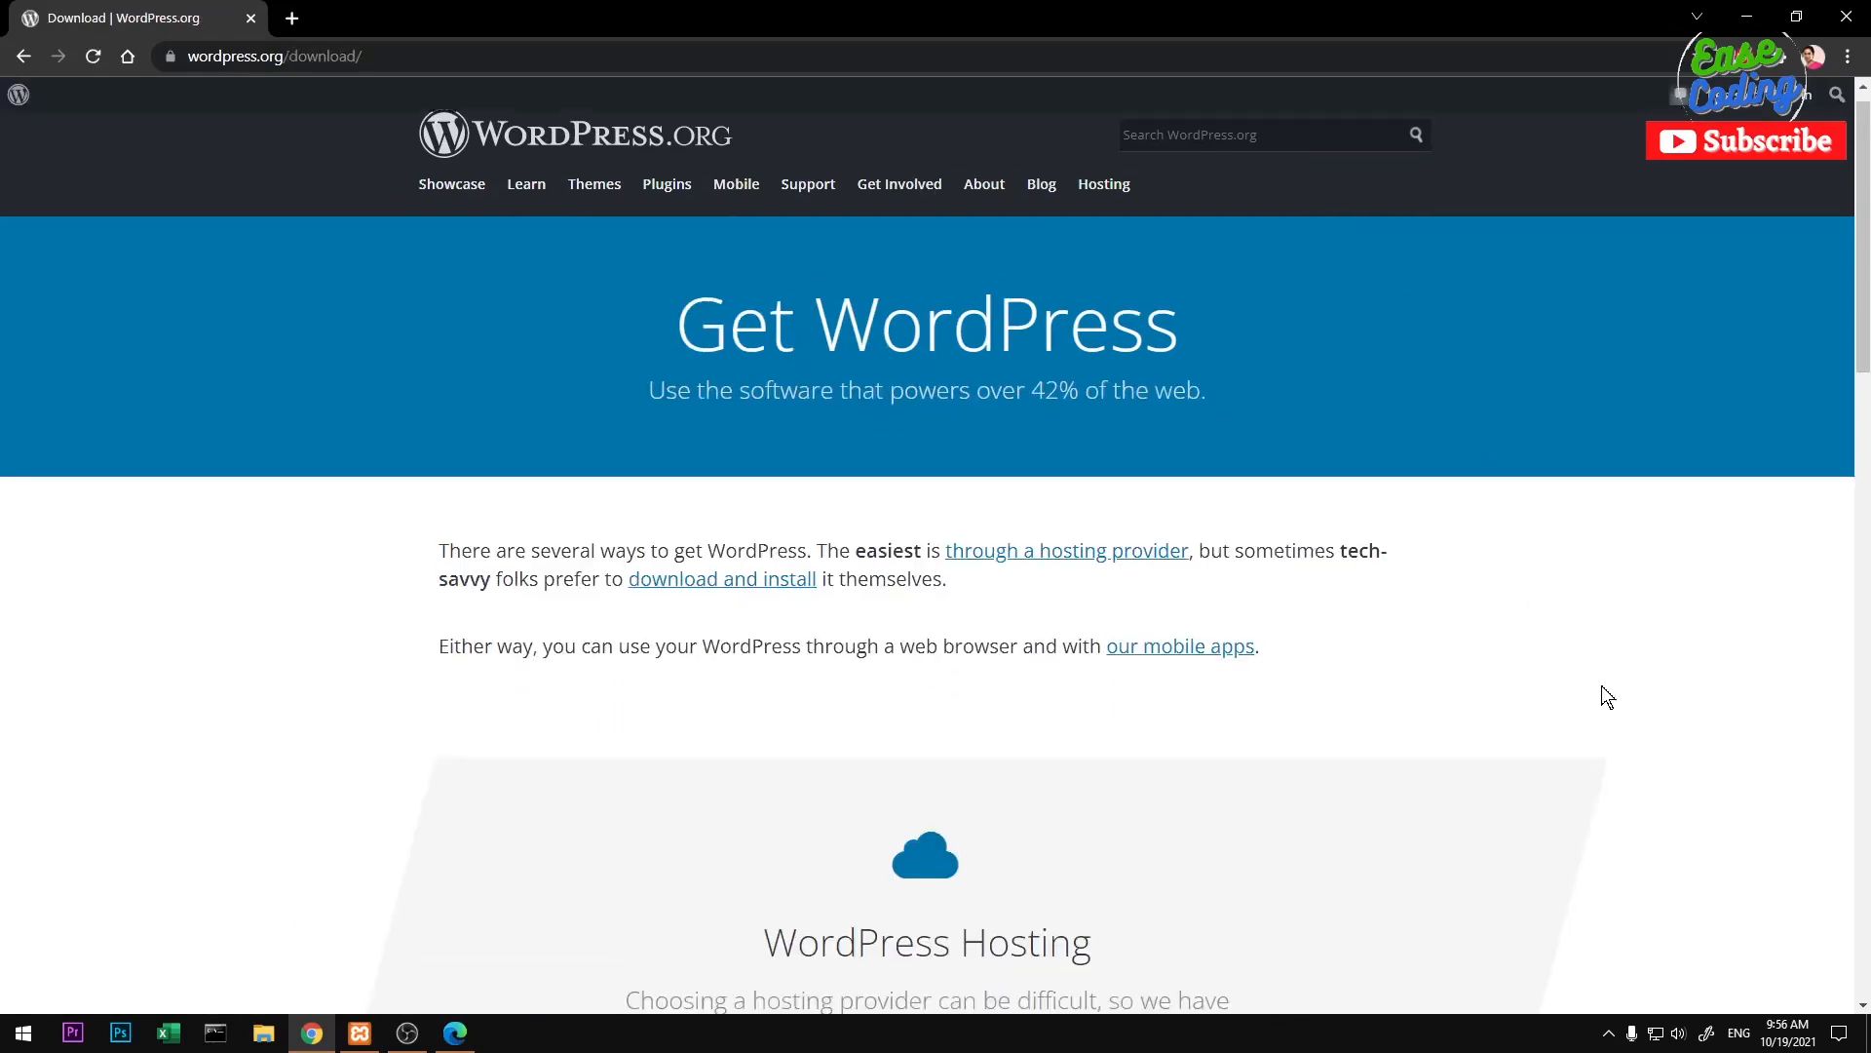
pyautogui.scroll(-3)
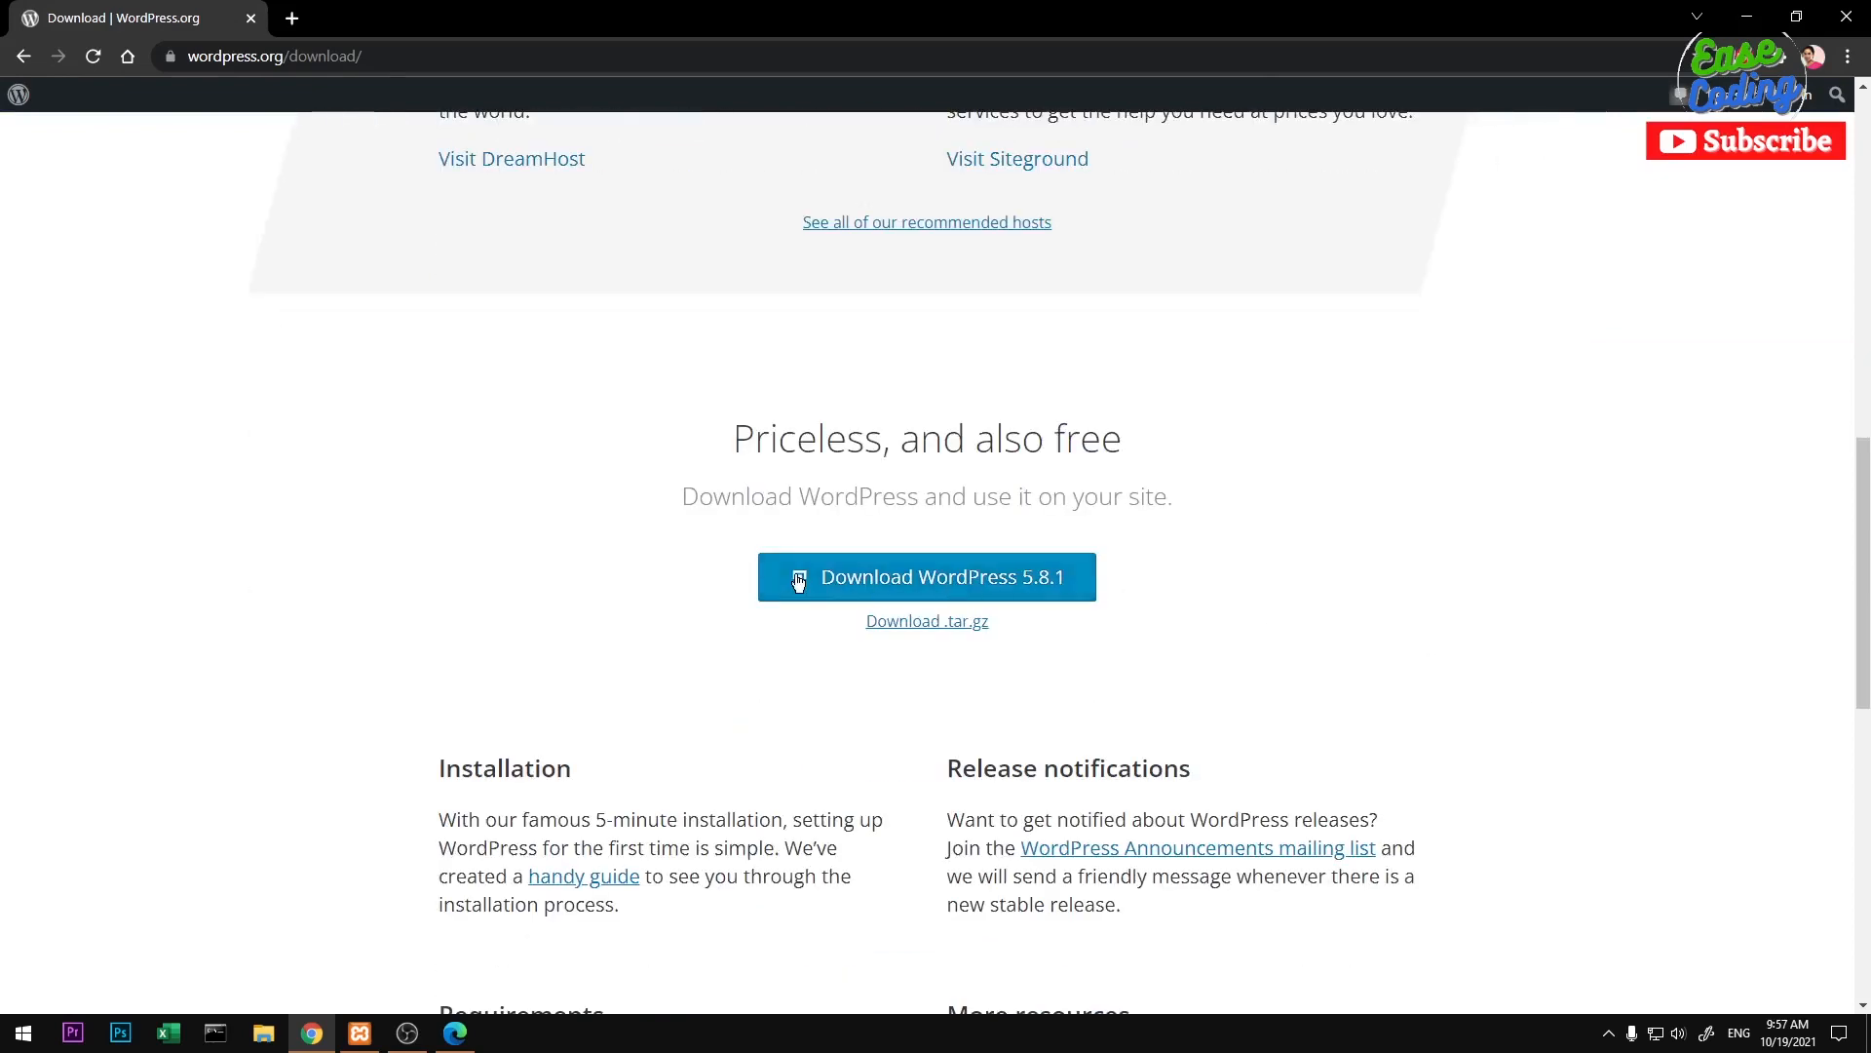
pyautogui.click(926, 576)
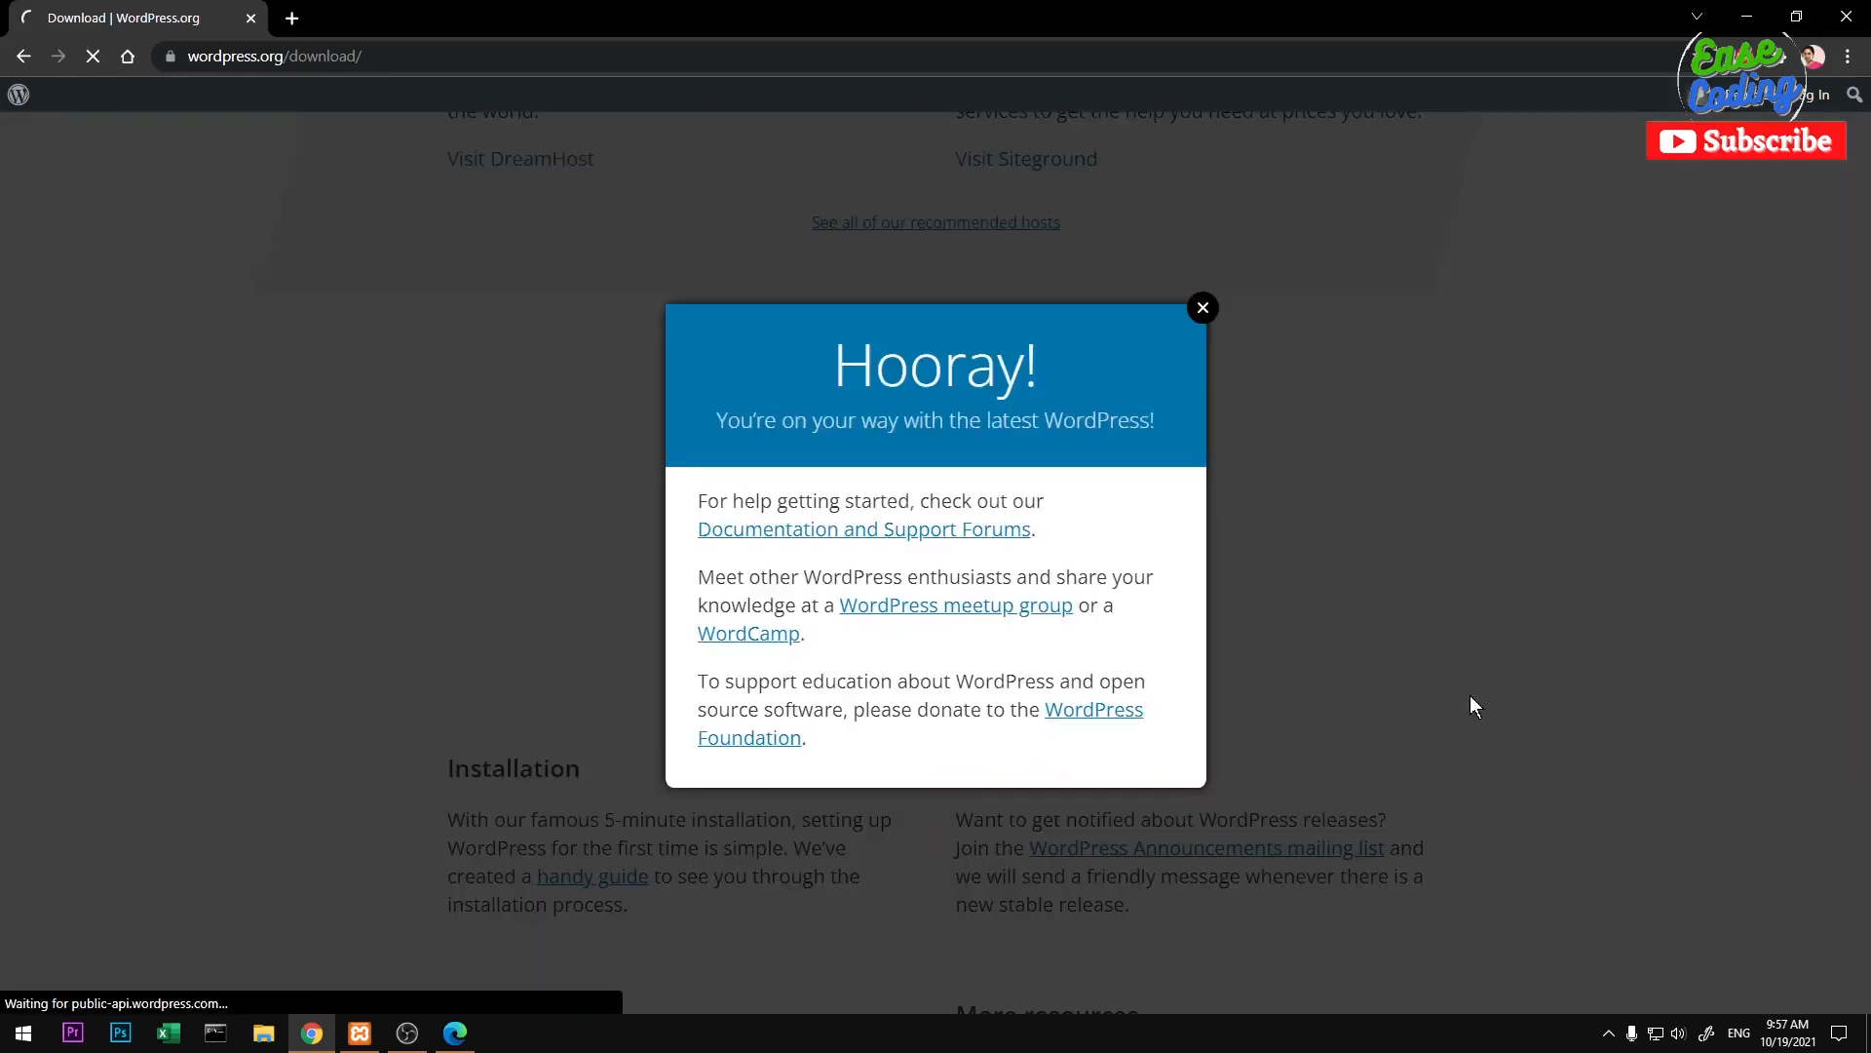
pyautogui.click(1201, 307)
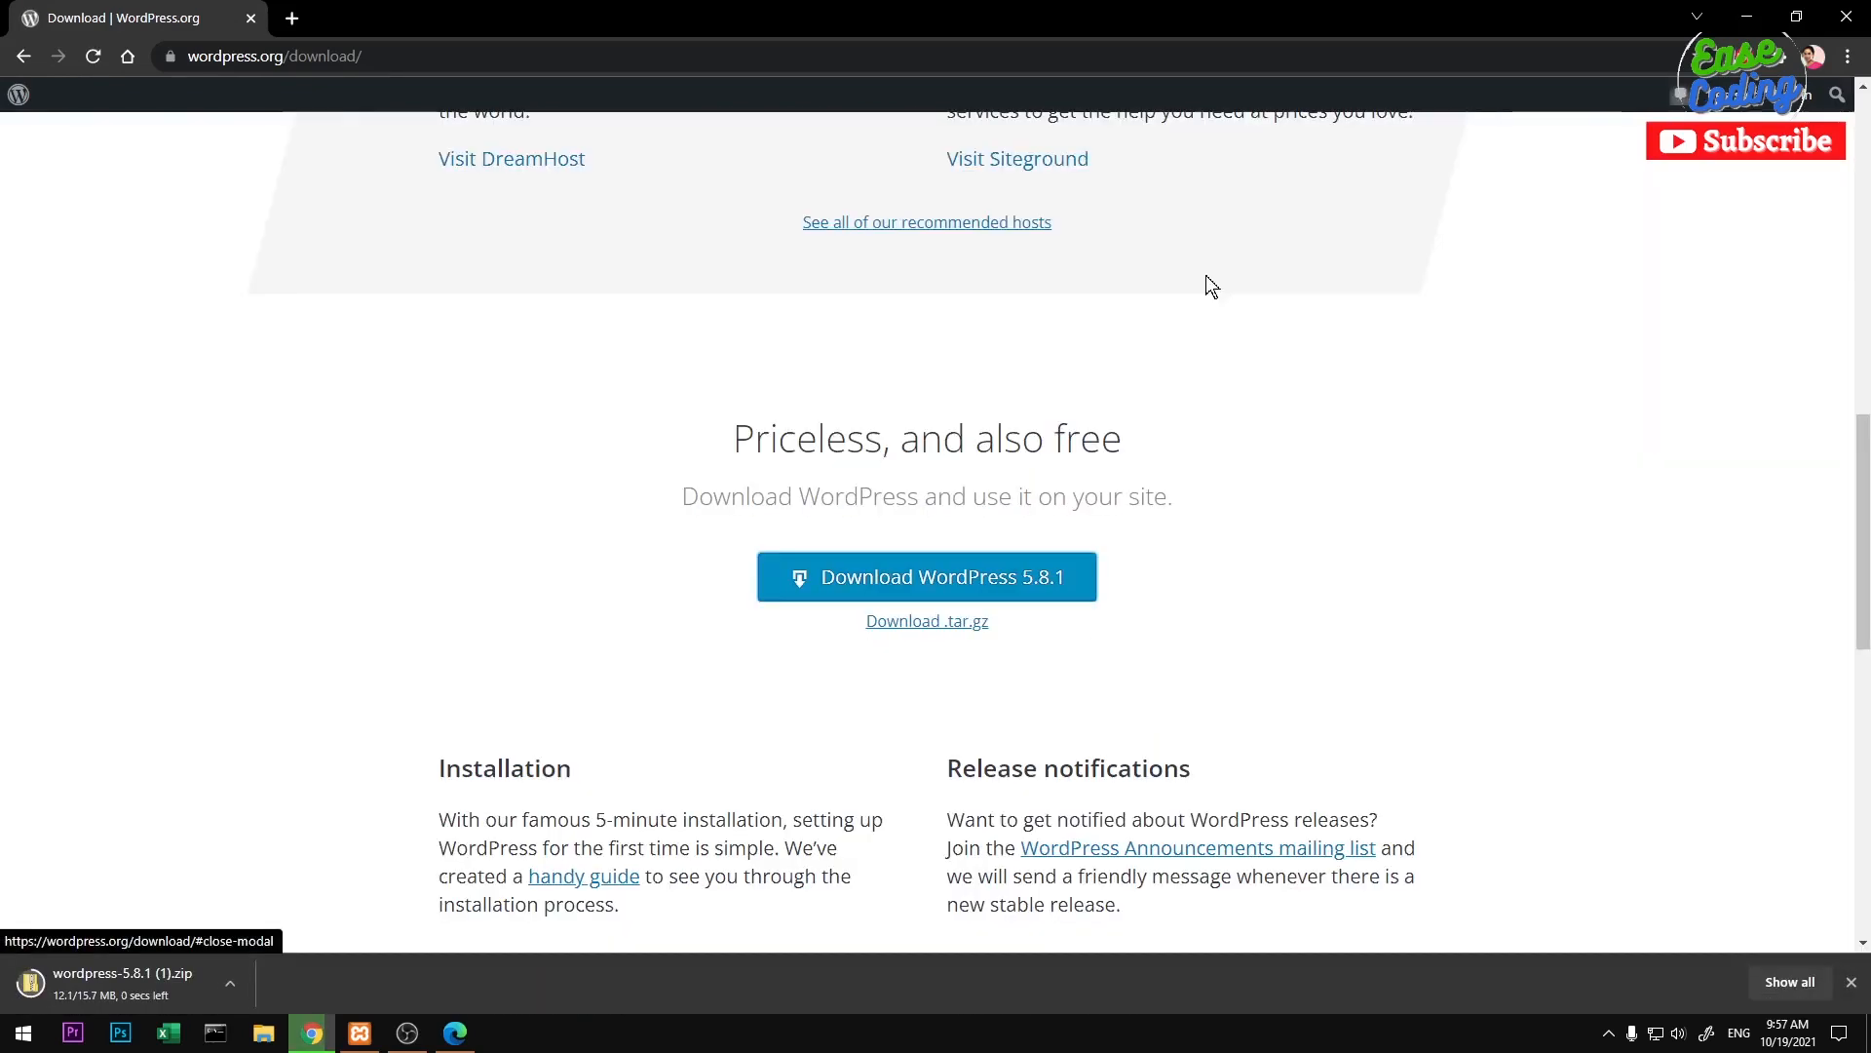
pyautogui.moveTo(1386, 793)
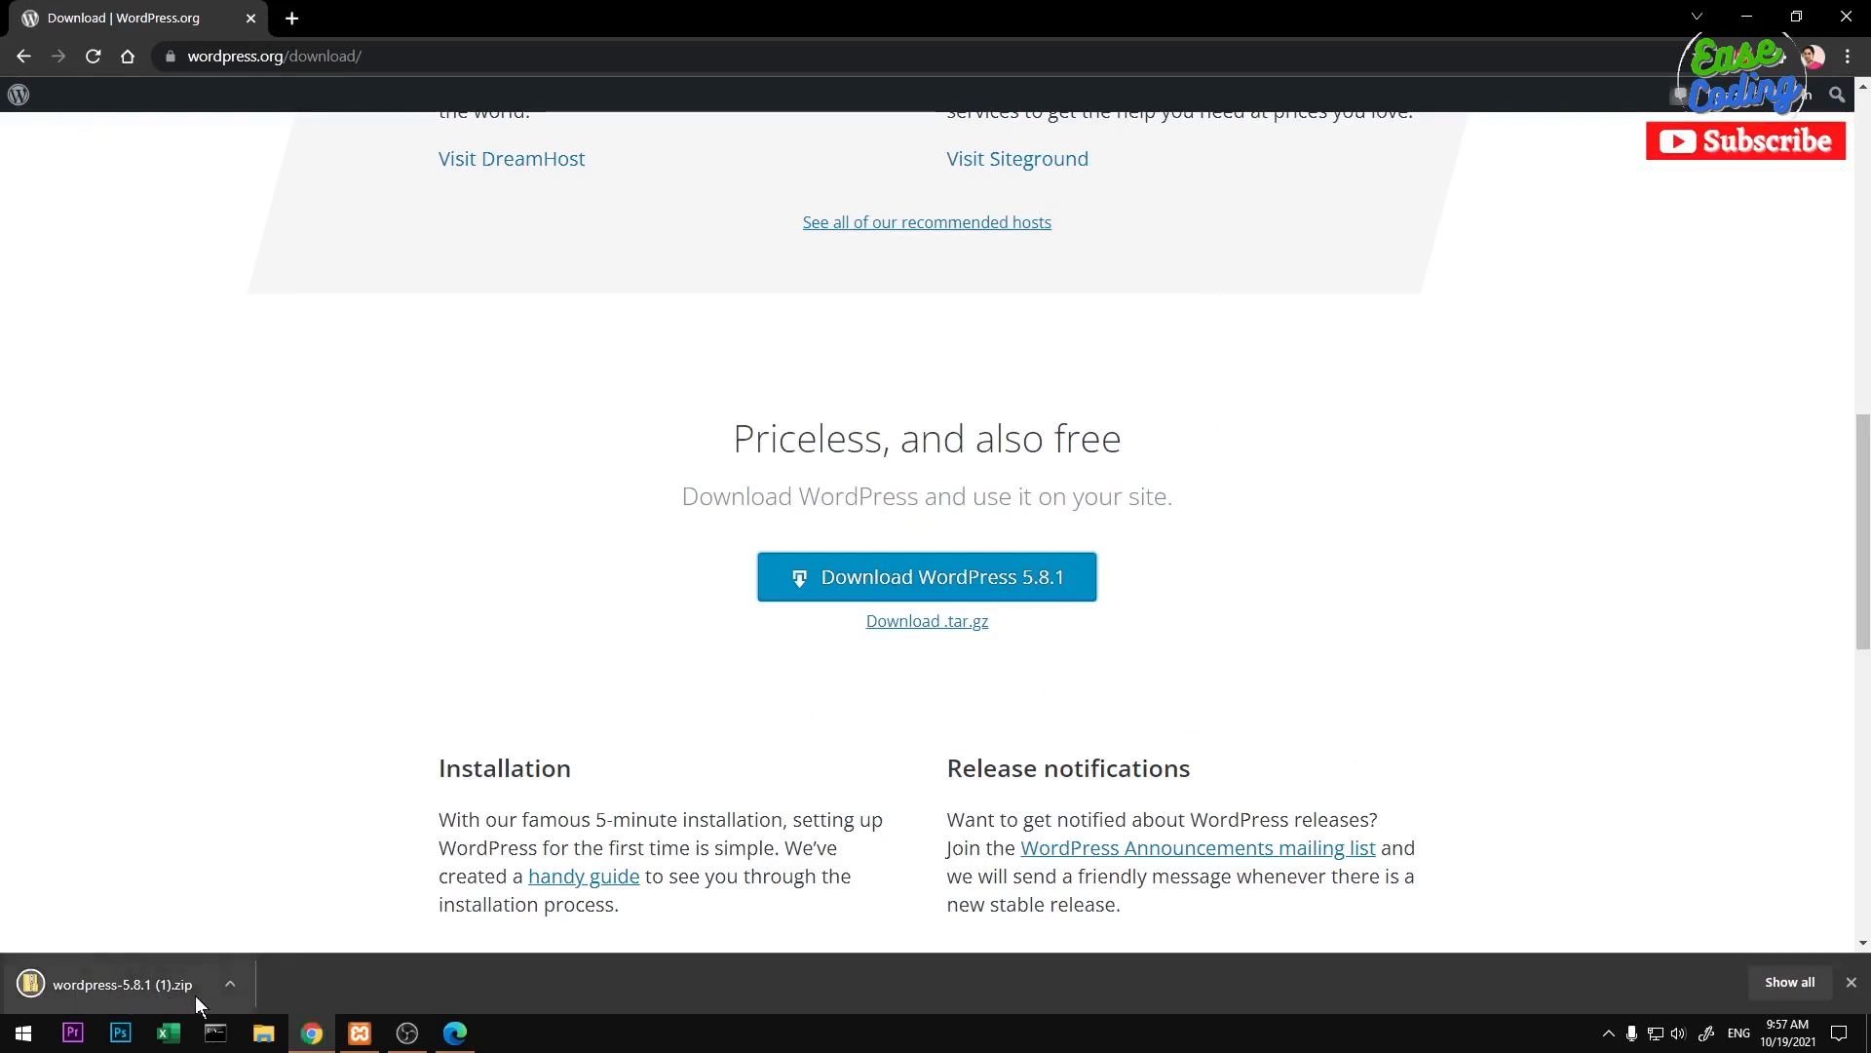
pyautogui.moveTo(197, 1006)
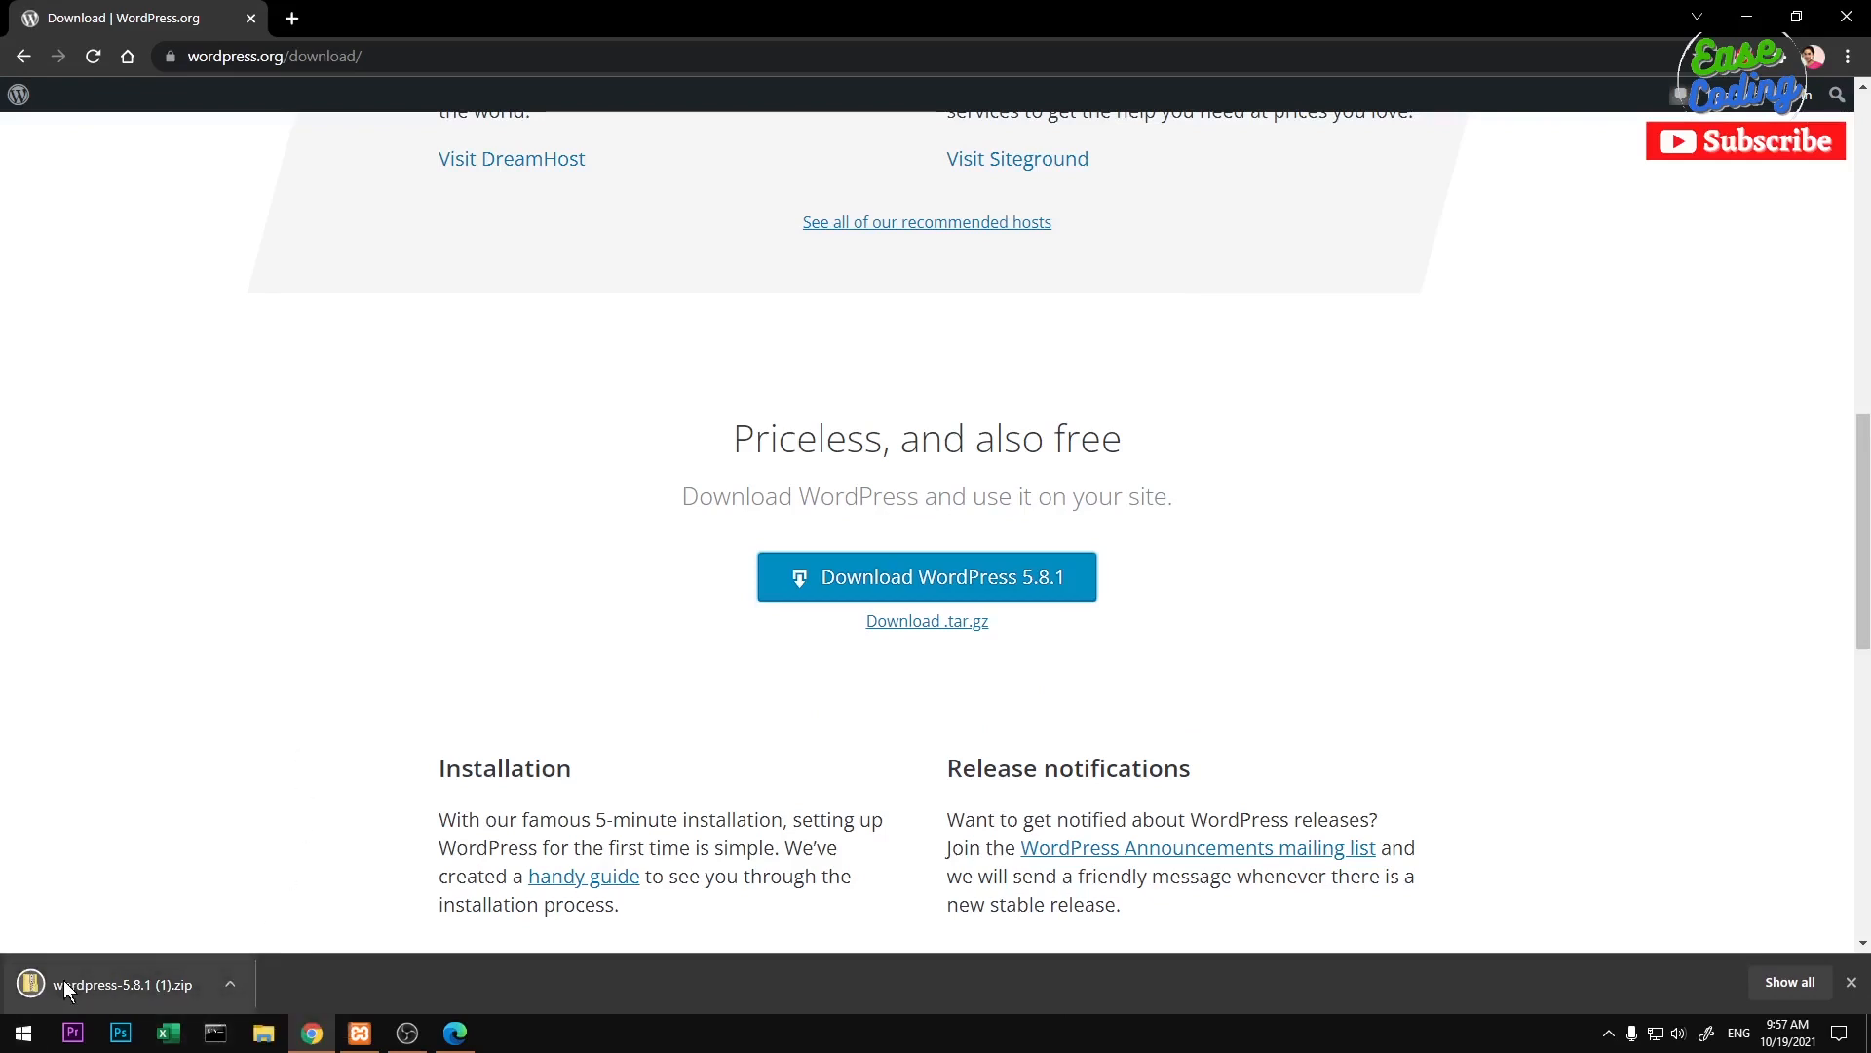
pyautogui.moveTo(90, 984)
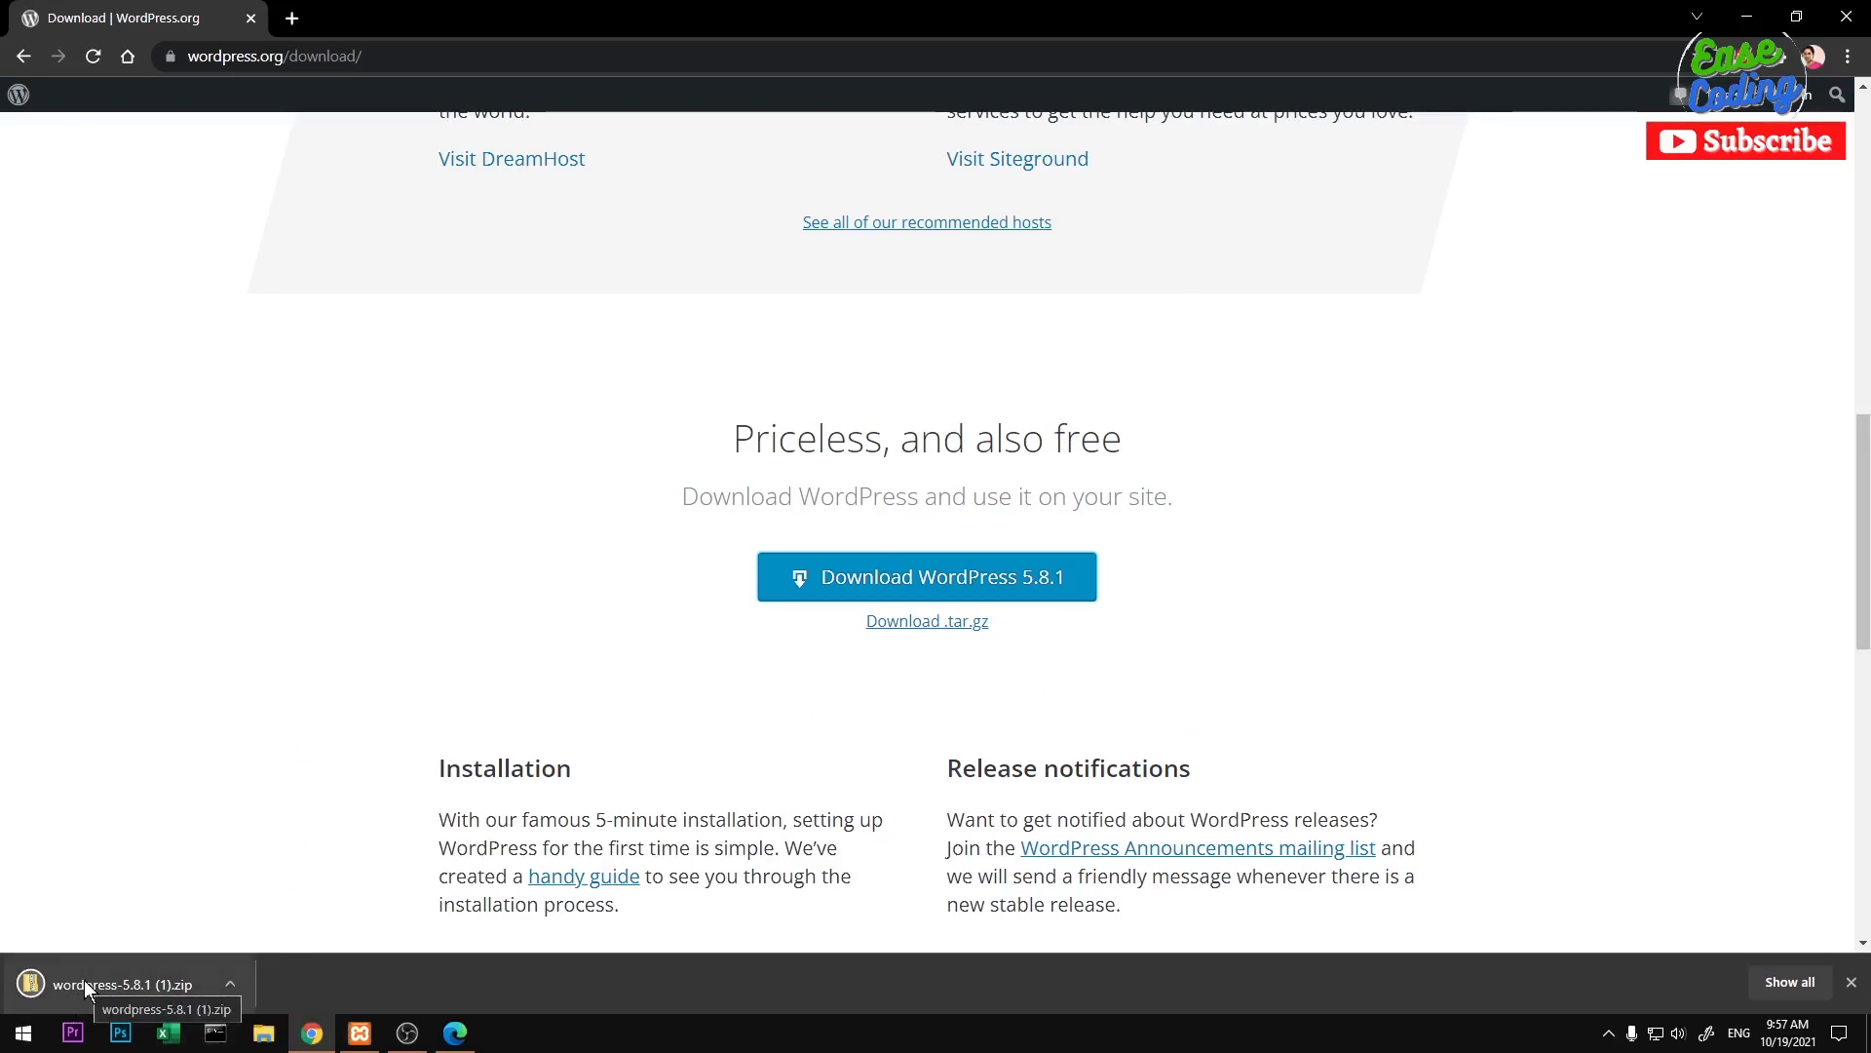
pyautogui.moveTo(282, 761)
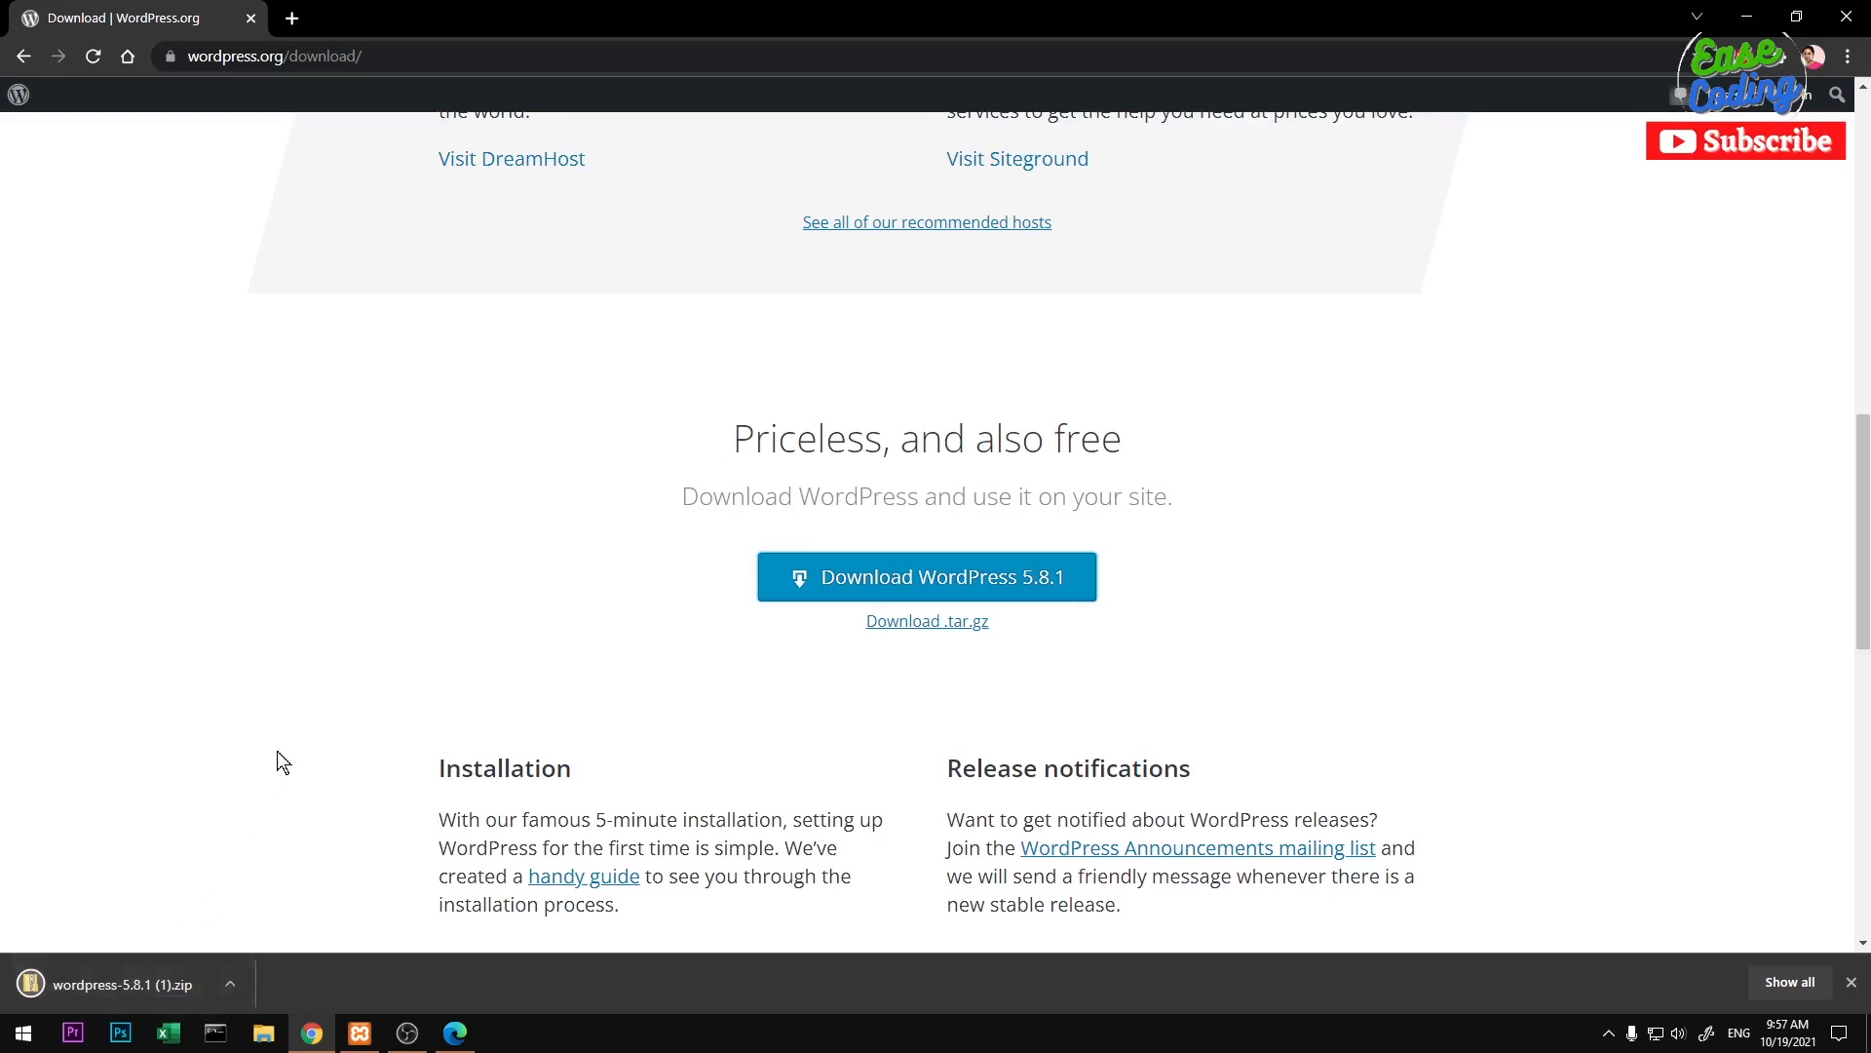
pyautogui.moveTo(267, 973)
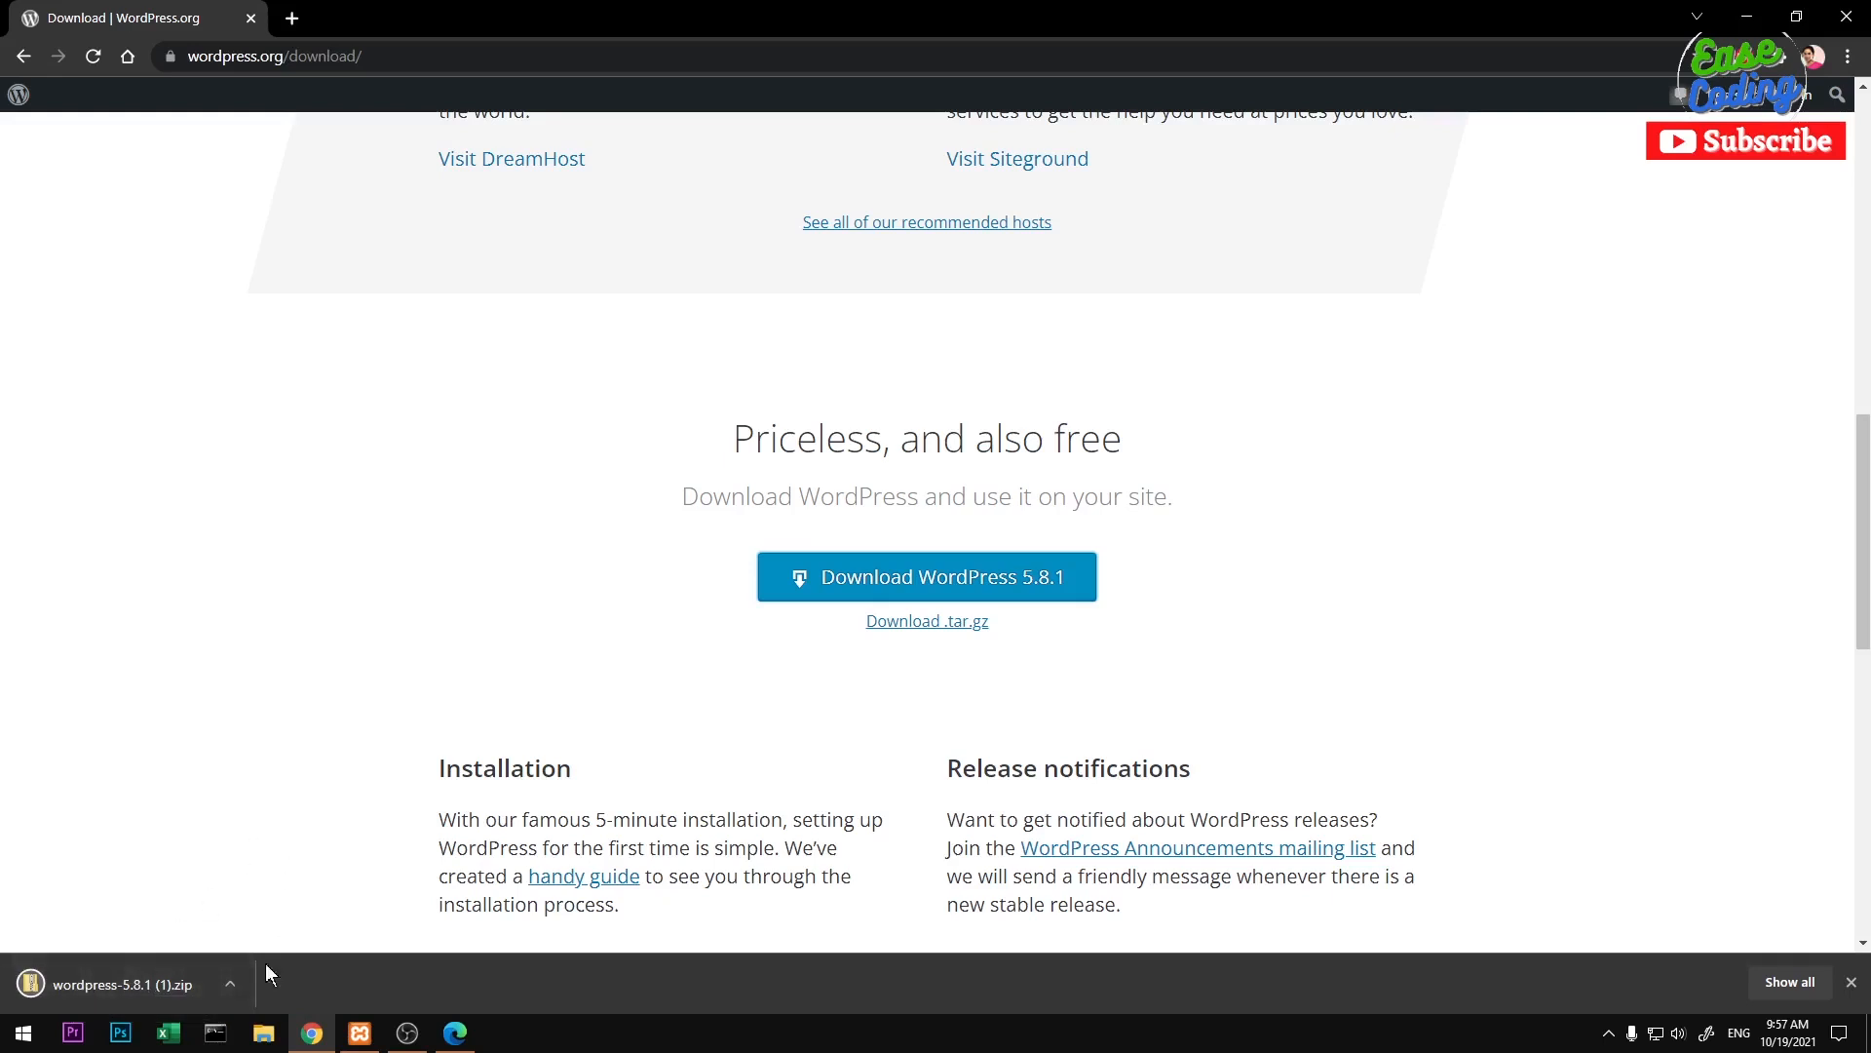
pyautogui.moveTo(261, 1040)
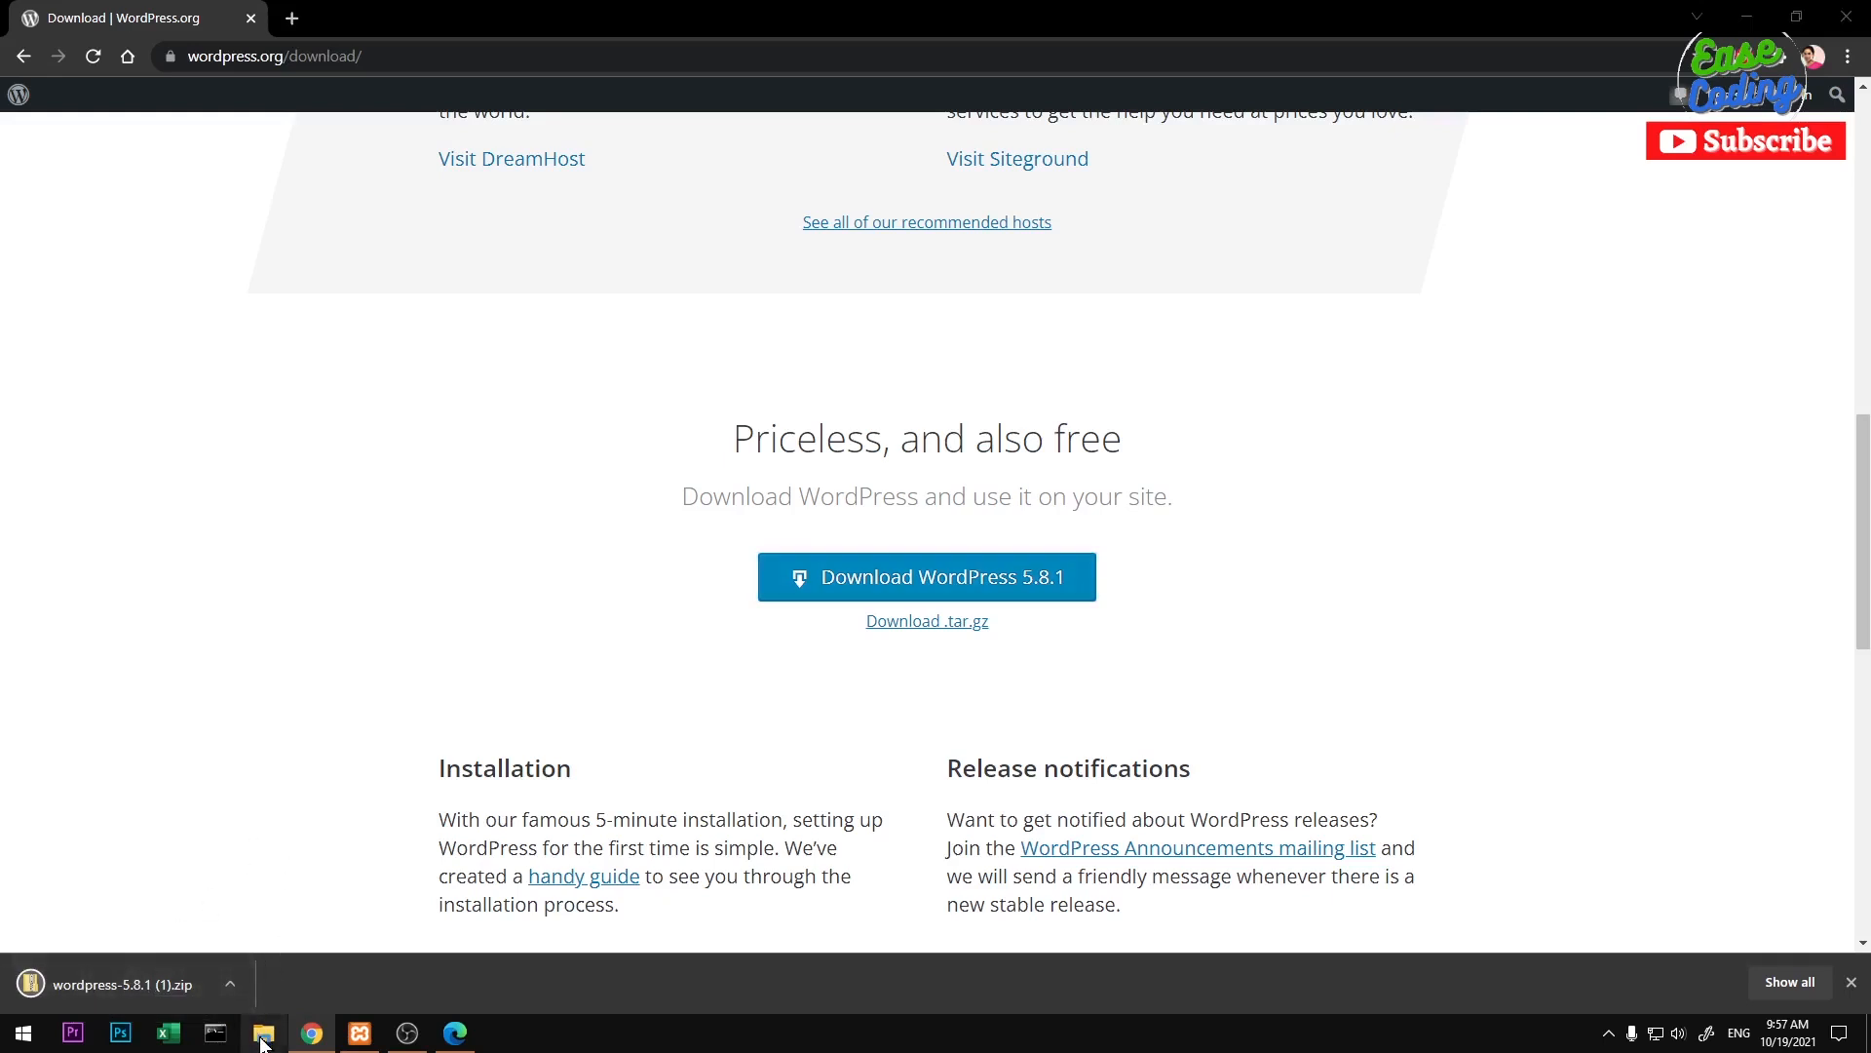
# Open File Explorer at Downloads to see the WordPress 5.8.1 zip files
pyautogui.click(262, 1033)
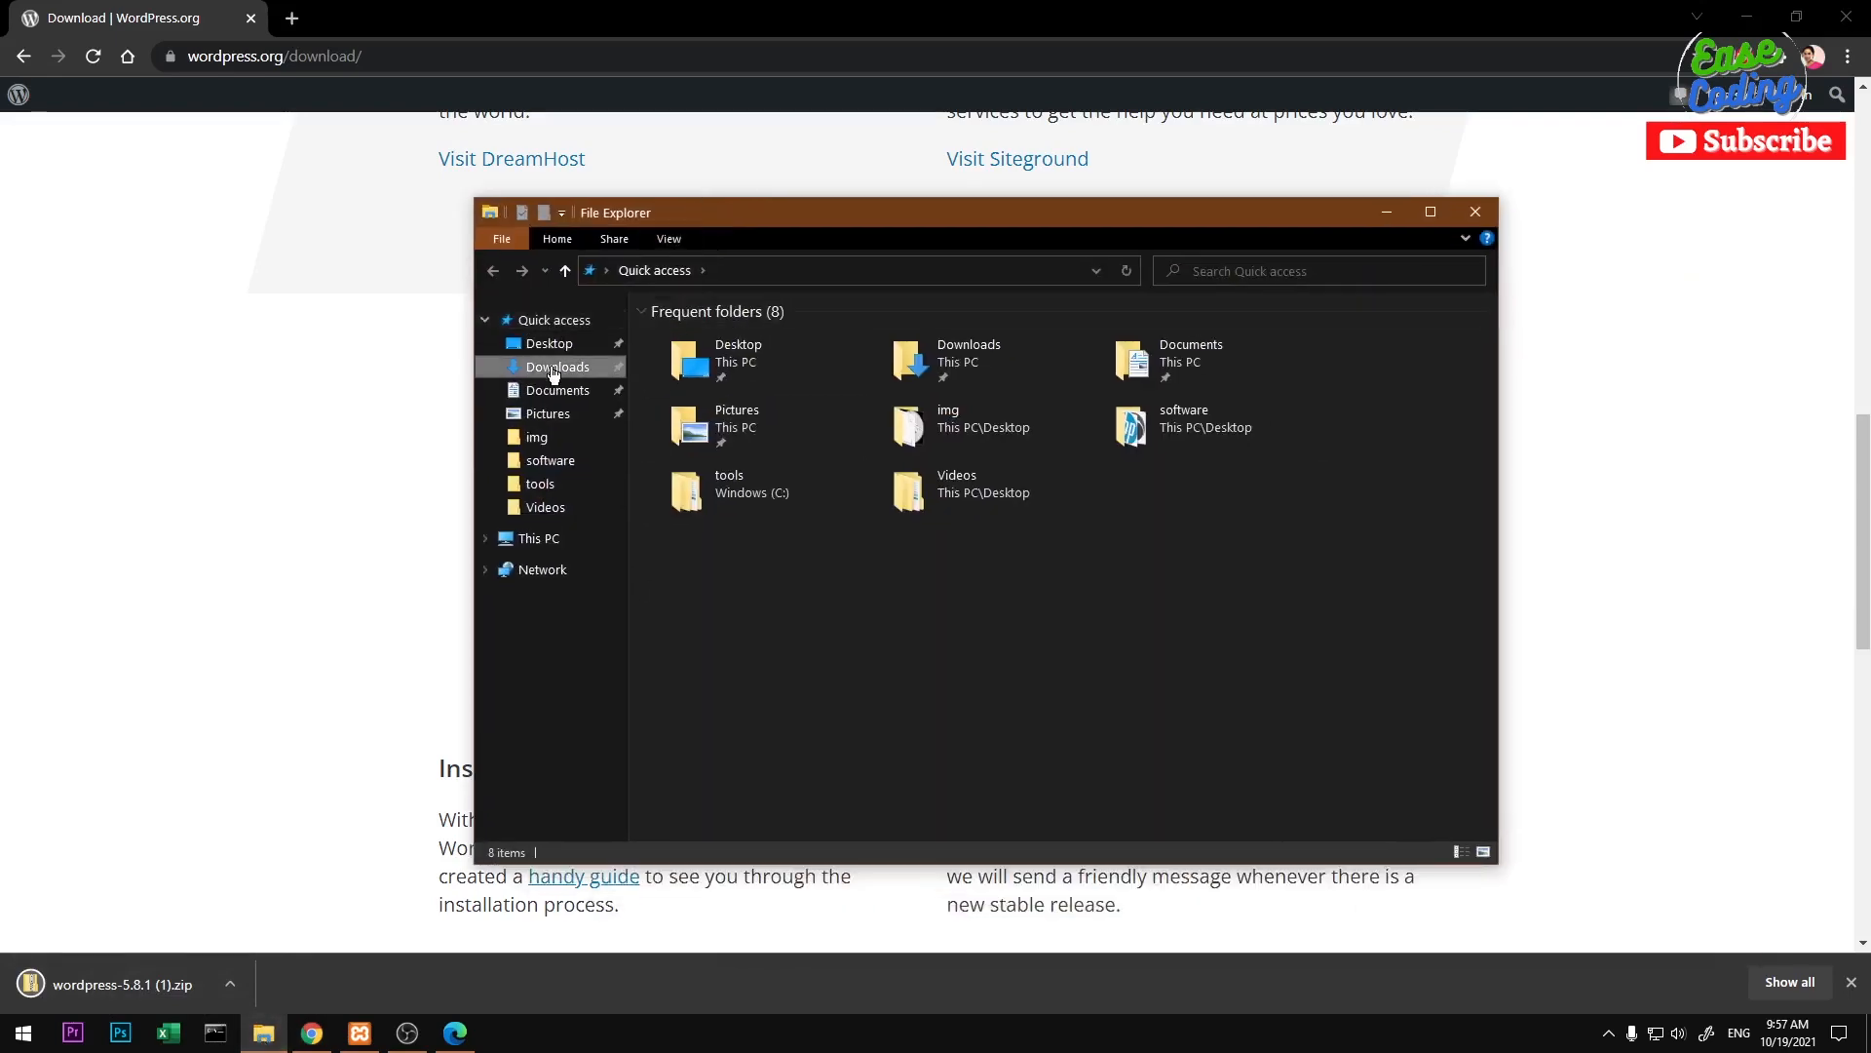
pyautogui.click(557, 366)
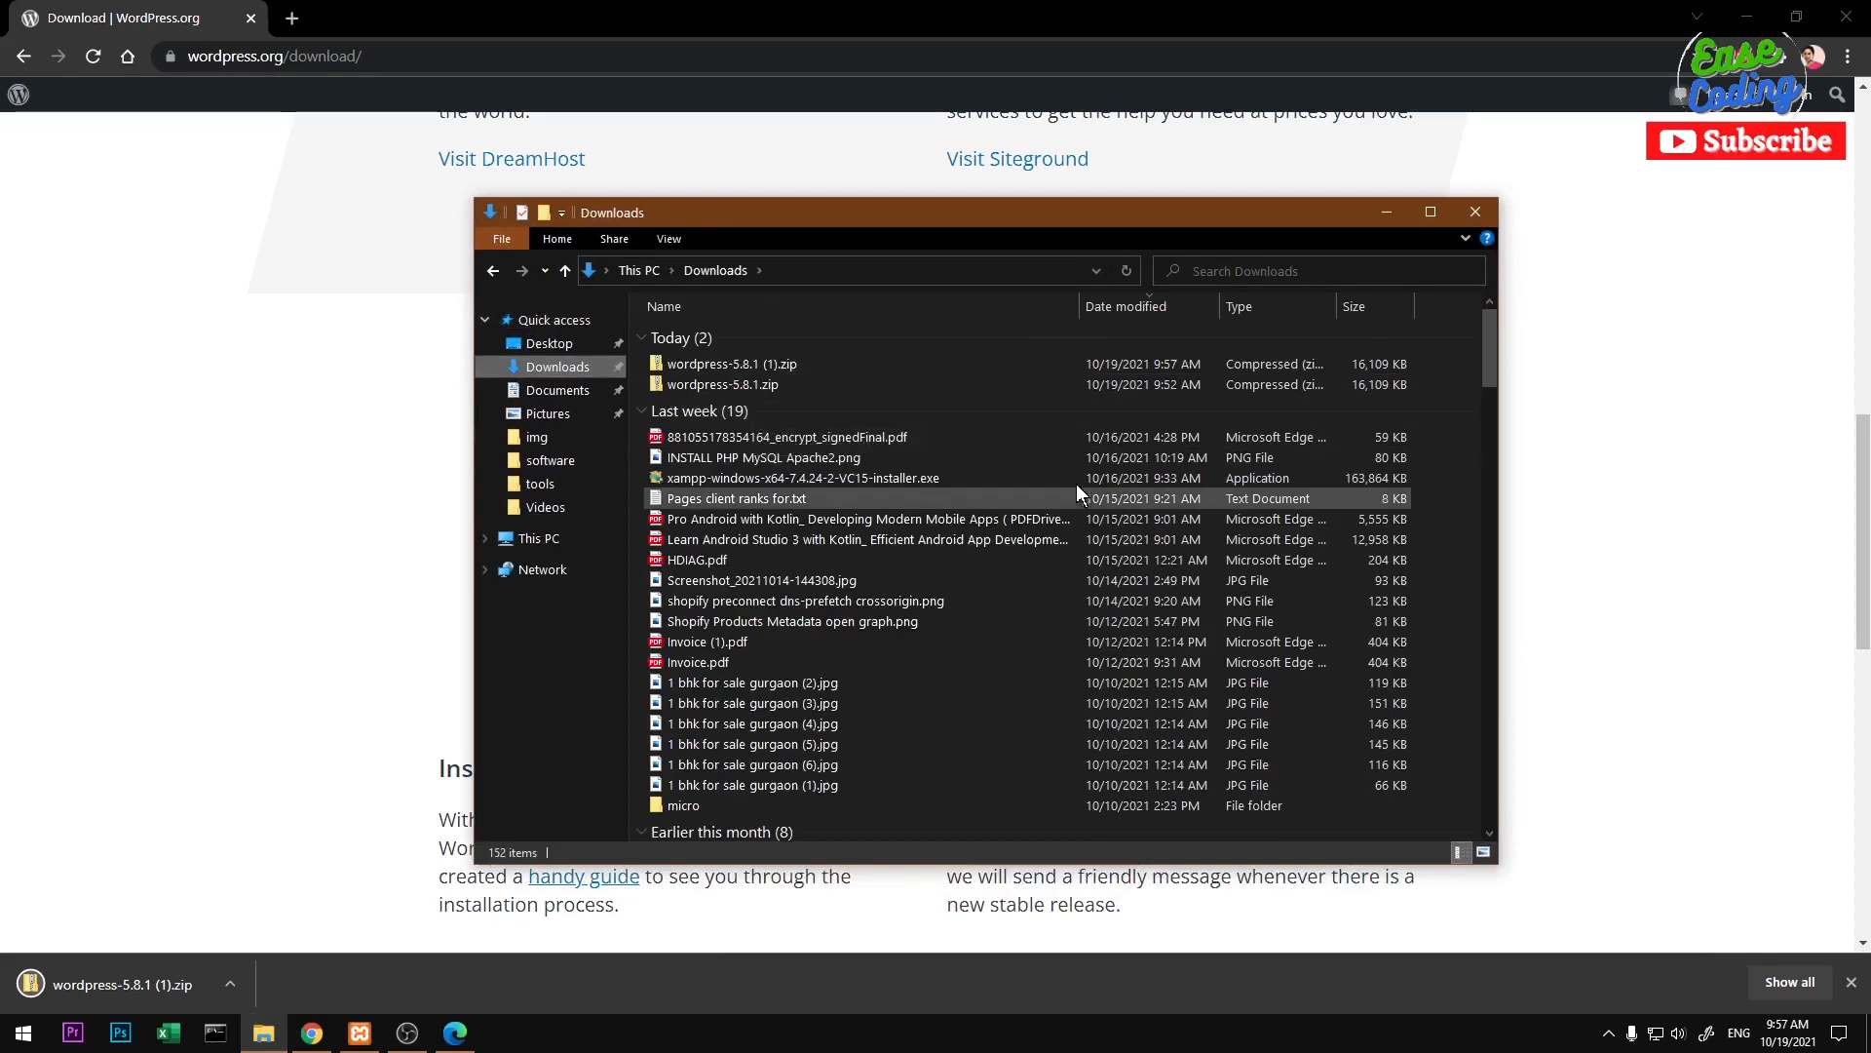
pyautogui.moveTo(722, 384)
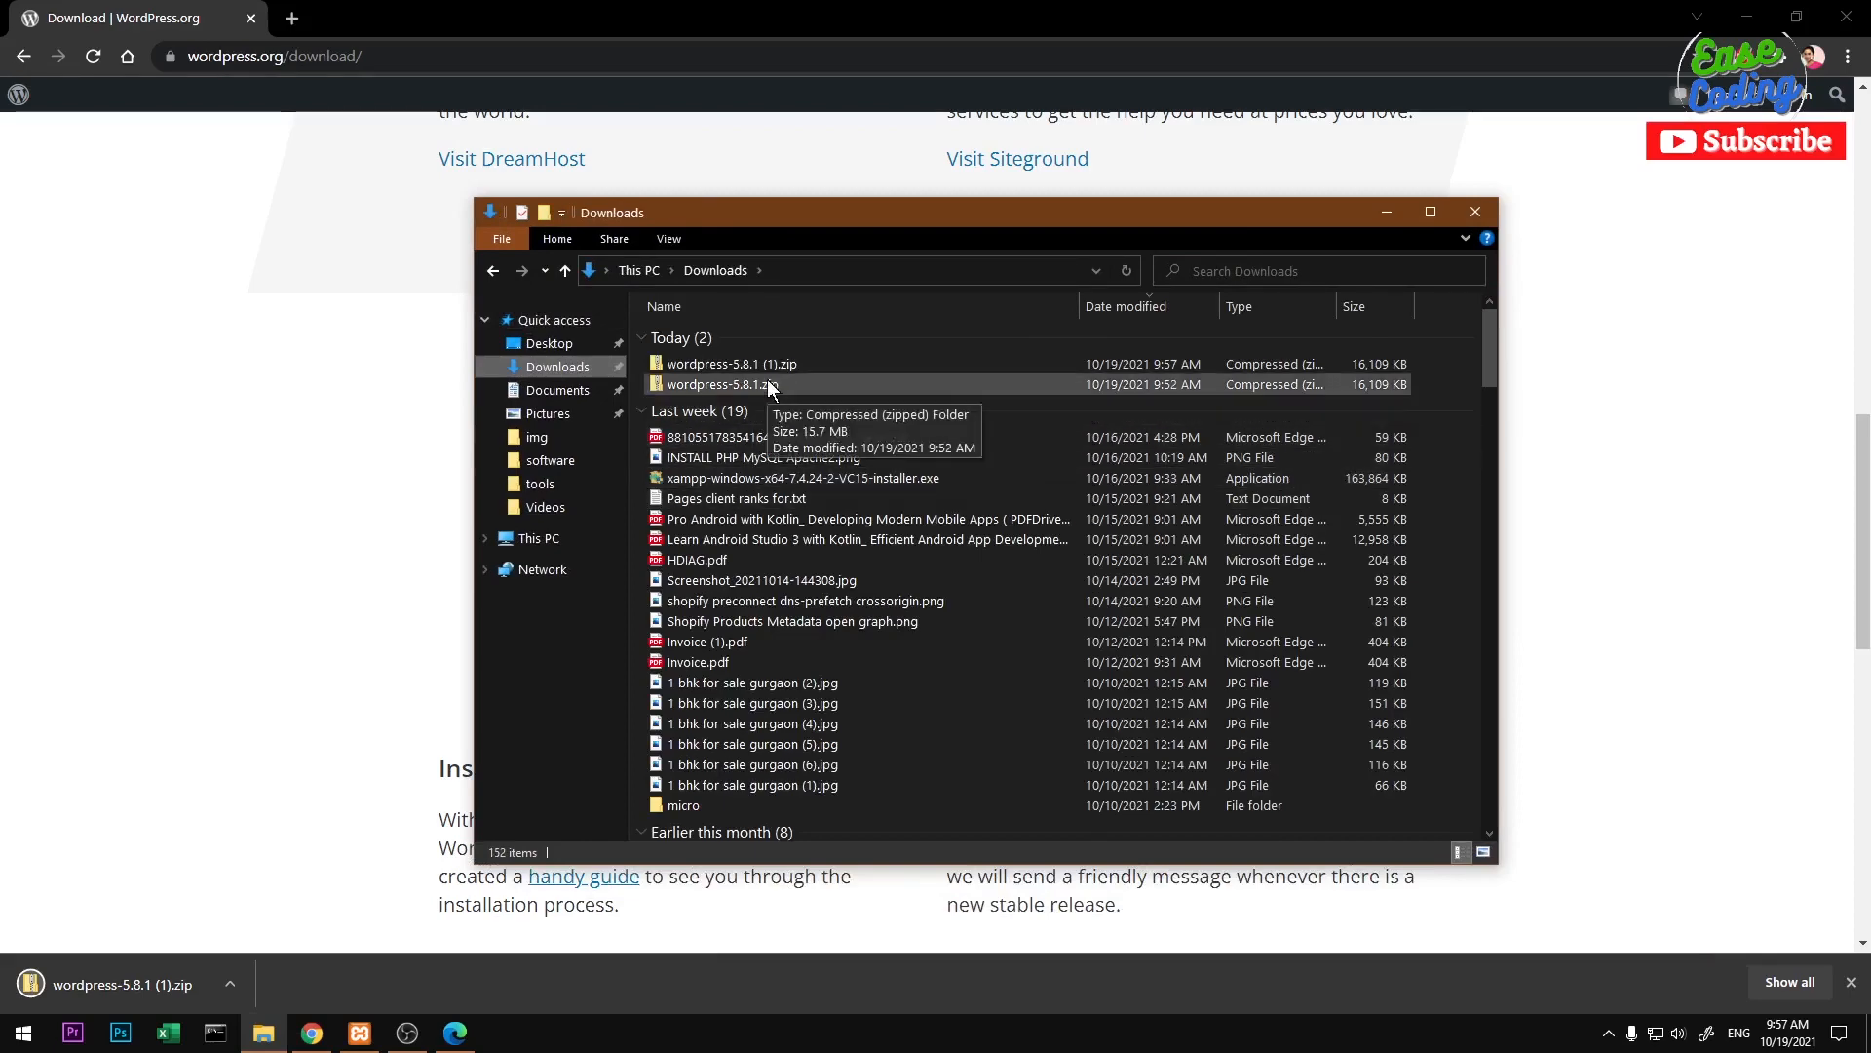
# Use Extract All on wordpress-5.8.1.zip, keeping the default wordpress-5.8.1 destination
pyautogui.rightClick(721, 384)
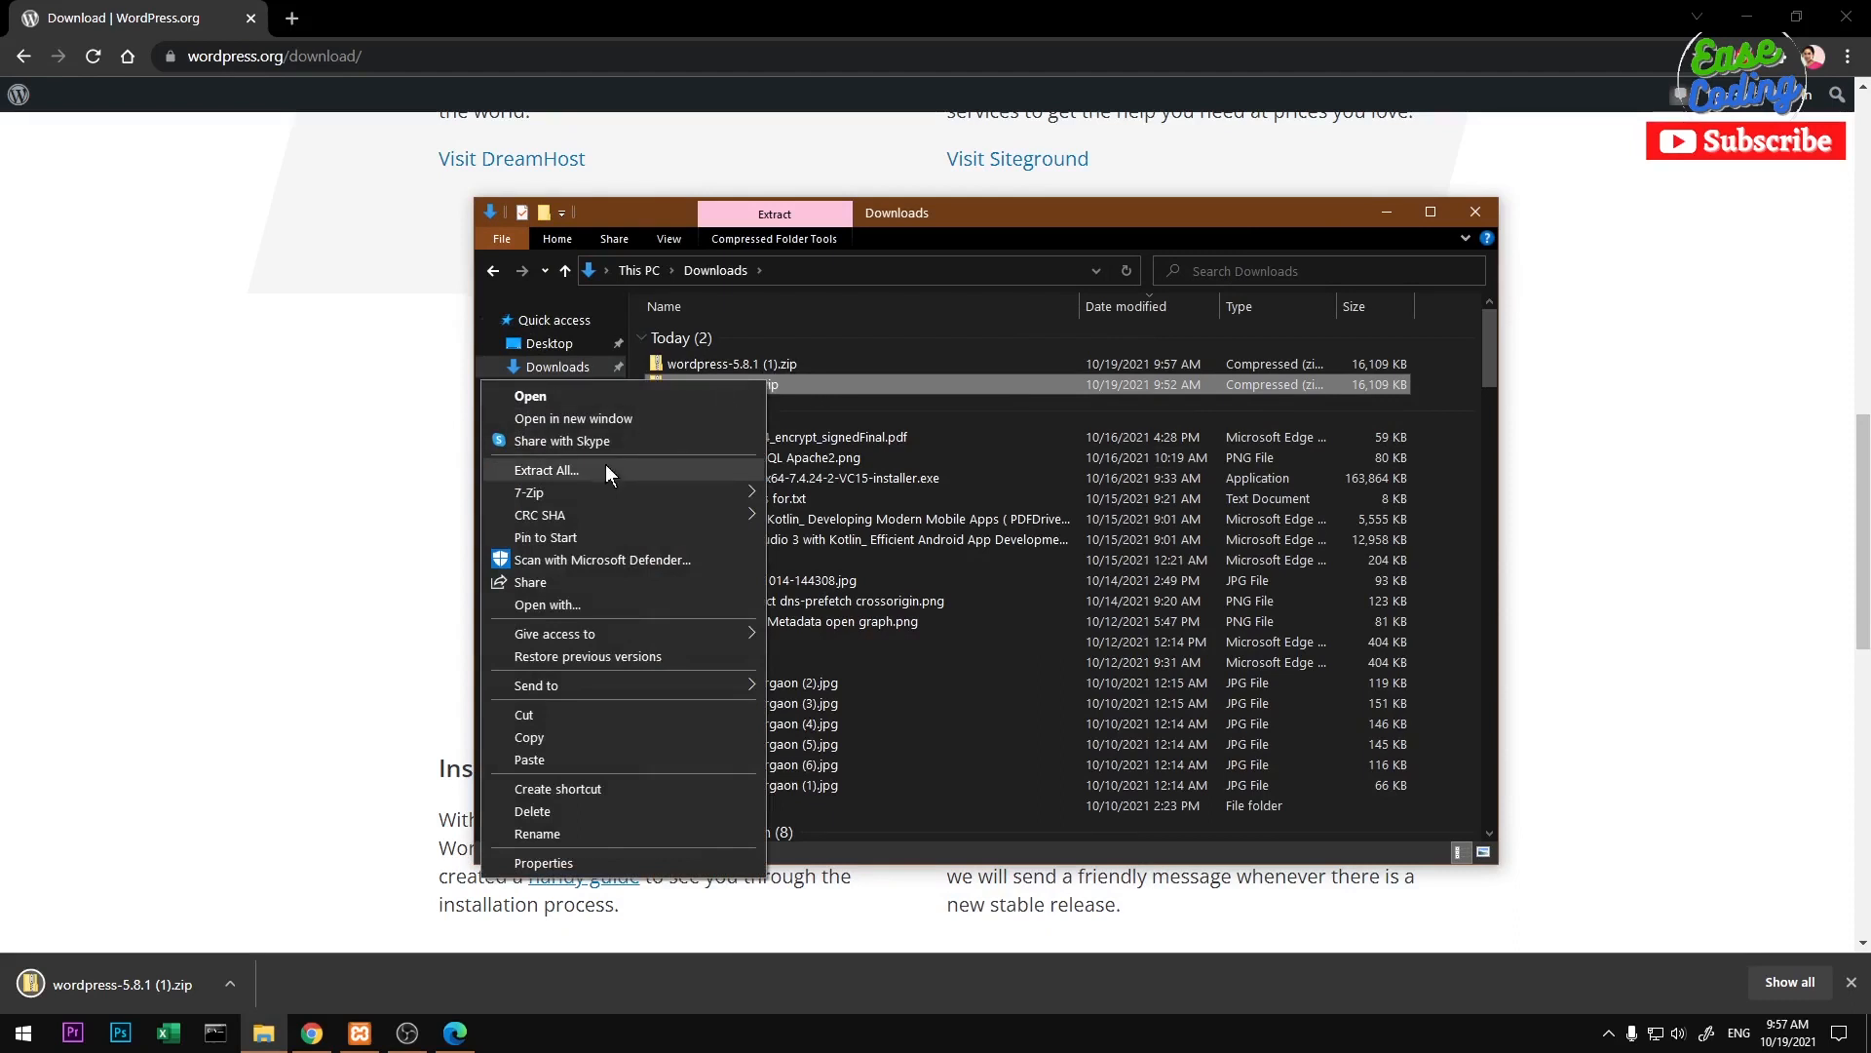
pyautogui.moveTo(535, 477)
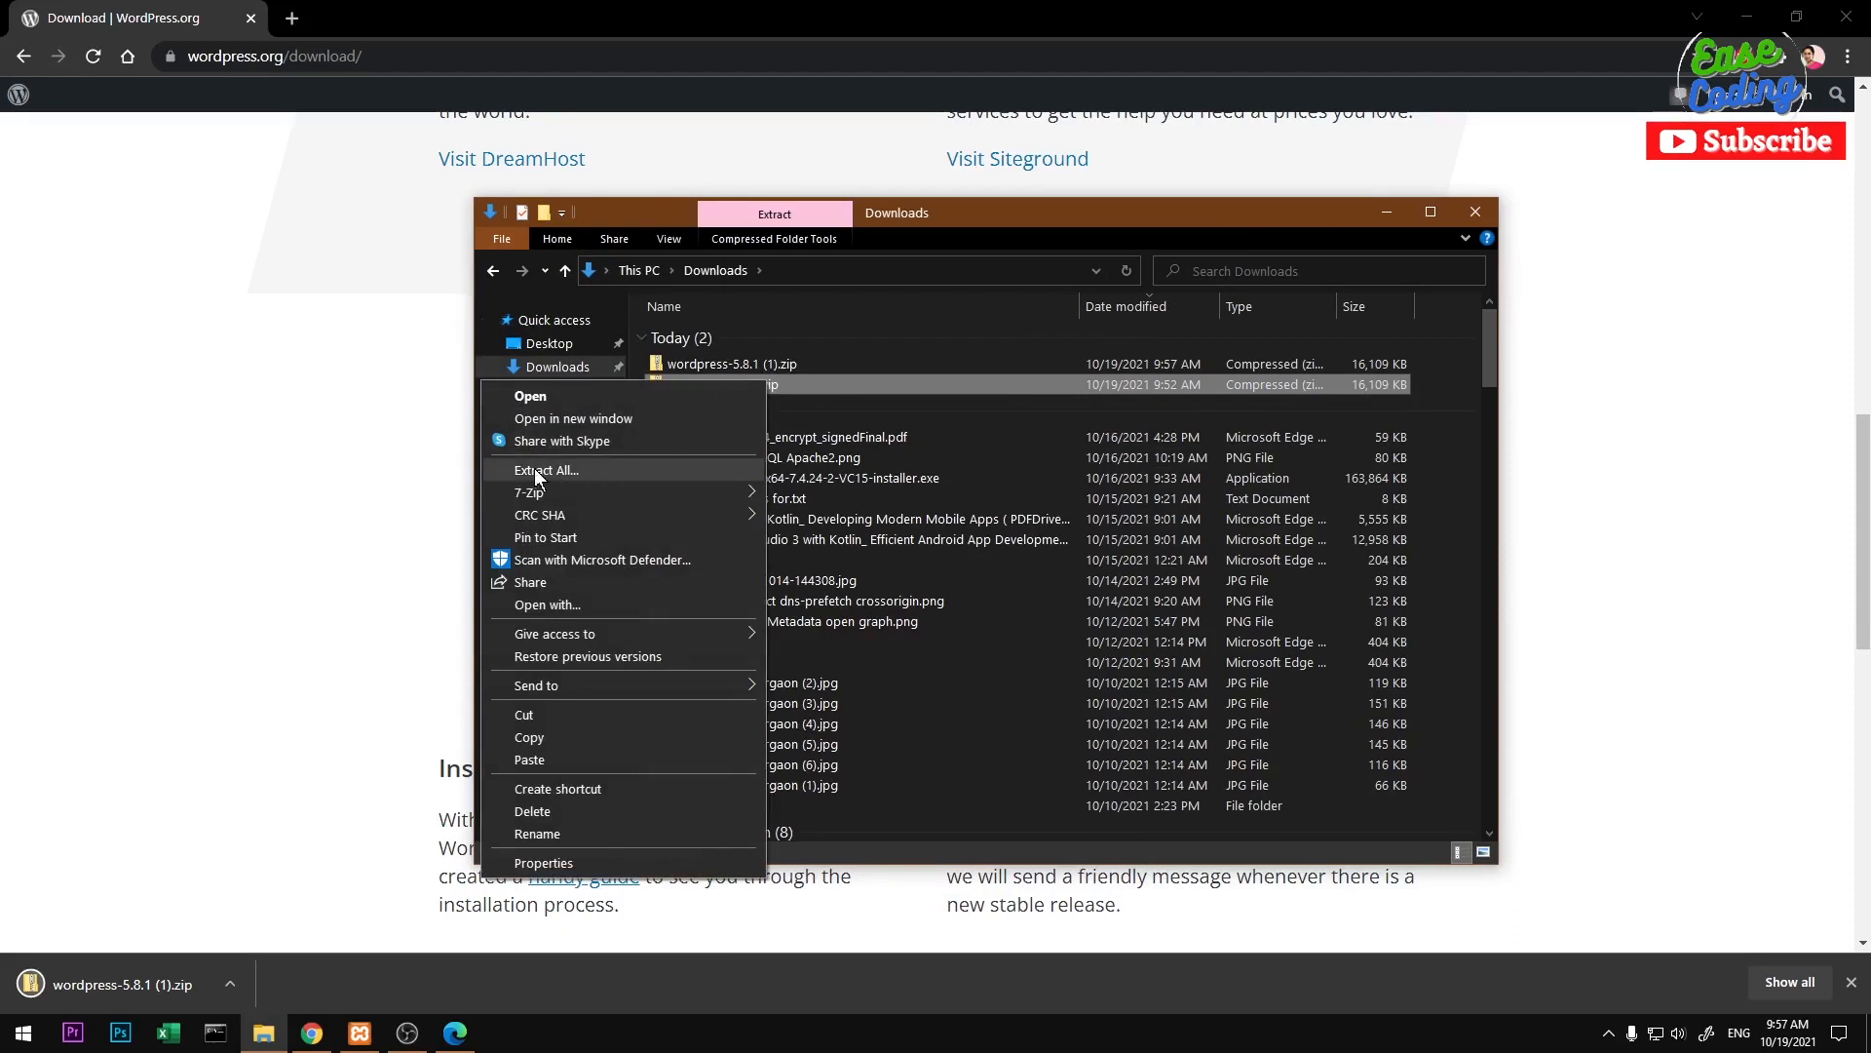
pyautogui.click(544, 469)
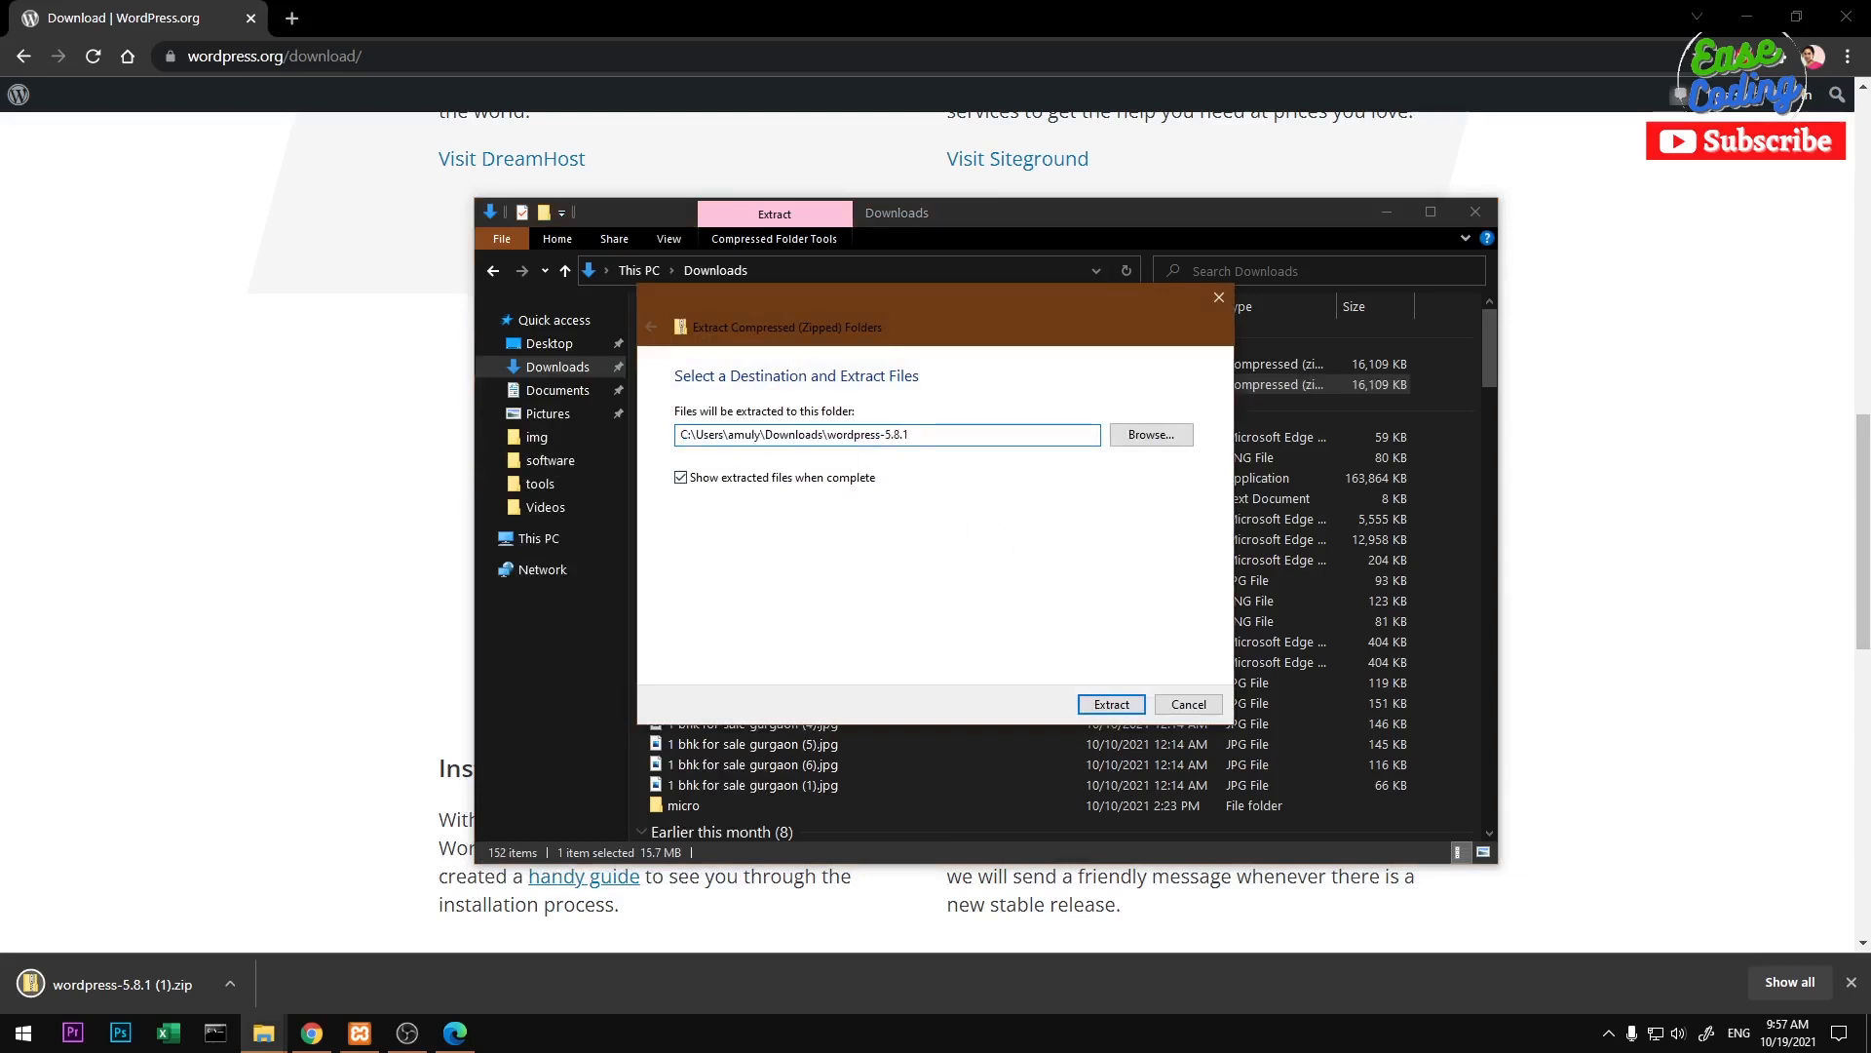
pyautogui.moveTo(1109, 703)
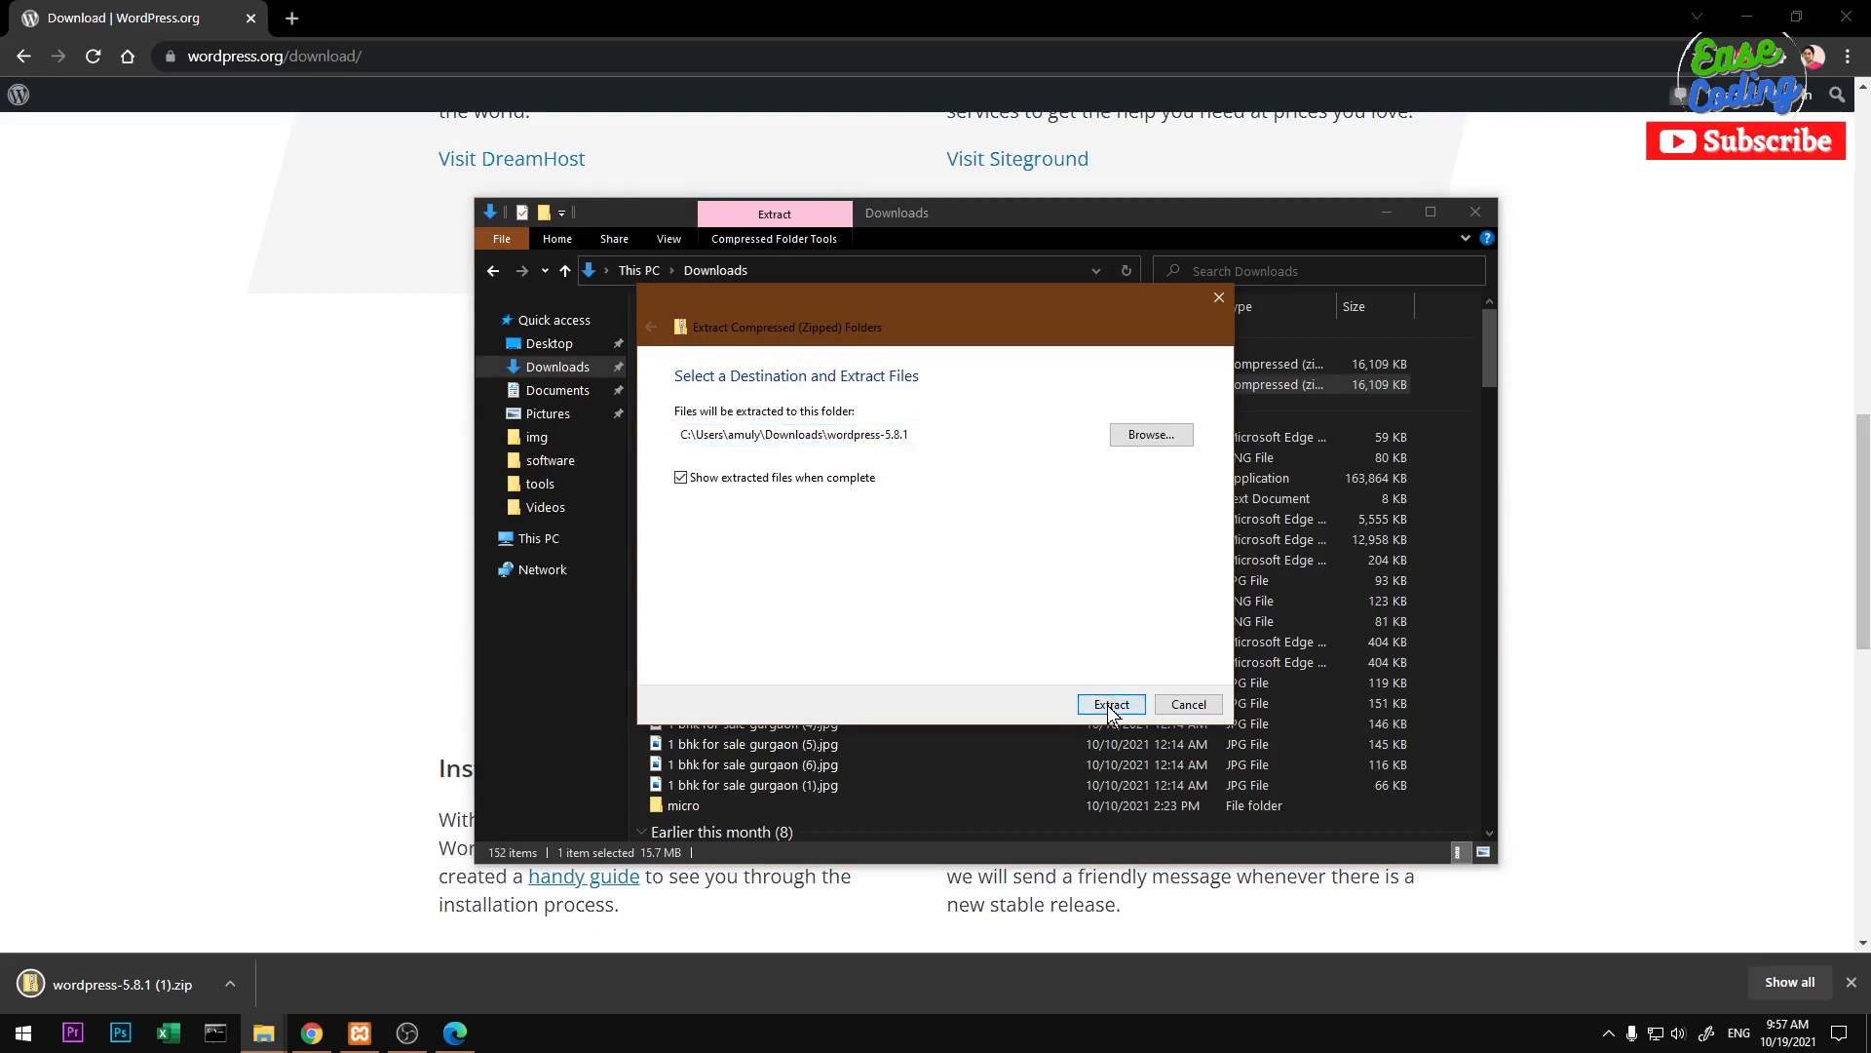
pyautogui.click(1110, 703)
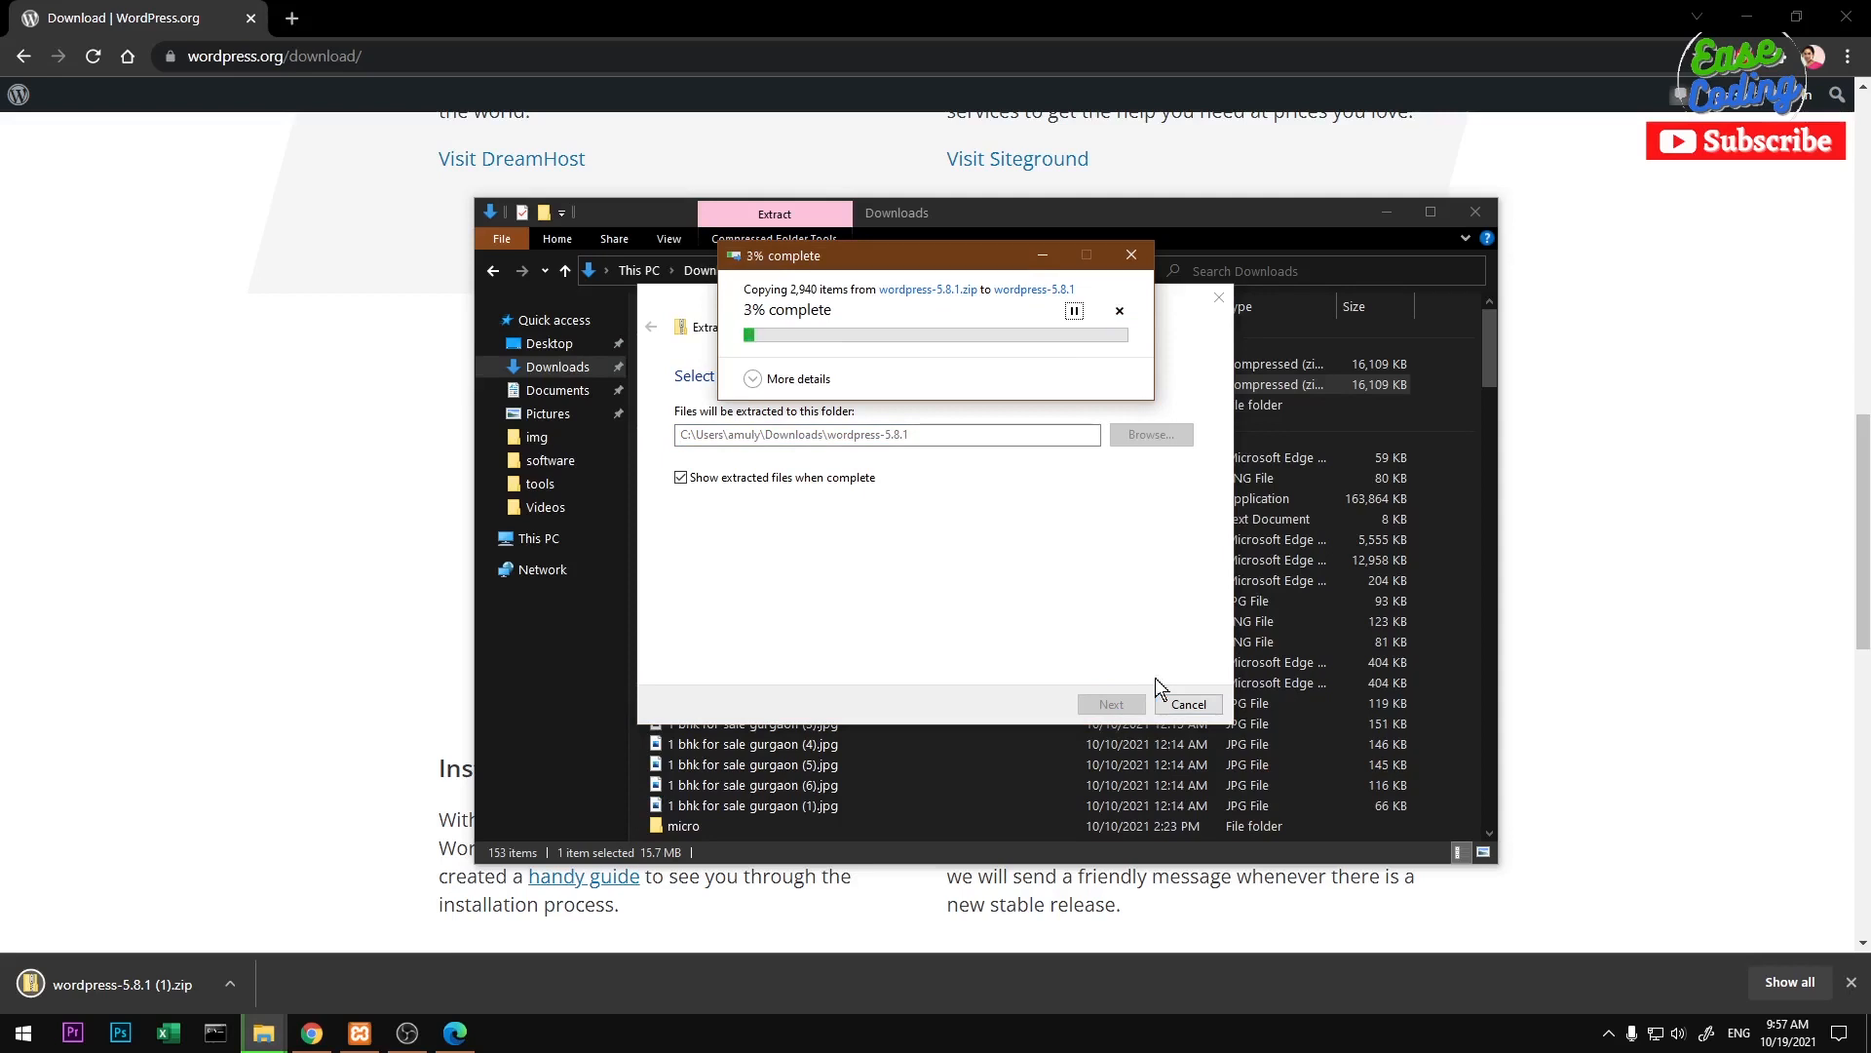
pyautogui.moveTo(1215, 532)
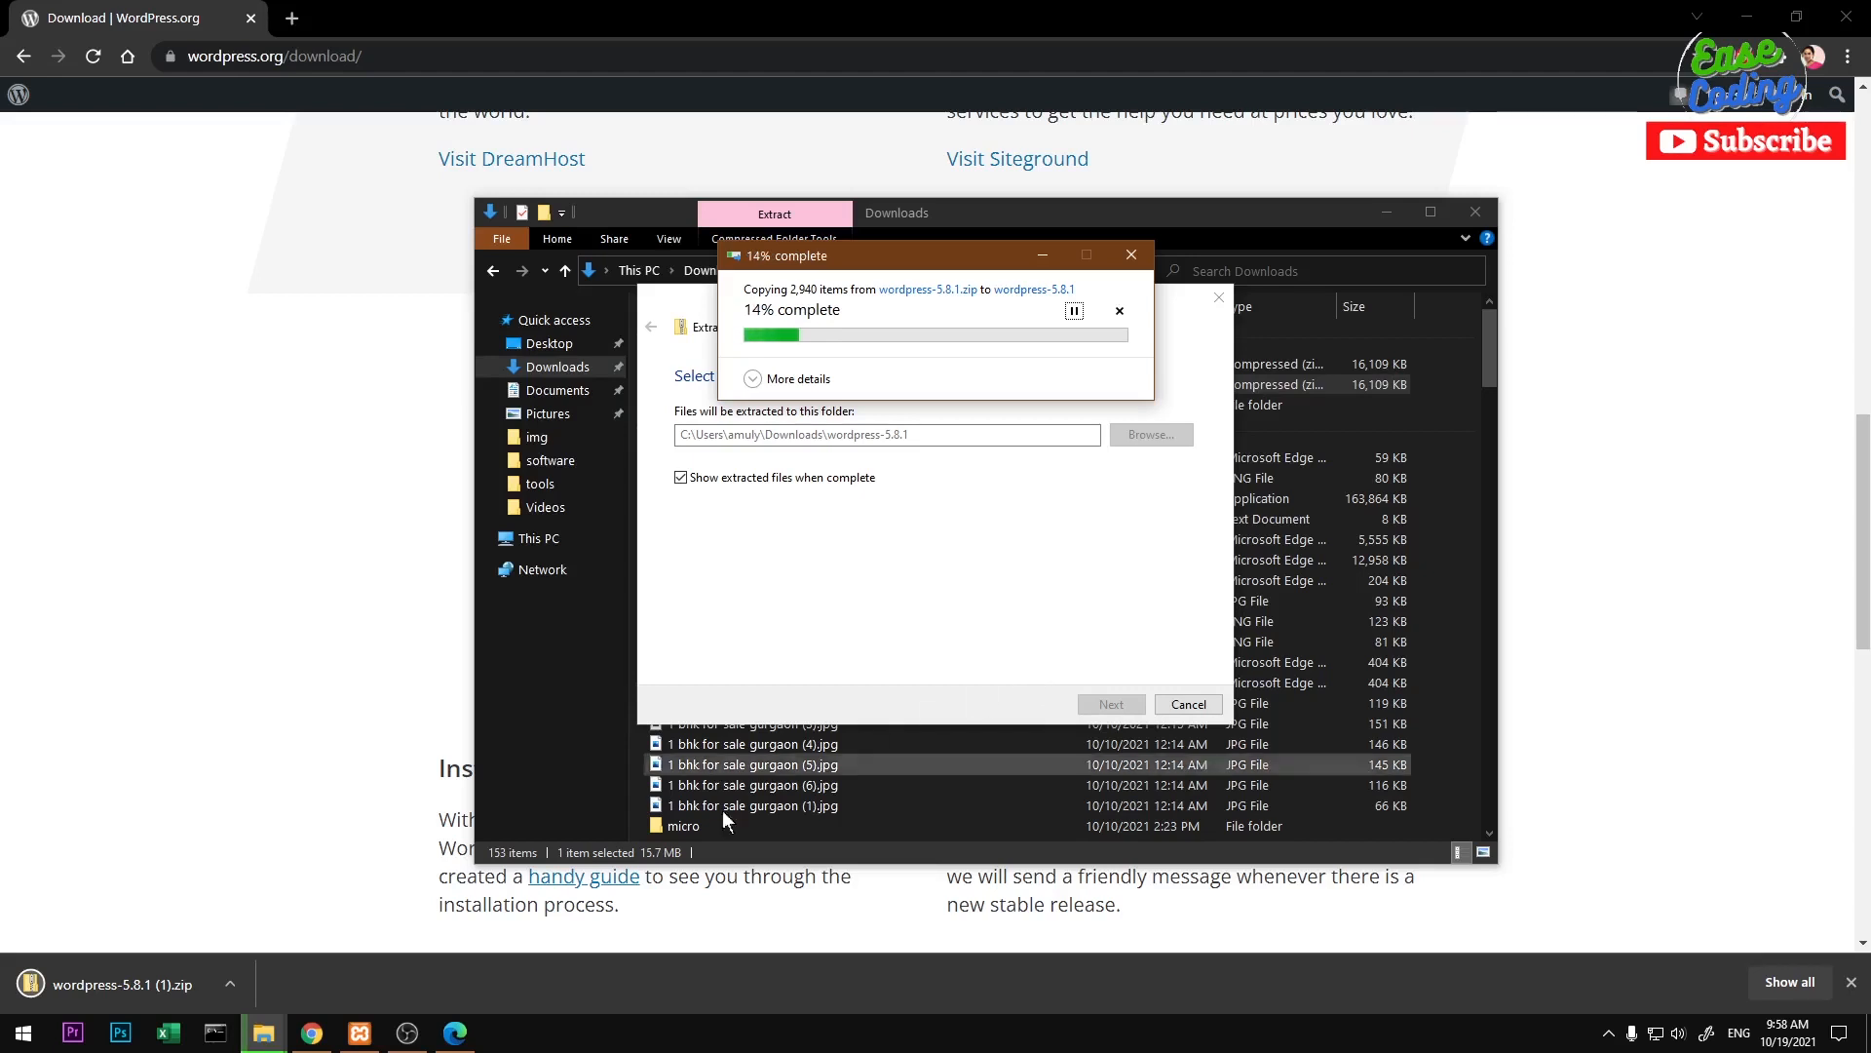
pyautogui.moveTo(457, 1032)
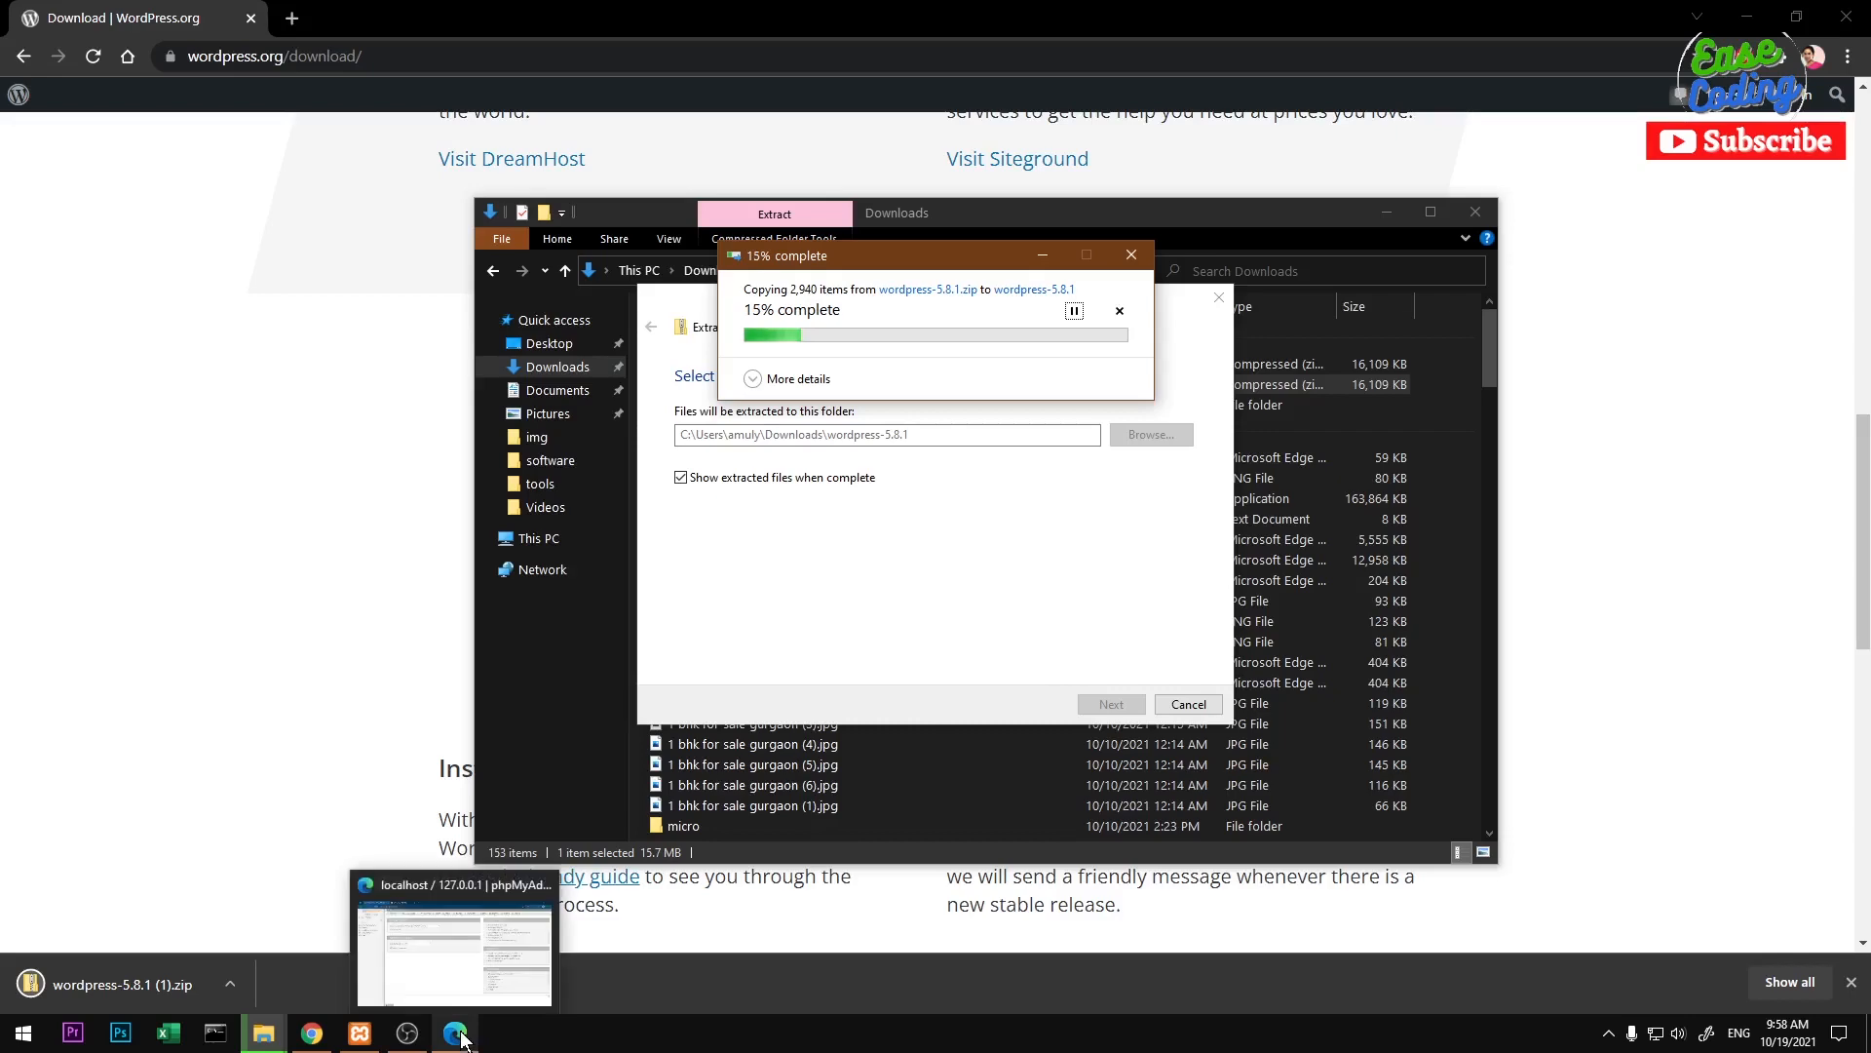
# Create a database named 'wpdb' from phpMyAdmin's Databases page
pyautogui.click(453, 942)
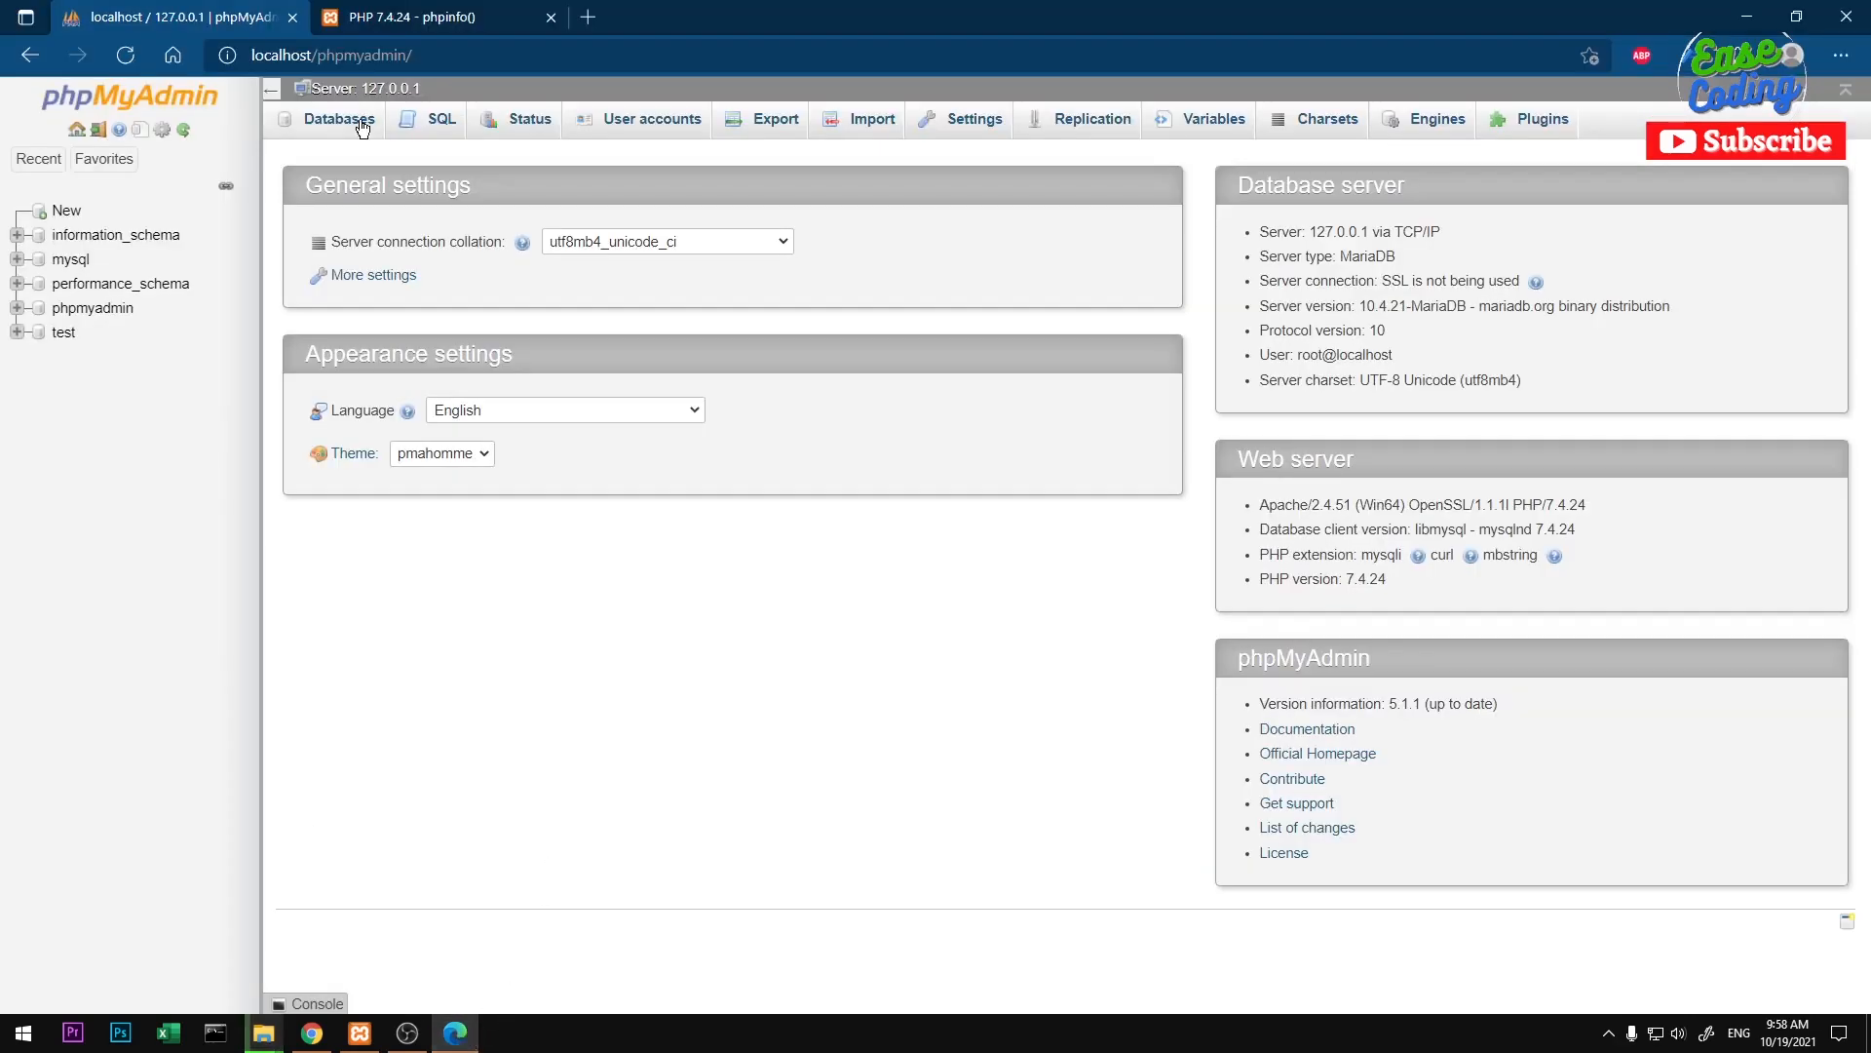
pyautogui.moveTo(267, 389)
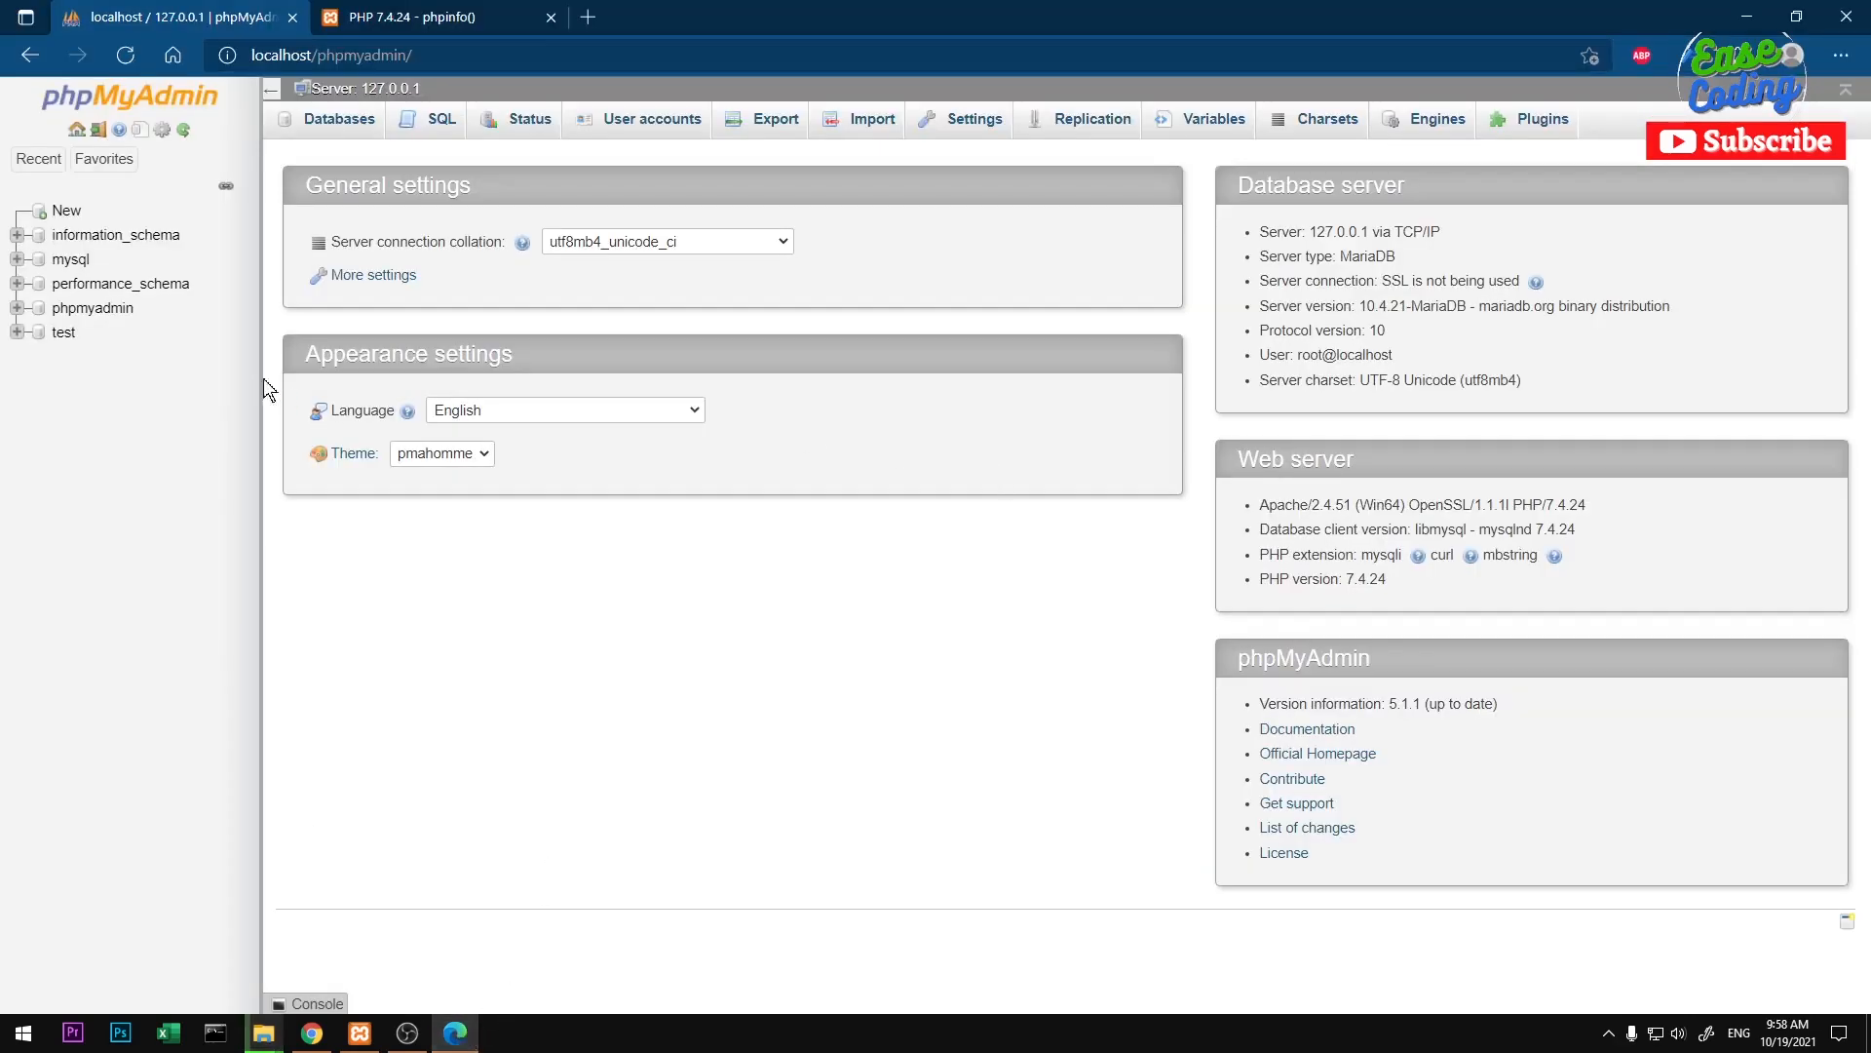
pyautogui.click(339, 118)
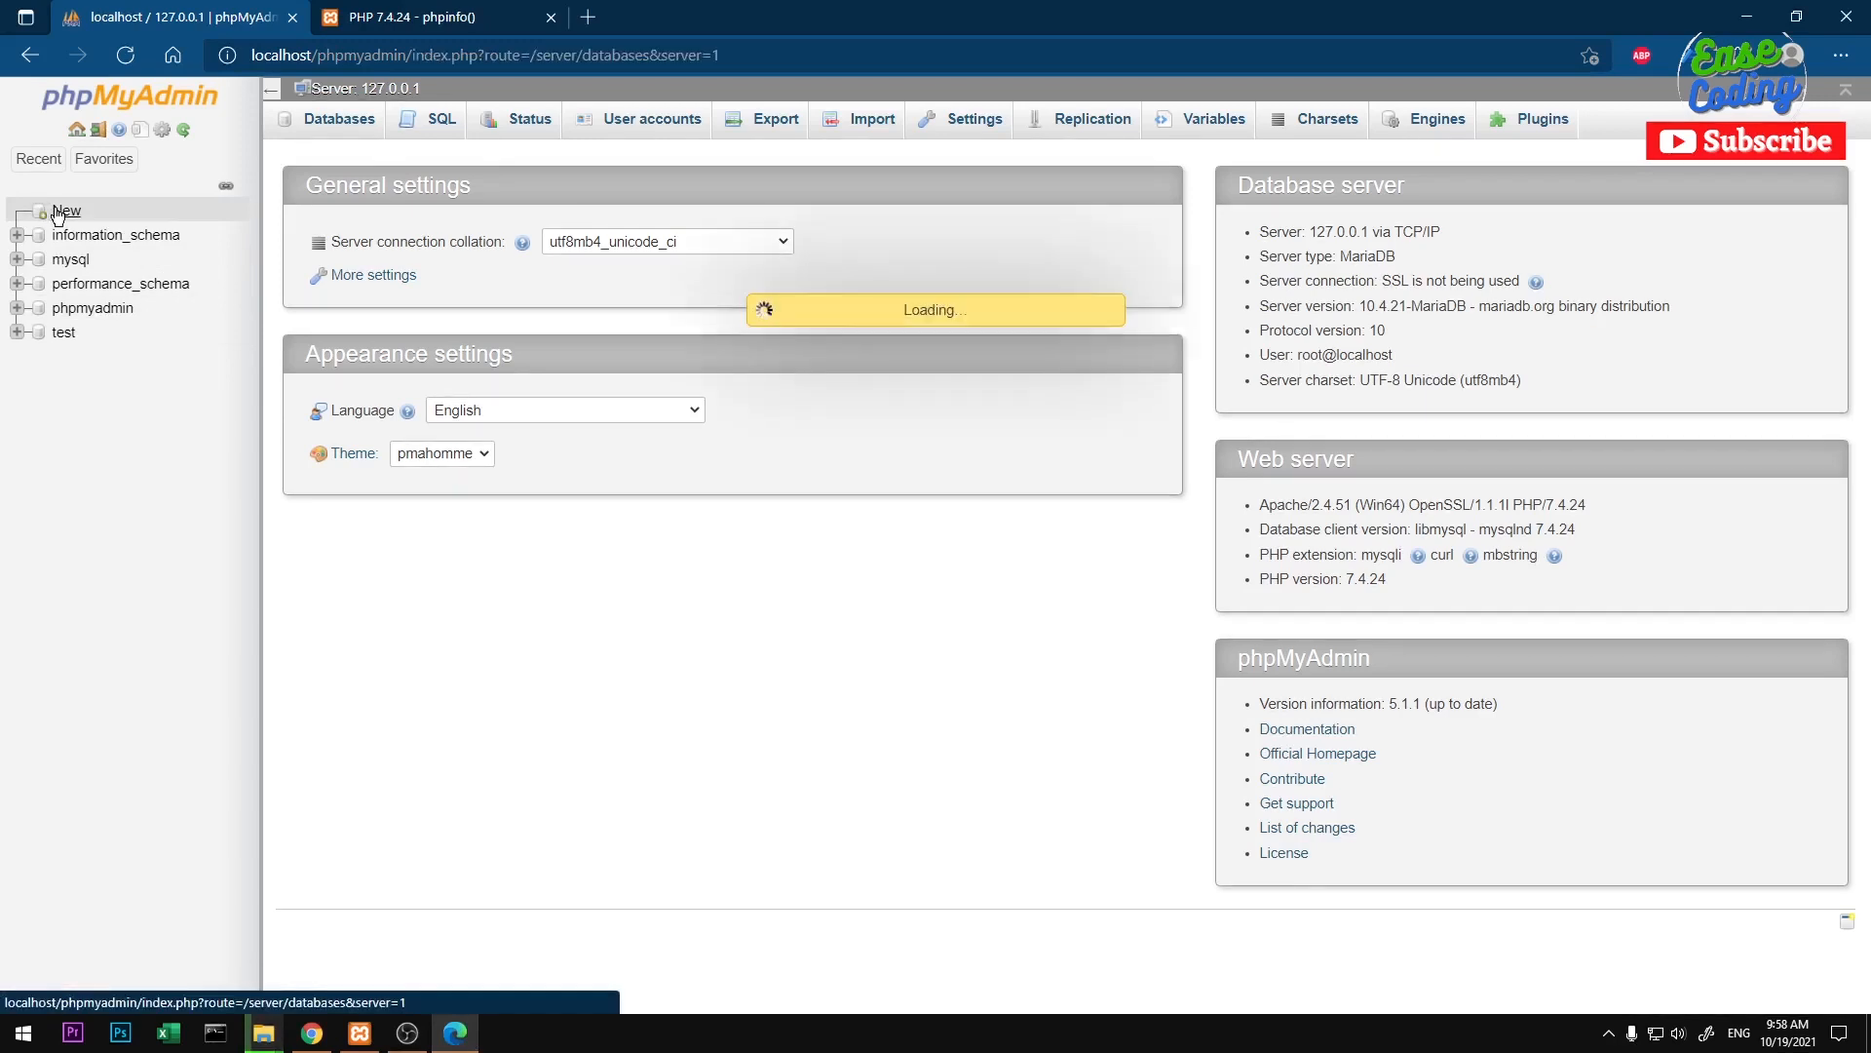
pyautogui.click(336, 118)
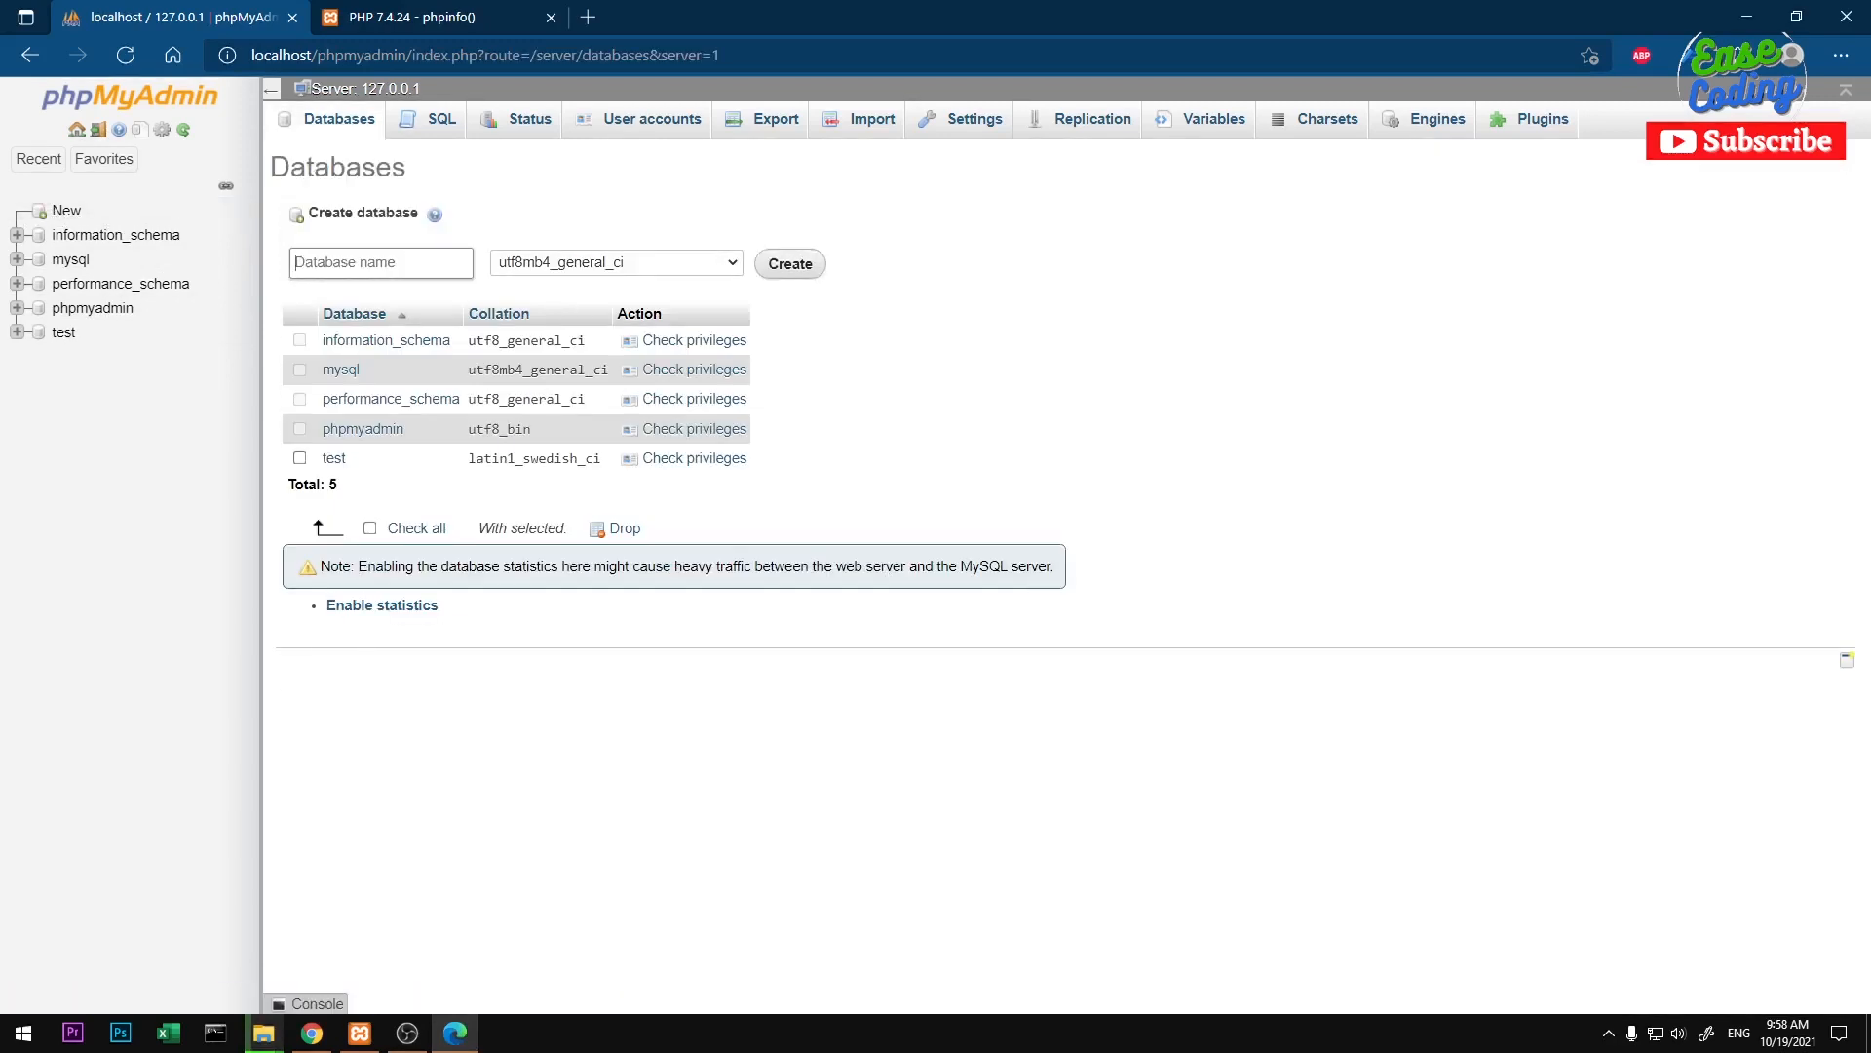
pyautogui.write('wp')
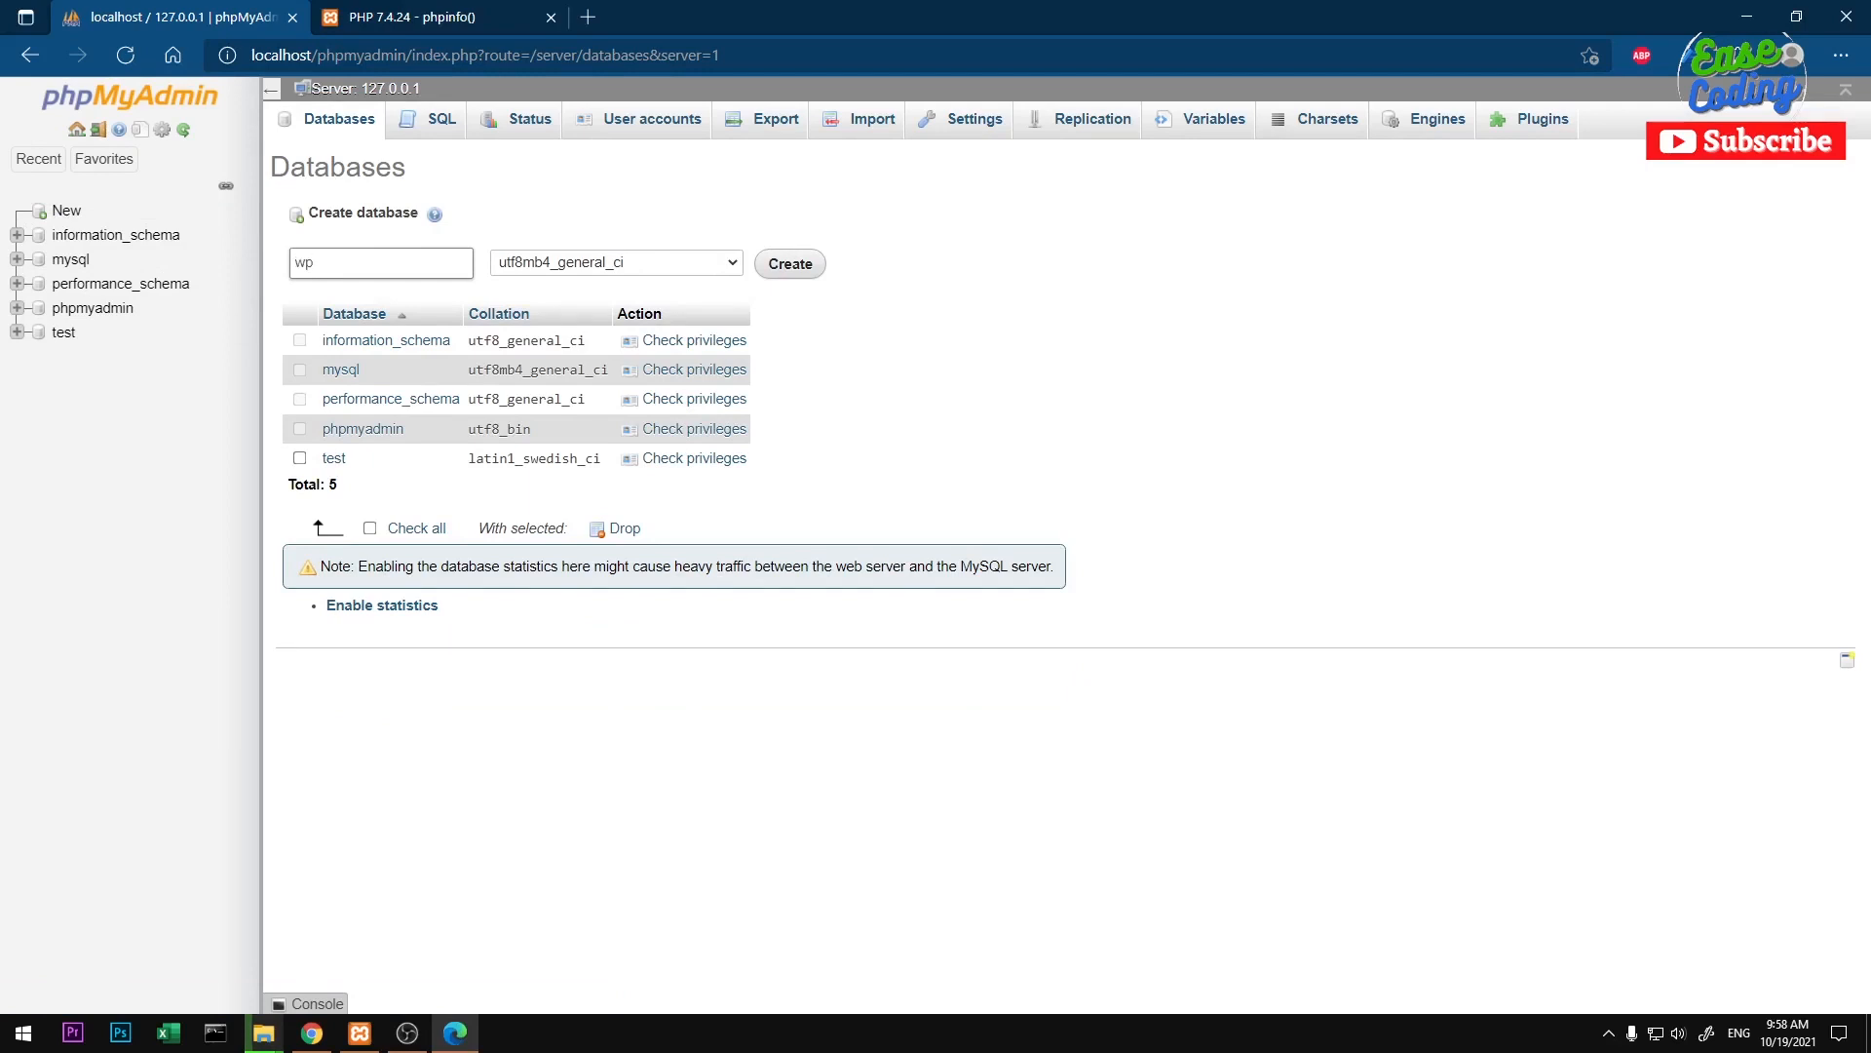
pyautogui.write('db')
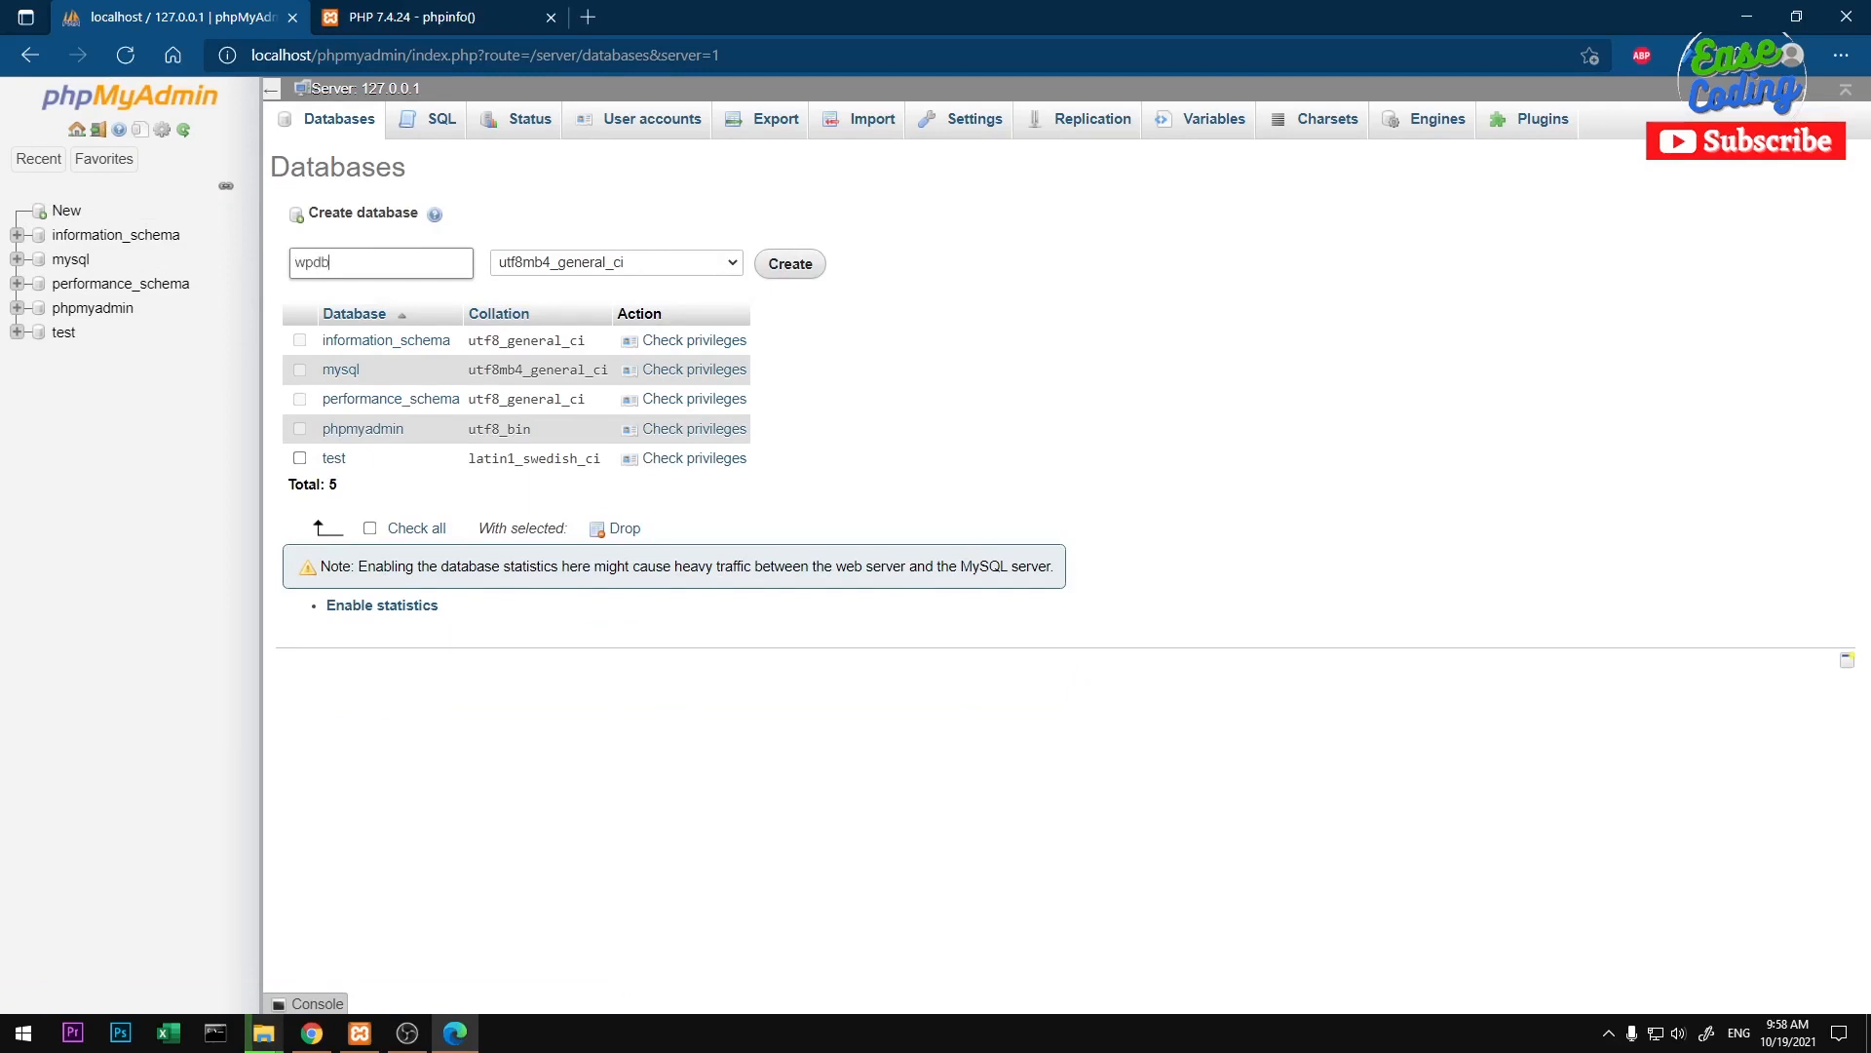
pyautogui.moveTo(576, 269)
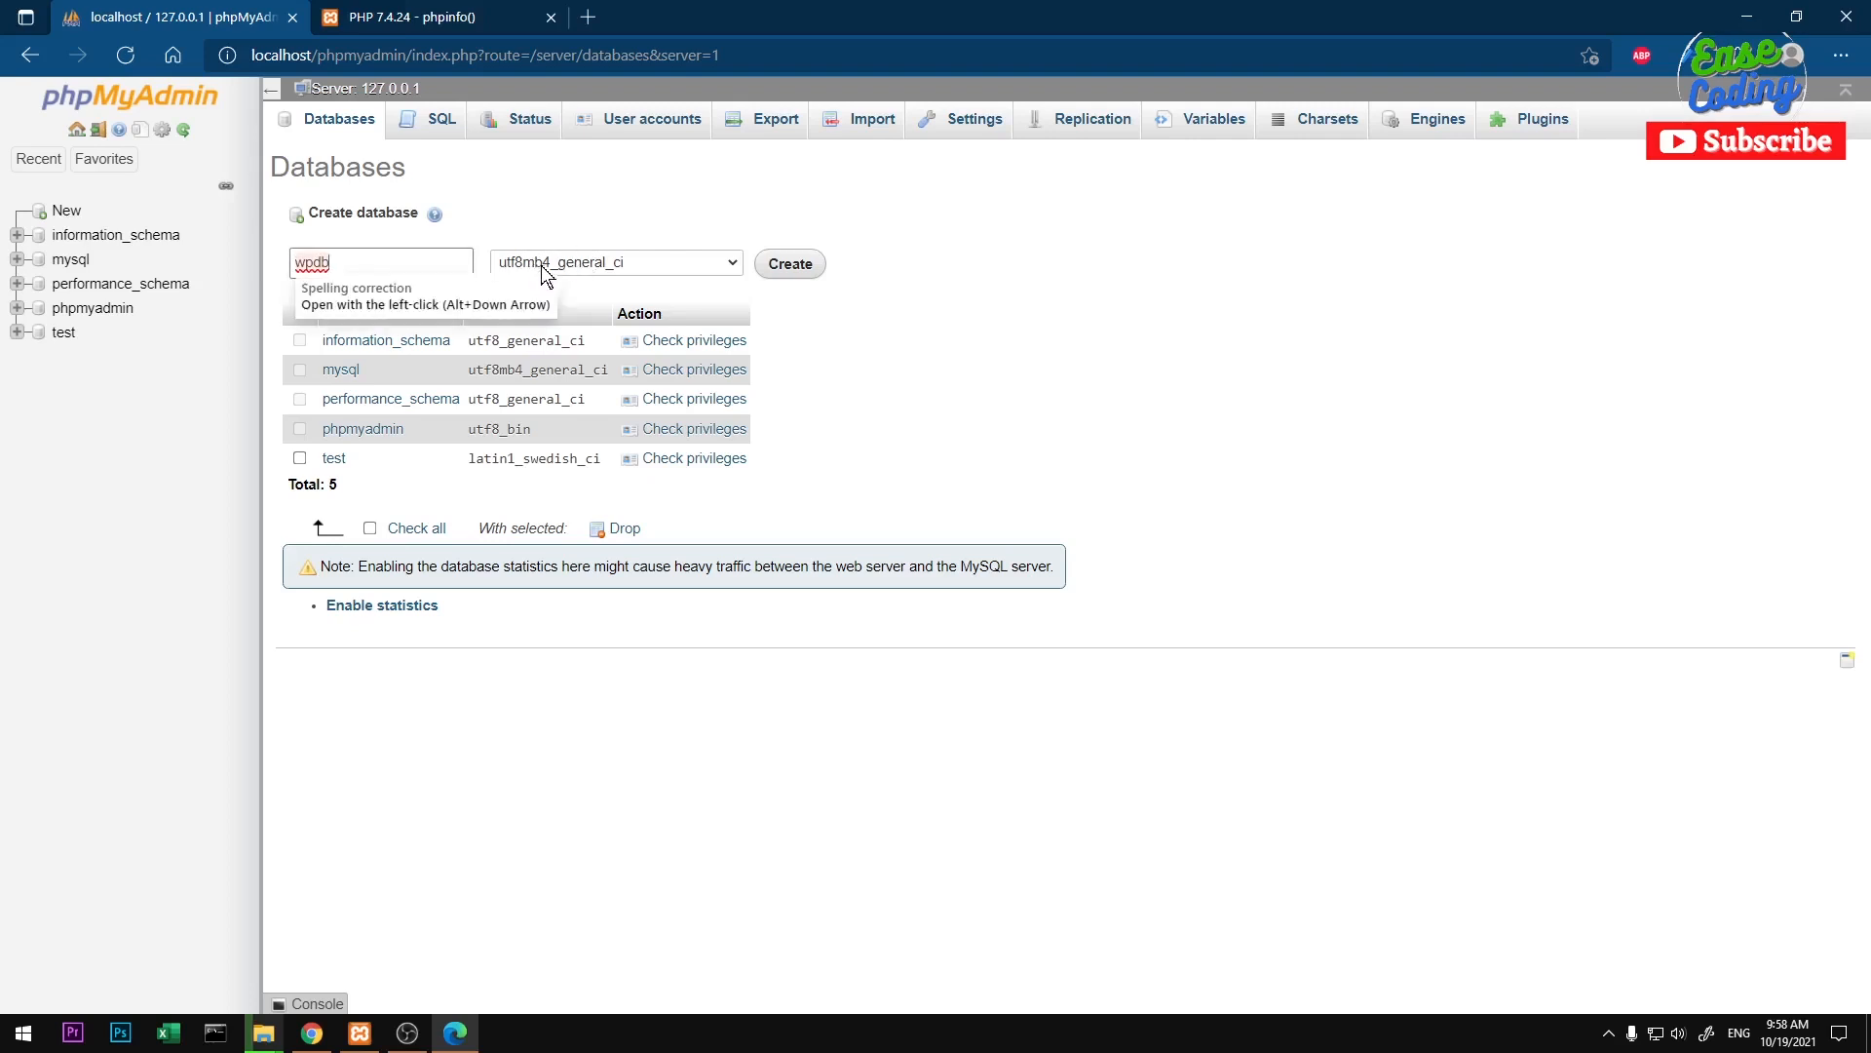
pyautogui.moveTo(739, 277)
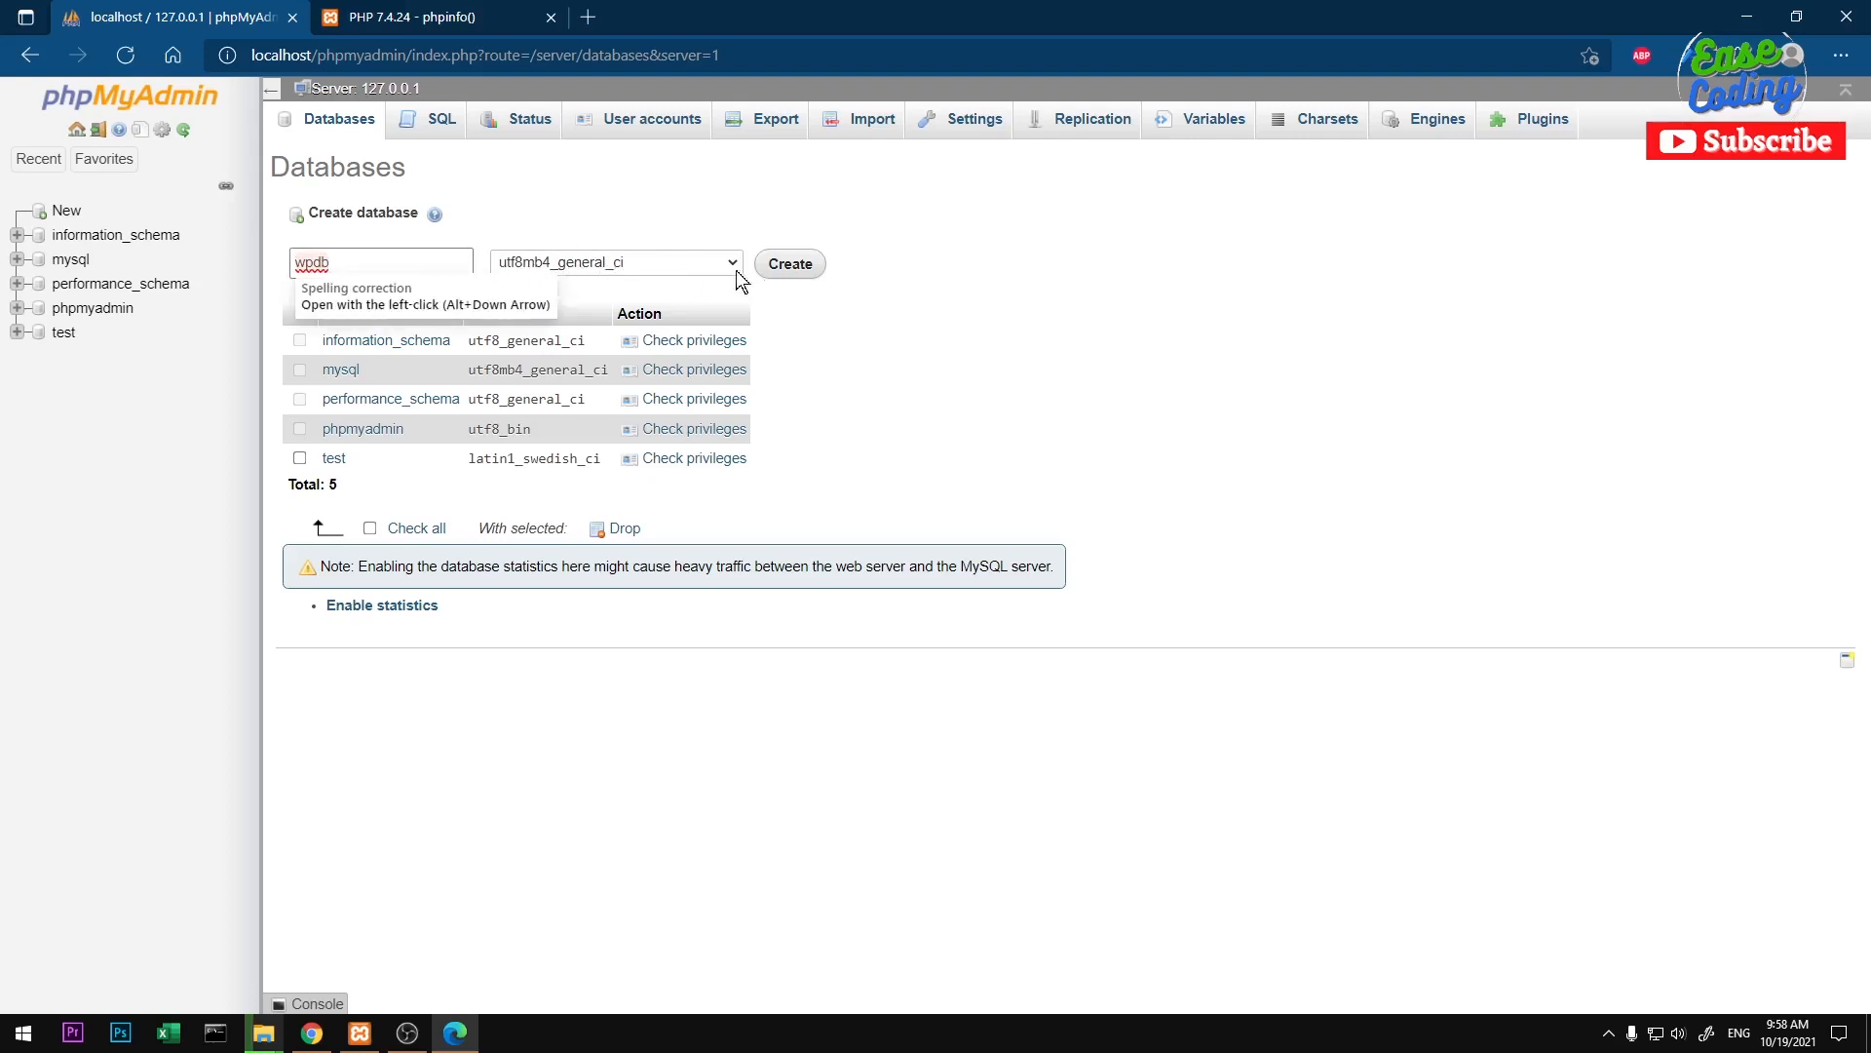
pyautogui.moveTo(788, 264)
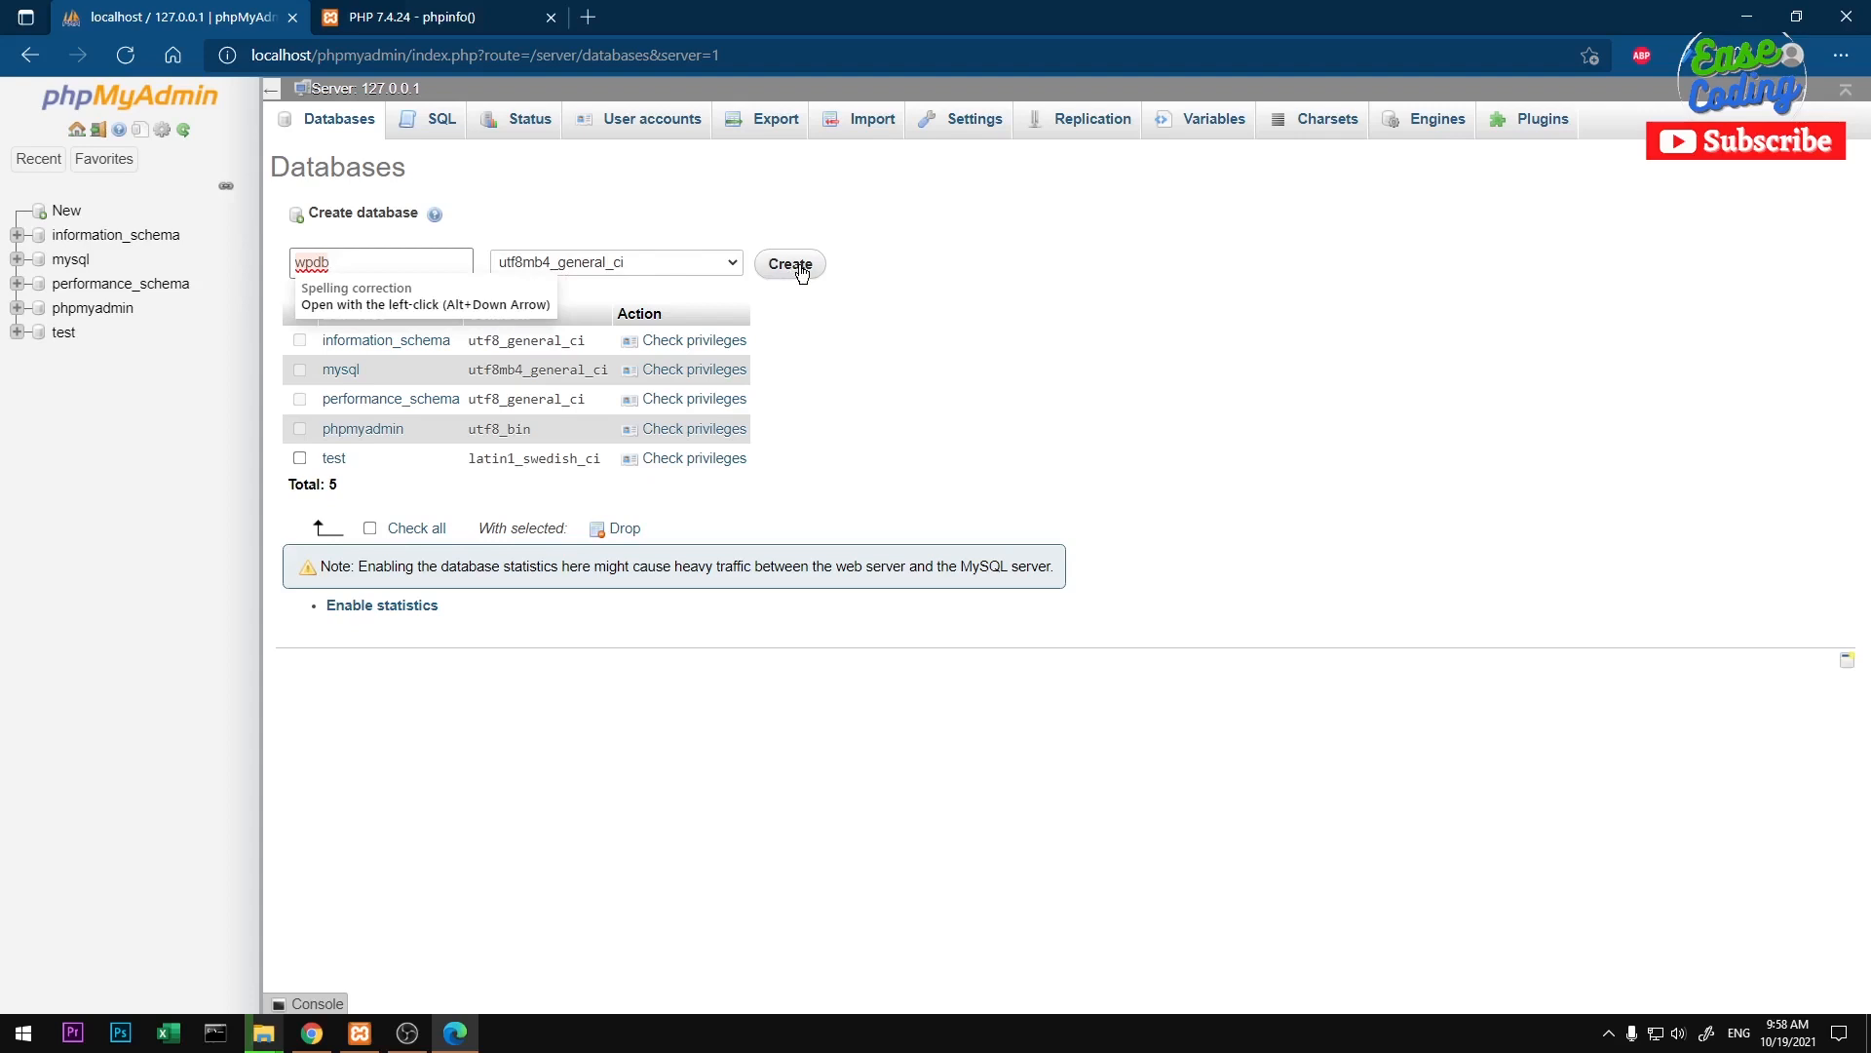
pyautogui.click(788, 264)
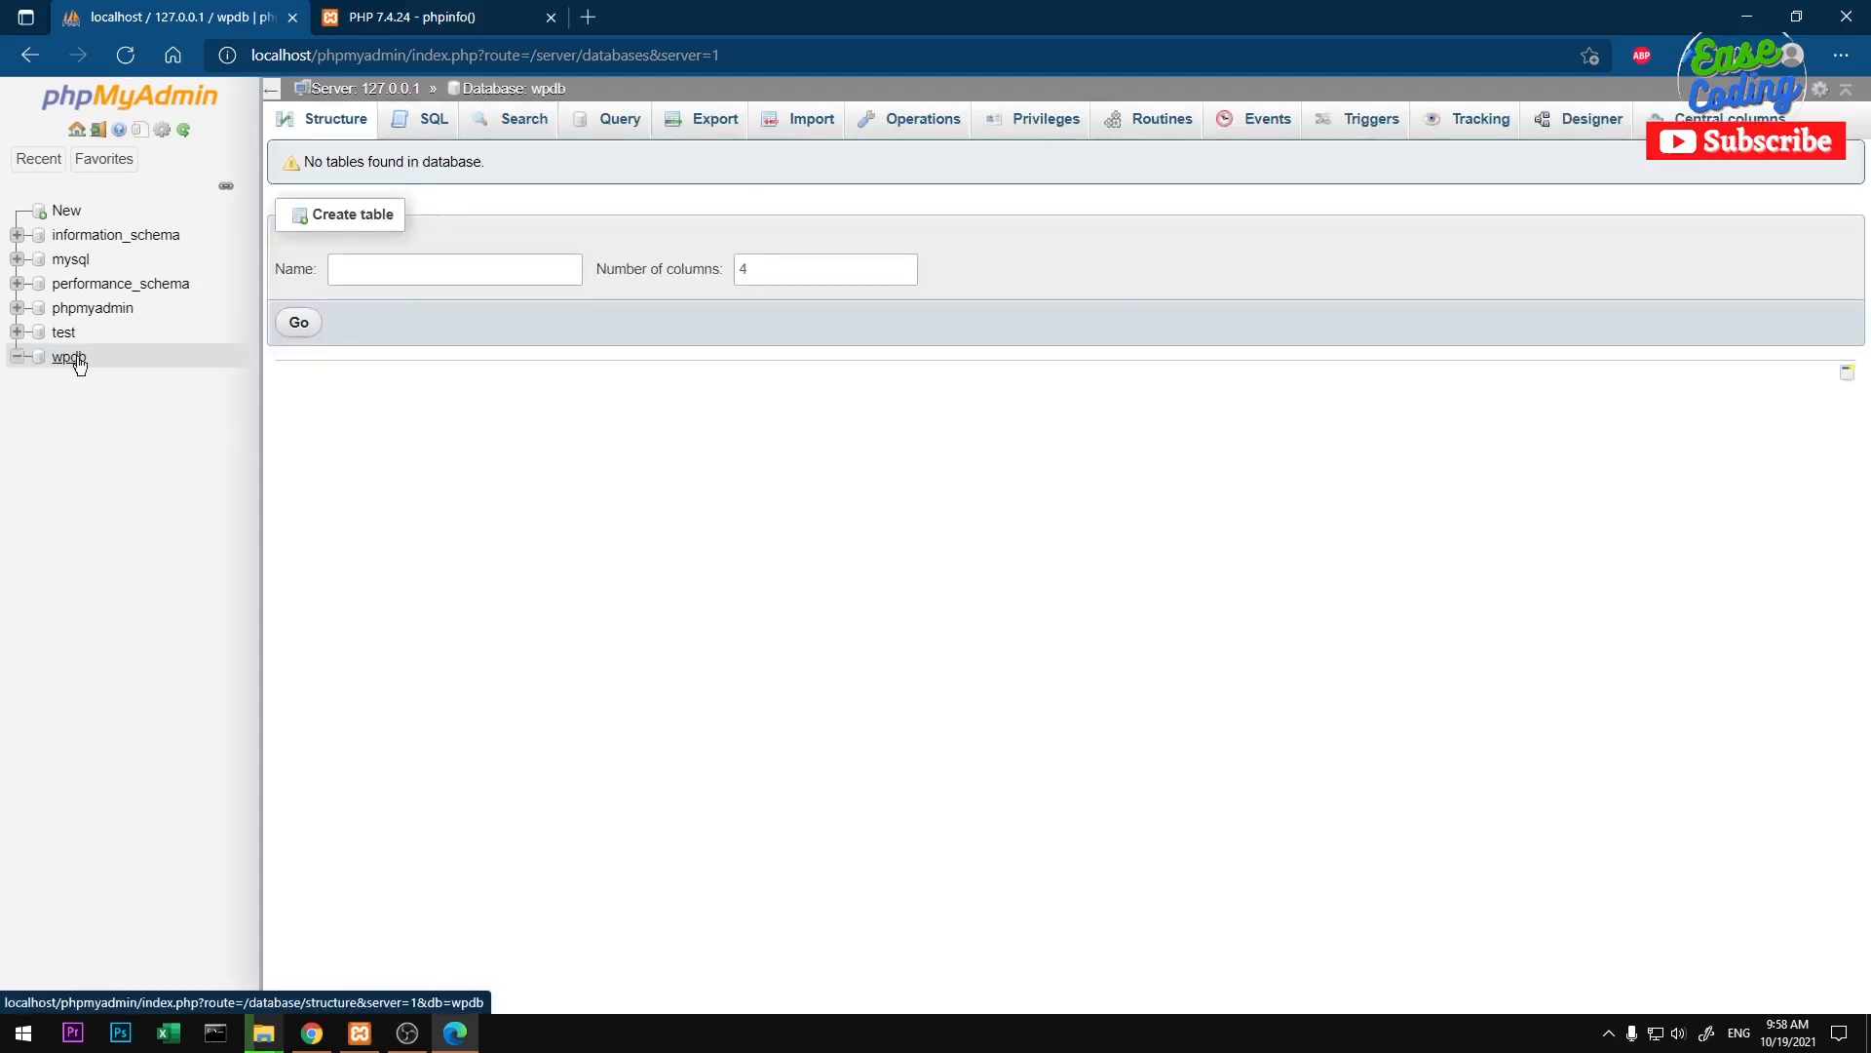
# Select wpdb and view its Privileges tab listing root users
pyautogui.click(68, 357)
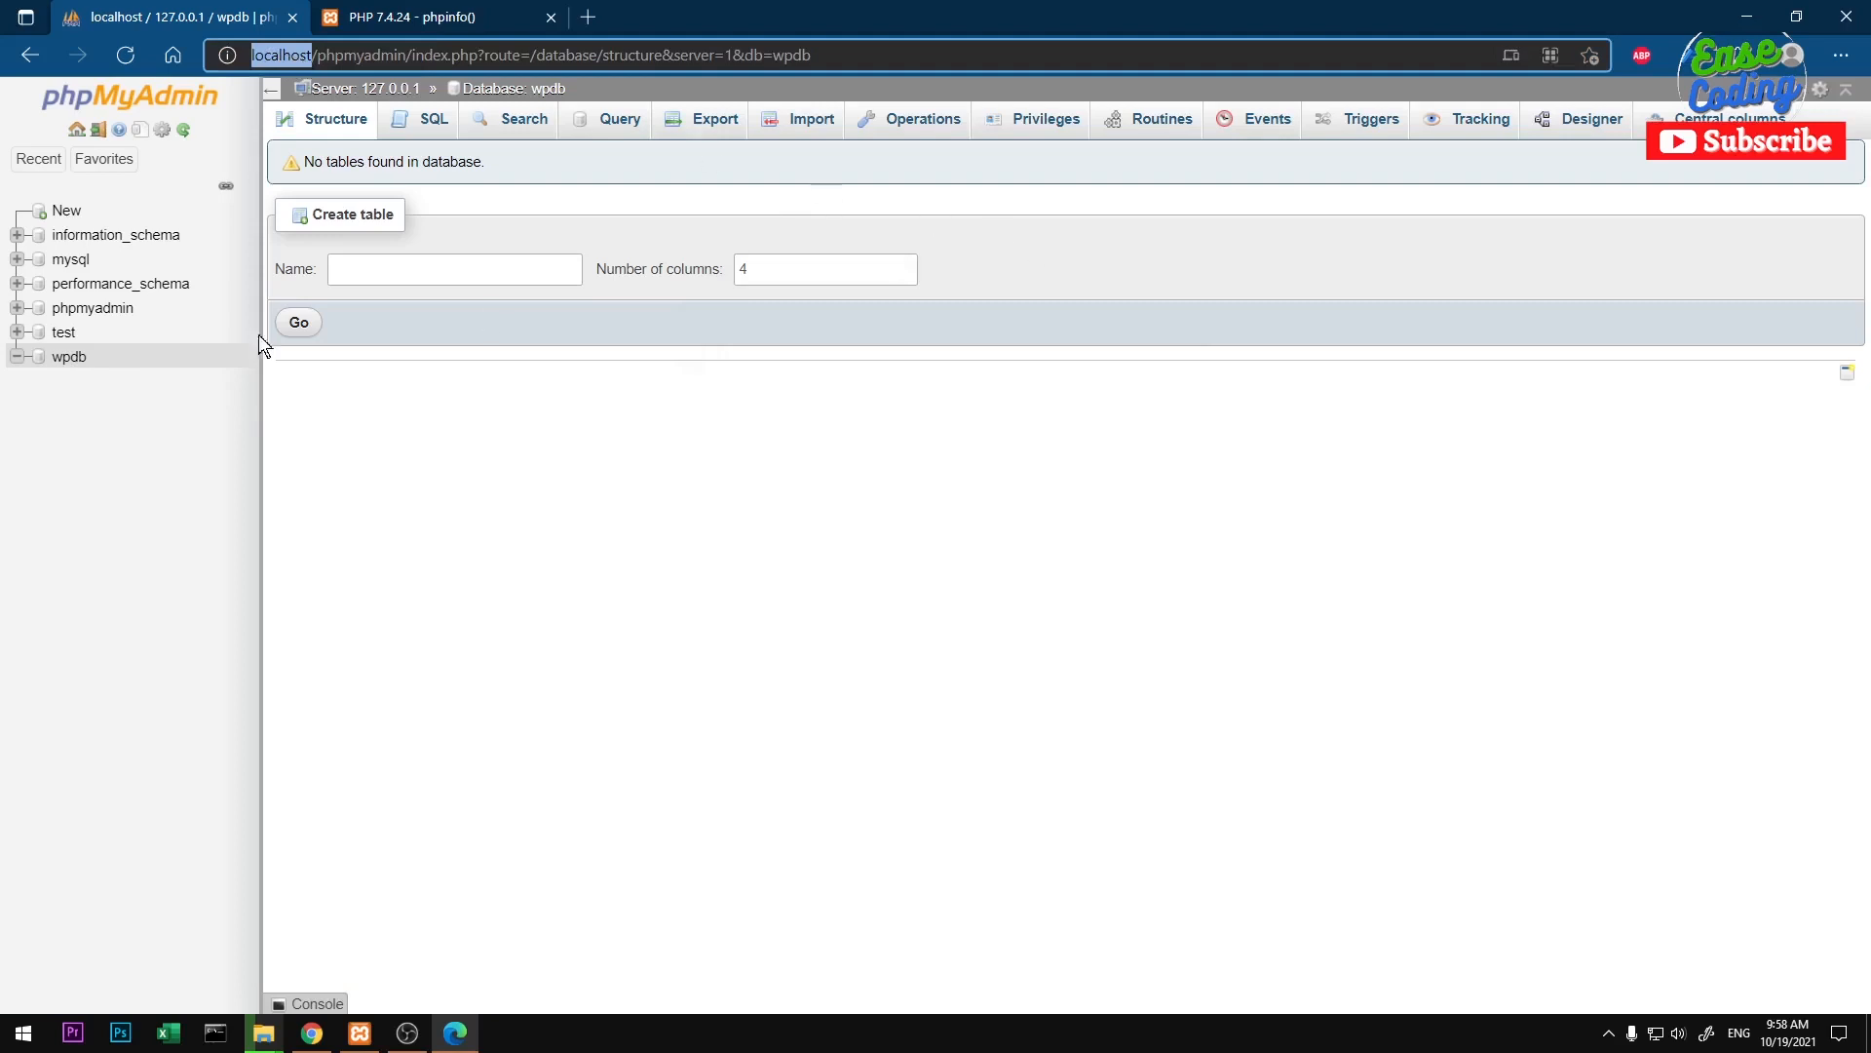
pyautogui.moveTo(69, 357)
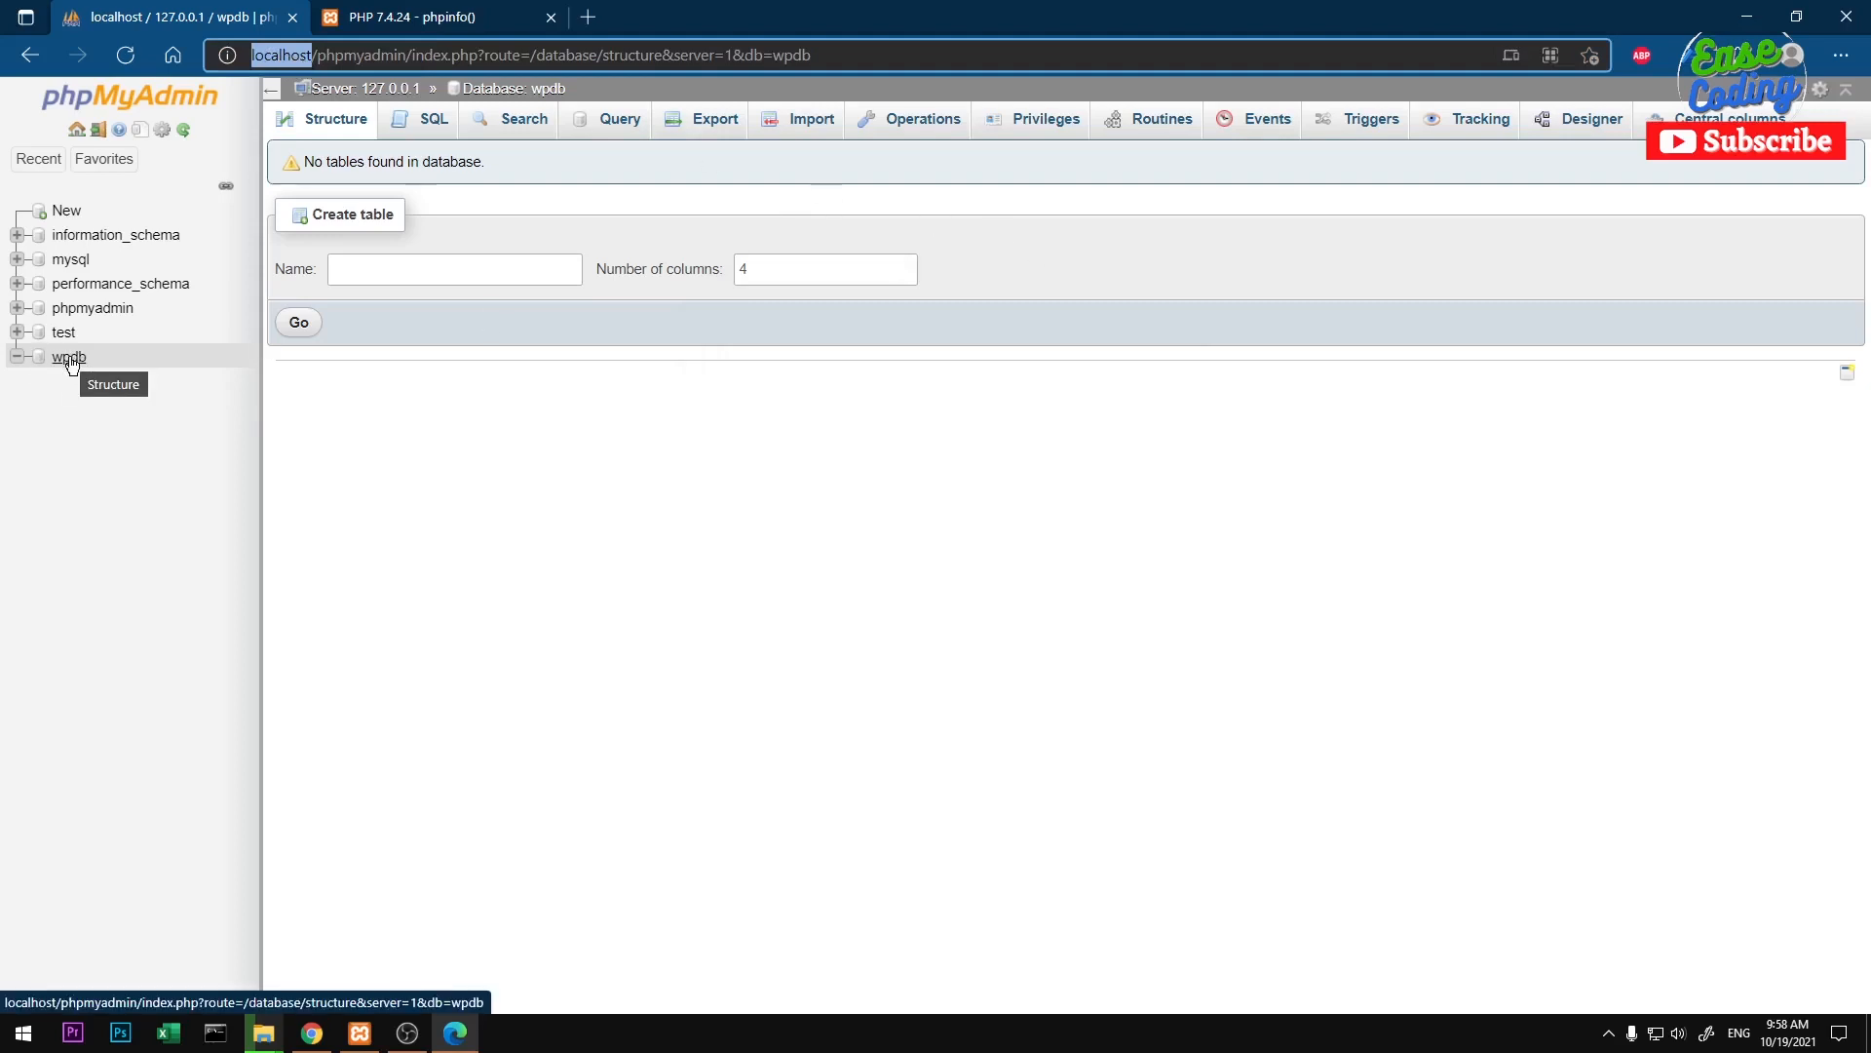
pyautogui.moveTo(962, 546)
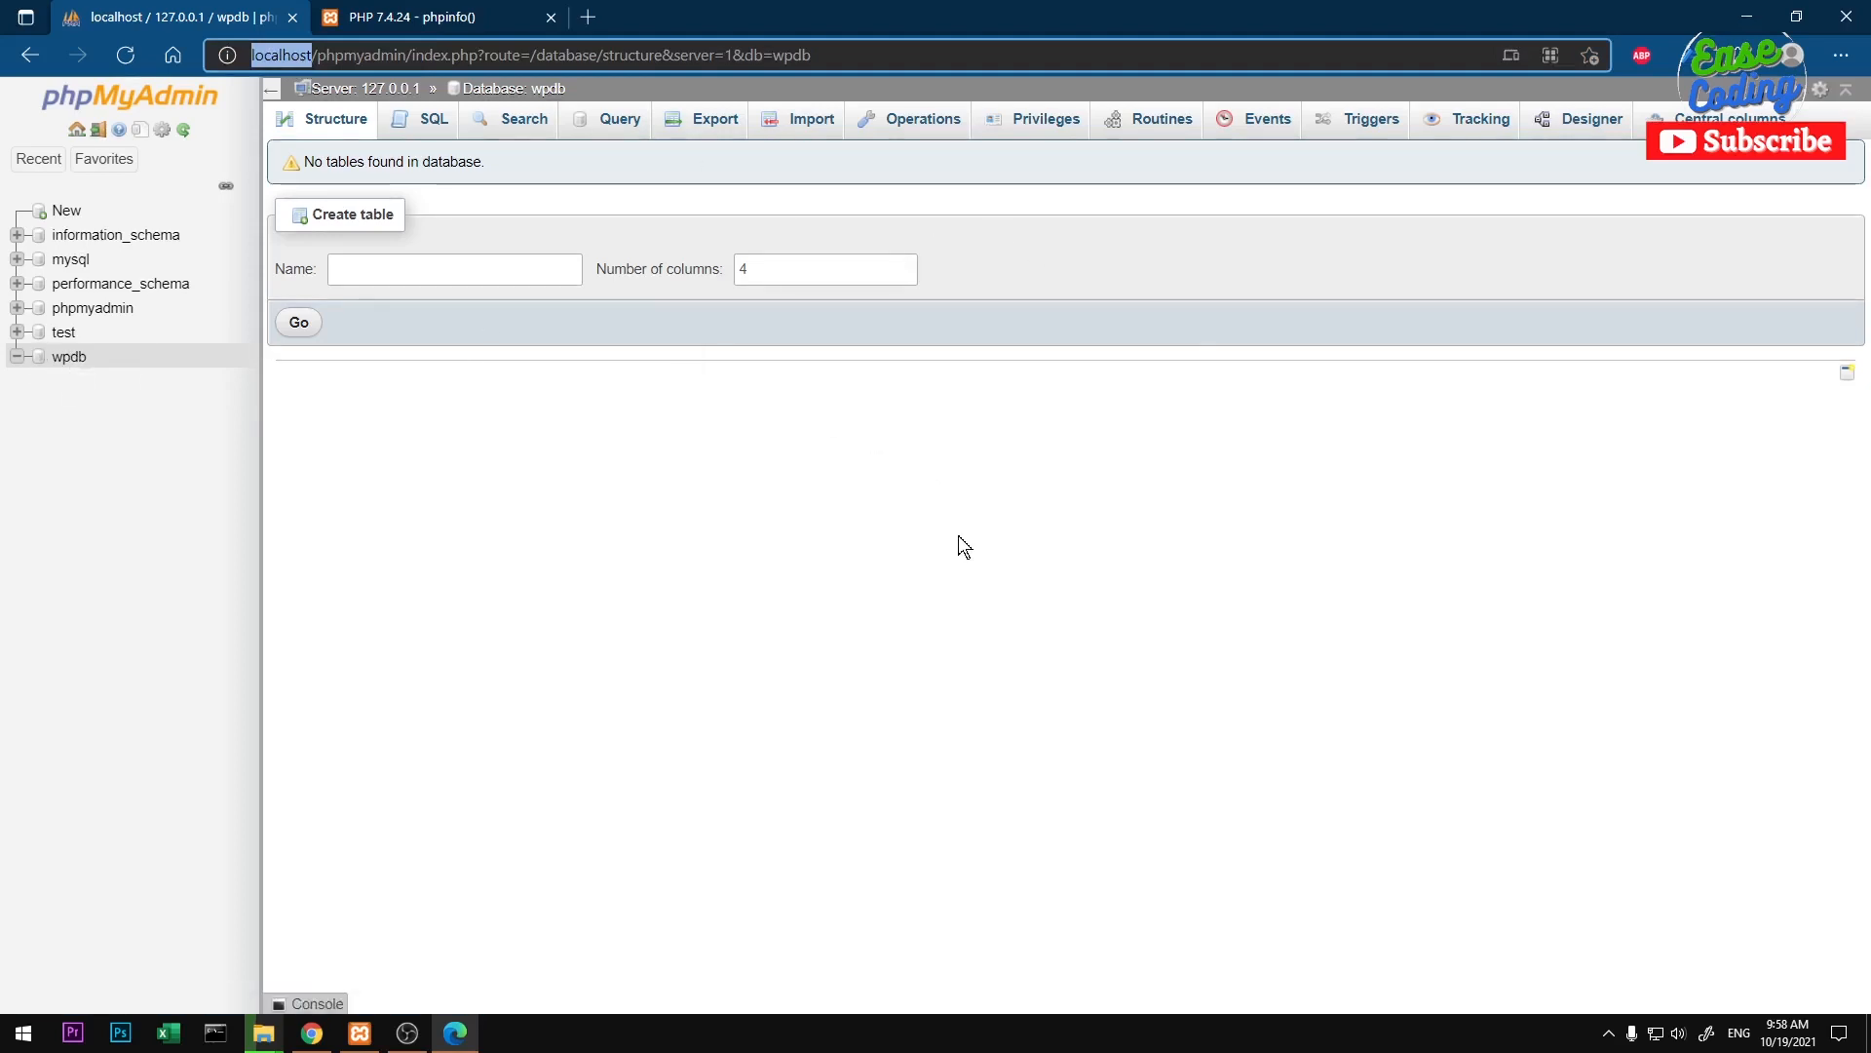
pyautogui.moveTo(1075, 282)
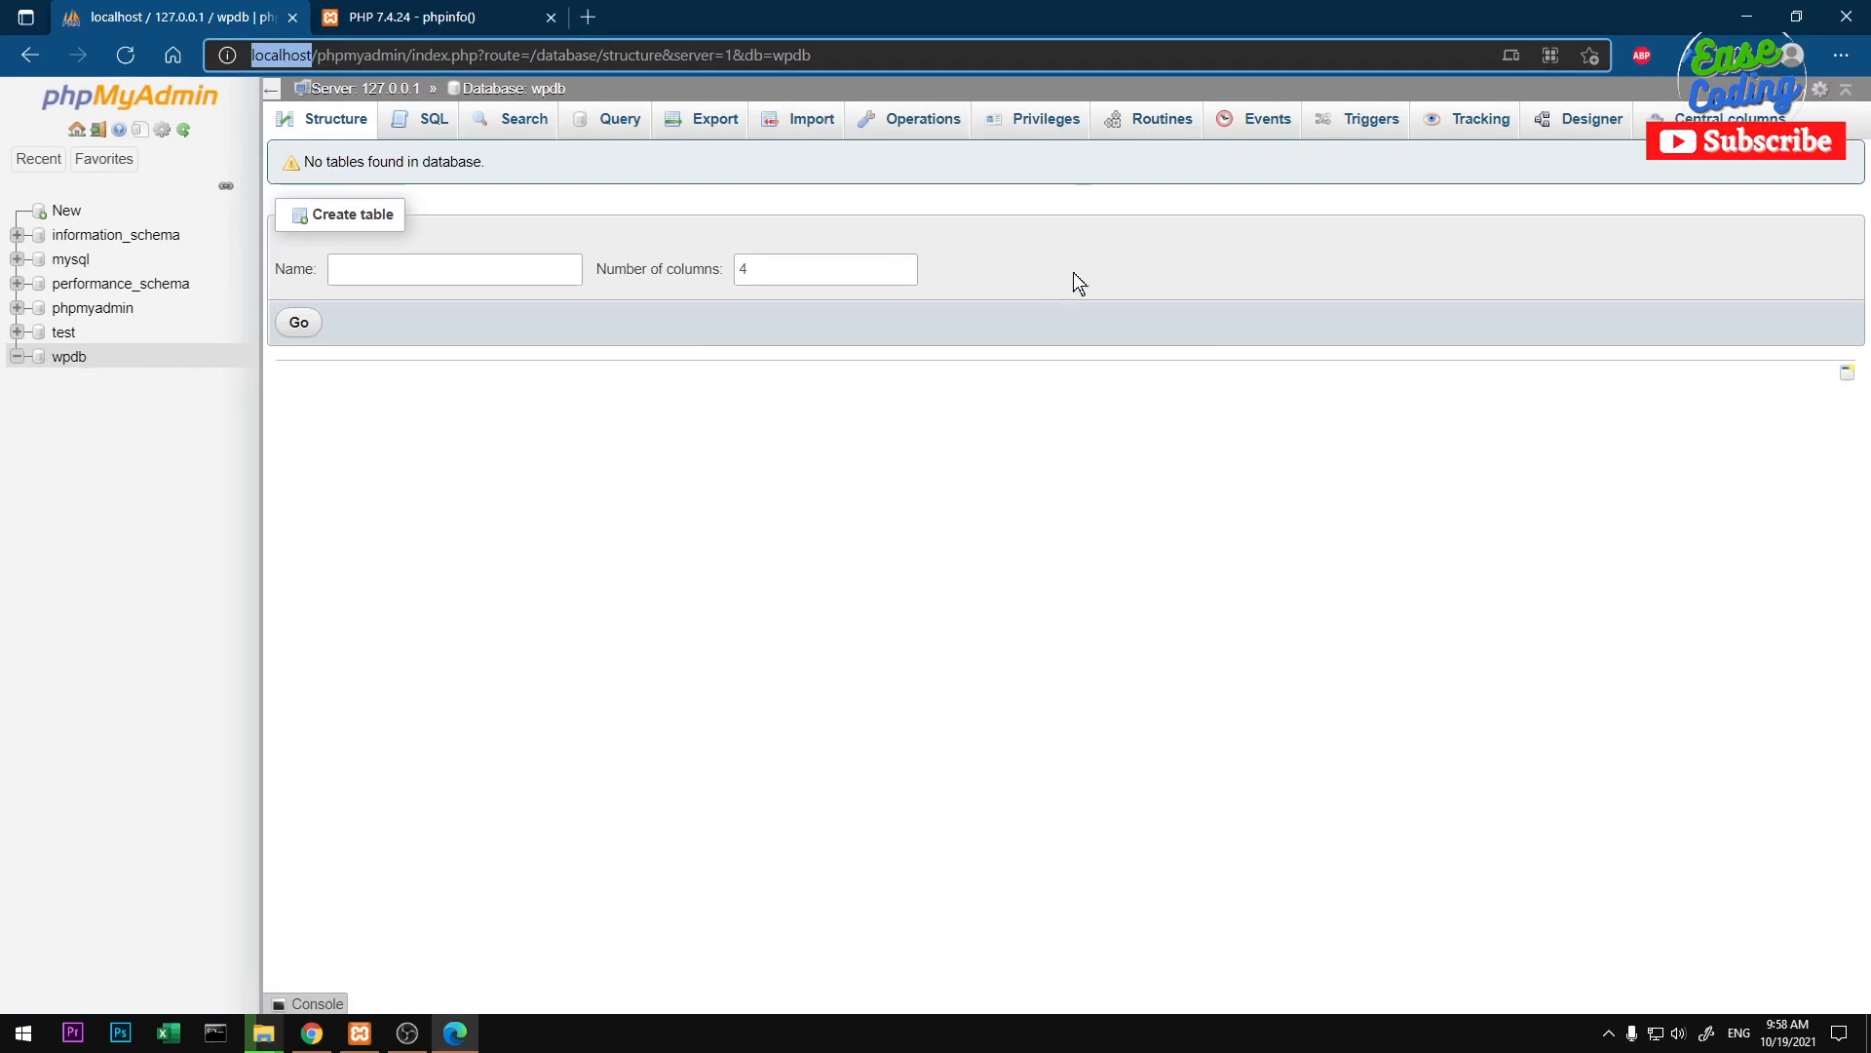
pyautogui.click(1046, 118)
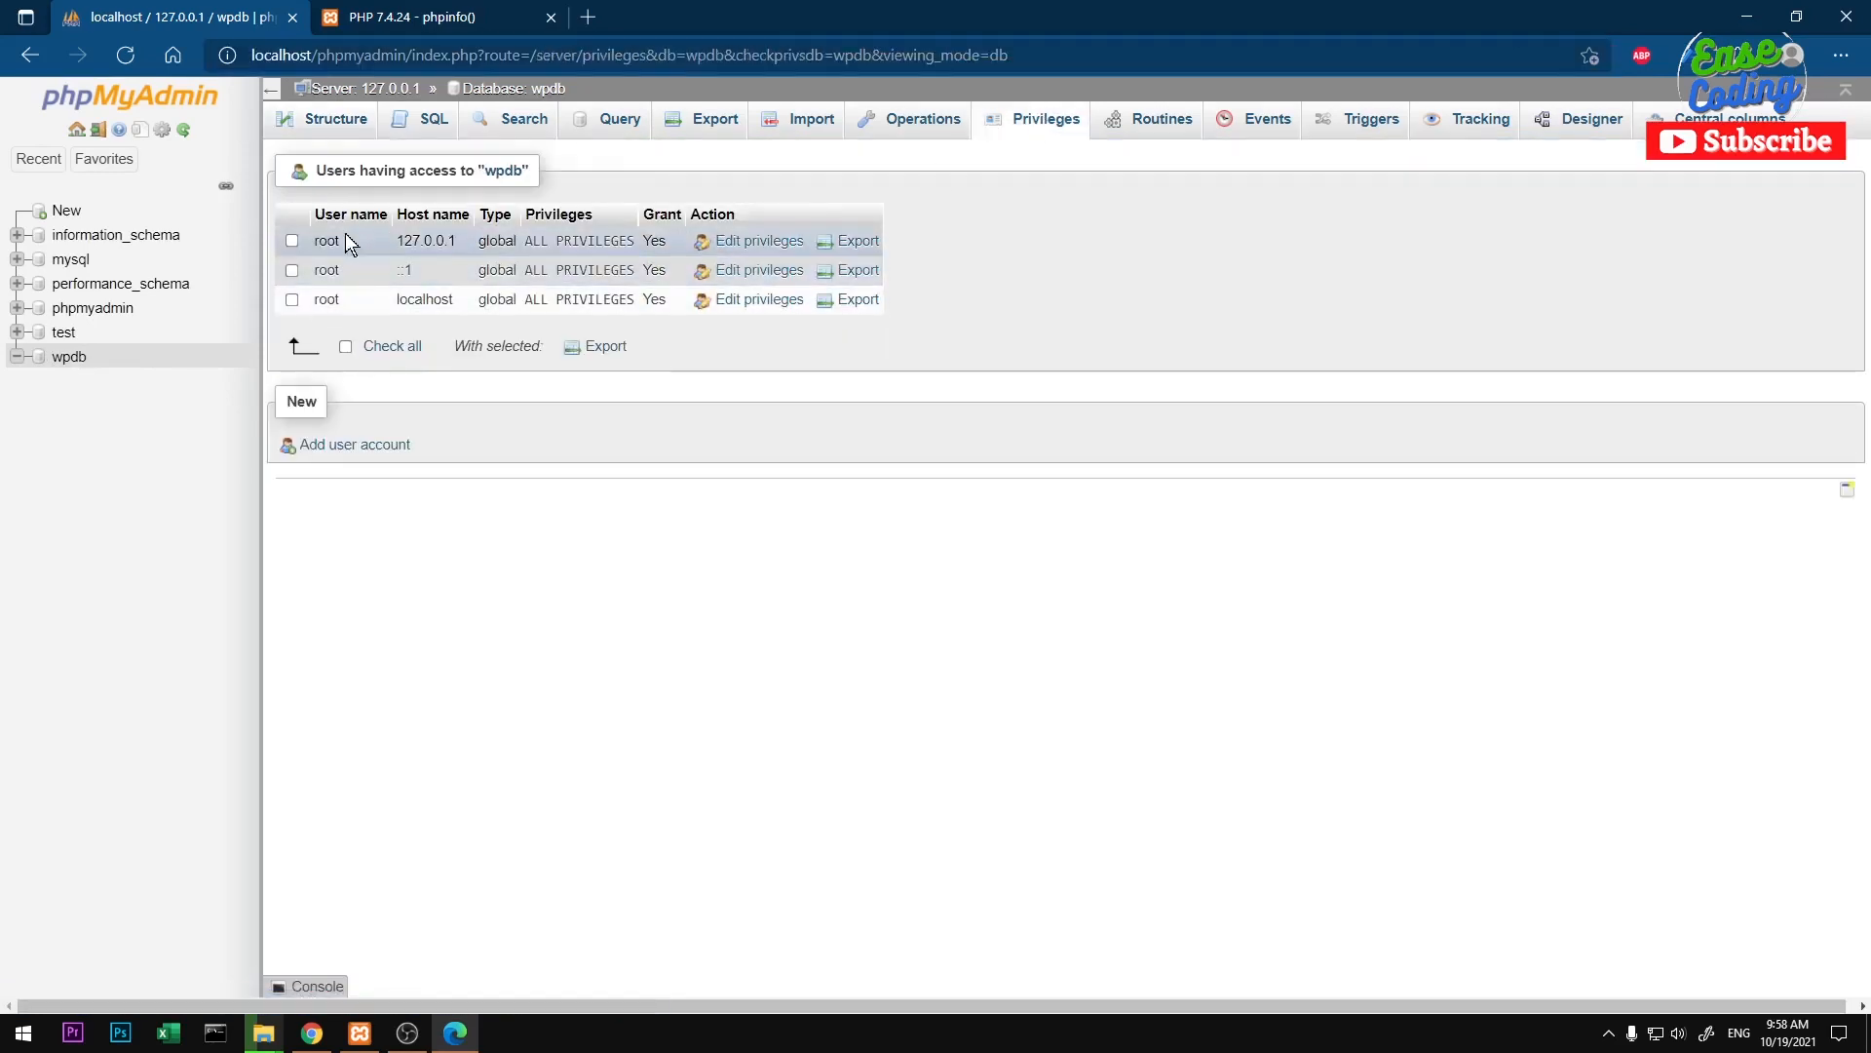
pyautogui.moveTo(379, 275)
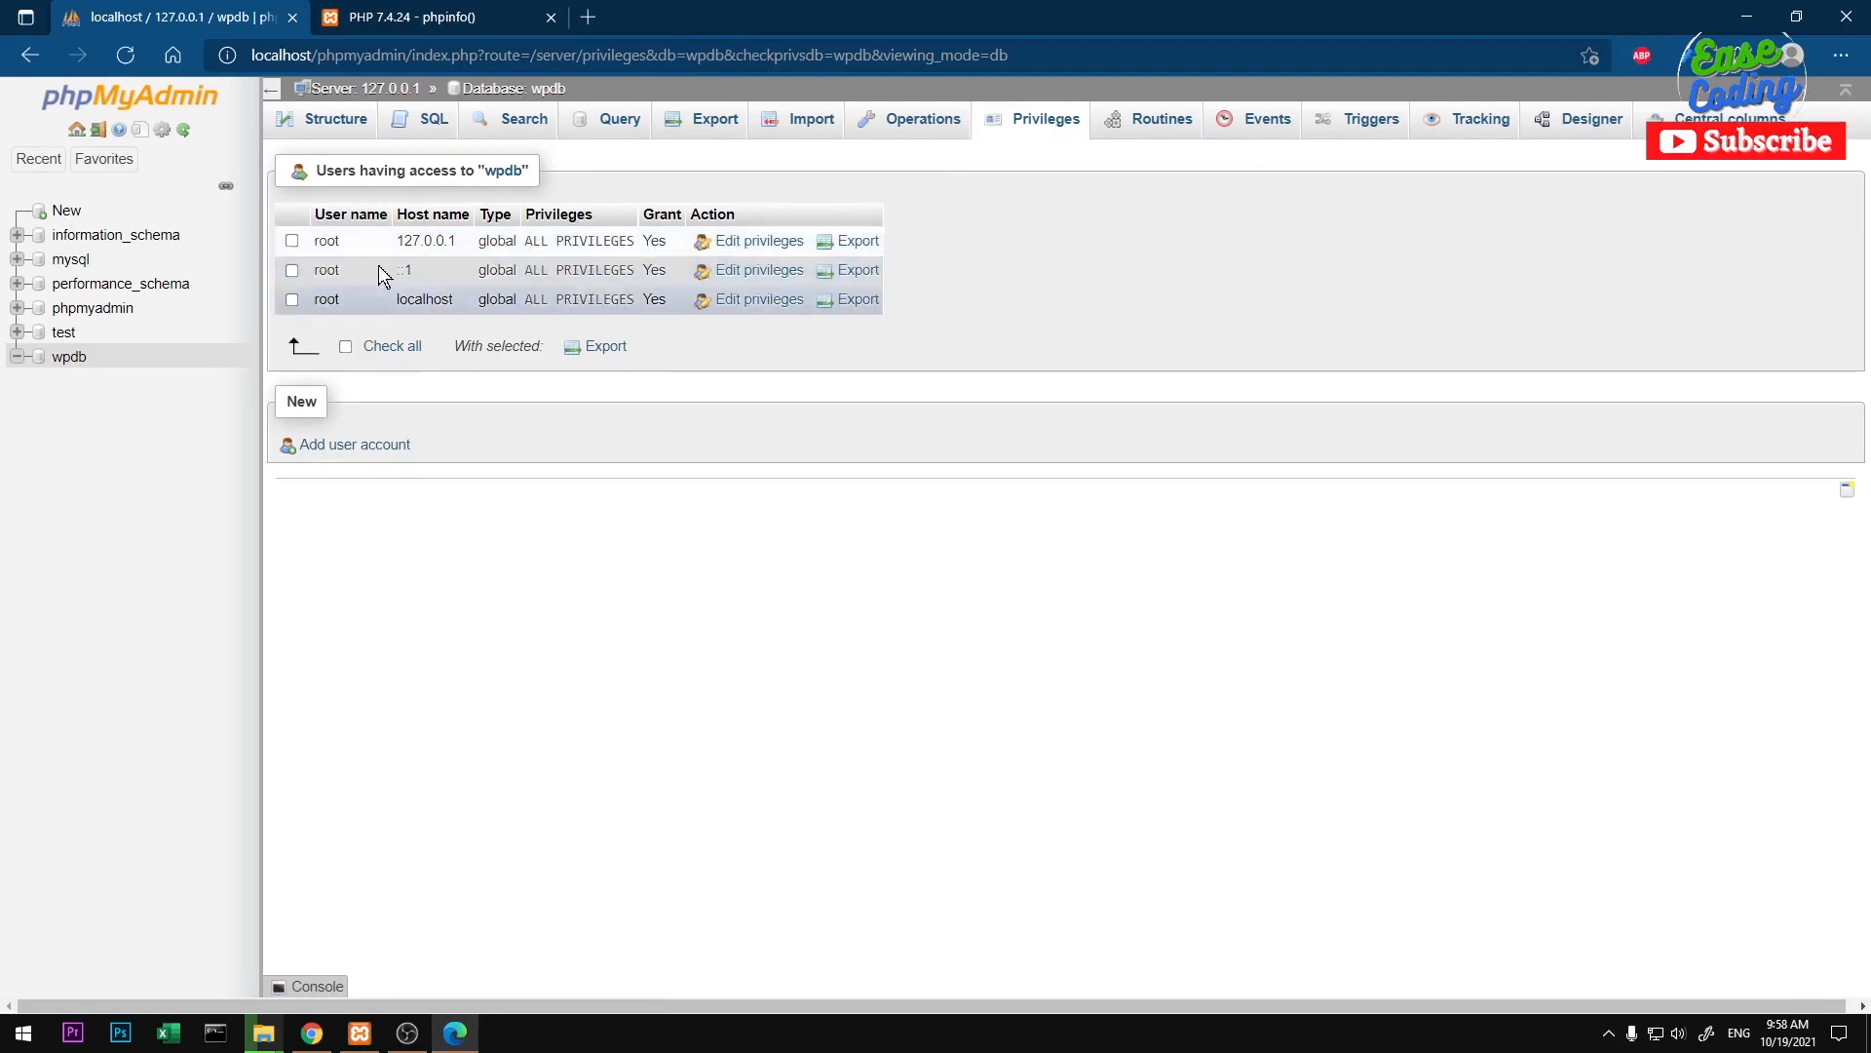
pyautogui.moveTo(353, 445)
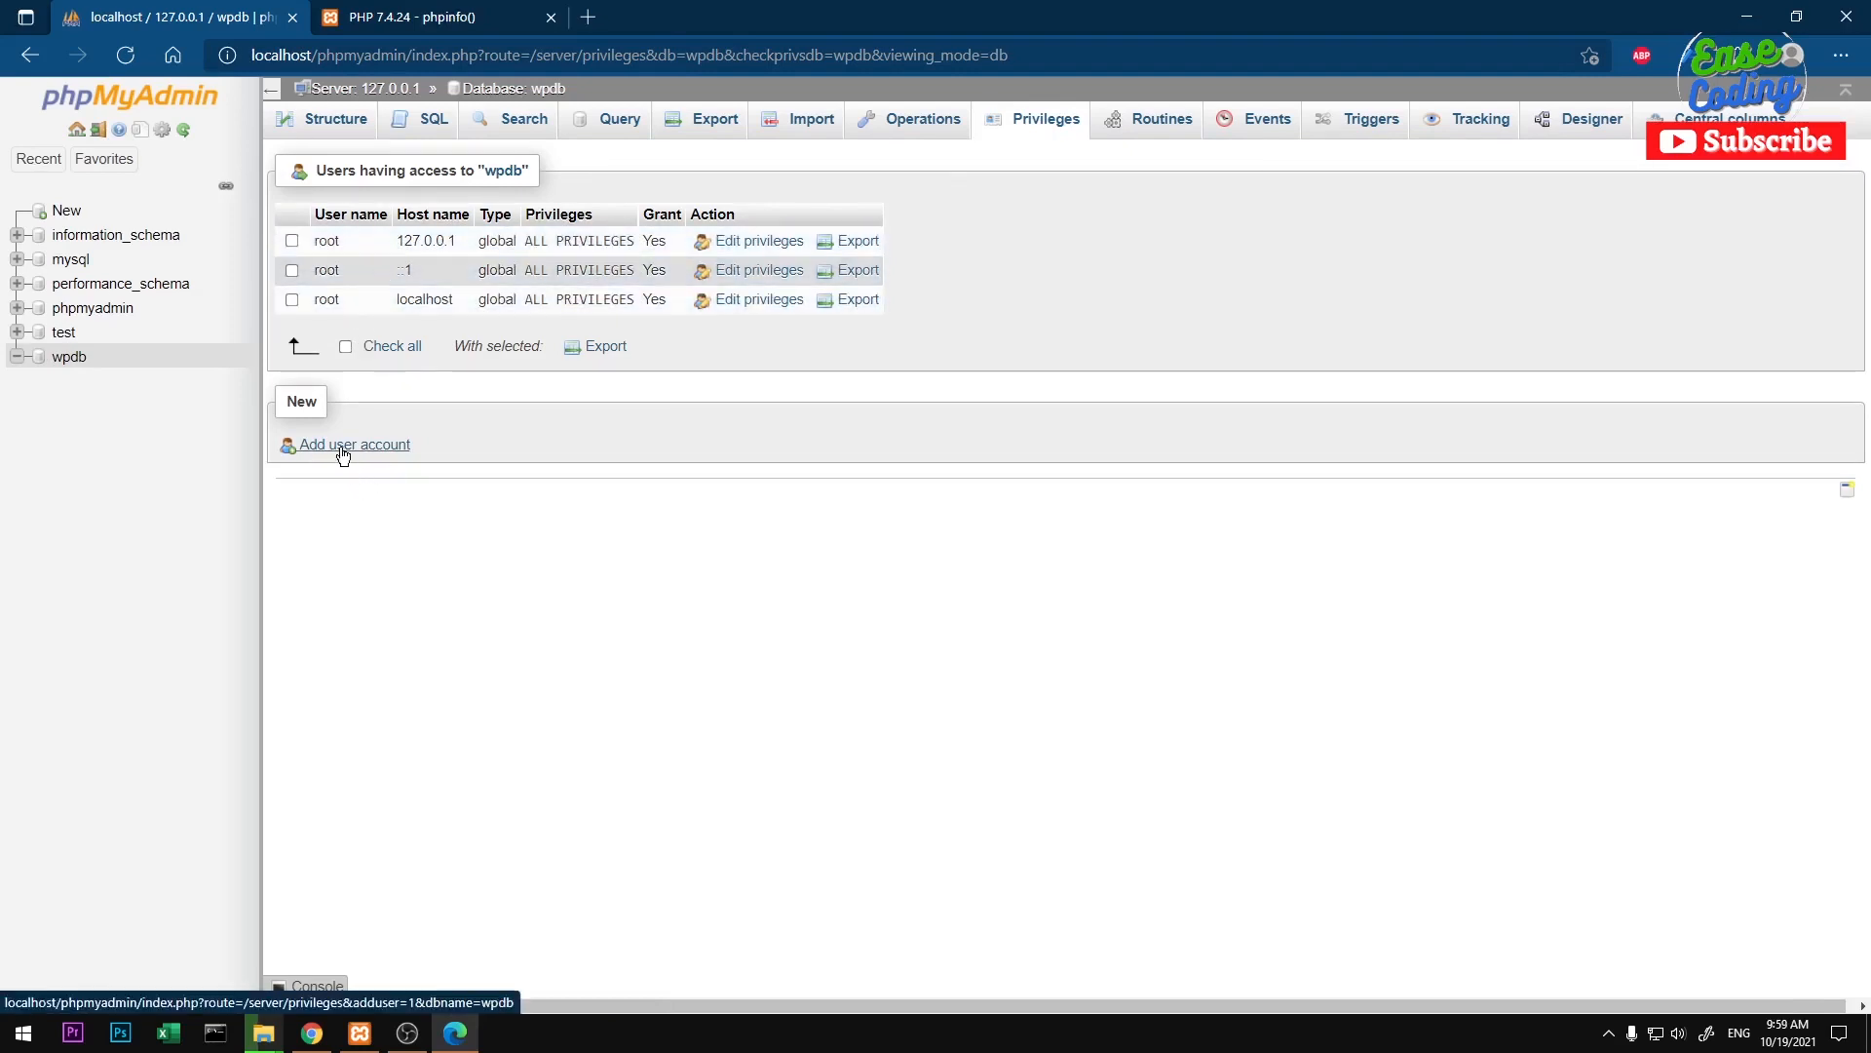
pyautogui.moveTo(69, 357)
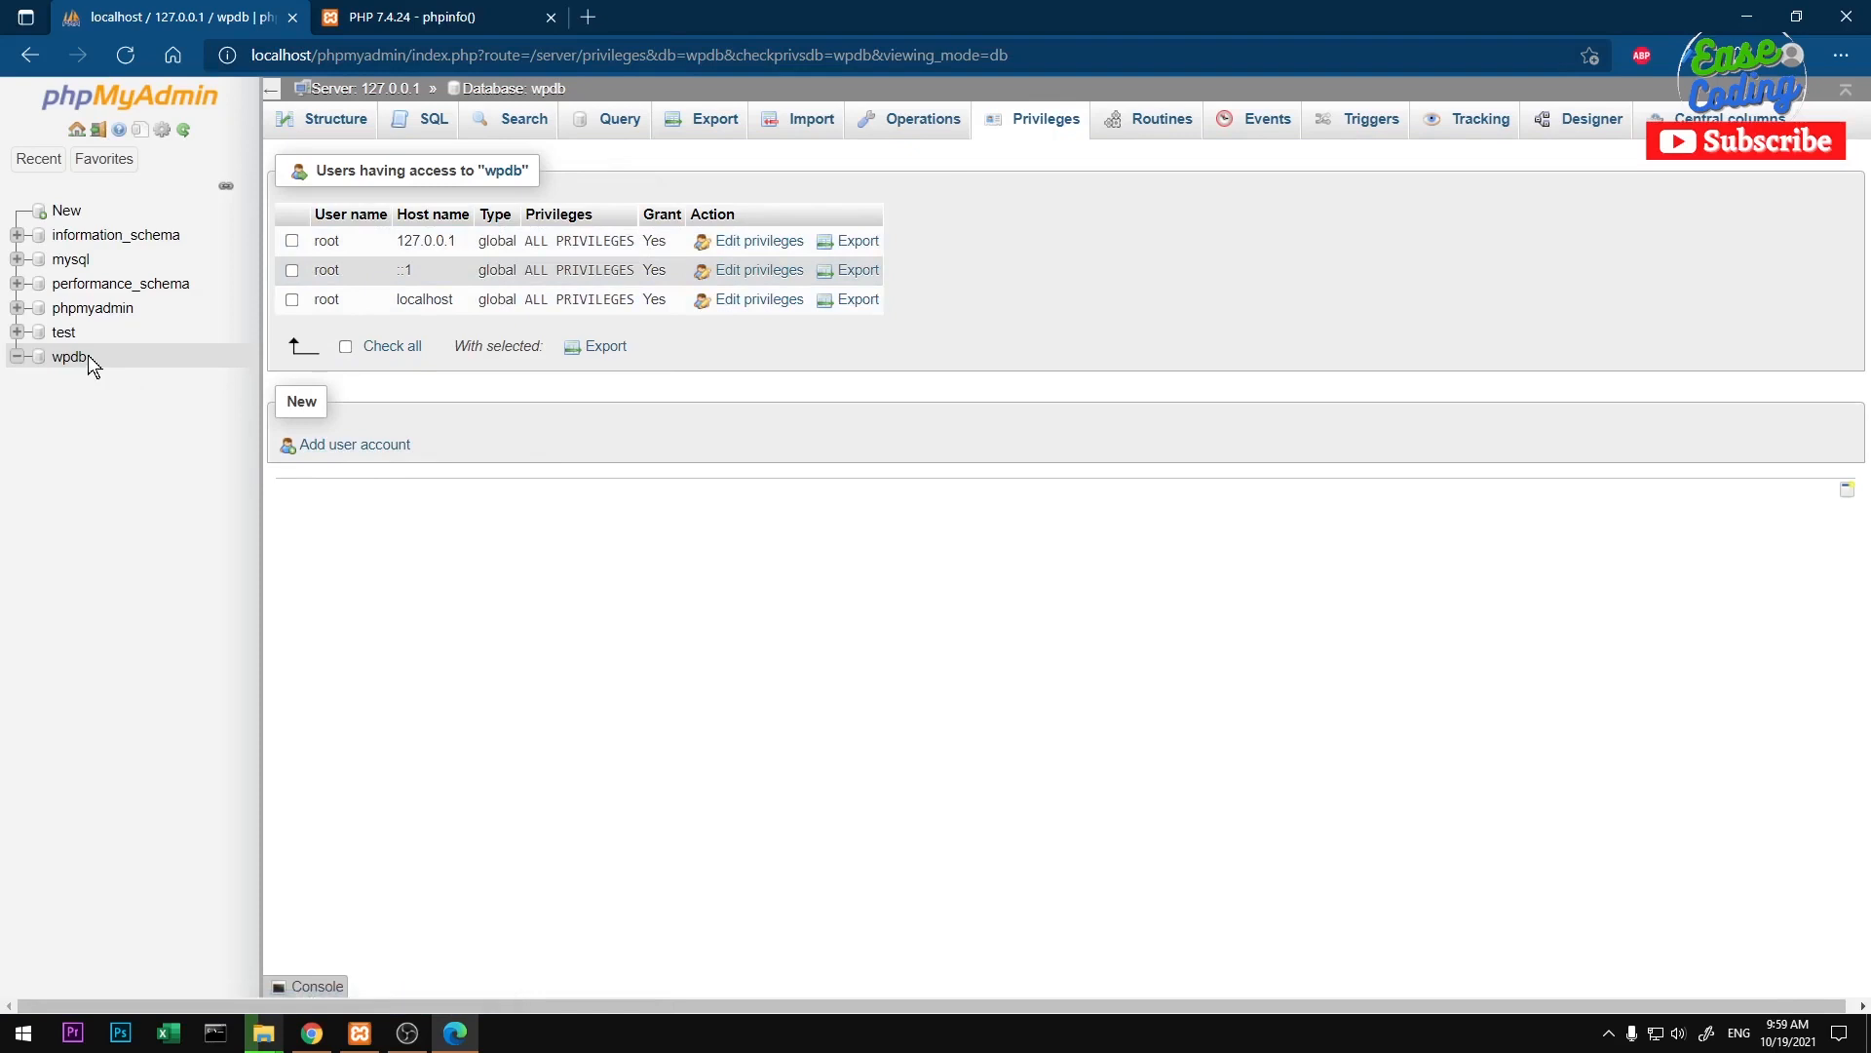
pyautogui.moveTo(561, 346)
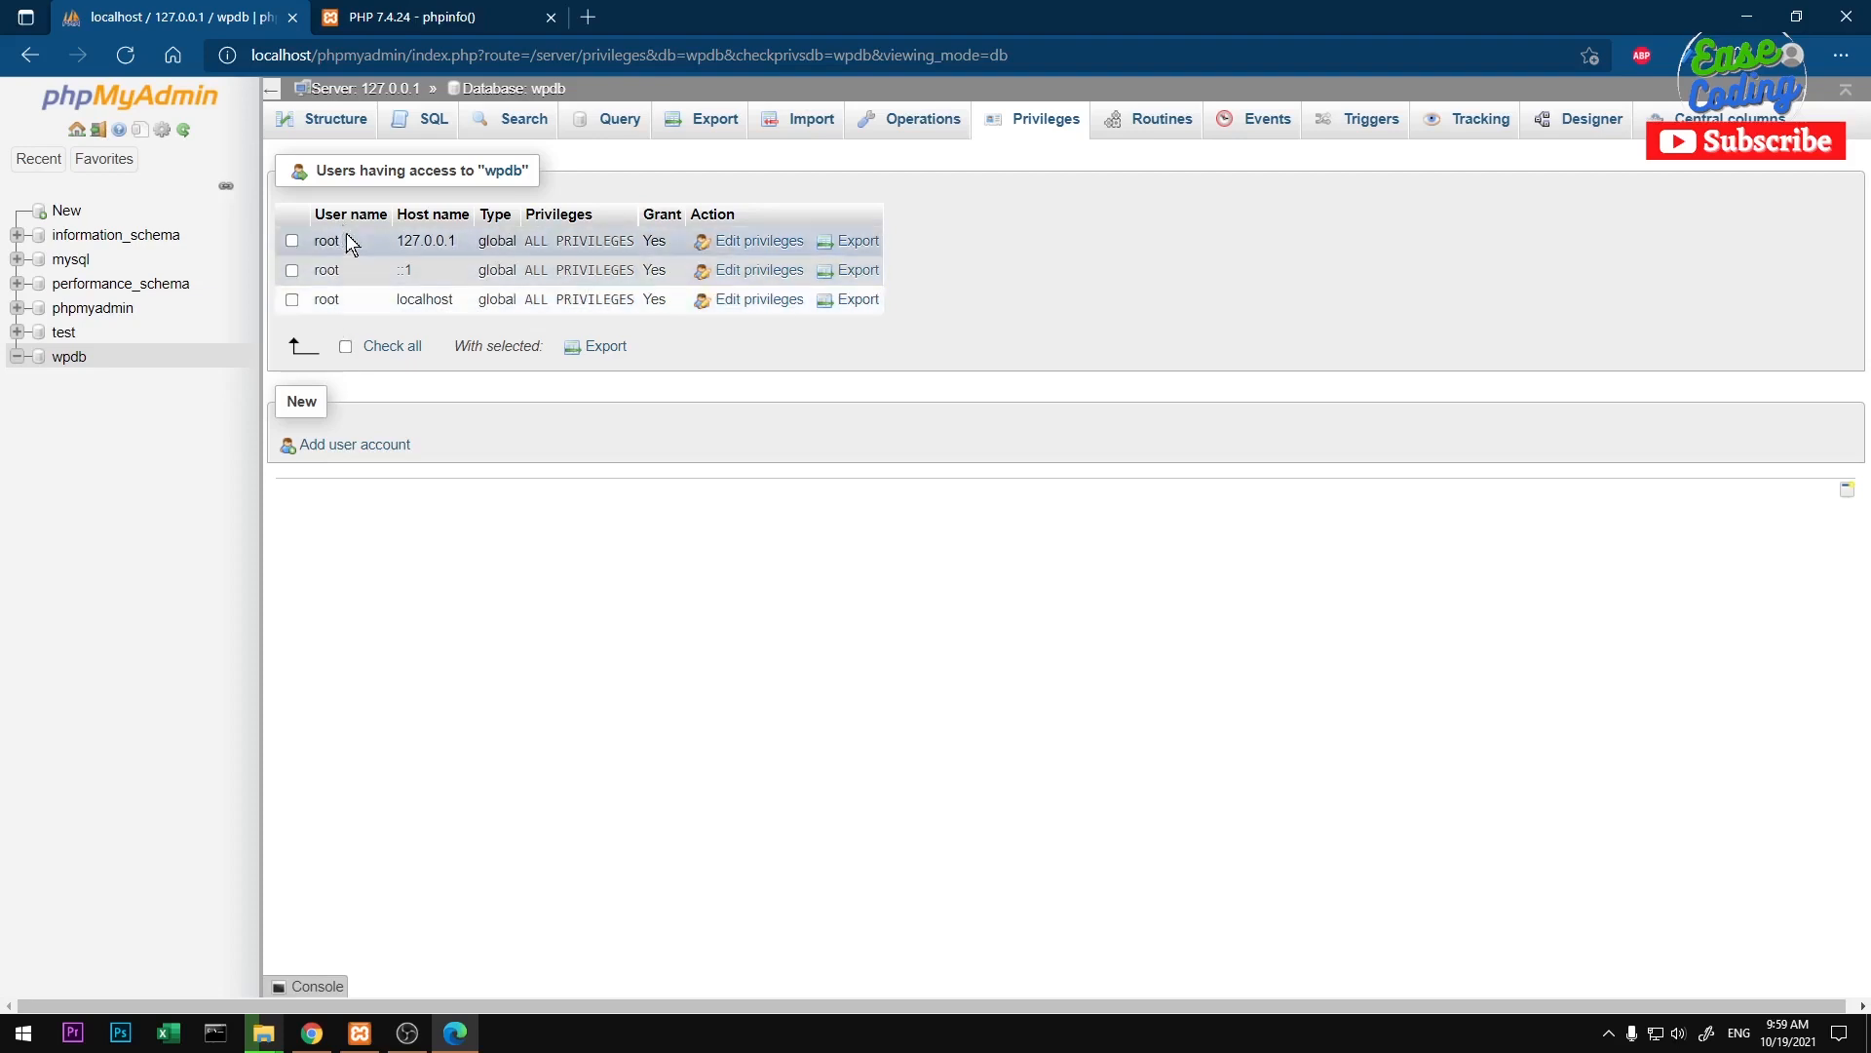
pyautogui.moveTo(1405, 443)
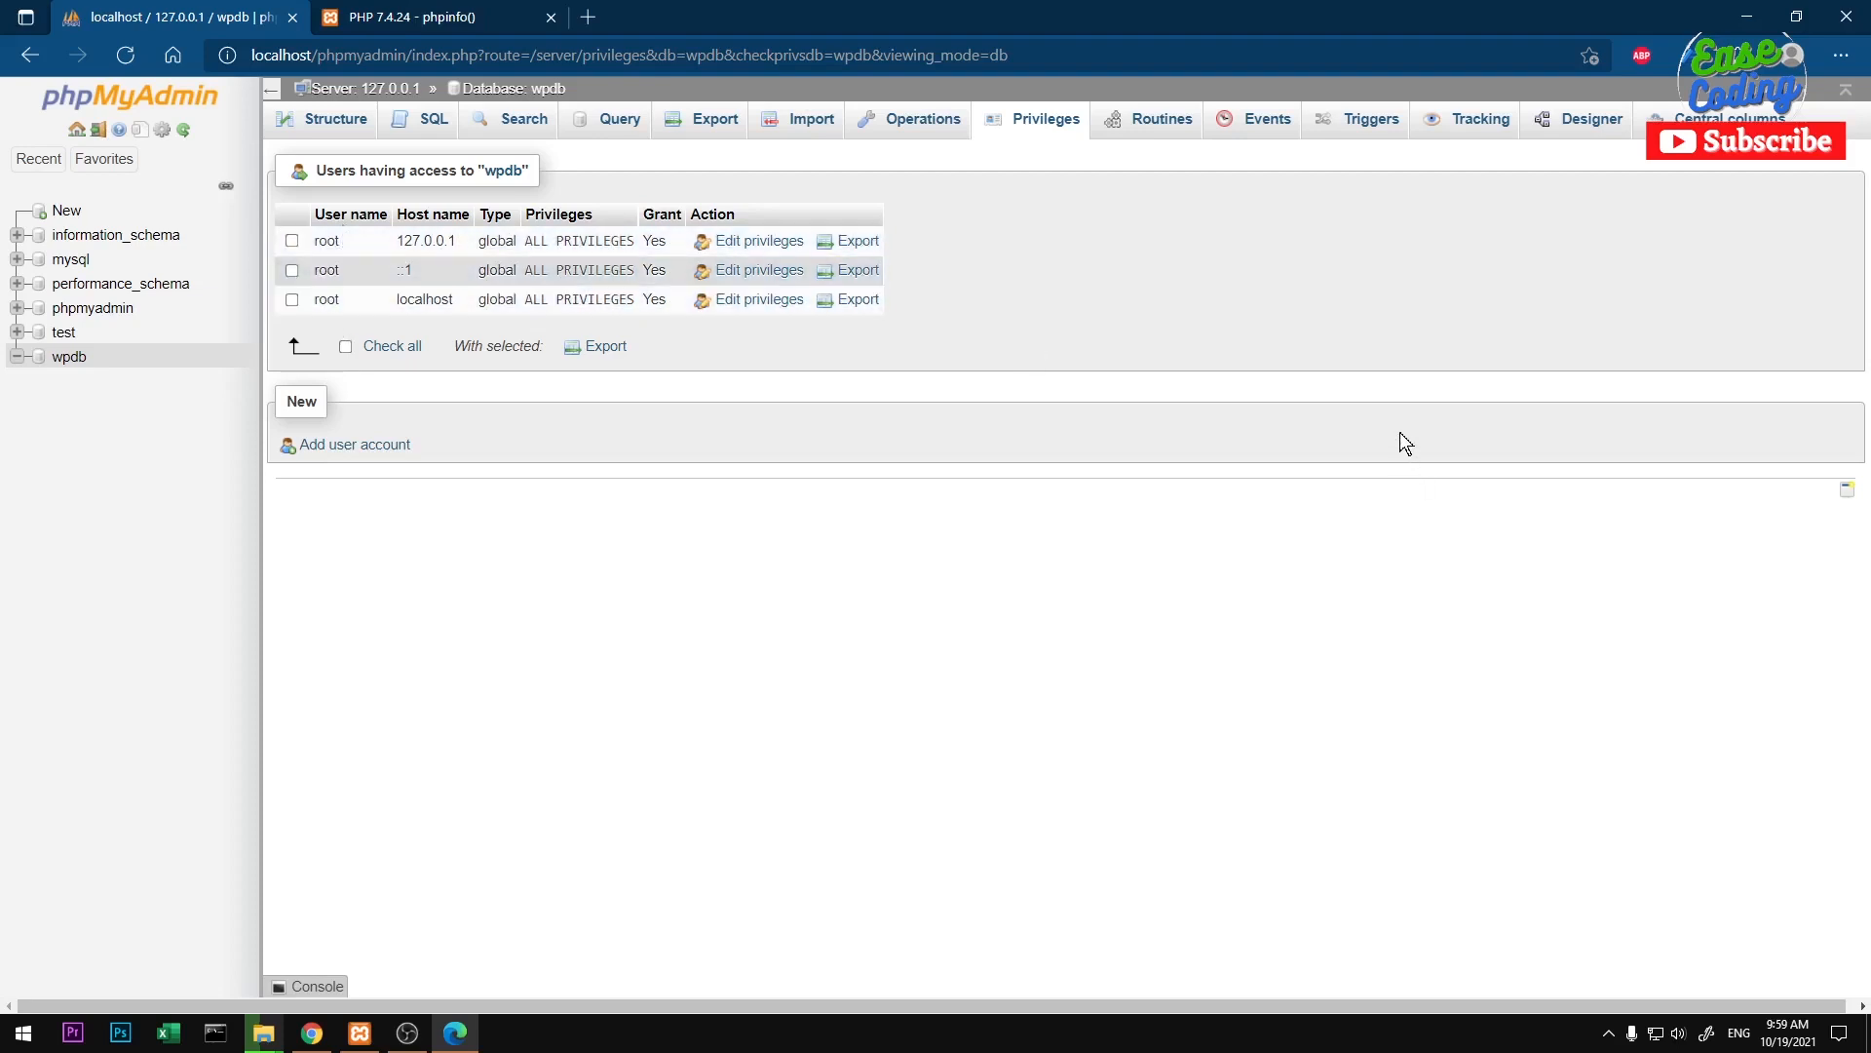
pyautogui.moveTo(1414, 533)
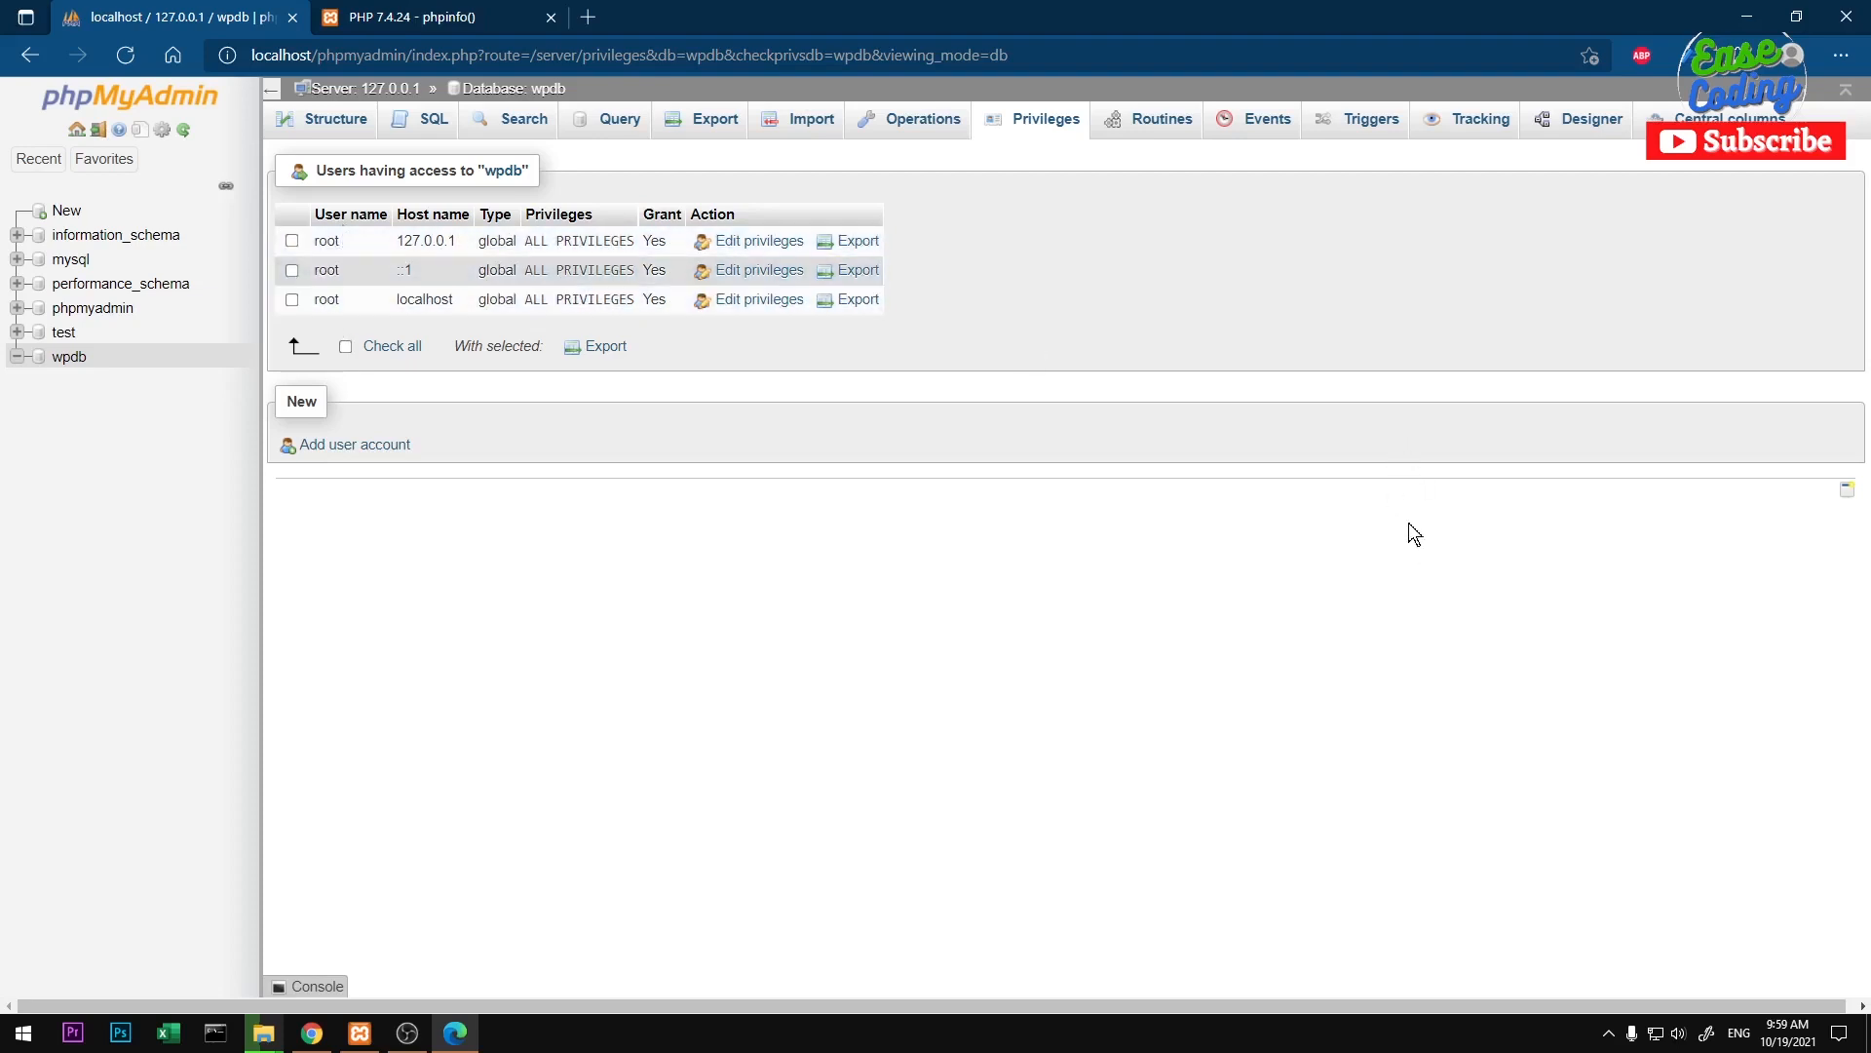
pyautogui.moveTo(262, 1032)
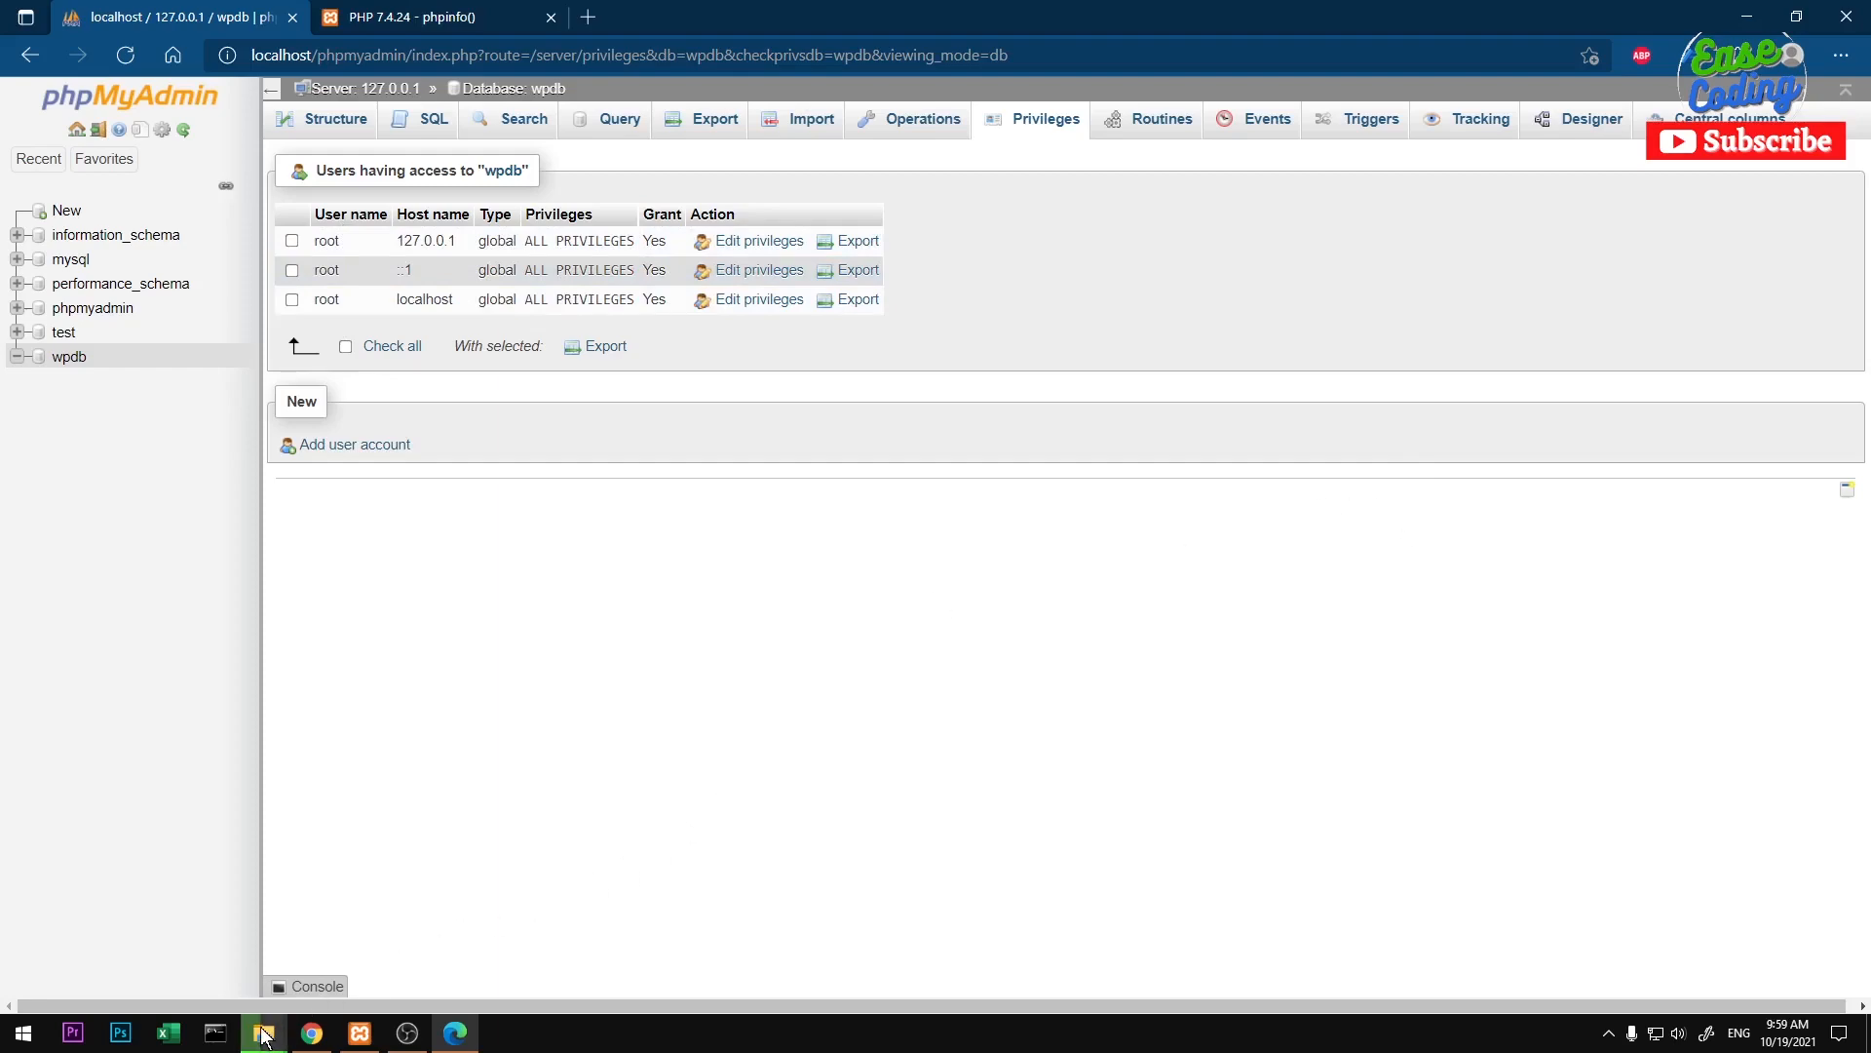
# Show detailed extraction progress and collapse the older file groups in Downloads
pyautogui.click(262, 1032)
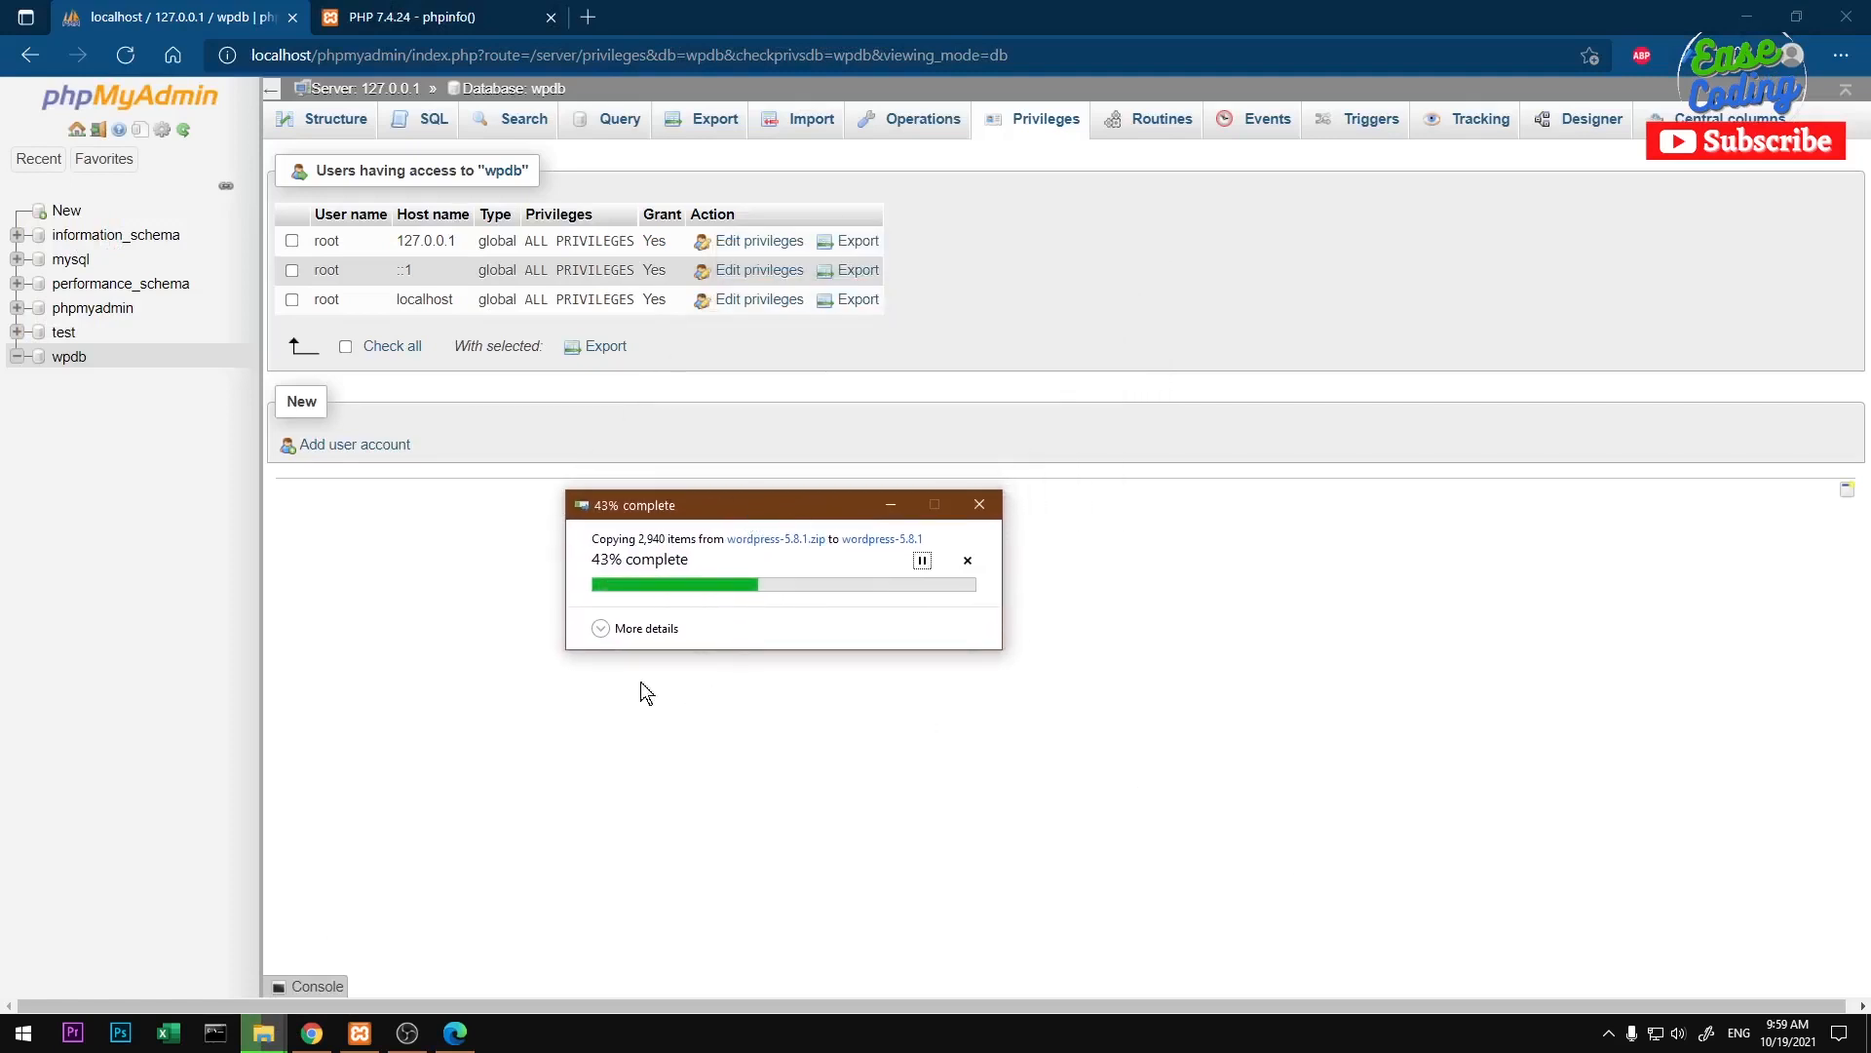
pyautogui.click(648, 627)
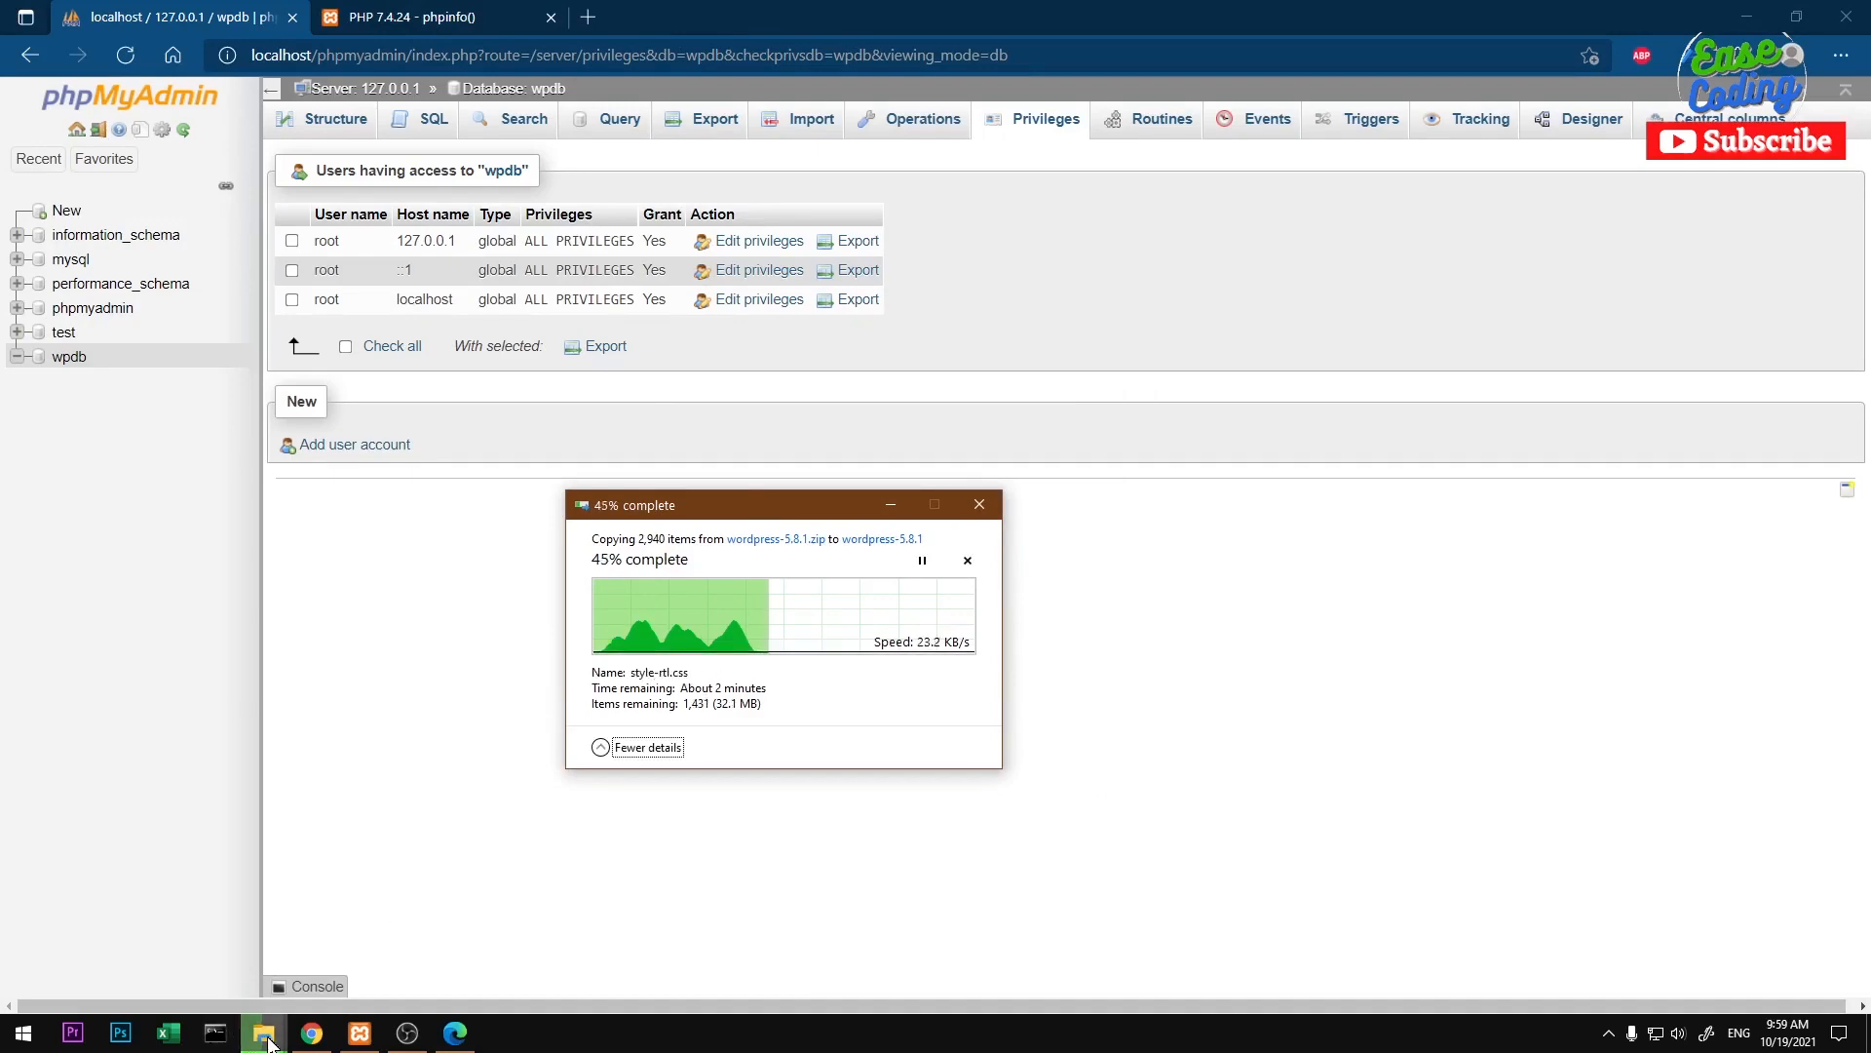
pyautogui.click(264, 1031)
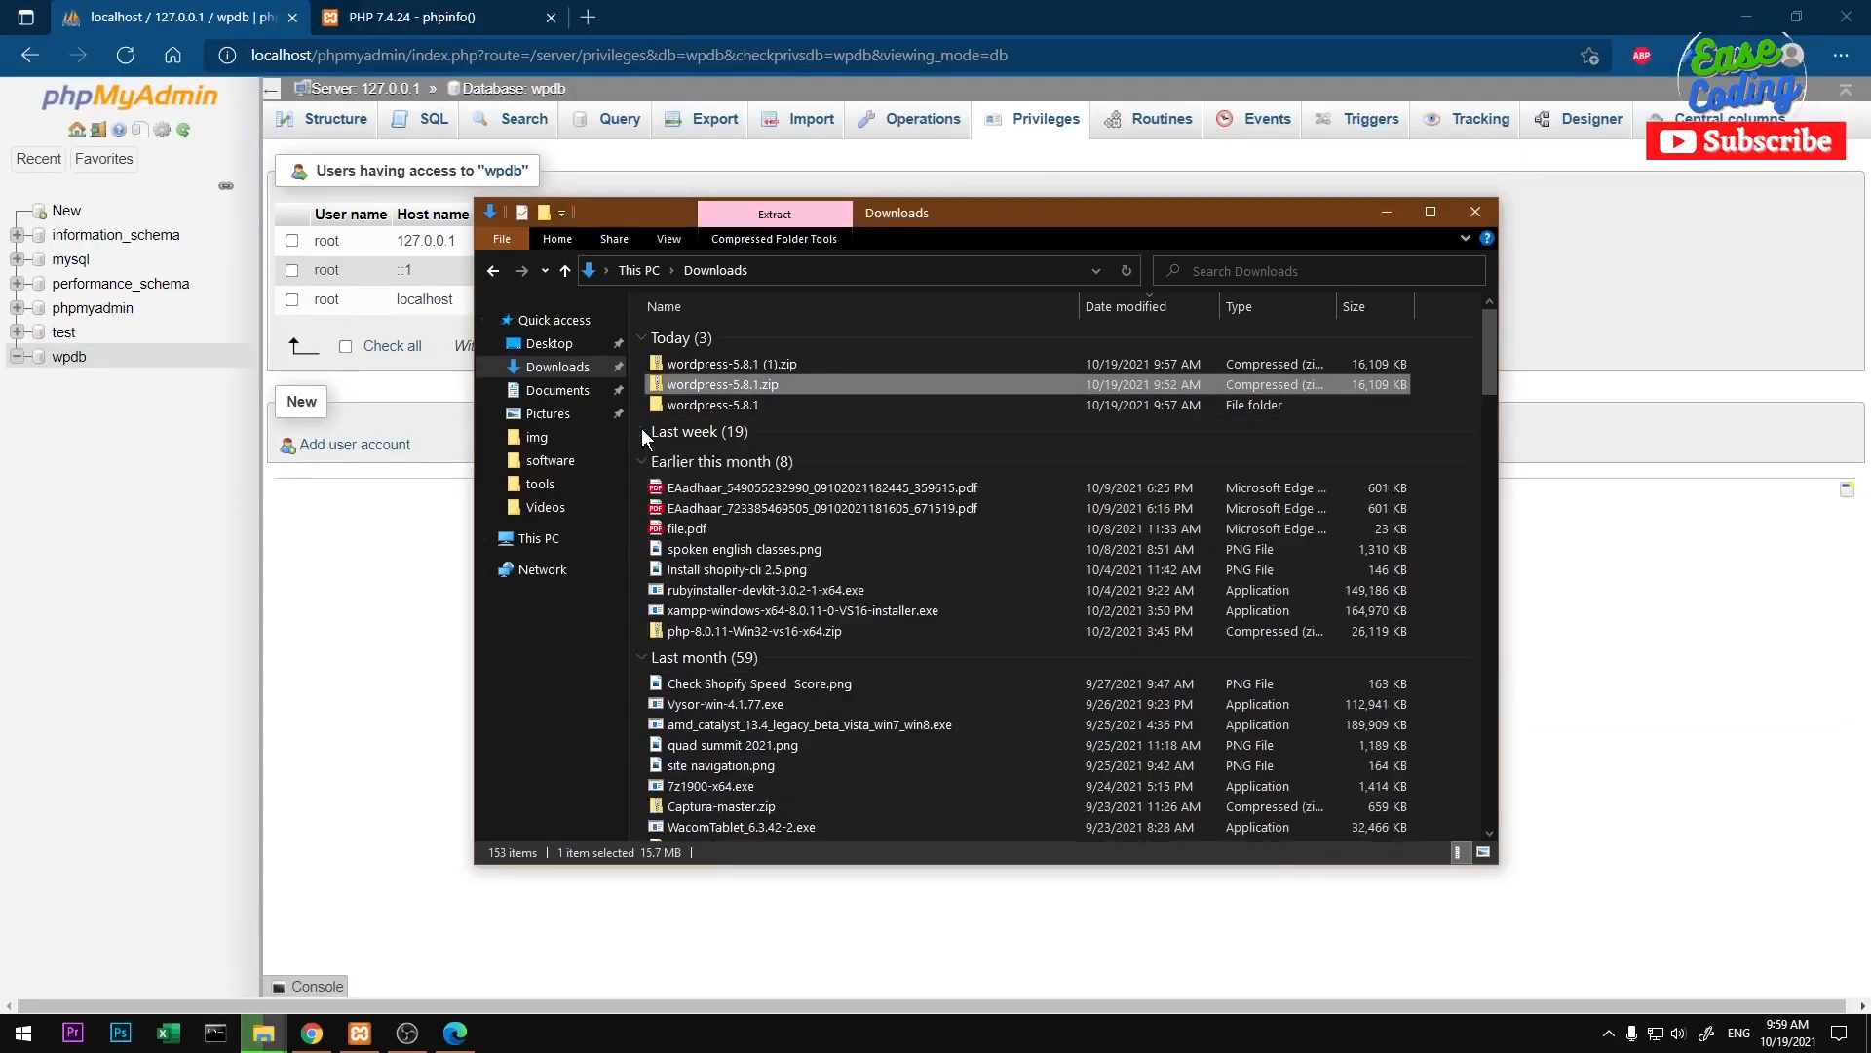
pyautogui.click(642, 461)
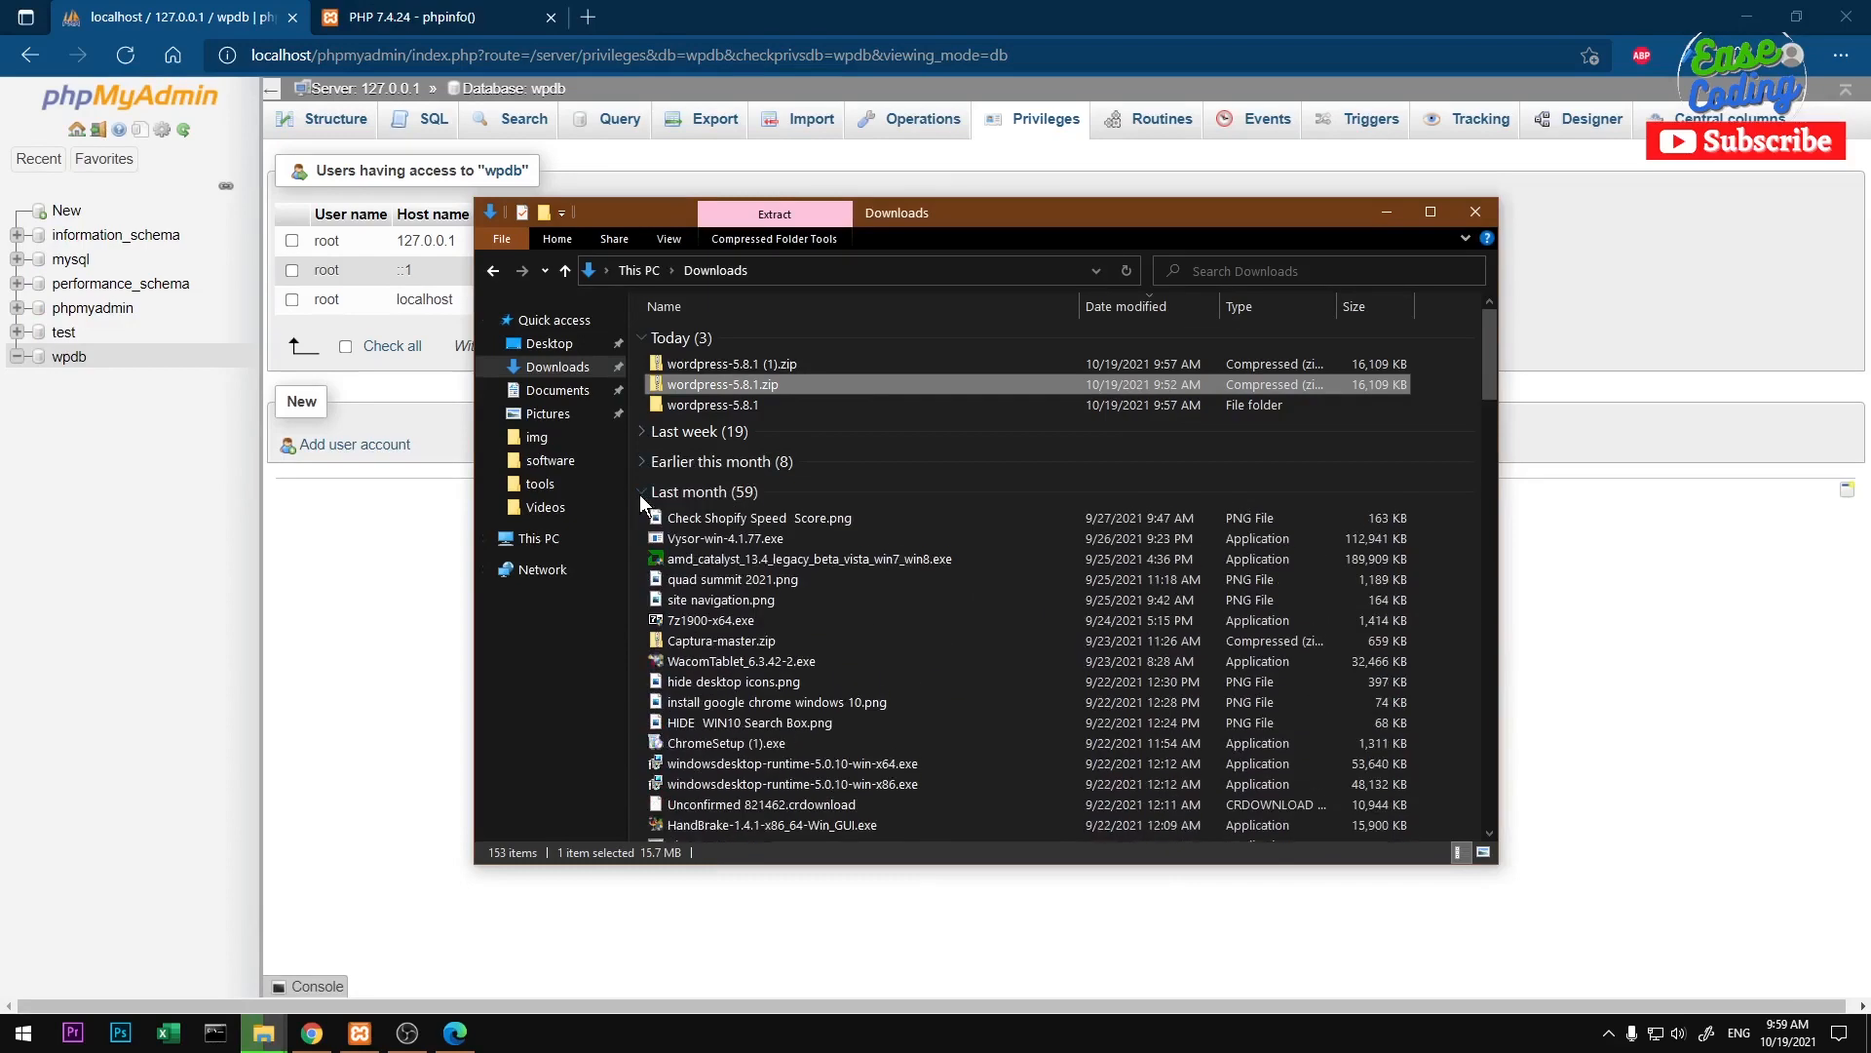
pyautogui.click(641, 492)
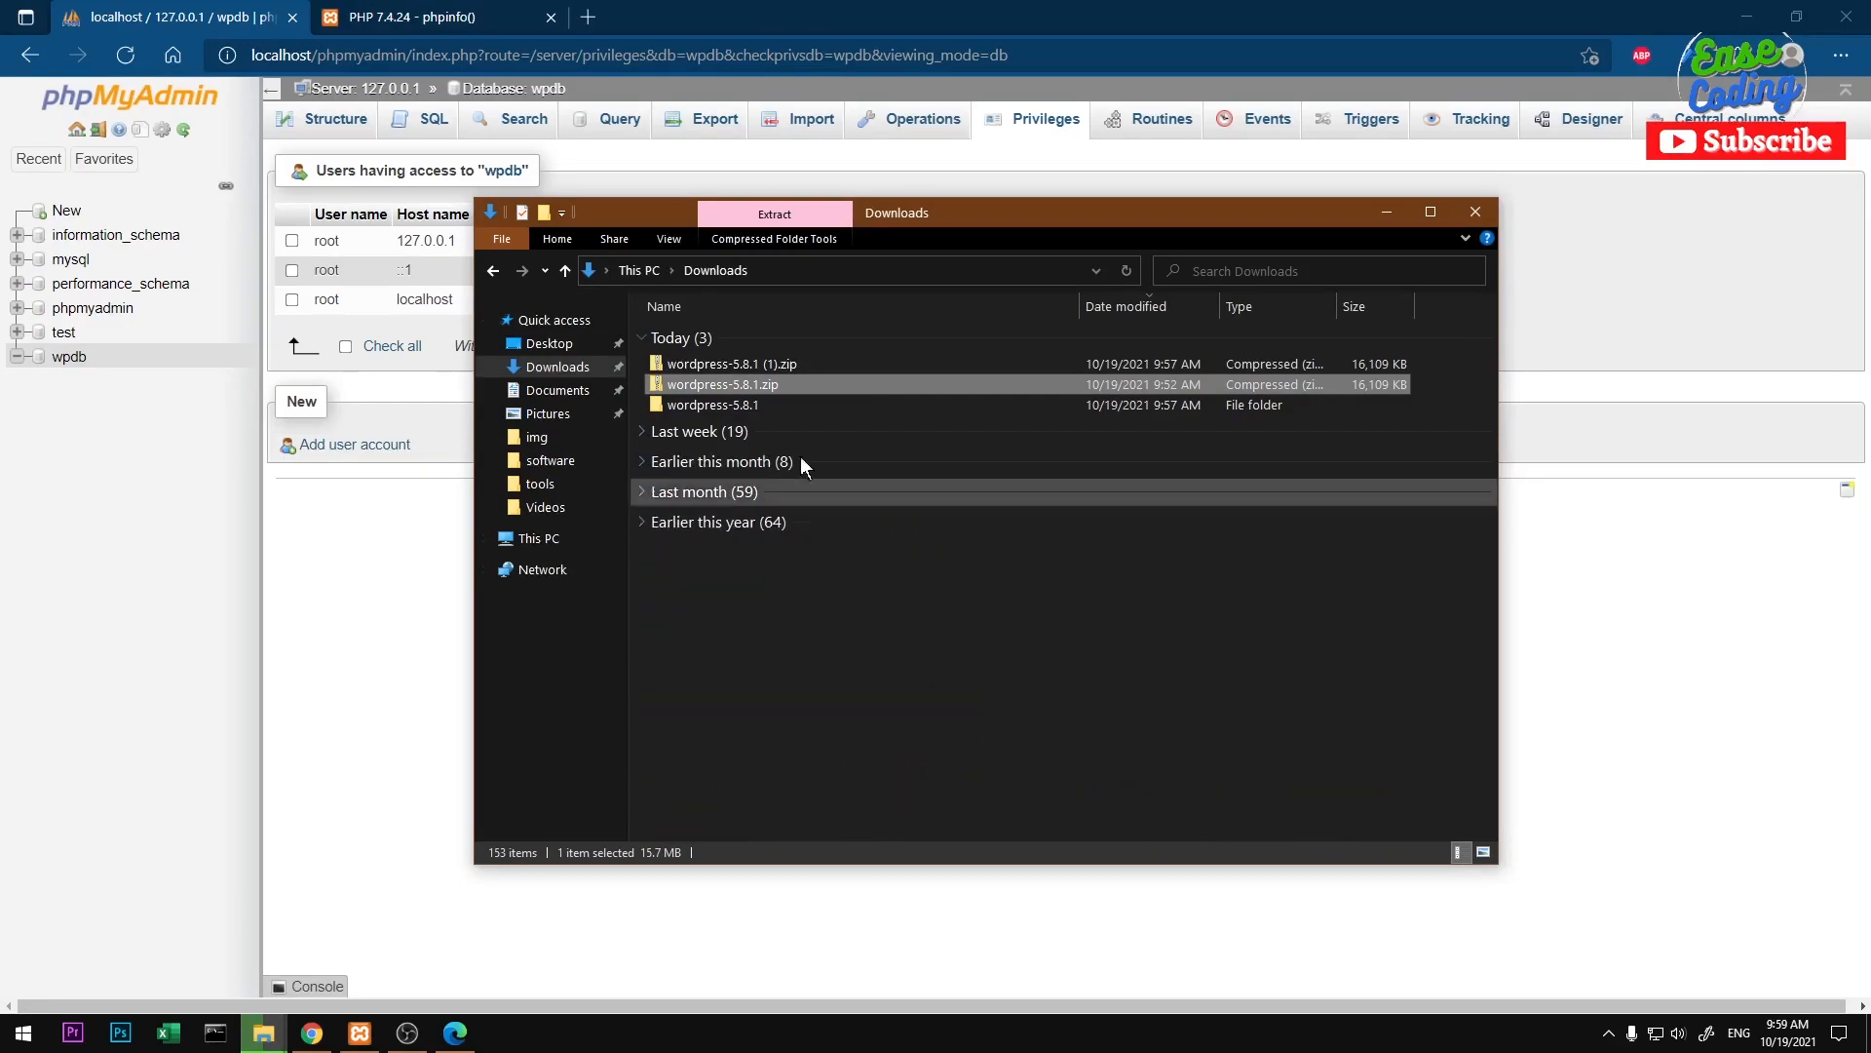
pyautogui.moveTo(713, 404)
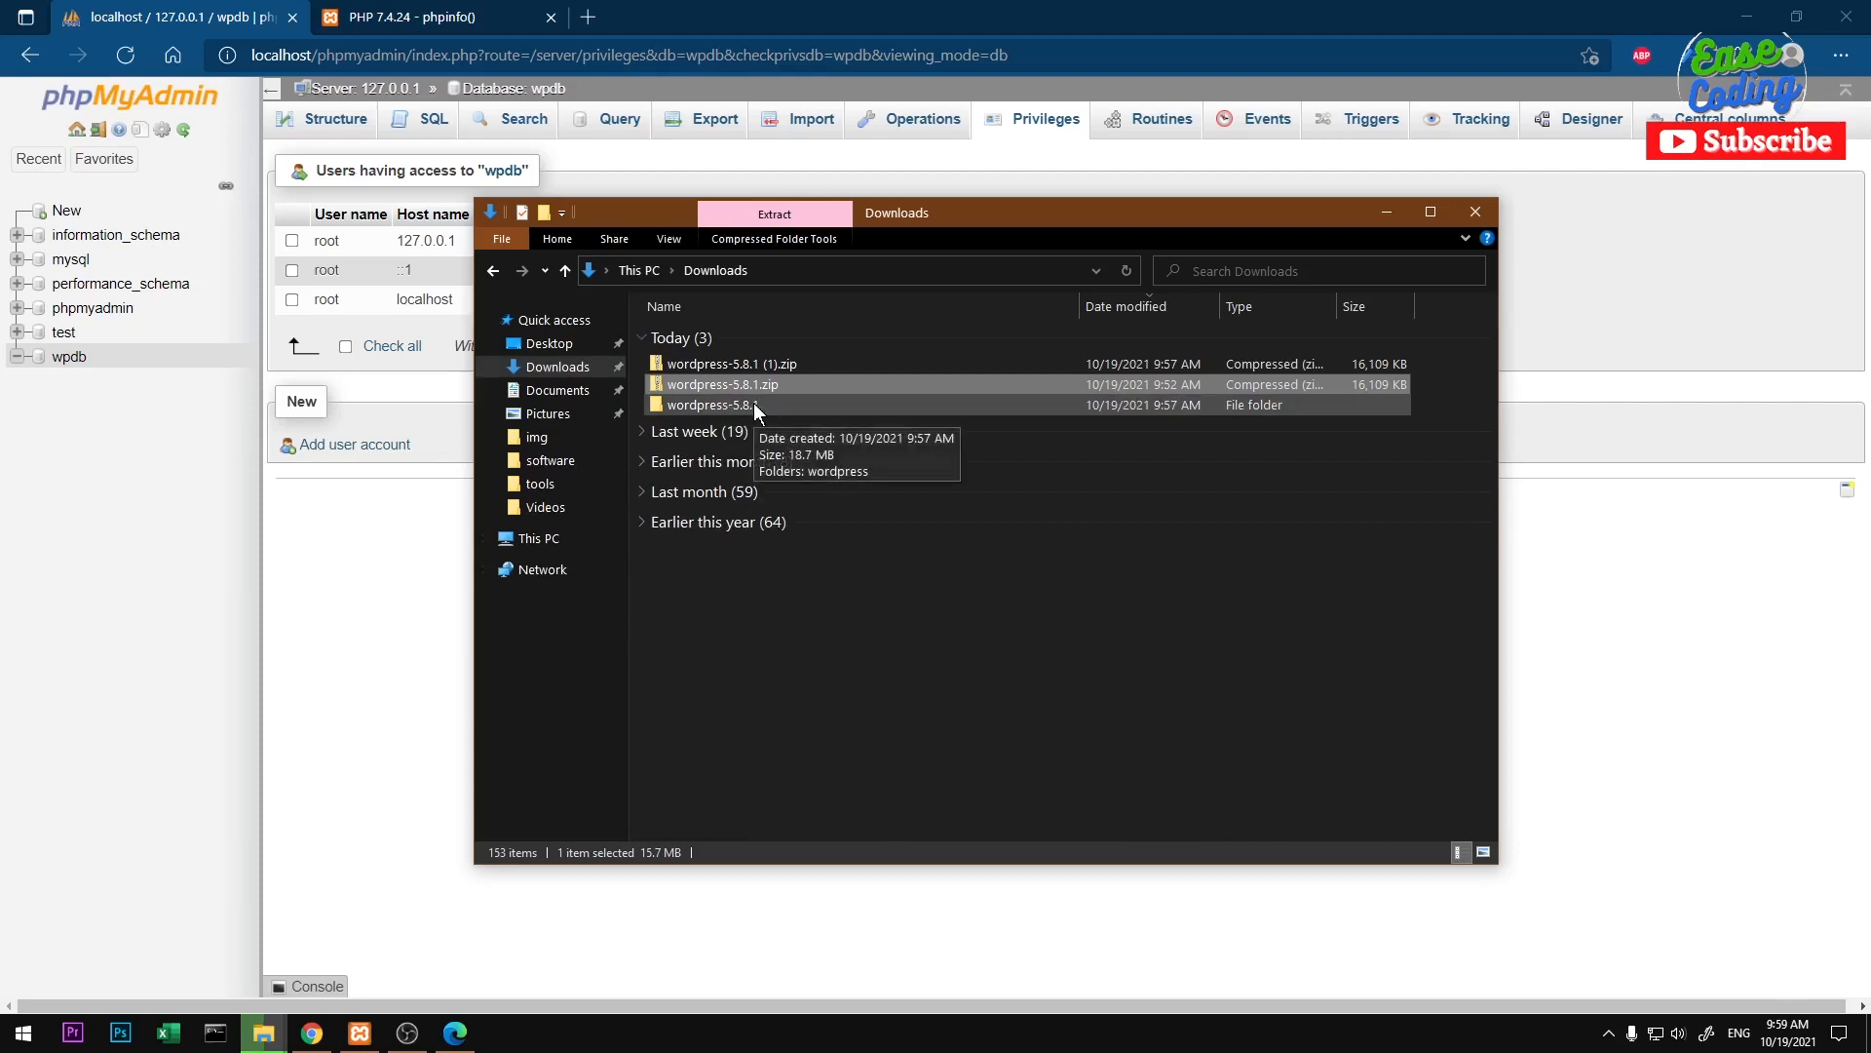
pyautogui.moveTo(538, 538)
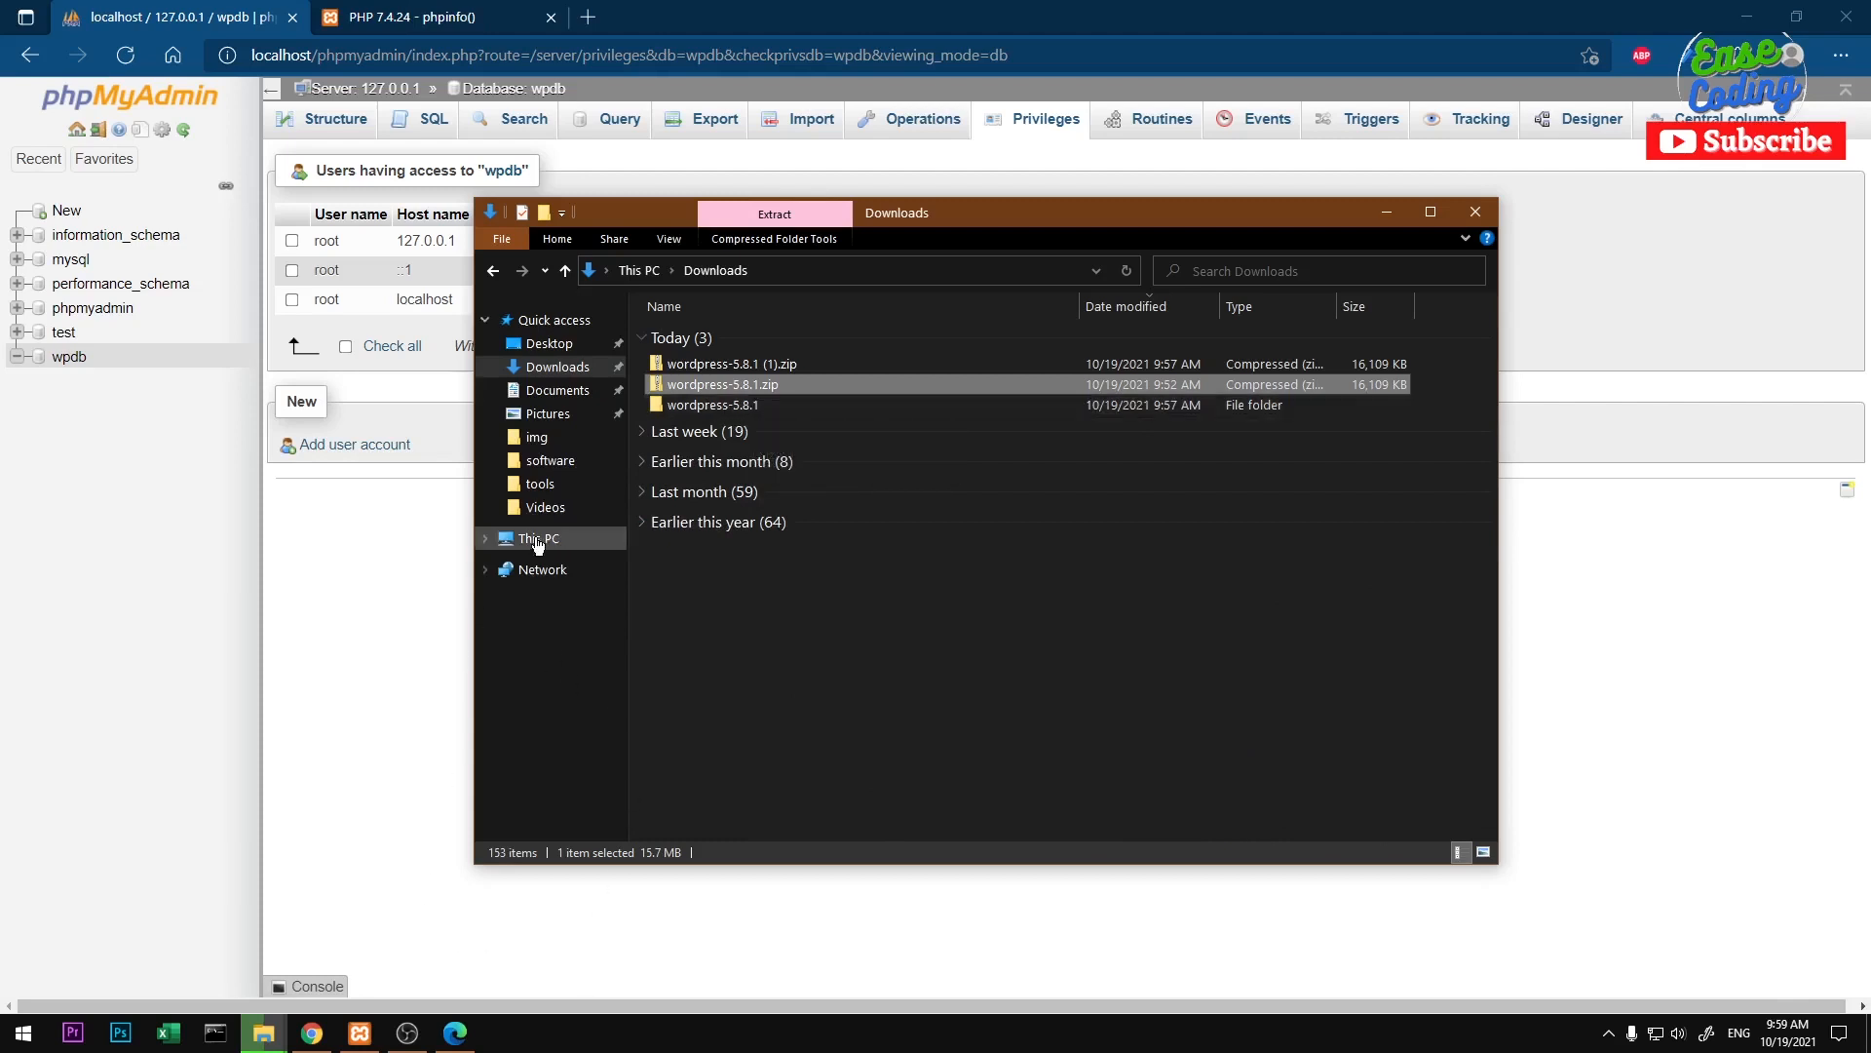
# Navigate through This PC and Windows (C:) to the xampp htdocs folder
pyautogui.click(538, 538)
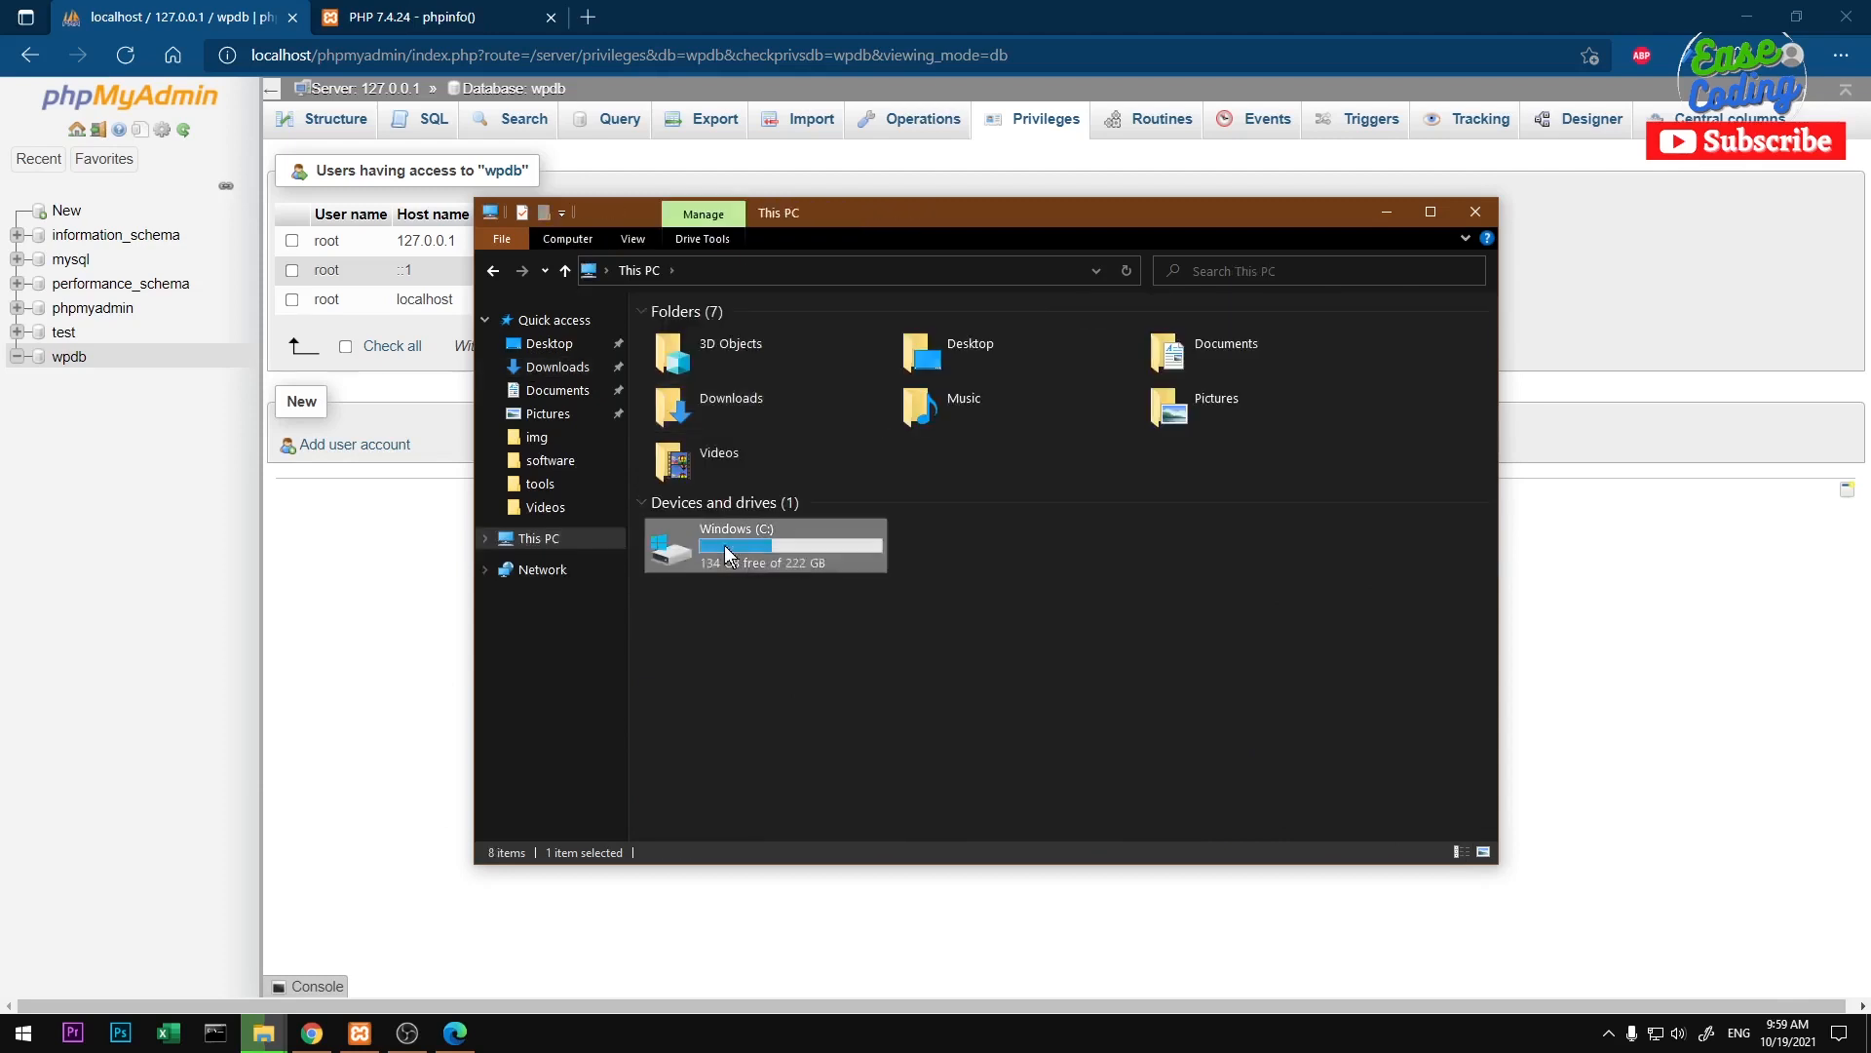
pyautogui.doubleClick(737, 546)
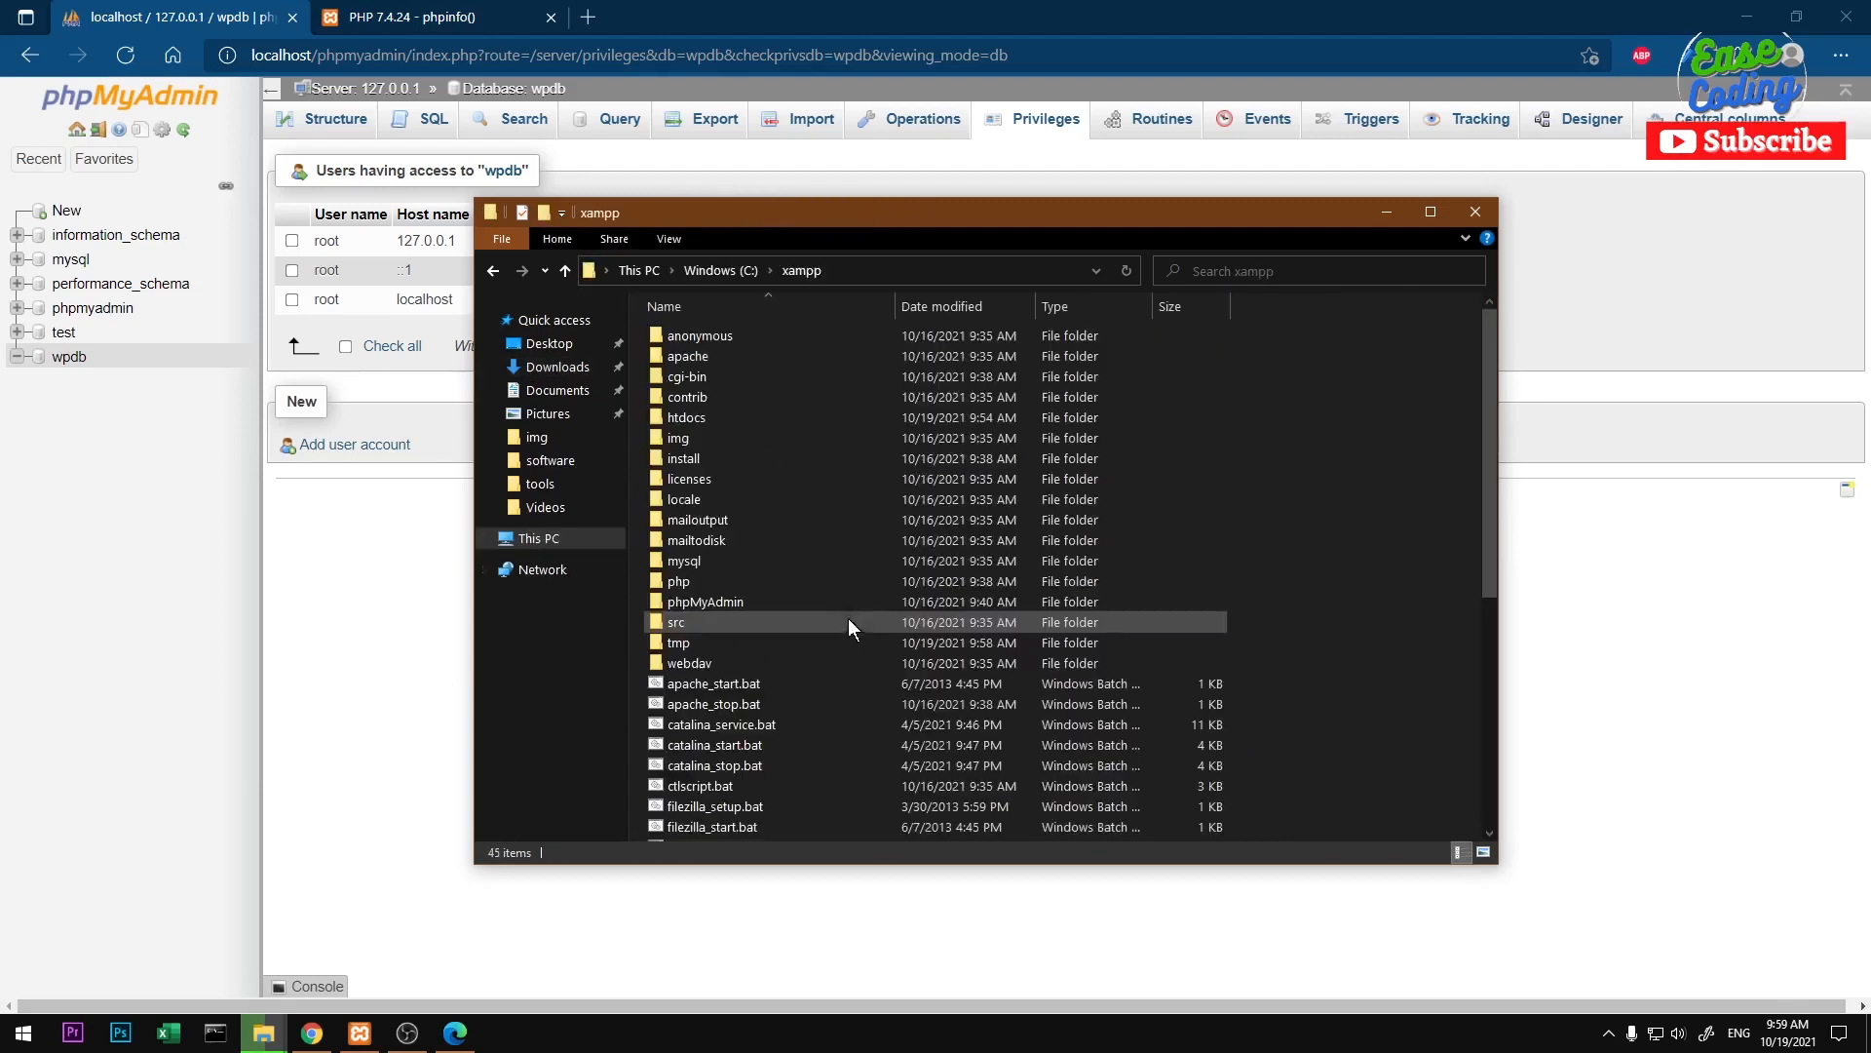
pyautogui.moveTo(685, 417)
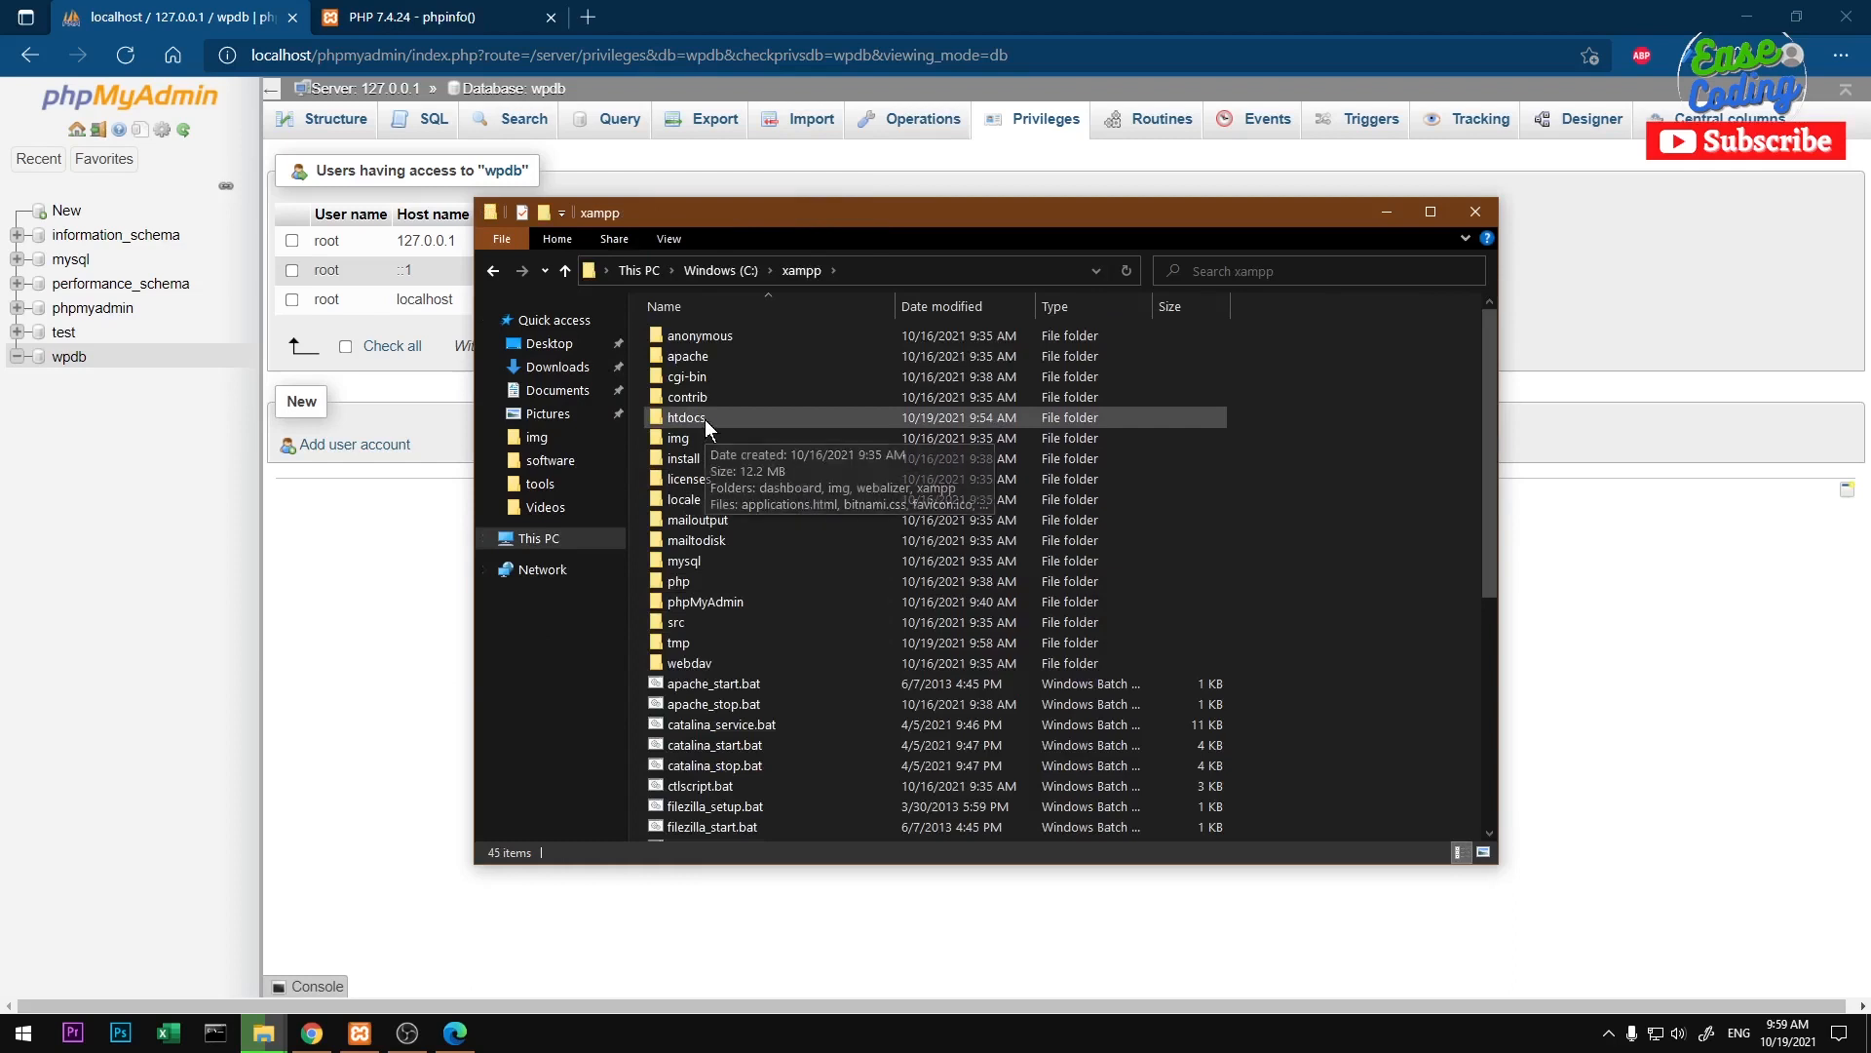
pyautogui.doubleClick(686, 416)
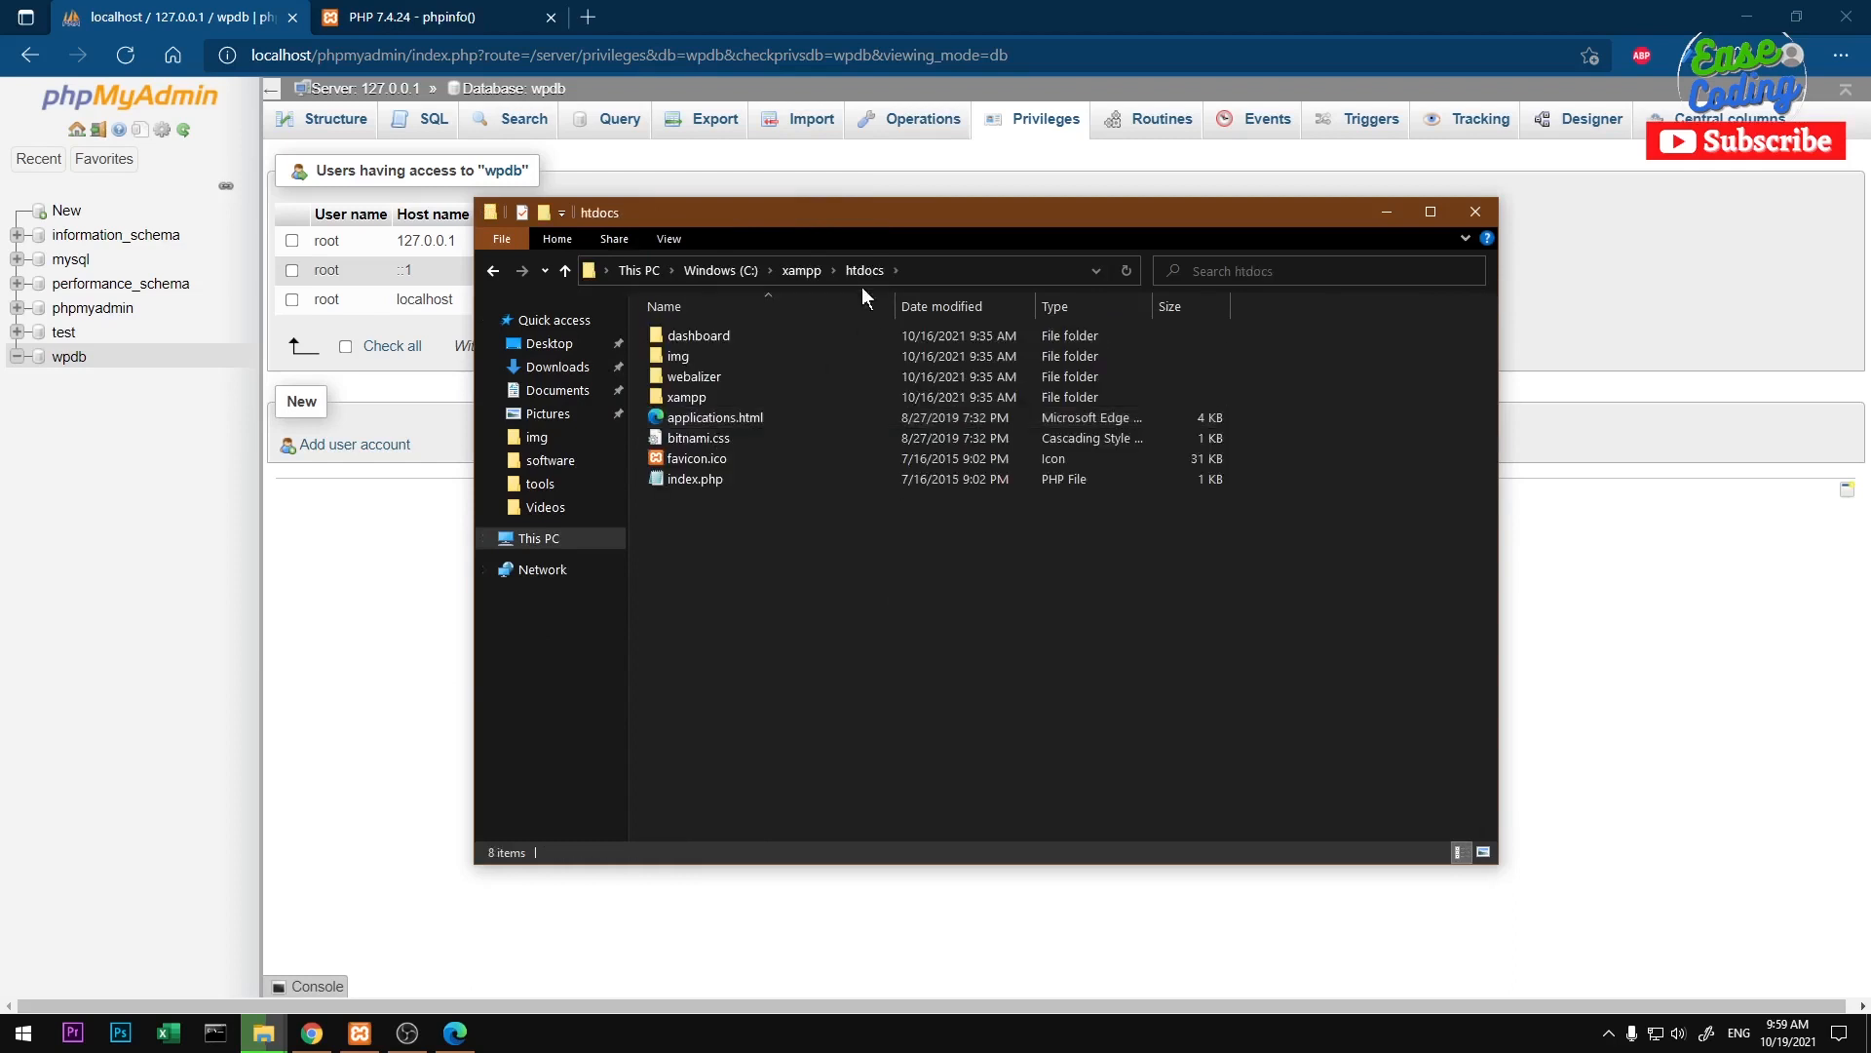
pyautogui.moveTo(802, 270)
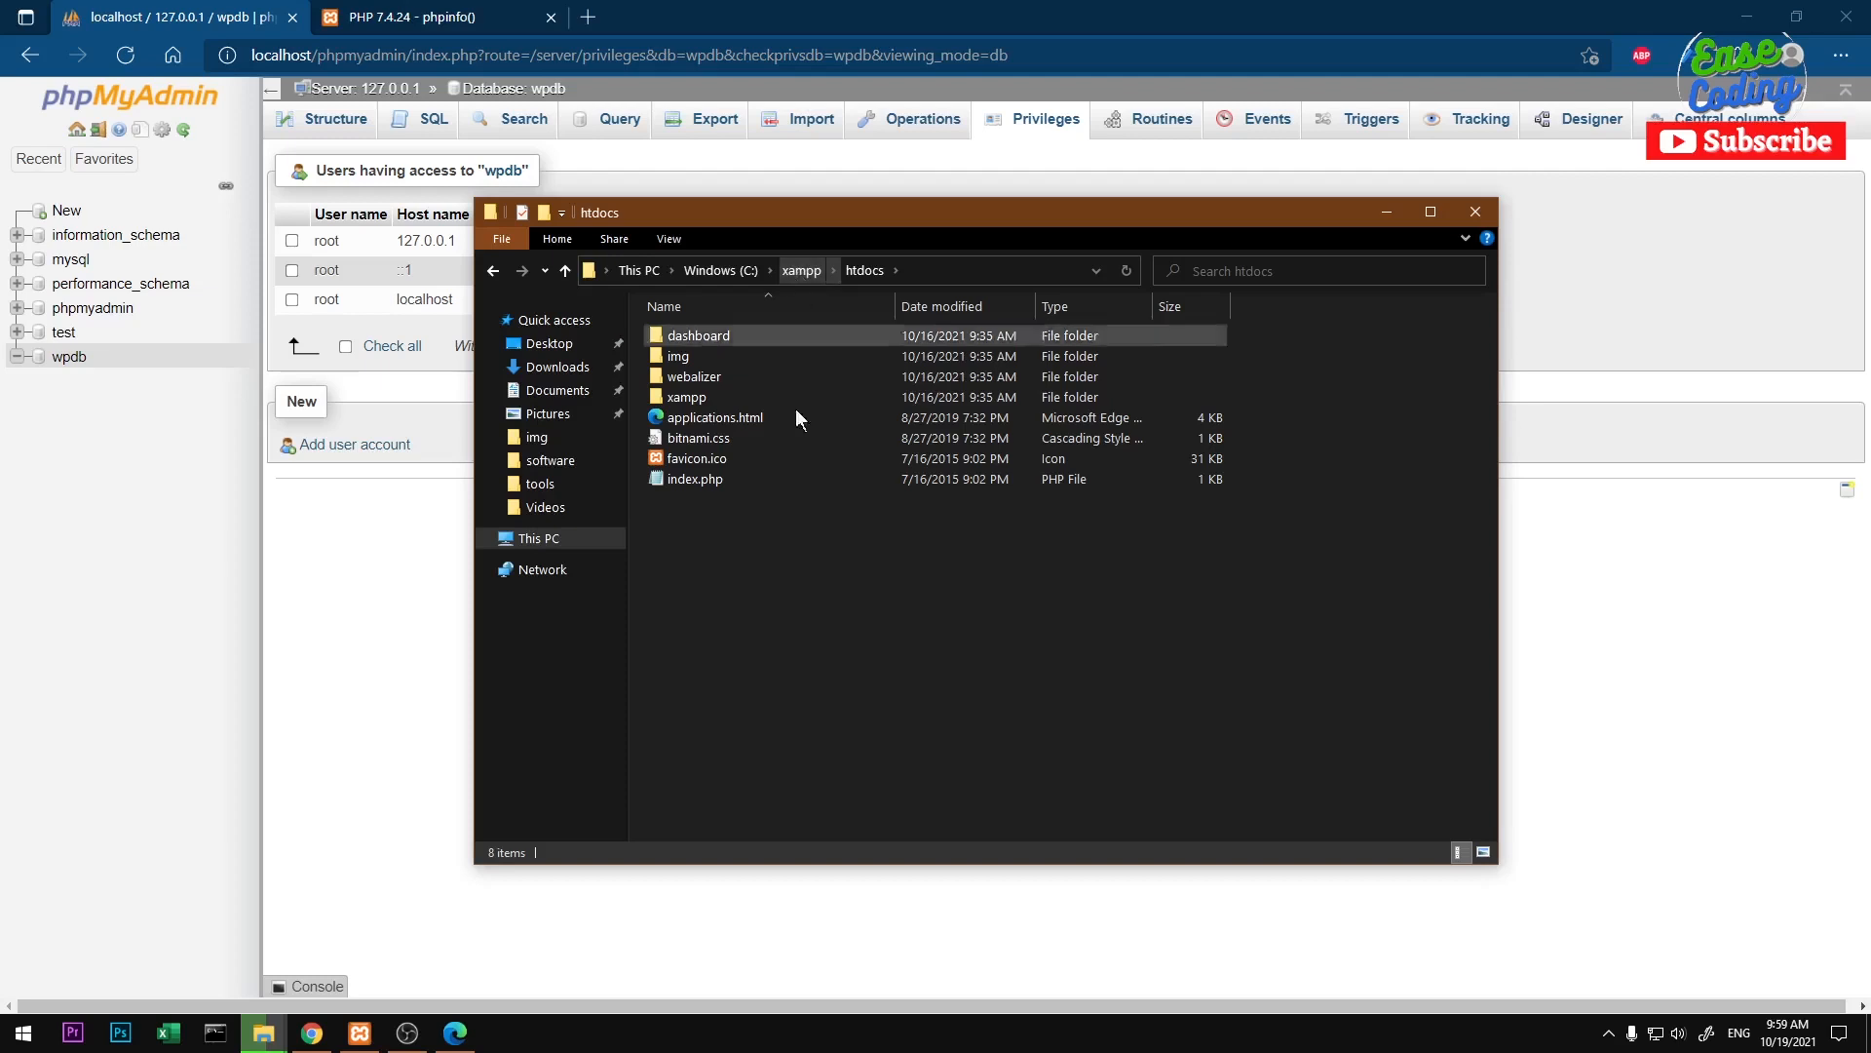
pyautogui.moveTo(536, 436)
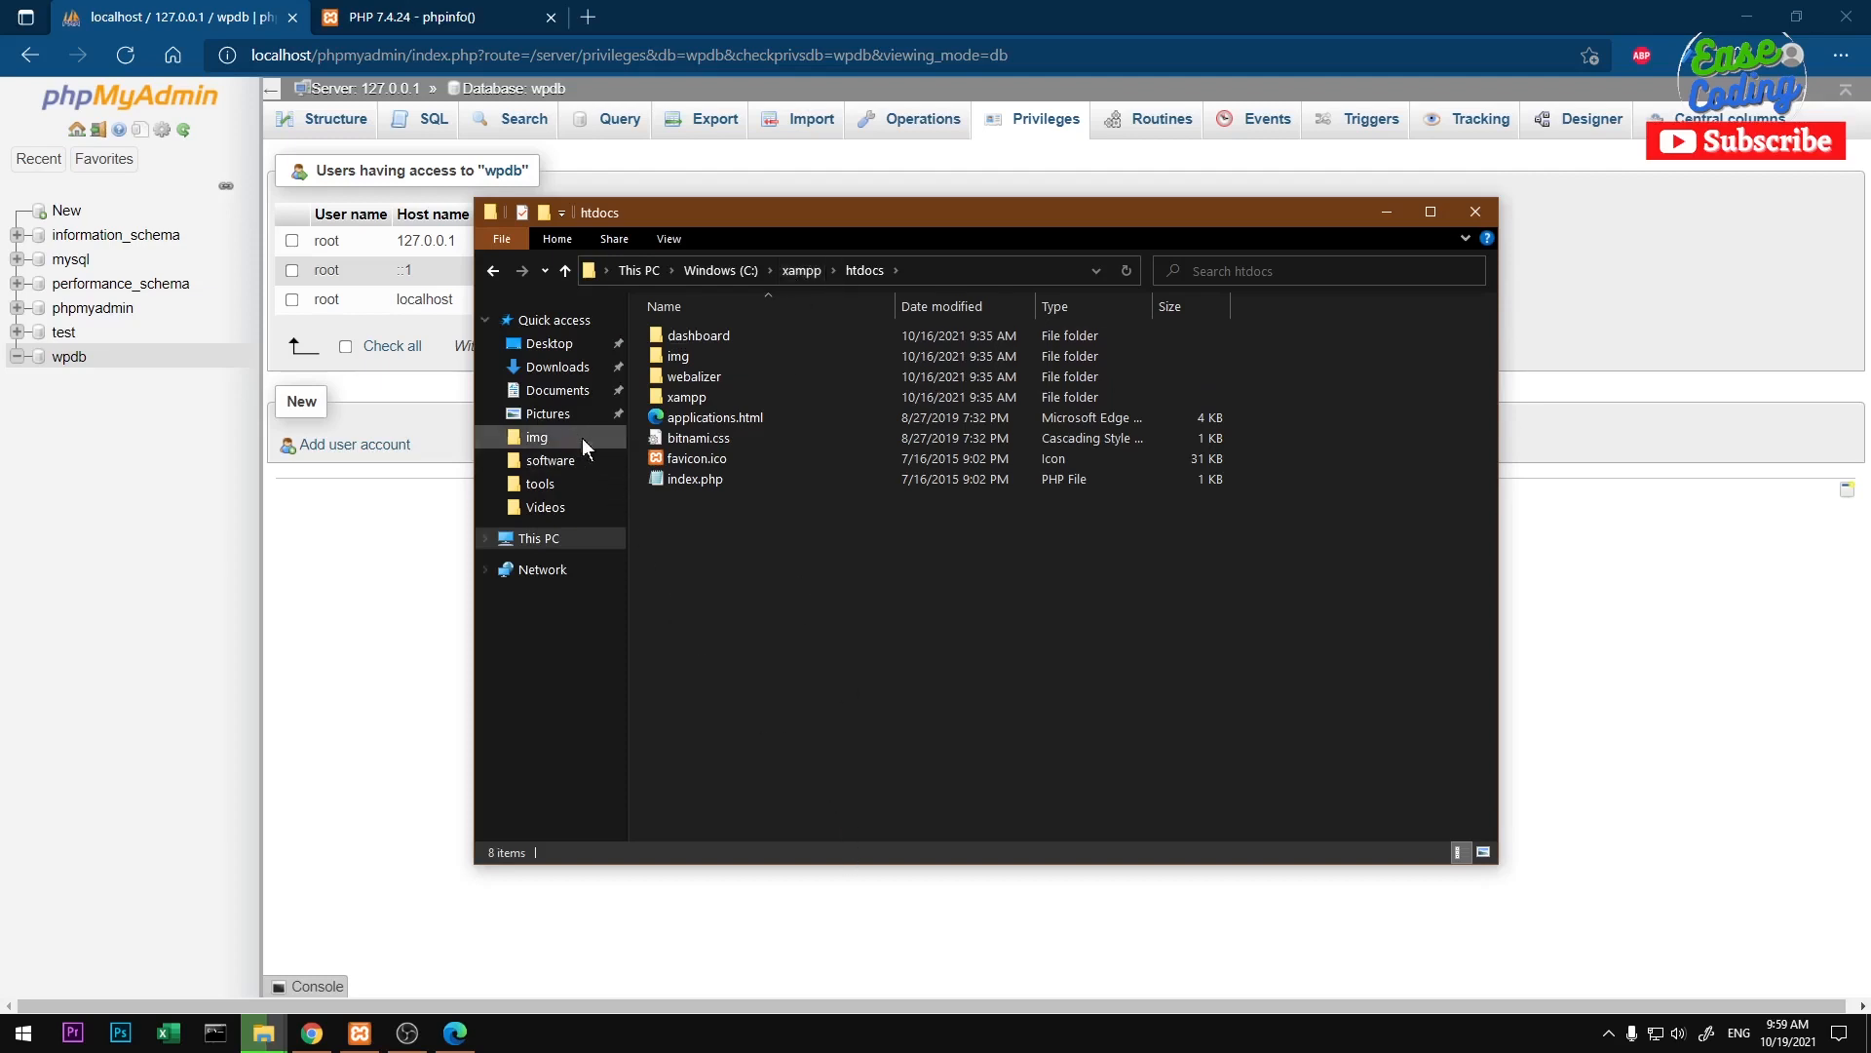
pyautogui.moveTo(557, 367)
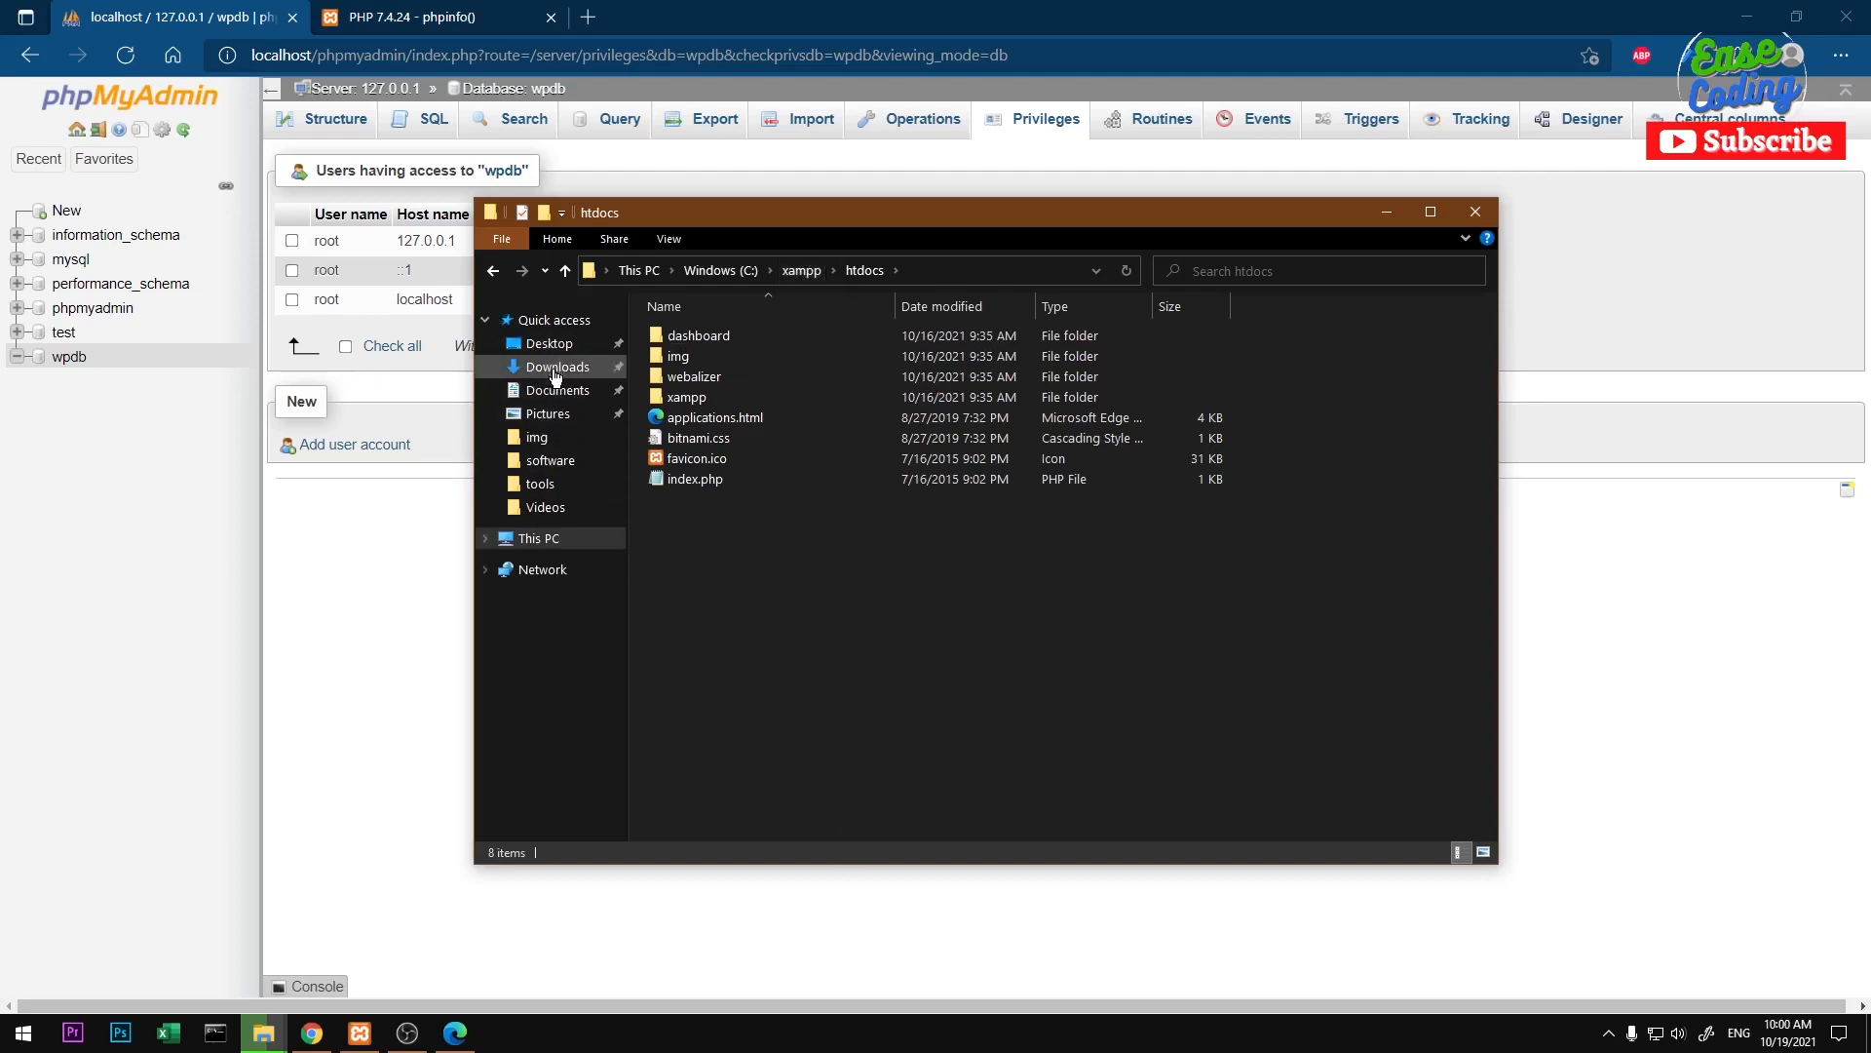
pyautogui.moveTo(260, 1030)
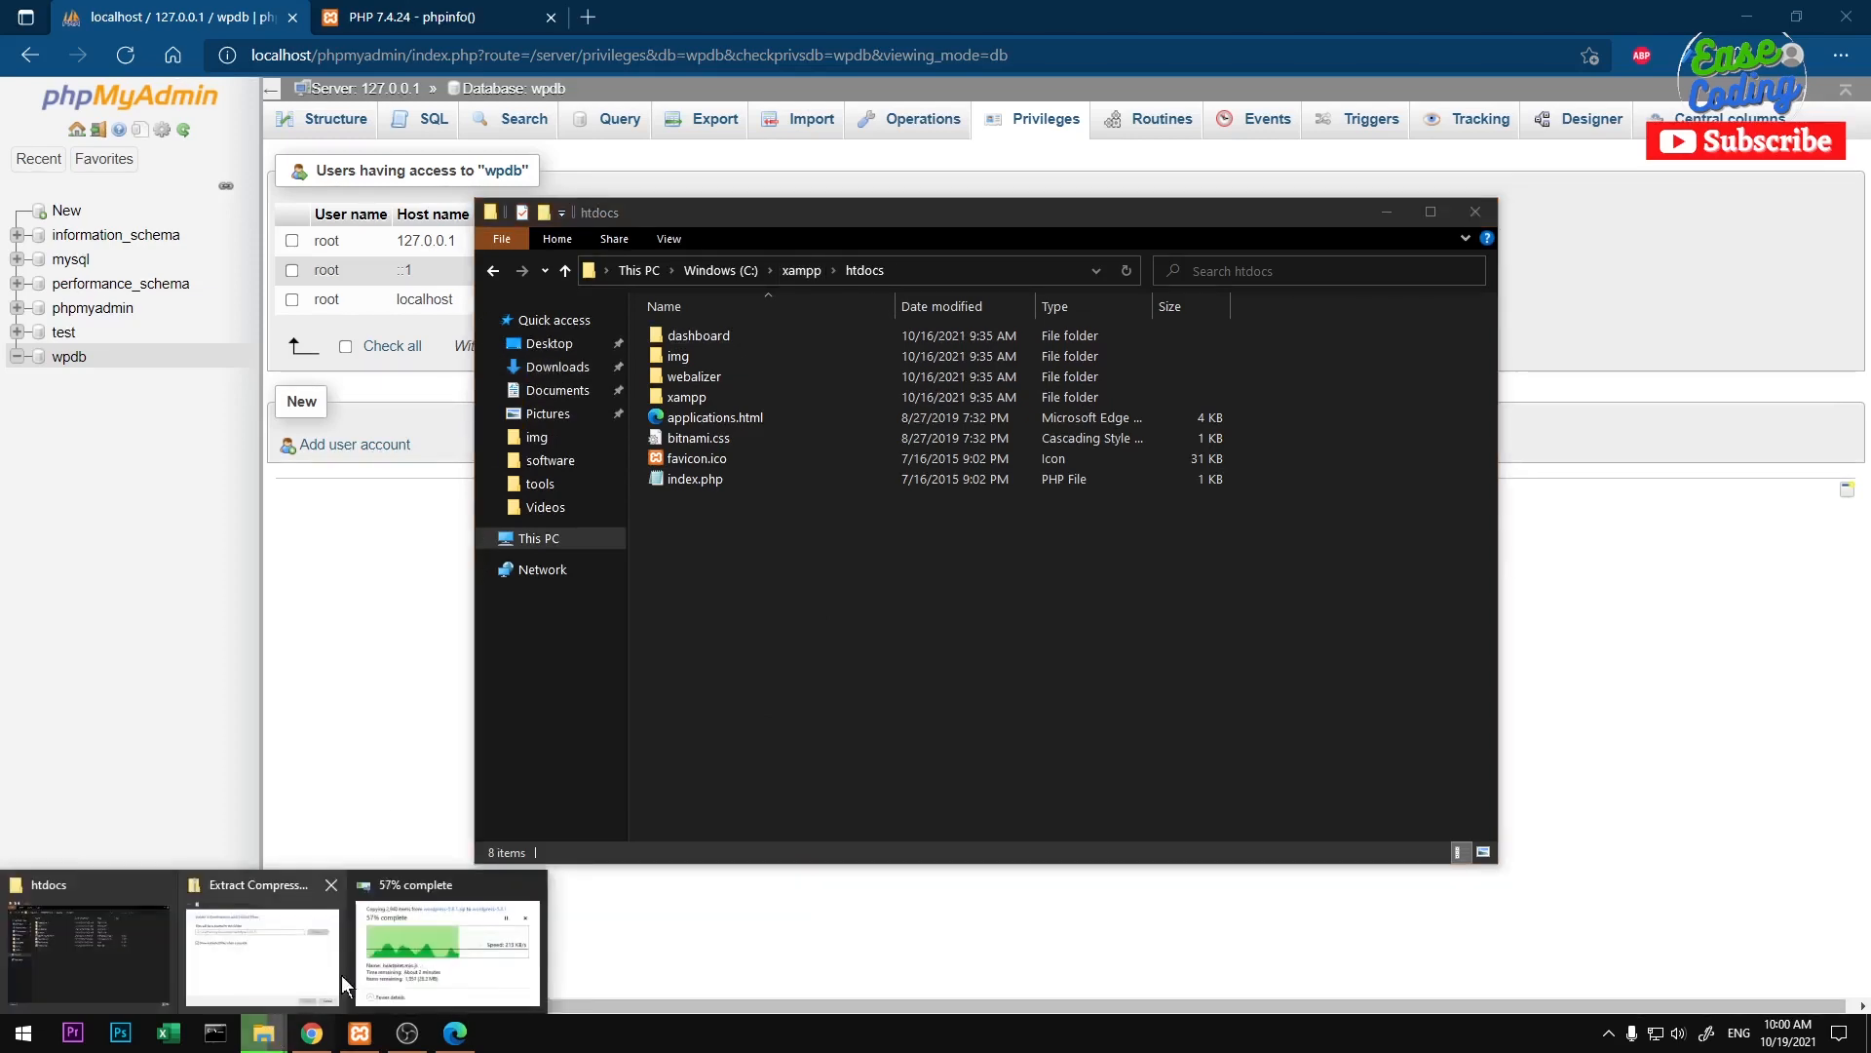
# Return to Downloads and open the actions menu for wordpress-5.8.1.zip
pyautogui.click(447, 942)
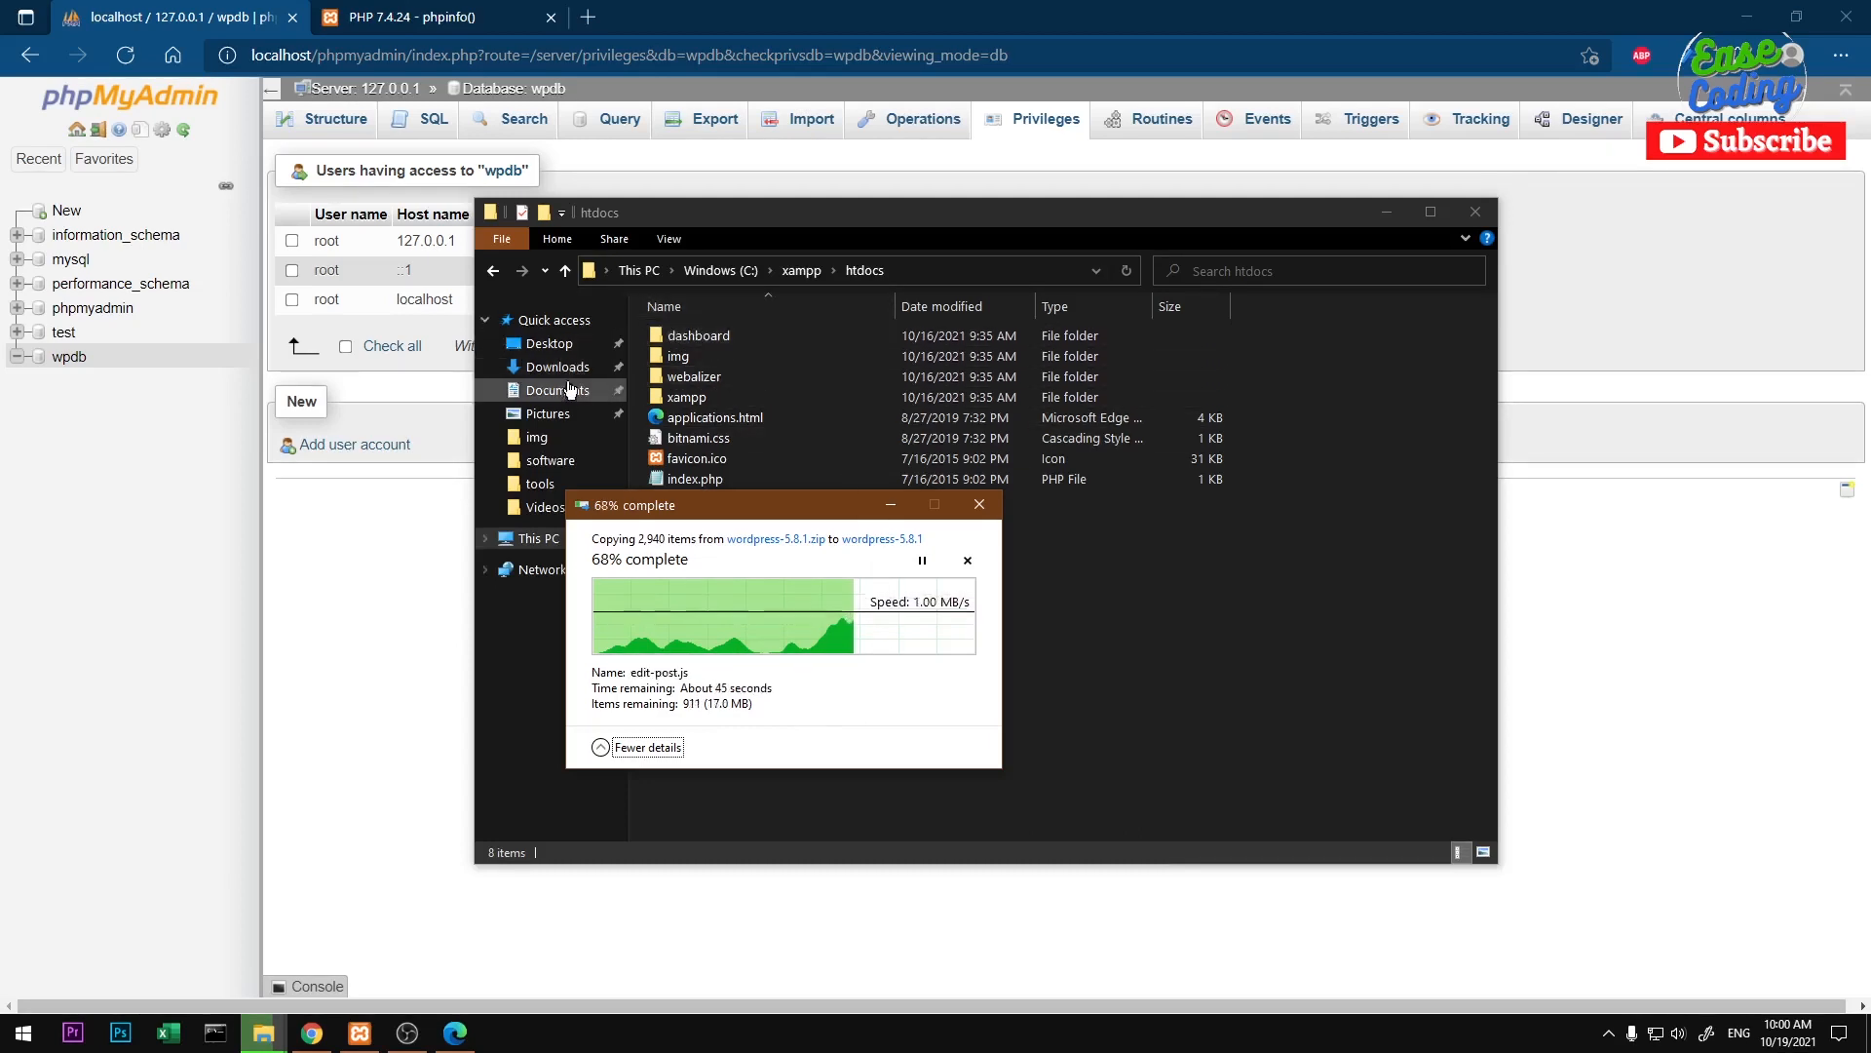
pyautogui.click(556, 367)
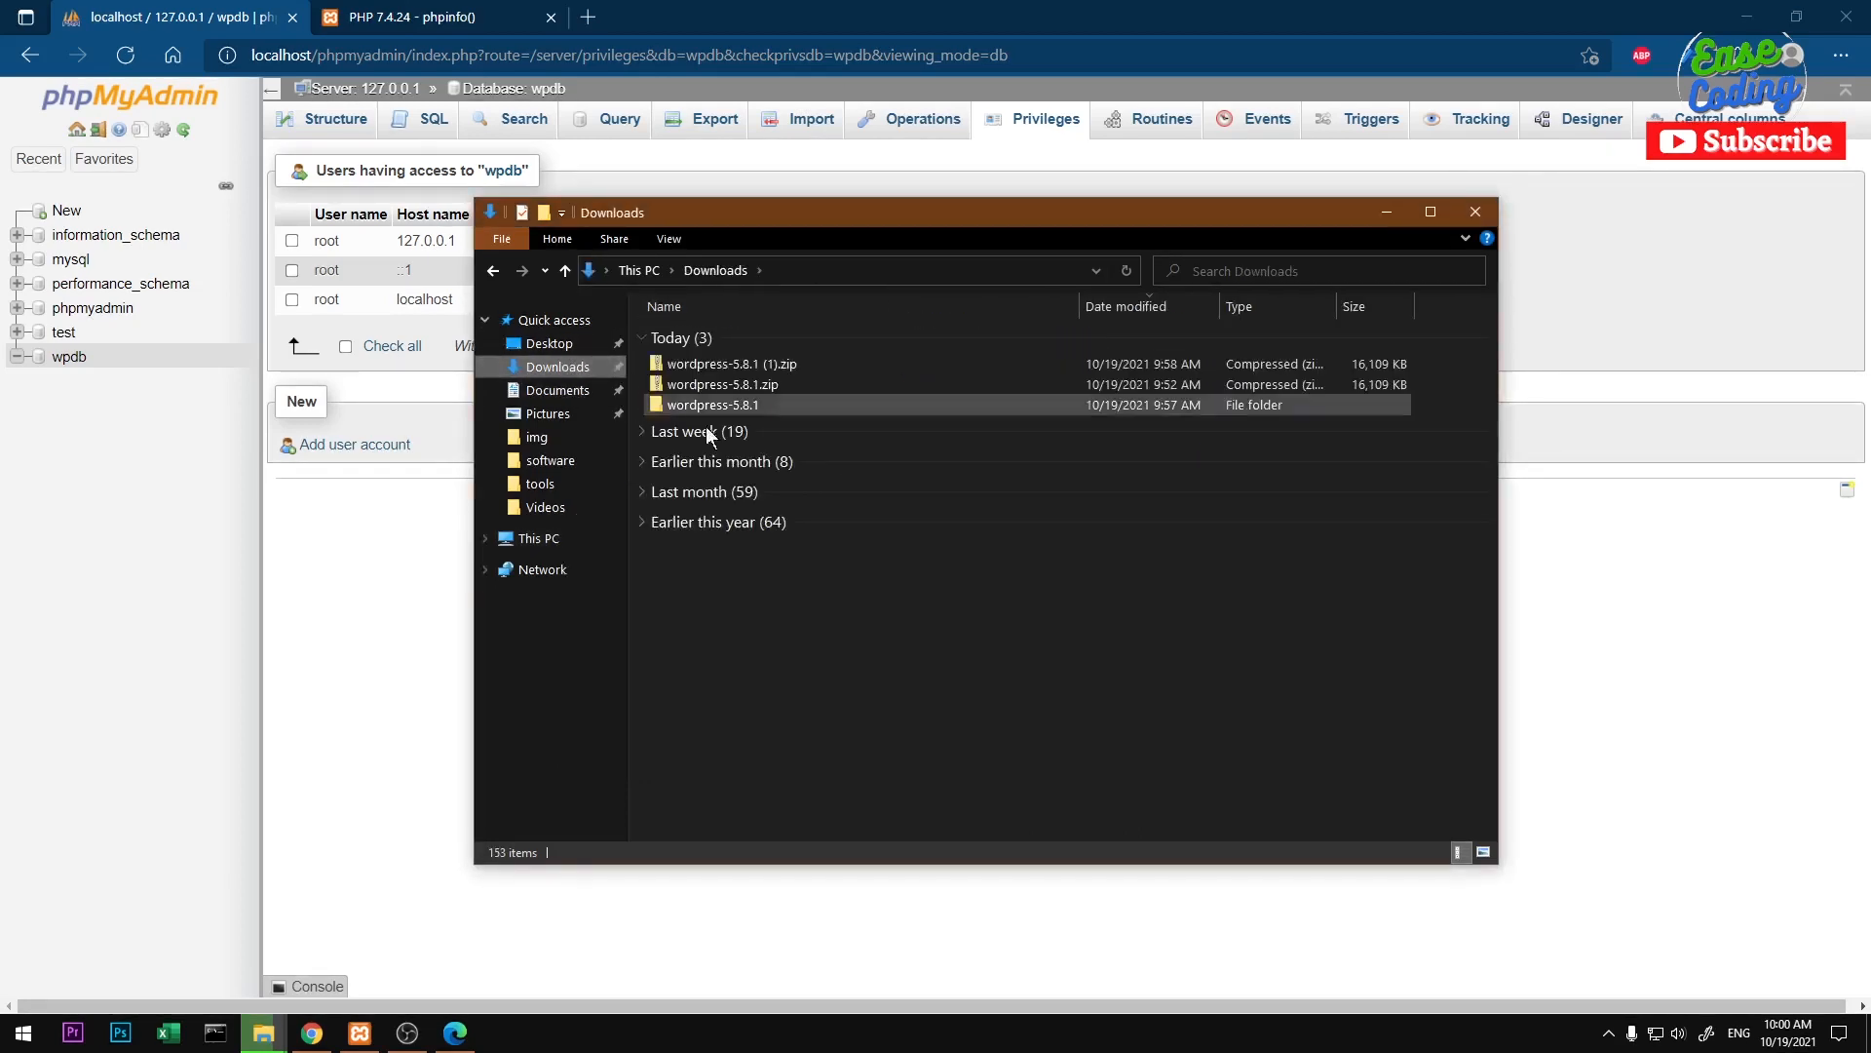
pyautogui.click(722, 384)
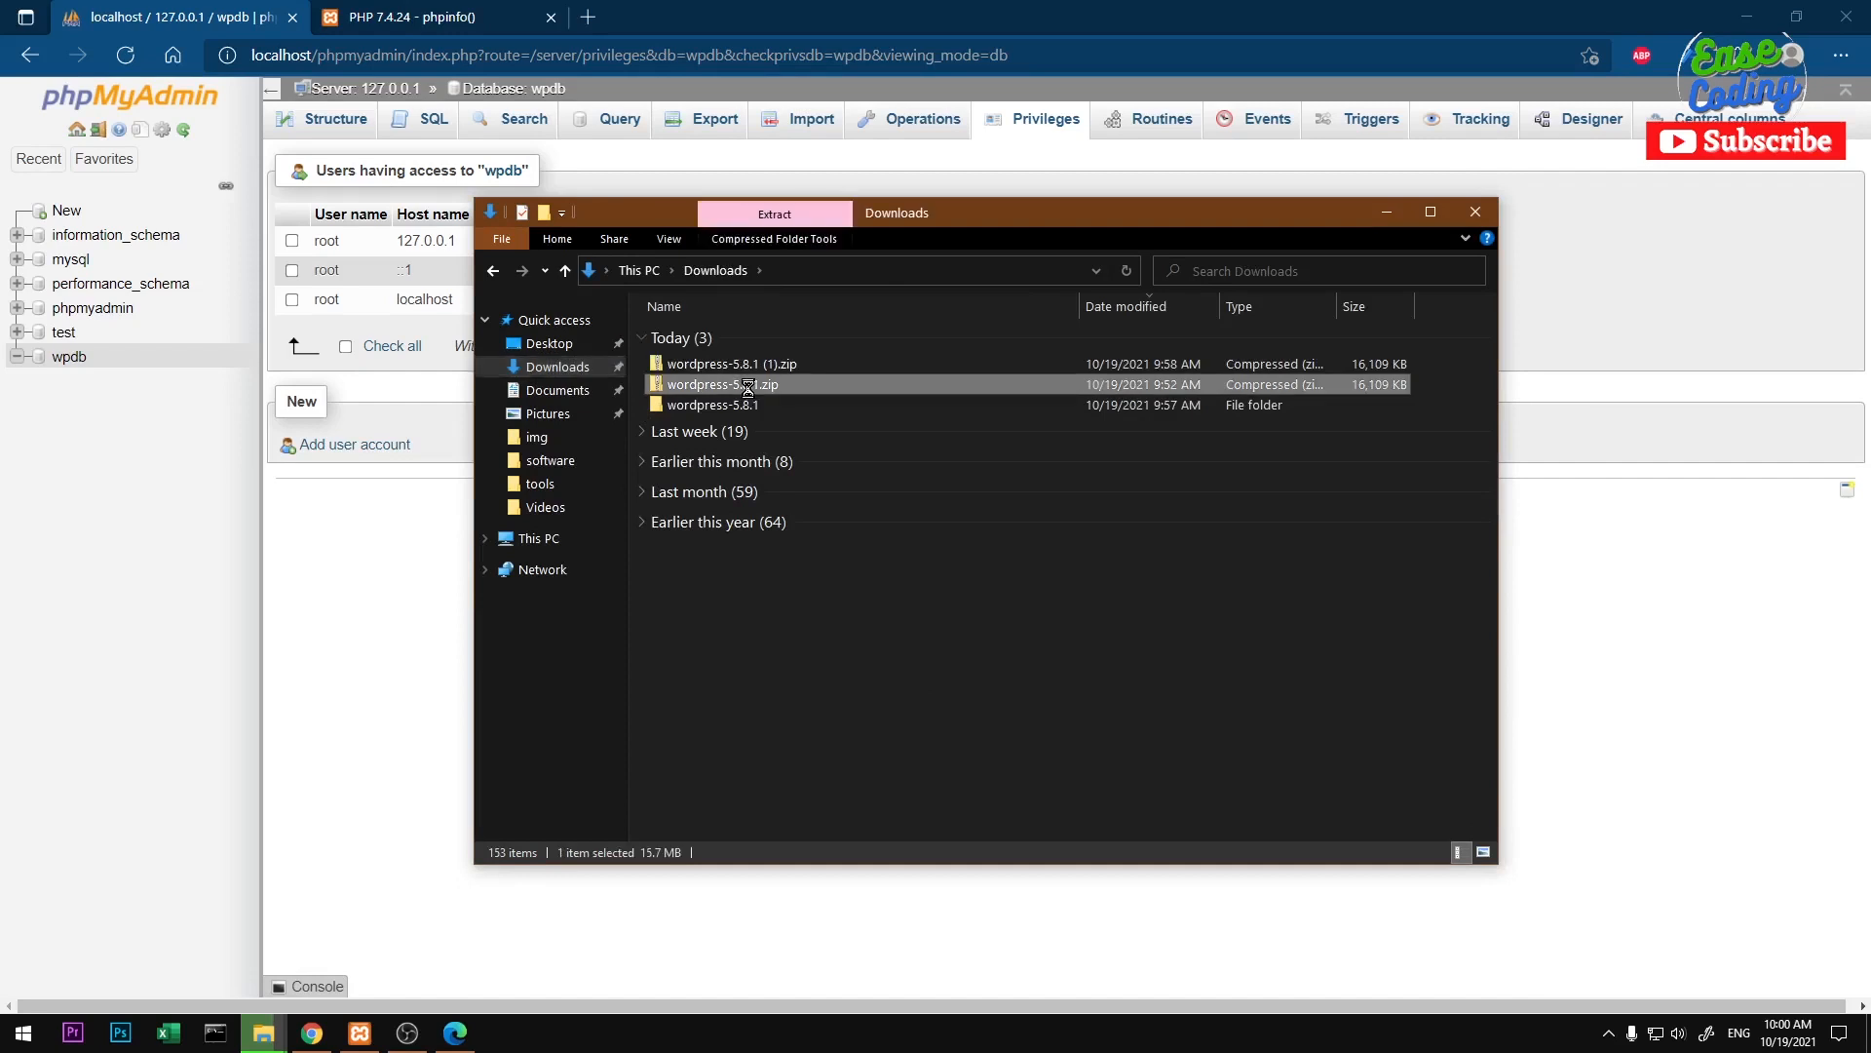
pyautogui.rightClick(722, 384)
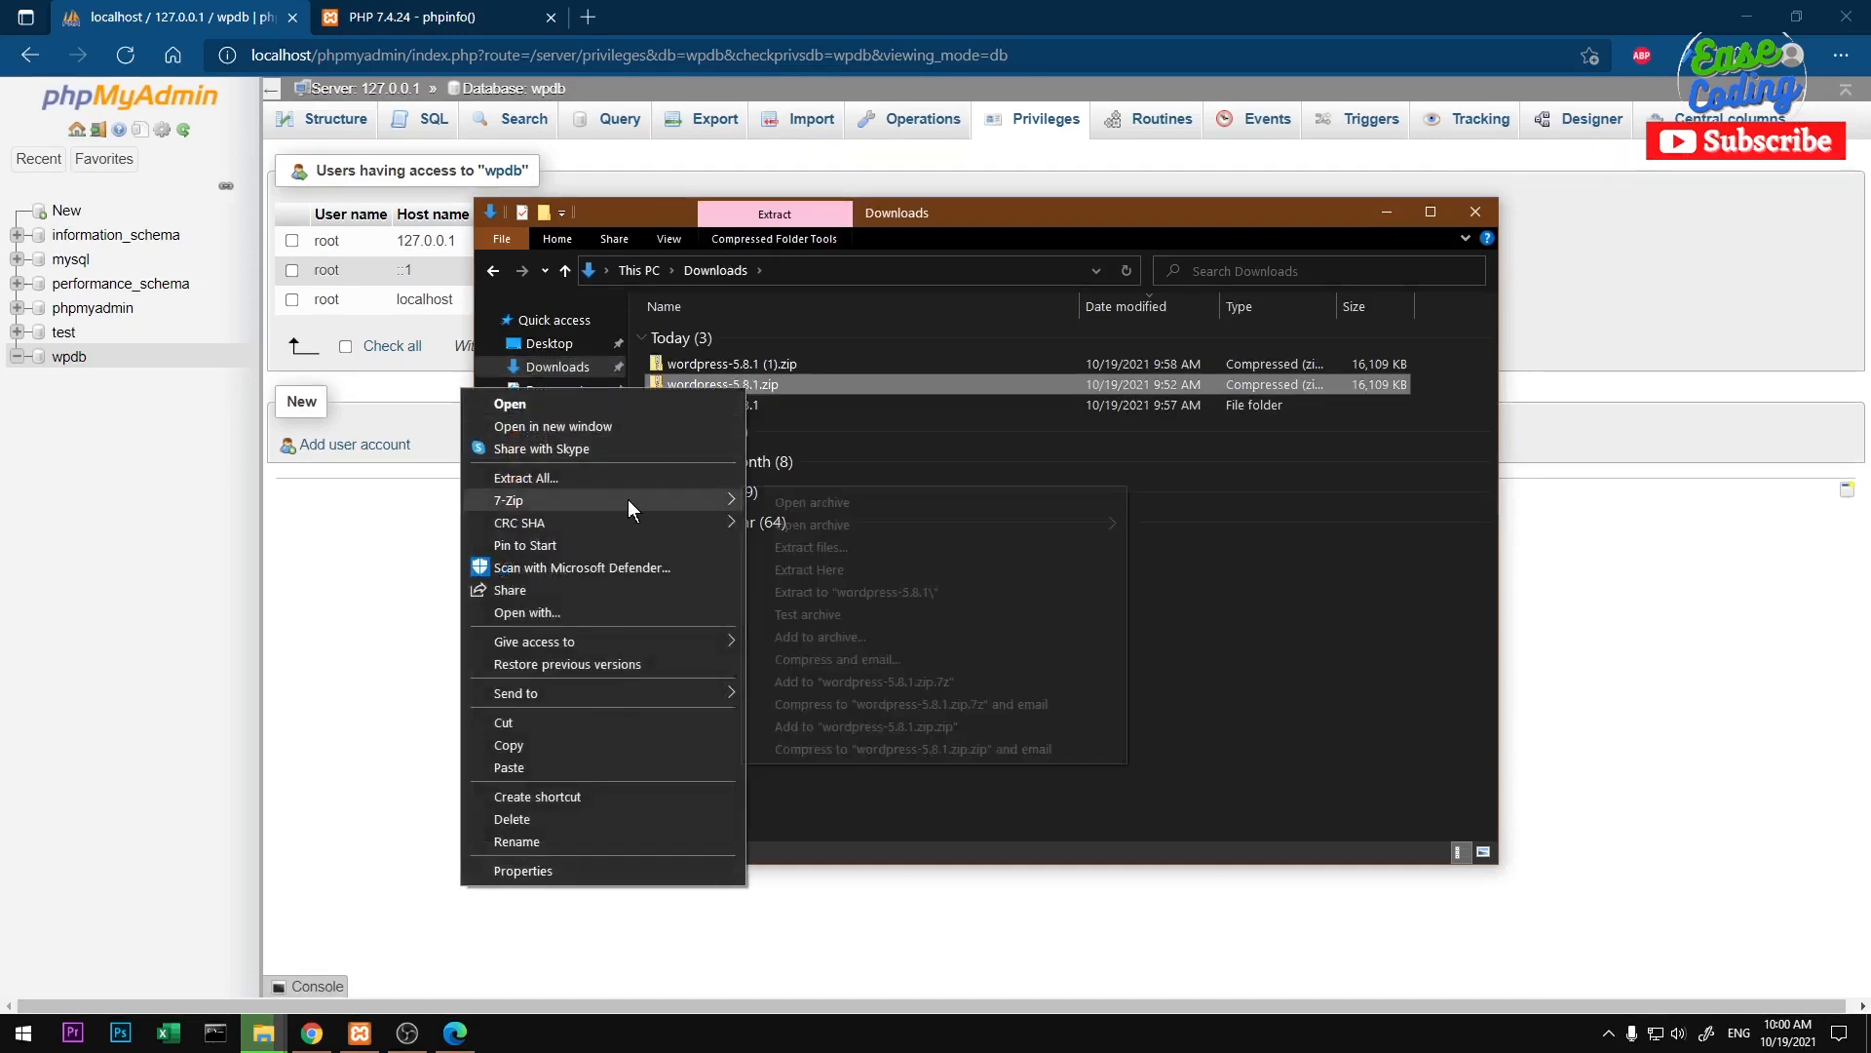
pyautogui.moveTo(509, 500)
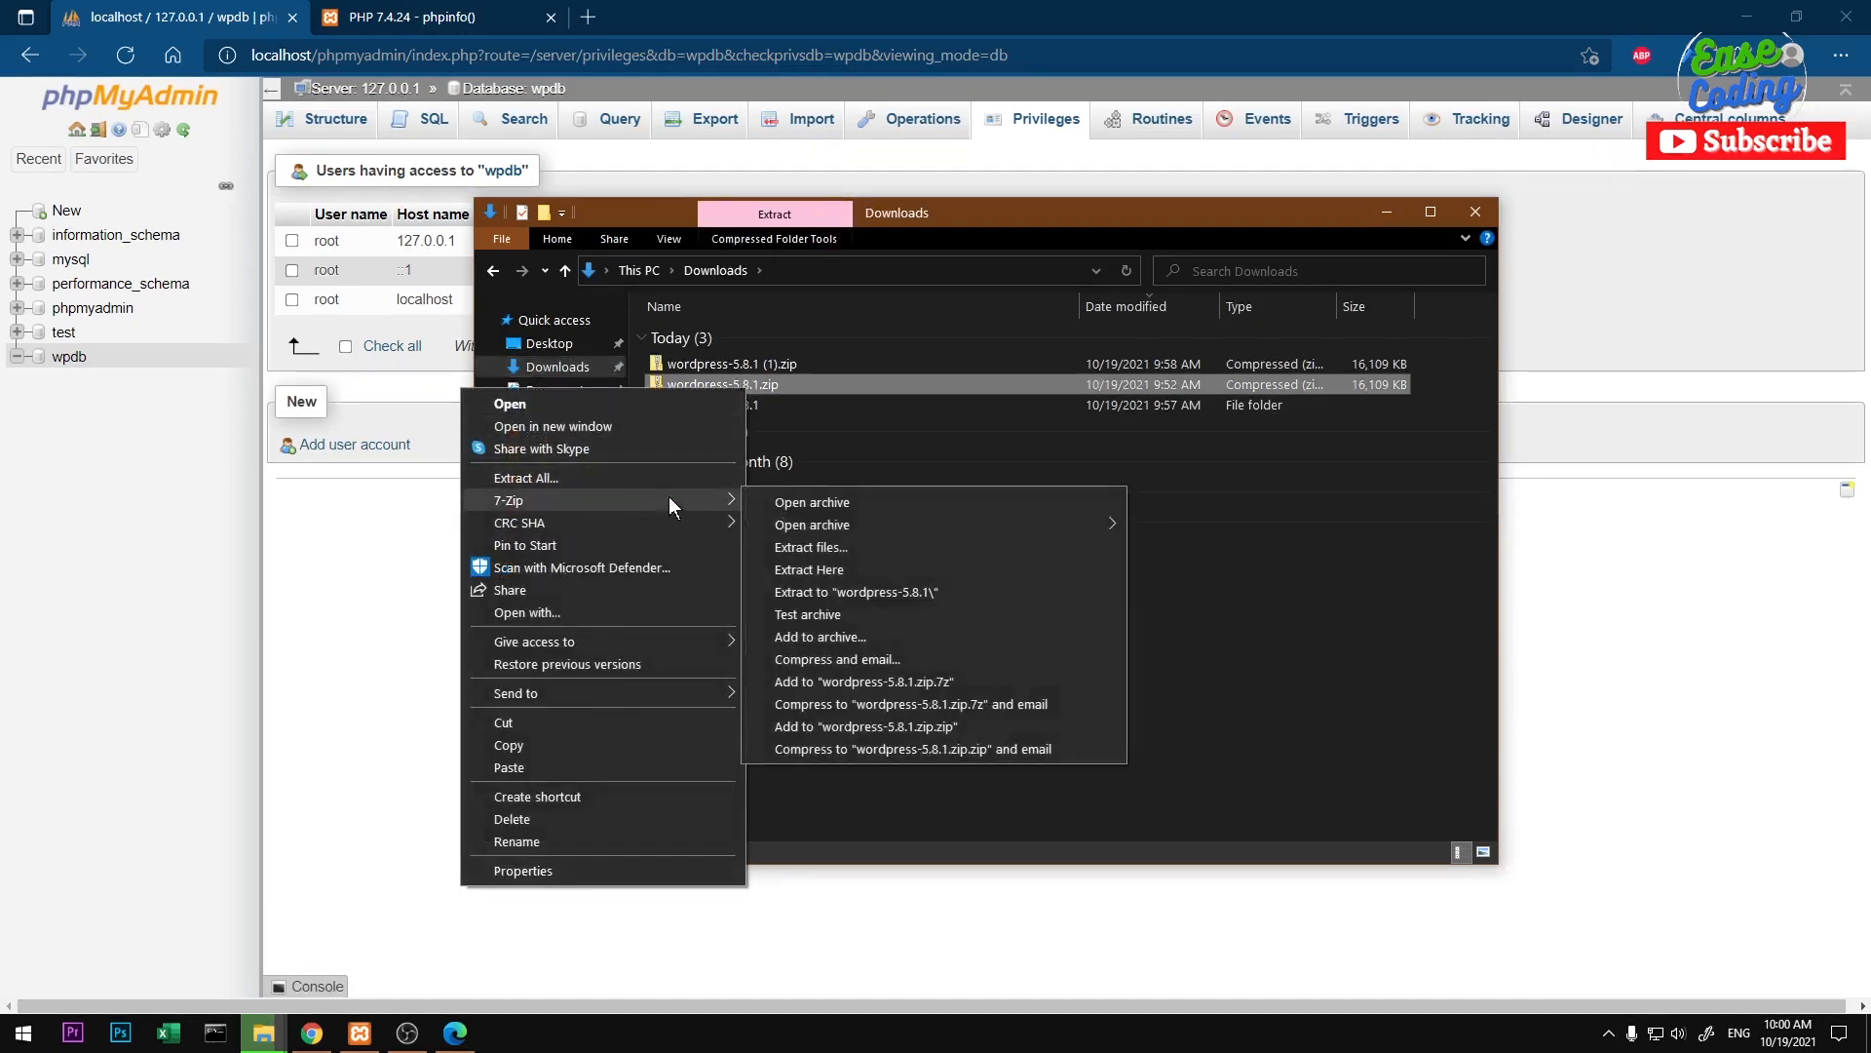
pyautogui.moveTo(913, 599)
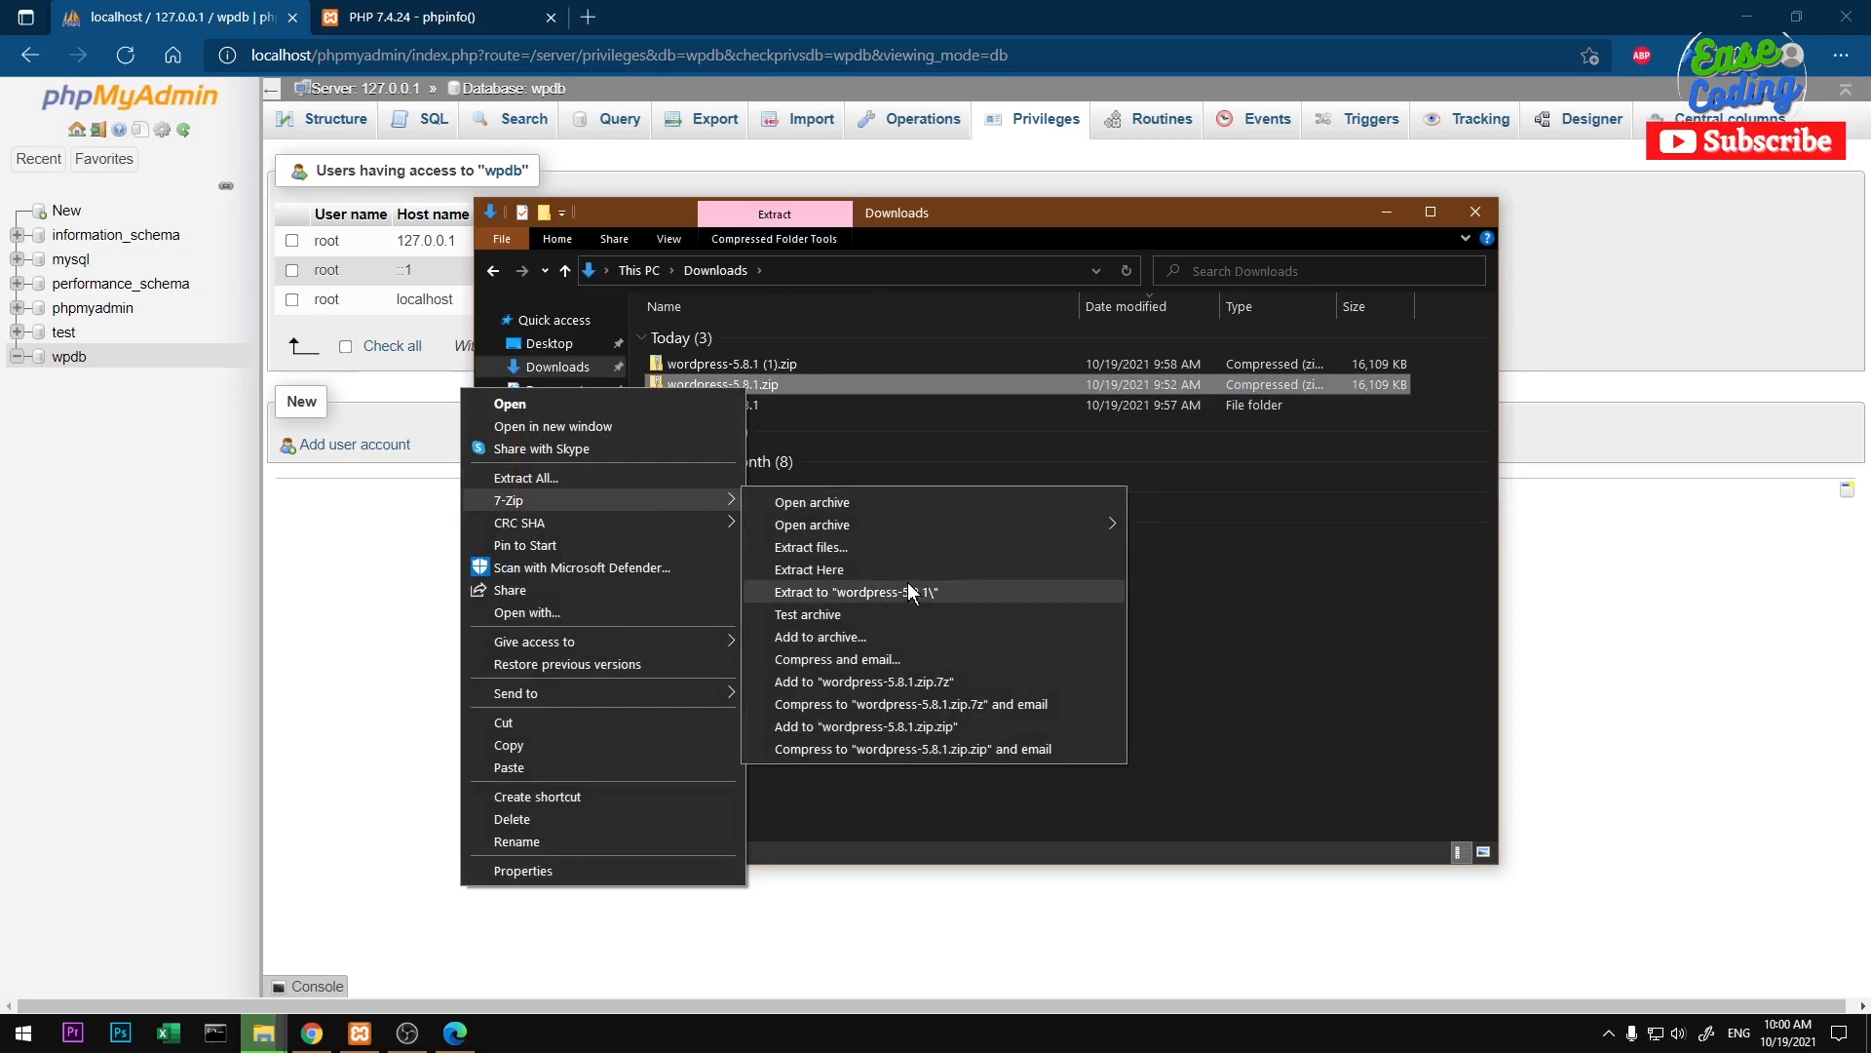
pyautogui.moveTo(912, 596)
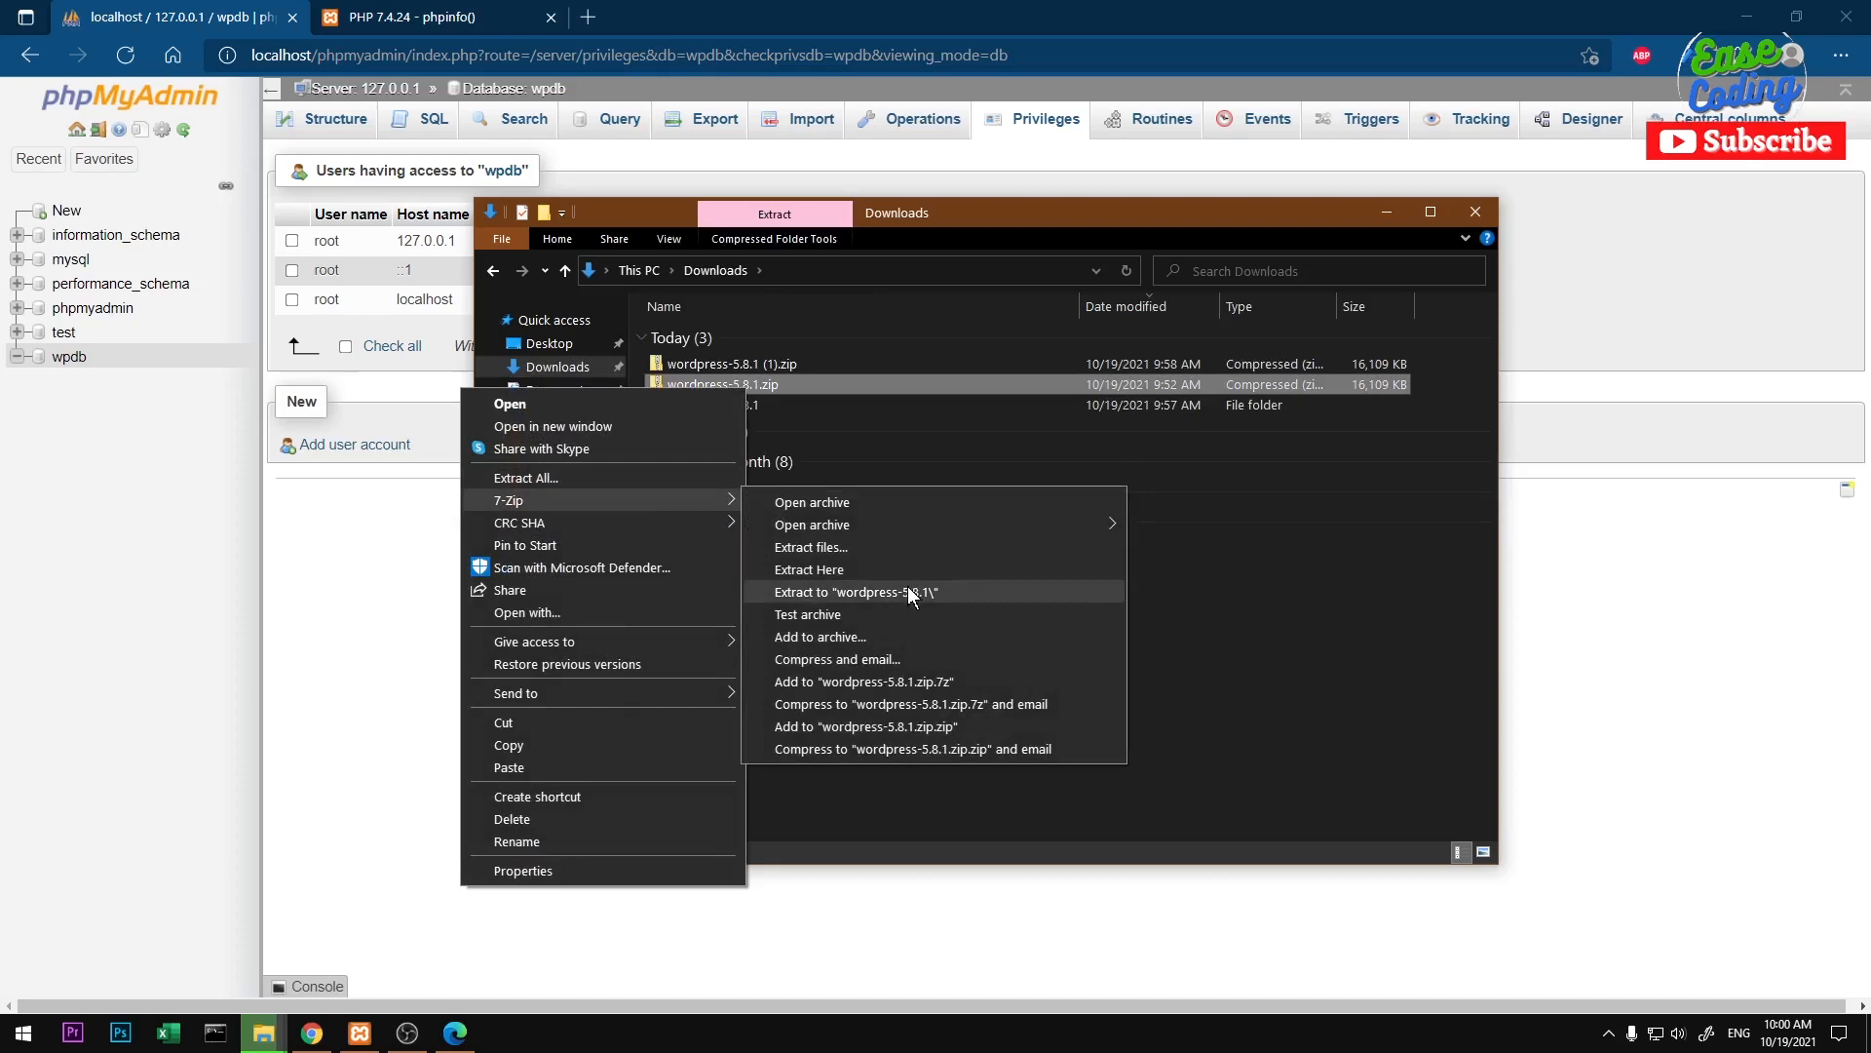
pyautogui.moveTo(916, 596)
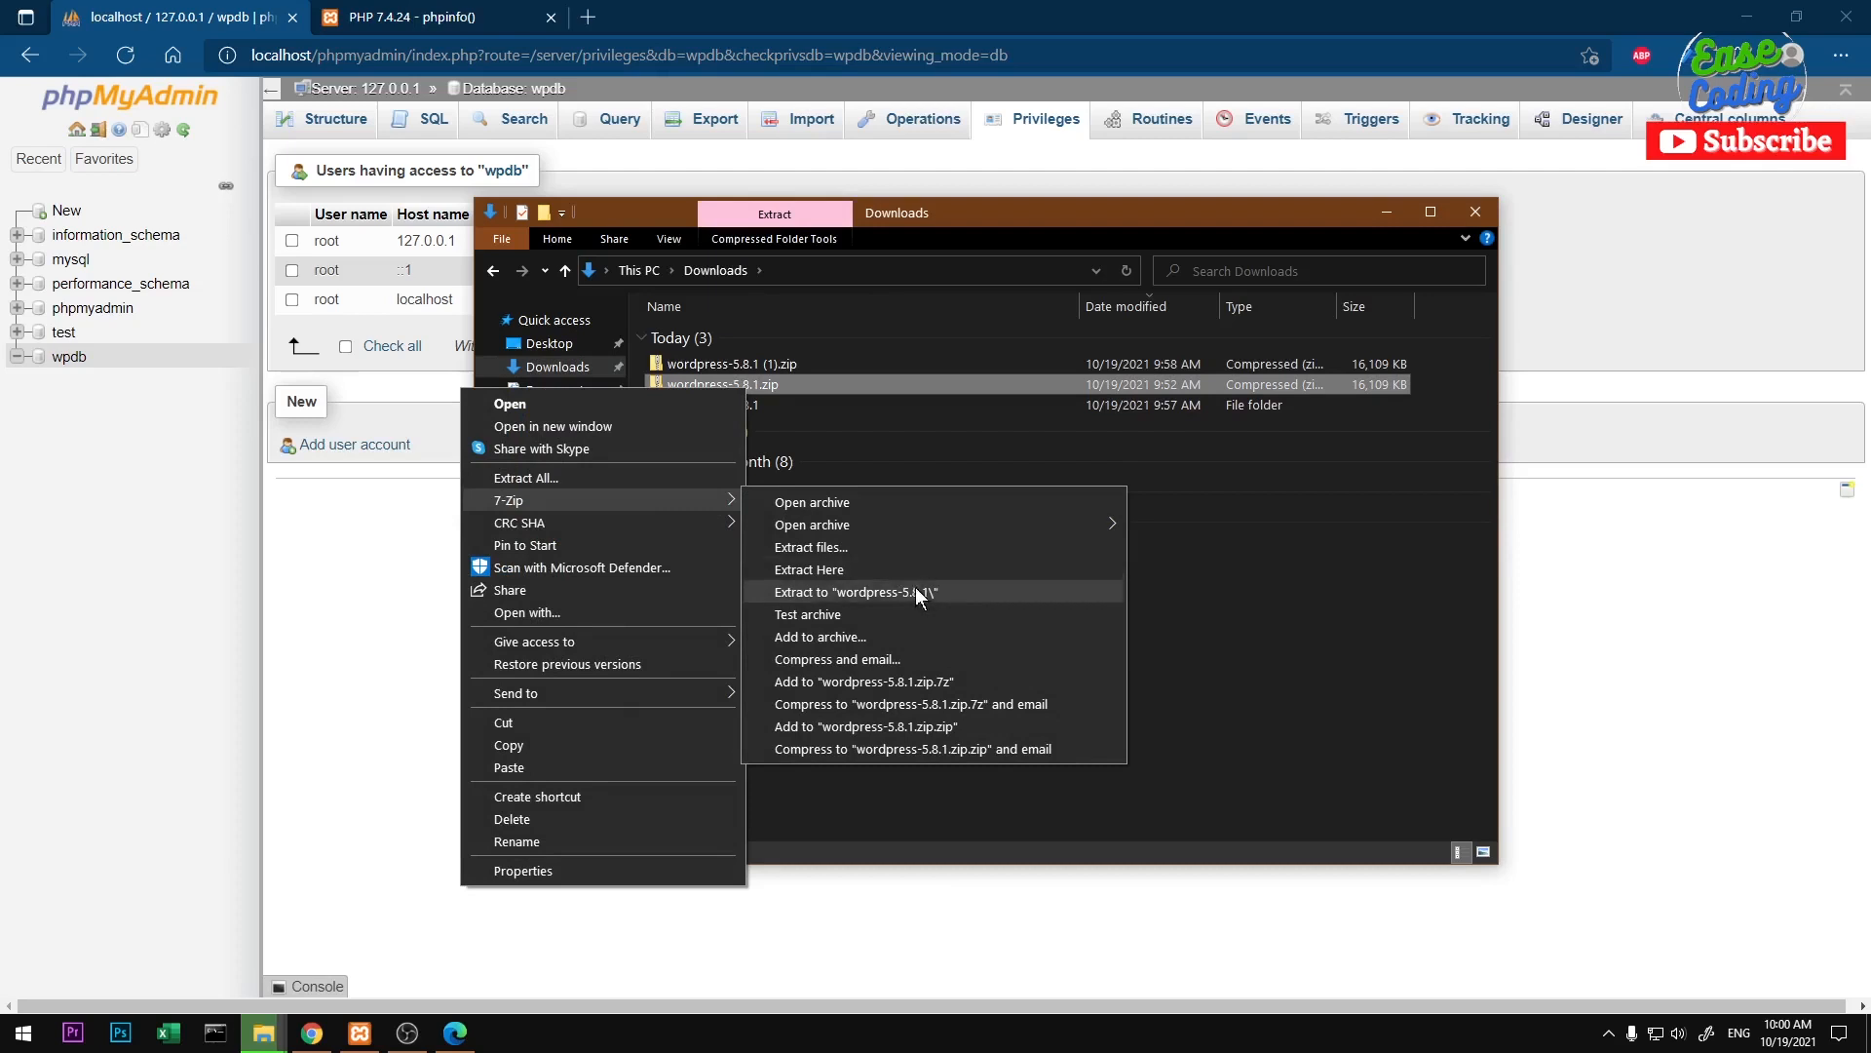
pyautogui.moveTo(929, 604)
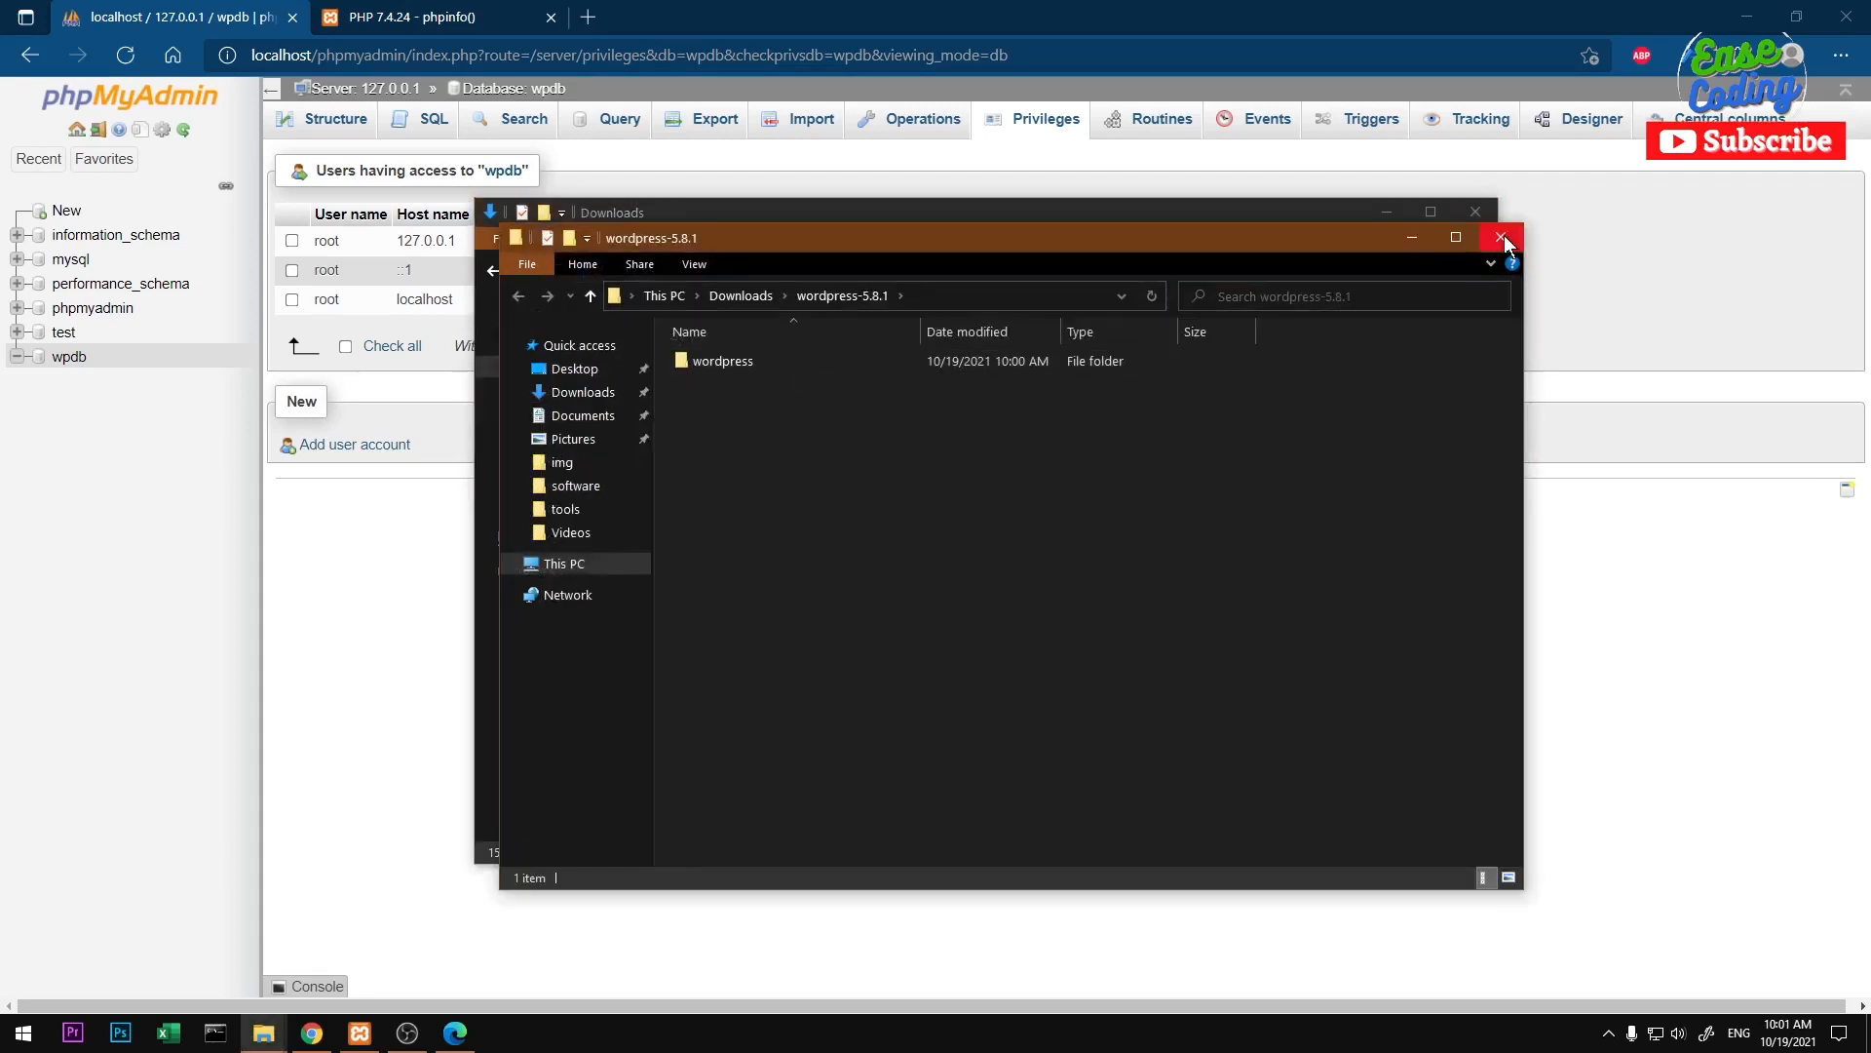
# Copy the wordpress folder from the extracted Downloads\wordpress-5.8.1 folder
pyautogui.click(1502, 238)
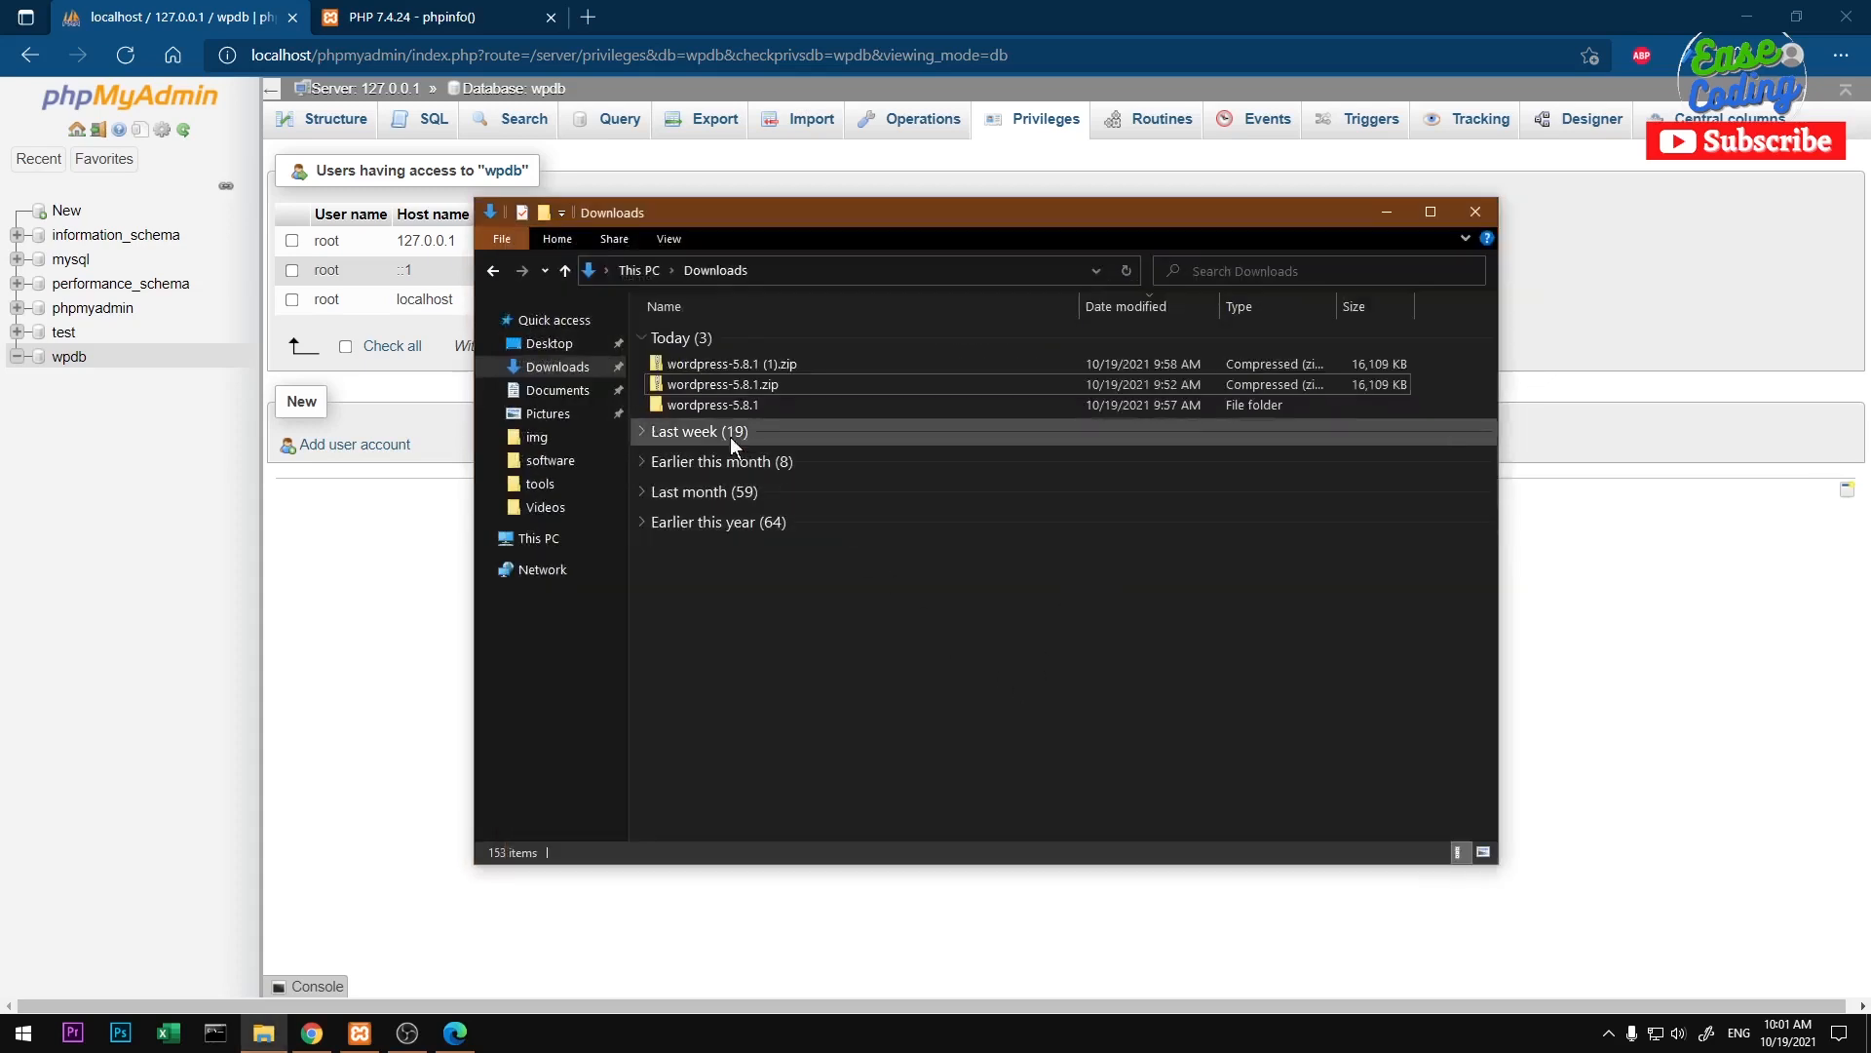
pyautogui.doubleClick(714, 404)
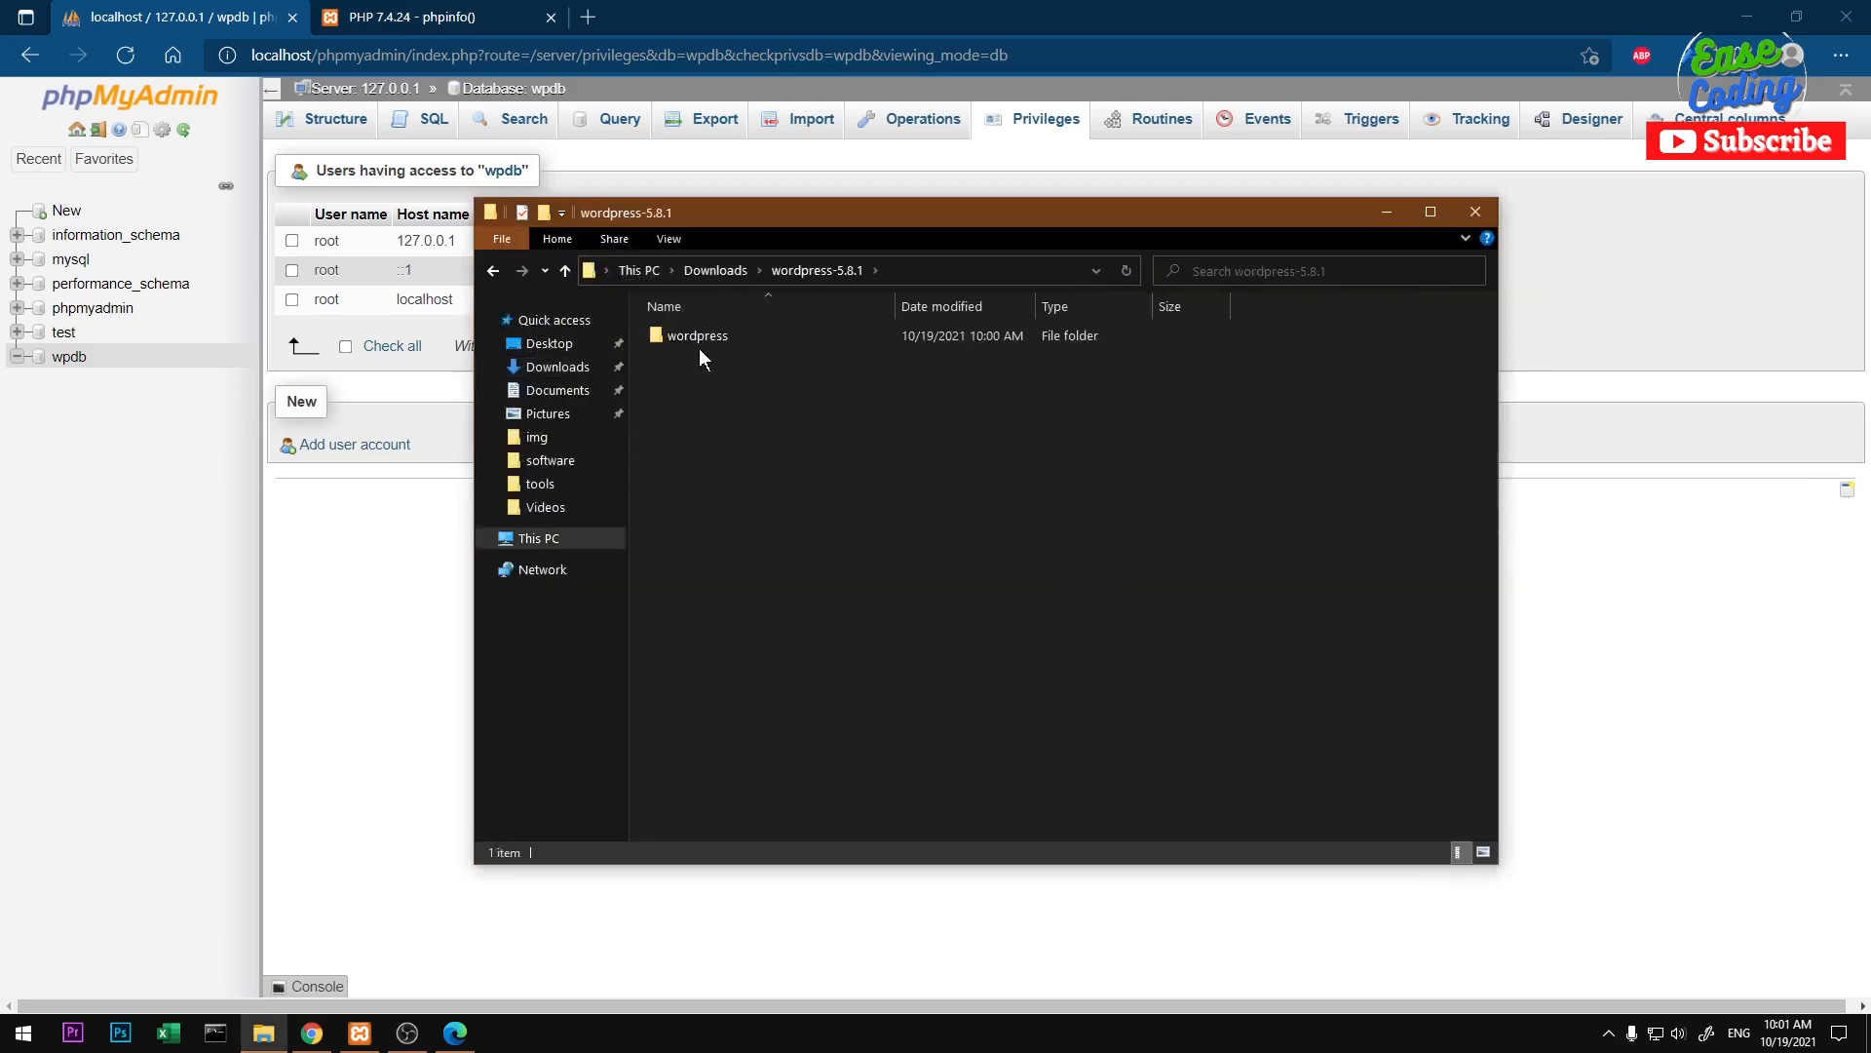
pyautogui.doubleClick(697, 335)
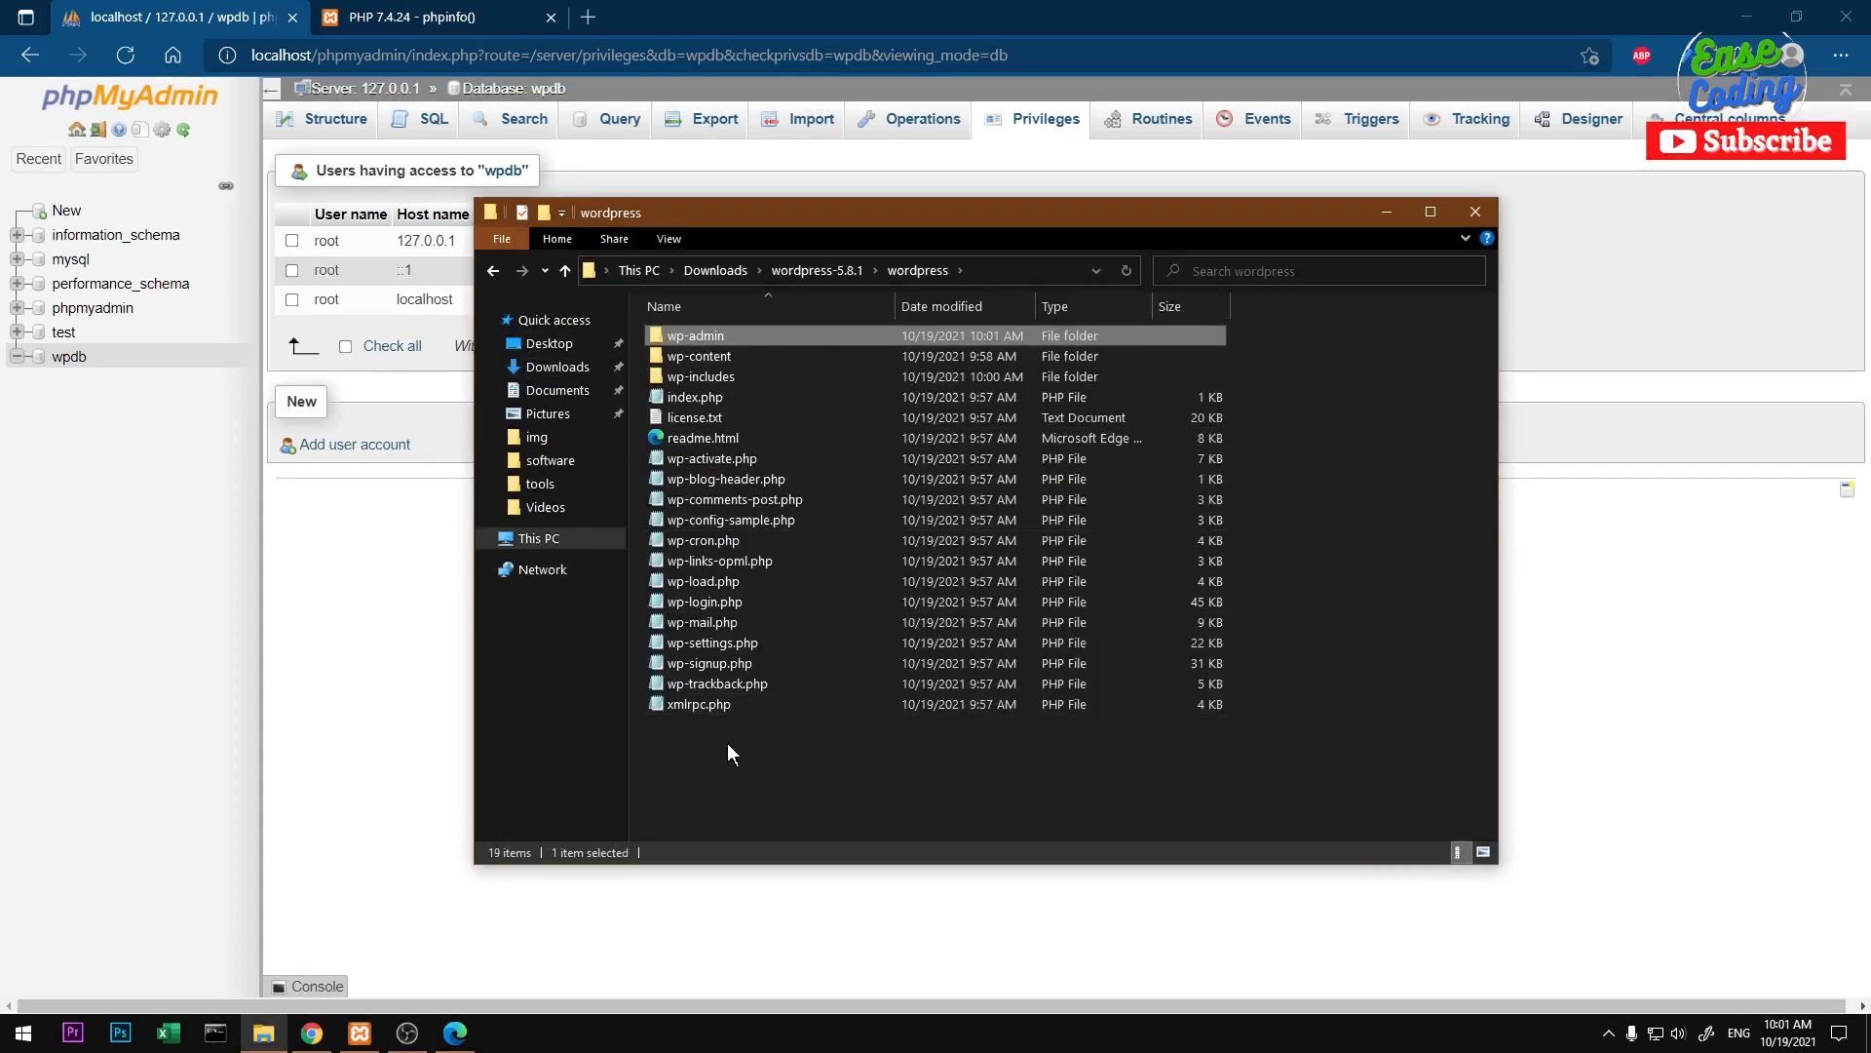
pyautogui.press('ctrl+a')
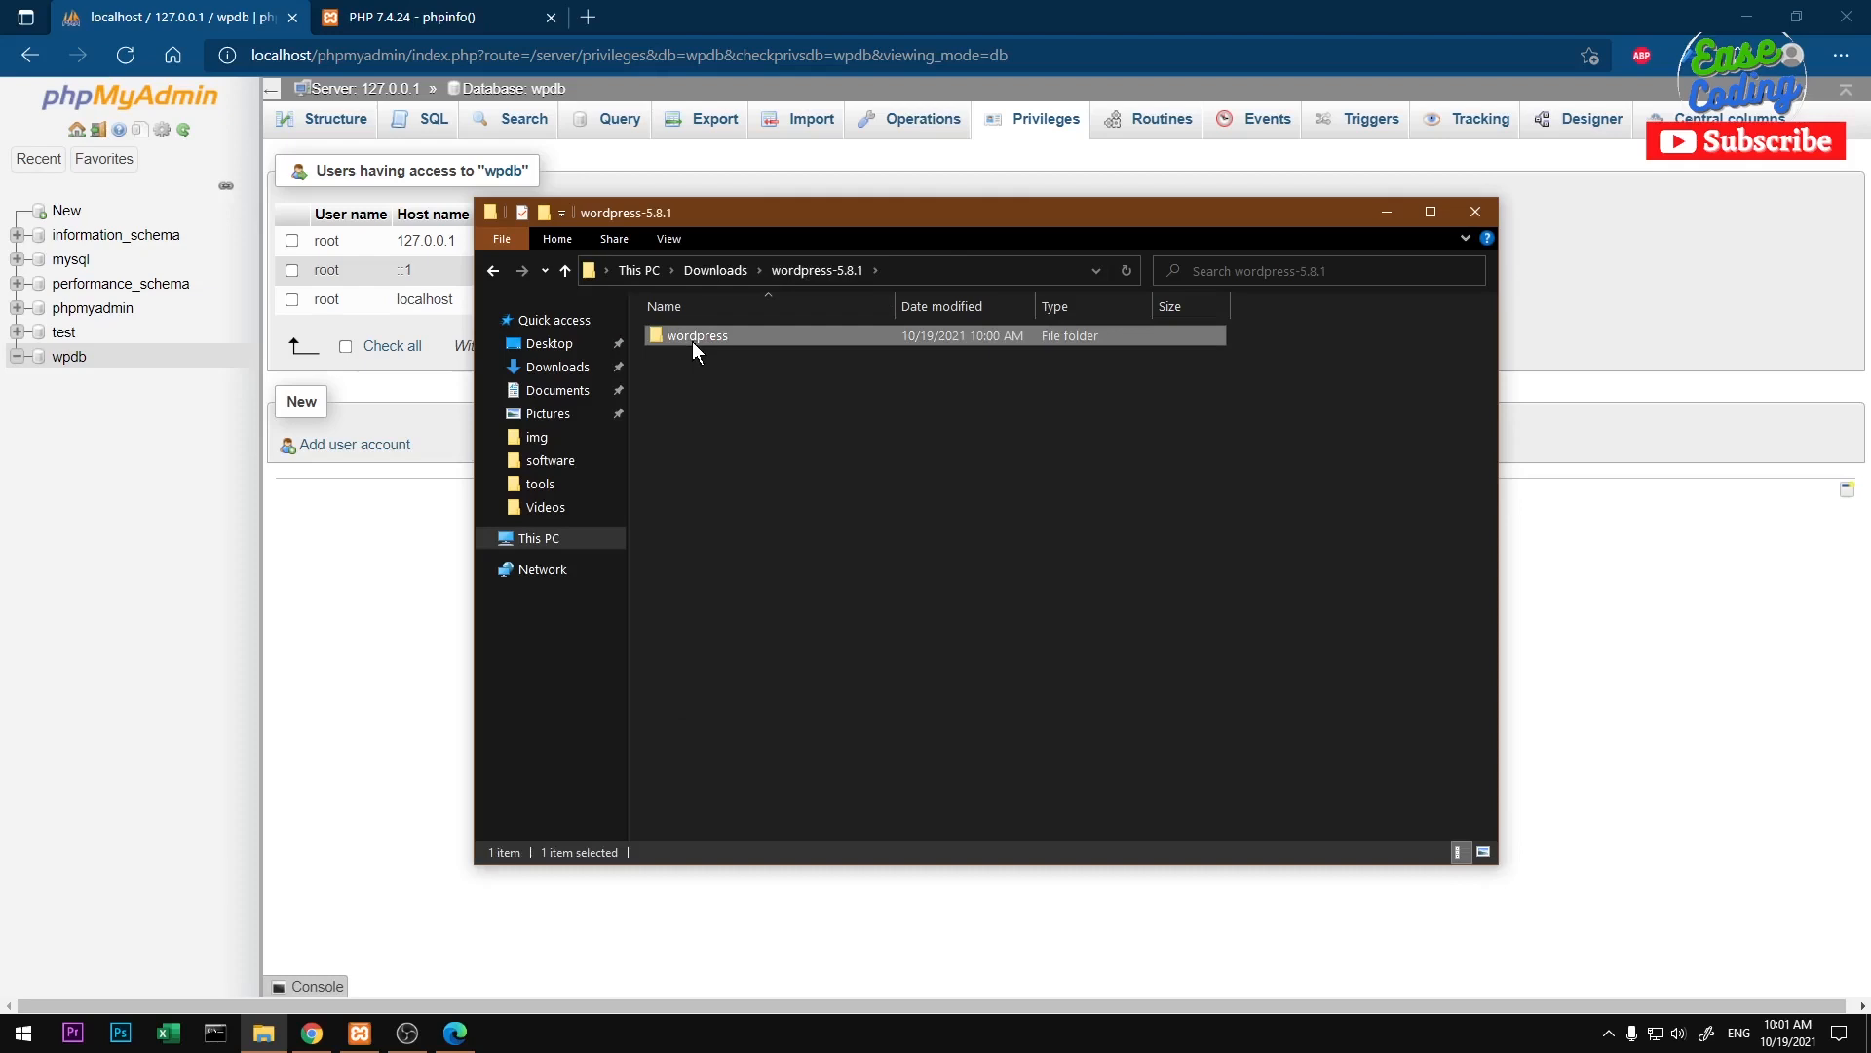
pyautogui.rightClick(697, 335)
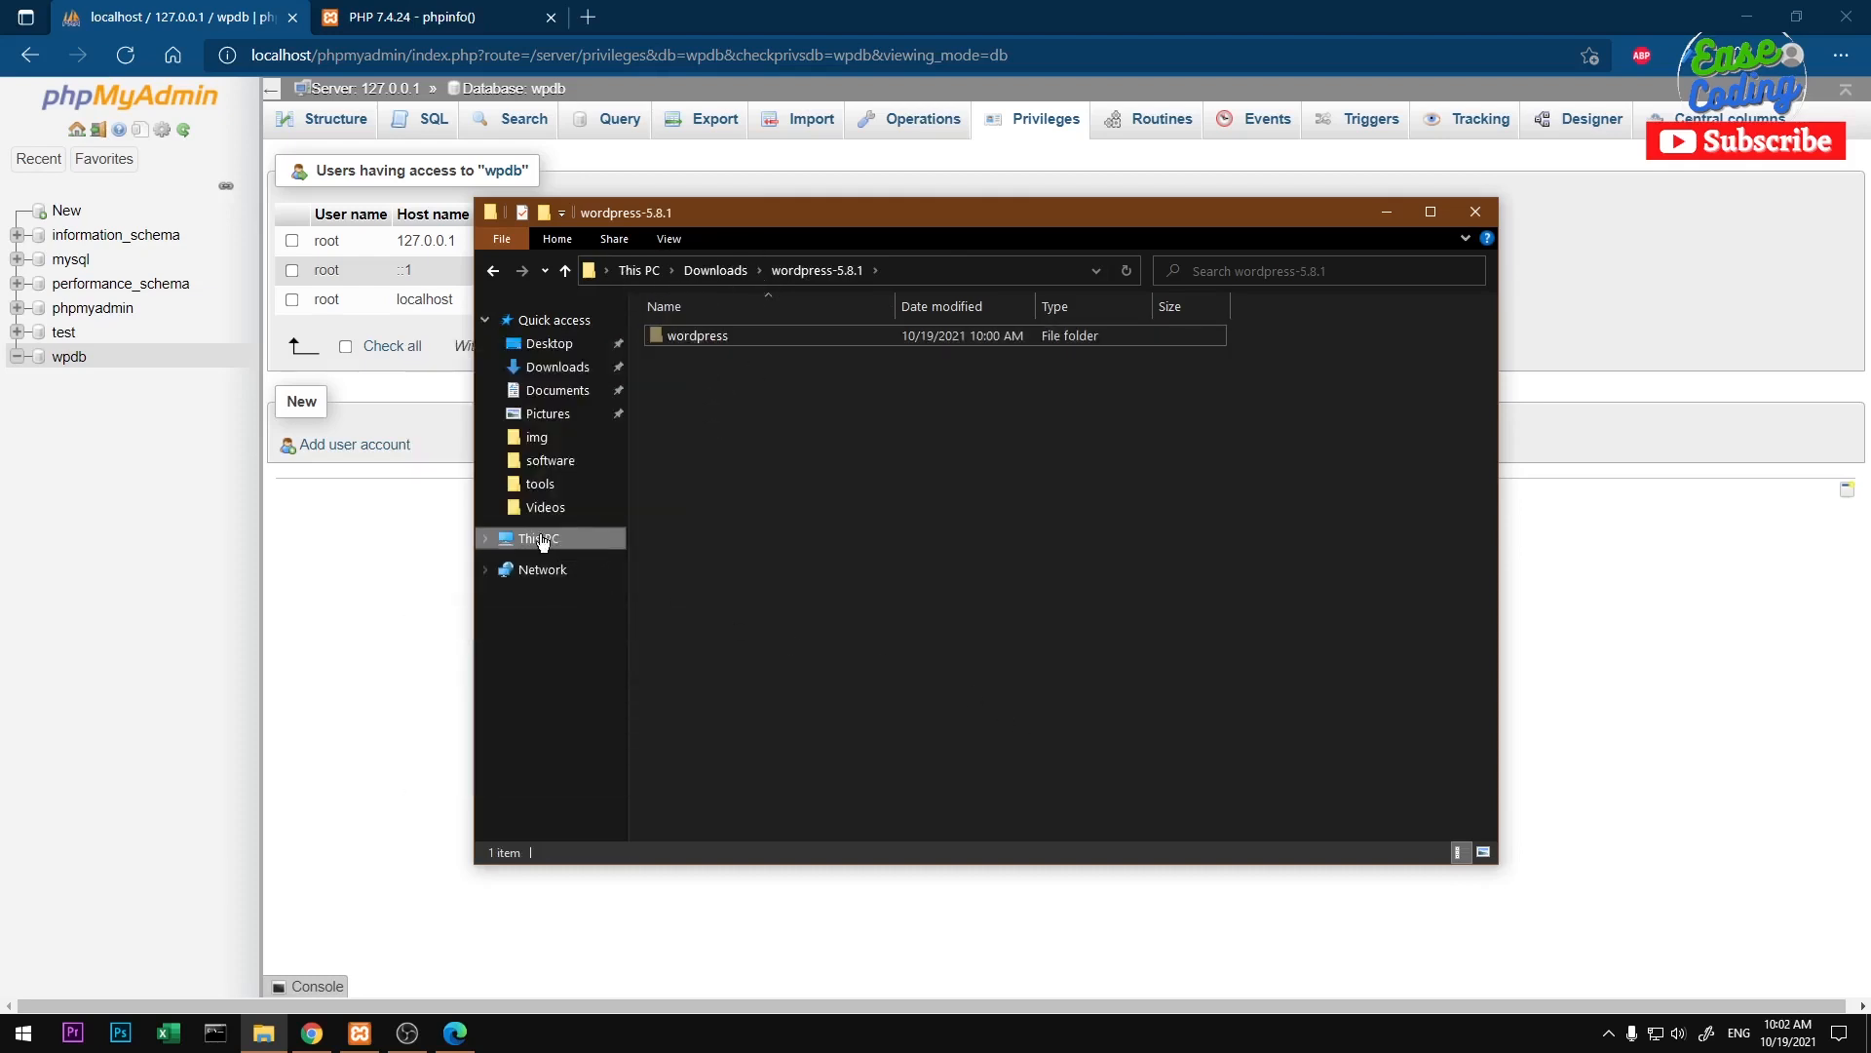
# Paste the wordpress folder into C:\xampp\htdocs and rename it wp58
pyautogui.click(538, 538)
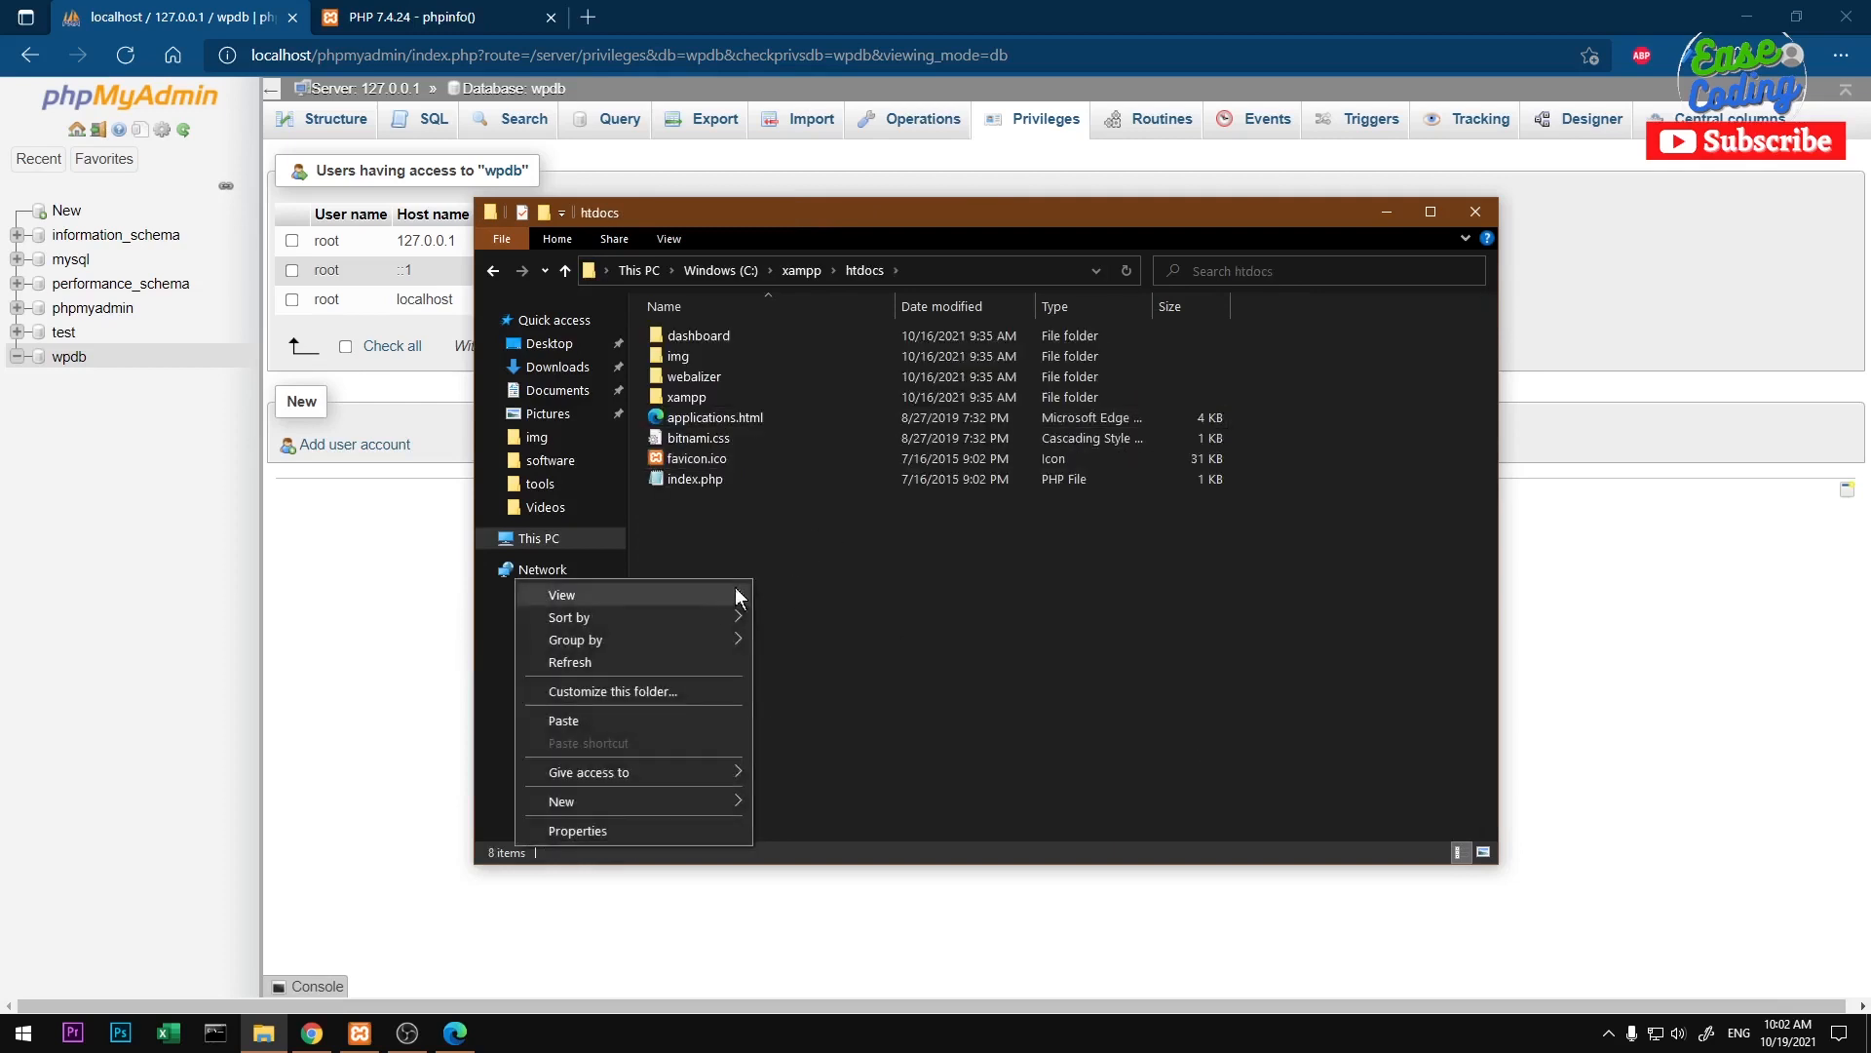
pyautogui.click(1110, 799)
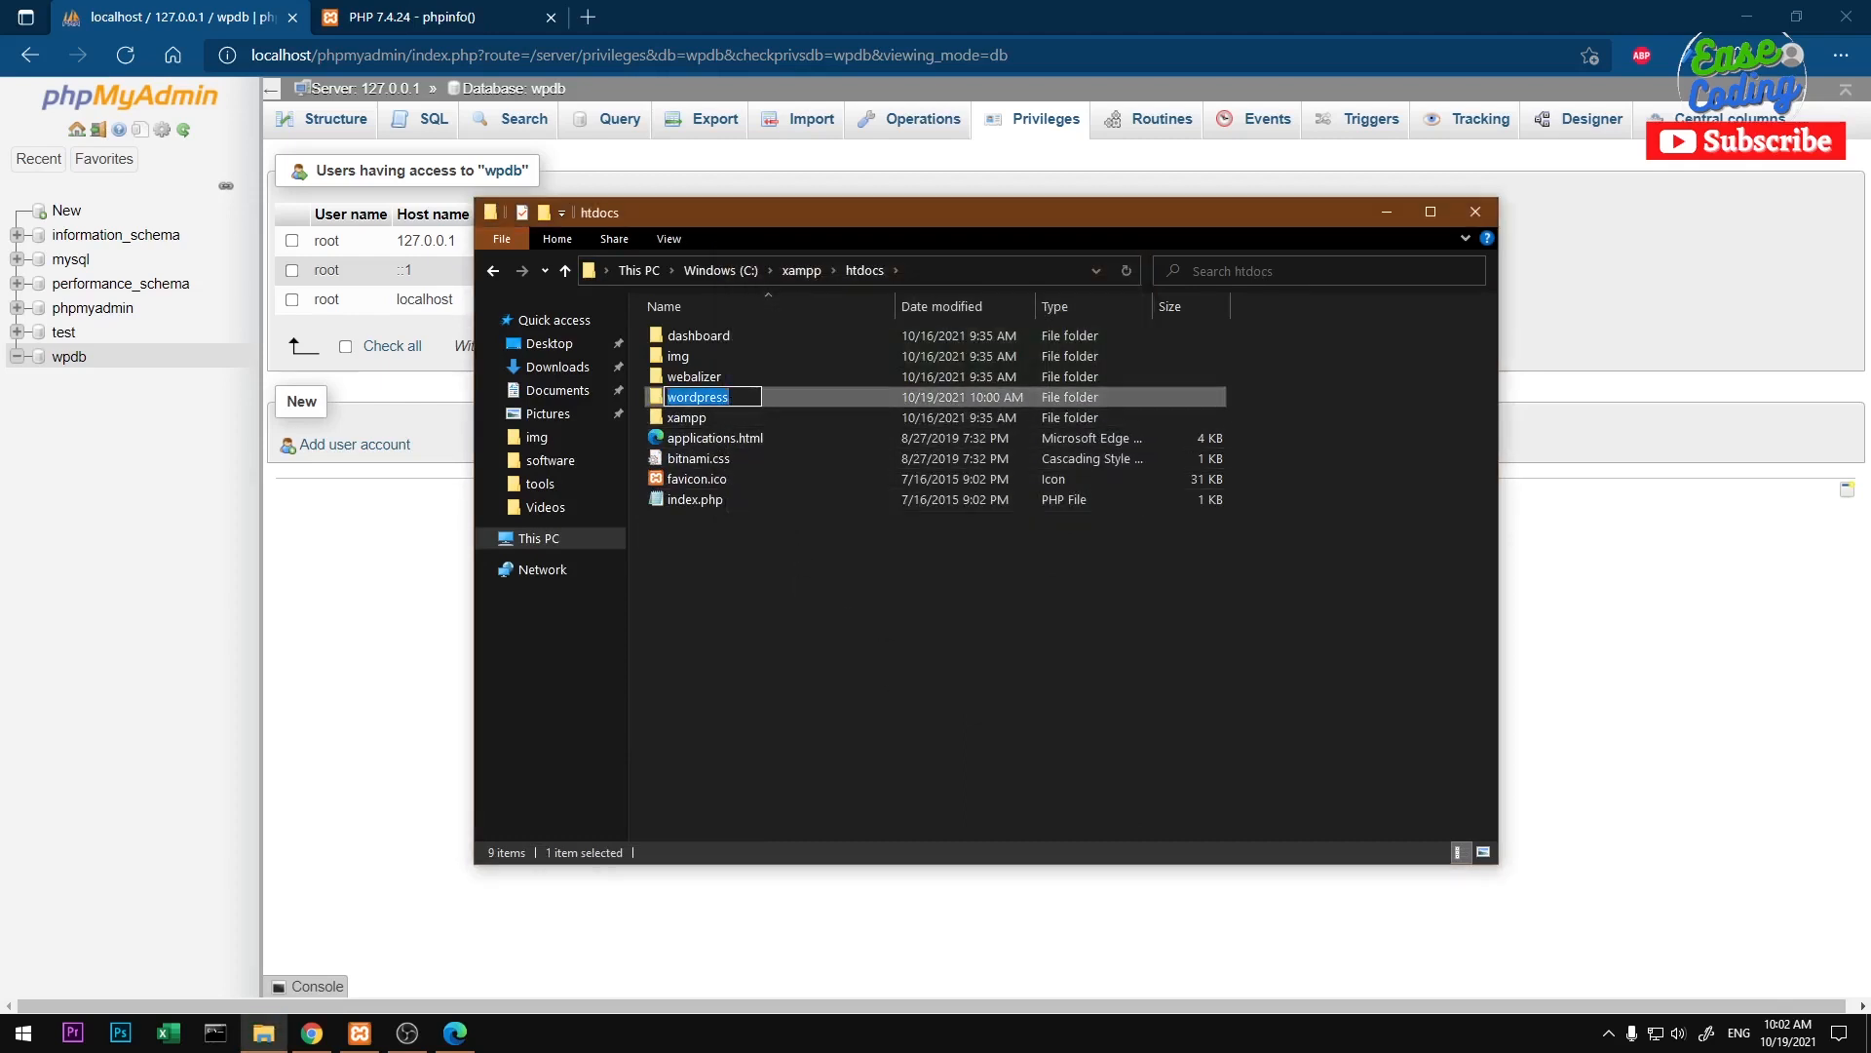
pyautogui.write('wp5')
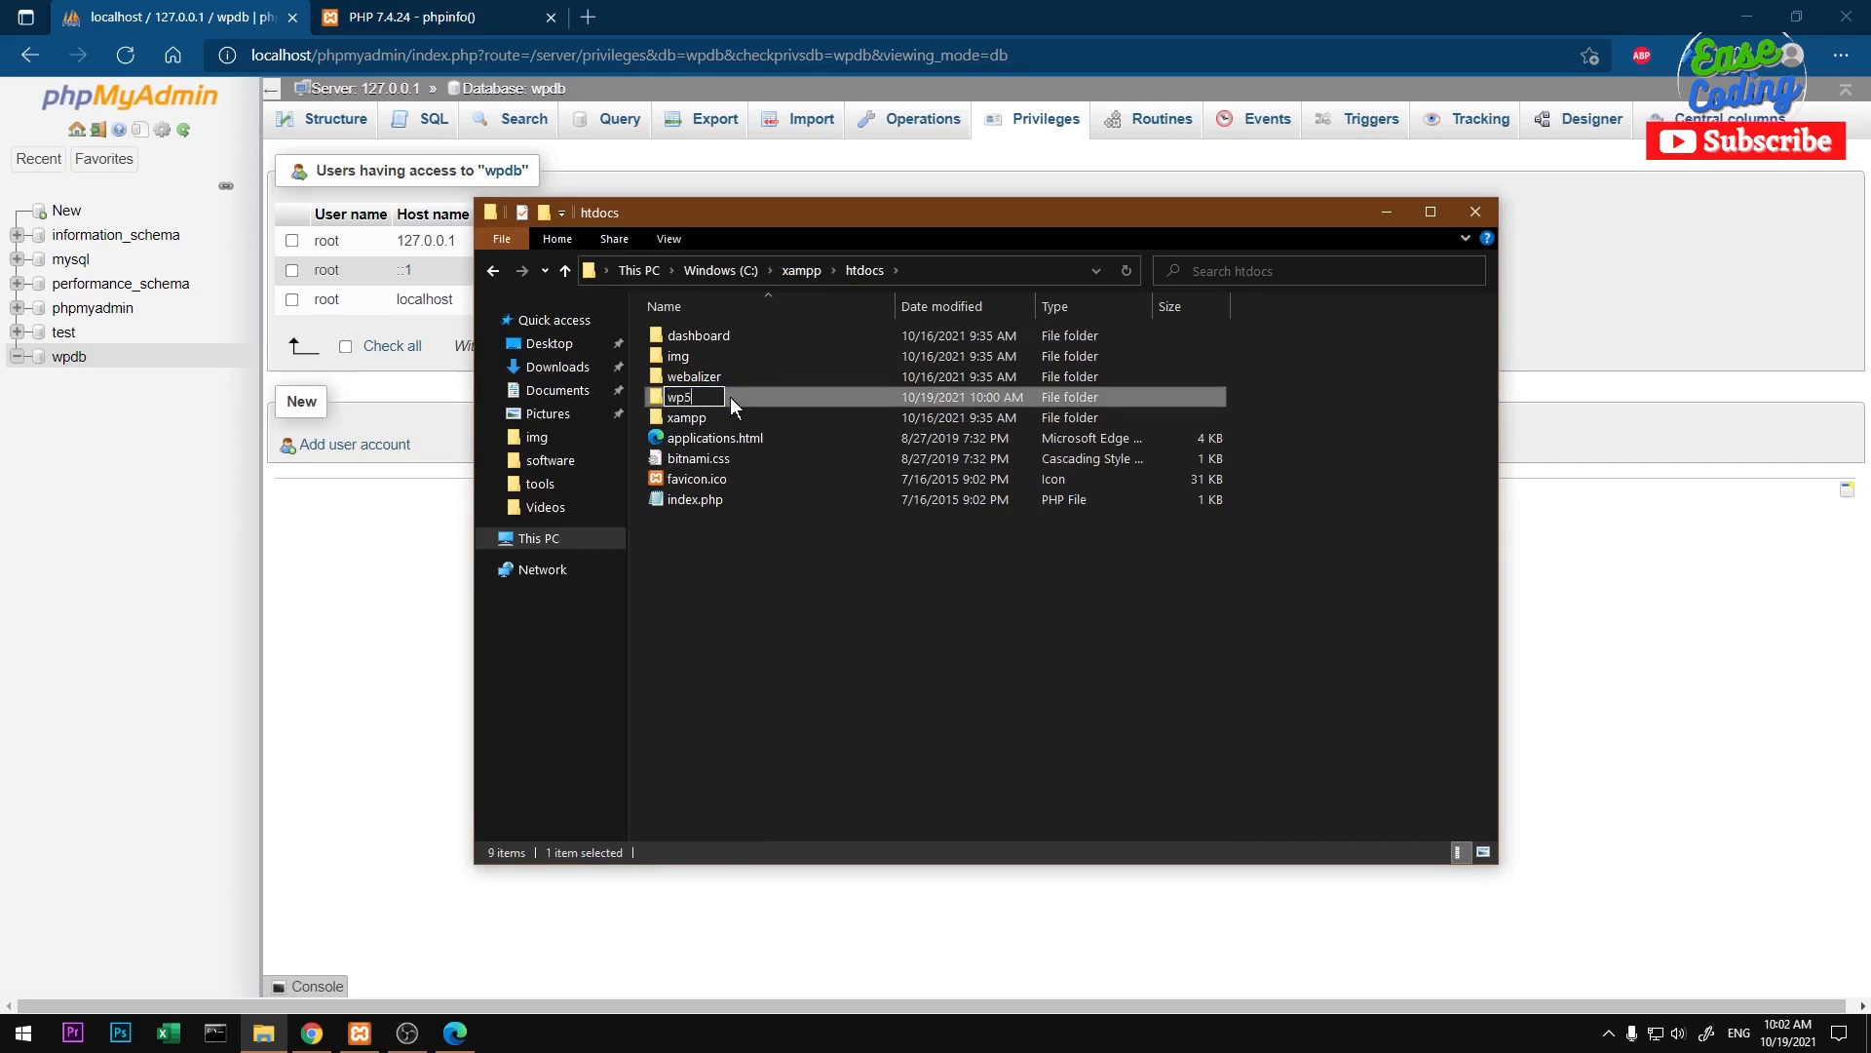
pyautogui.write('8')
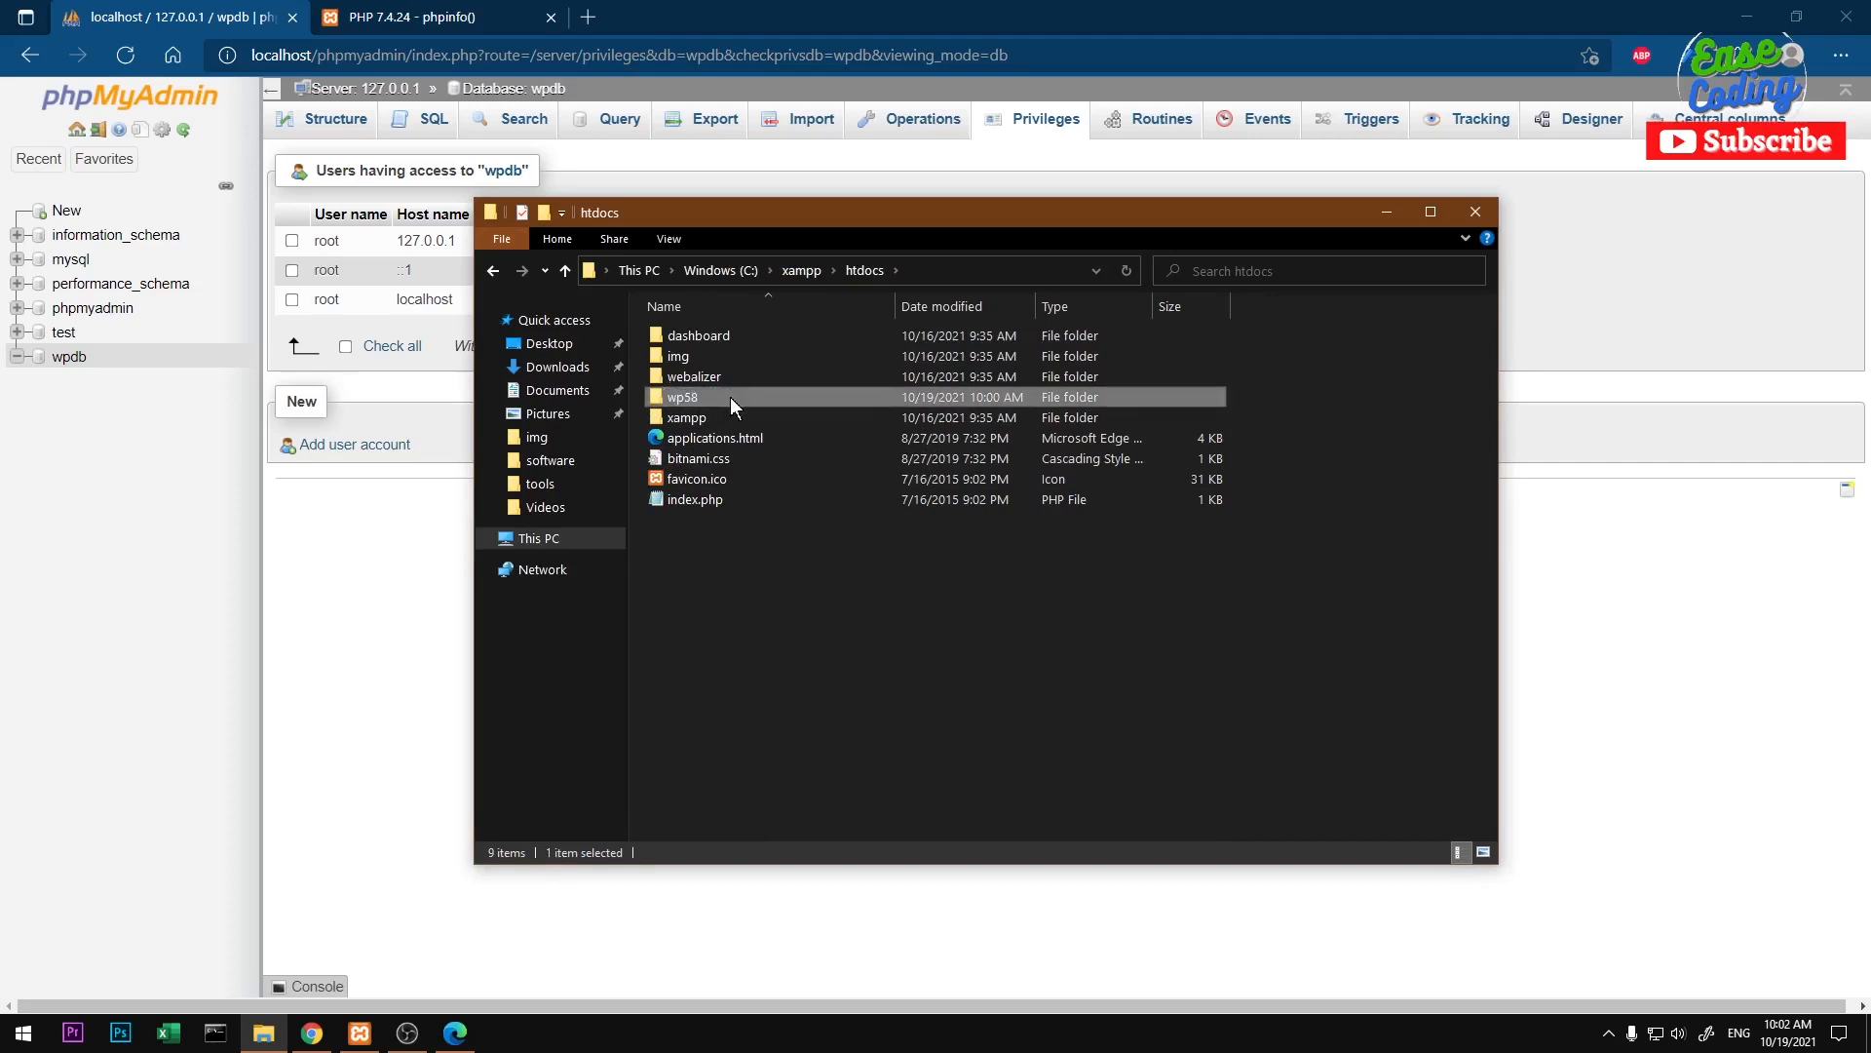
pyautogui.moveTo(865, 711)
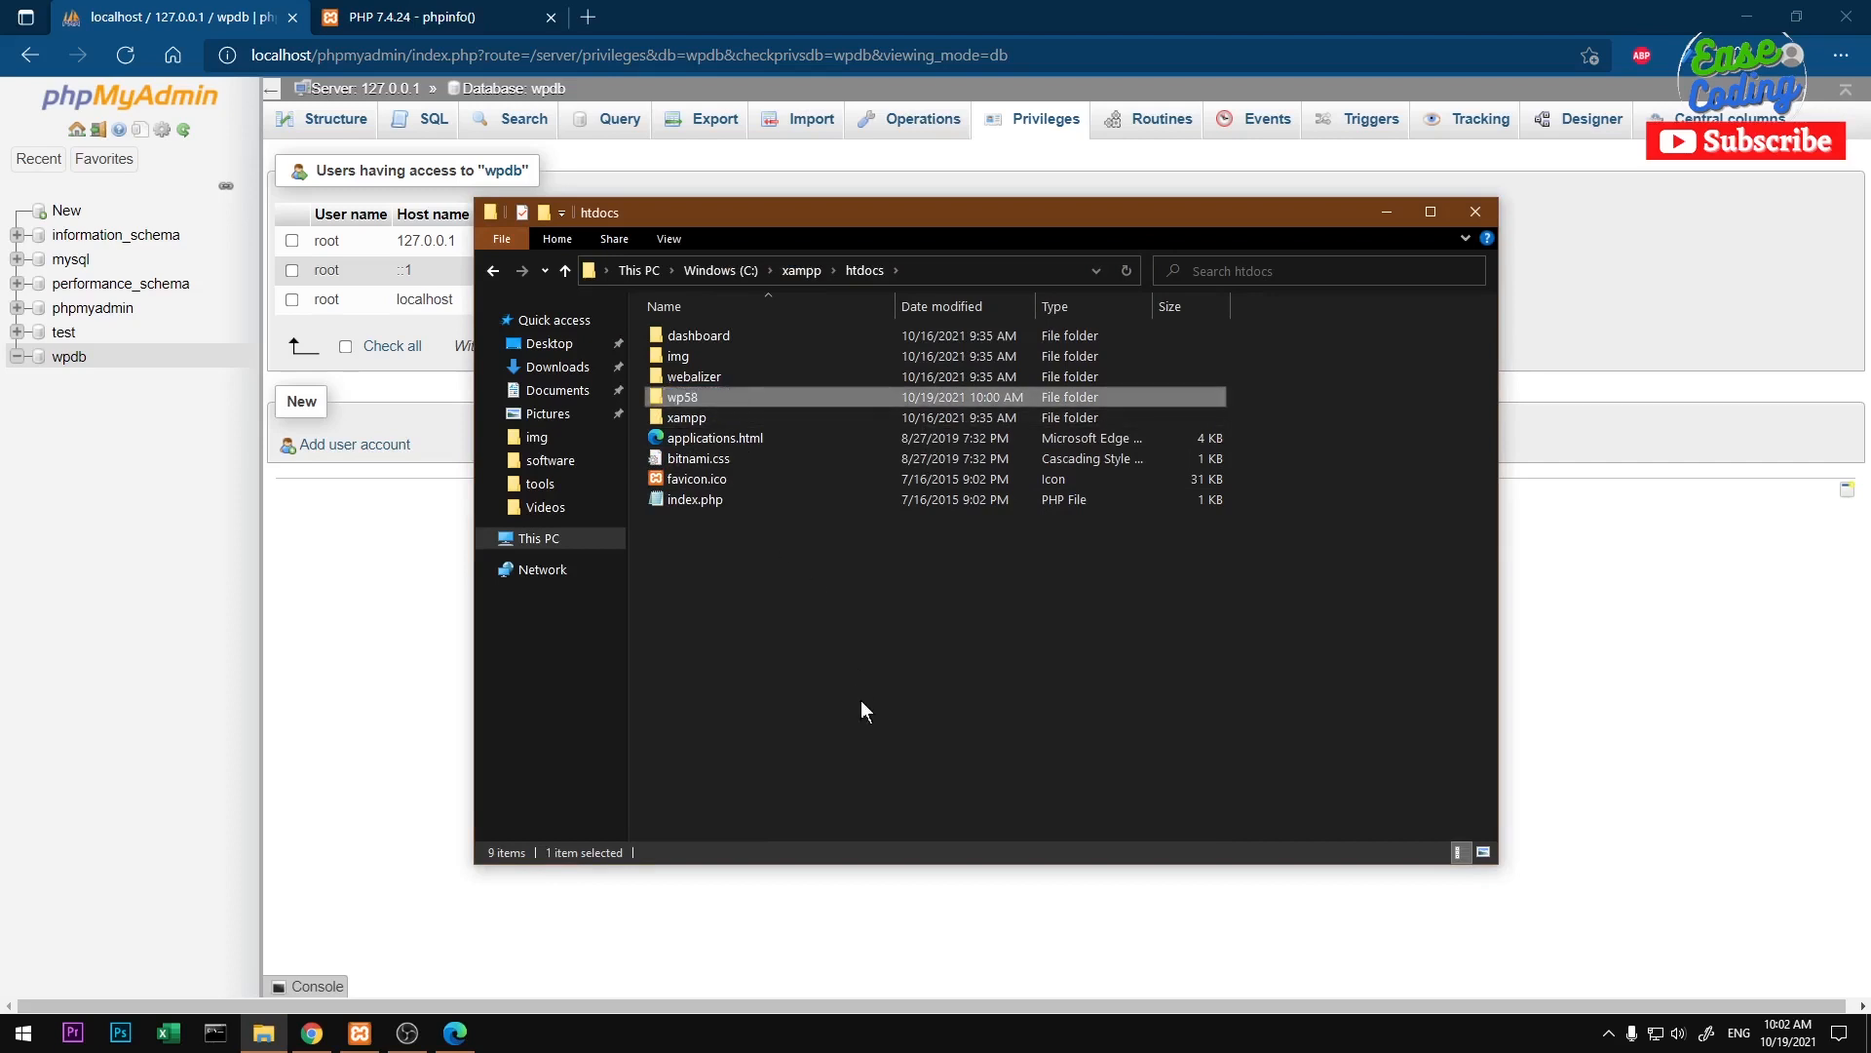
# Change the phpinfo tab's address to localhost/wp58 to open WordPress setup
pyautogui.click(418, 17)
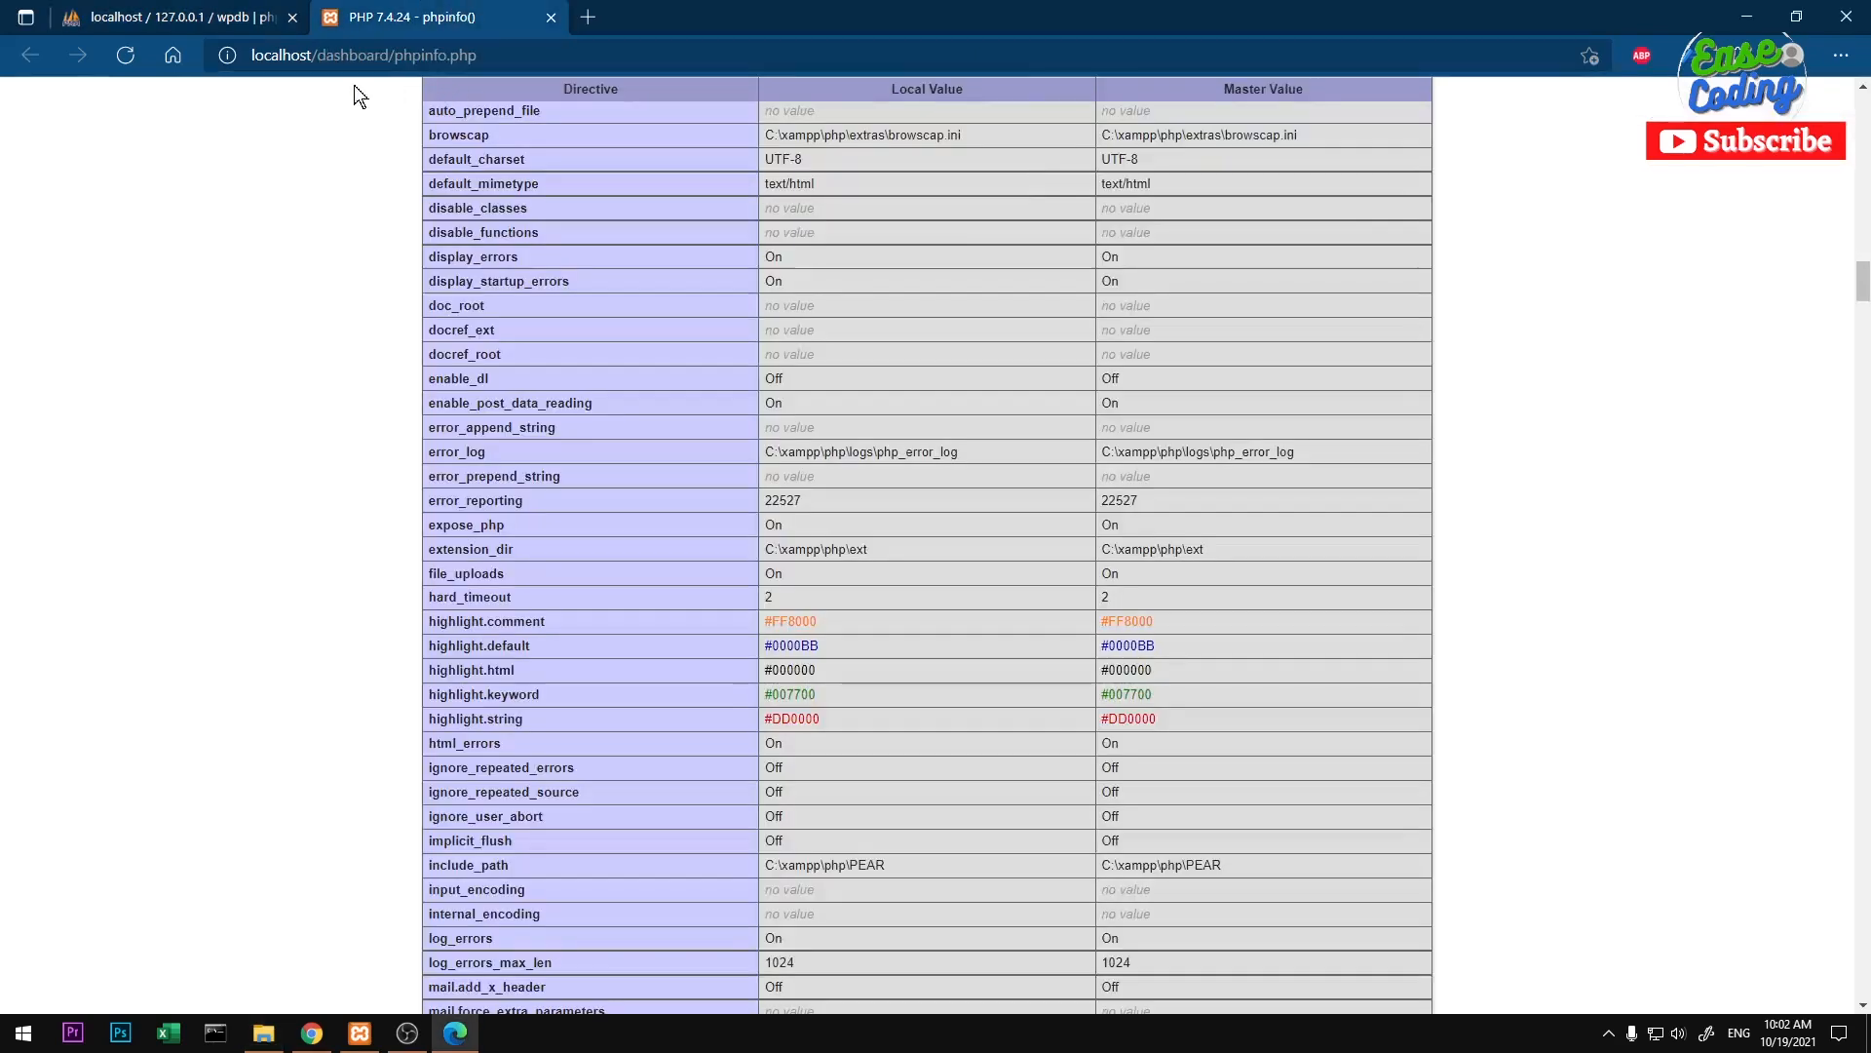
pyautogui.click(357, 55)
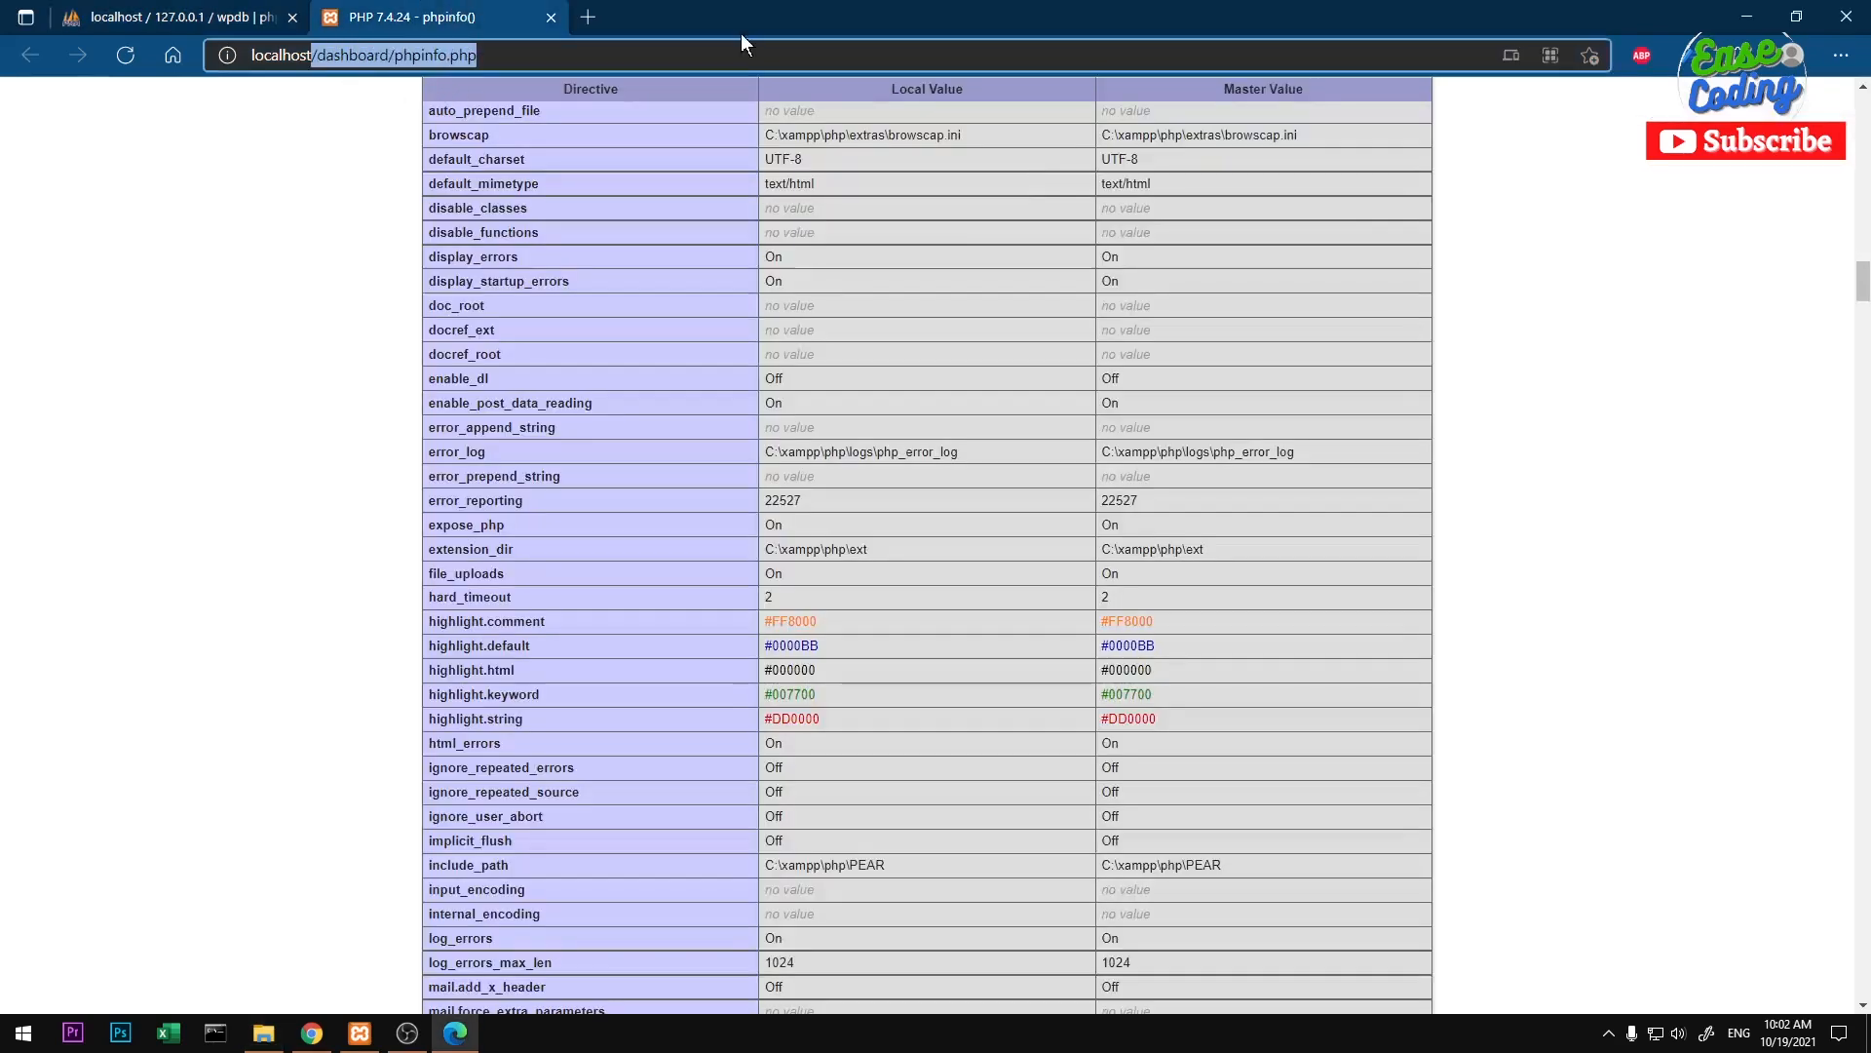
pyautogui.click(345, 55)
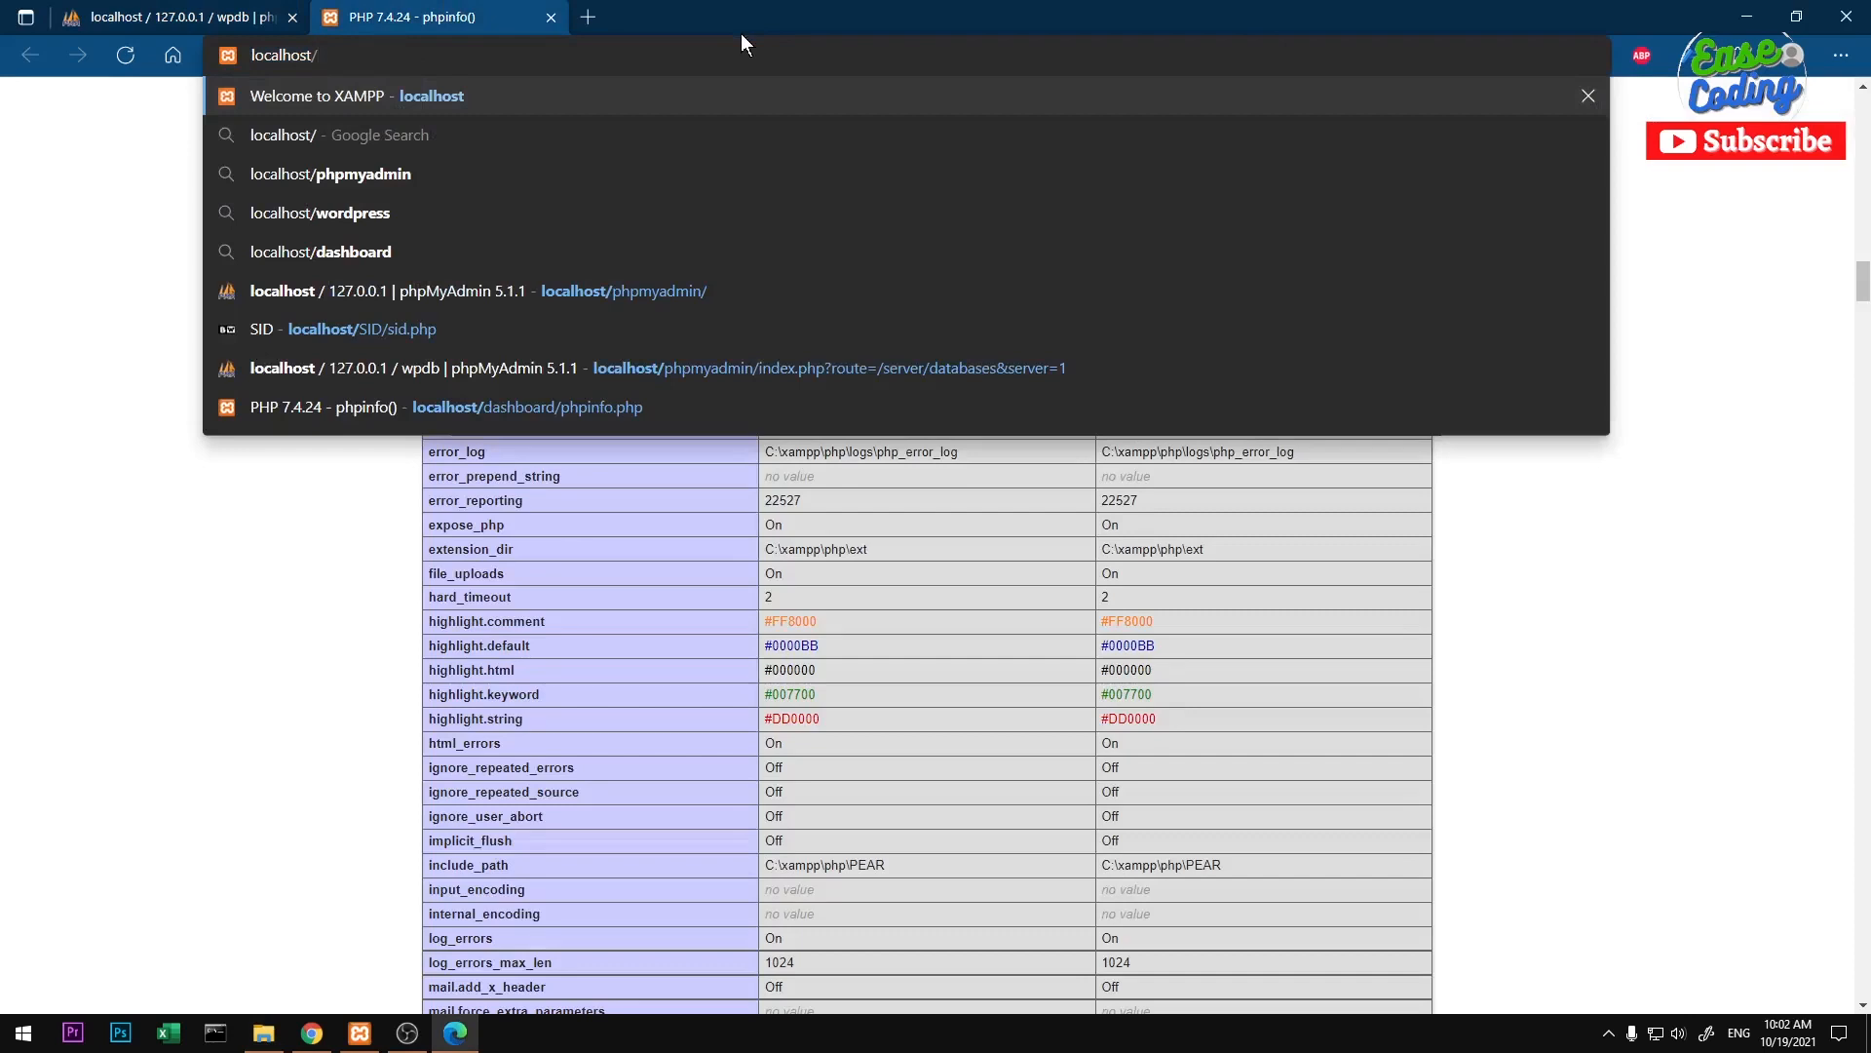
pyautogui.write('wp')
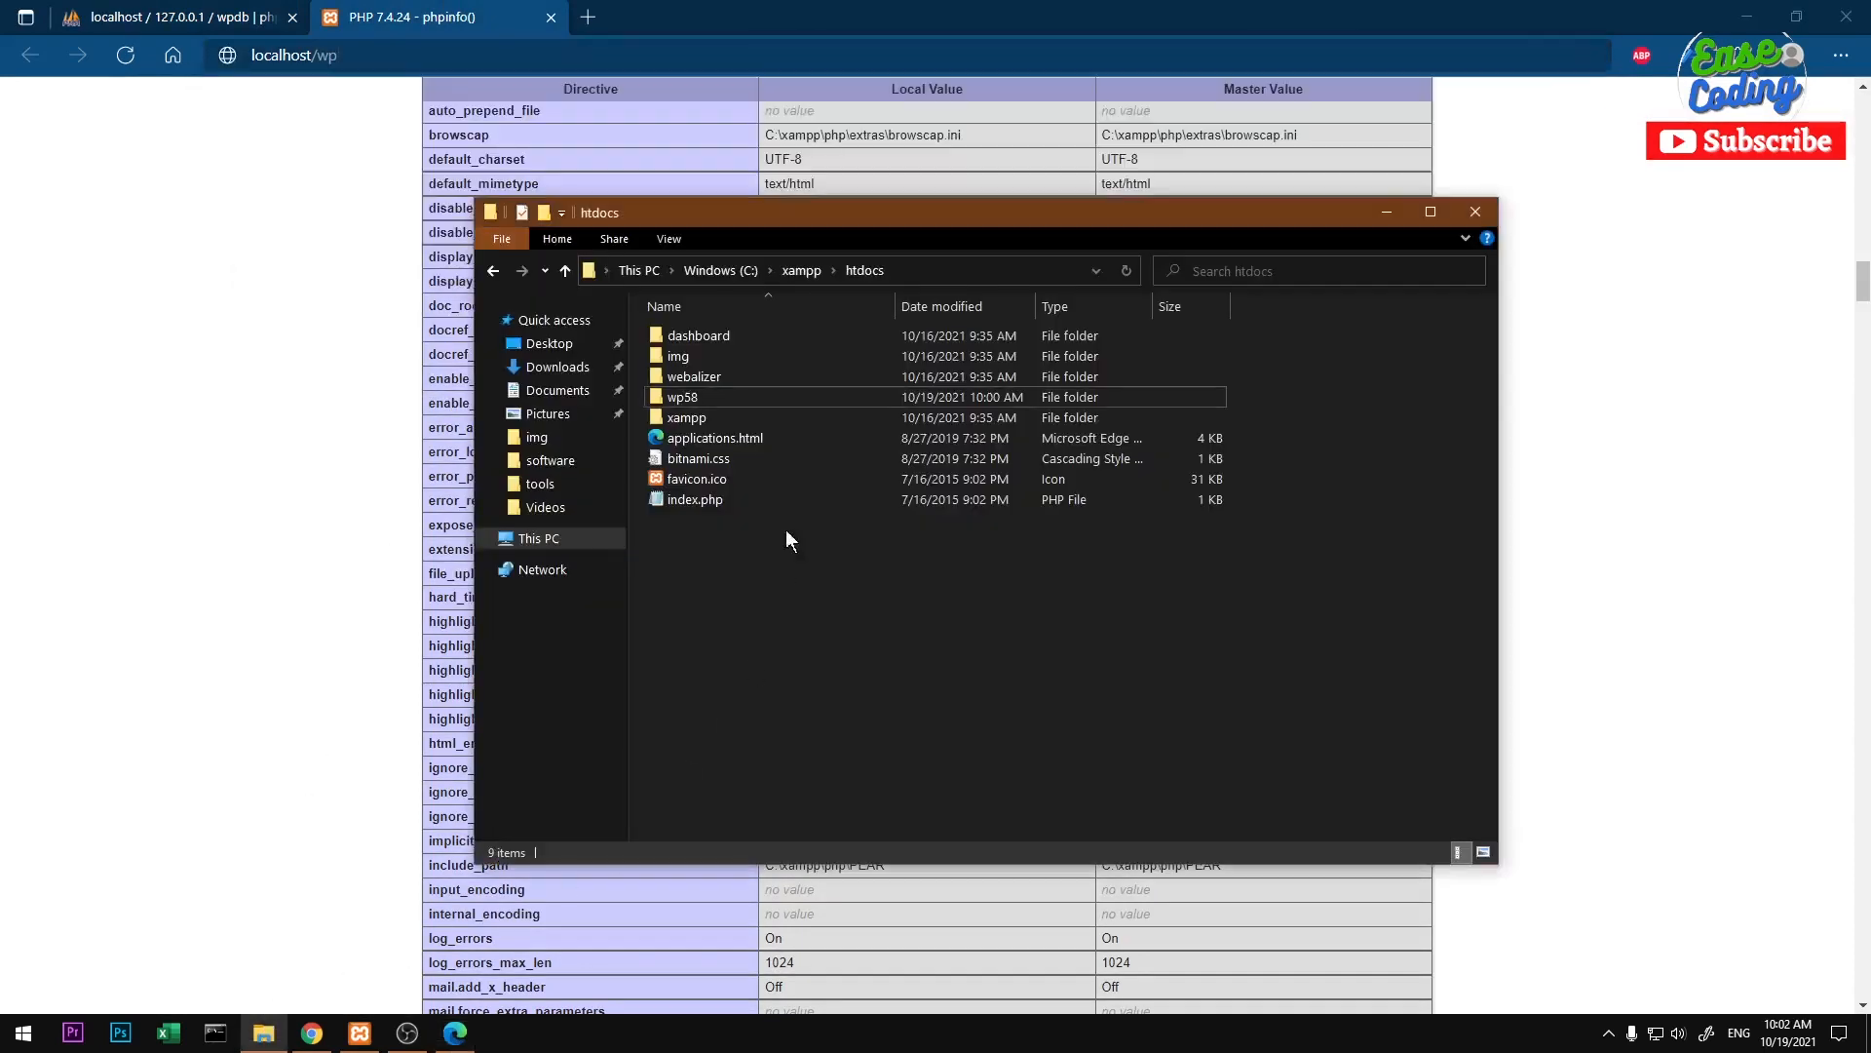
pyautogui.click(681, 397)
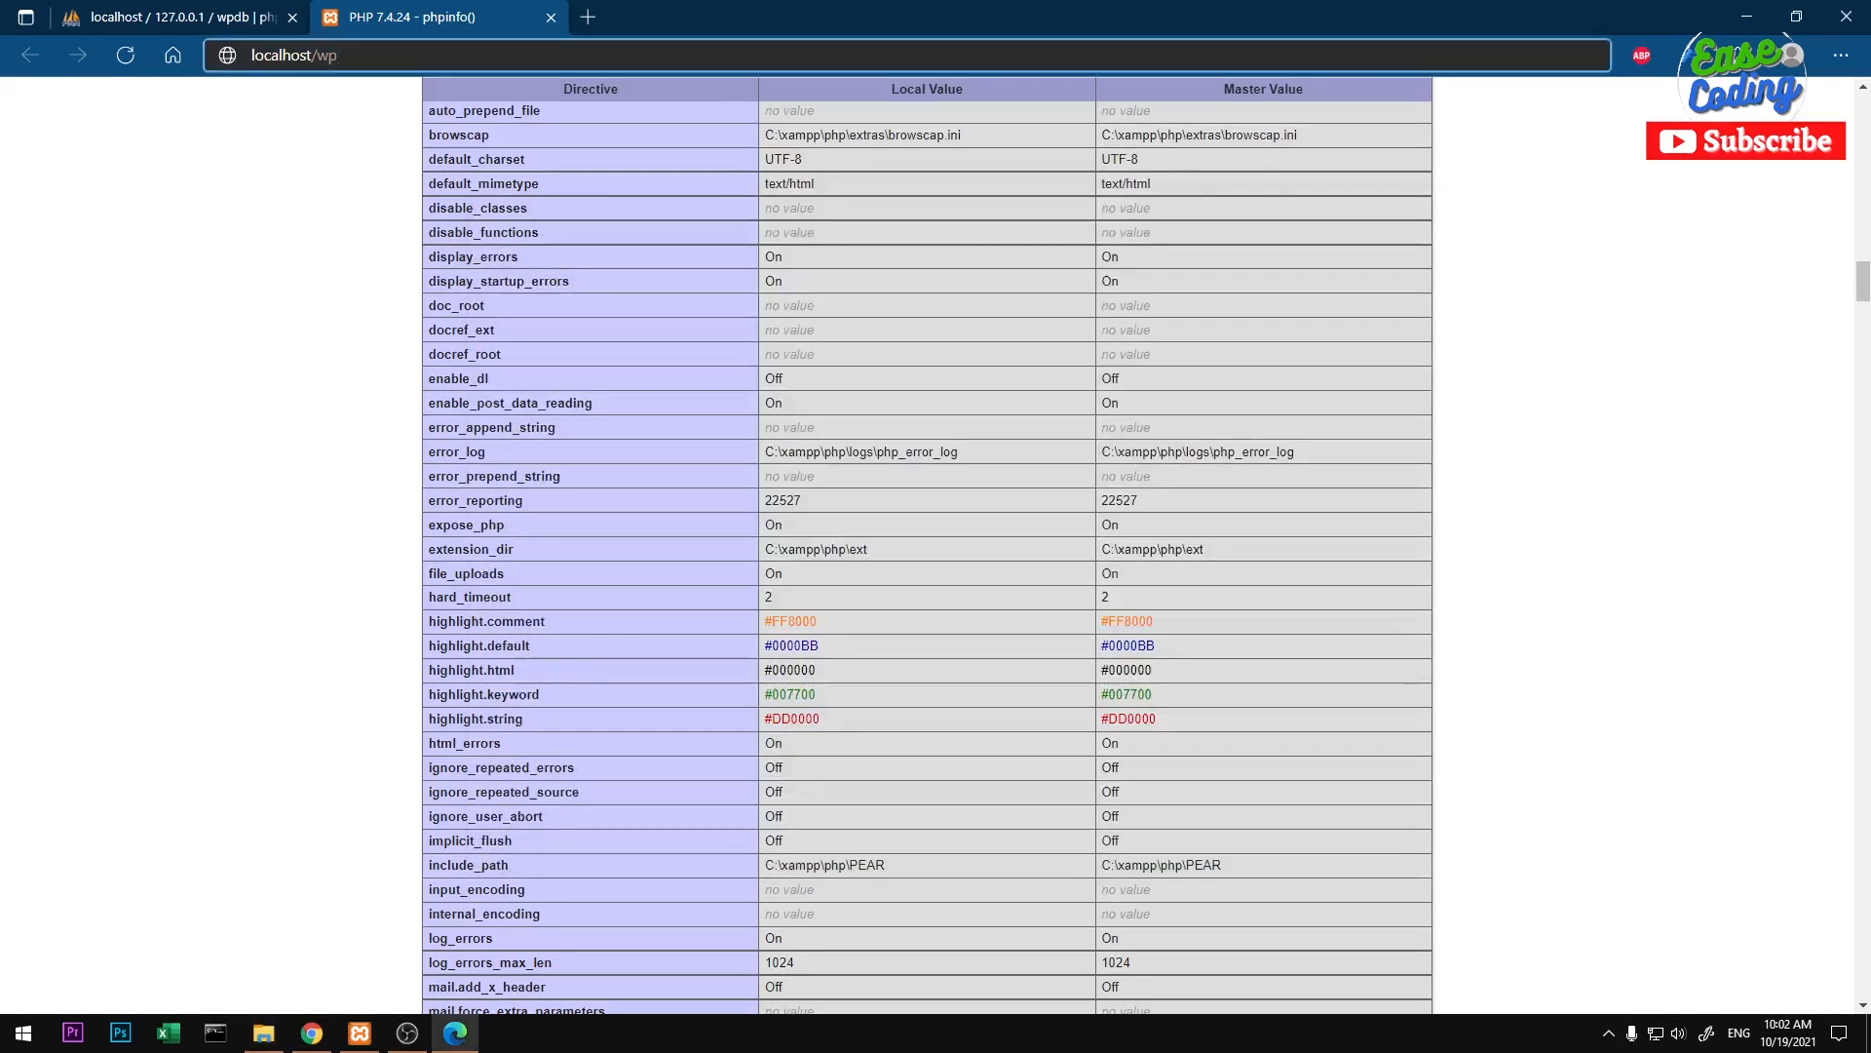
pyautogui.write('58/wp-admin/setup-config.php')
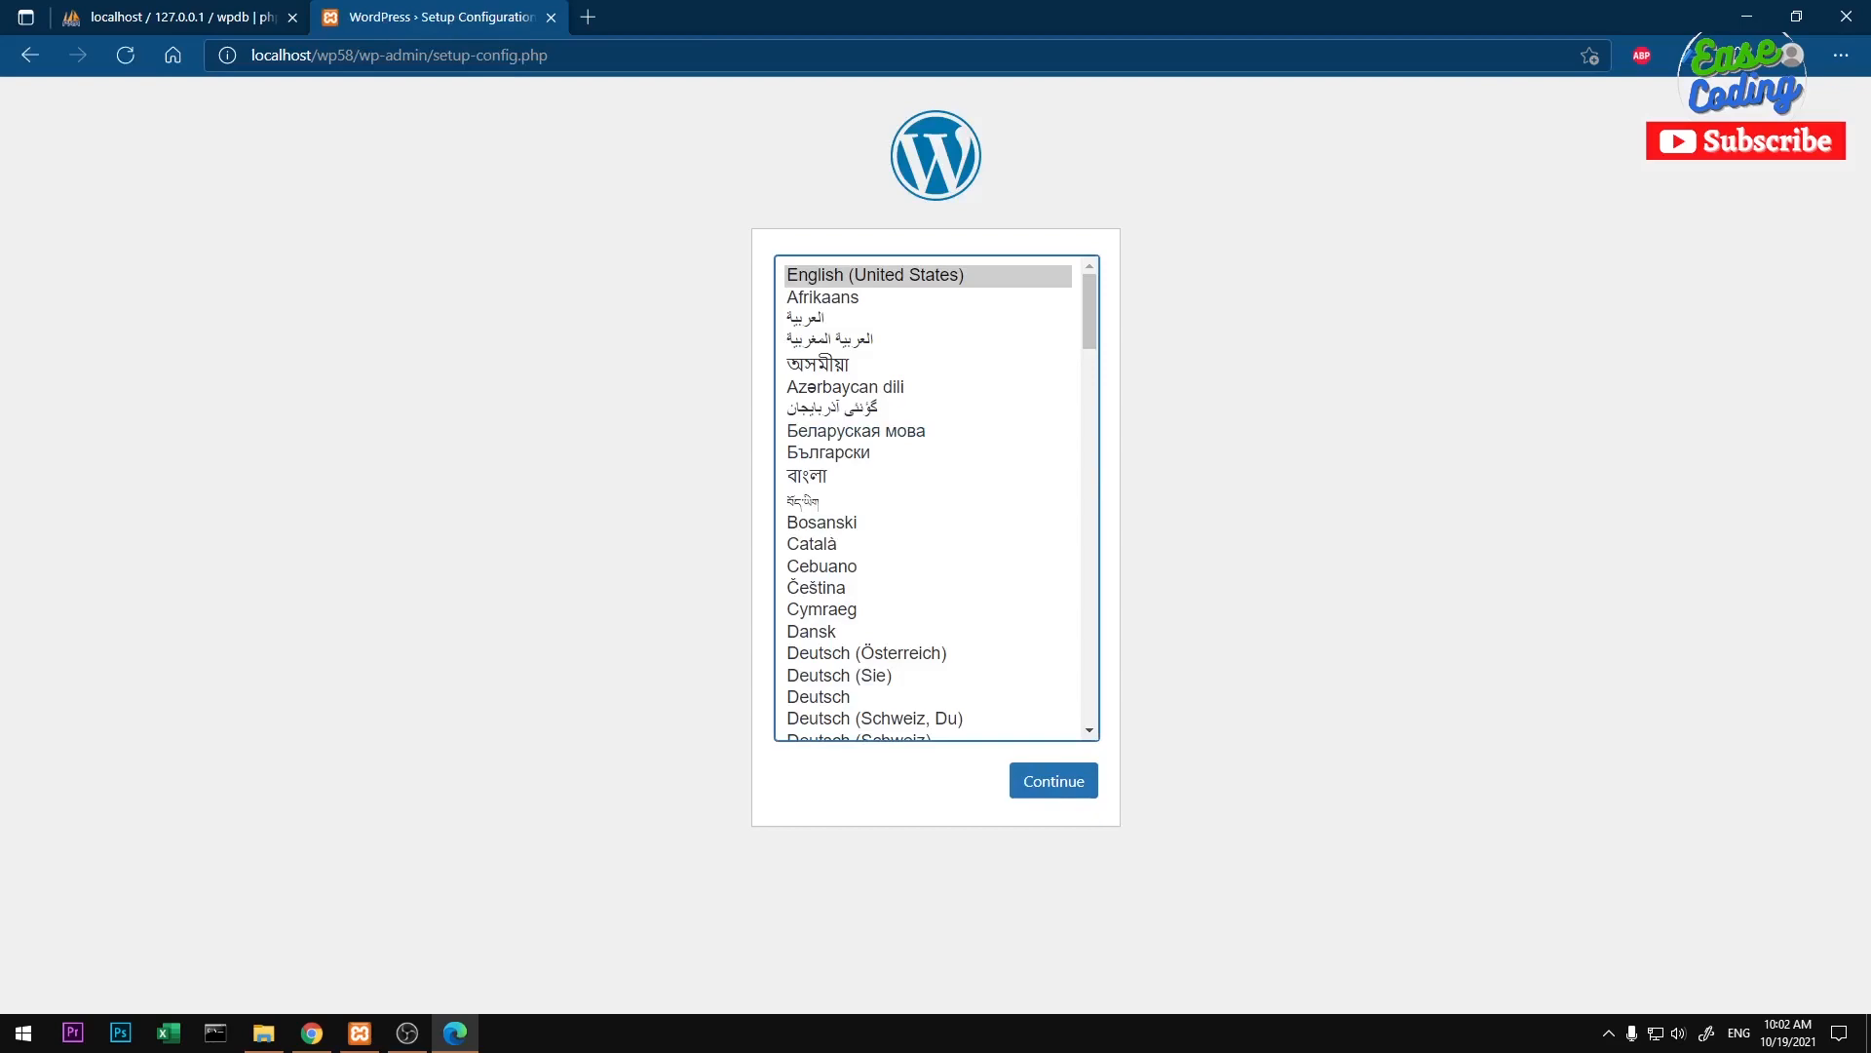
pyautogui.moveTo(955, 636)
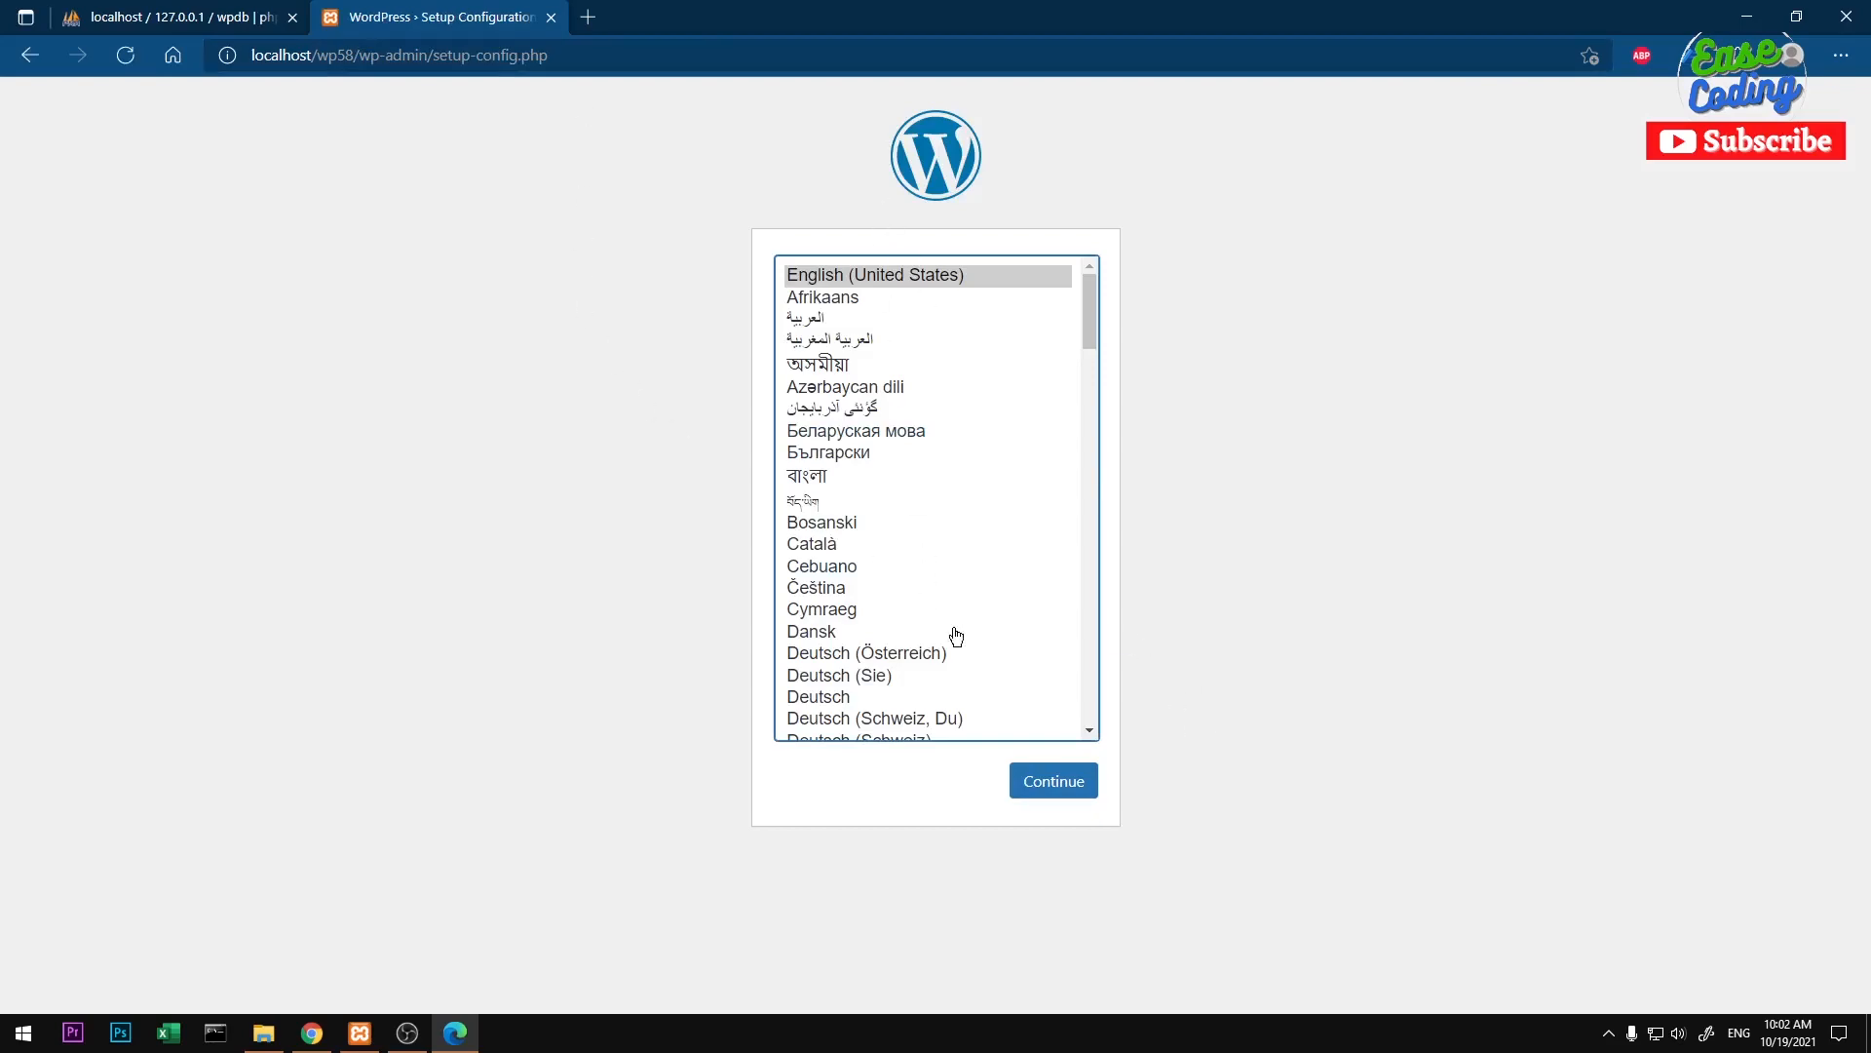
# Continue the setup with English (United States) as the language
pyautogui.scroll(-3)
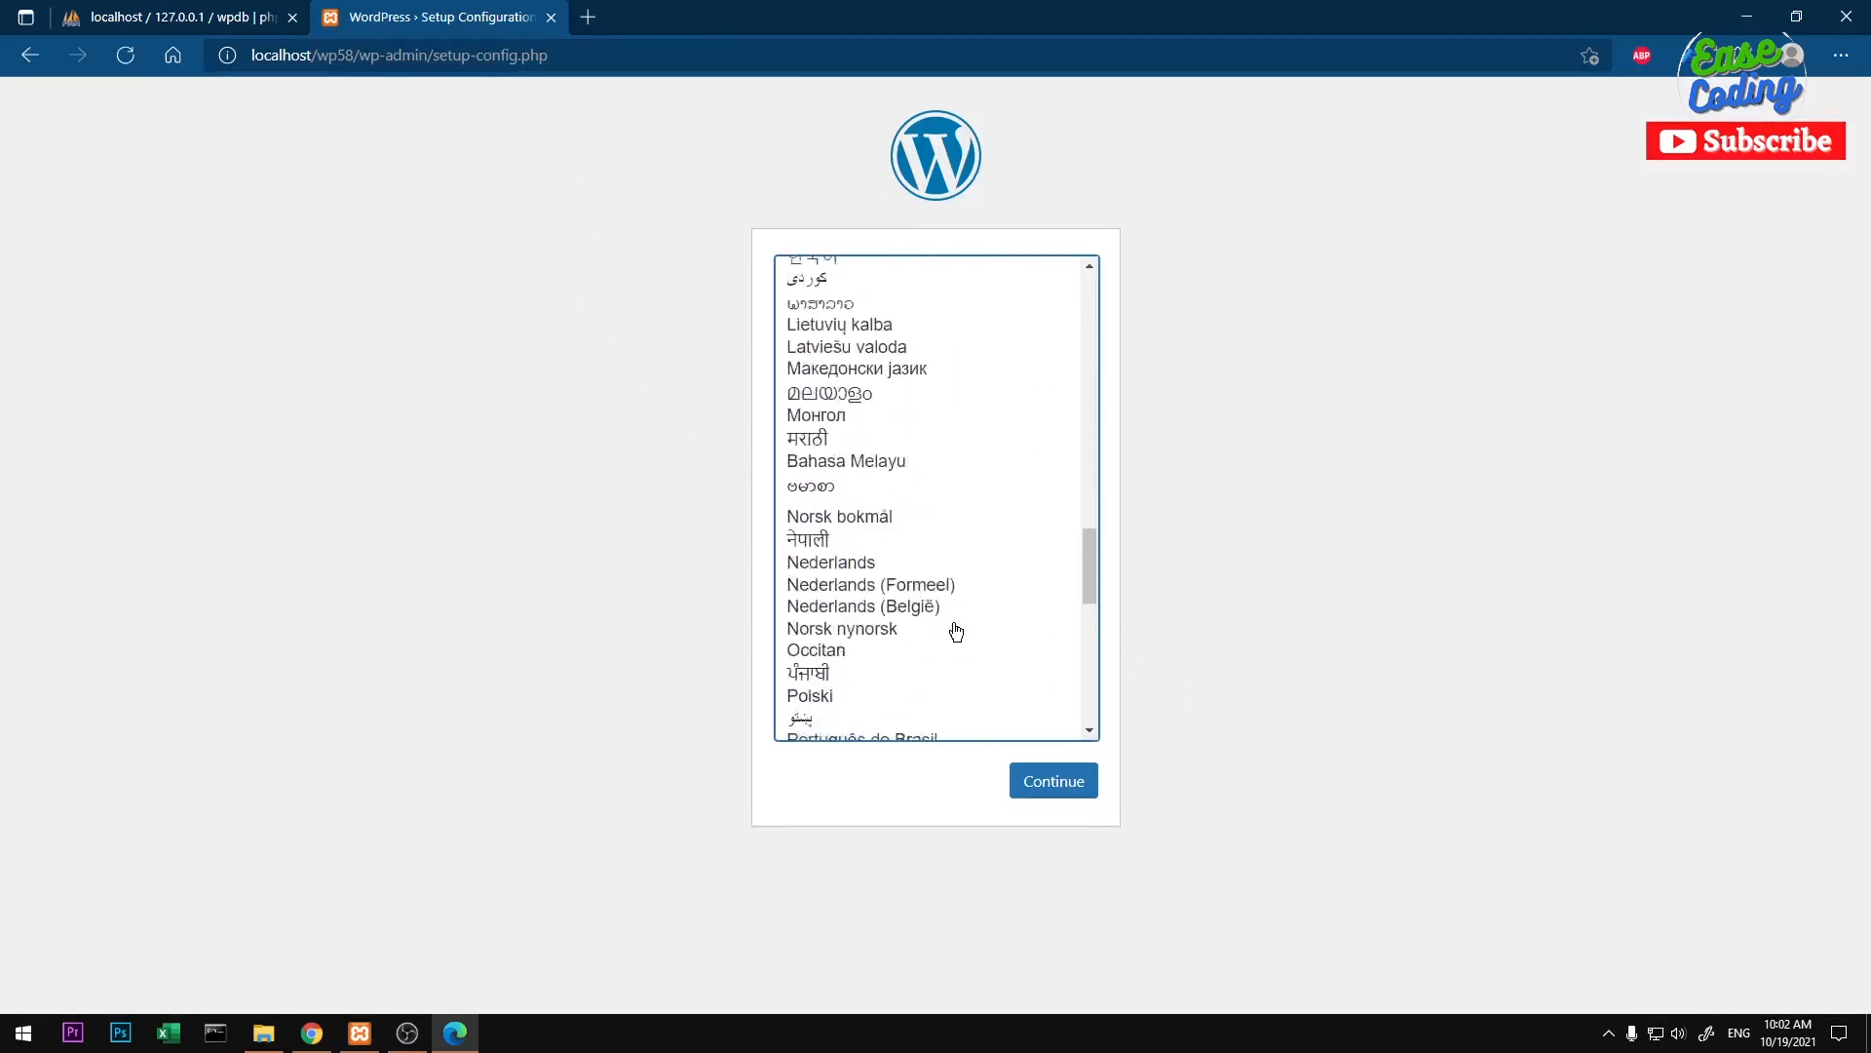
pyautogui.scroll(3)
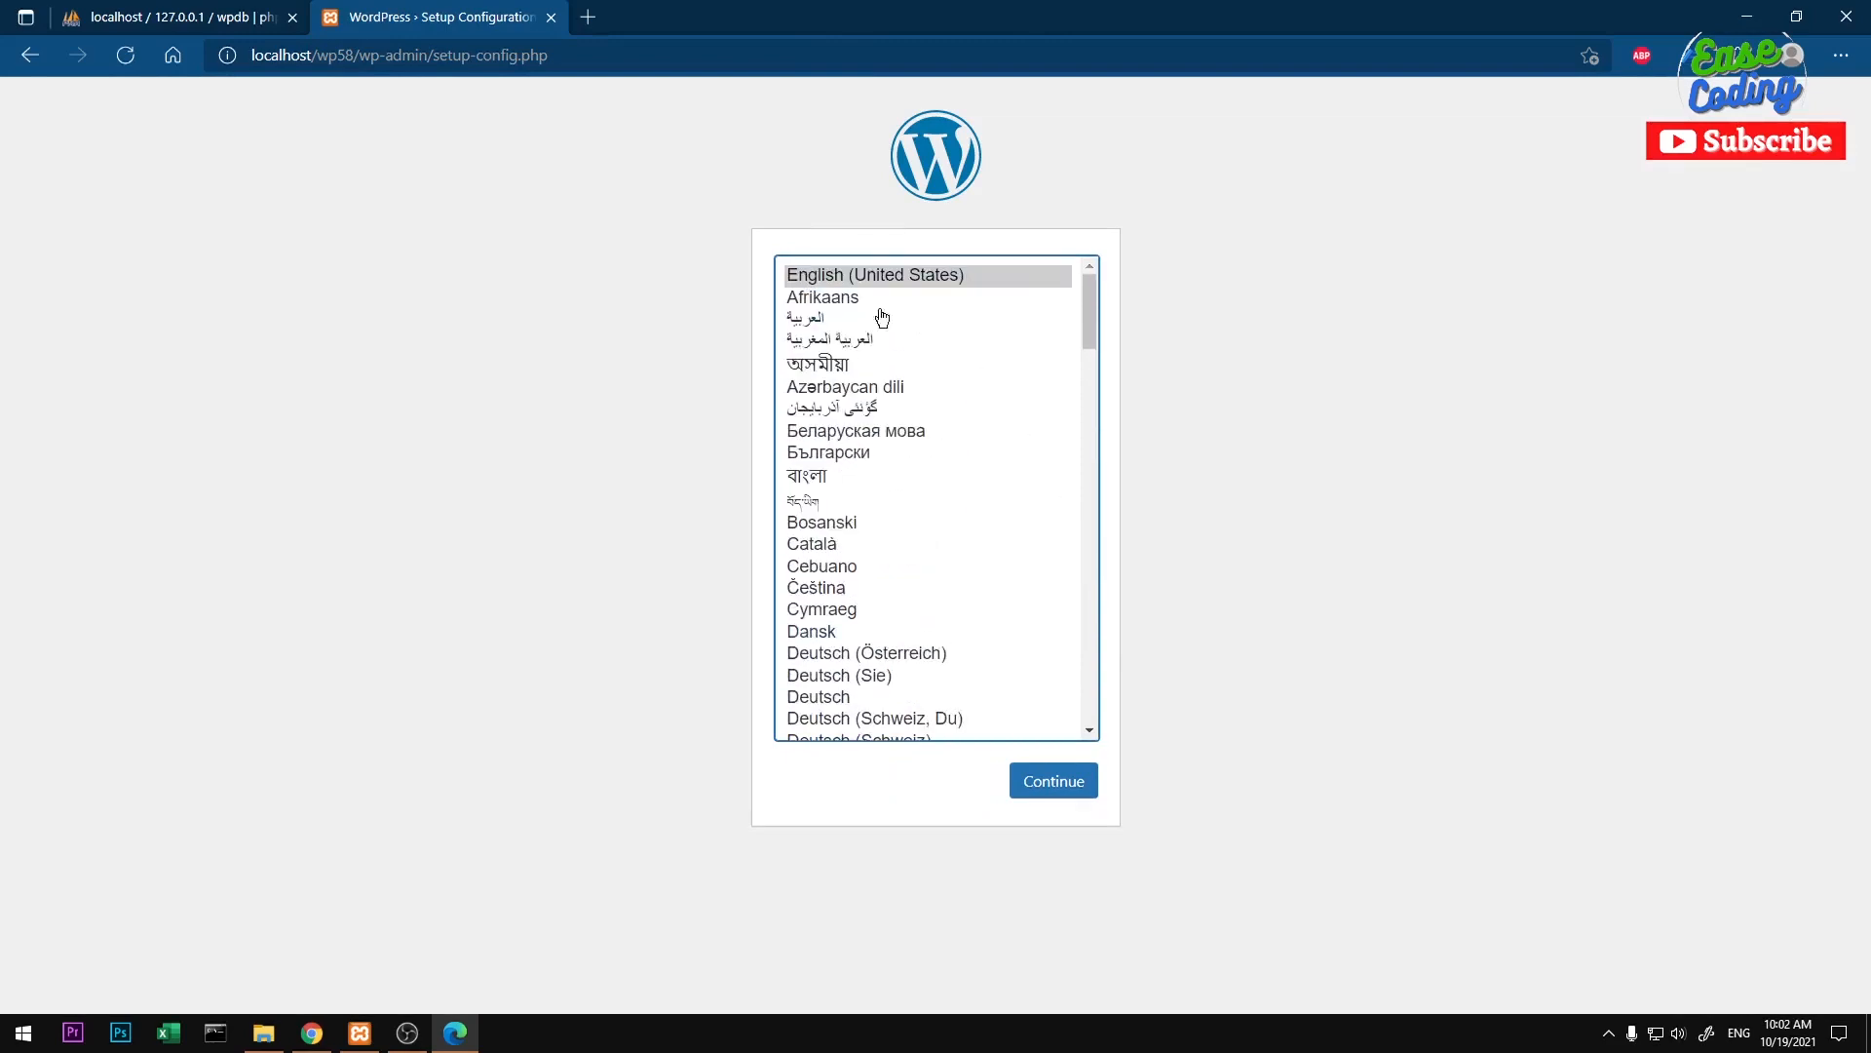
pyautogui.click(1052, 780)
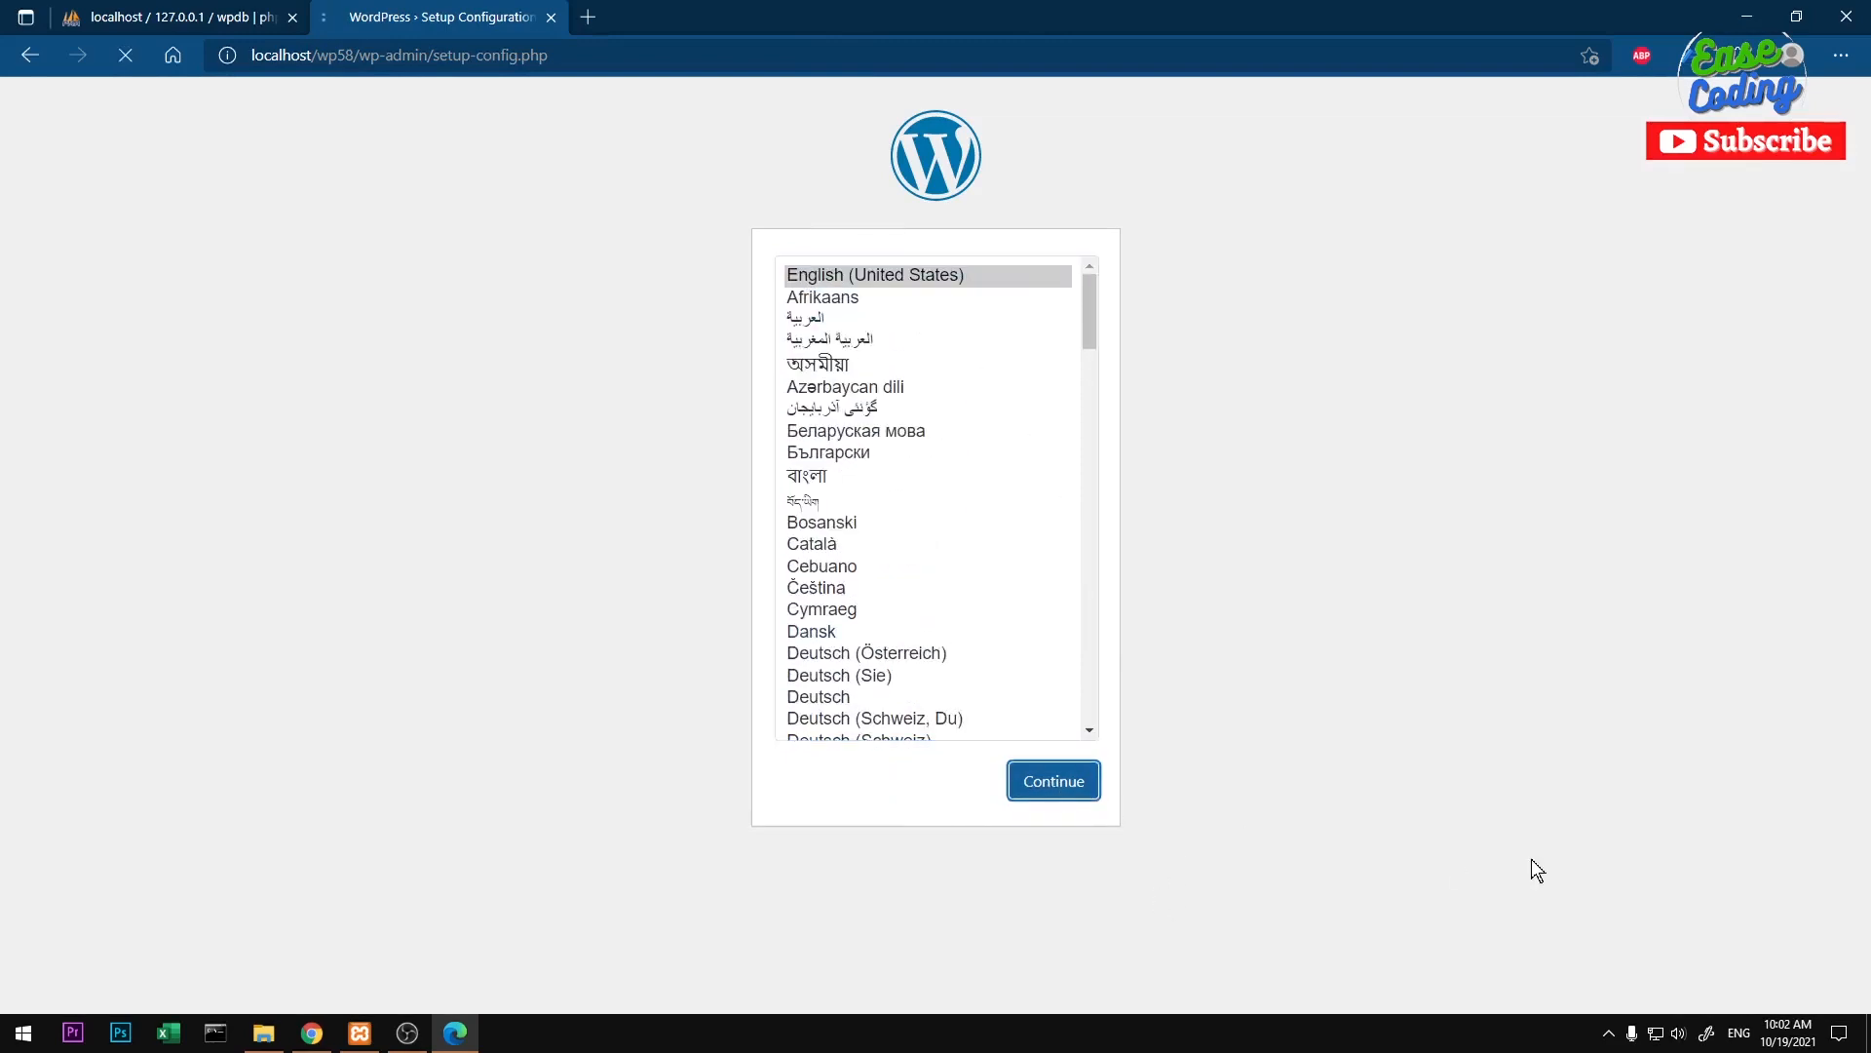
# Review the required database details on the welcome page and proceed with Let's go!
pyautogui.click(1051, 779)
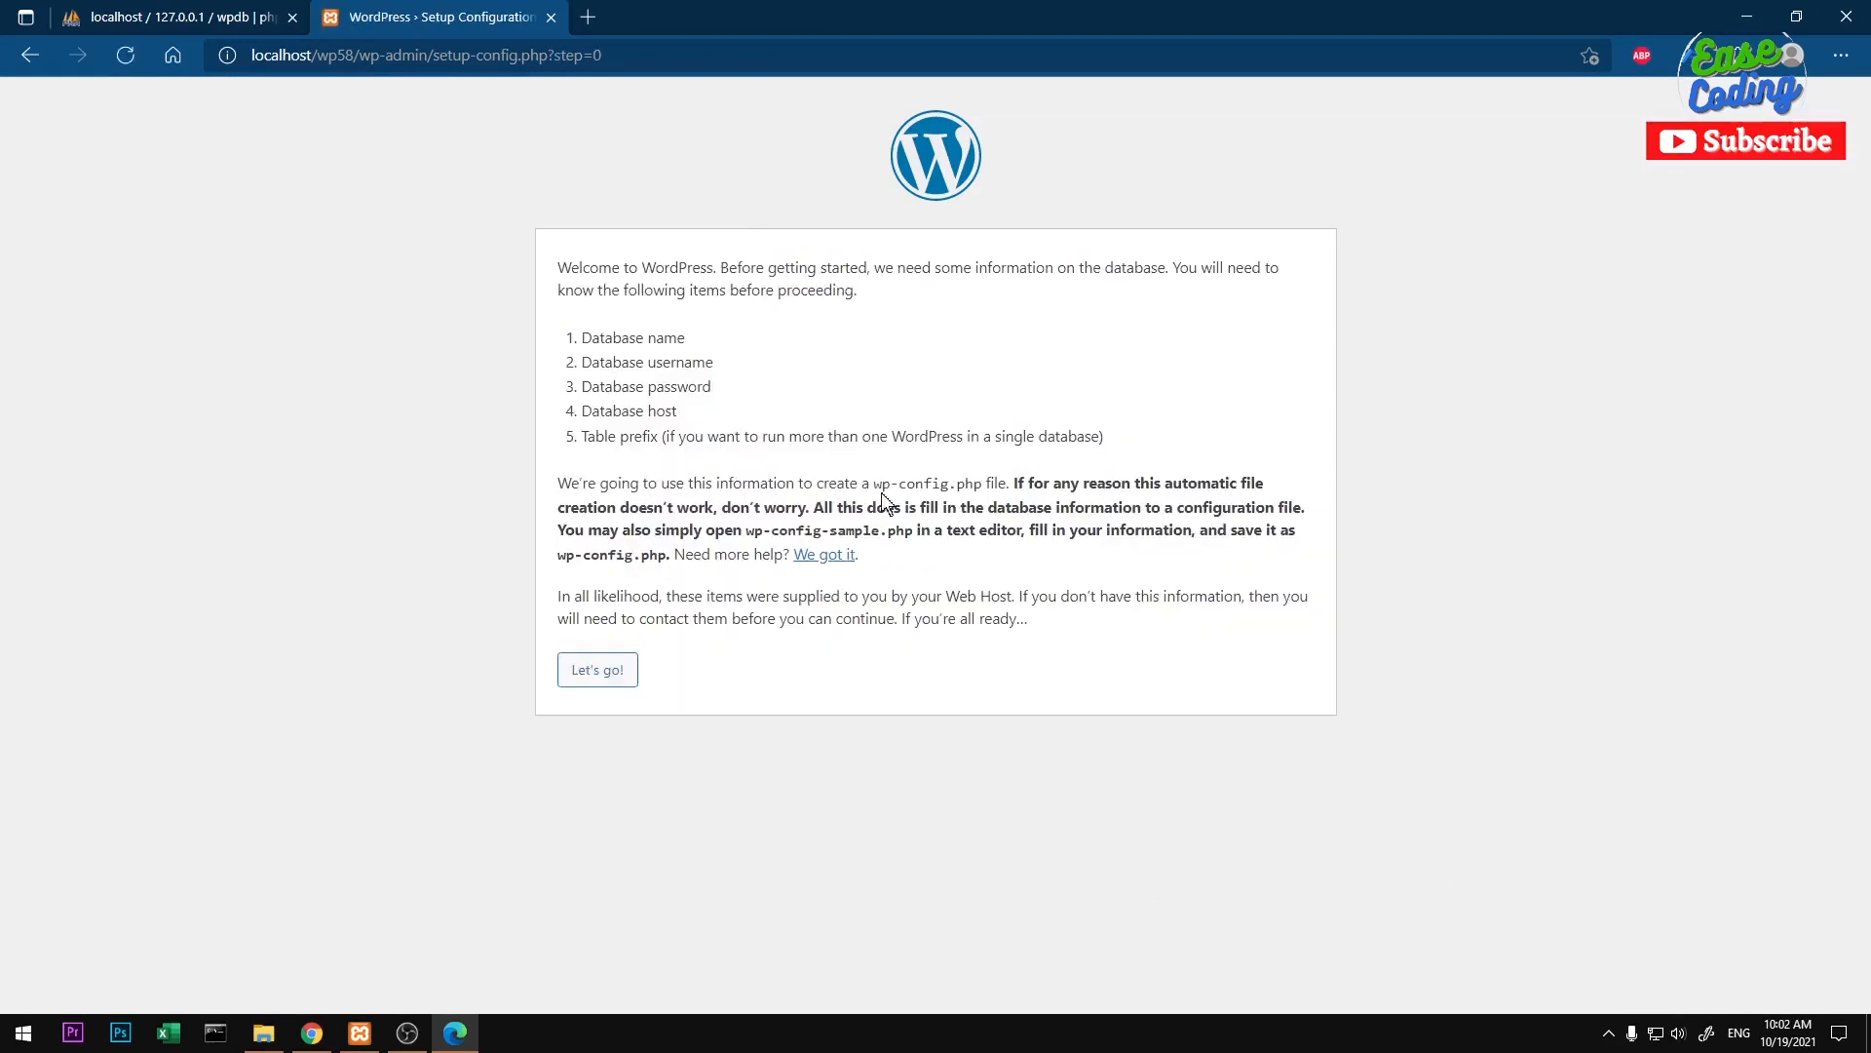
pyautogui.rightClick(642, 338)
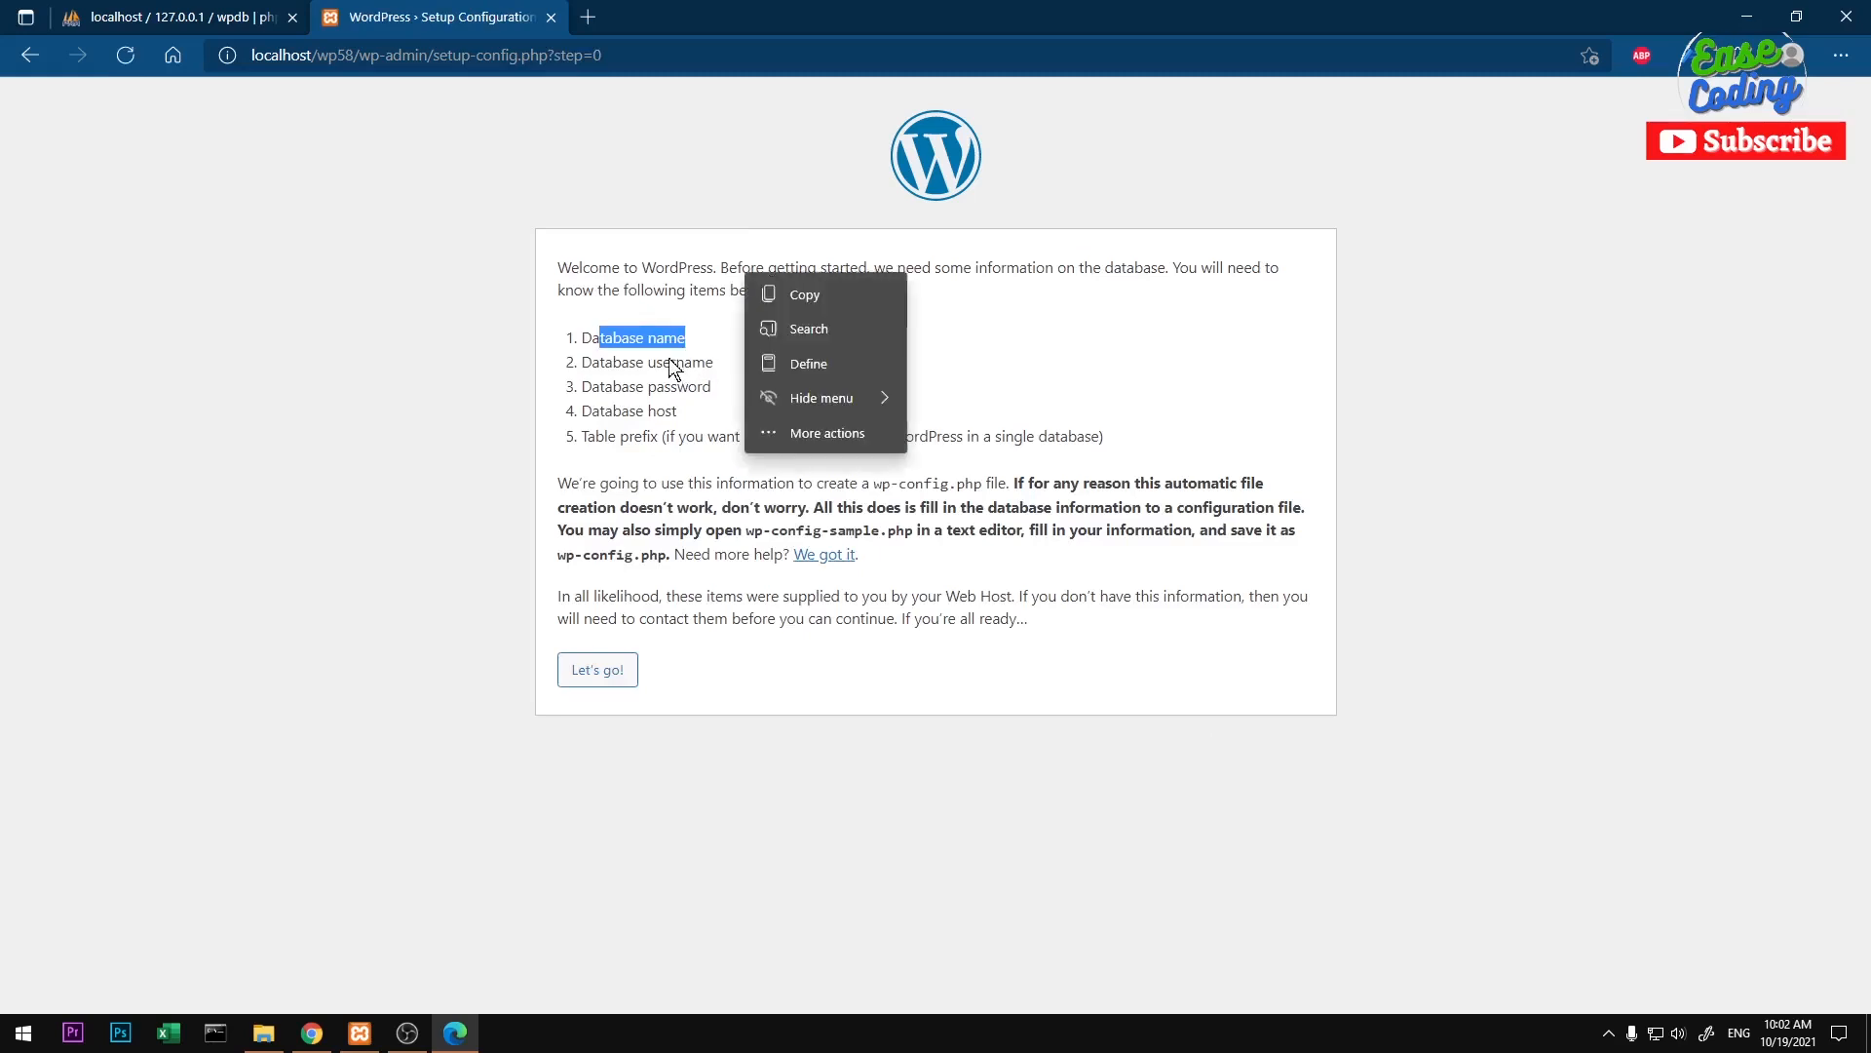
pyautogui.click(620, 455)
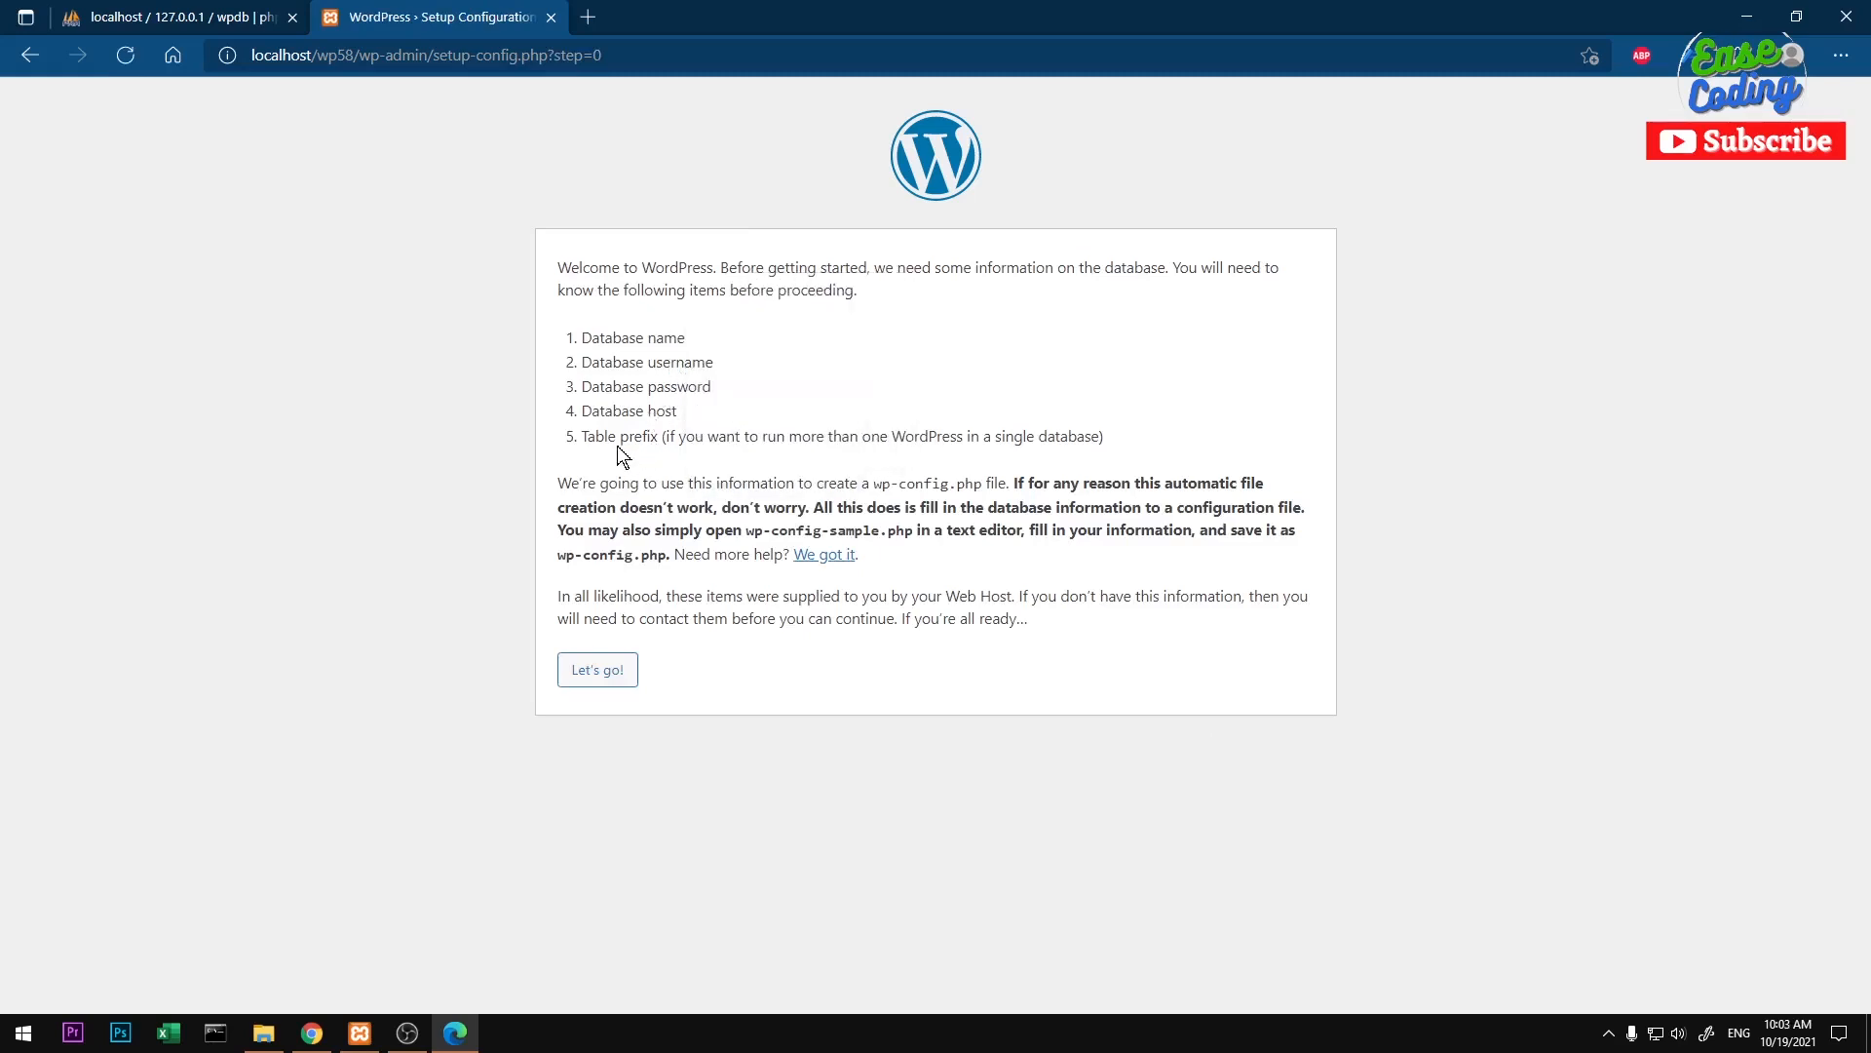
pyautogui.click(597, 668)
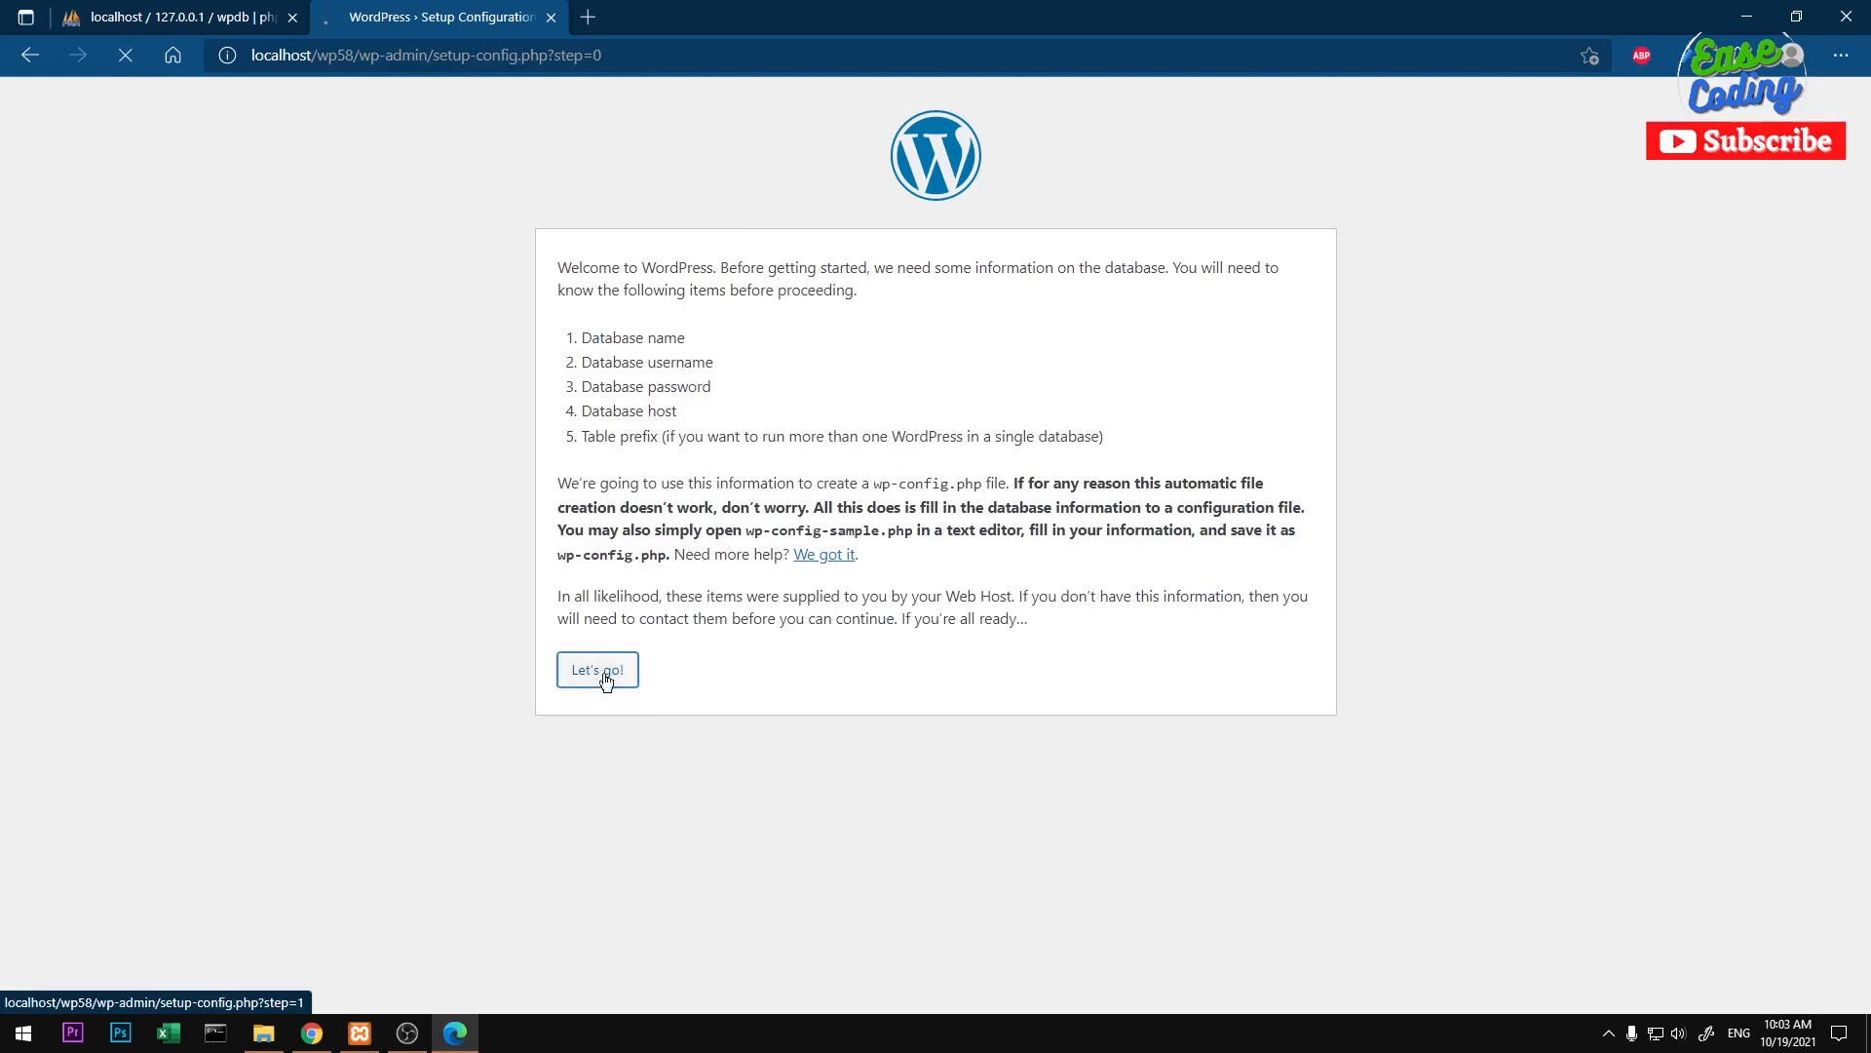
# Enter database name wpdb, username root, and an empty password
pyautogui.click(596, 670)
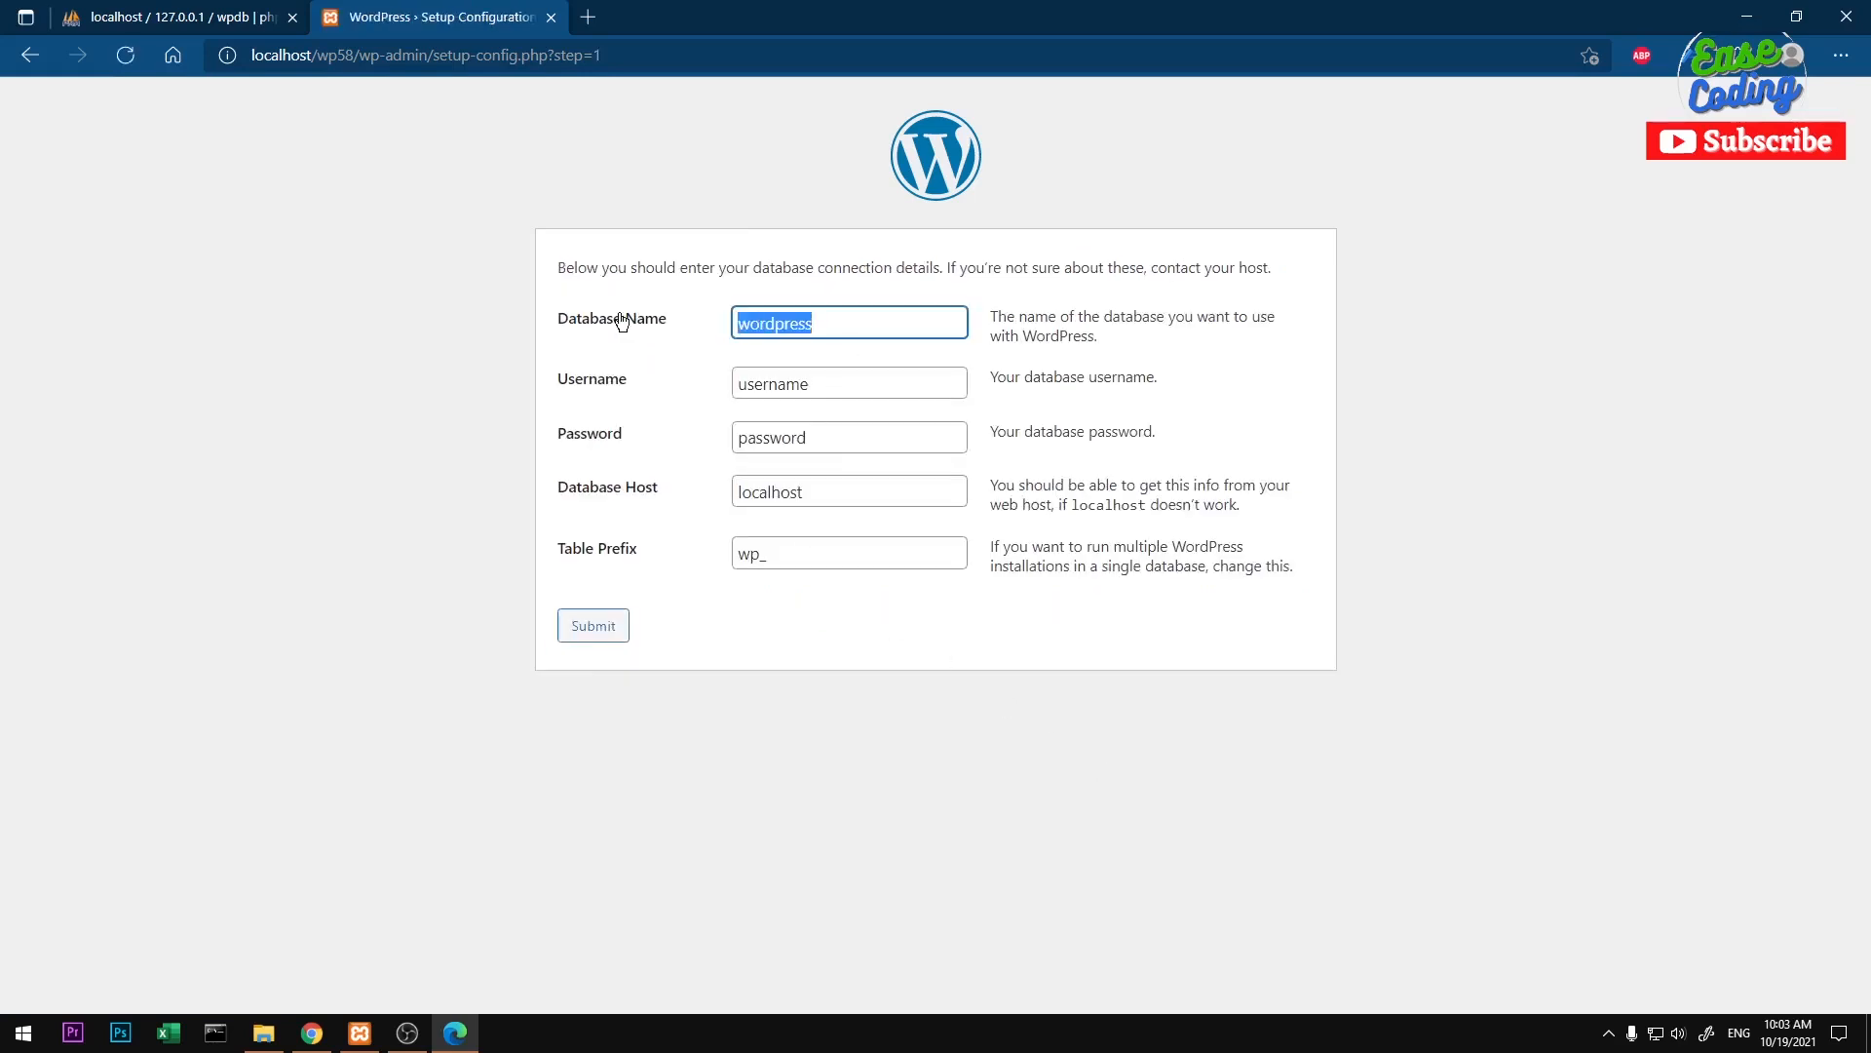
pyautogui.write('wpdb')
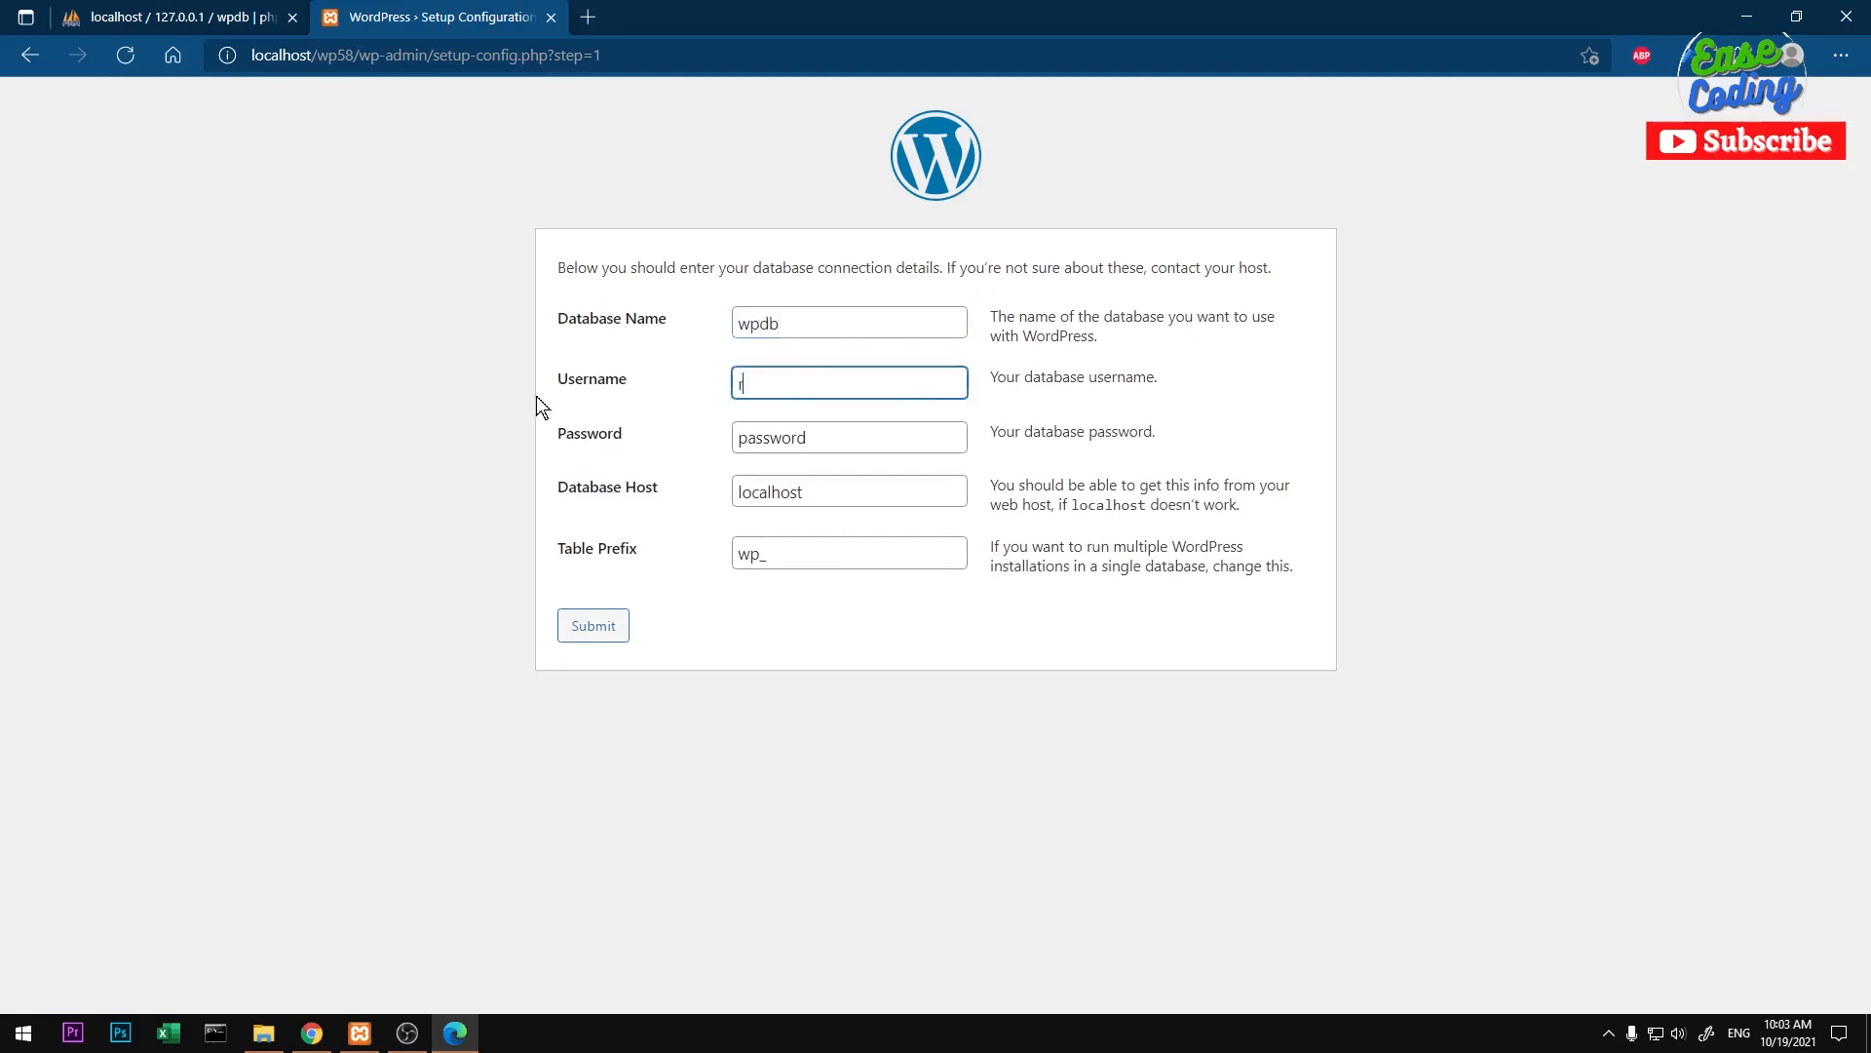
pyautogui.write('root')
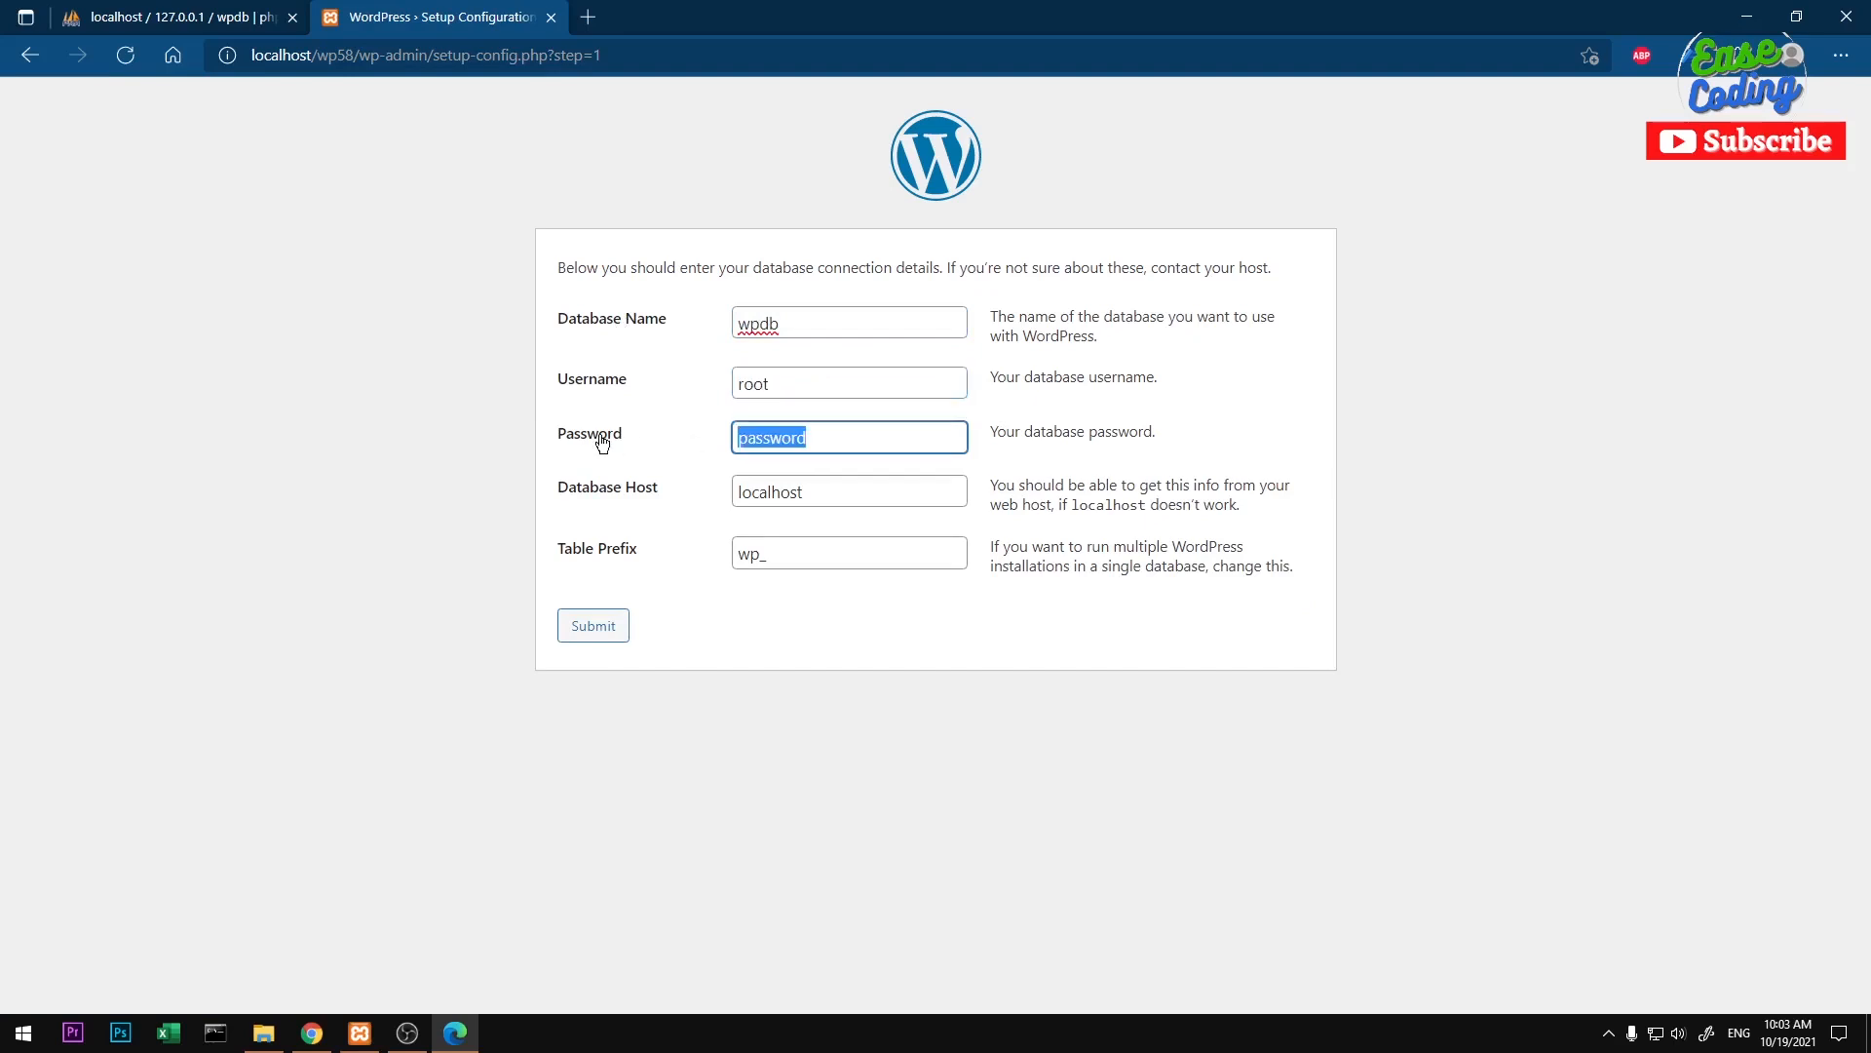
pyautogui.press('Delete')
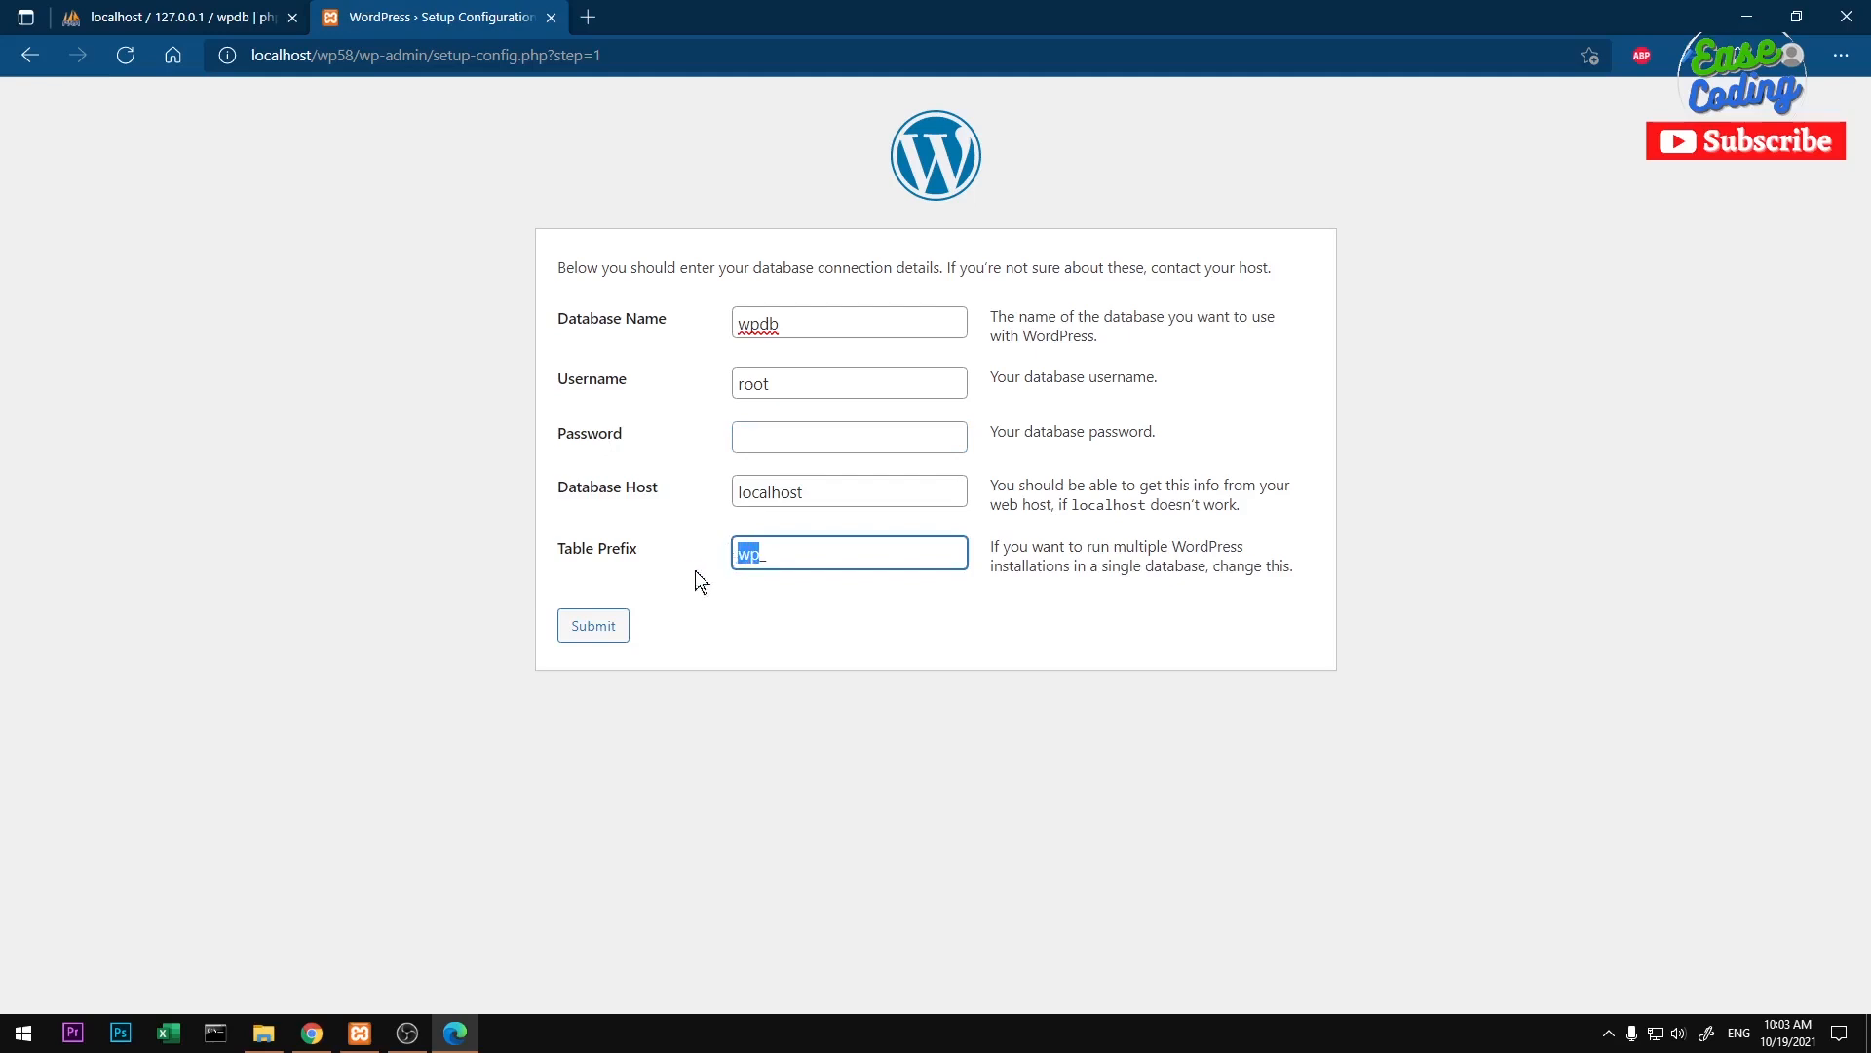
# Submit the database connection details and run the installation
pyautogui.click(593, 625)
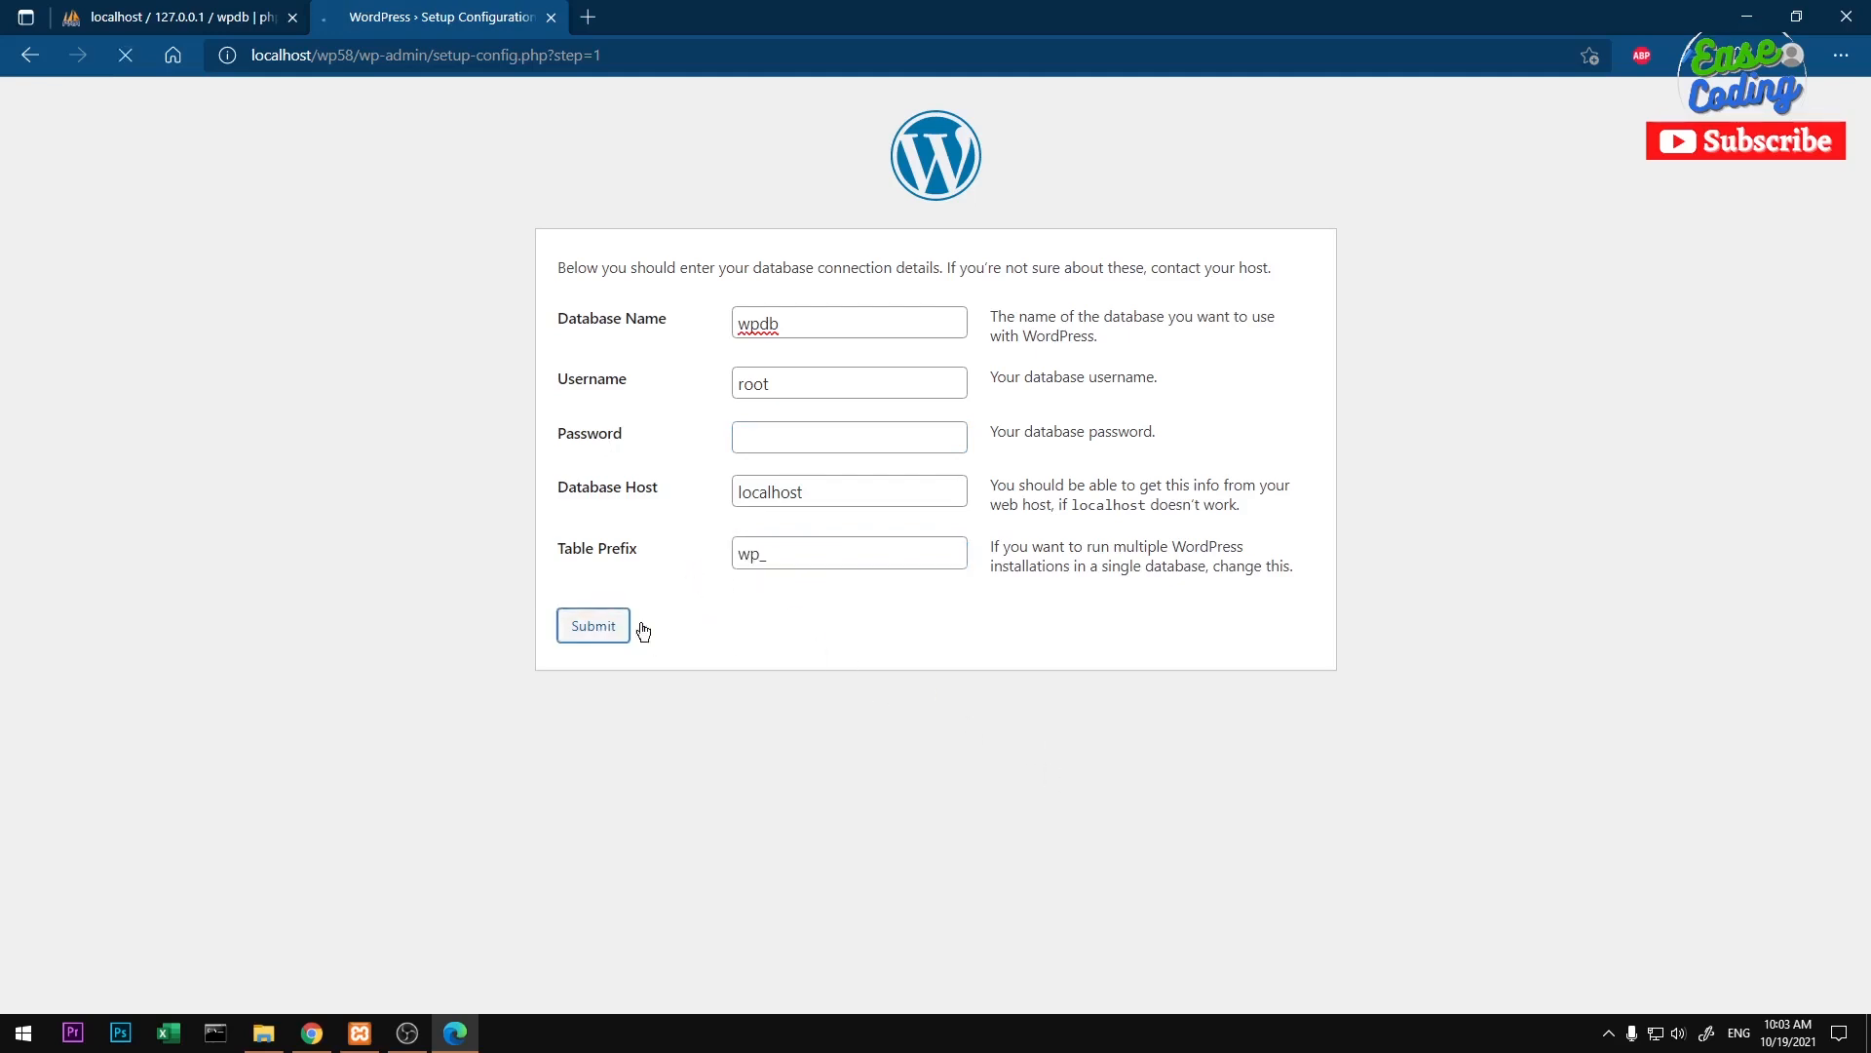
pyautogui.click(592, 625)
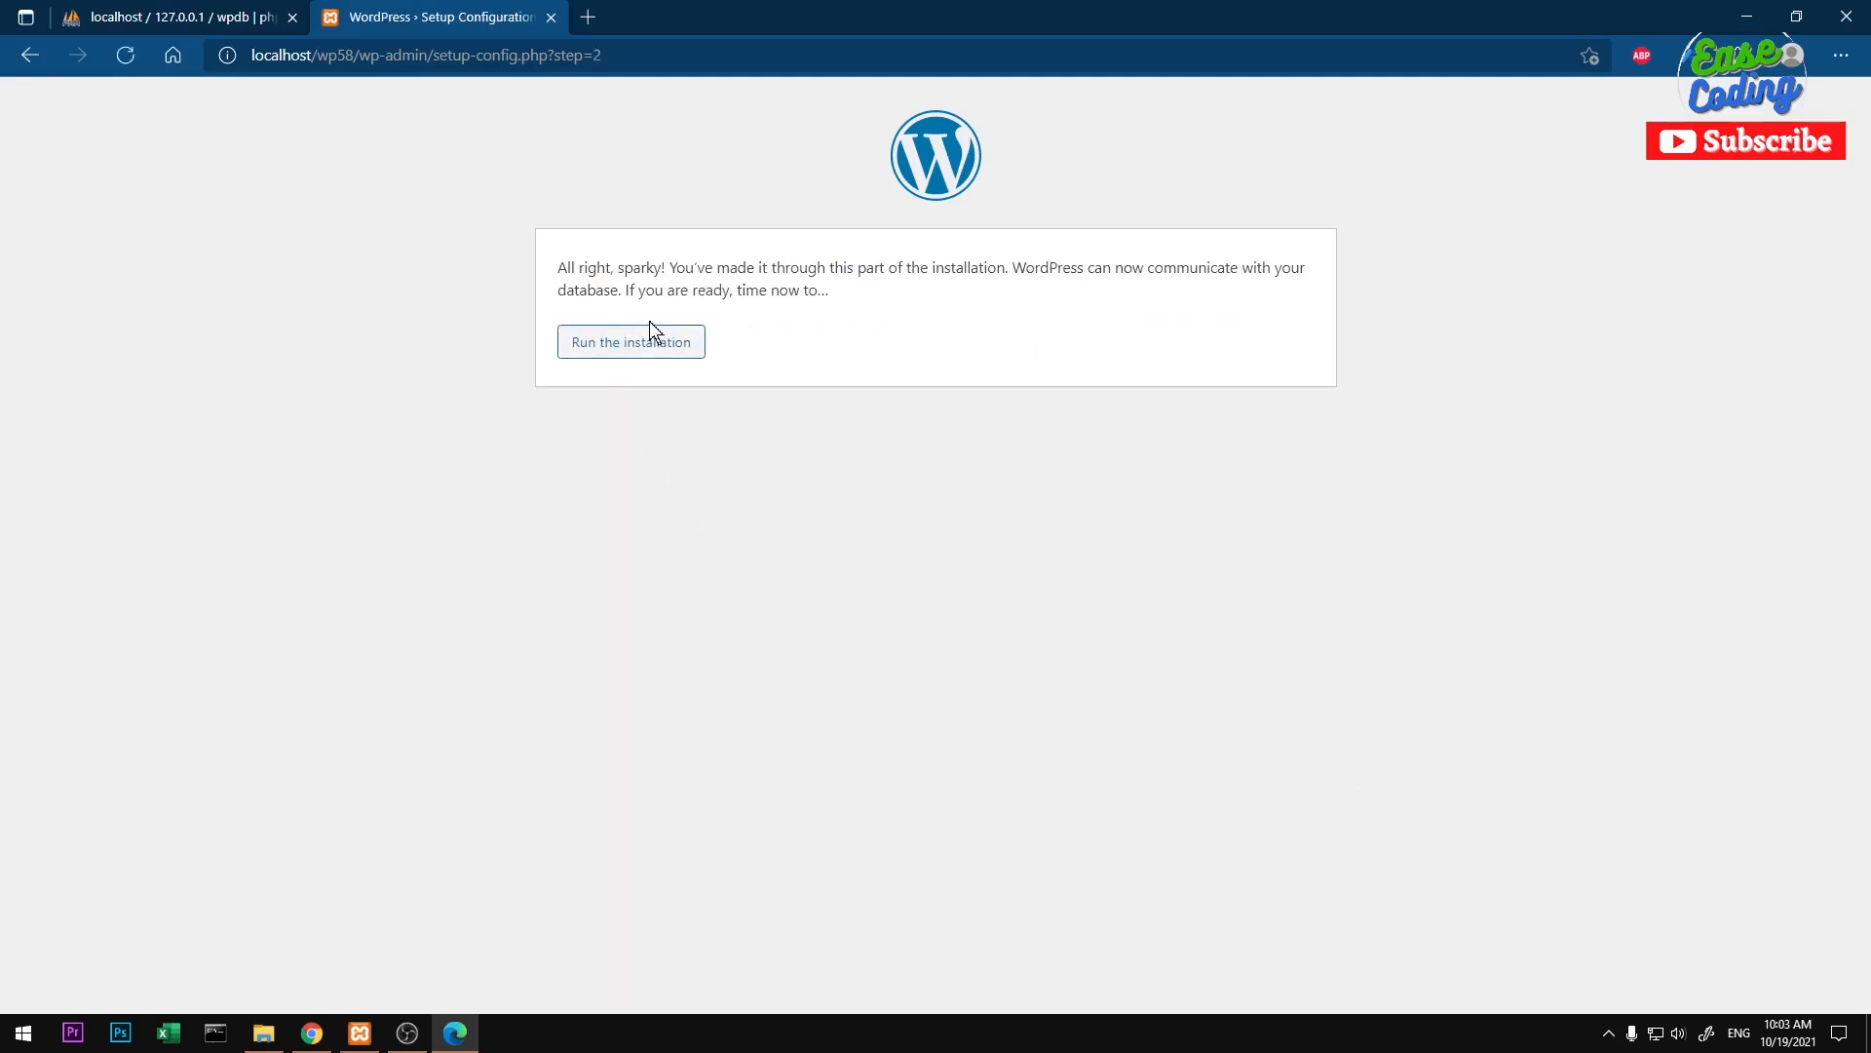
pyautogui.click(632, 341)
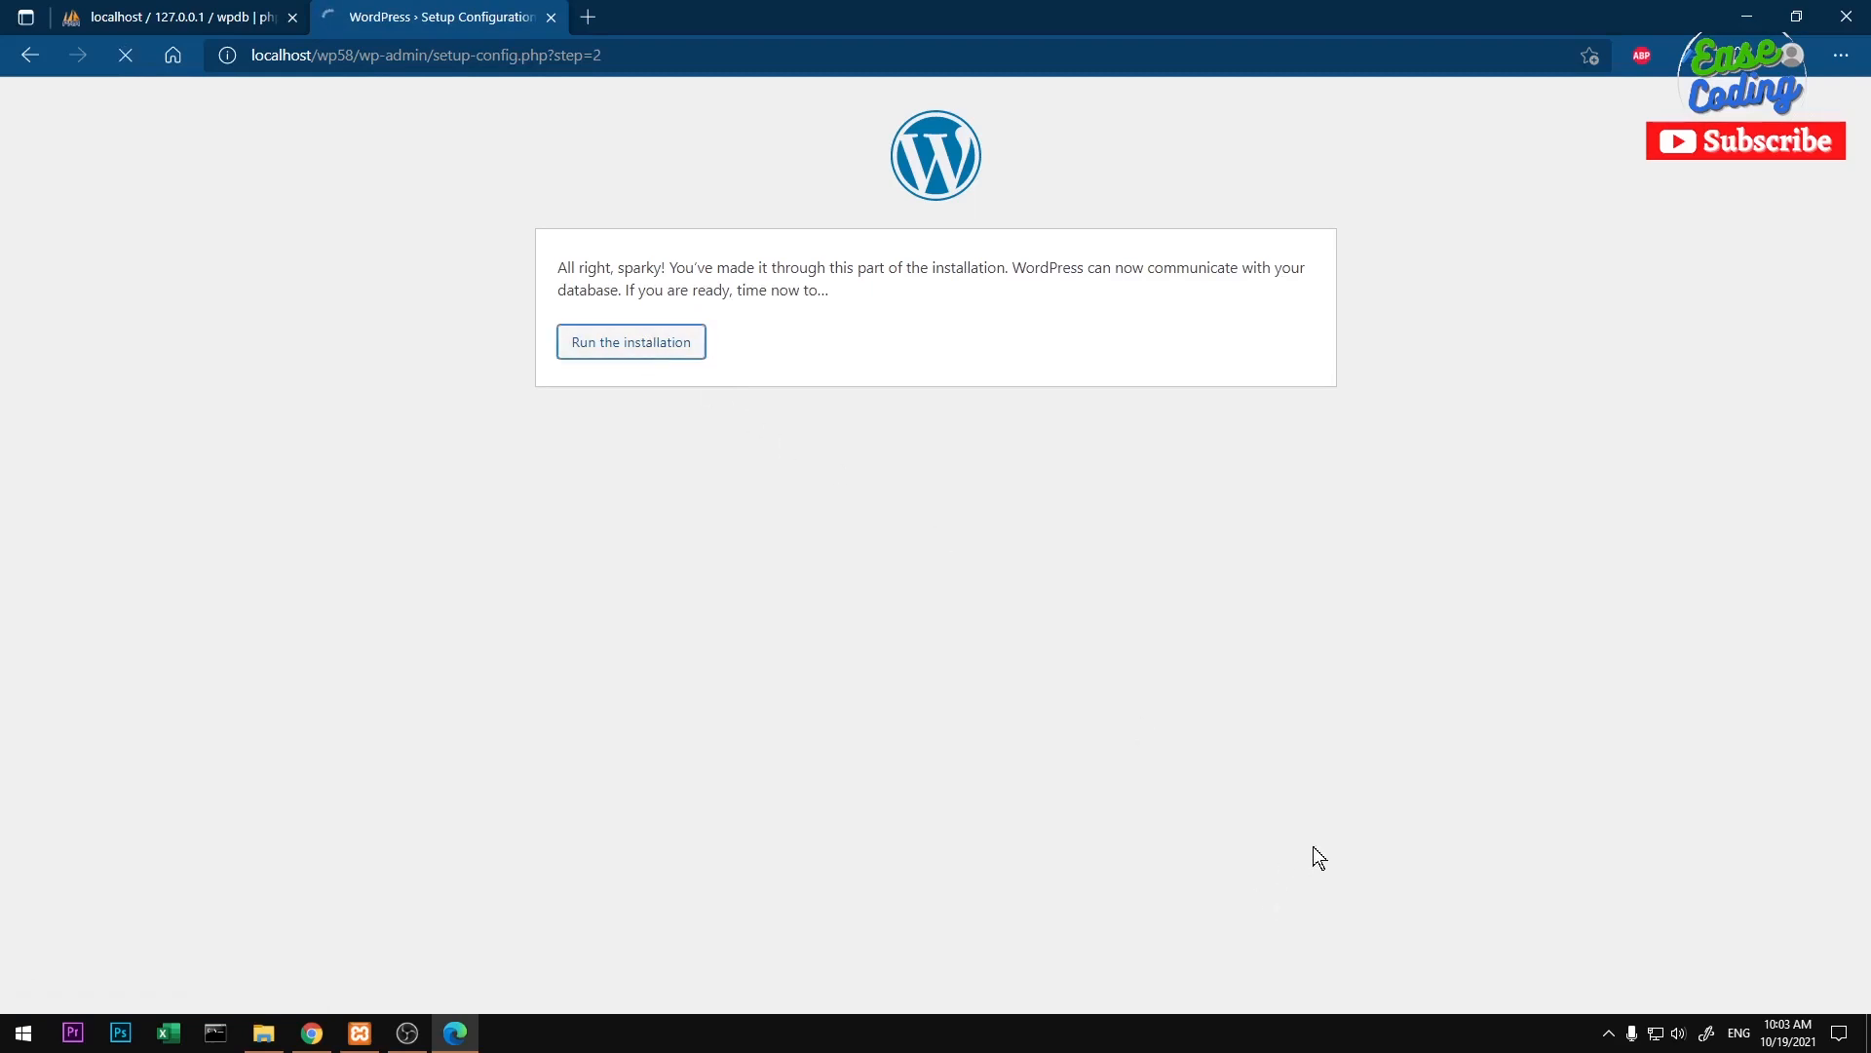
pyautogui.click(631, 341)
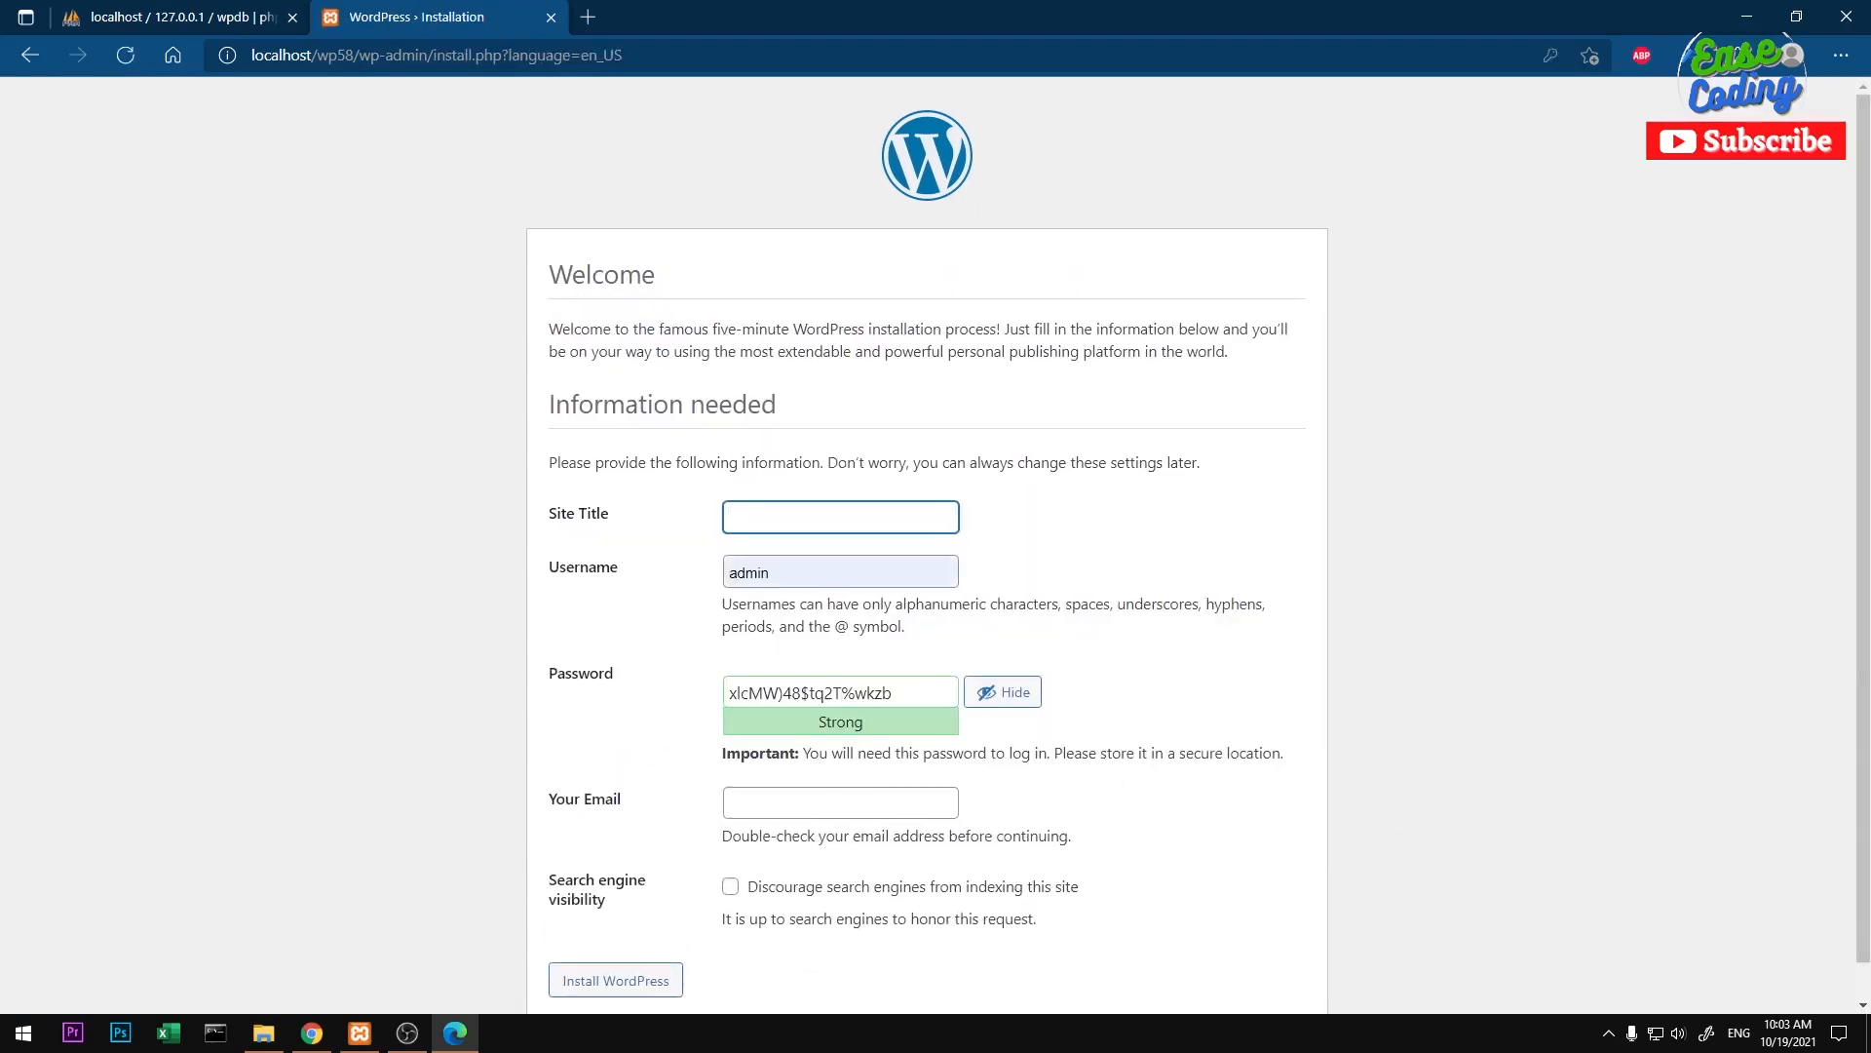
pyautogui.write('WP58')
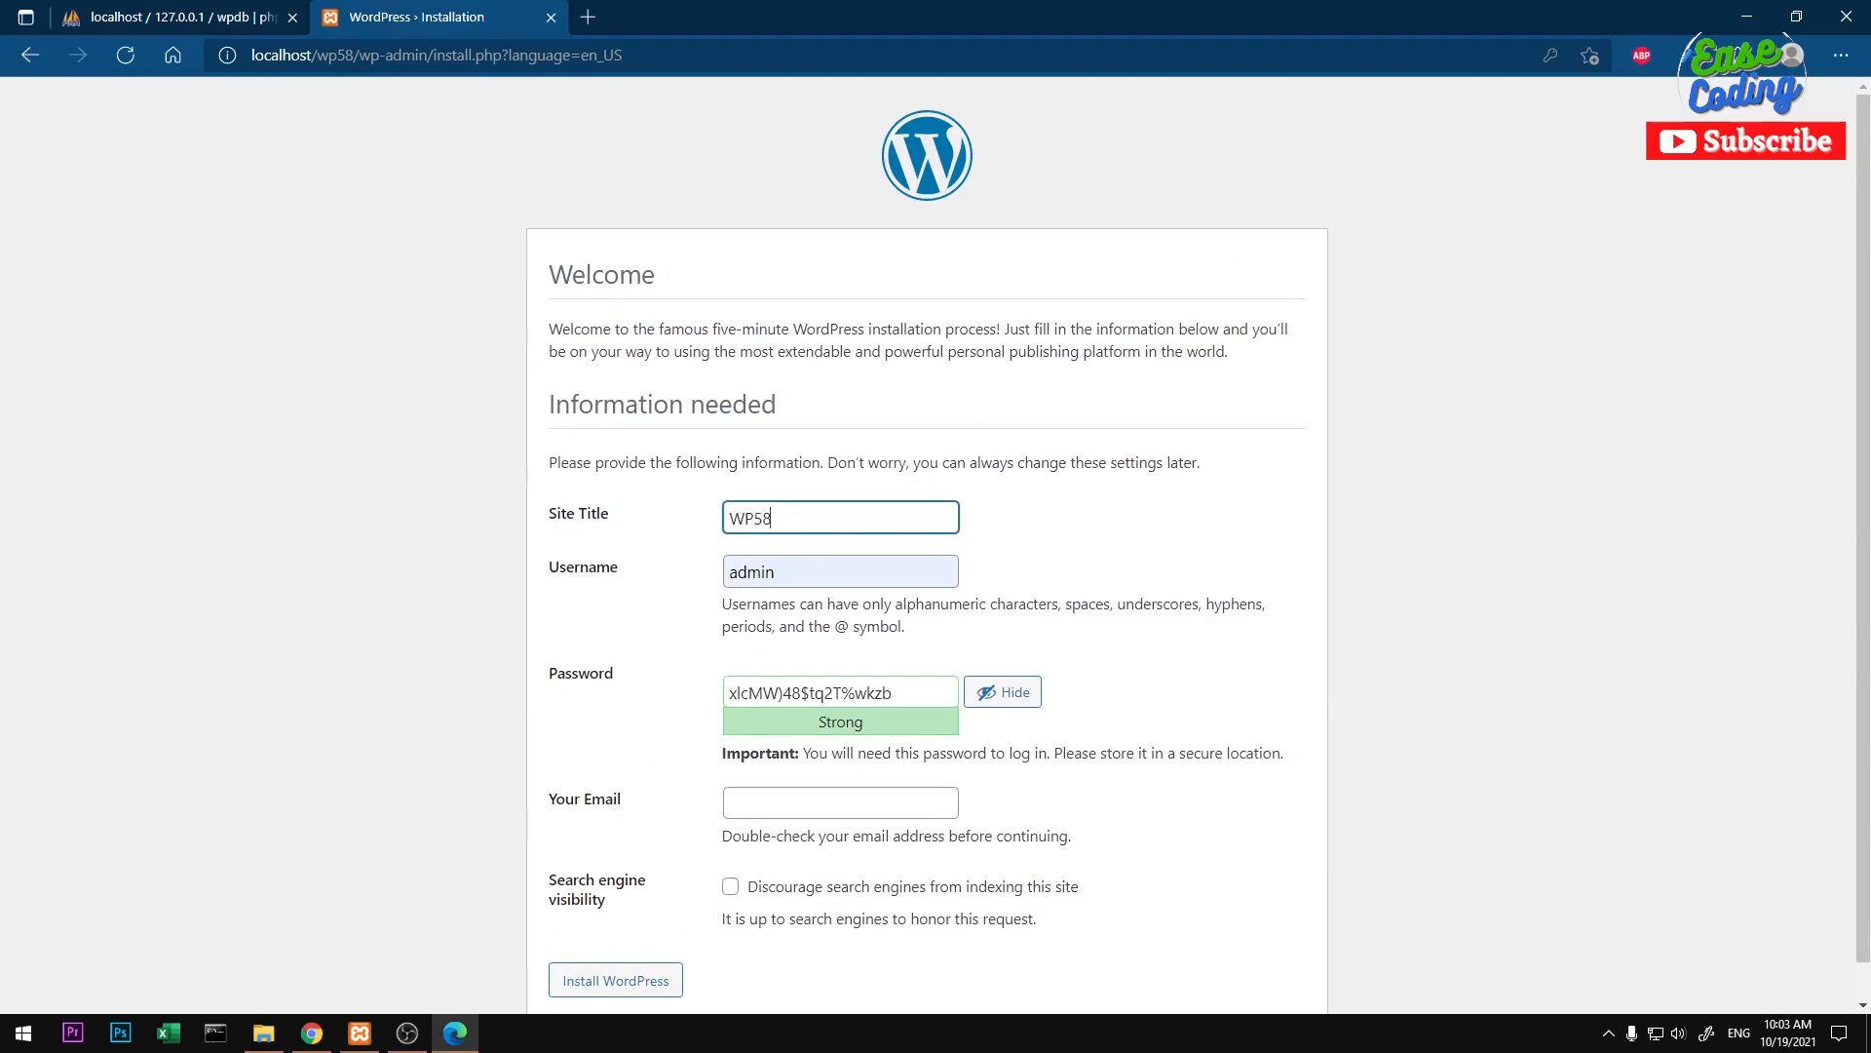
pyautogui.click(840, 691)
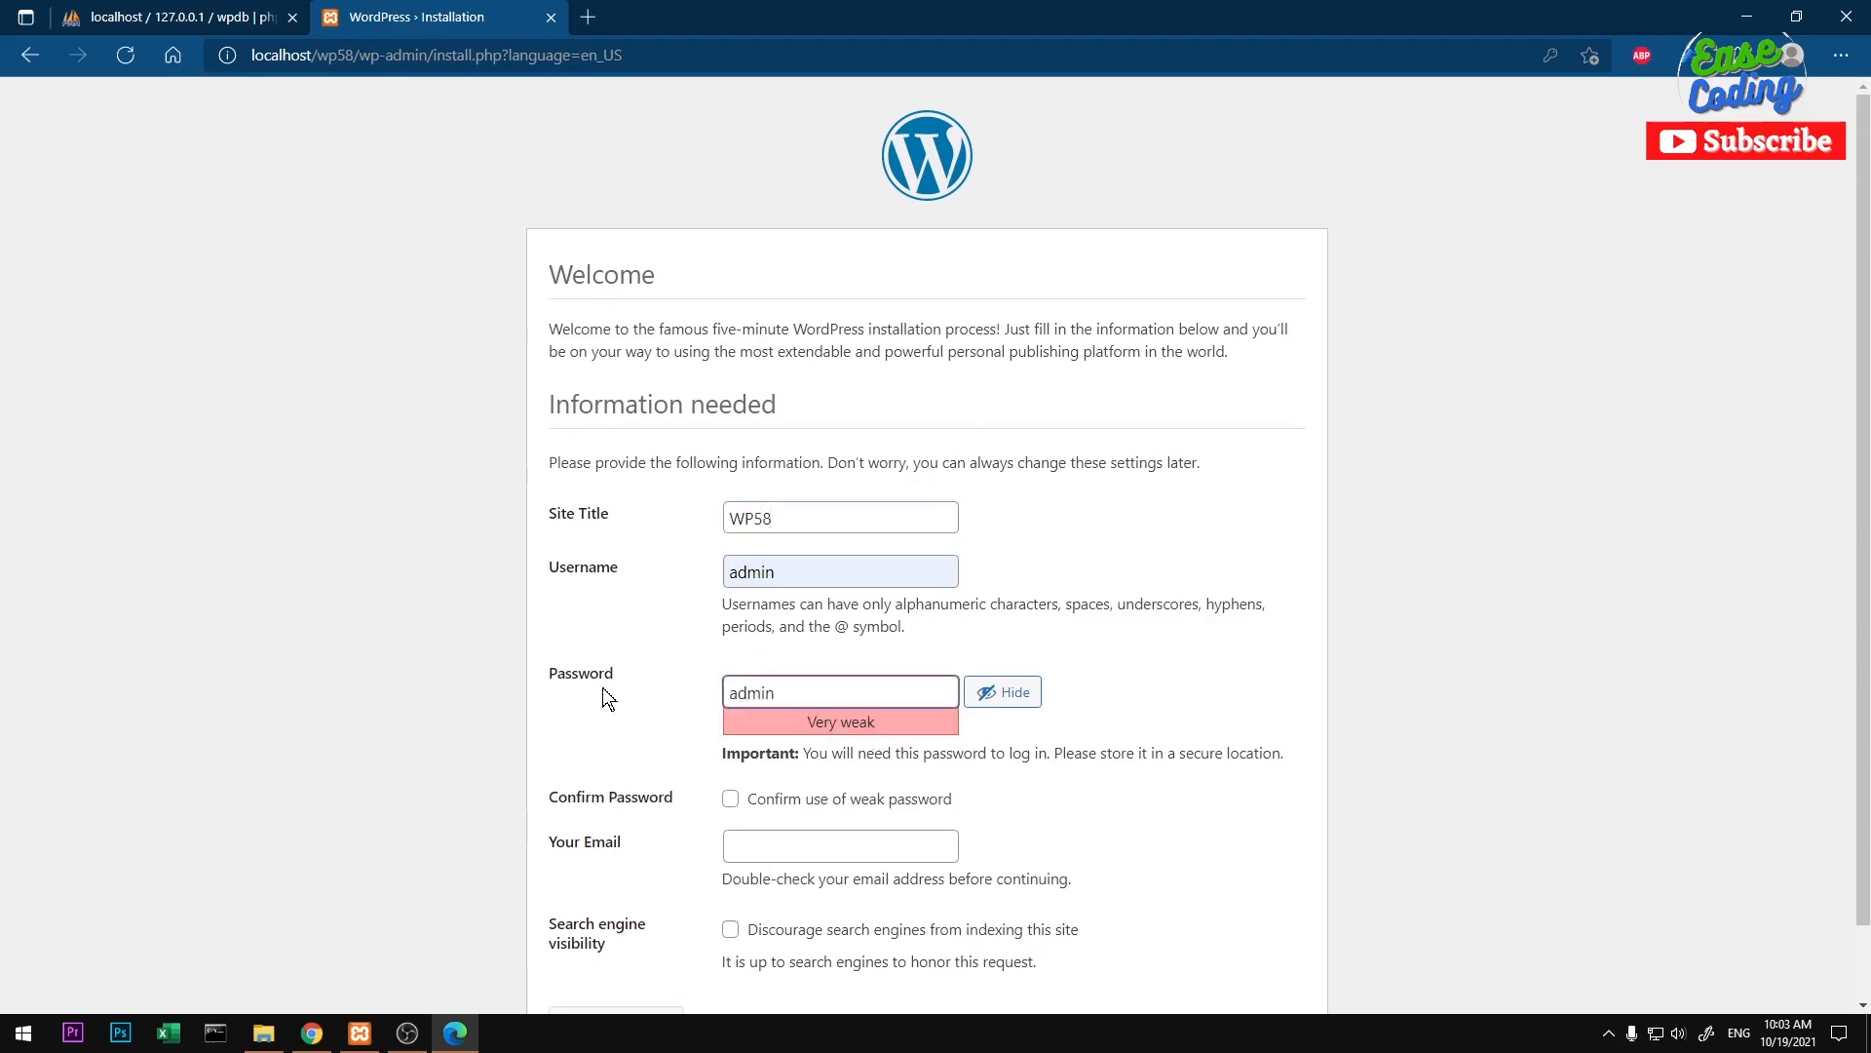
pyautogui.click(729, 798)
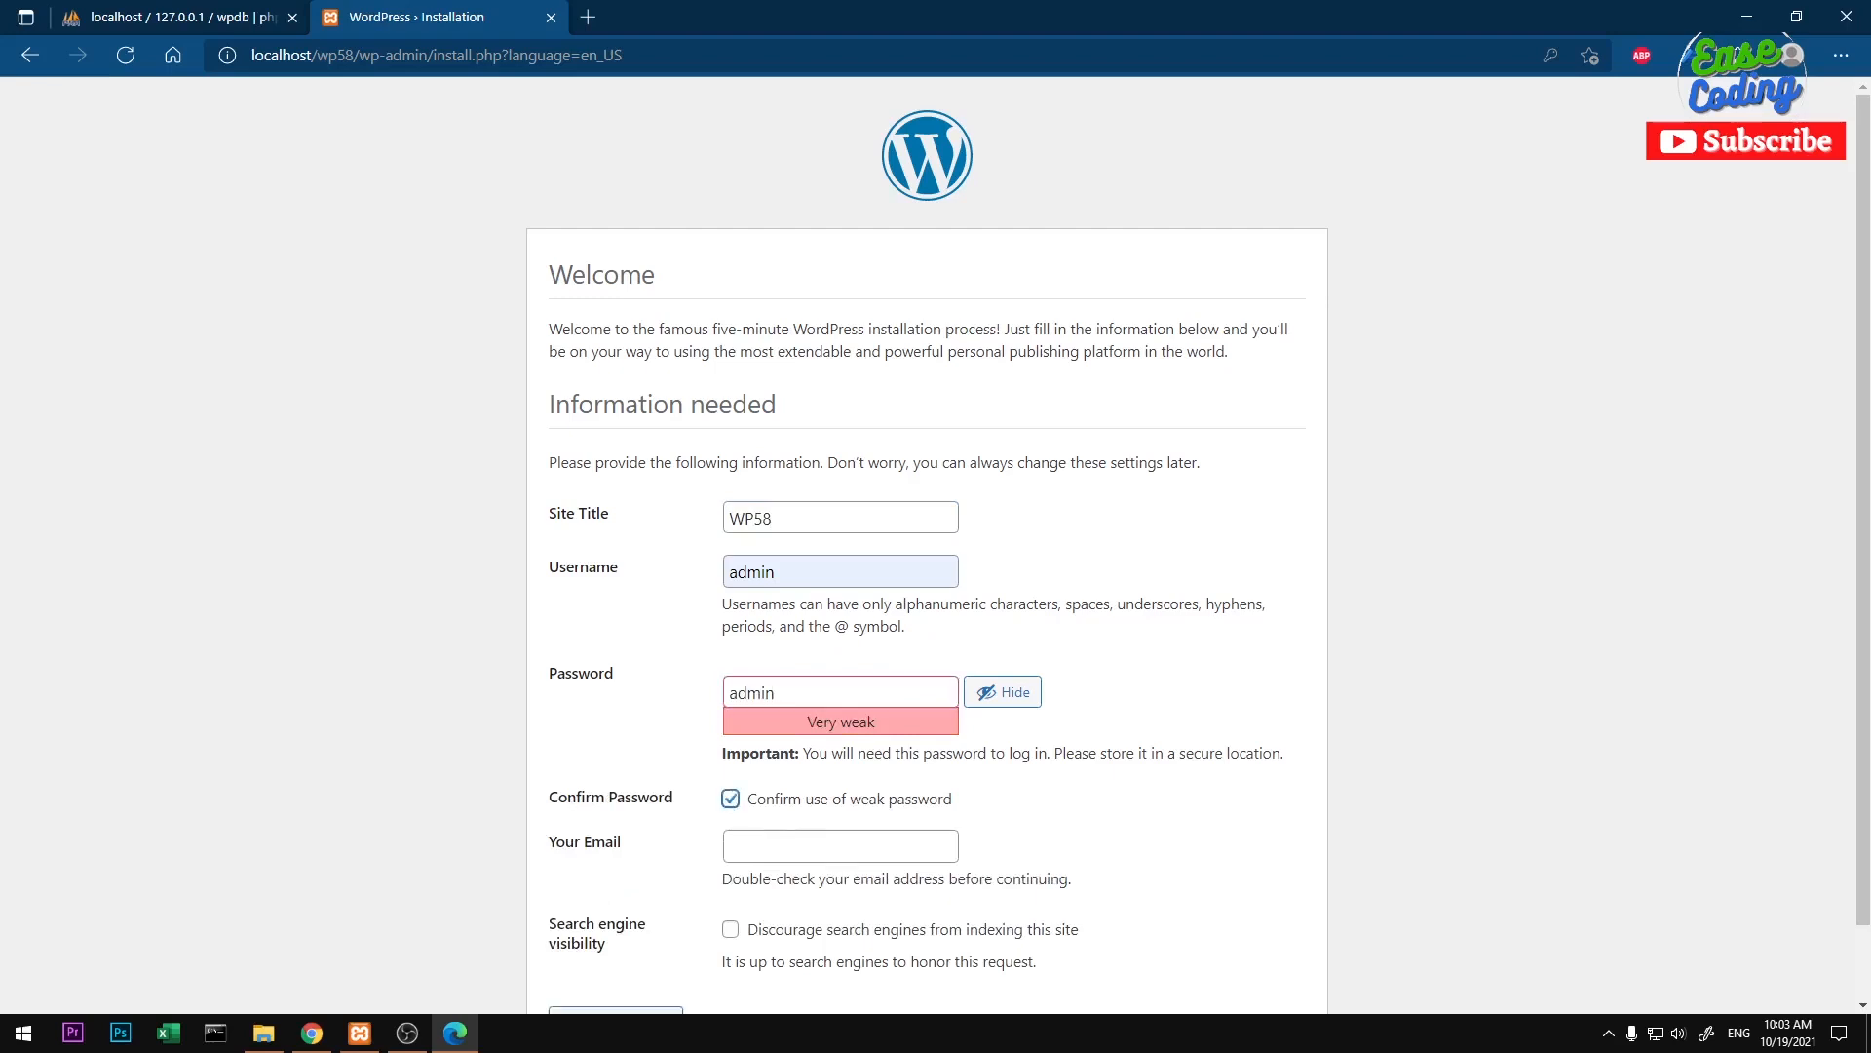
pyautogui.write('admin@')
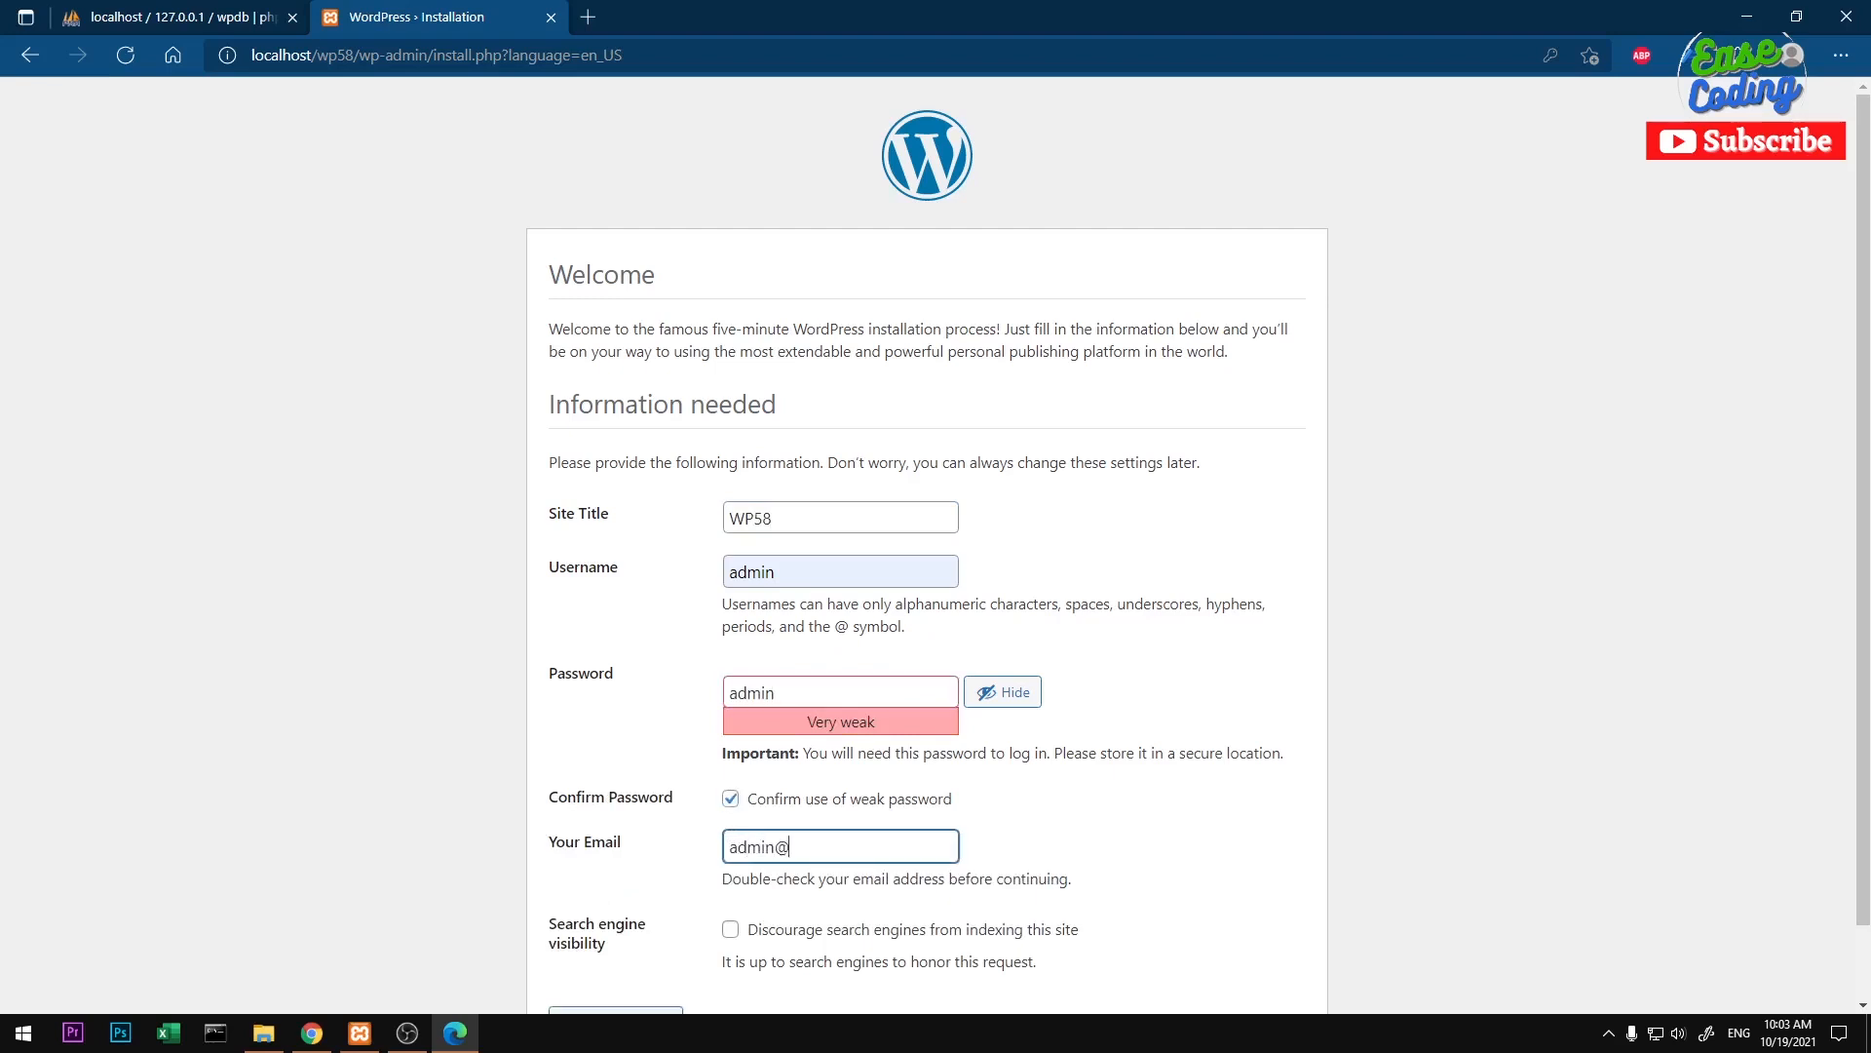
pyautogui.write('admin.com')
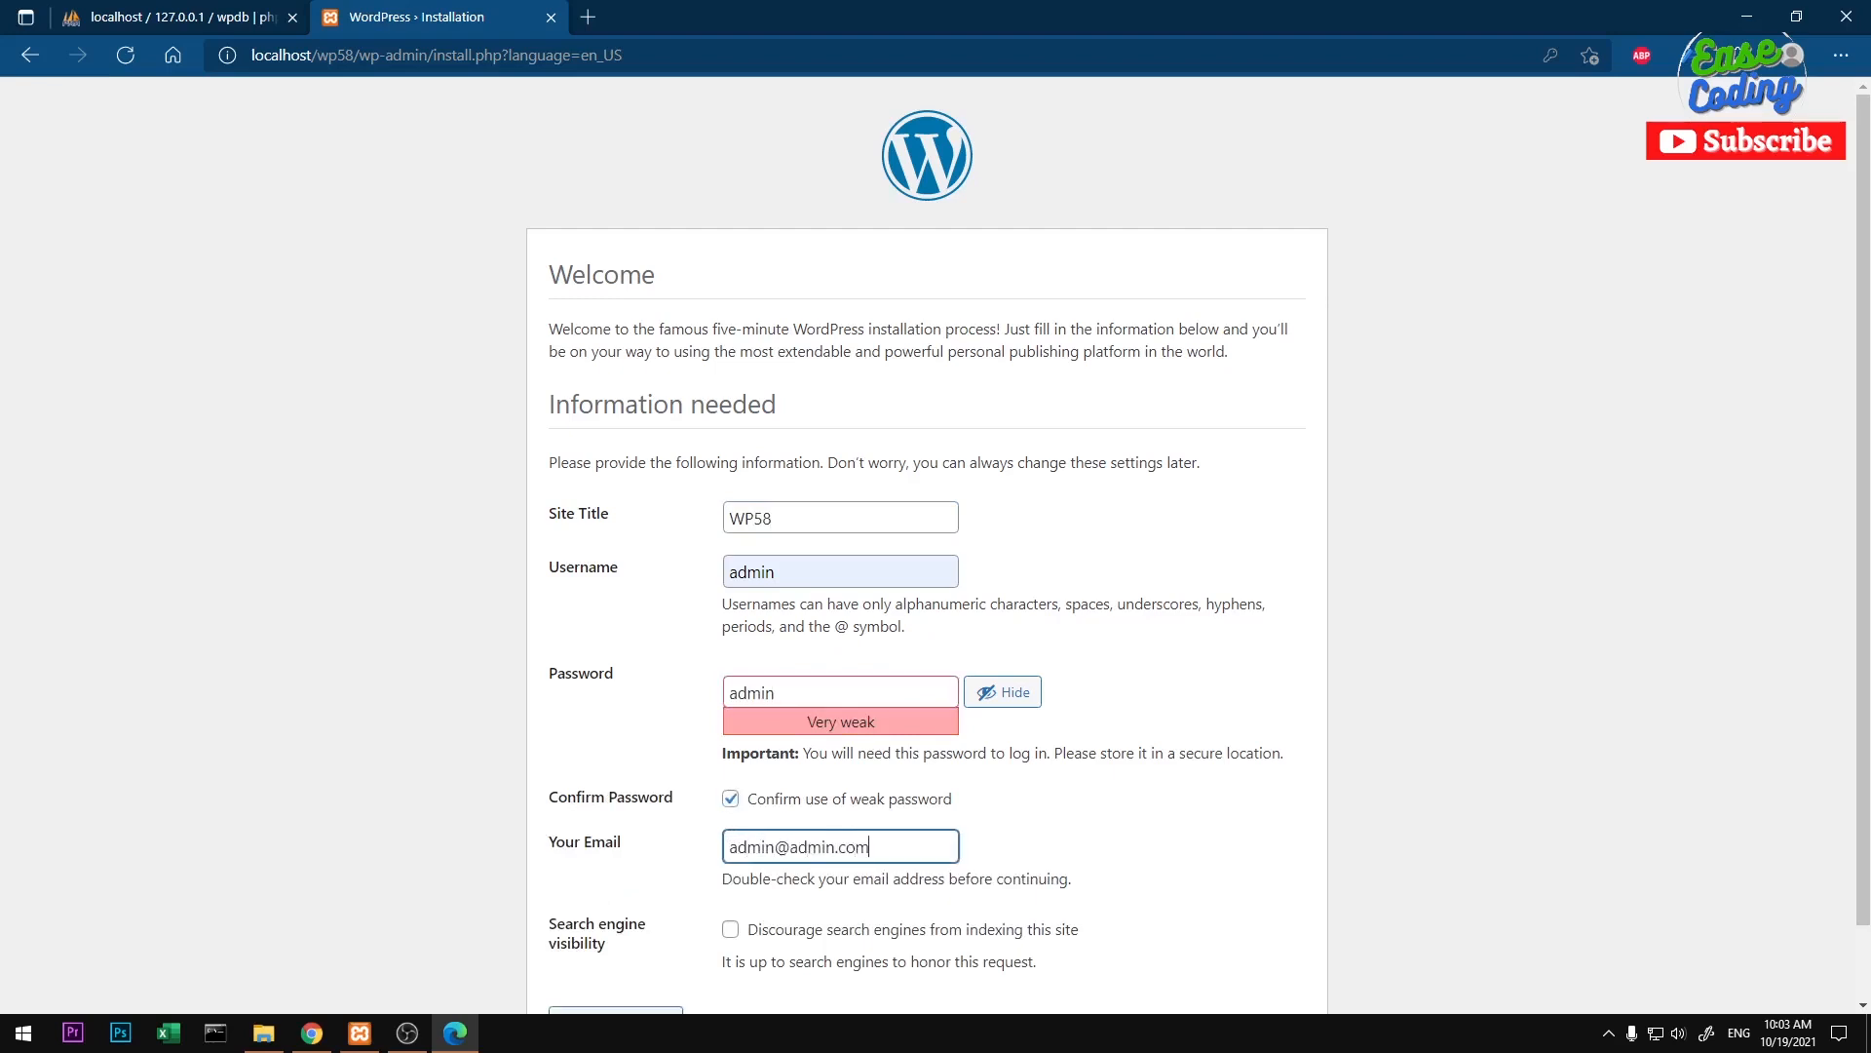
# Install WordPress with these site details to reach the Success! page
pyautogui.scroll(-3)
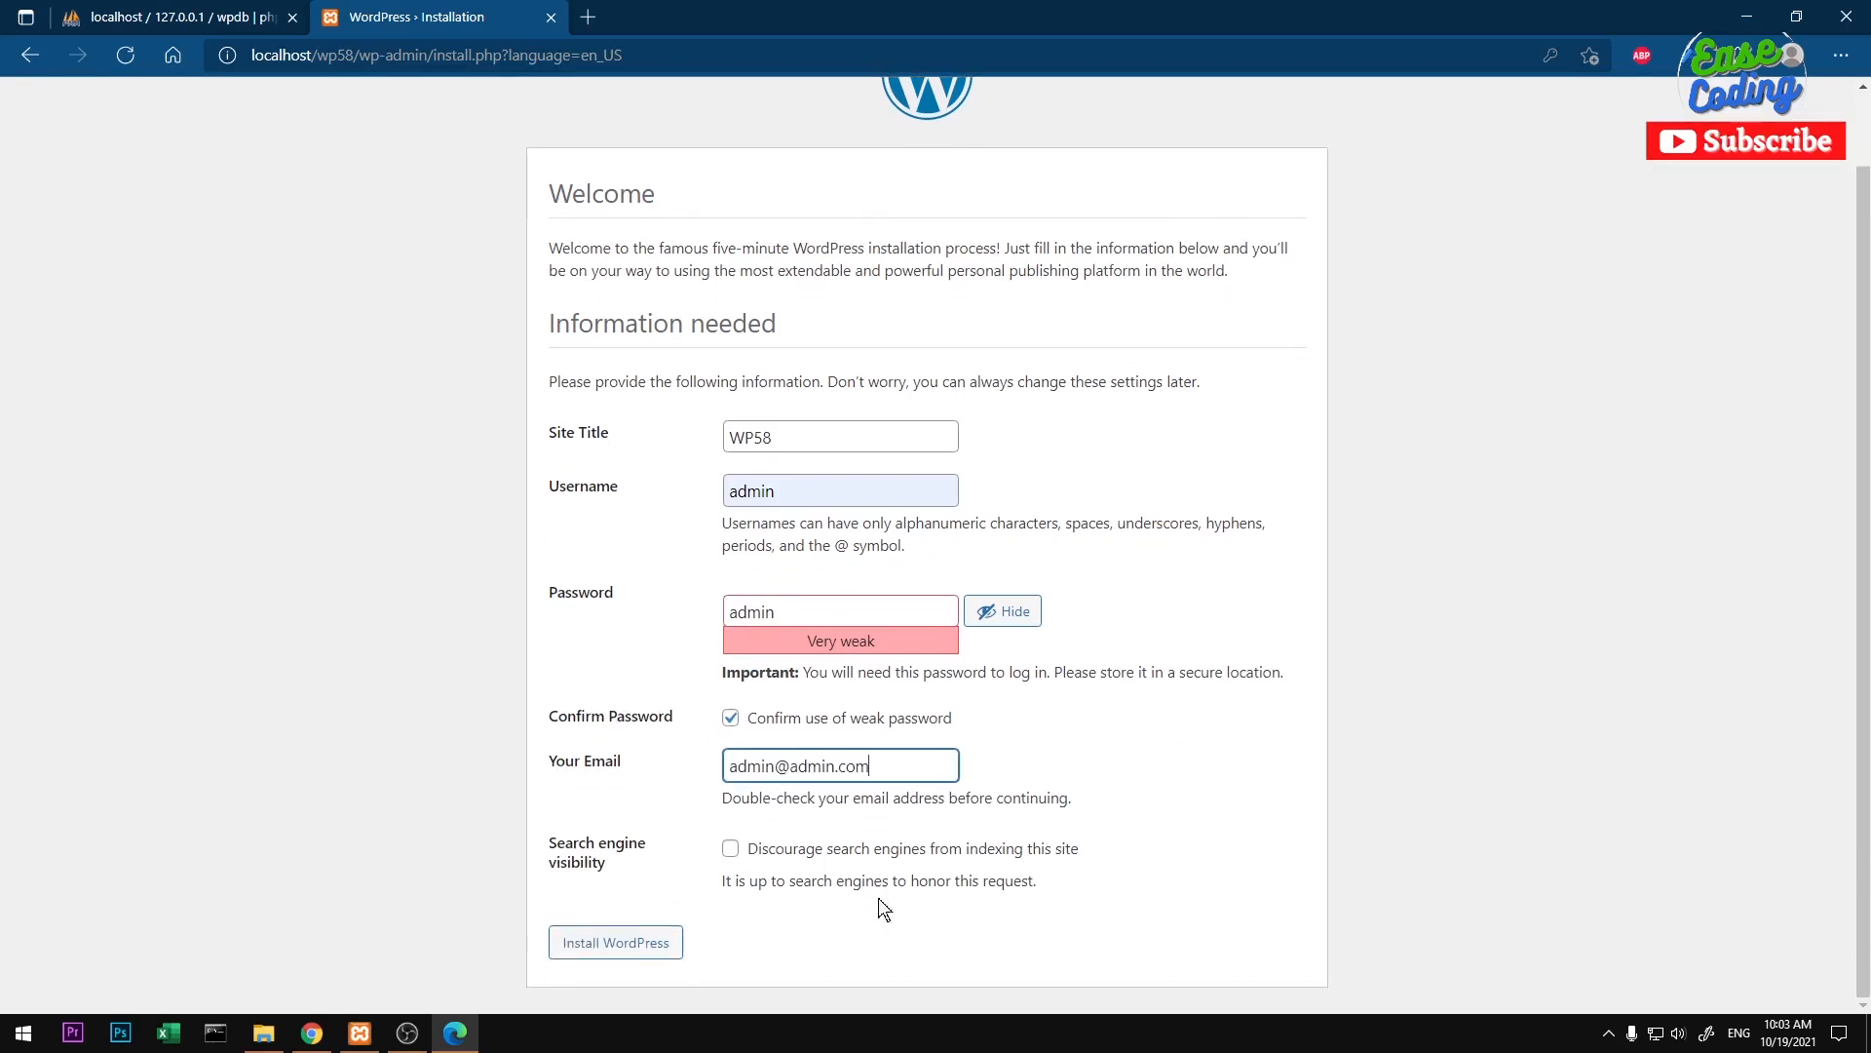
pyautogui.click(614, 941)
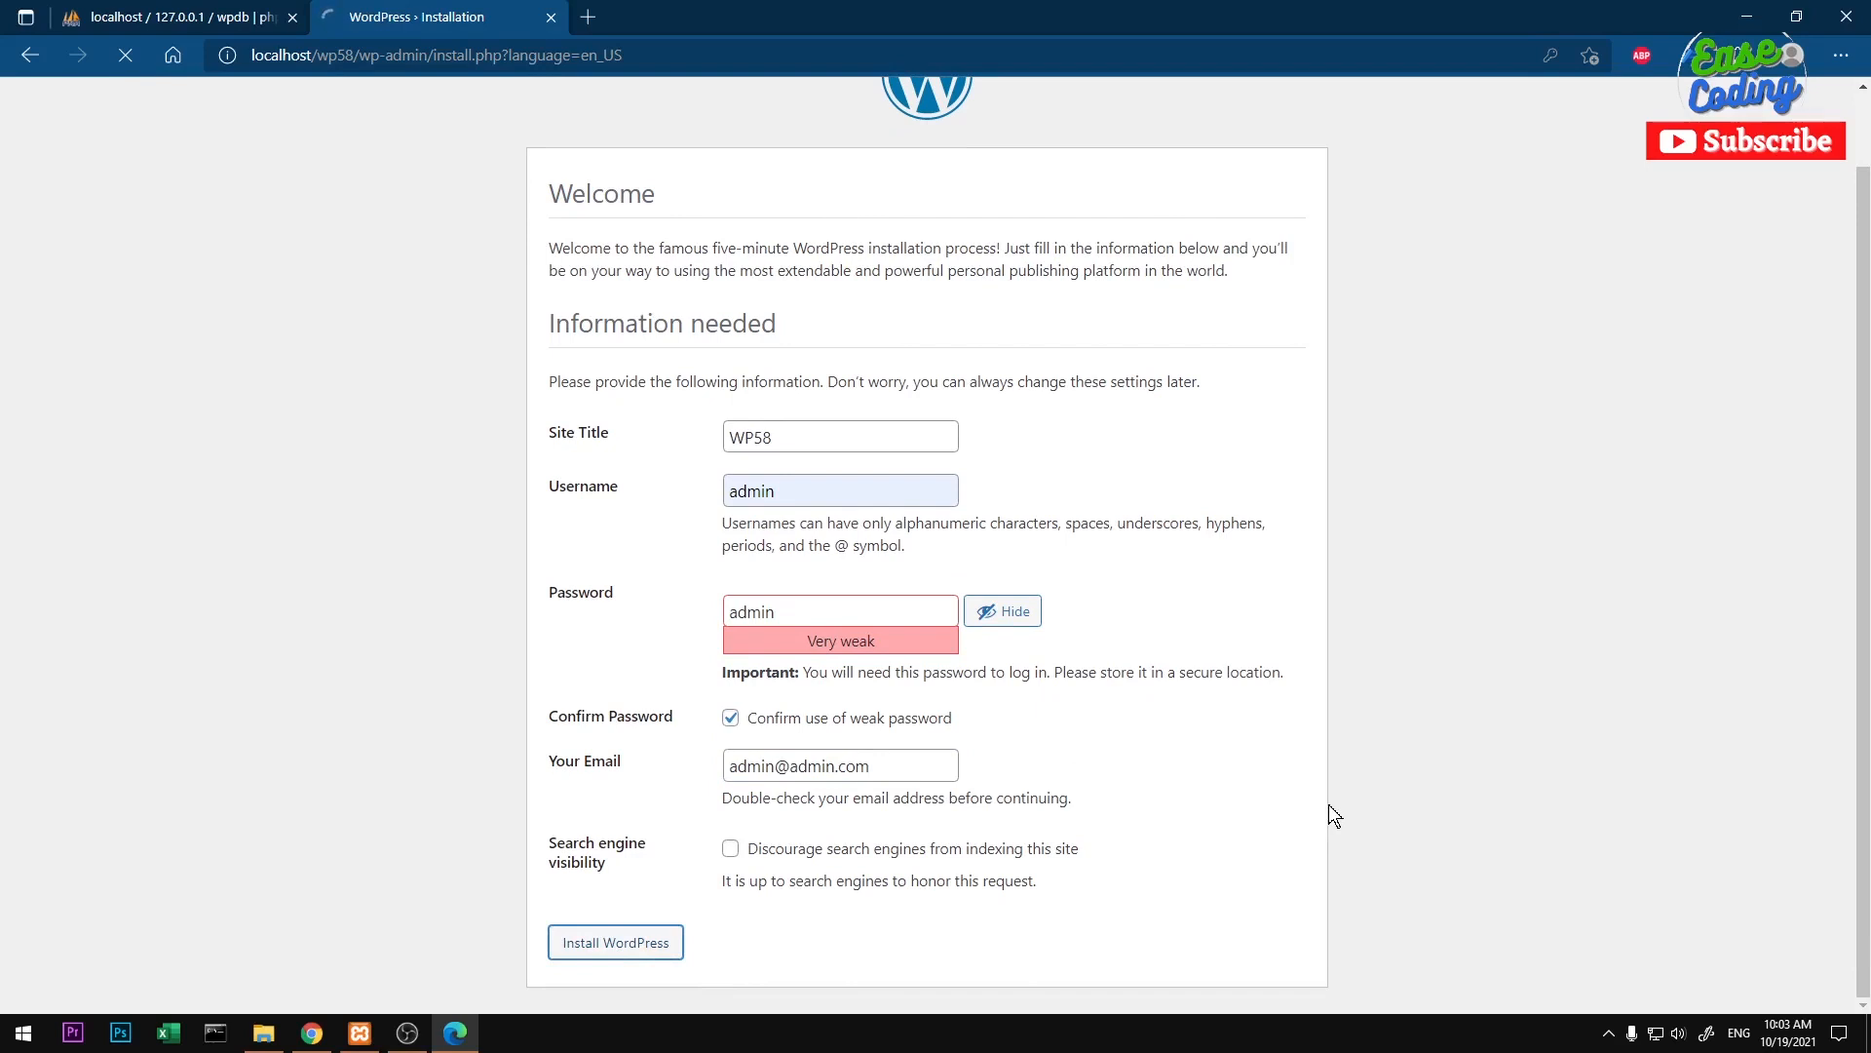
pyautogui.click(616, 941)
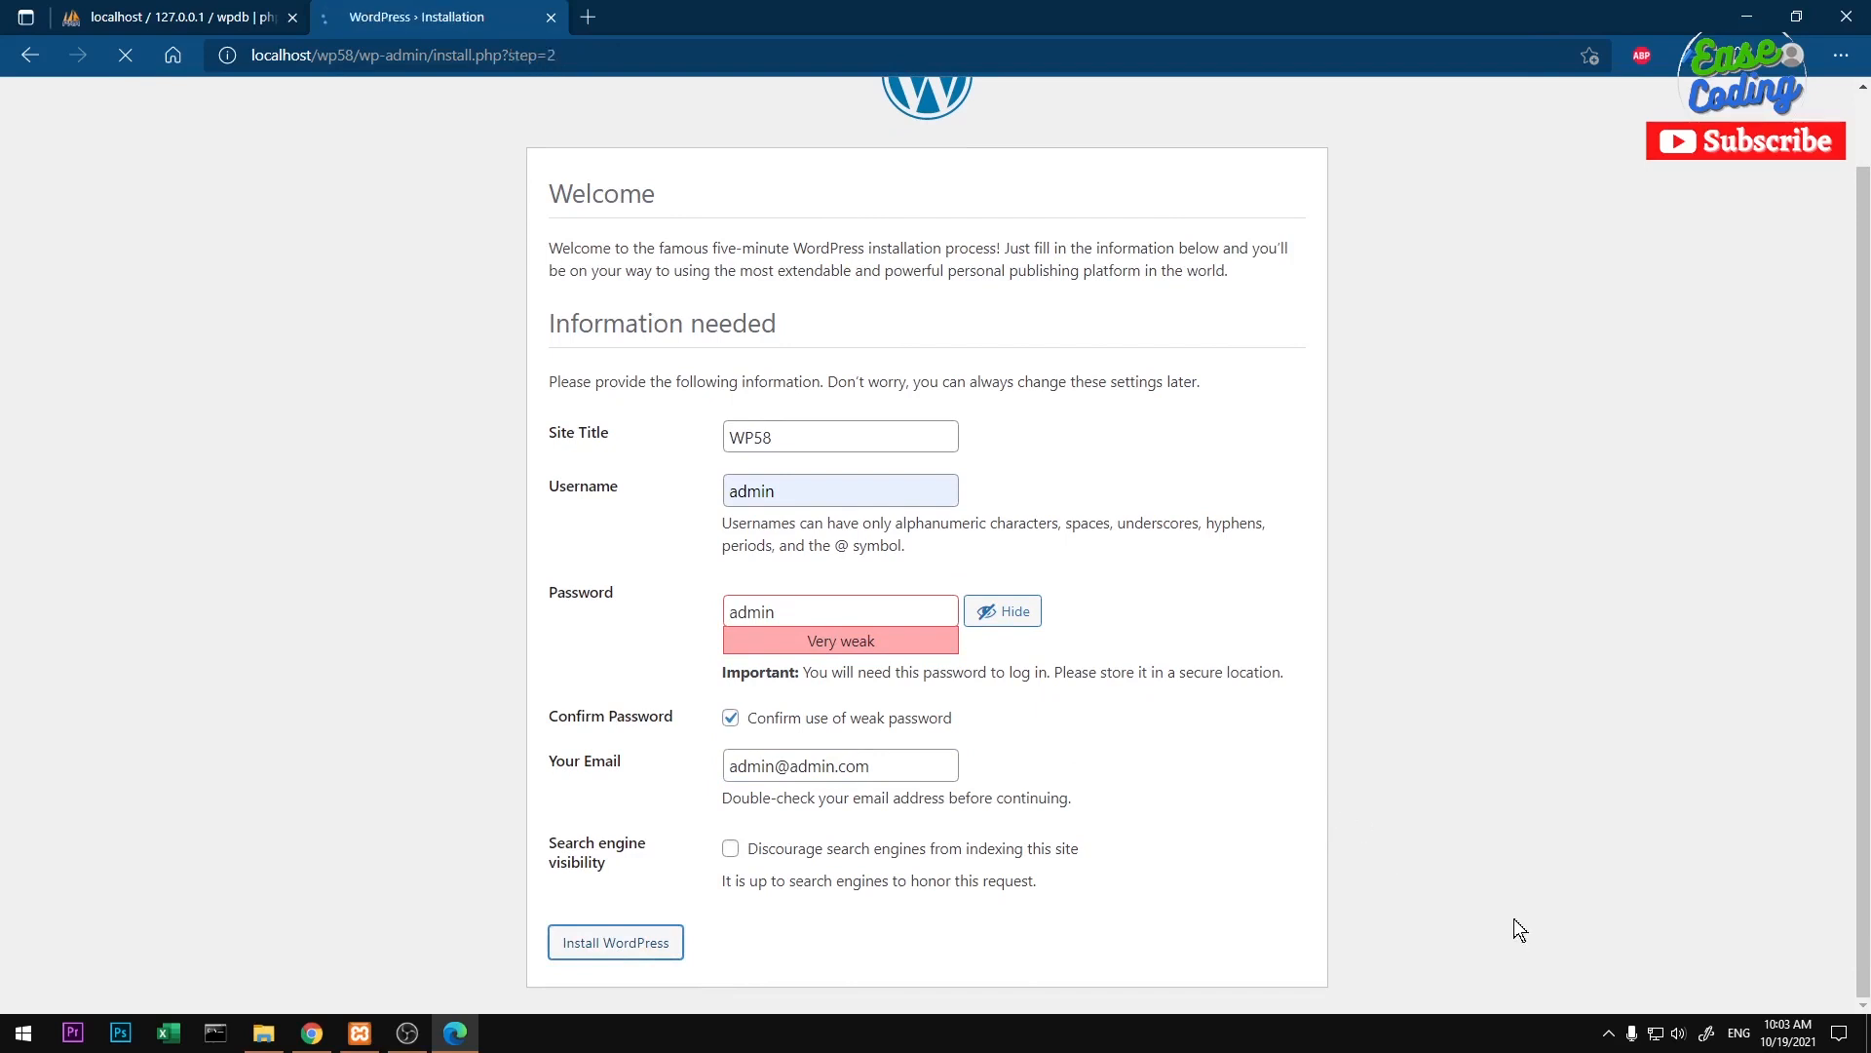
pyautogui.click(616, 941)
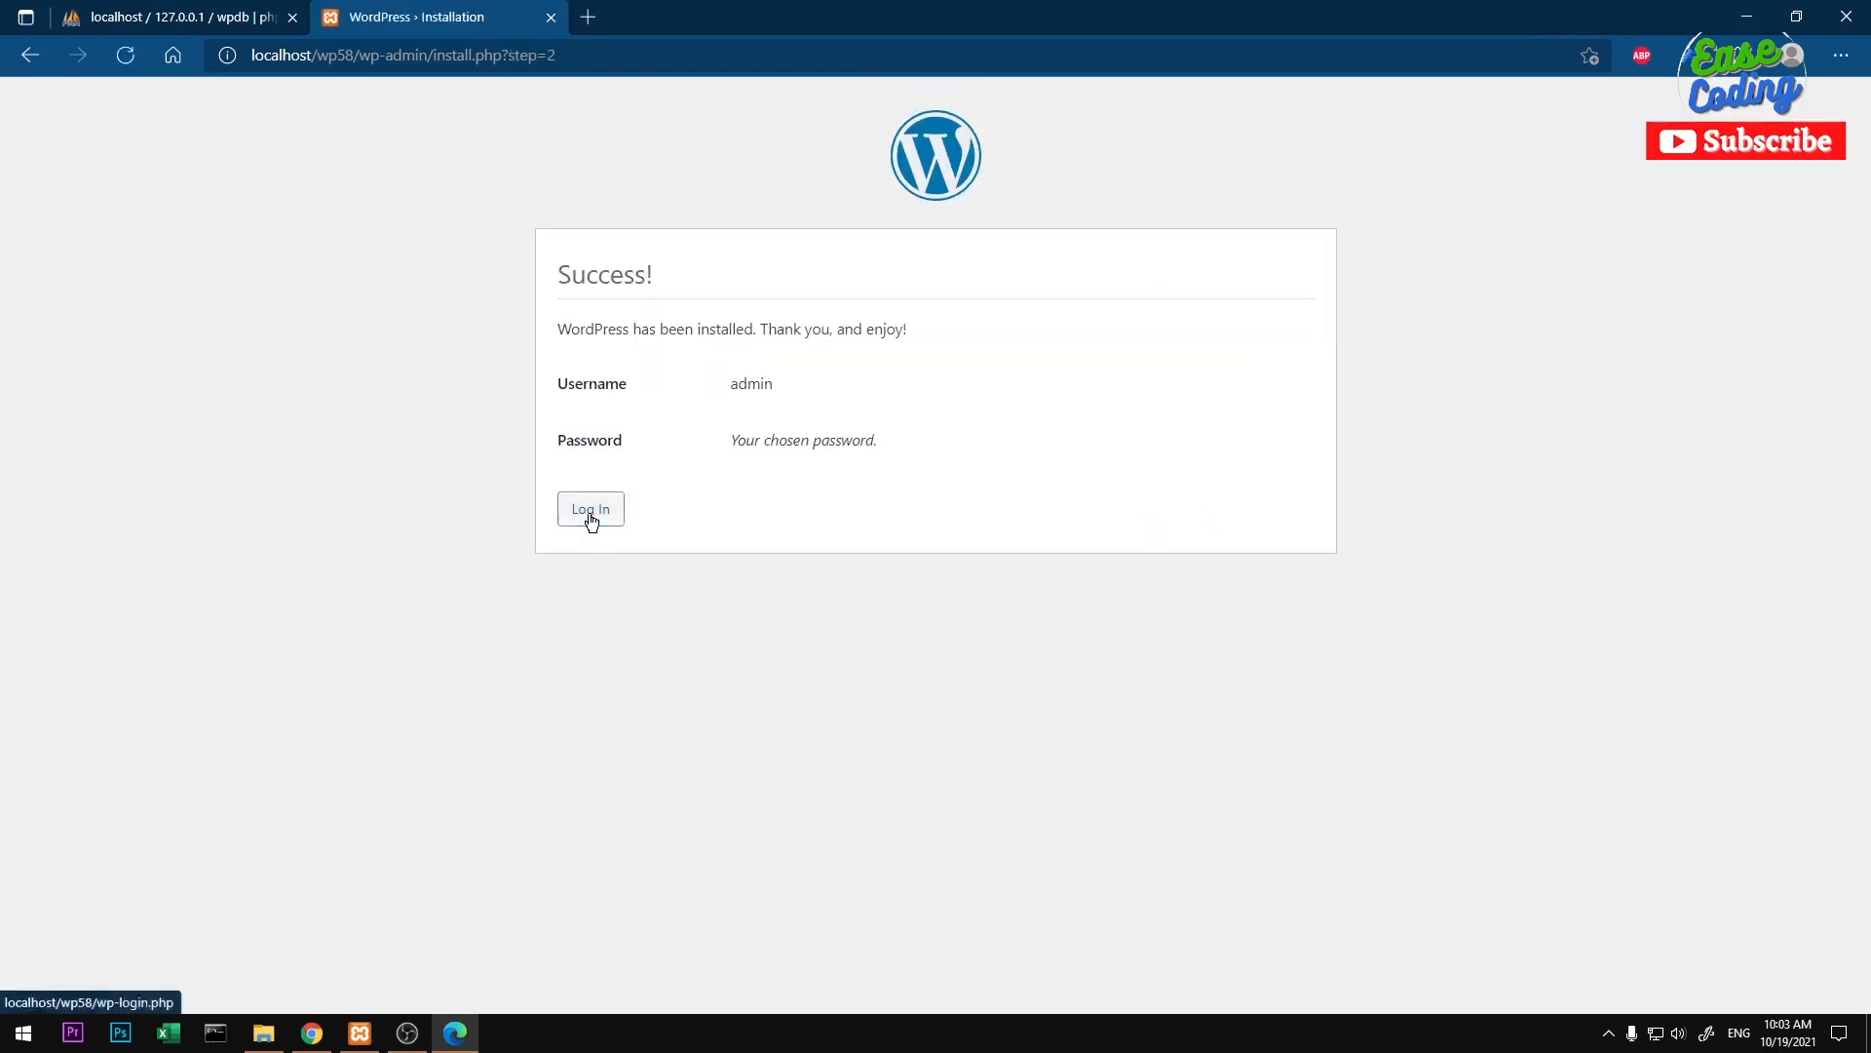
# Log in as admin with Remember Me ticked
pyautogui.click(590, 509)
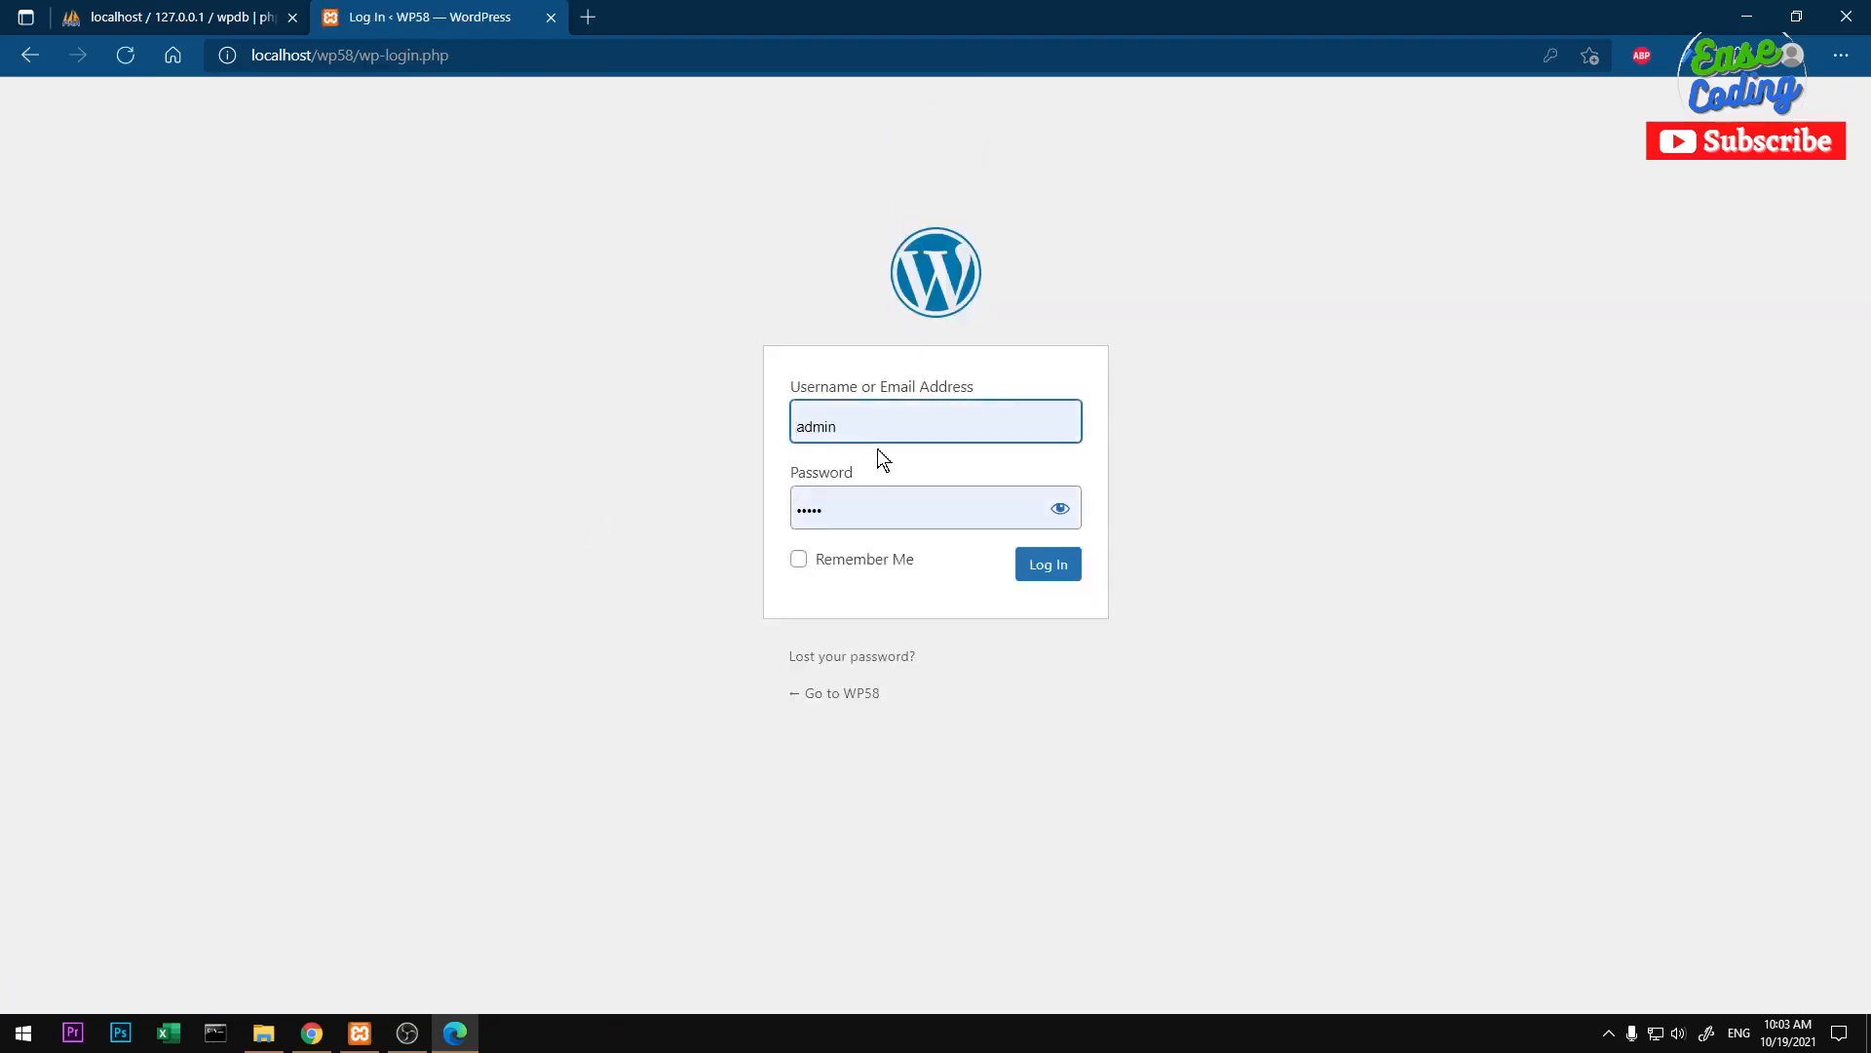
pyautogui.click(1060, 507)
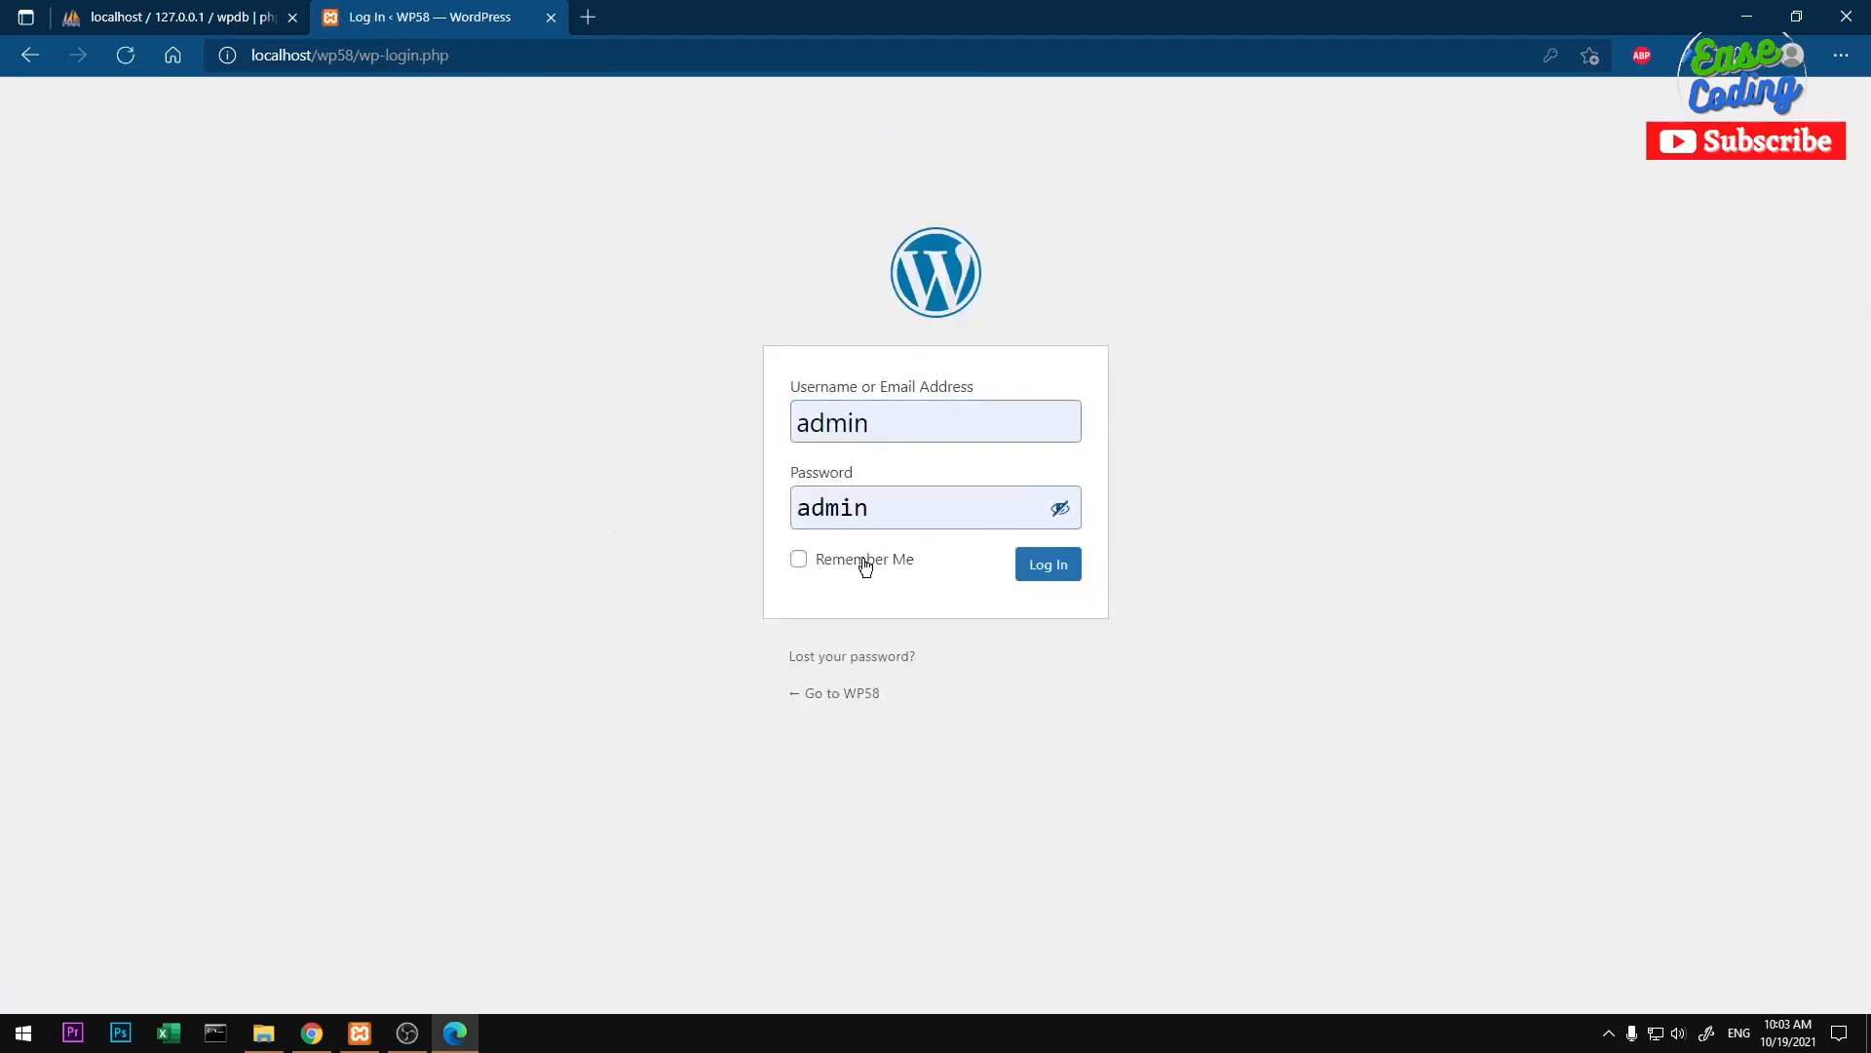
pyautogui.click(799, 559)
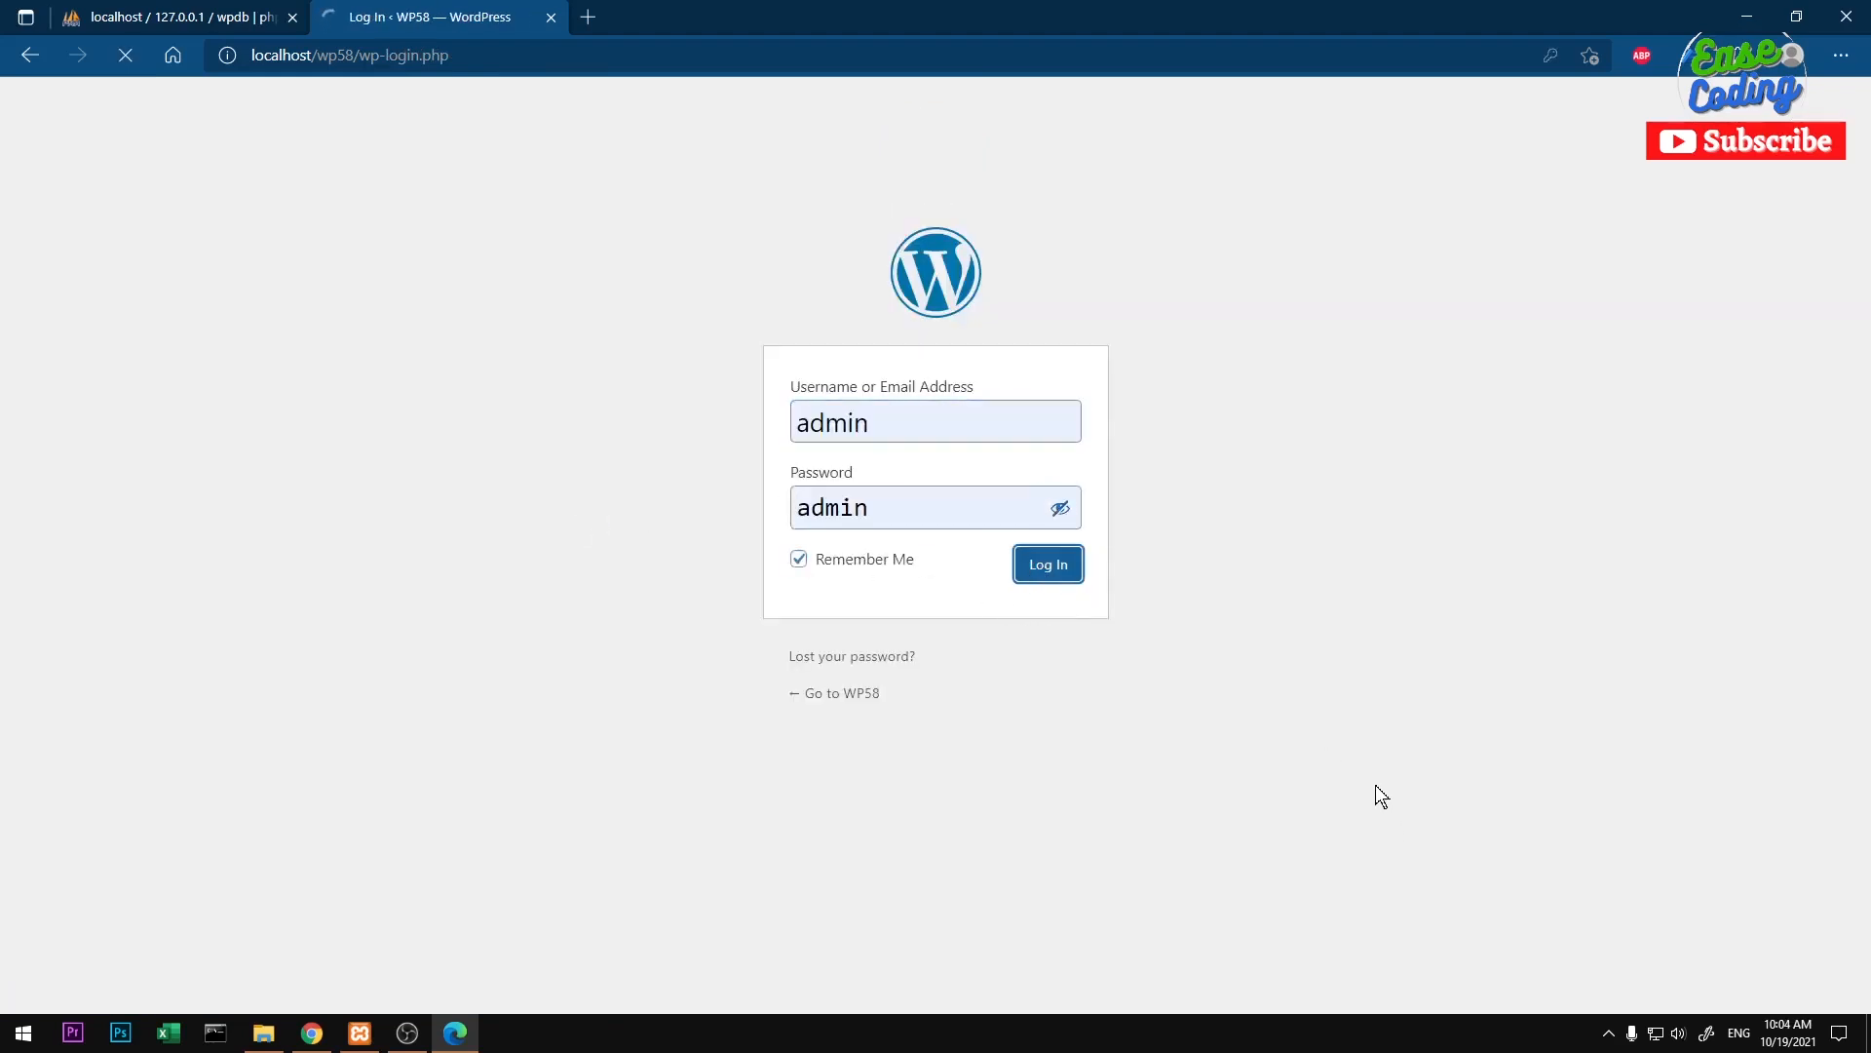
pyautogui.click(1047, 563)
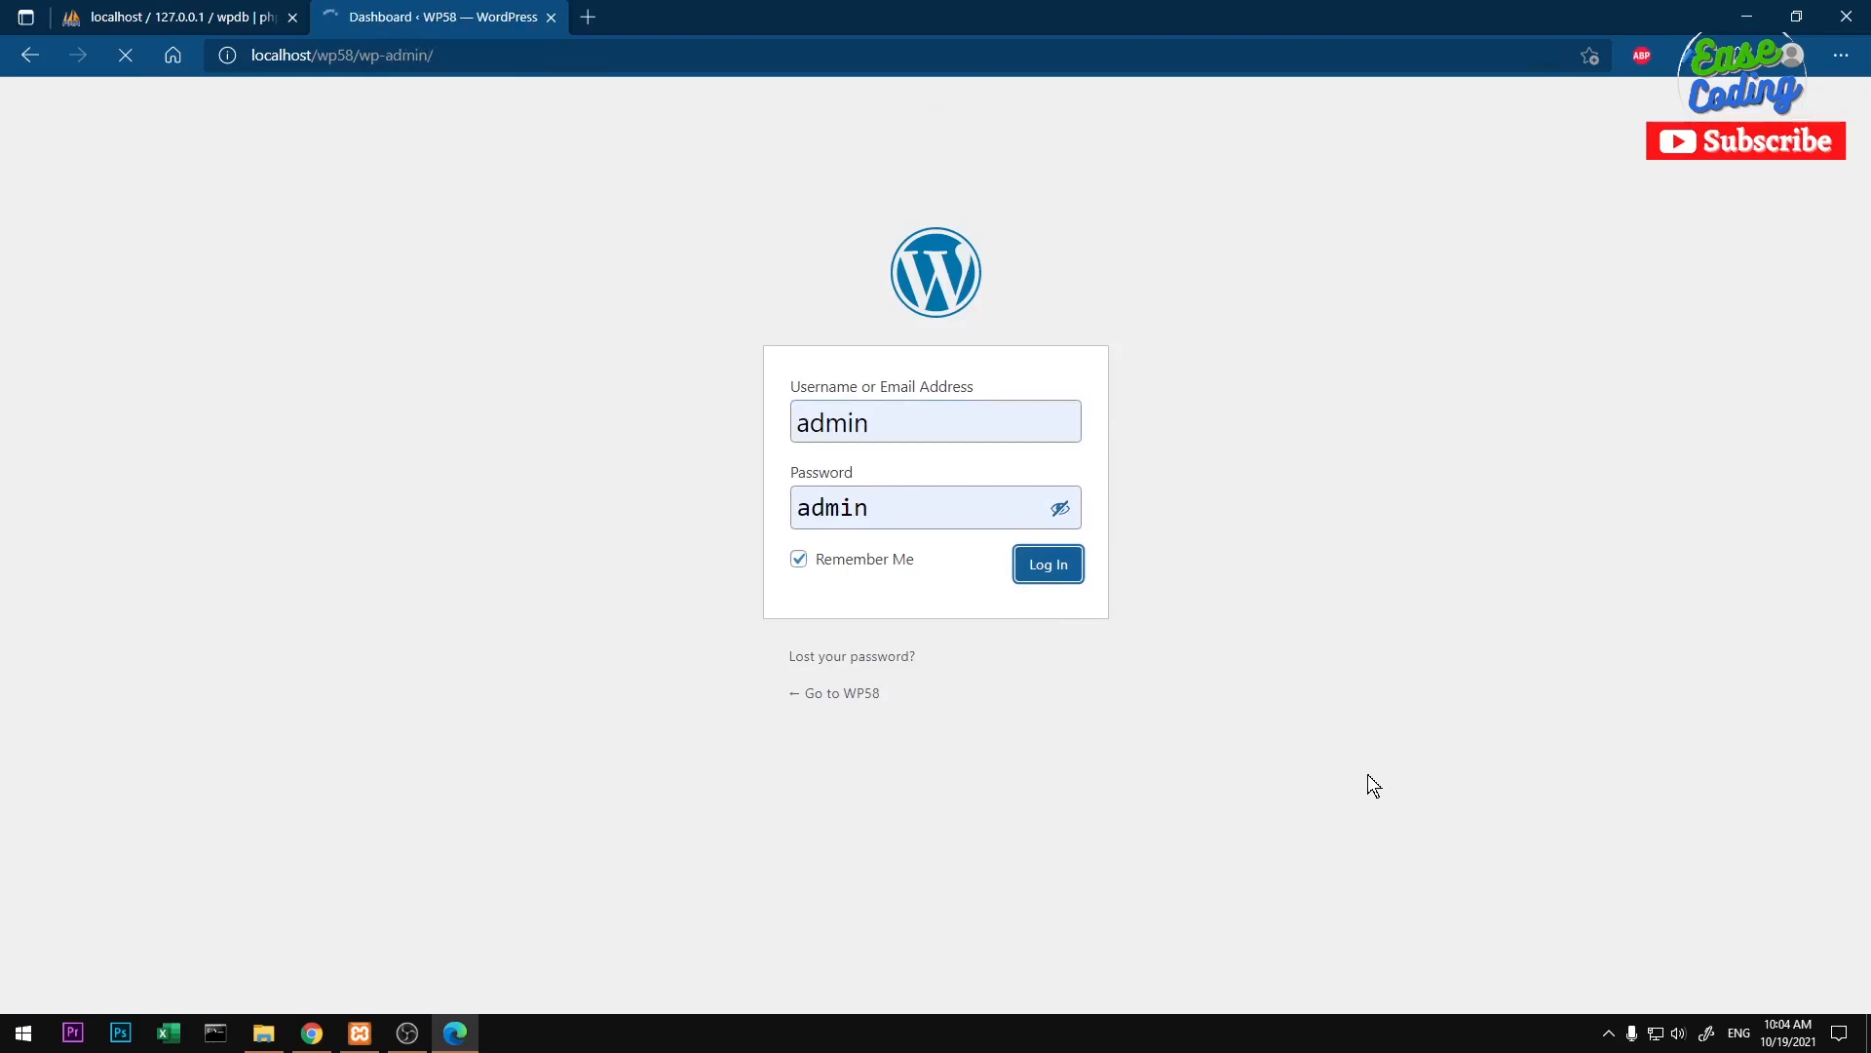
# View the Themes page showing three installed themes with Twenty Twenty-One active
pyautogui.click(1047, 563)
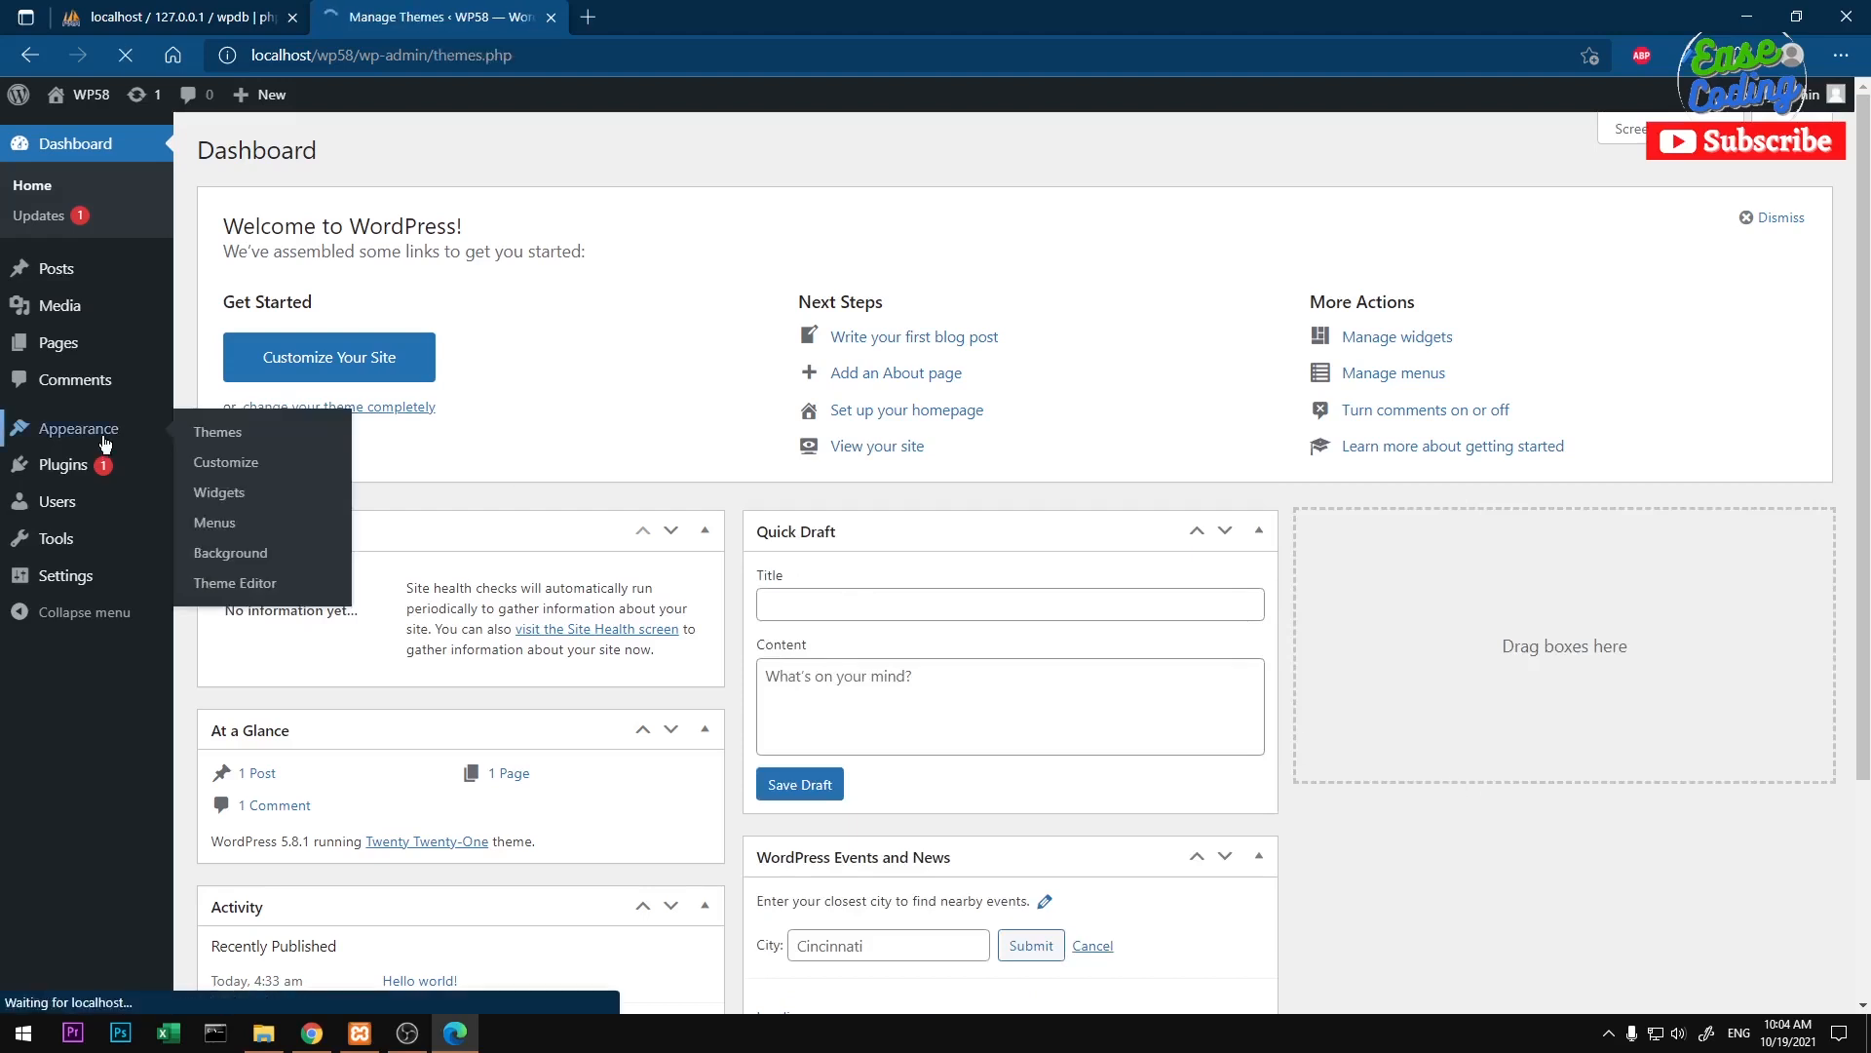
pyautogui.click(217, 431)
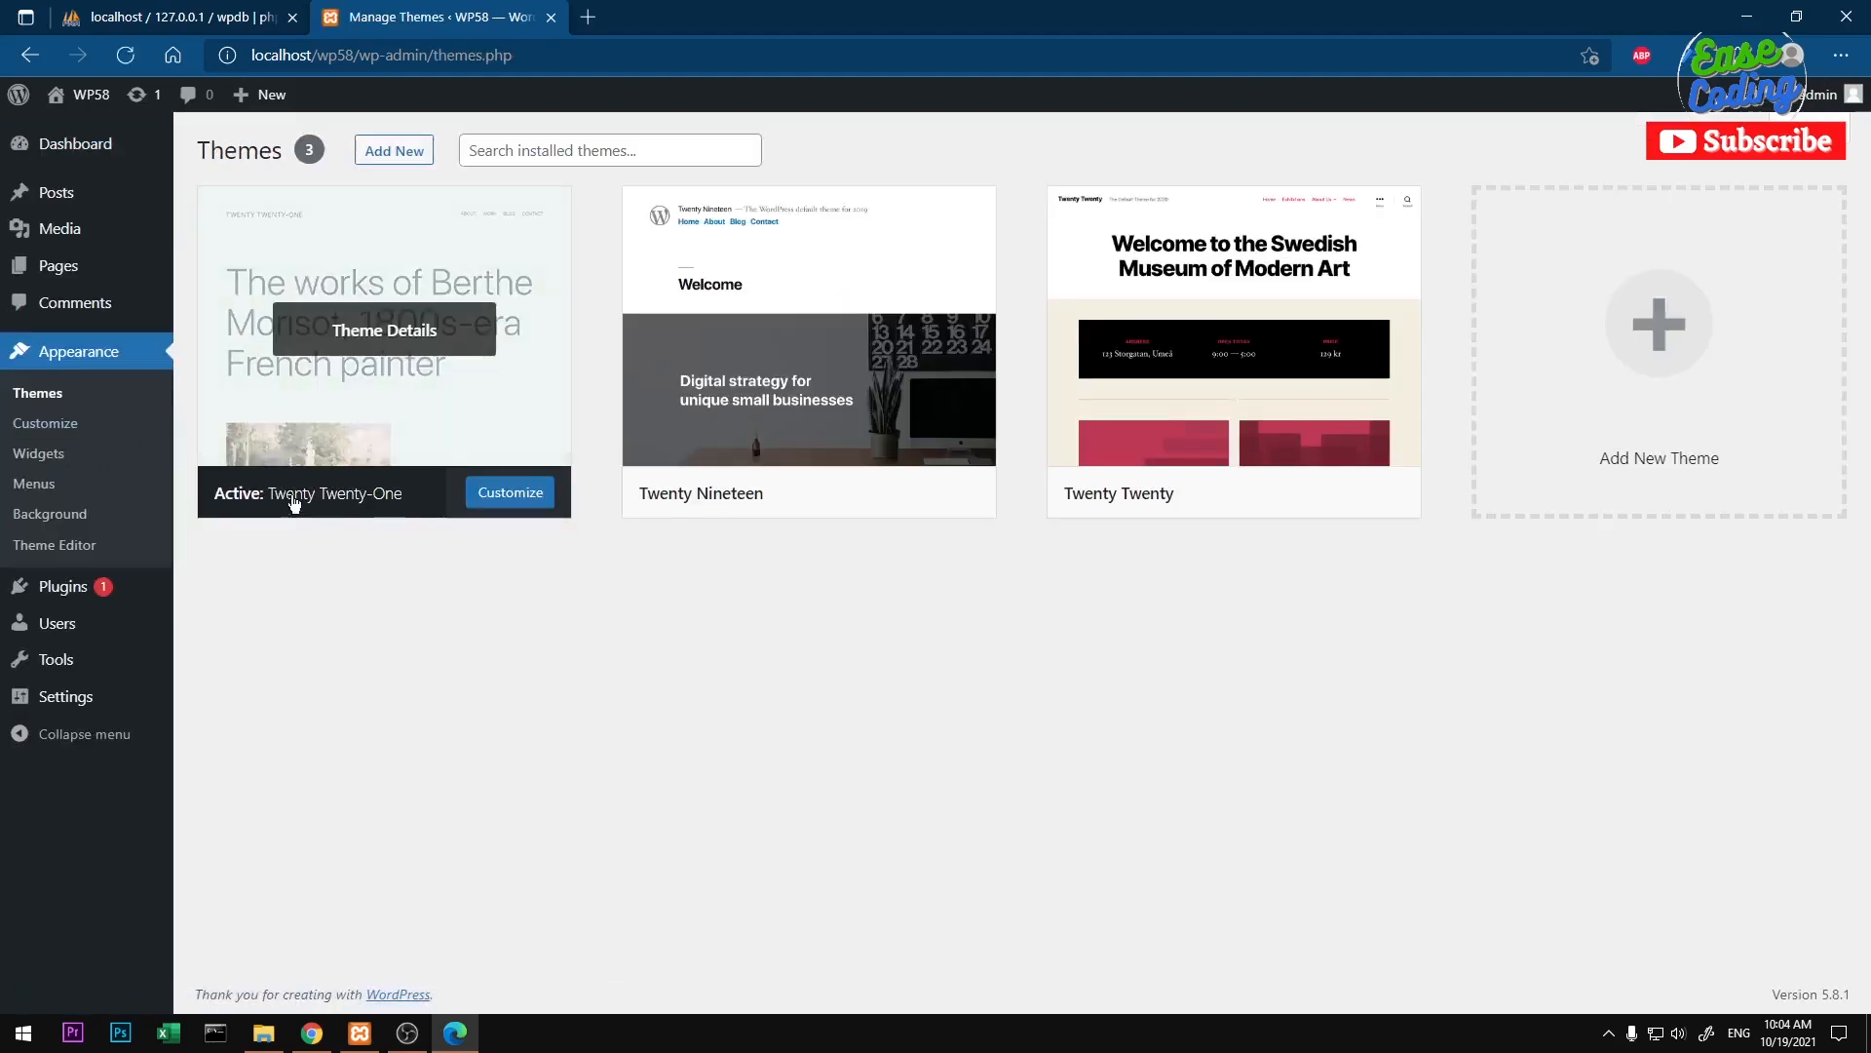
pyautogui.moveTo(1099, 792)
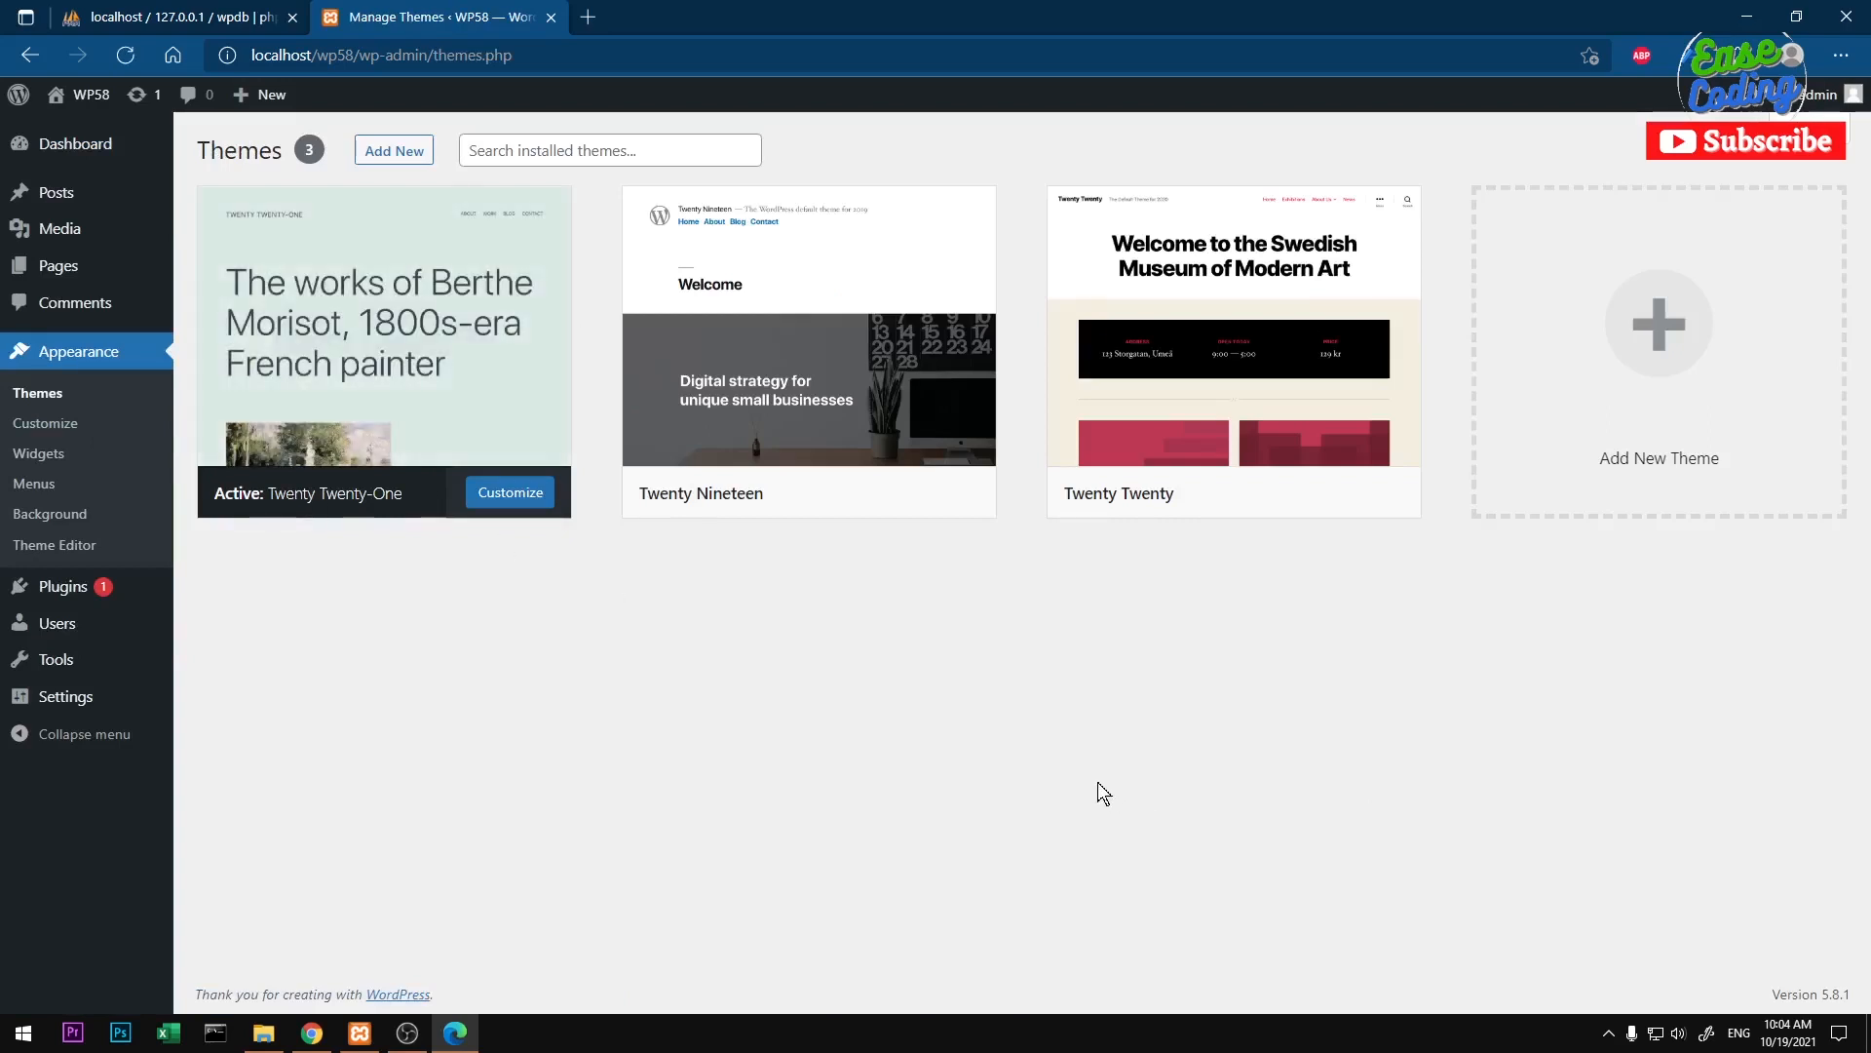
pyautogui.moveTo(1081, 775)
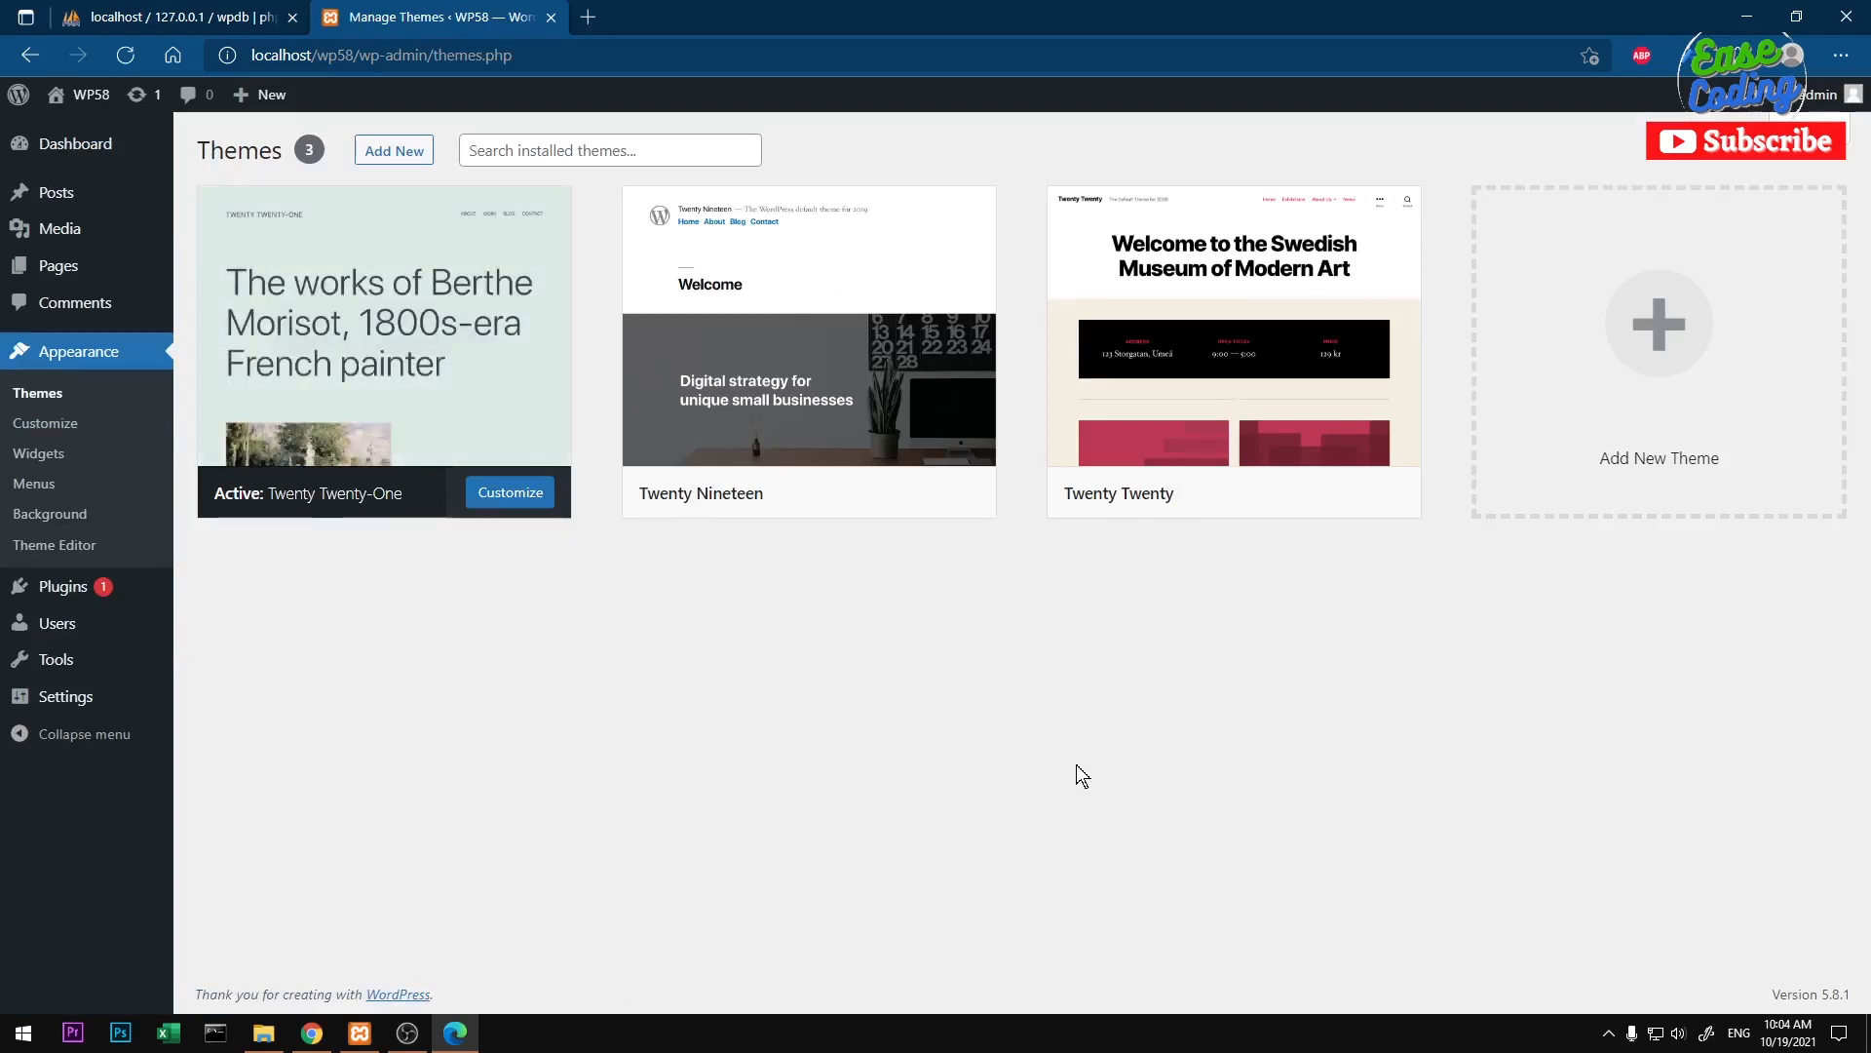
pyautogui.moveTo(1166, 817)
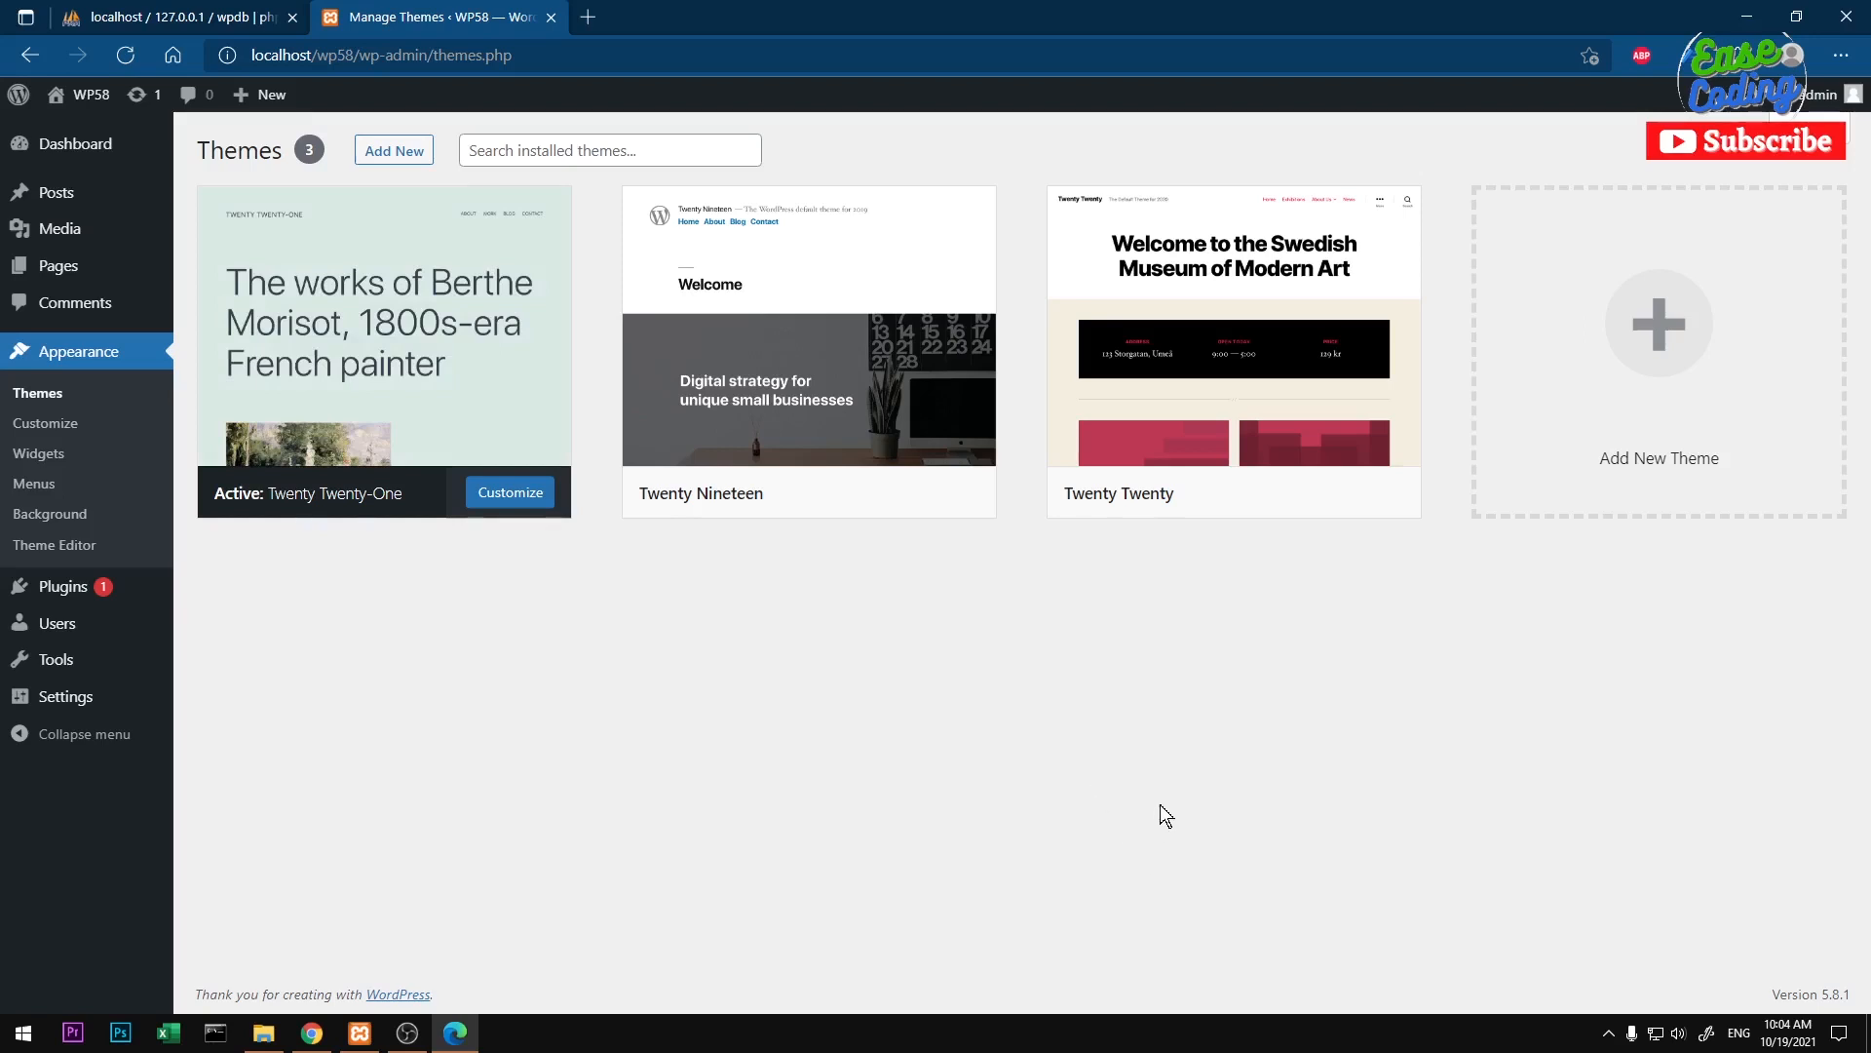
pyautogui.click(64, 586)
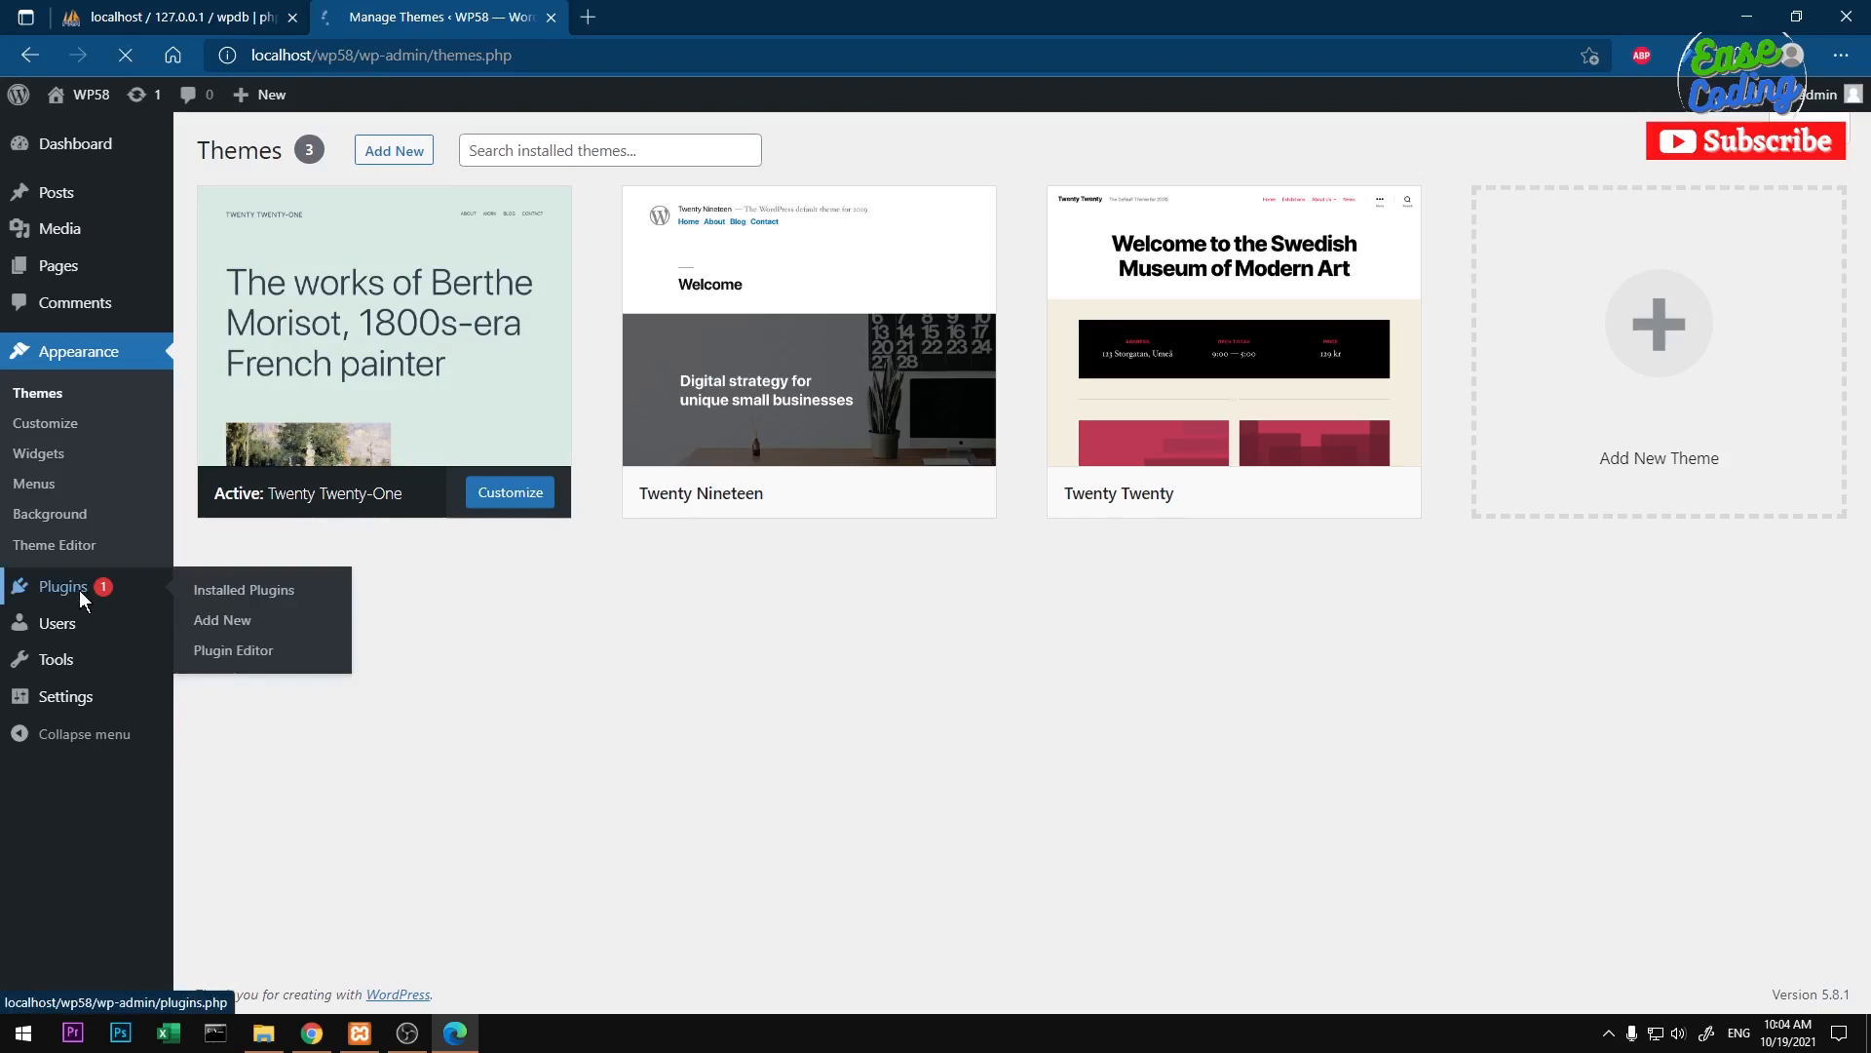
# View the plugins, open the WP58 home page in a new tab, and return to Themes
pyautogui.click(244, 590)
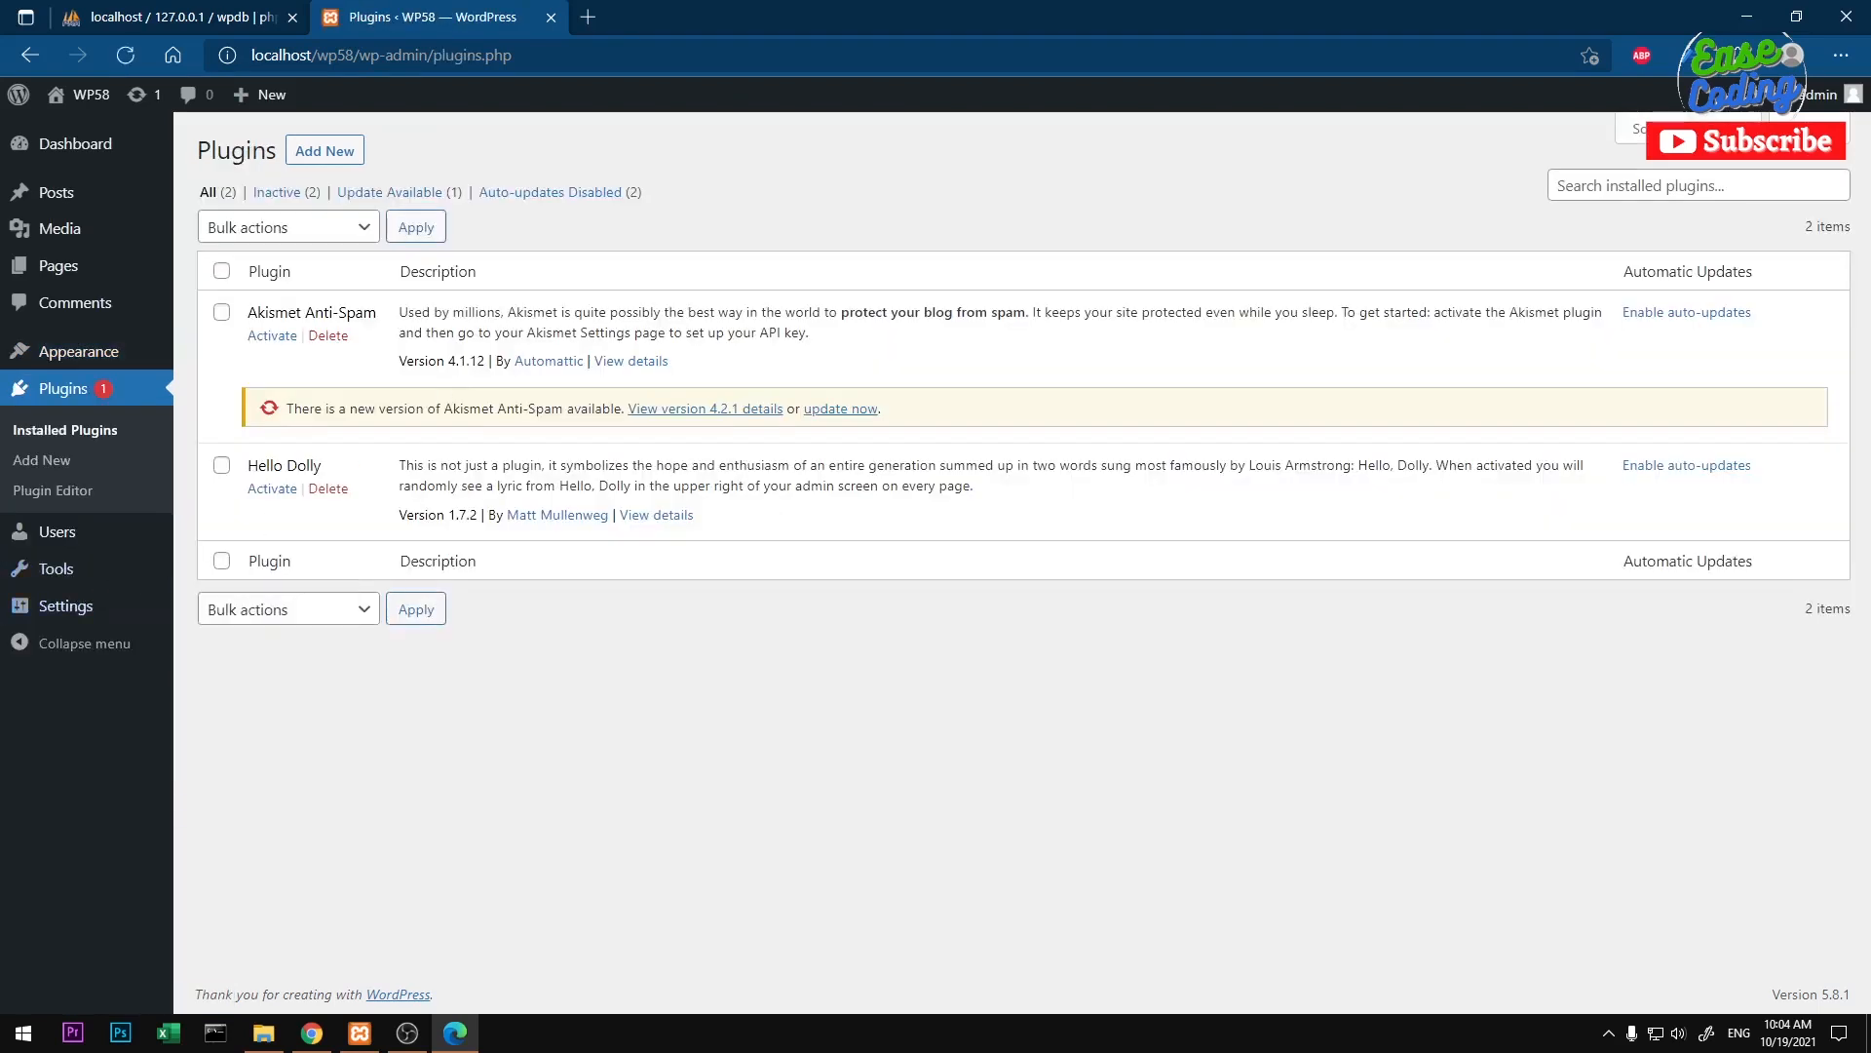
pyautogui.rightClick(85, 94)
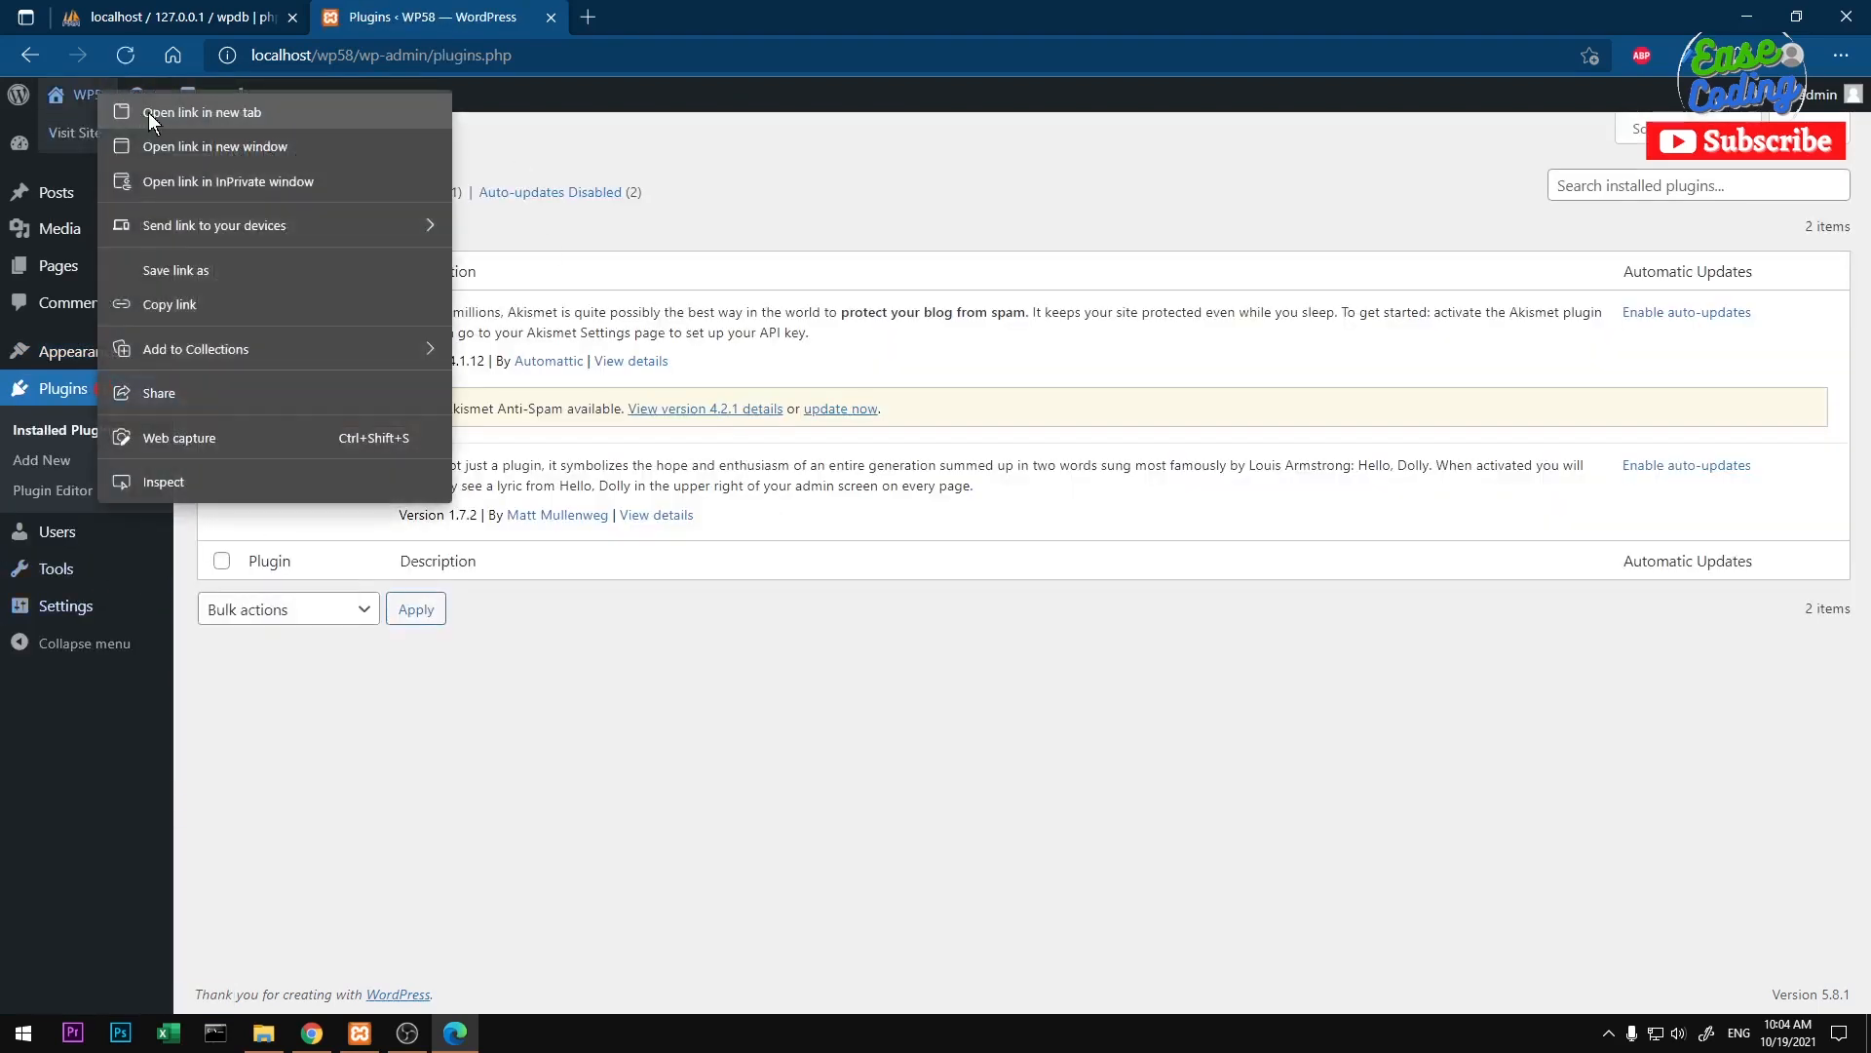
pyautogui.click(201, 112)
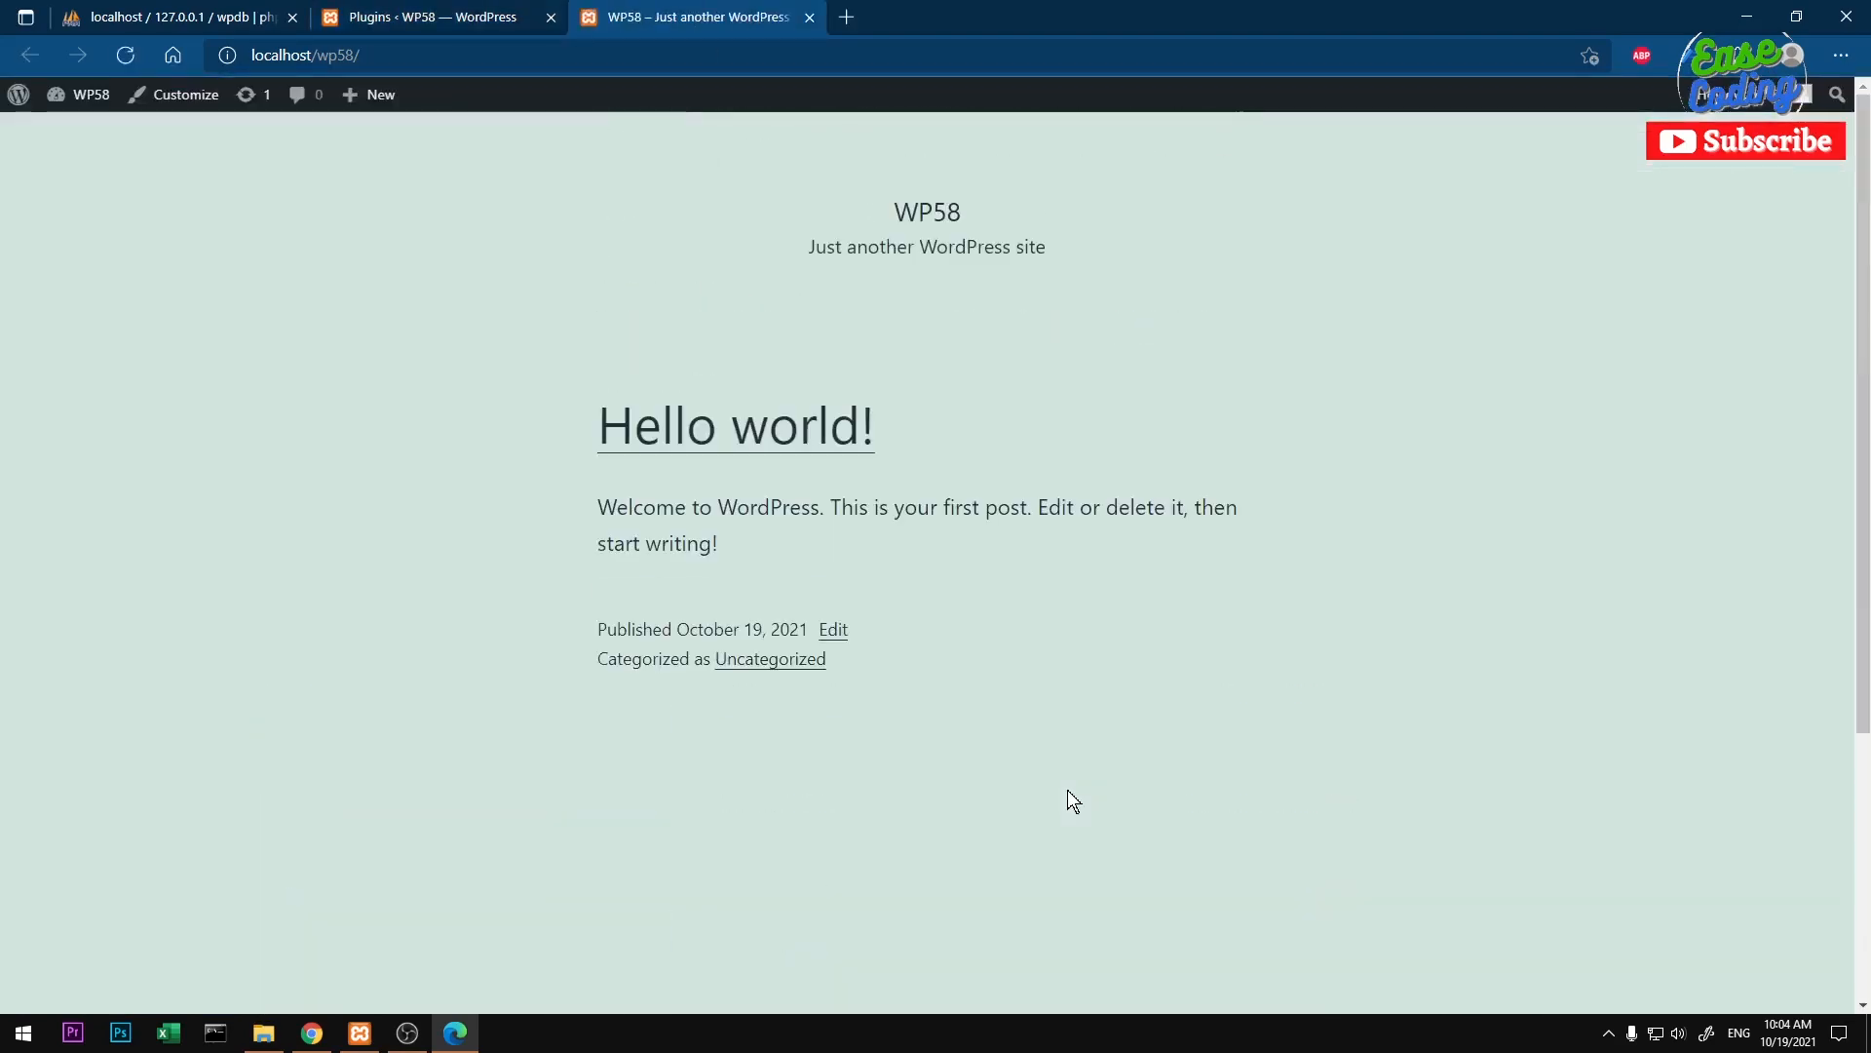
pyautogui.moveTo(570, 10)
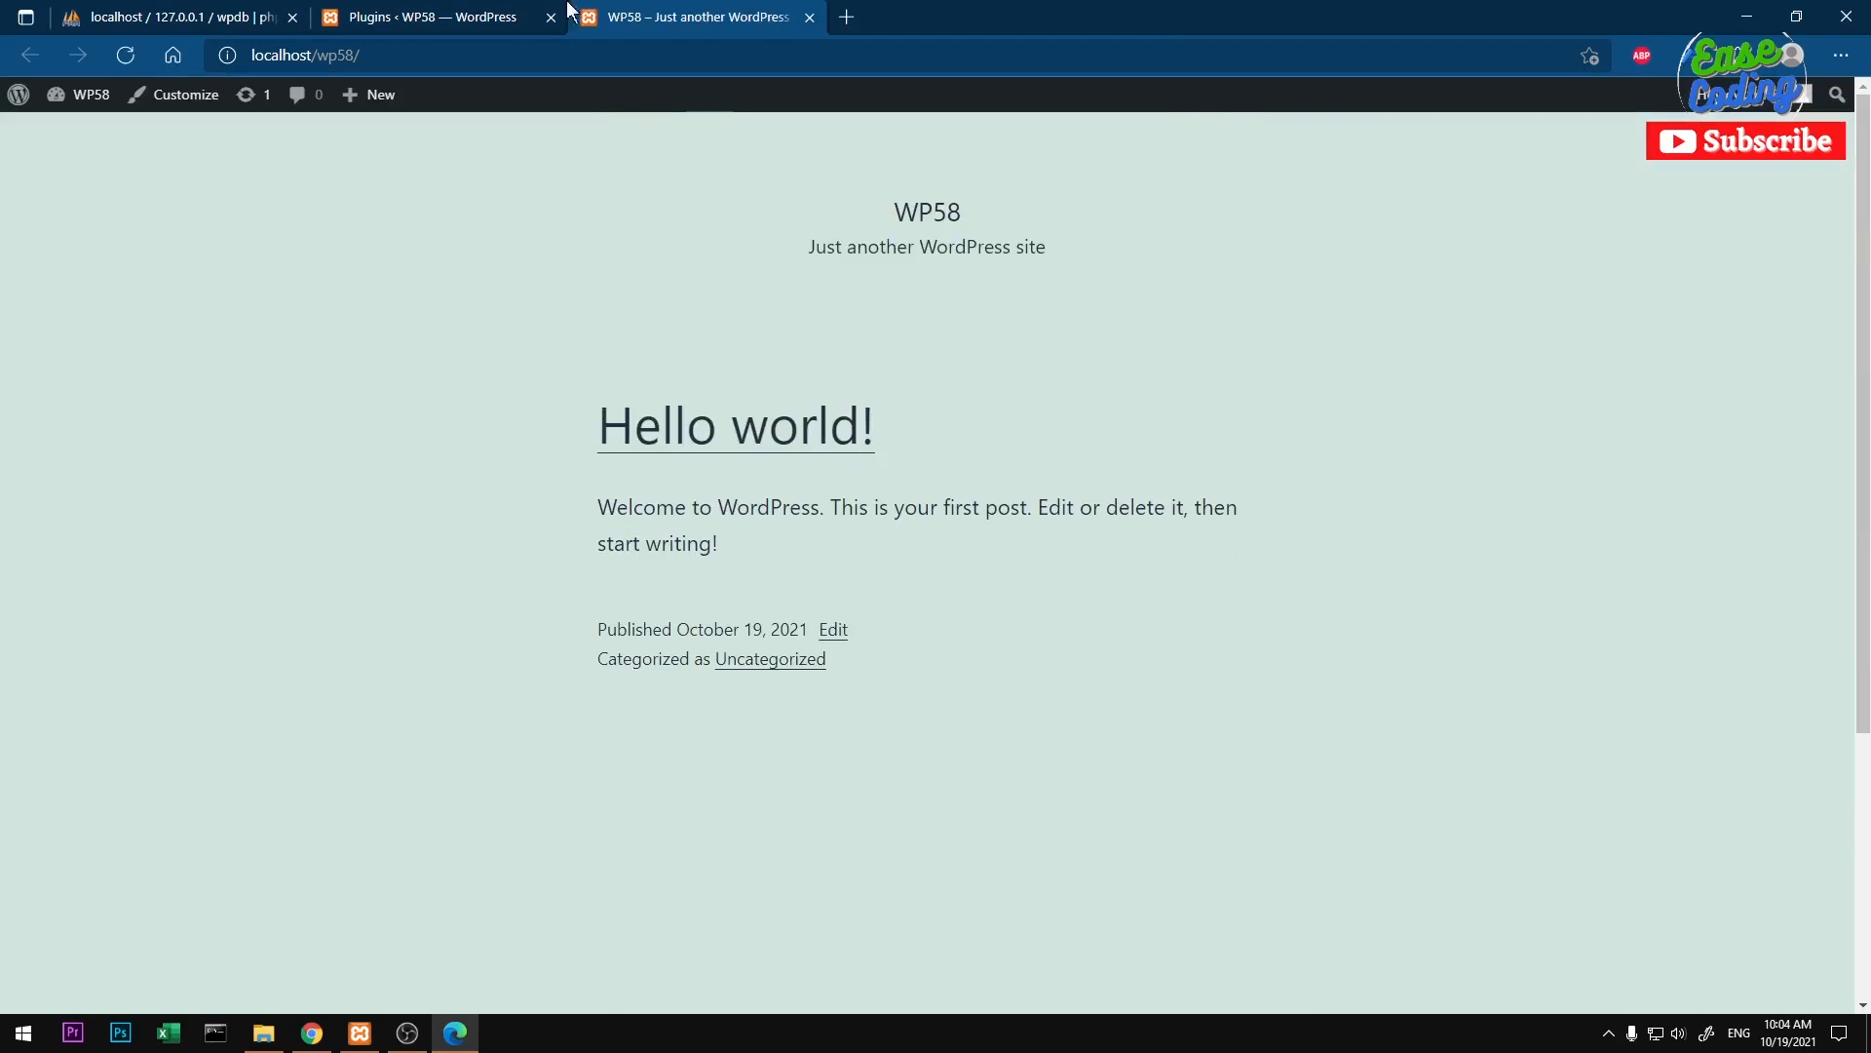
pyautogui.click(429, 16)
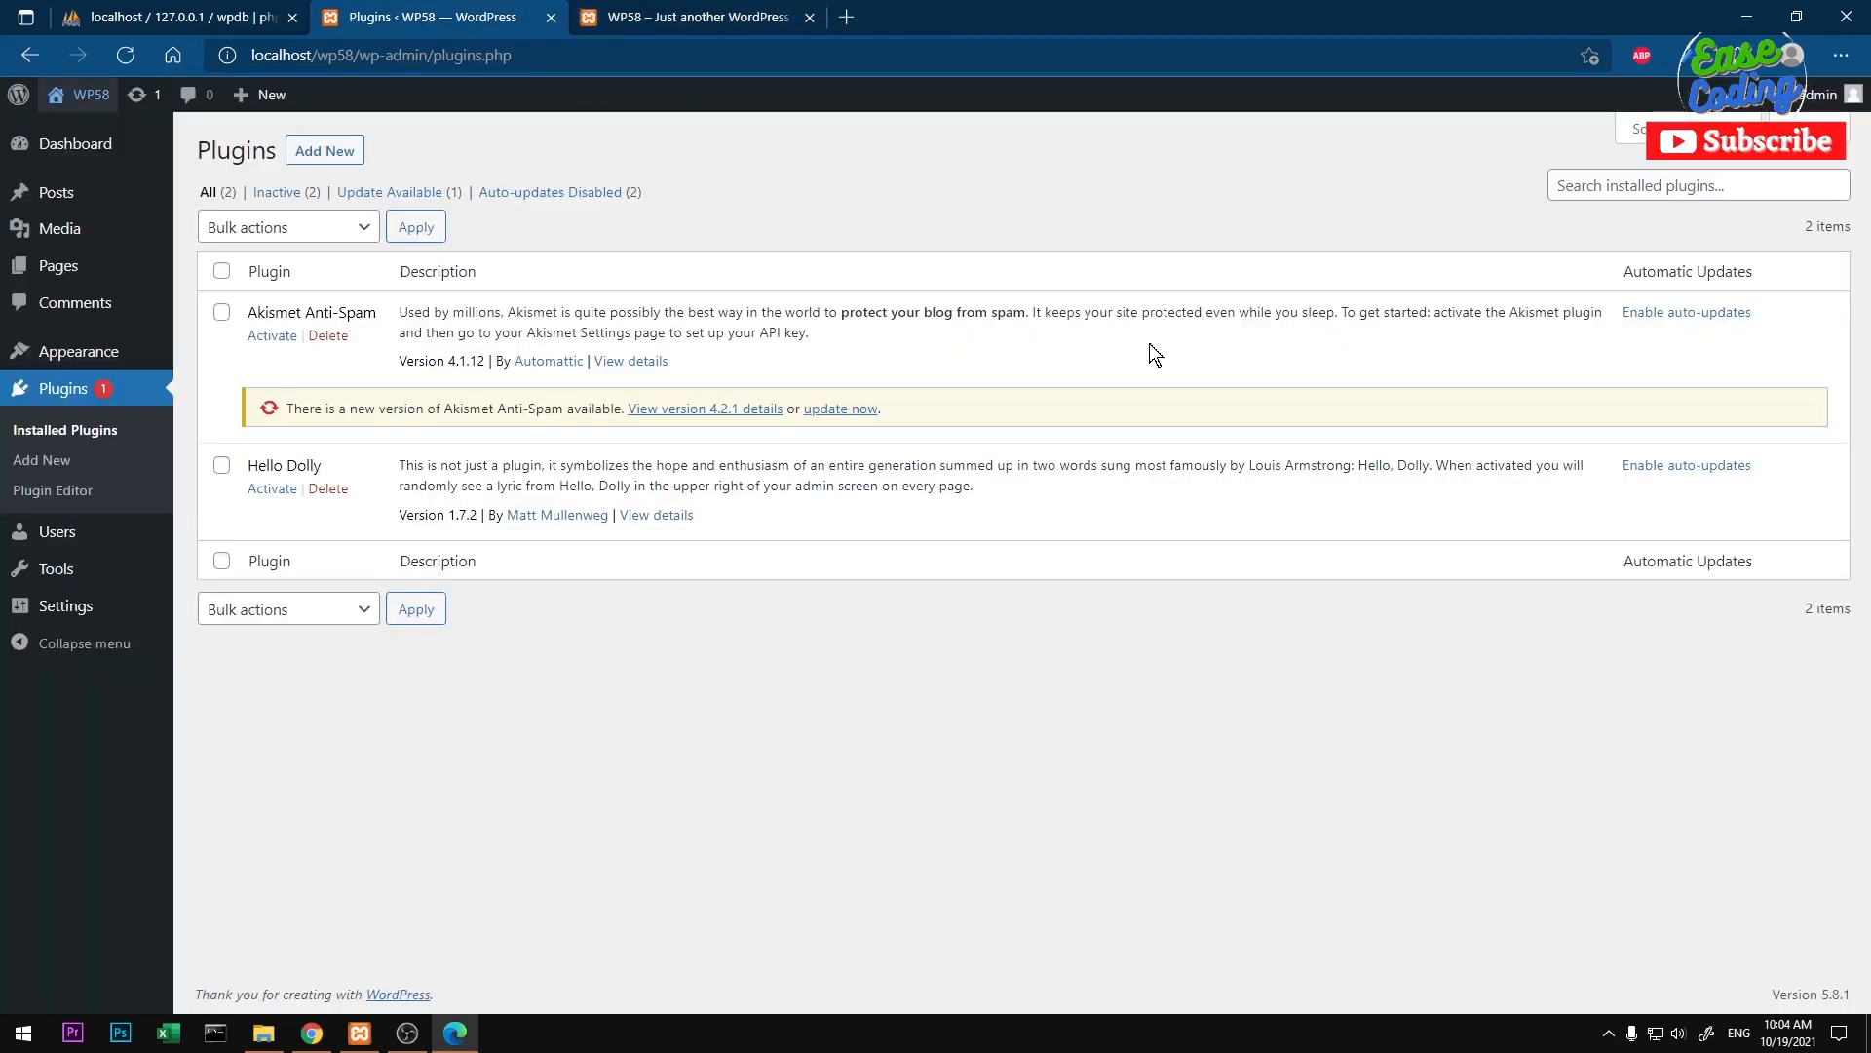
pyautogui.moveTo(1100, 345)
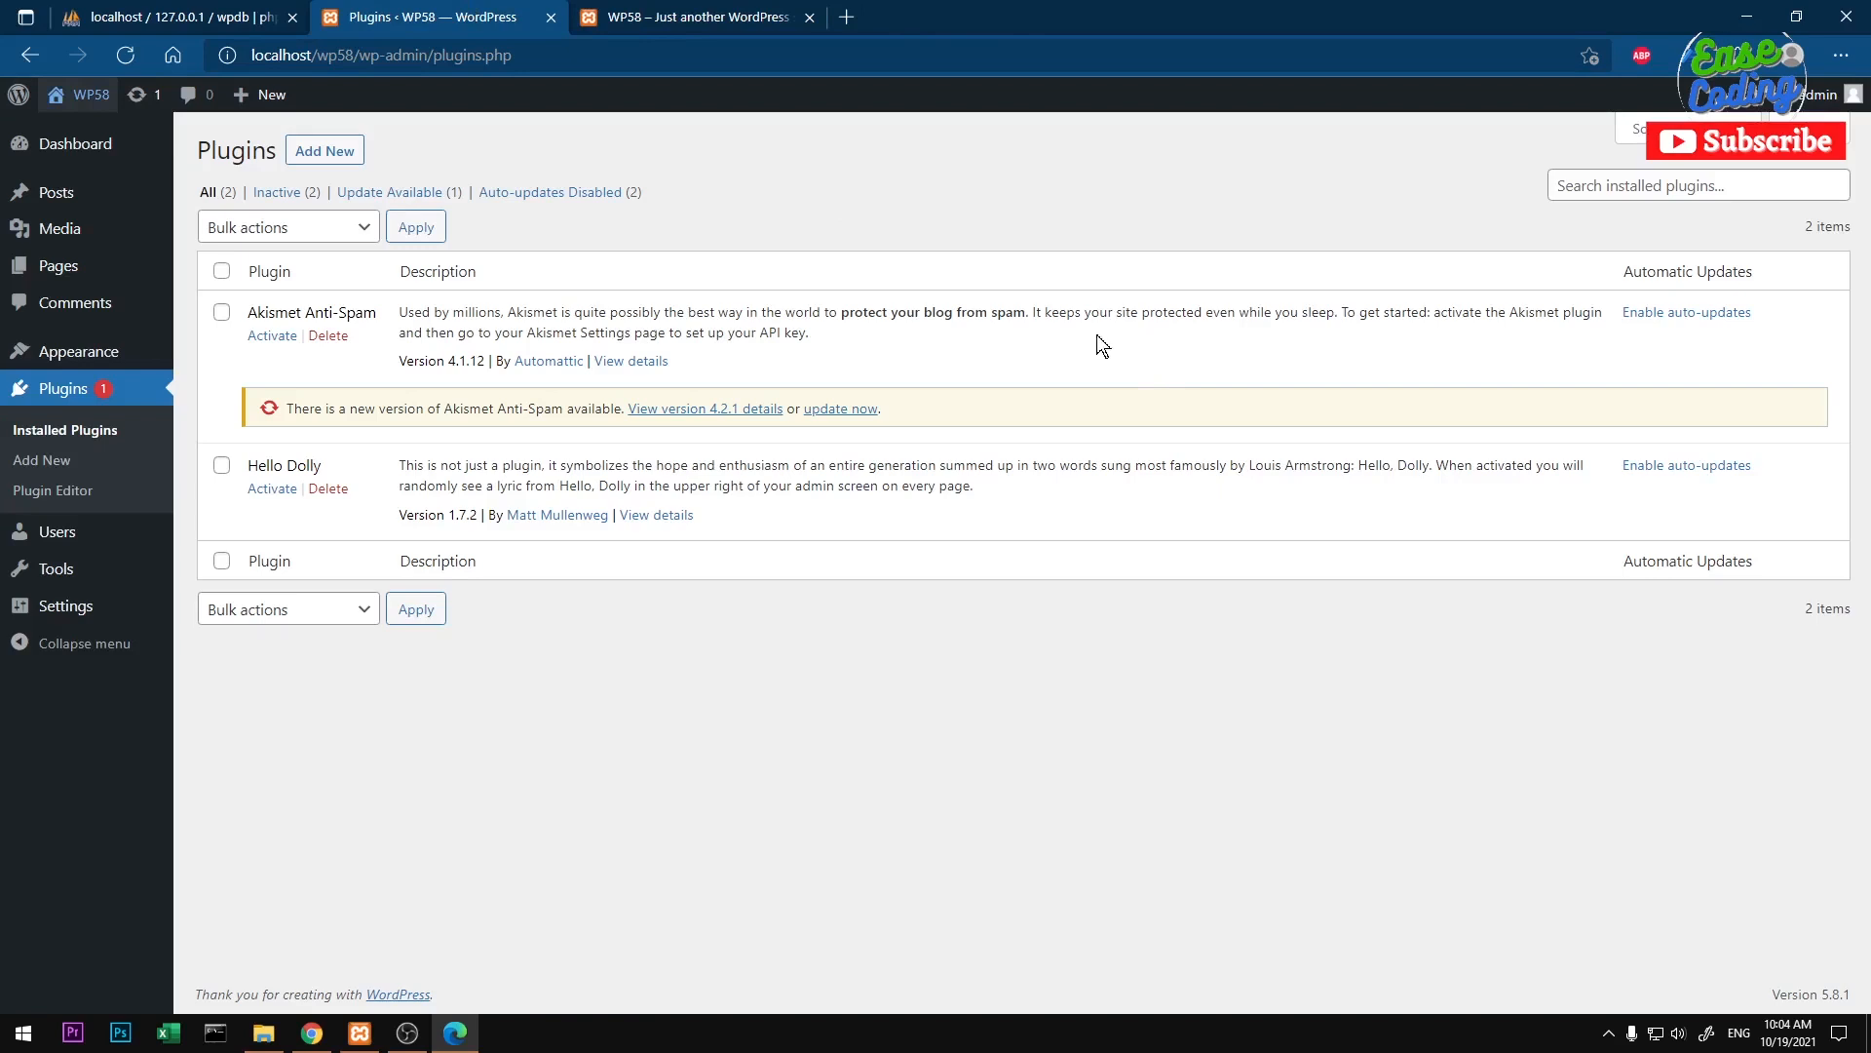
pyautogui.moveTo(78, 351)
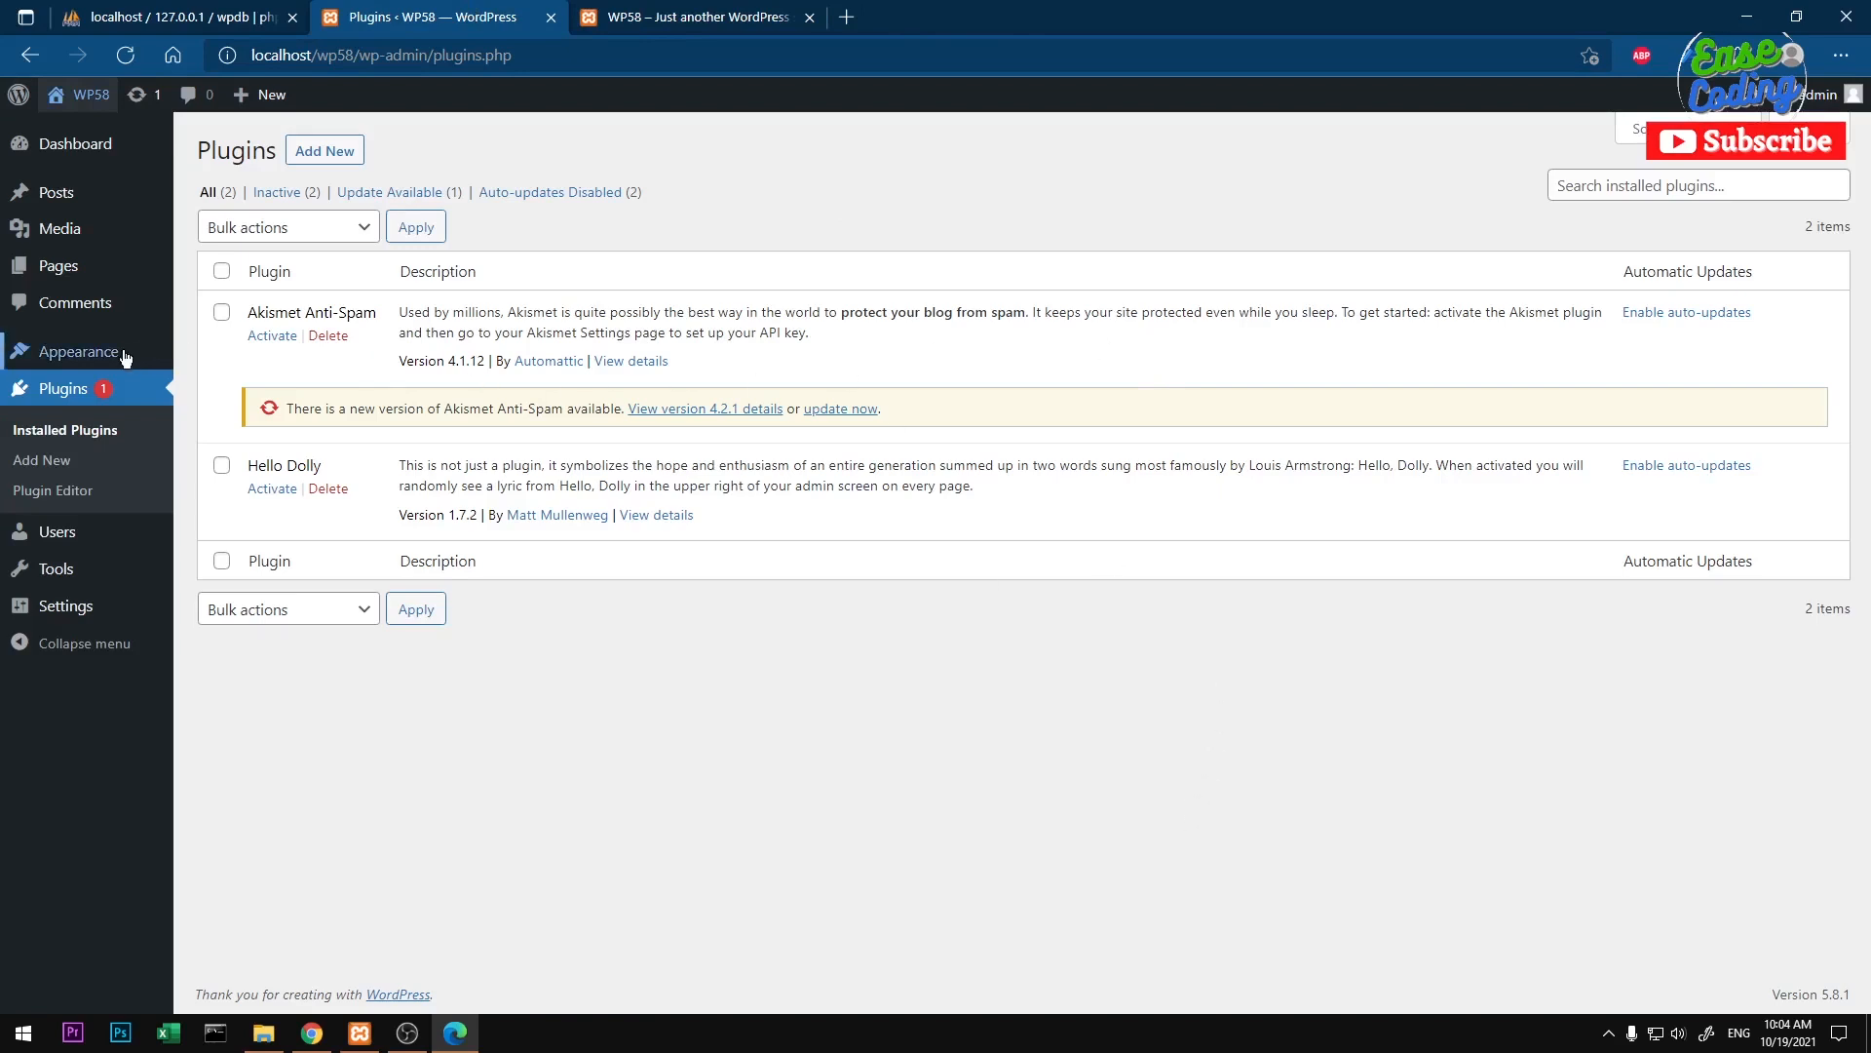
pyautogui.click(79, 350)
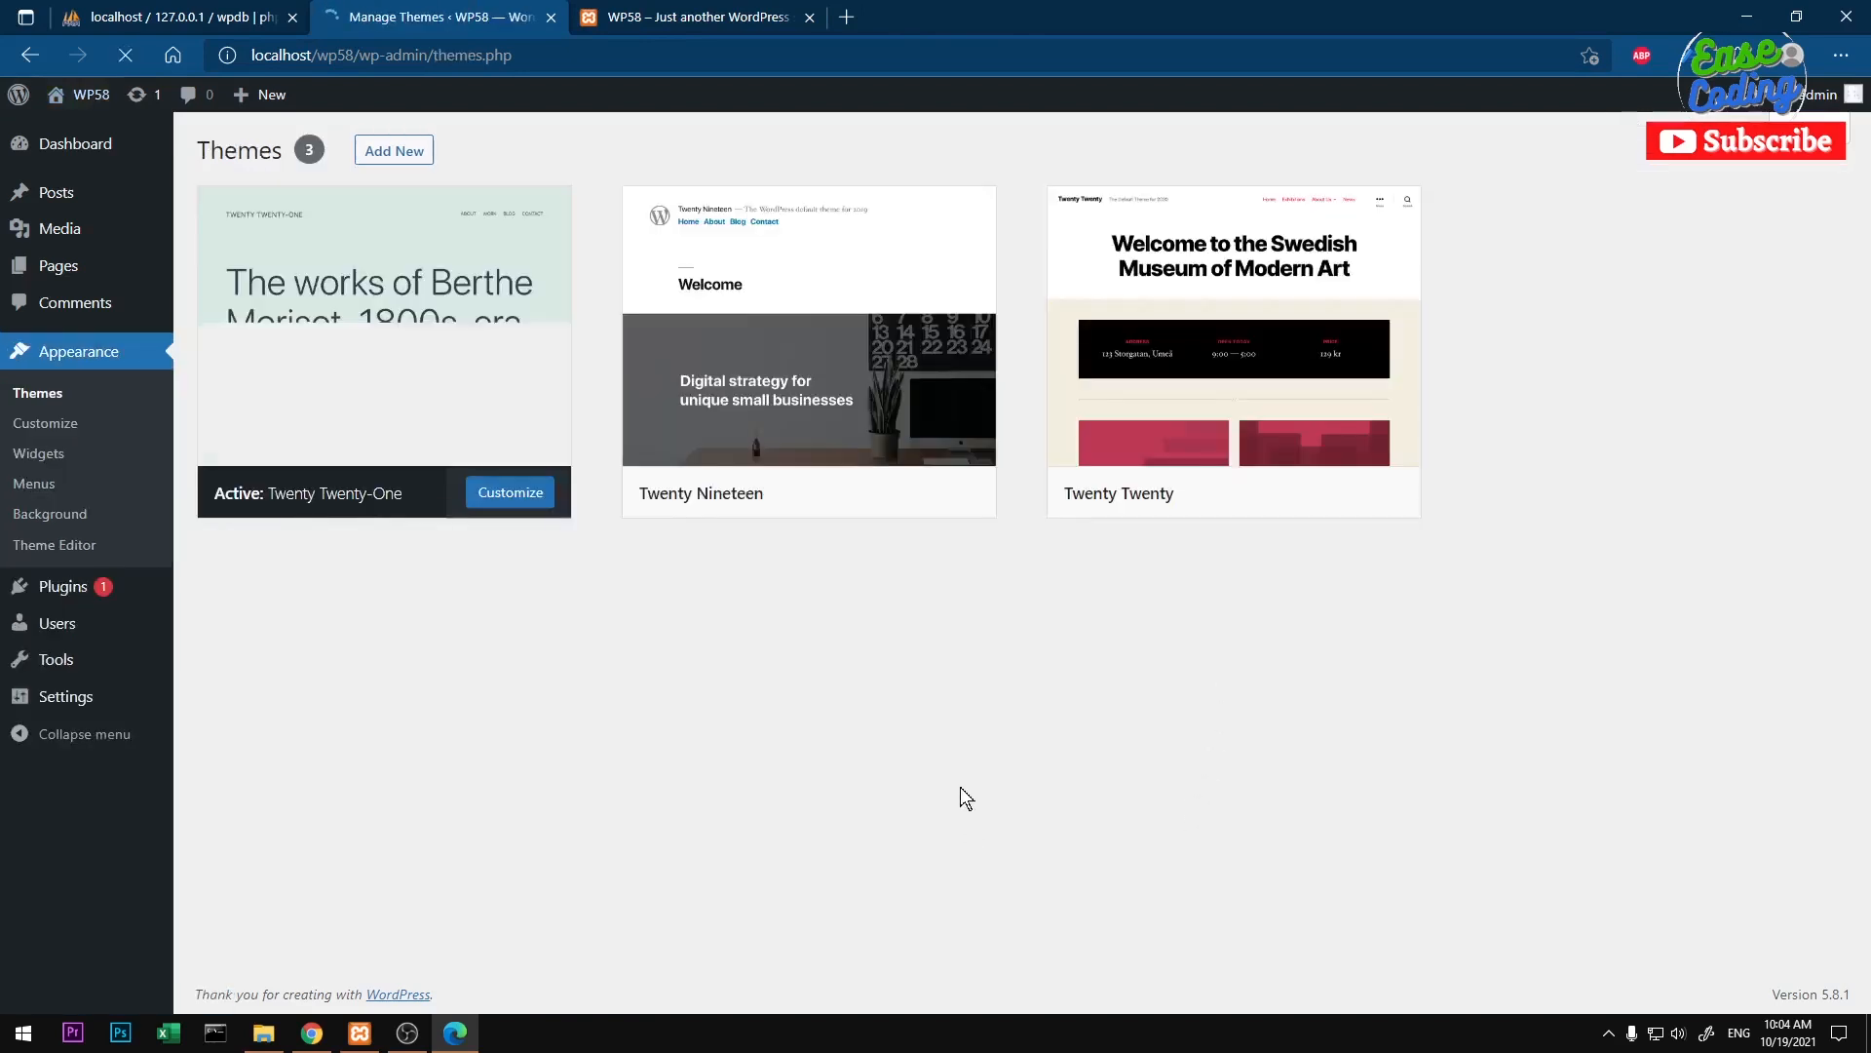